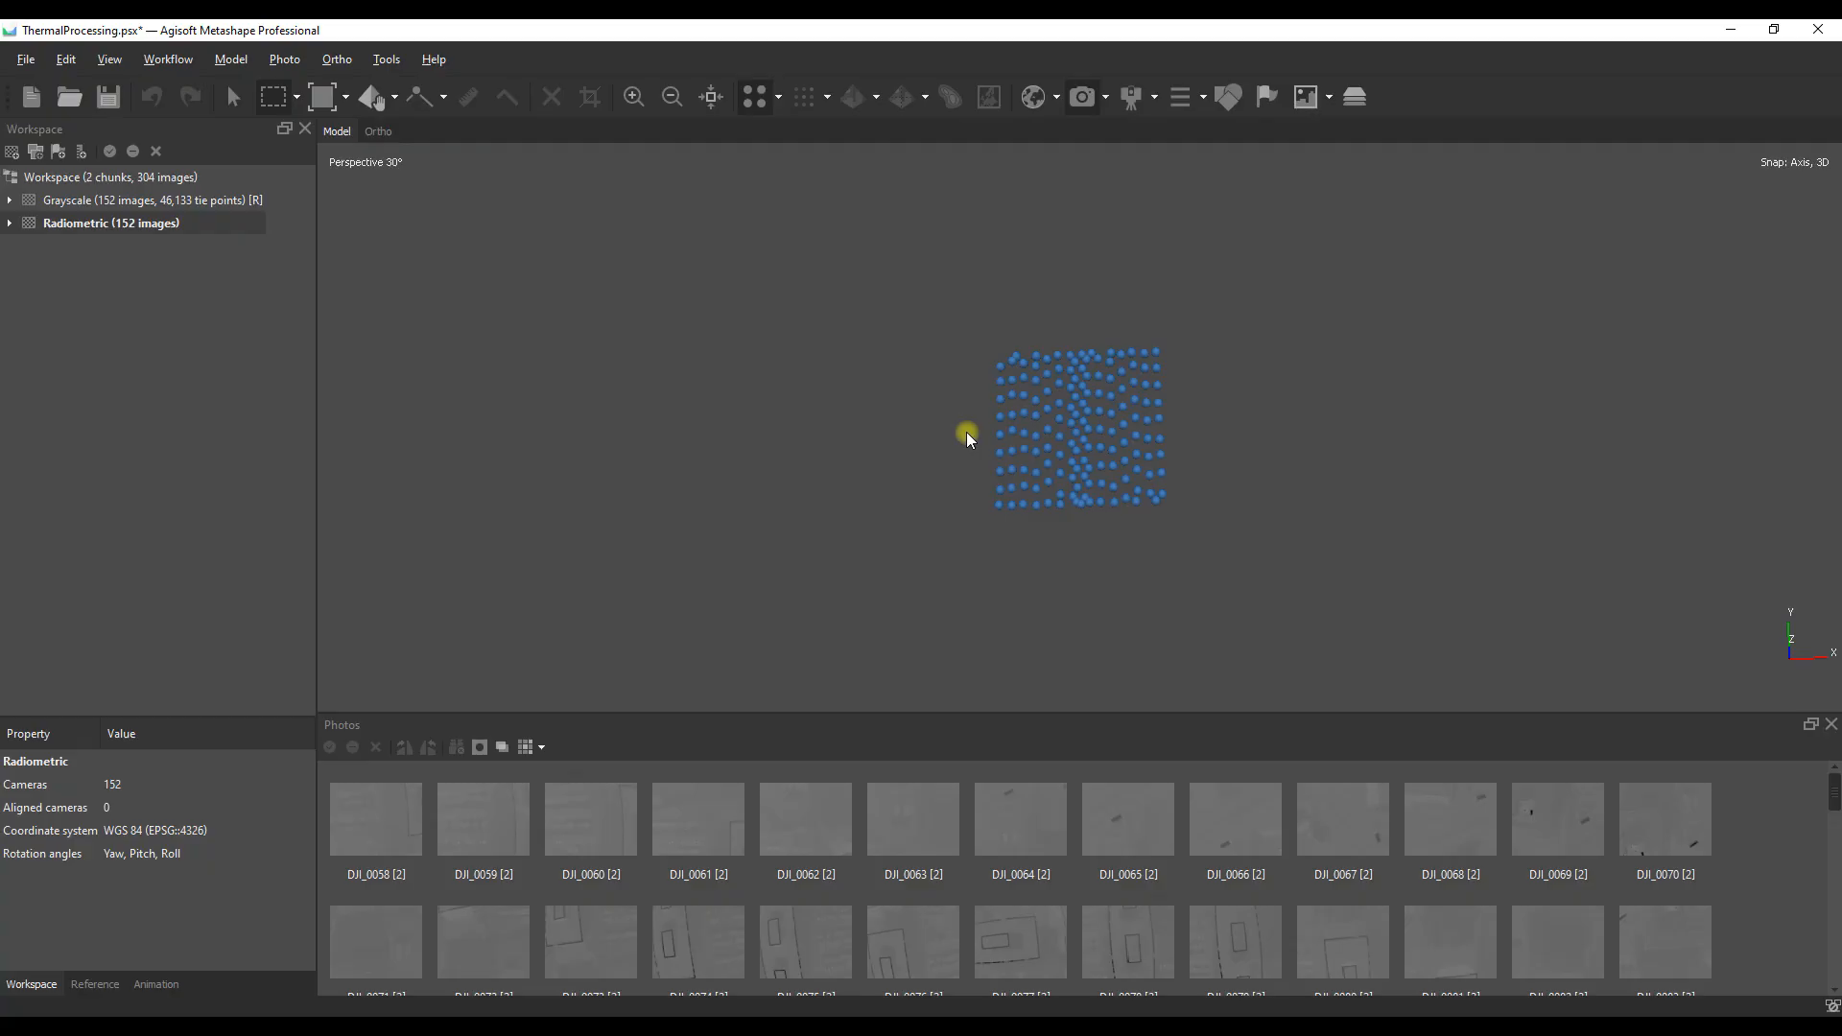
mouse_move(1114, 429)
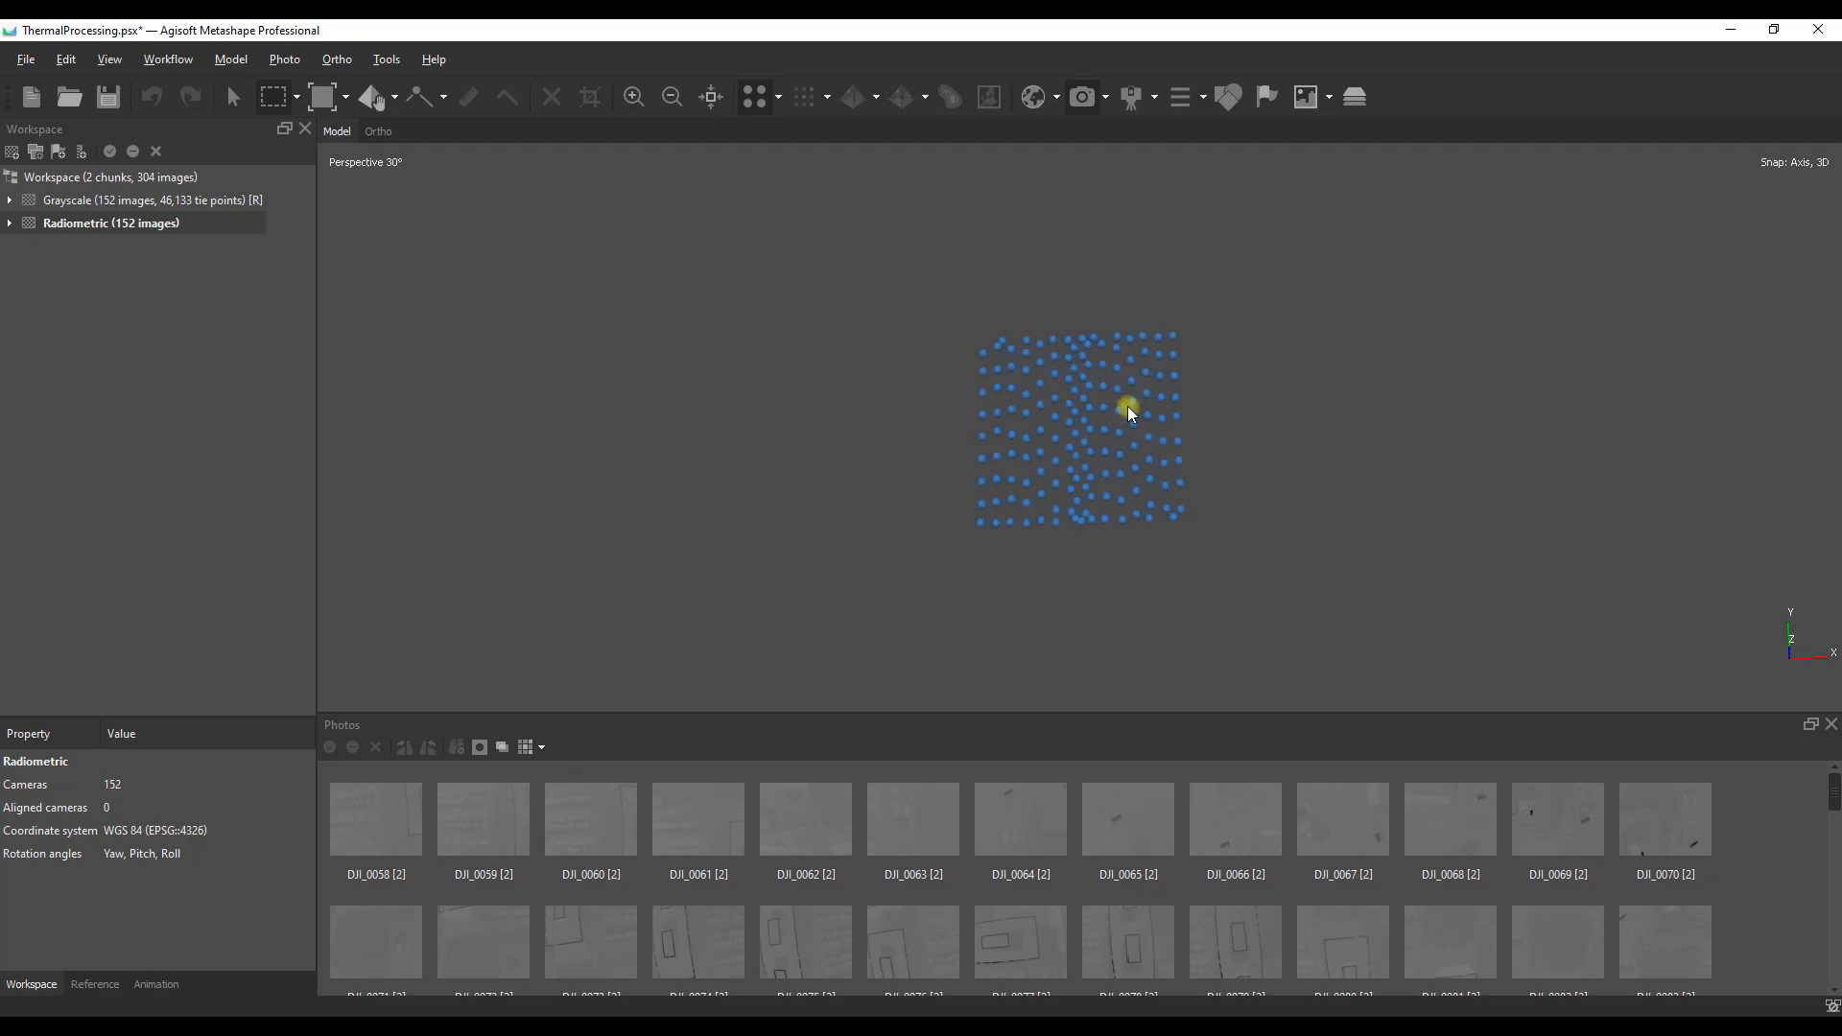
mouse_move(1120, 420)
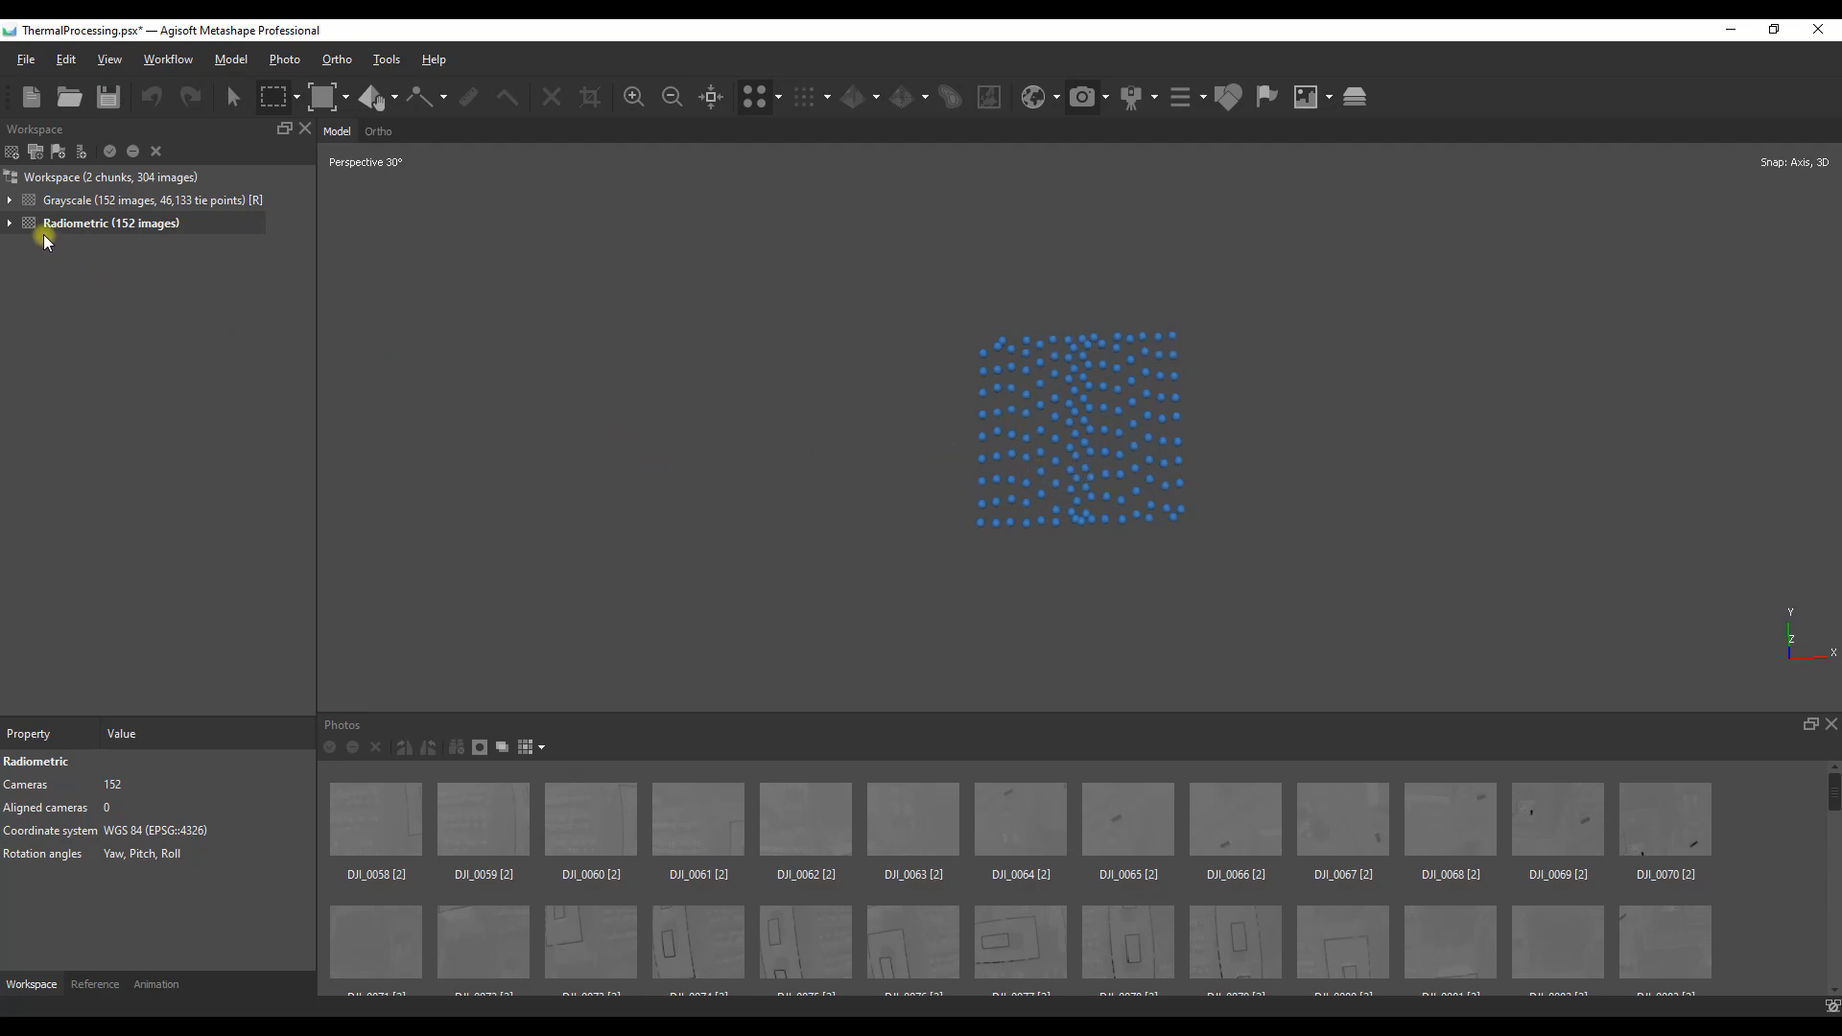
Step: Expand the Radiometric chunk (0/152 images aligned) and glance at its reference coordinates
left_click(10, 223)
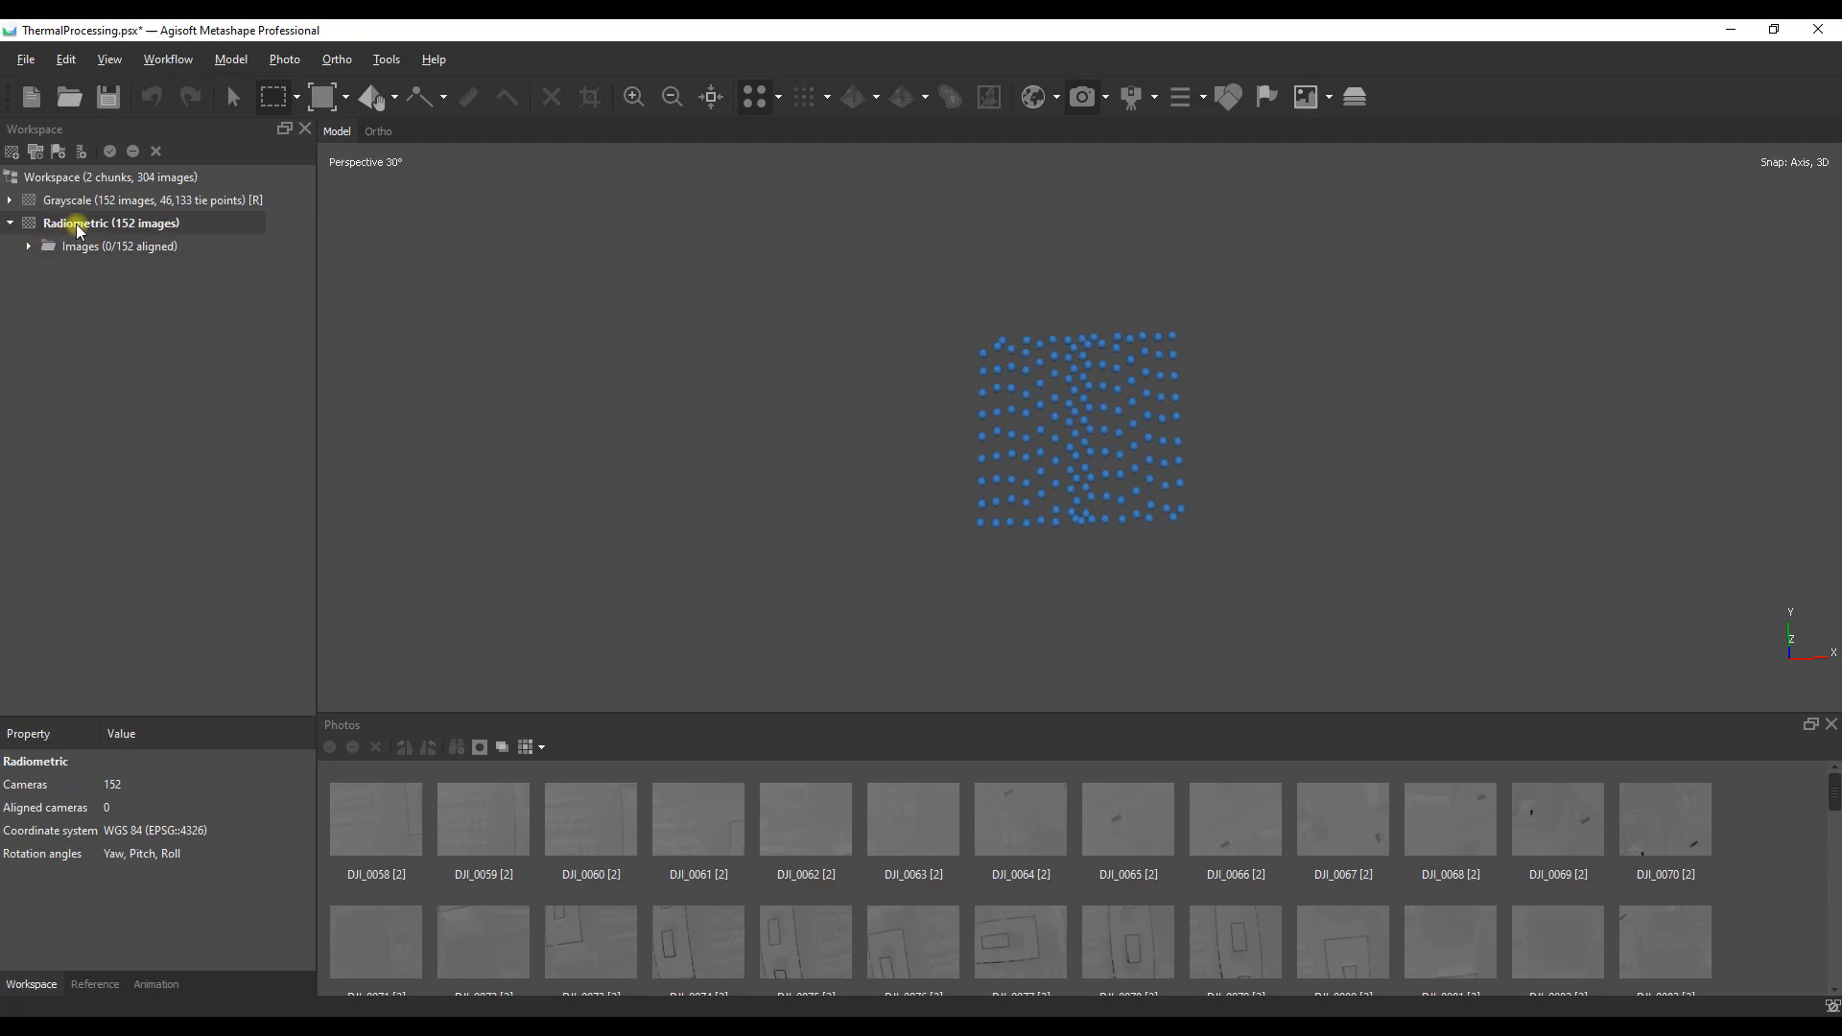
left_click(95, 984)
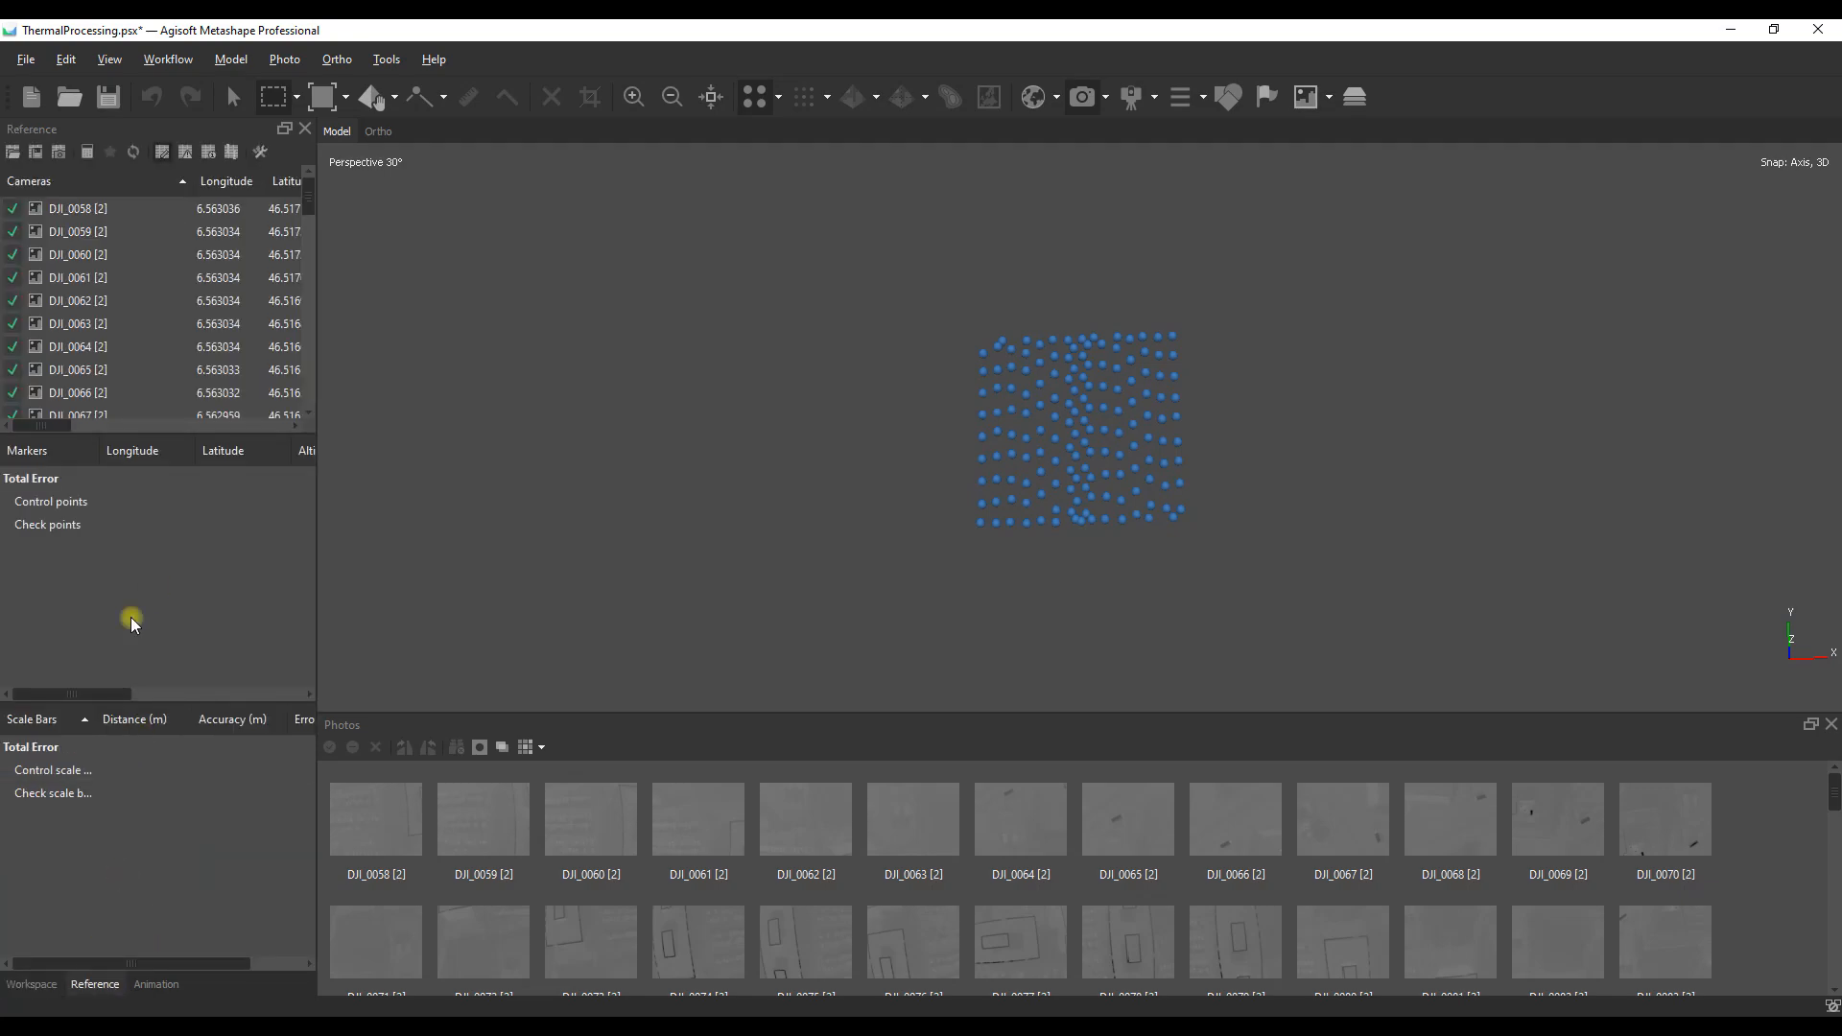
left_click(32, 984)
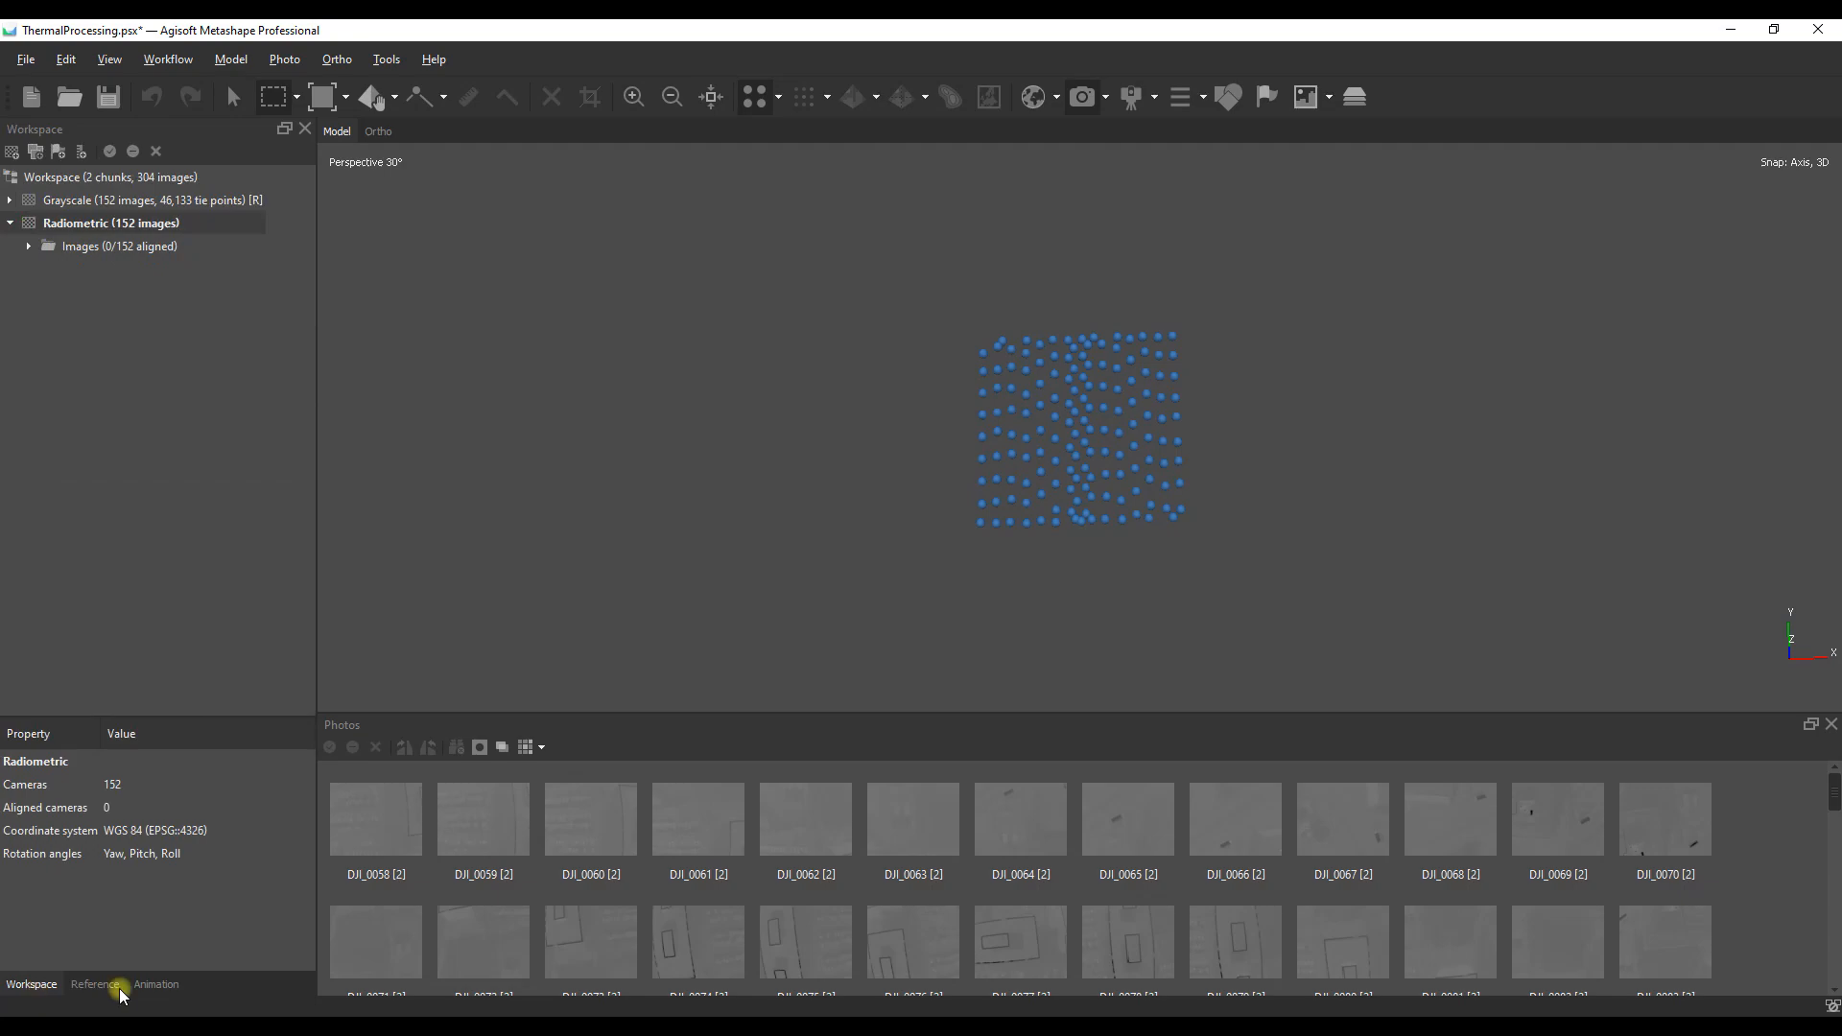
mouse_move(980, 949)
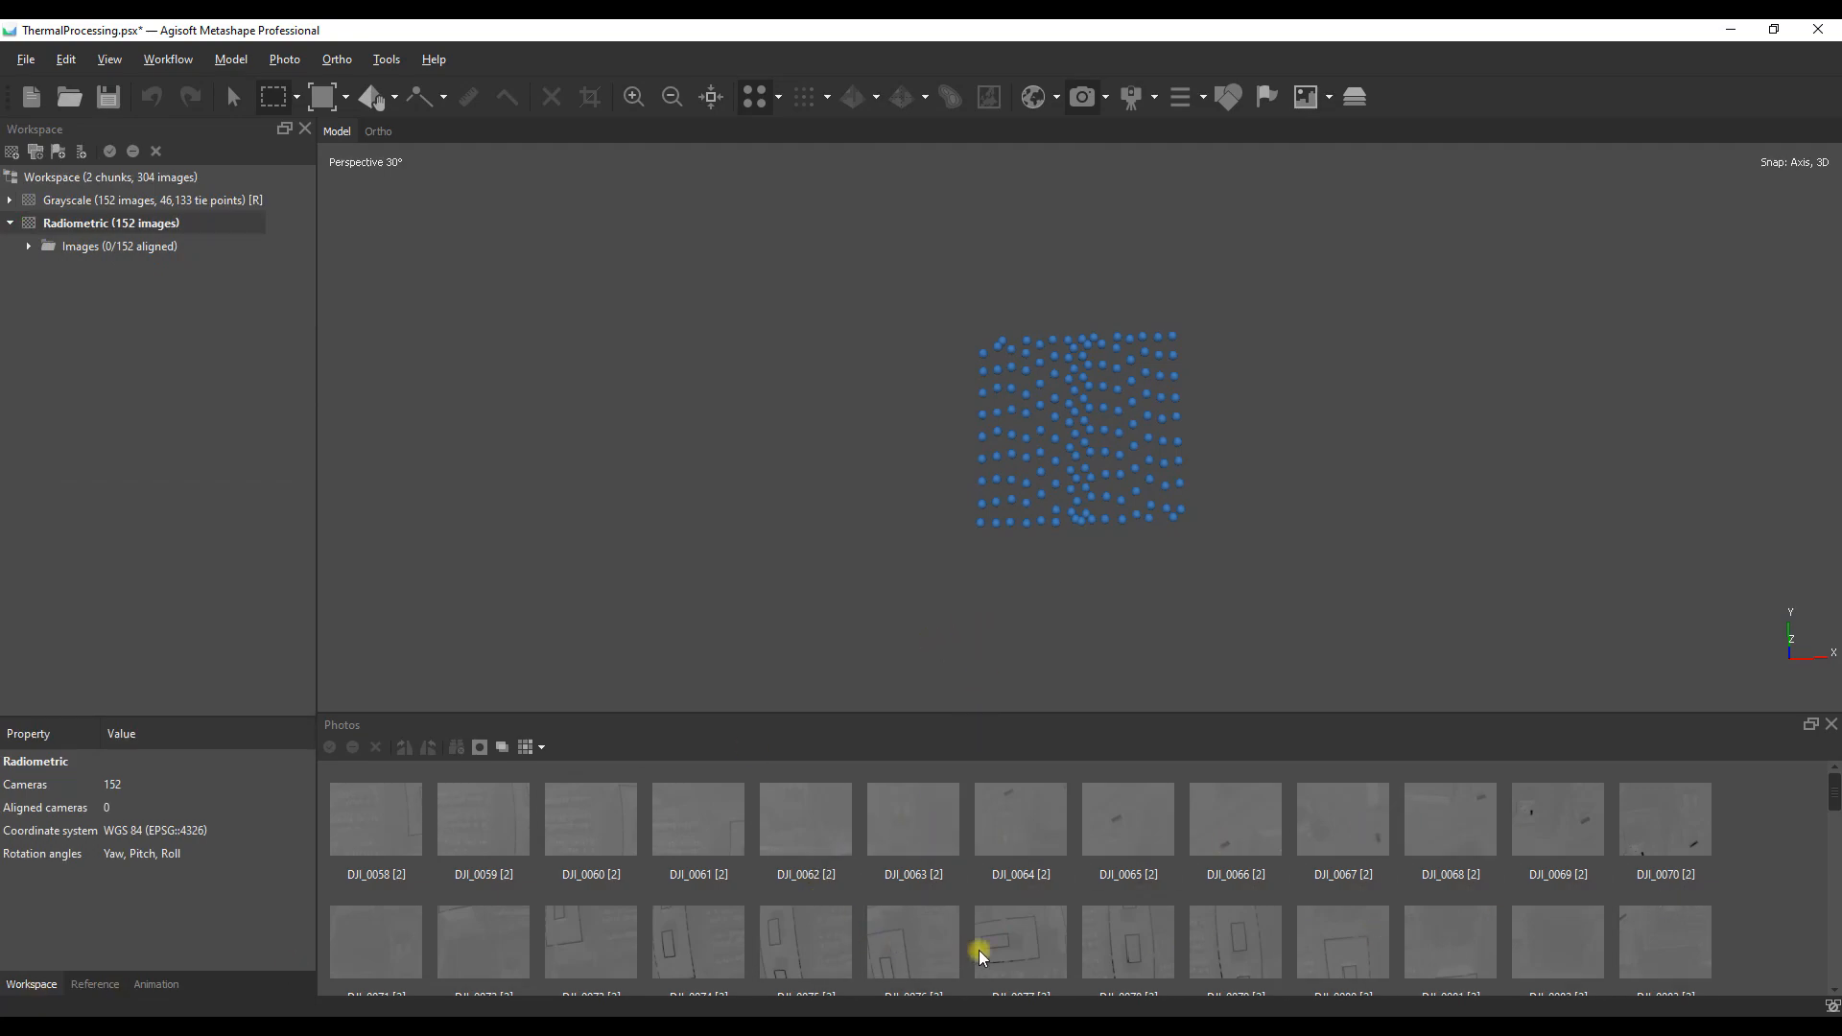
Step: View thermal photos DJI_0060 [2] and DJI_0077 [2] individually
double_click(591, 819)
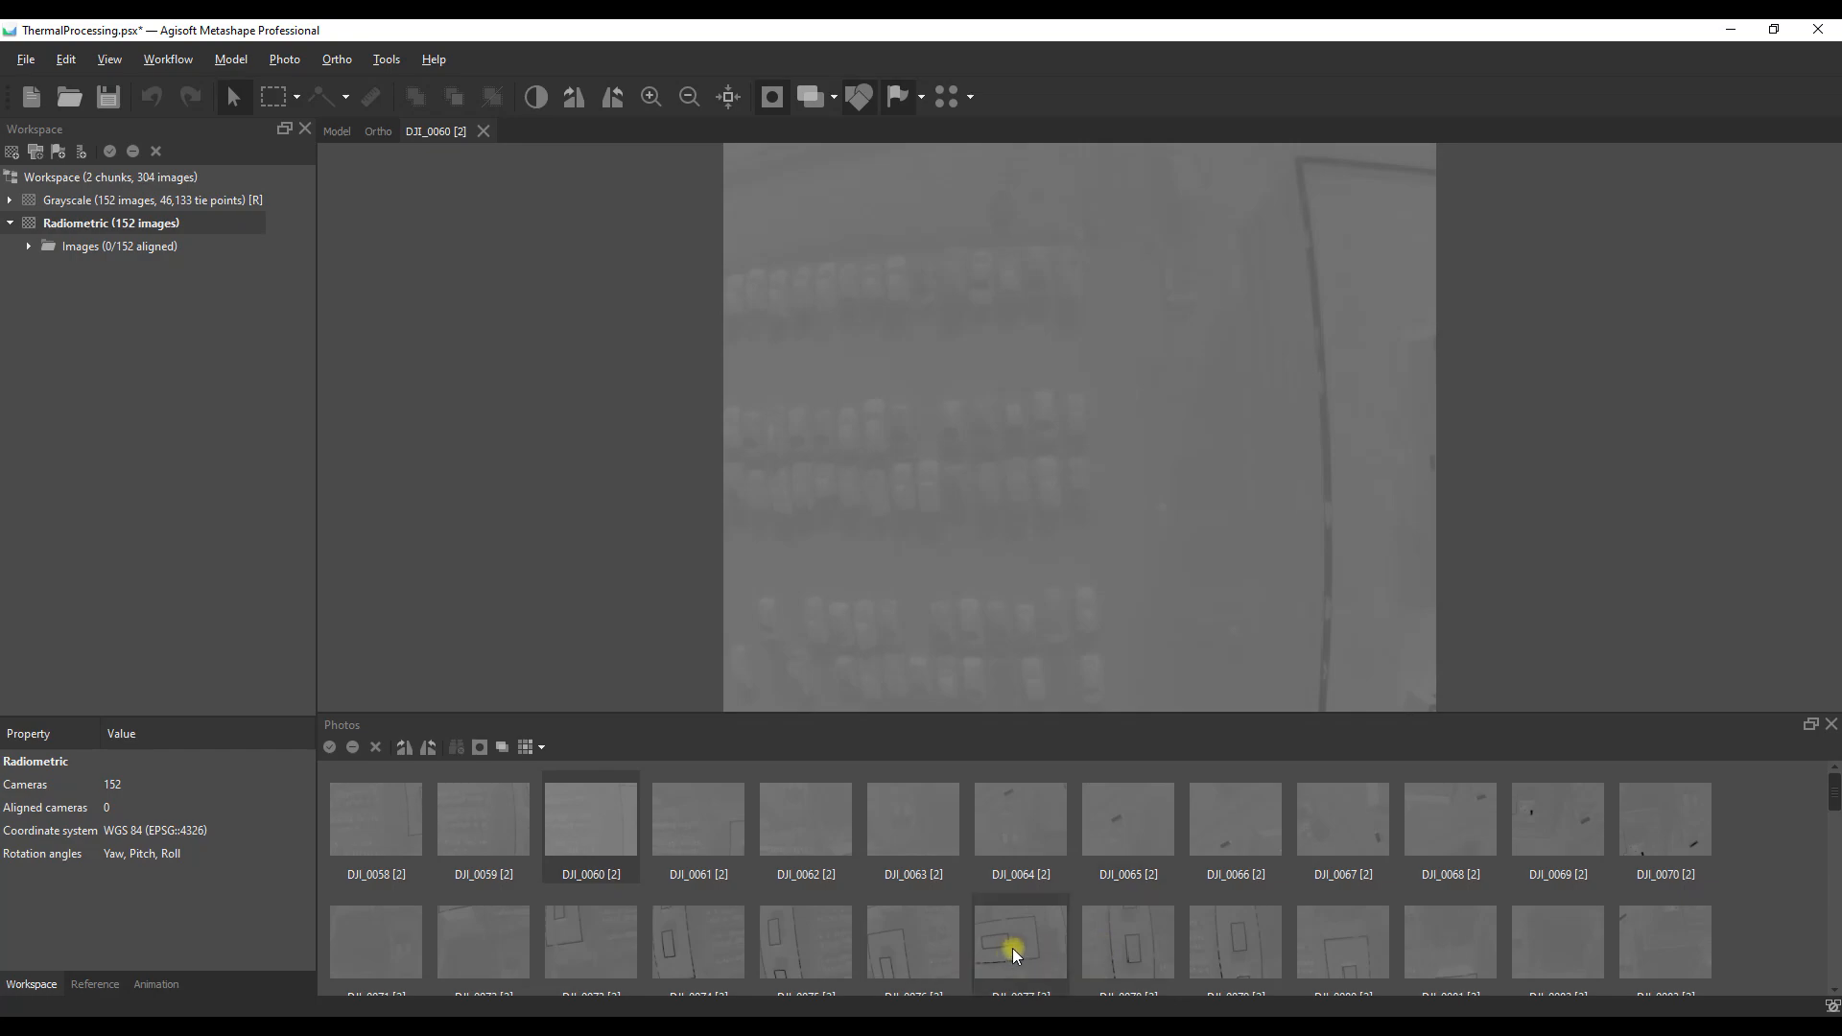
double_click(1017, 940)
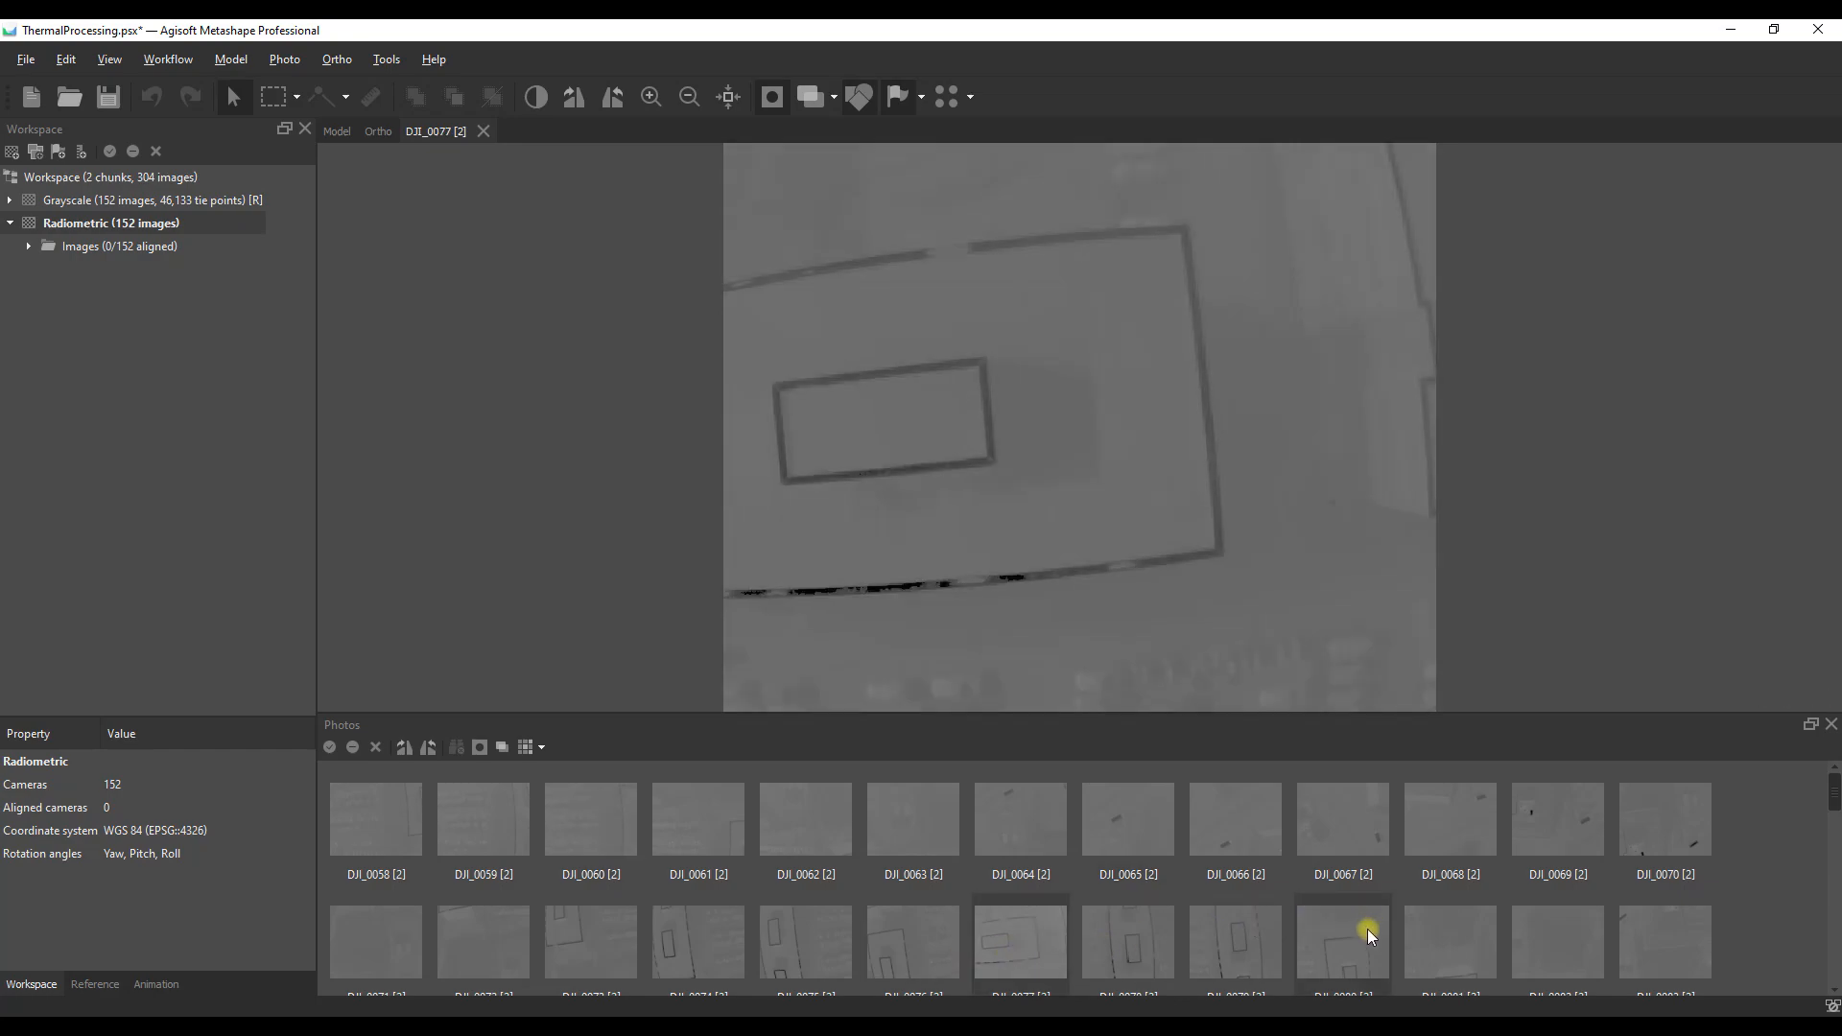
mouse_move(1254, 455)
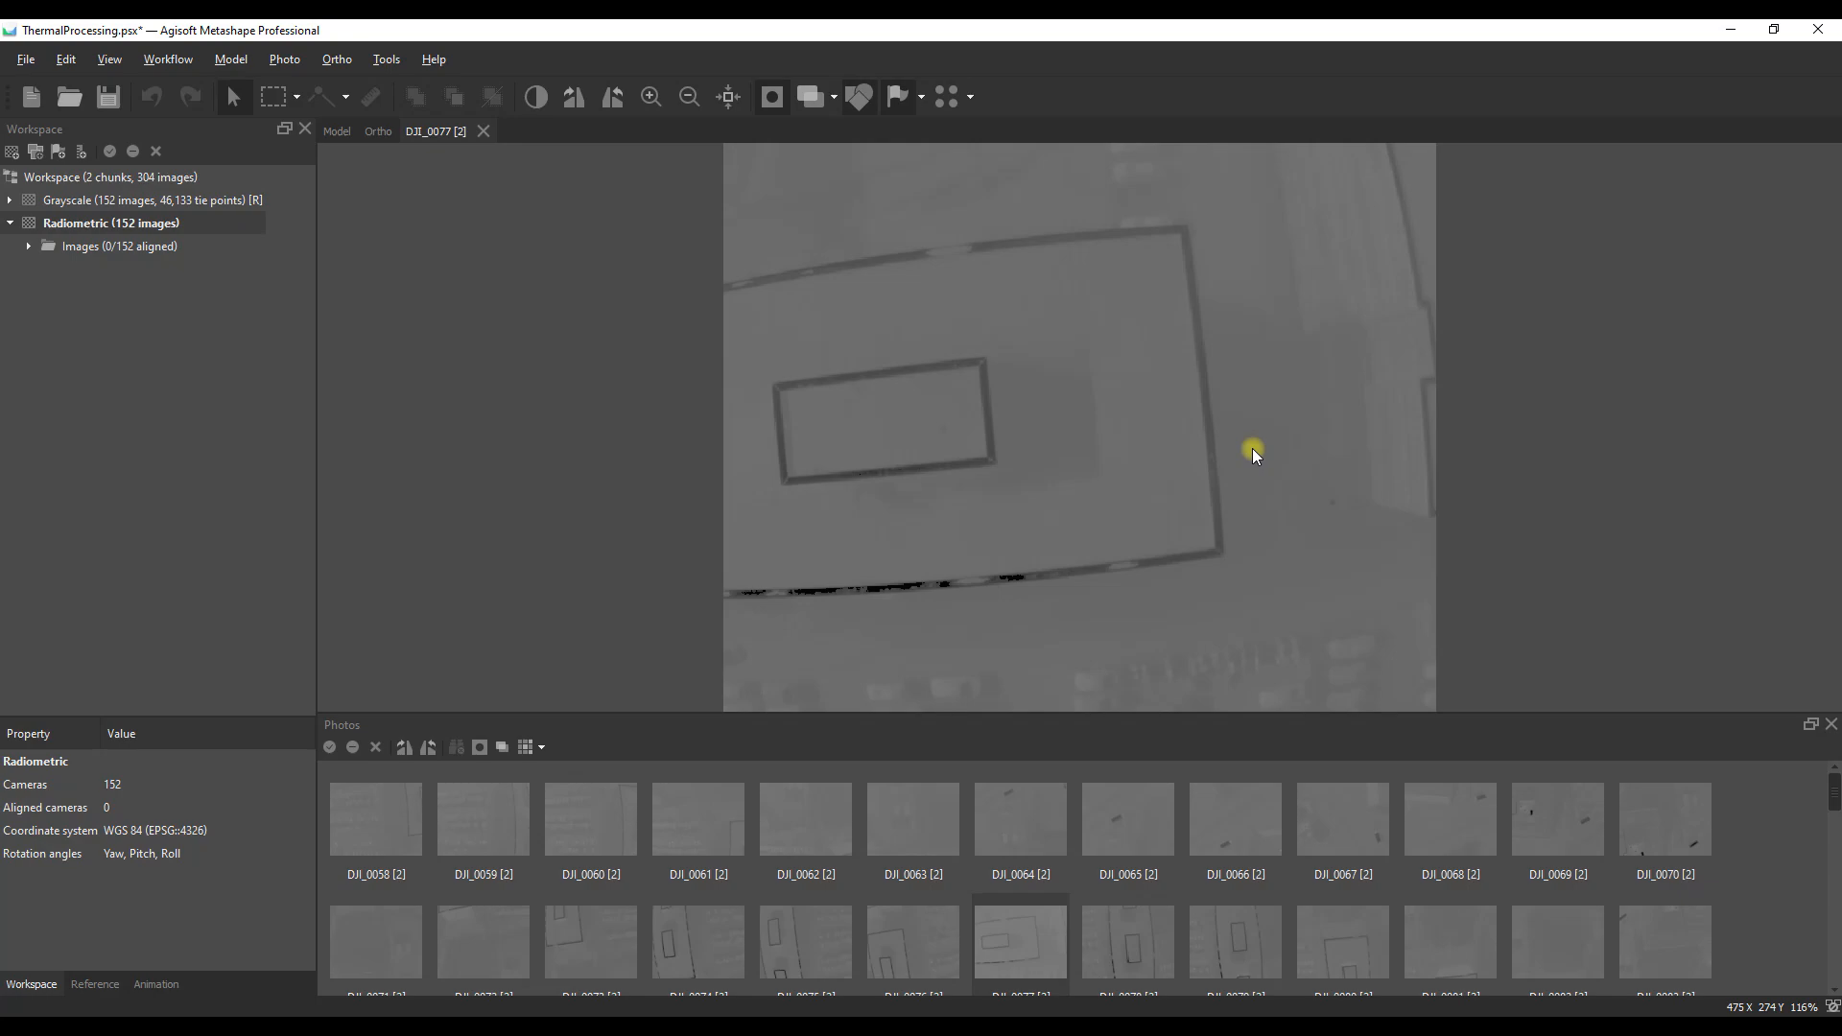
mouse_move(1160, 358)
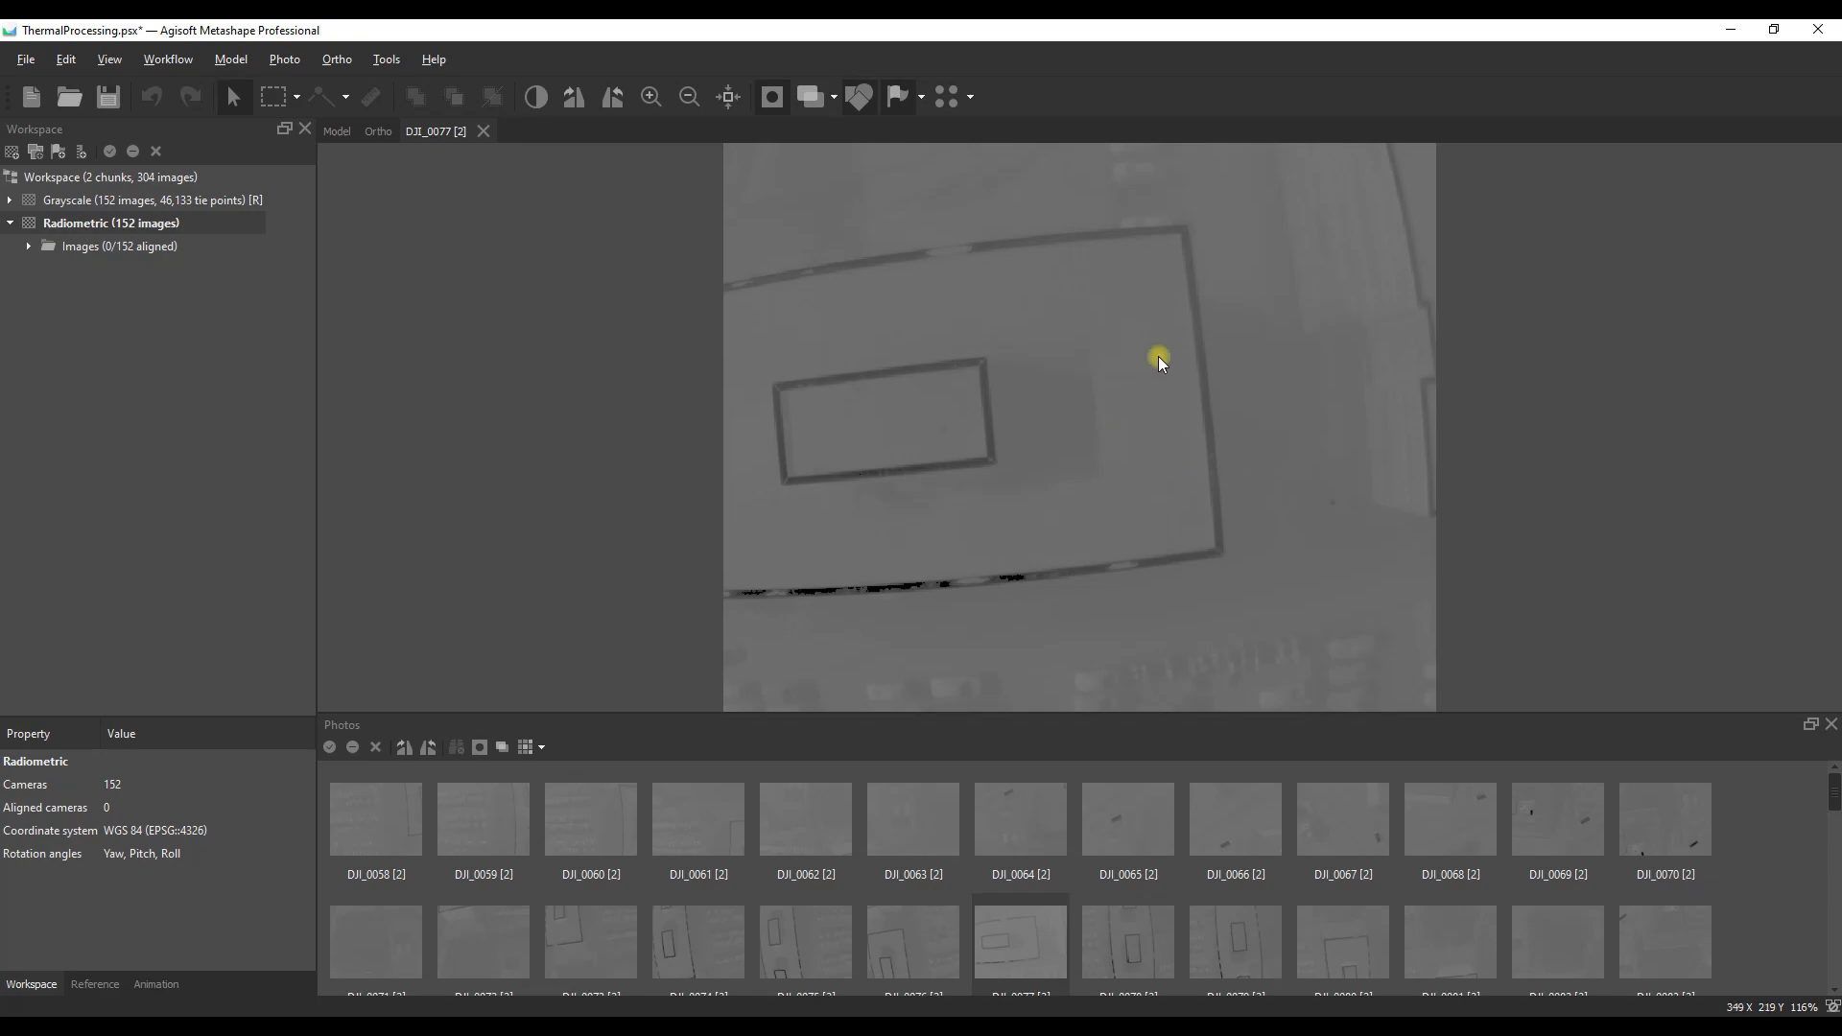
mouse_move(534, 98)
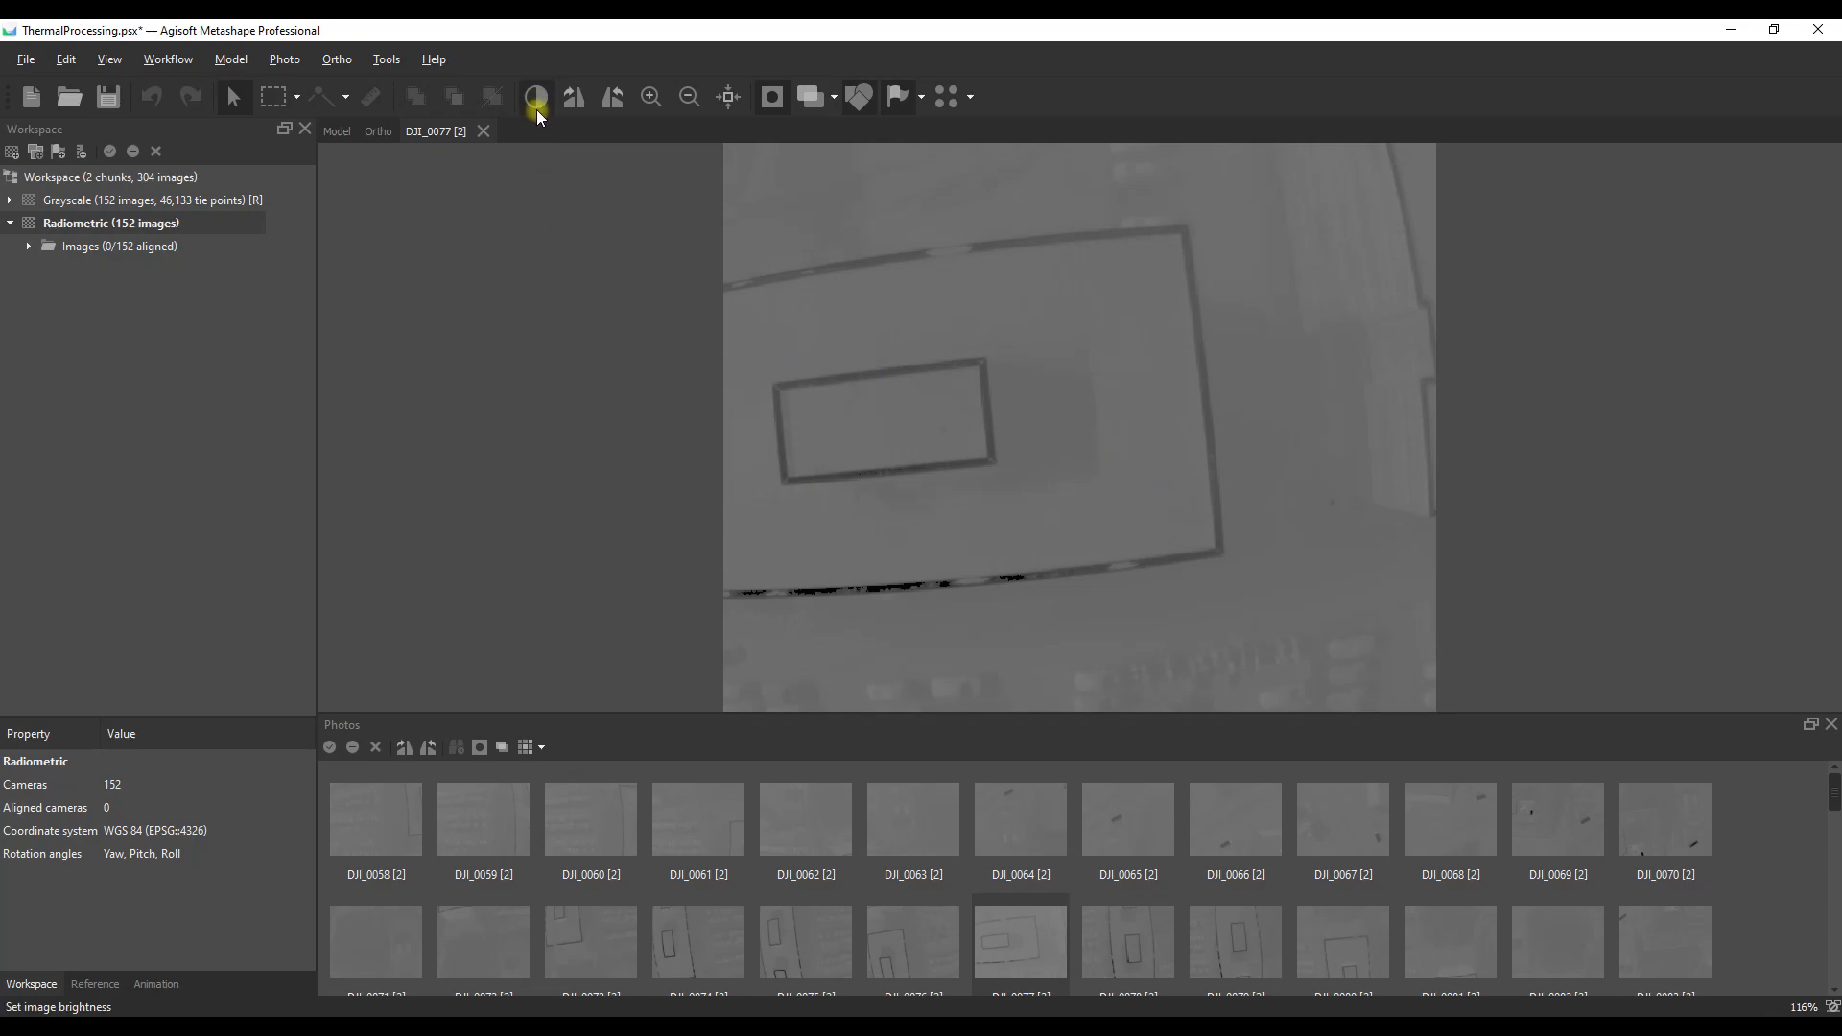
Step: Auto-estimate image brightness, check DJI_0193 [2], and return to the Model view
left_click(535, 96)
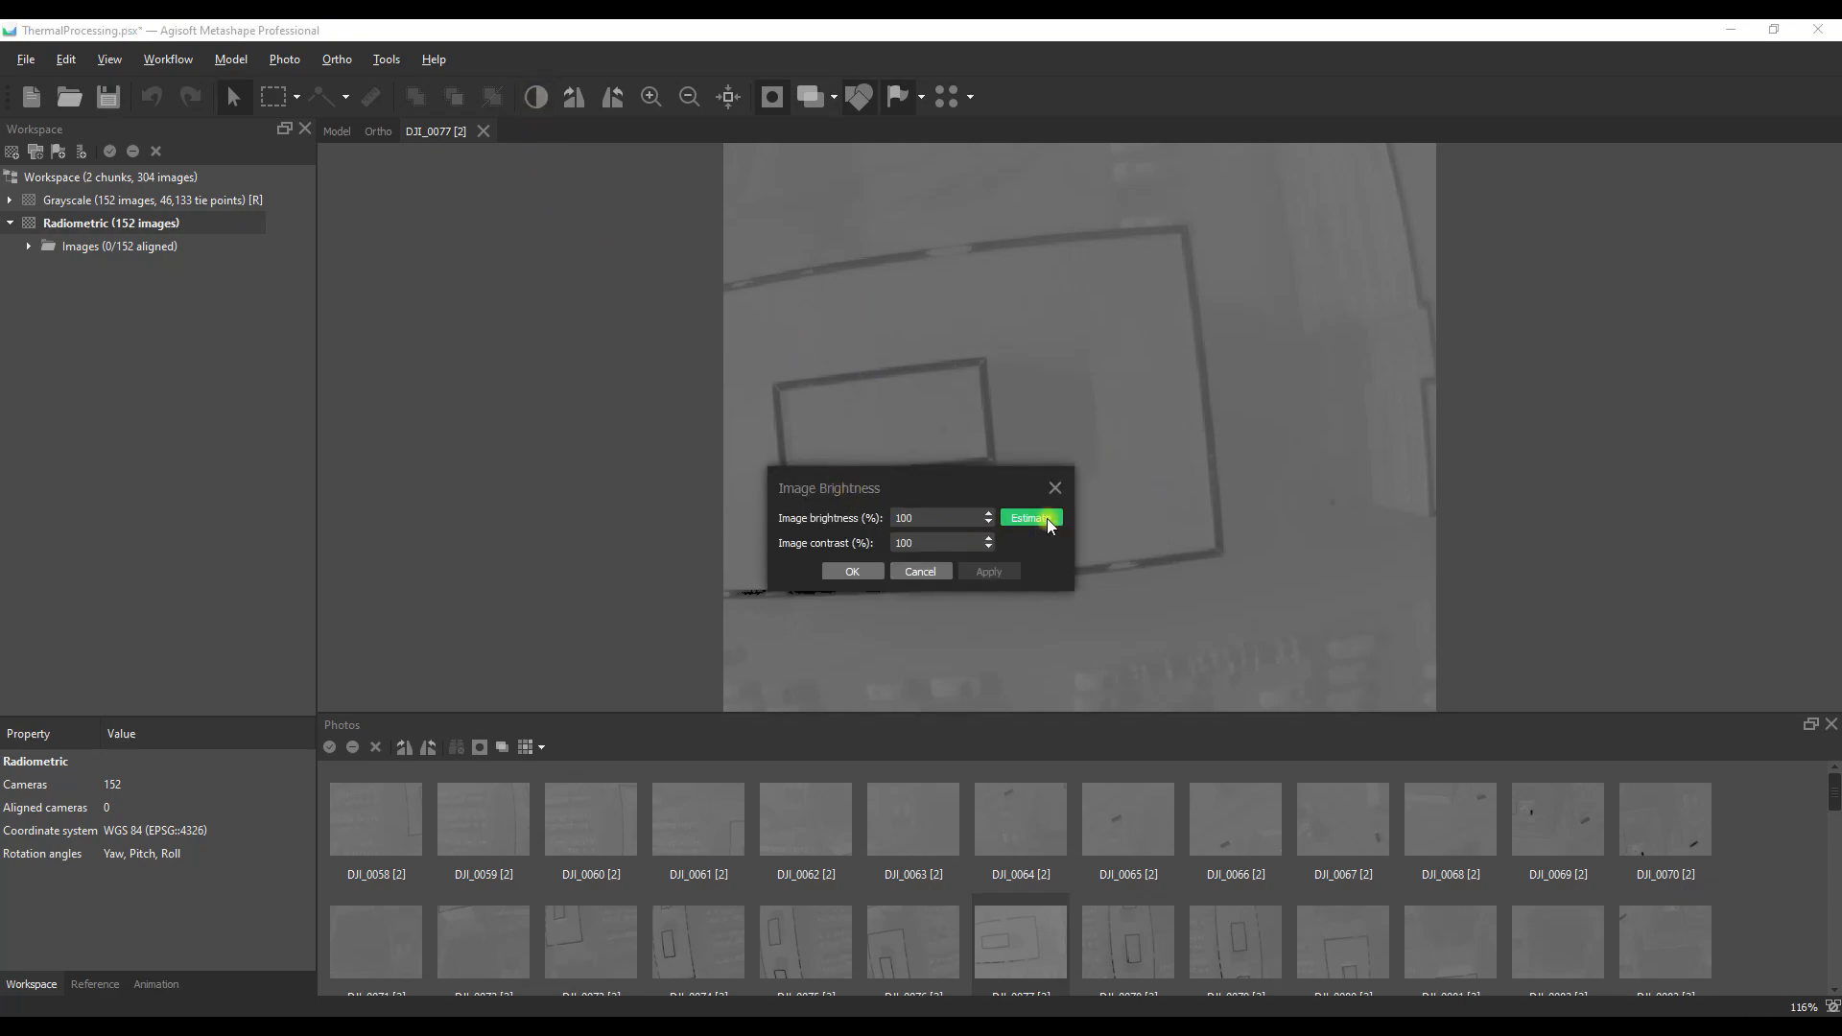
left_click(1030, 518)
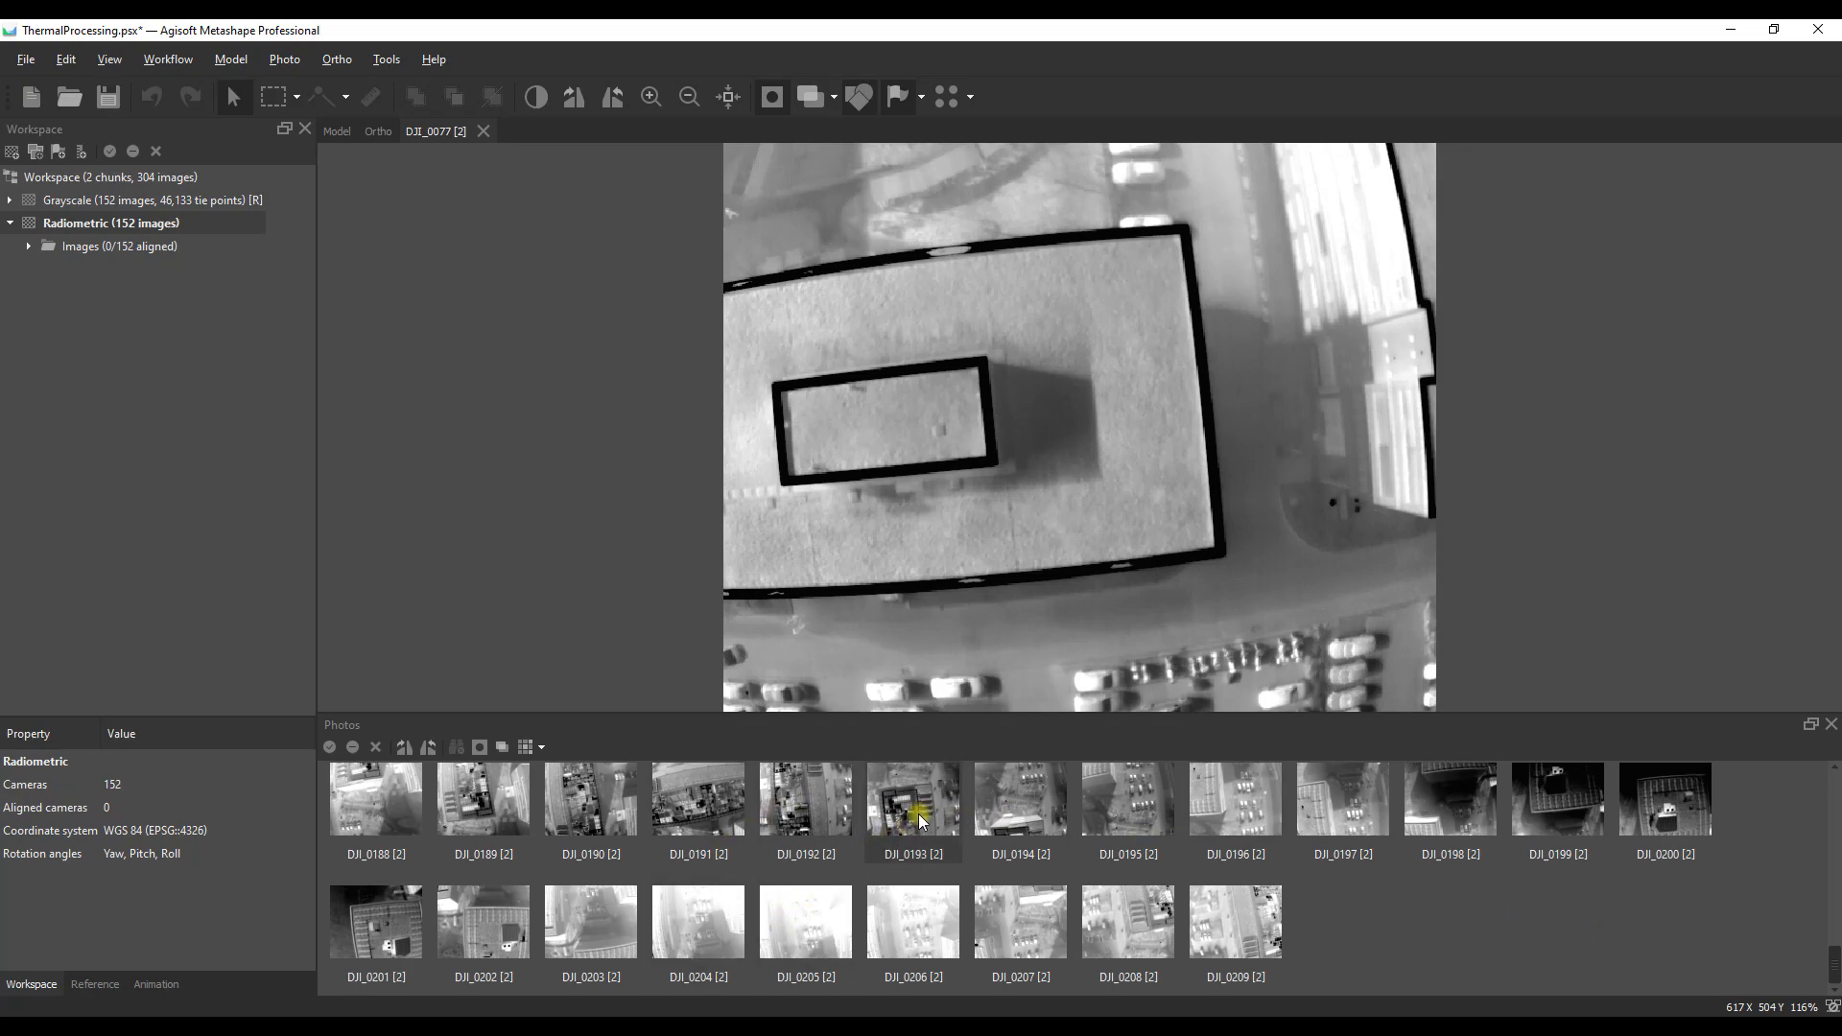
double_click(911, 801)
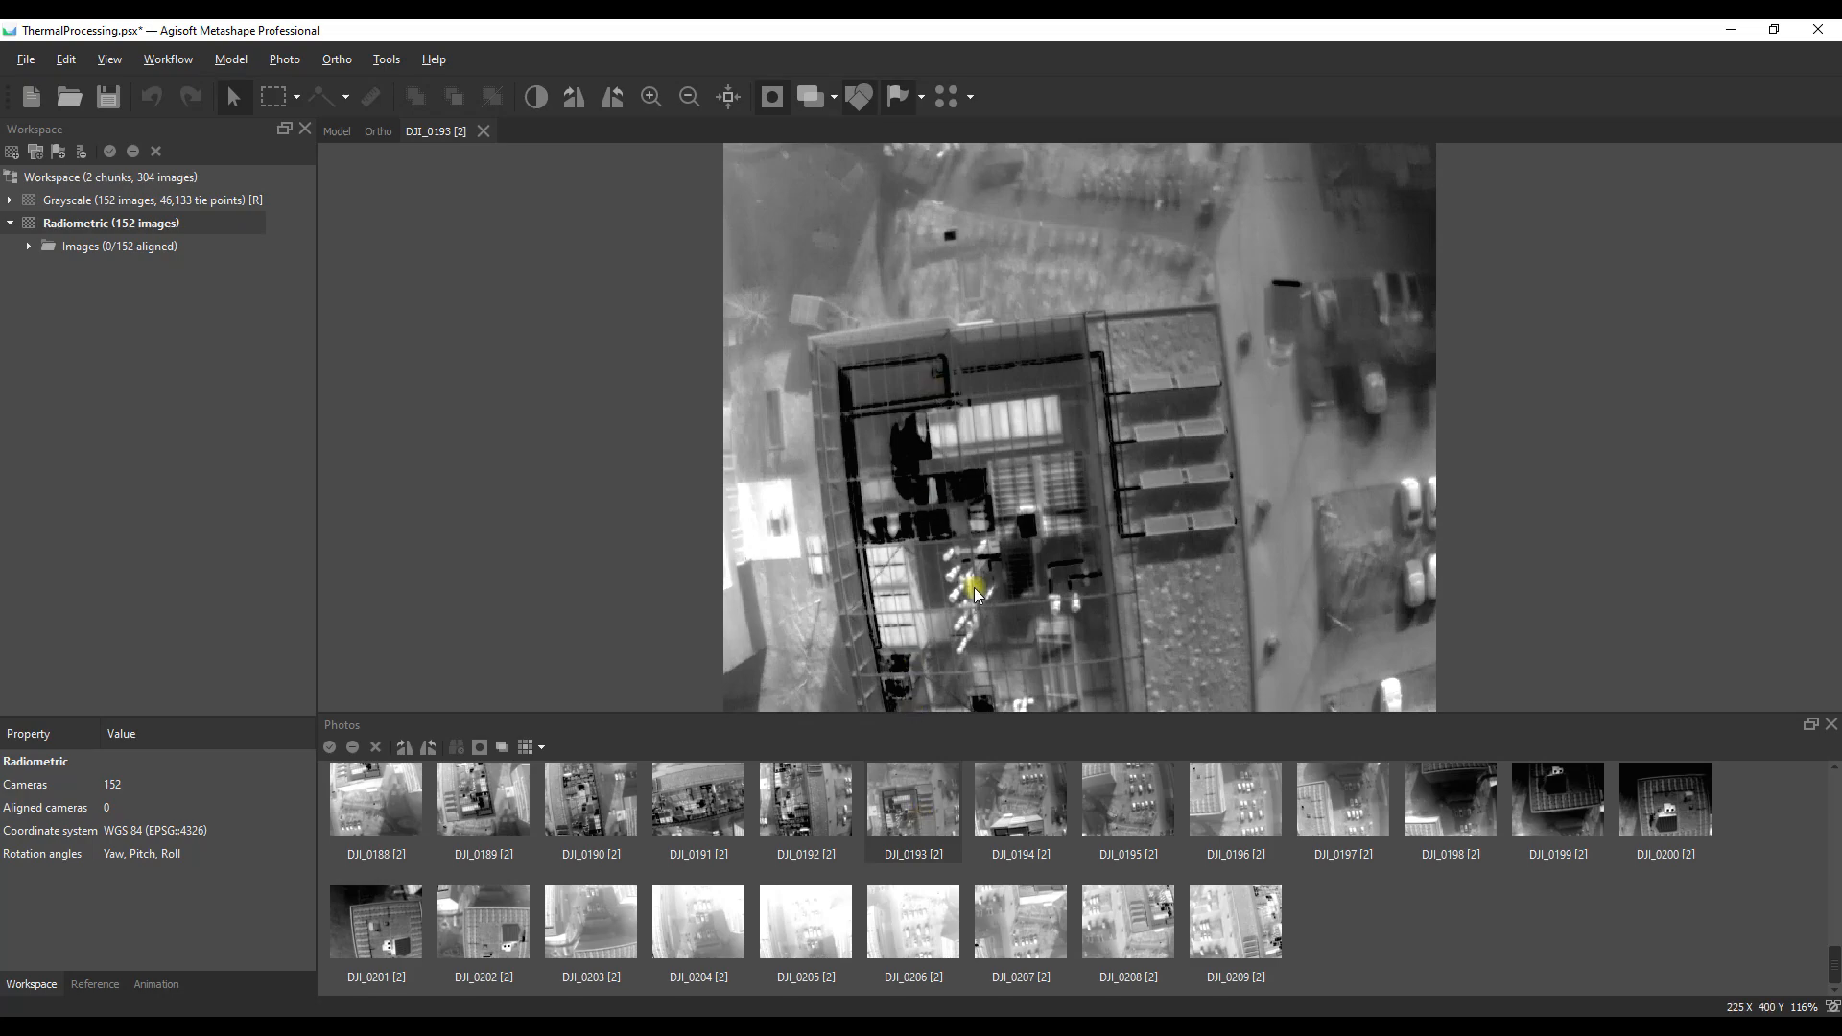
left_click(336, 130)
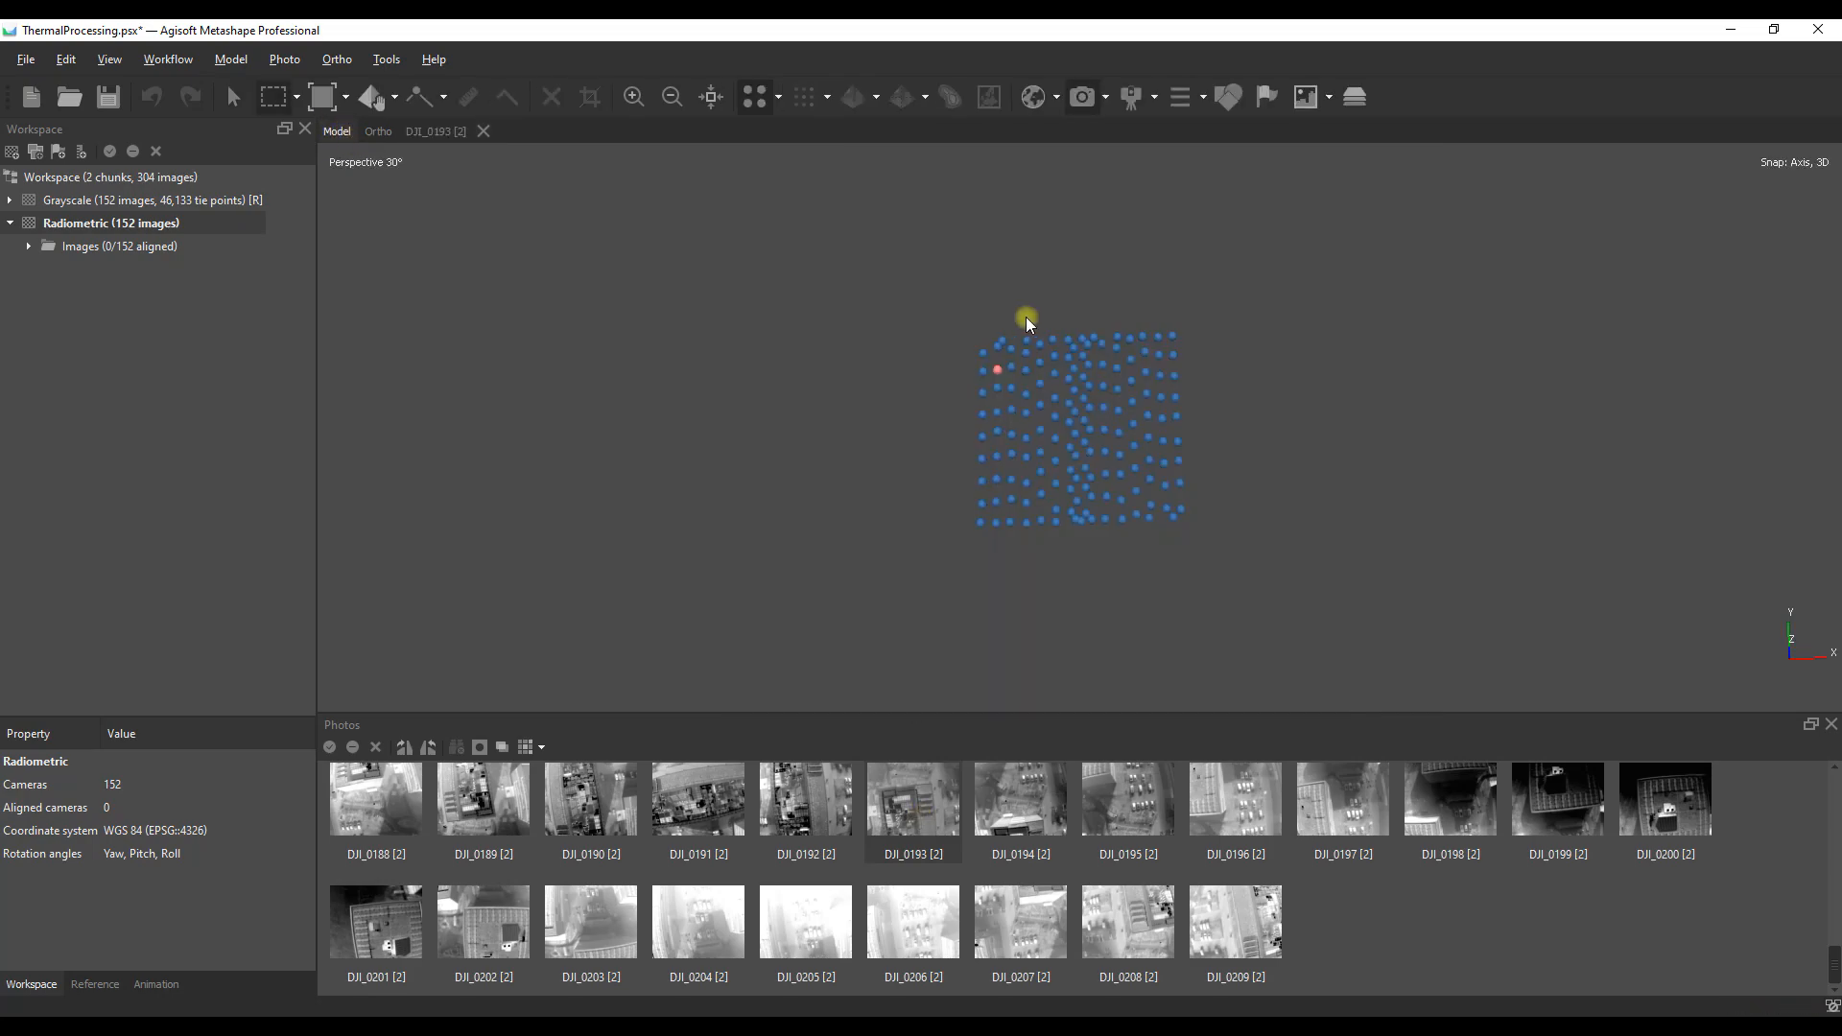
Step: Align the radiometric photos at Highest accuracy with generic and reference preselection
left_click(167, 58)
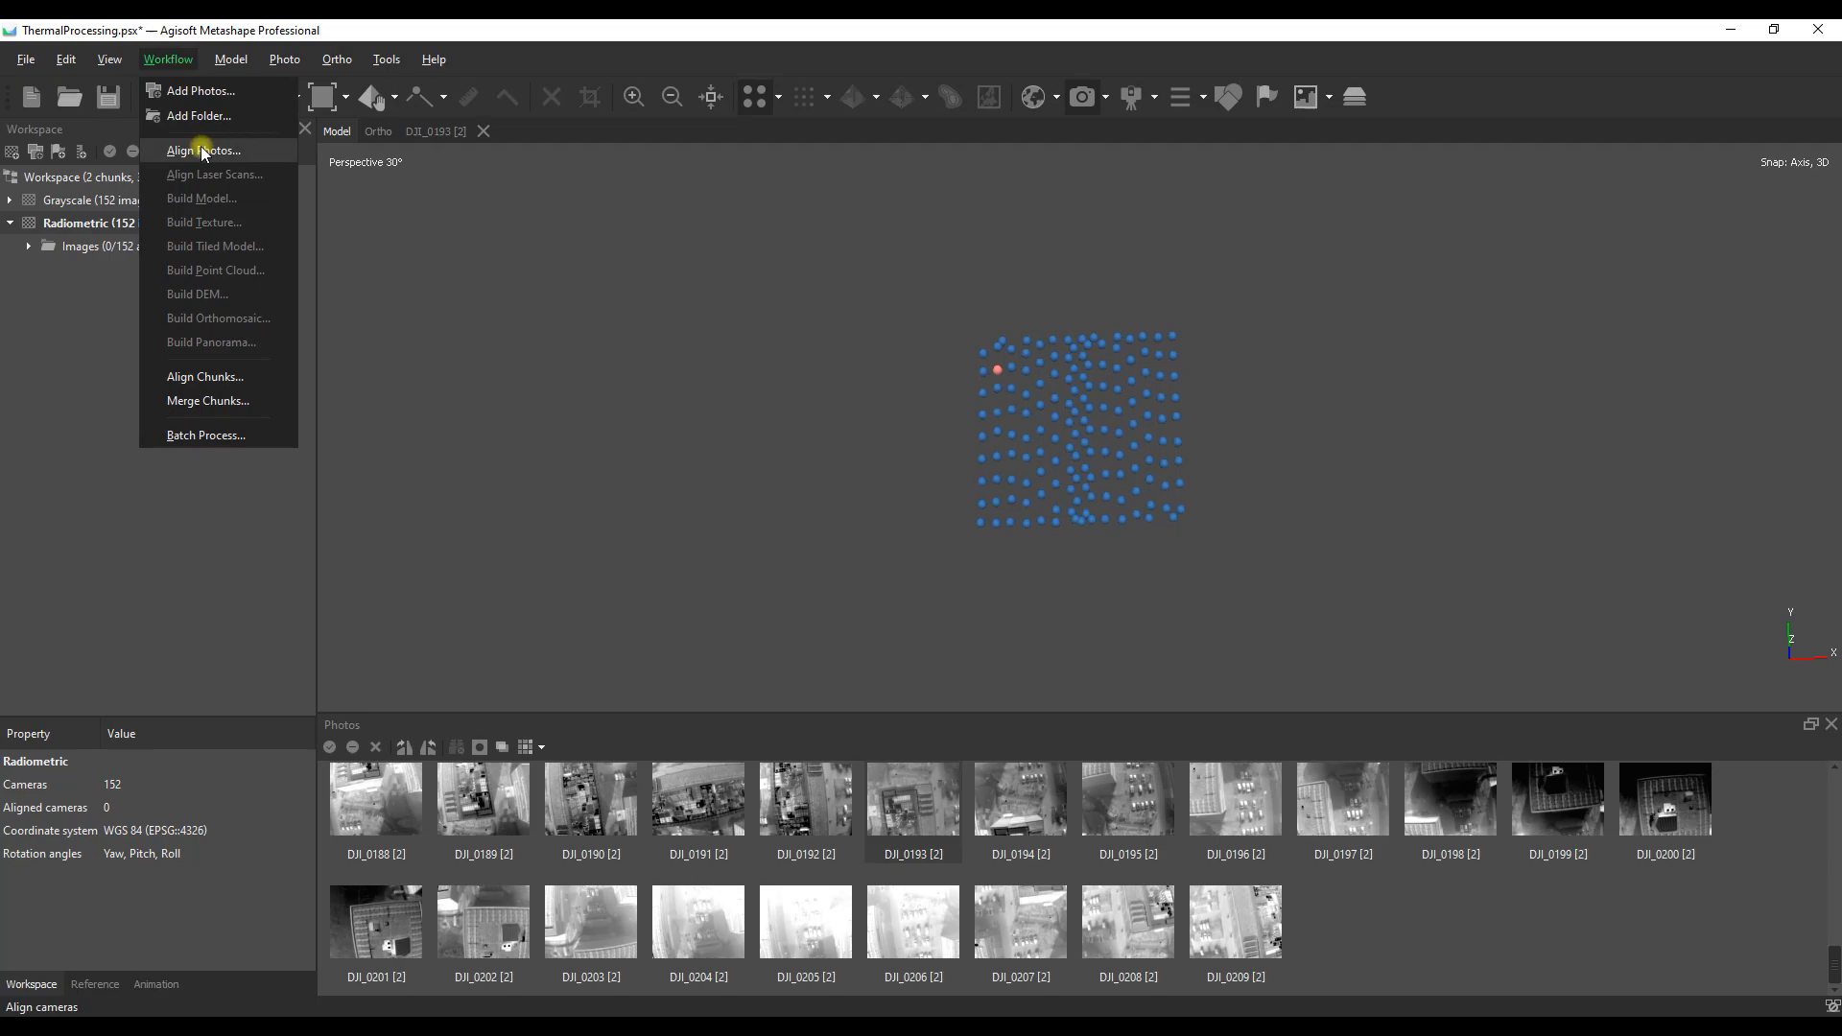
left_click(204, 150)
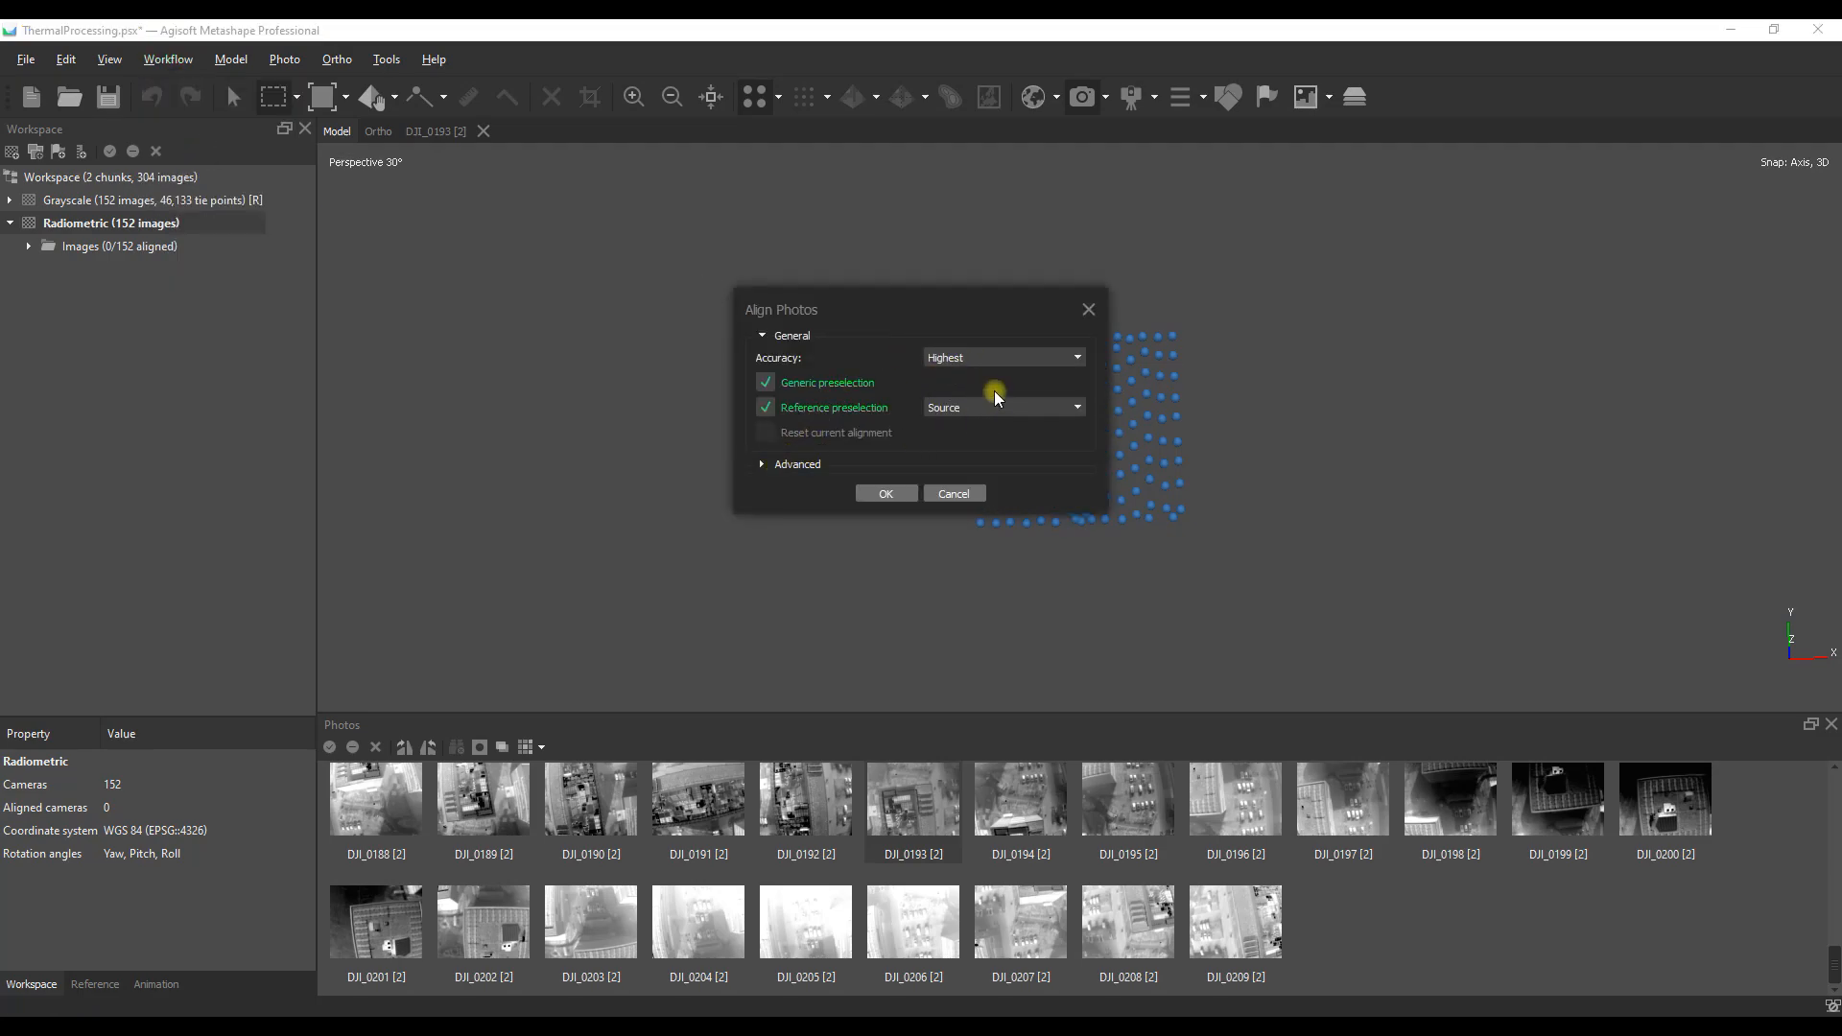
mouse_move(1000, 357)
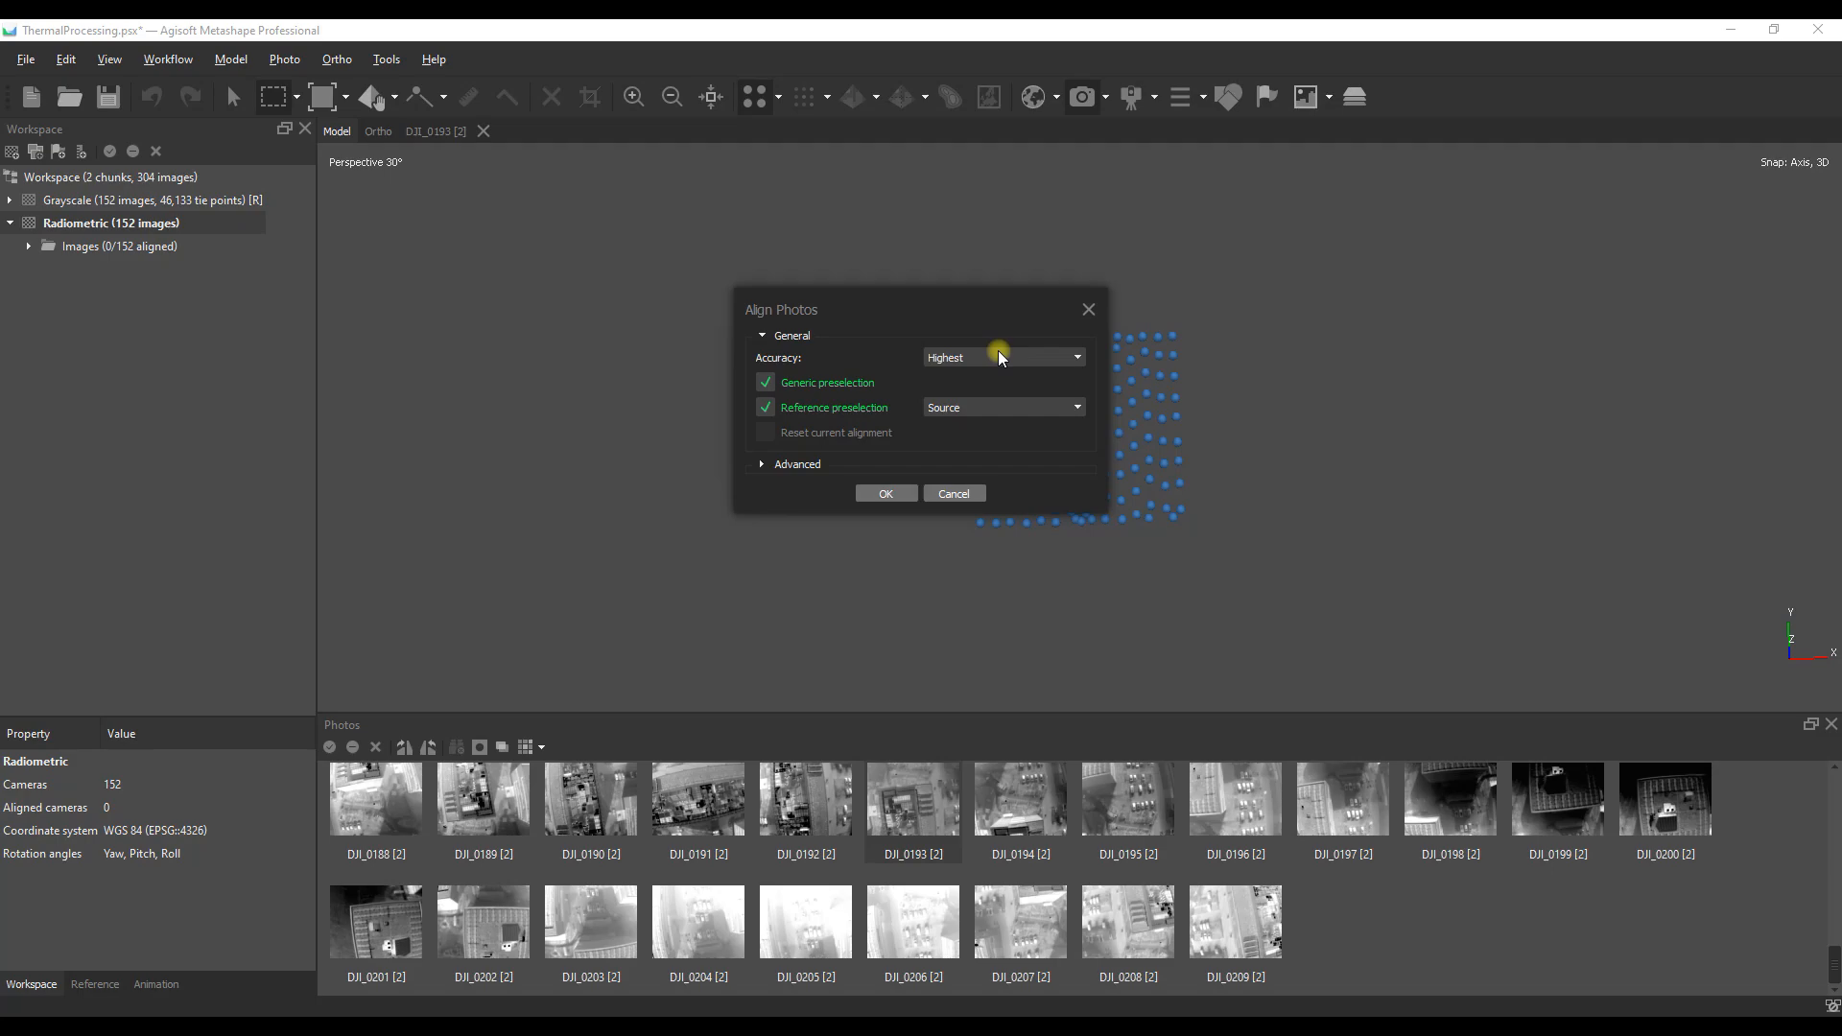
mouse_move(991, 356)
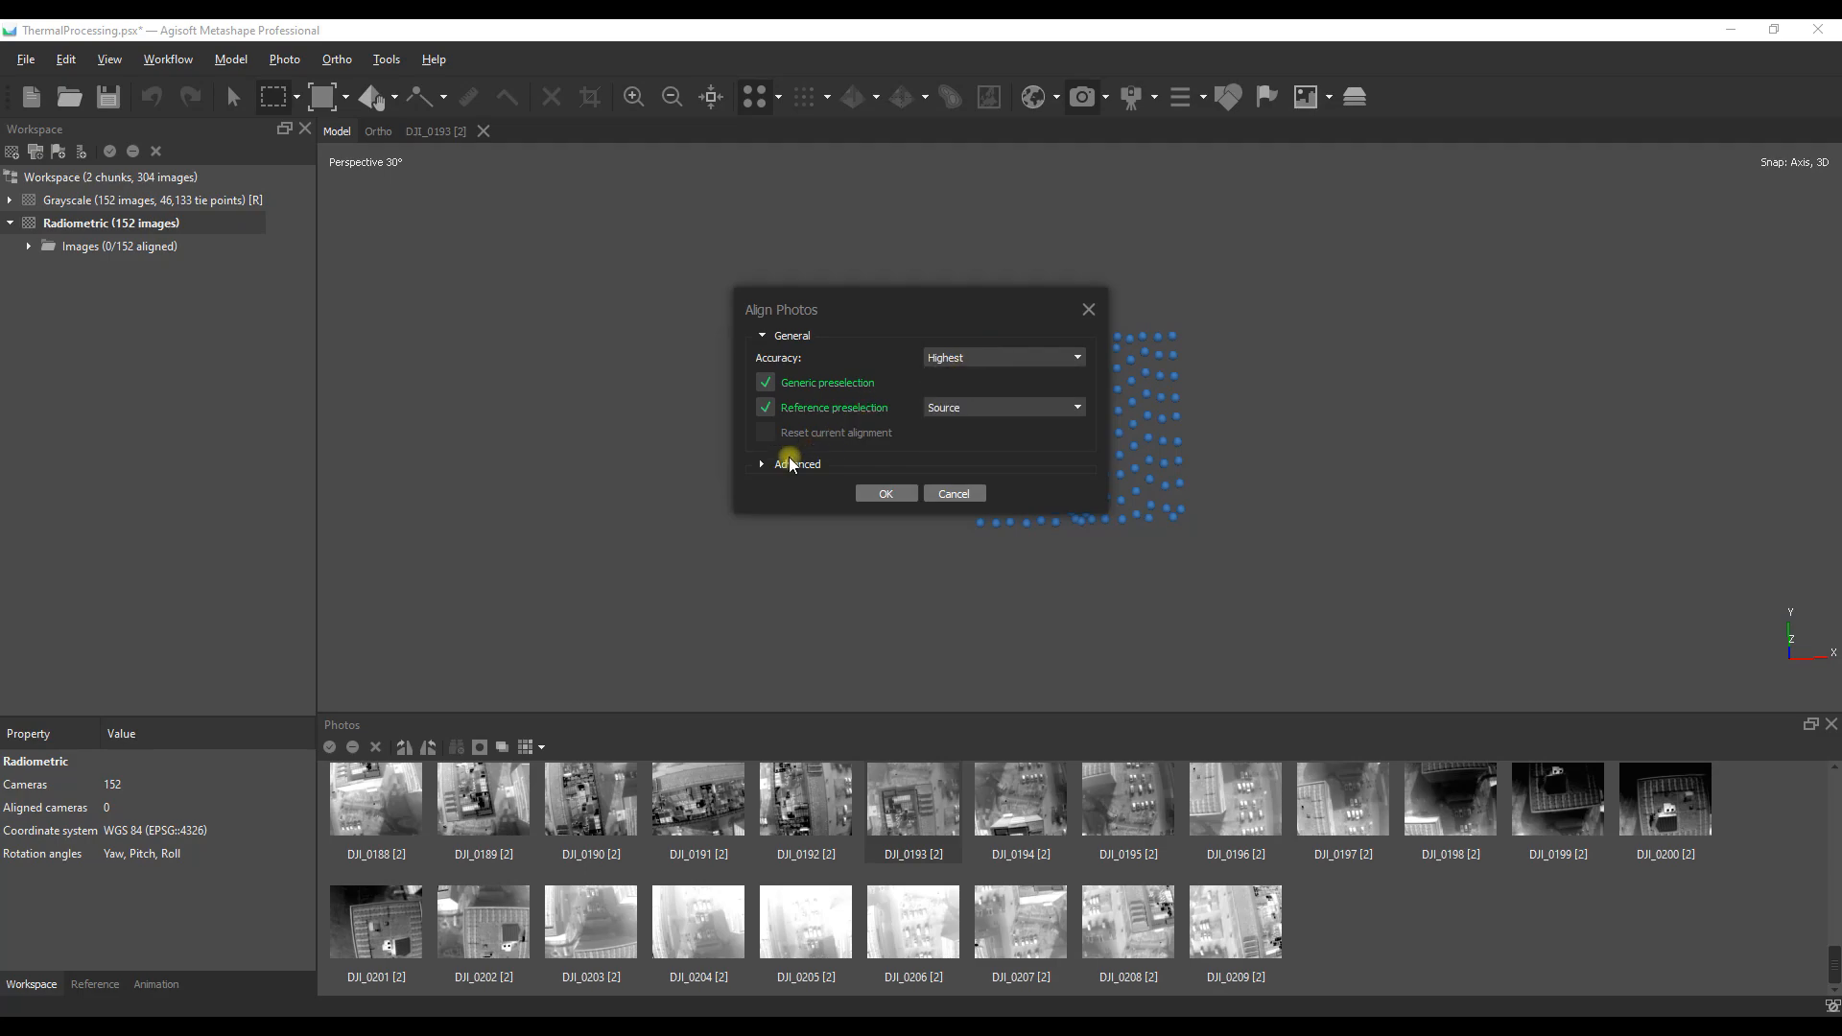
left_click(796, 462)
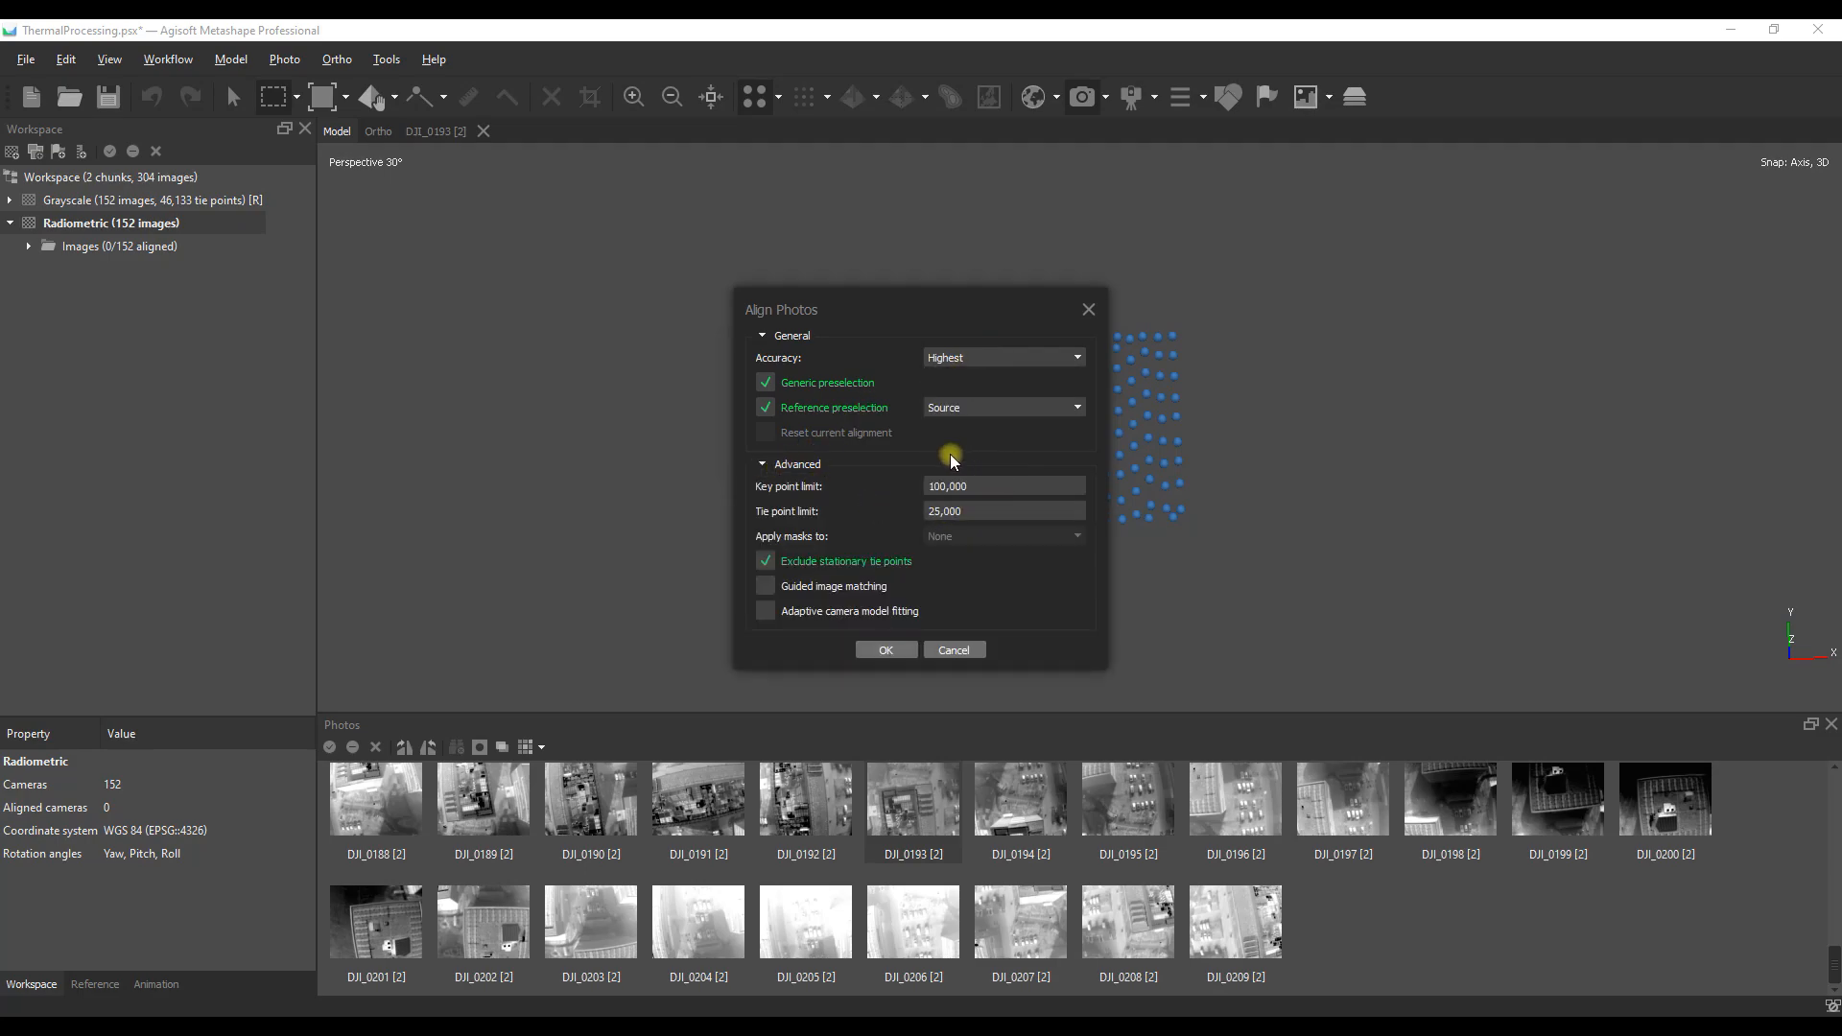
mouse_move(968, 535)
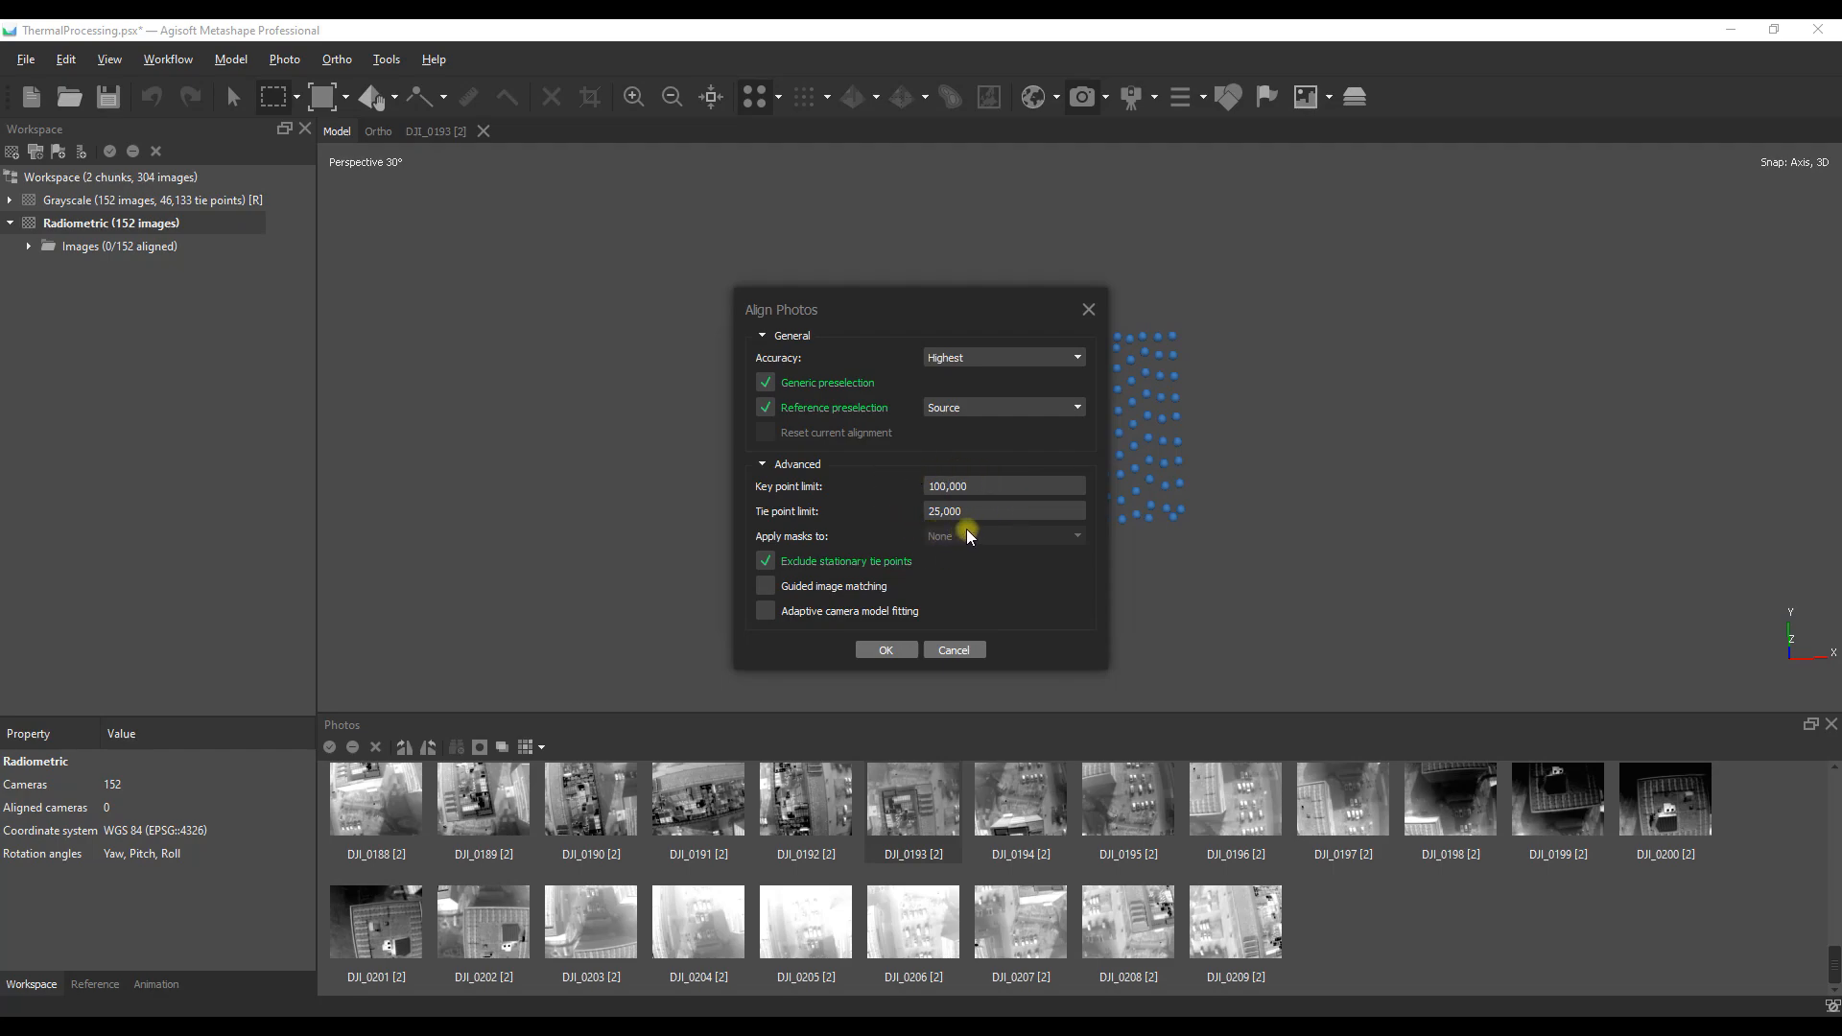
mouse_move(970, 543)
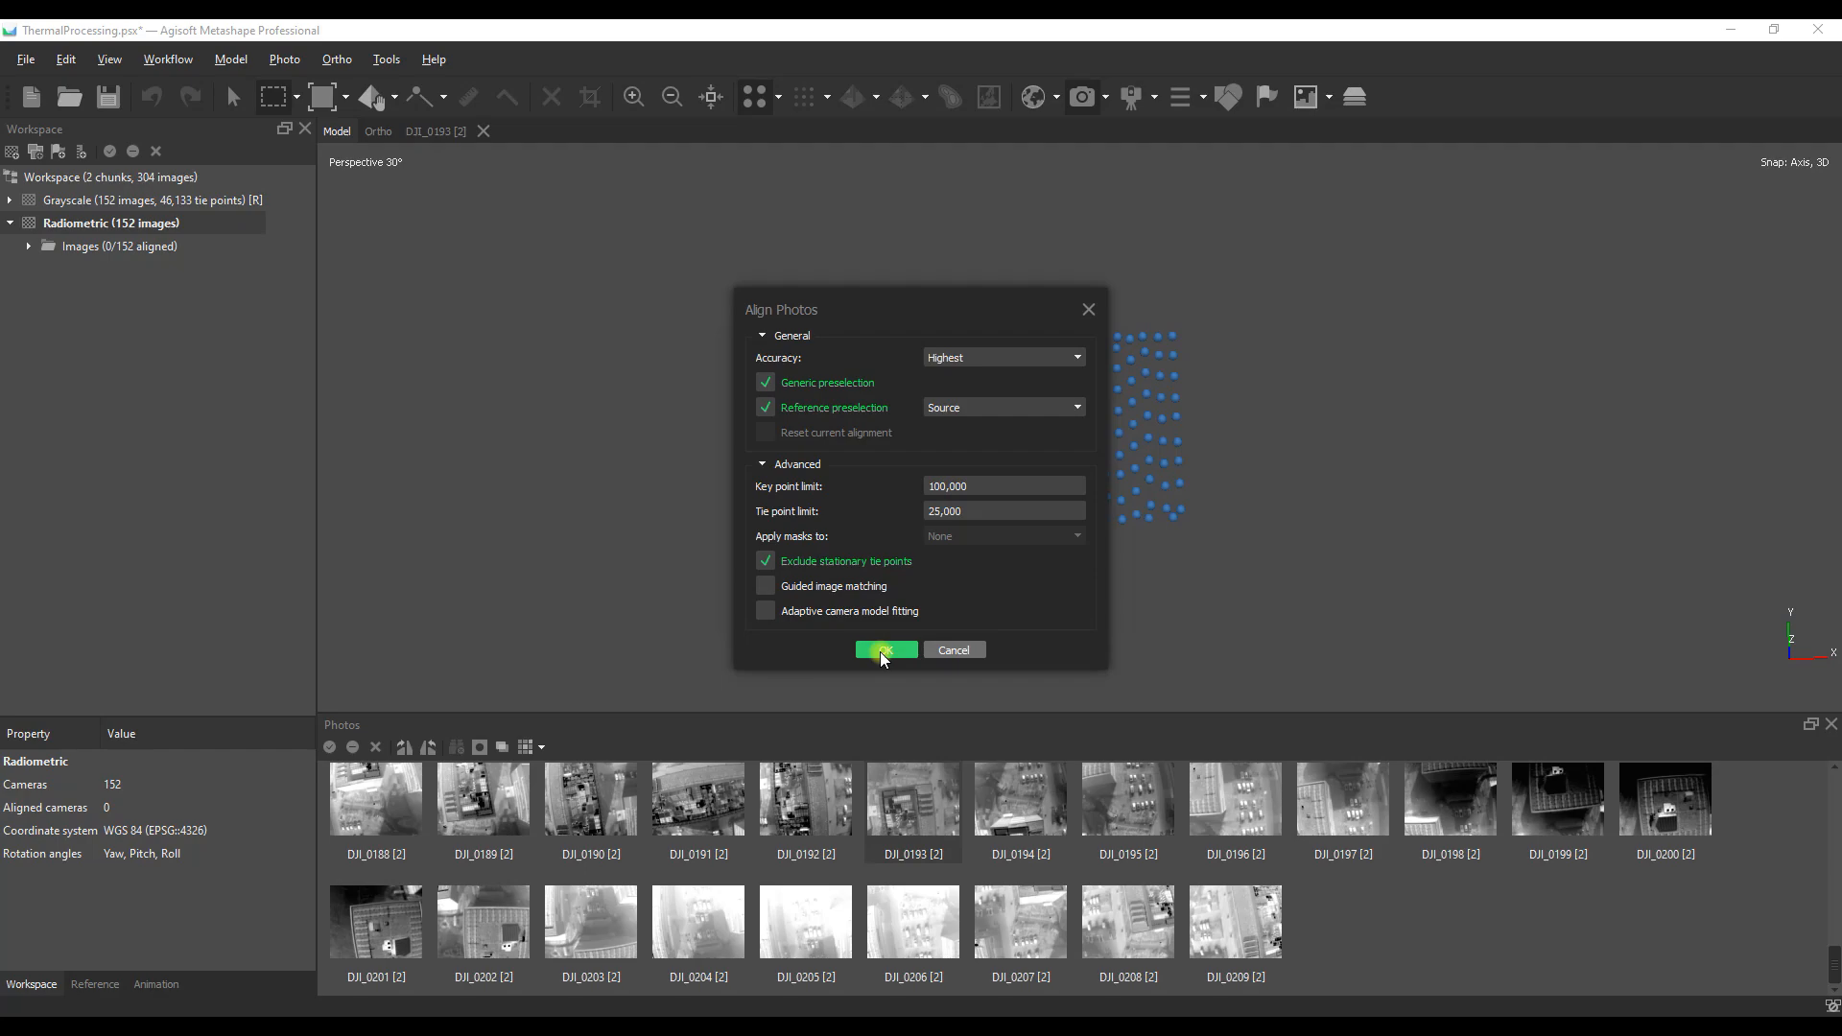
left_click(885, 650)
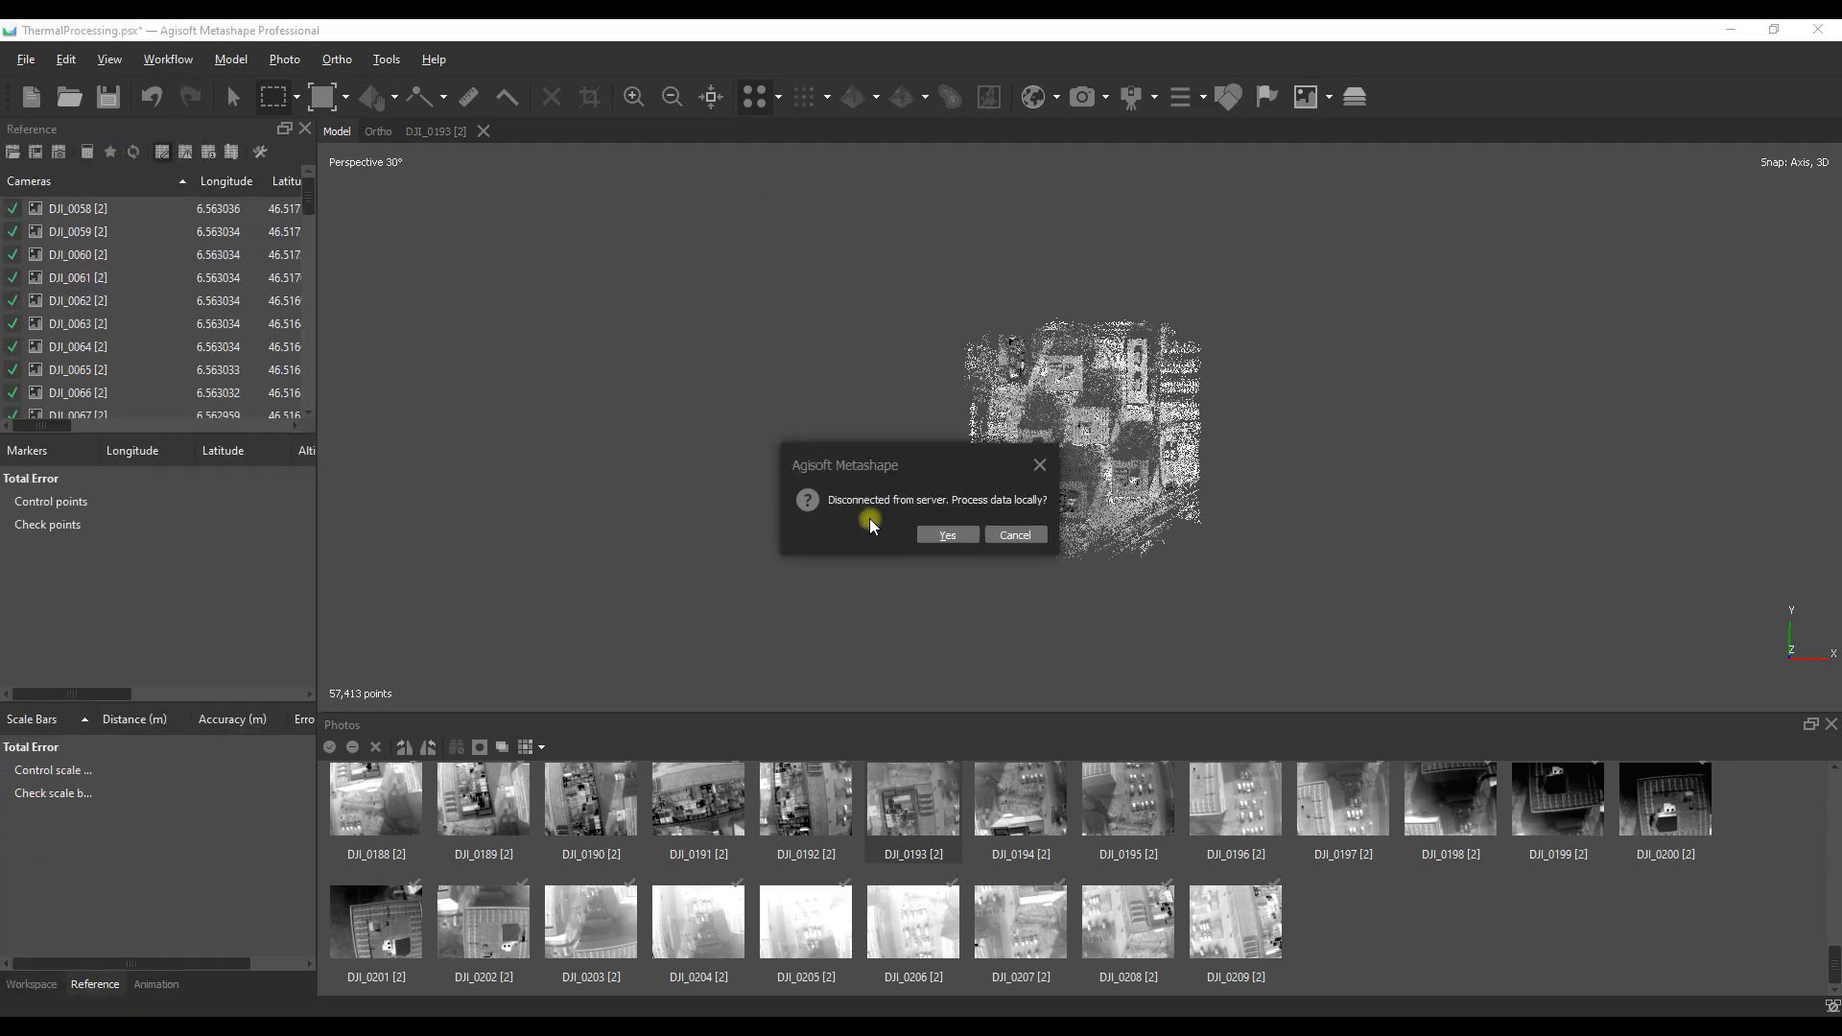
Step: Process the alignment locally and save the project with 50,591 tie points
left_click(946, 535)
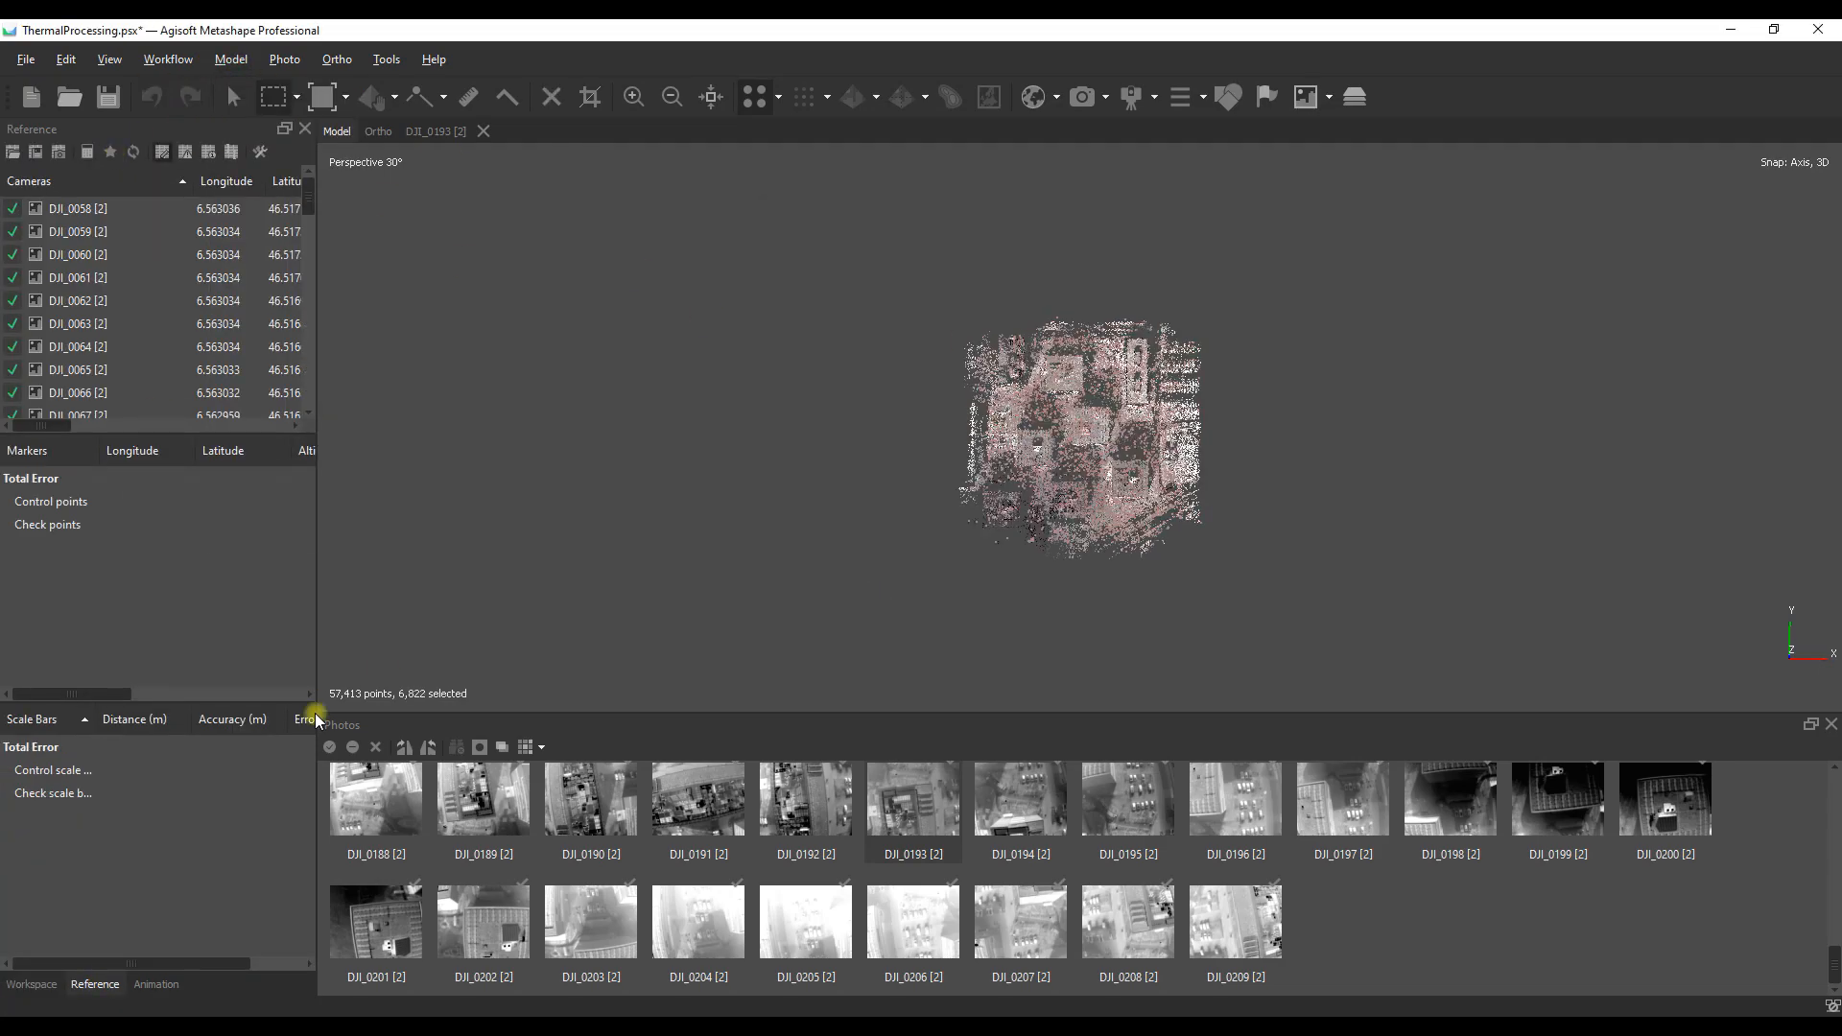
left_click(108, 98)
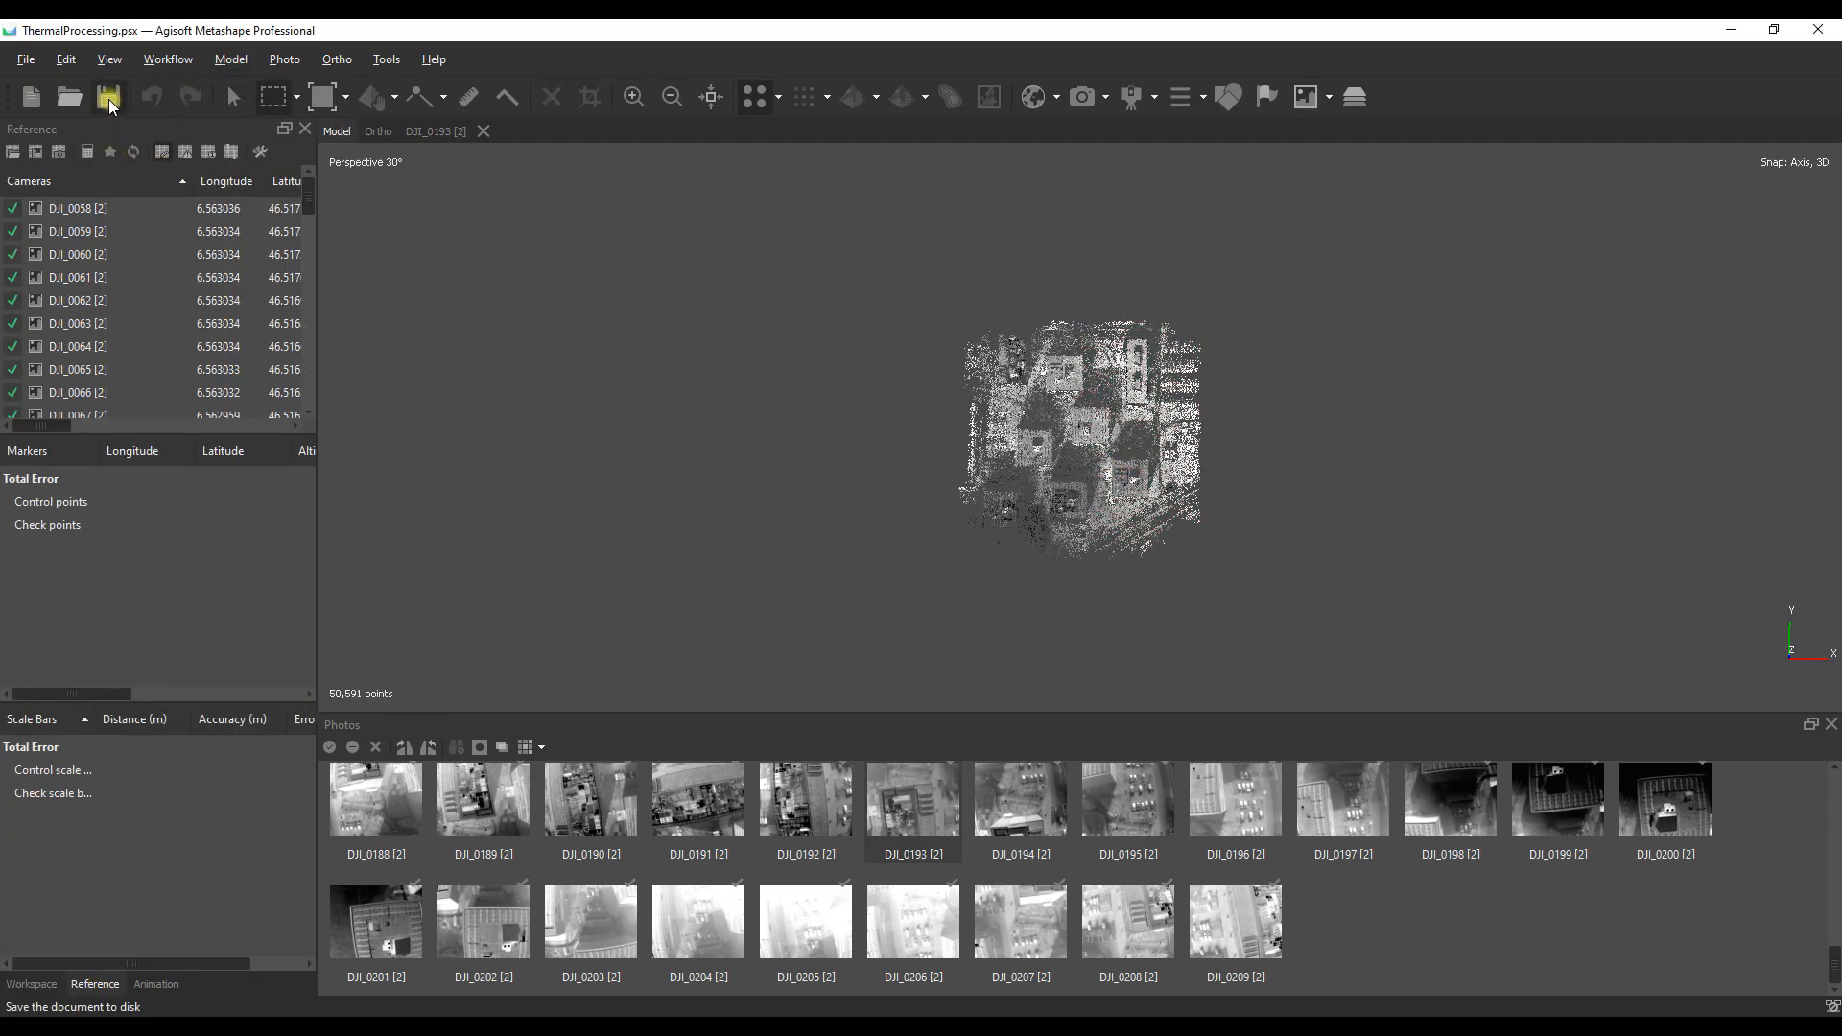
left_click(32, 984)
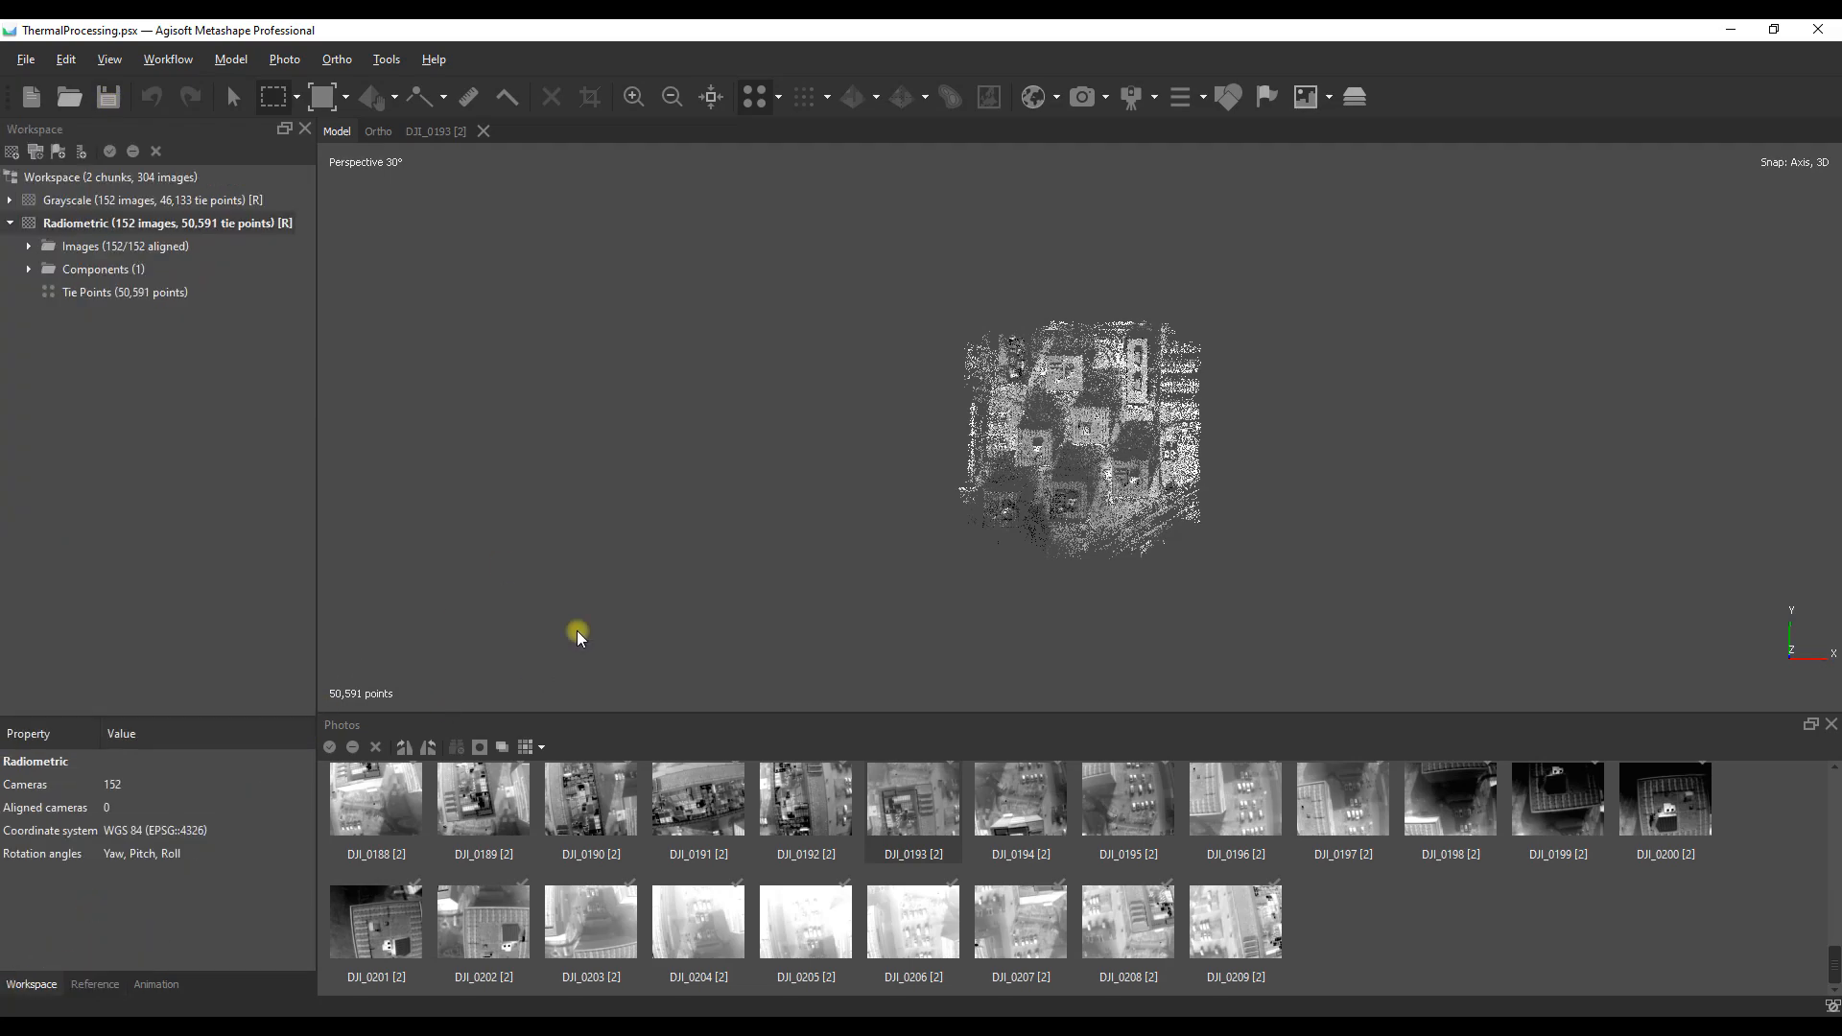
mouse_move(164, 230)
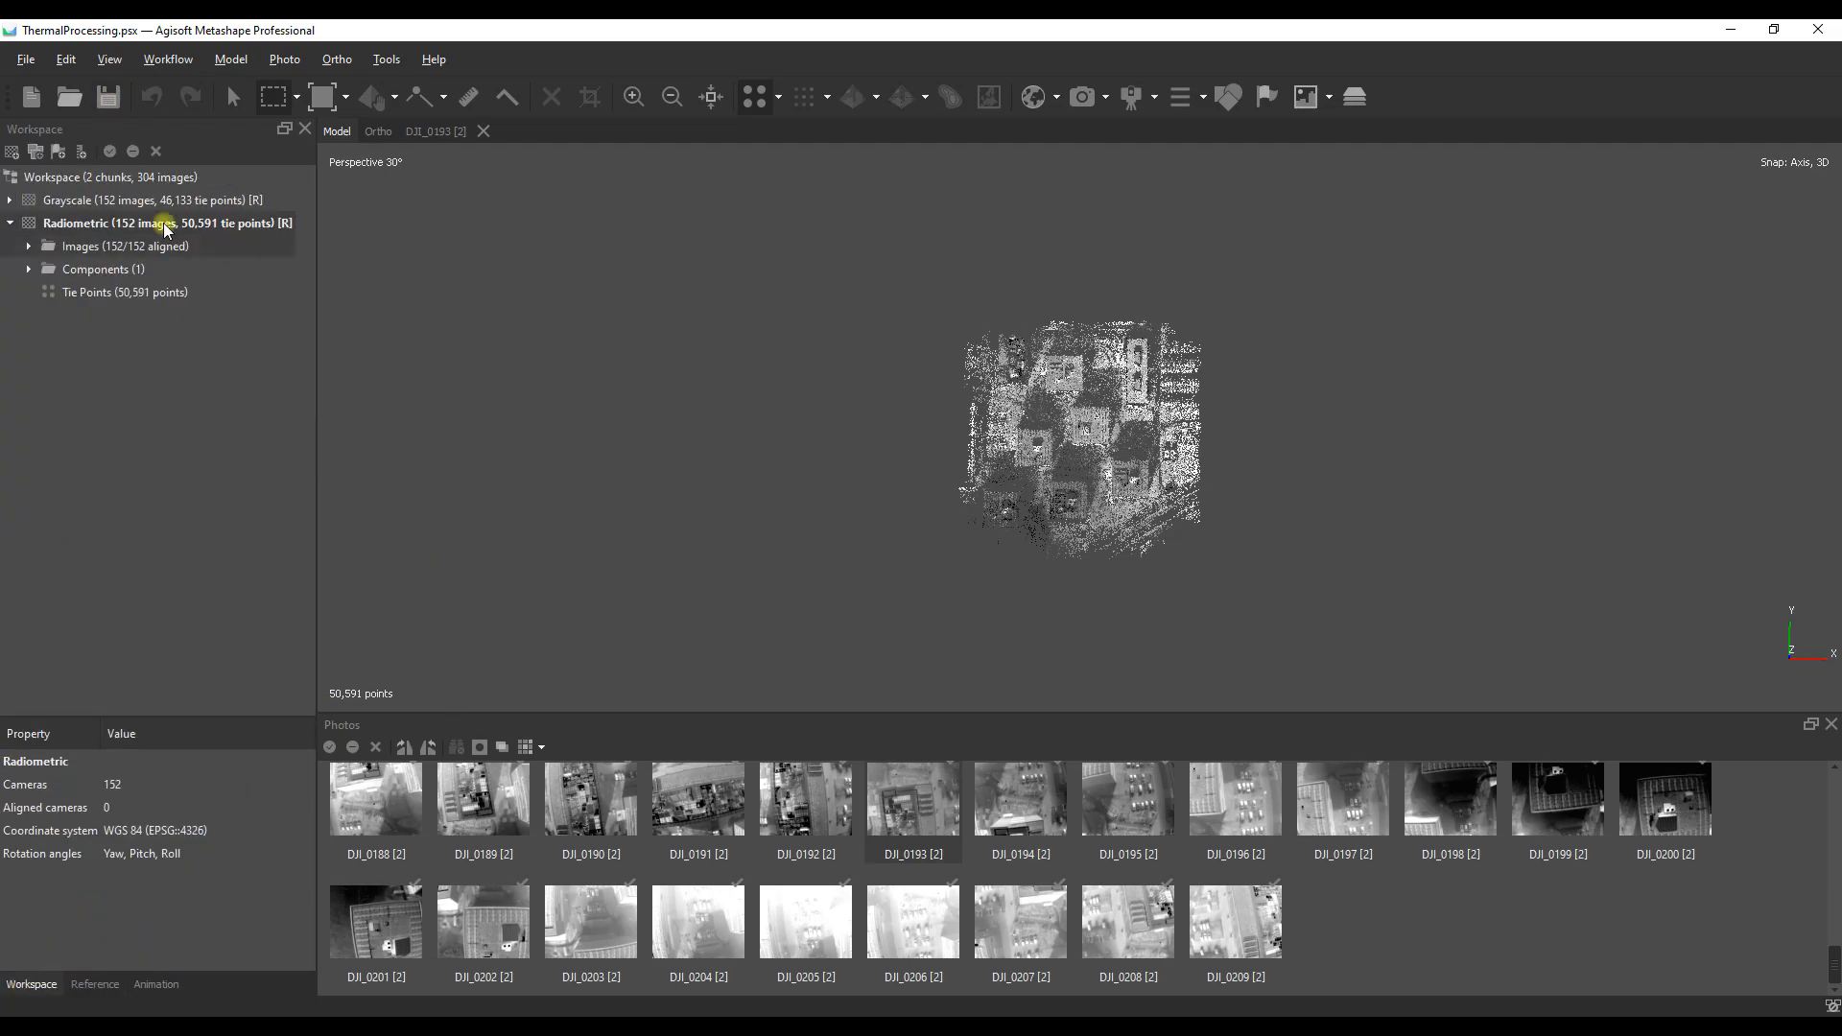
Step: Build a High-quality DEM from depth maps, processed locally
left_click(167, 58)
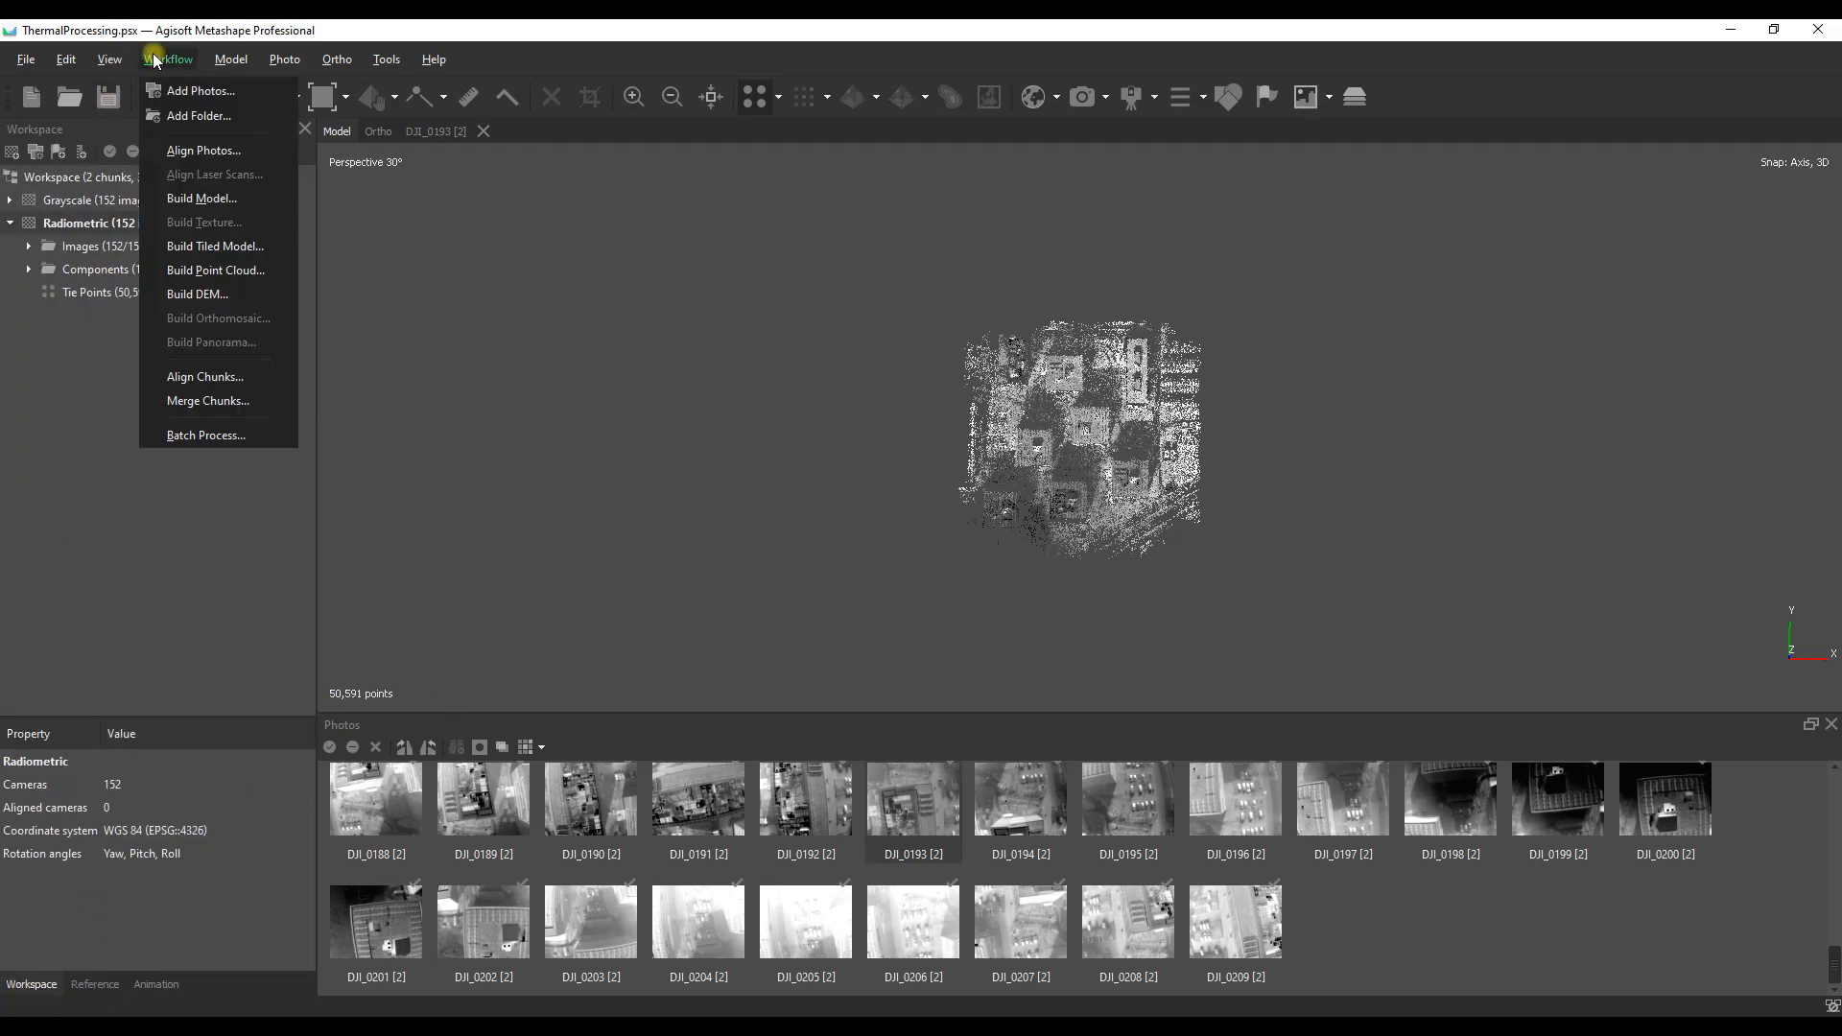
mouse_move(195, 294)
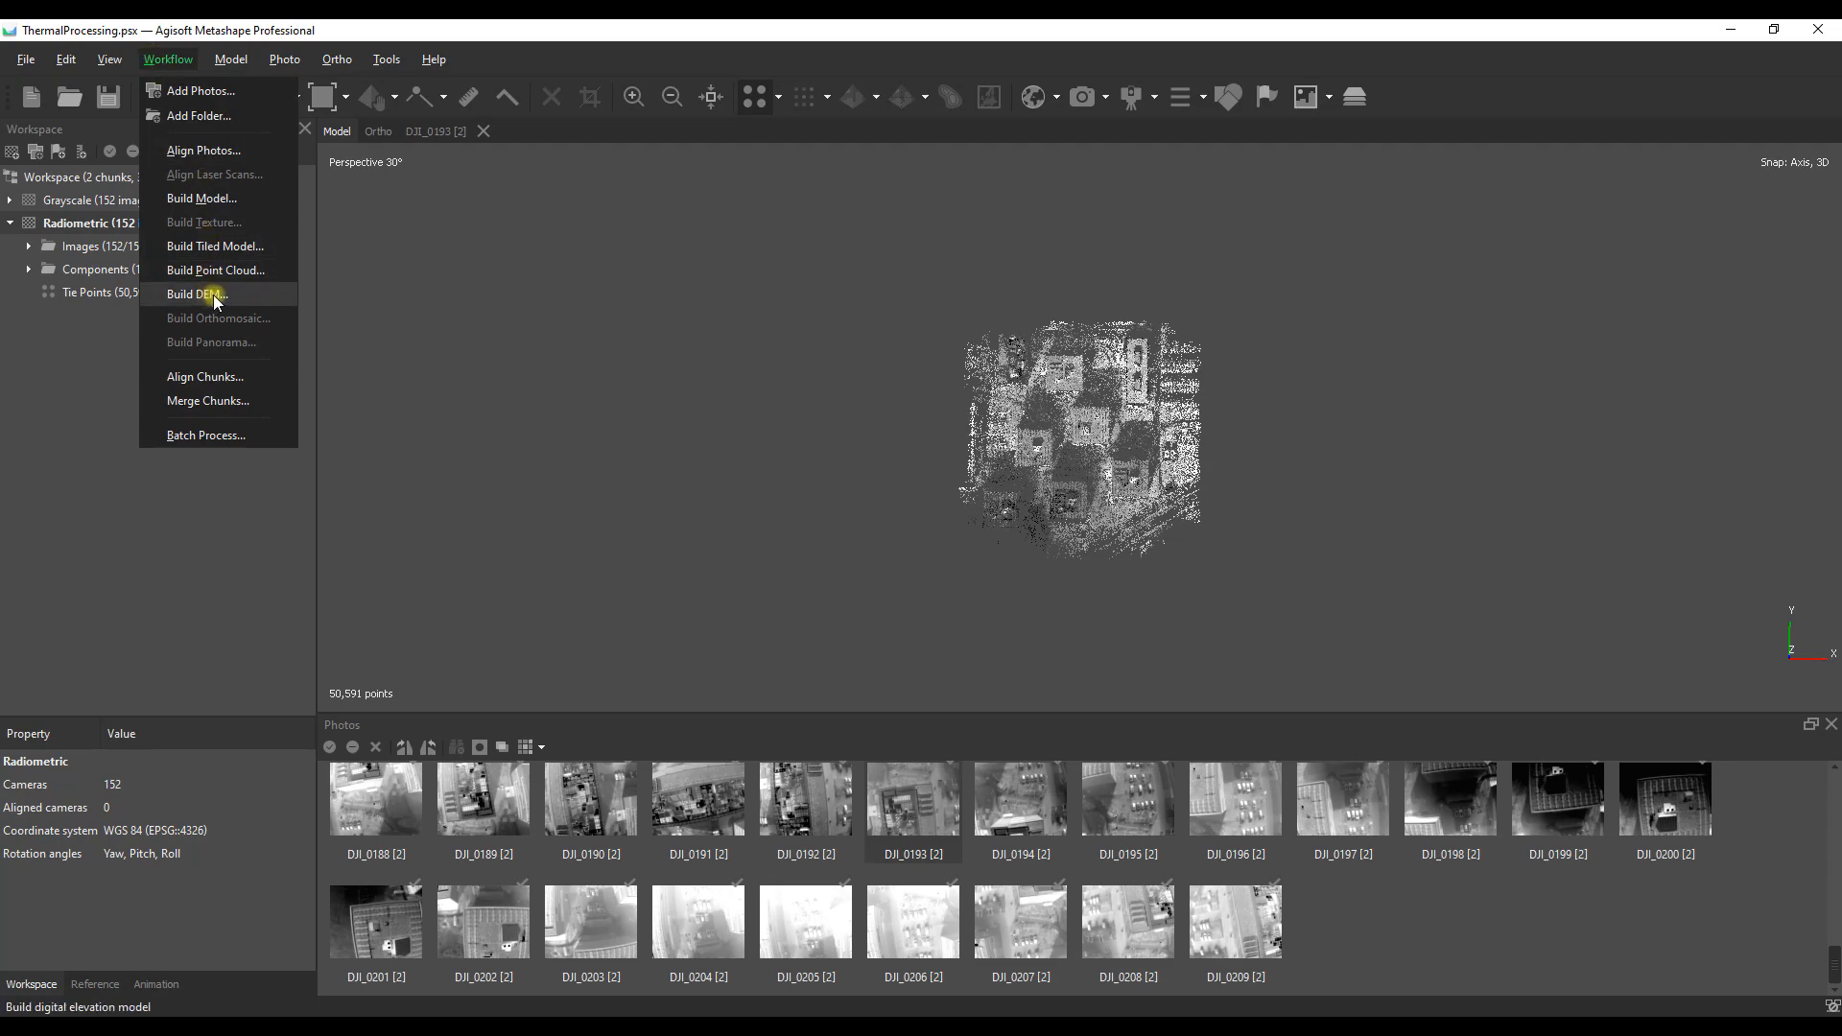
left_click(195, 293)
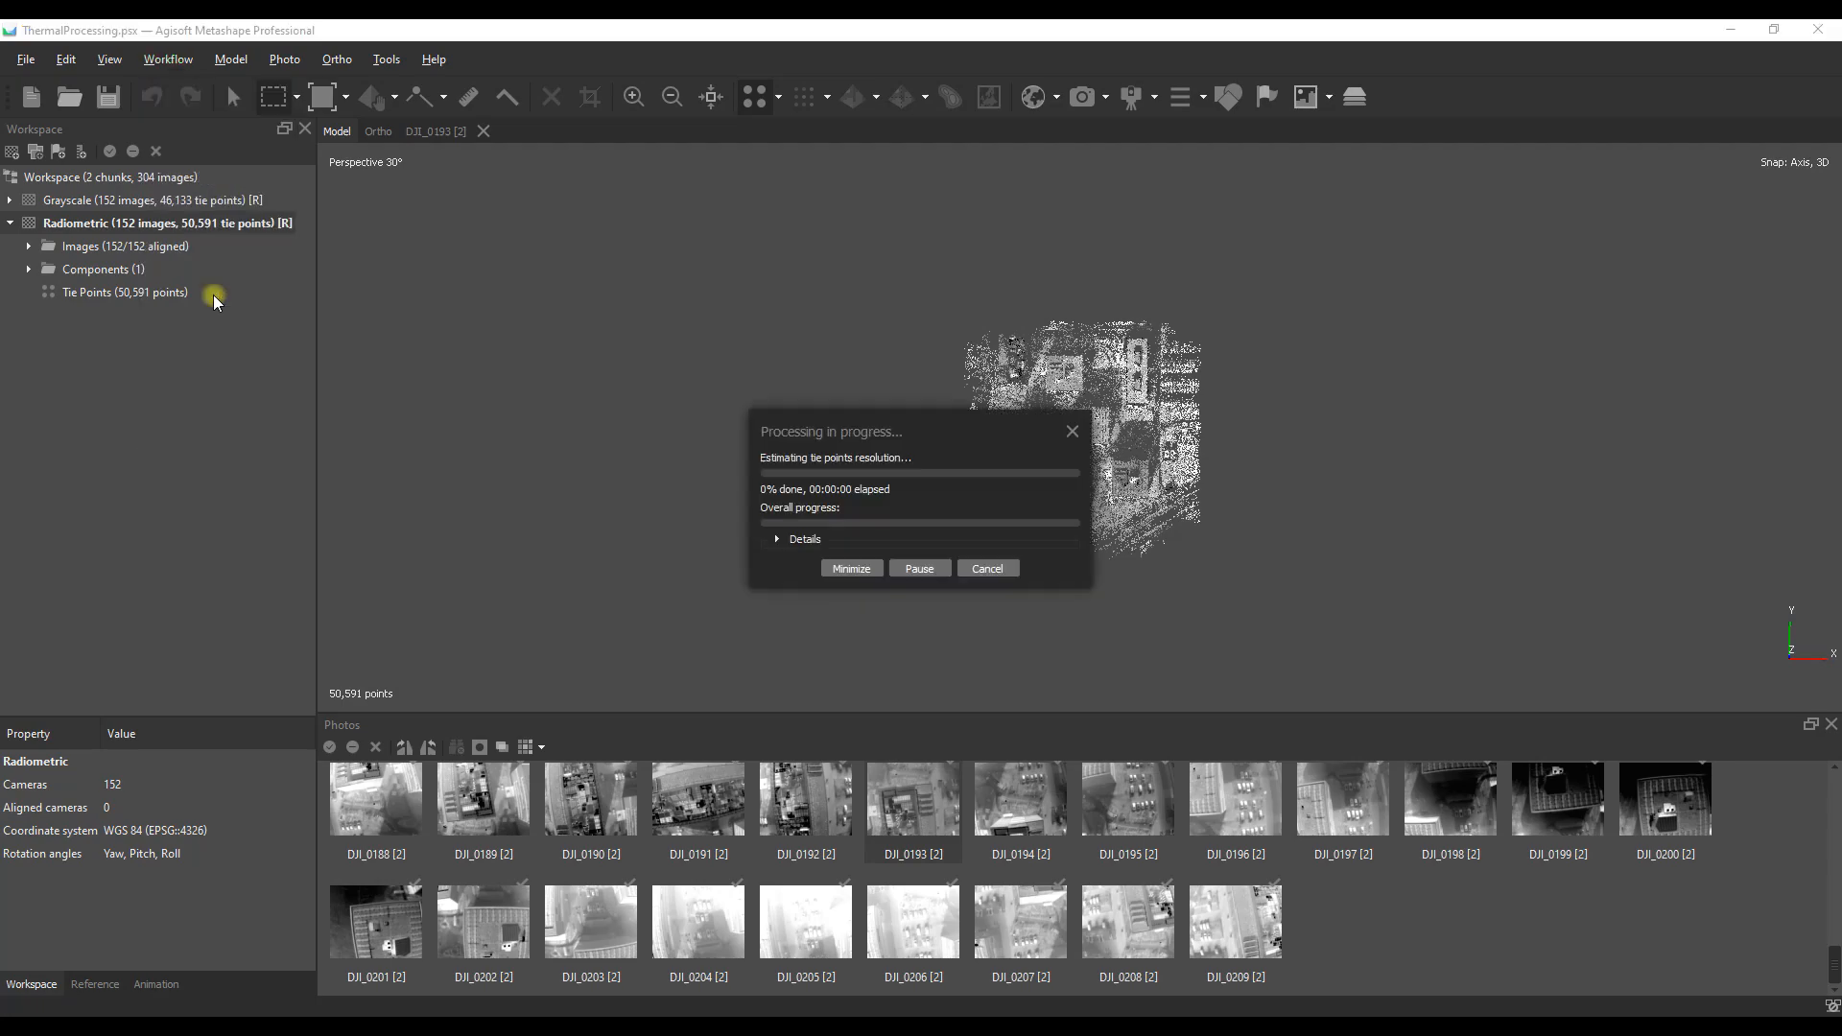
left_click(1069, 497)
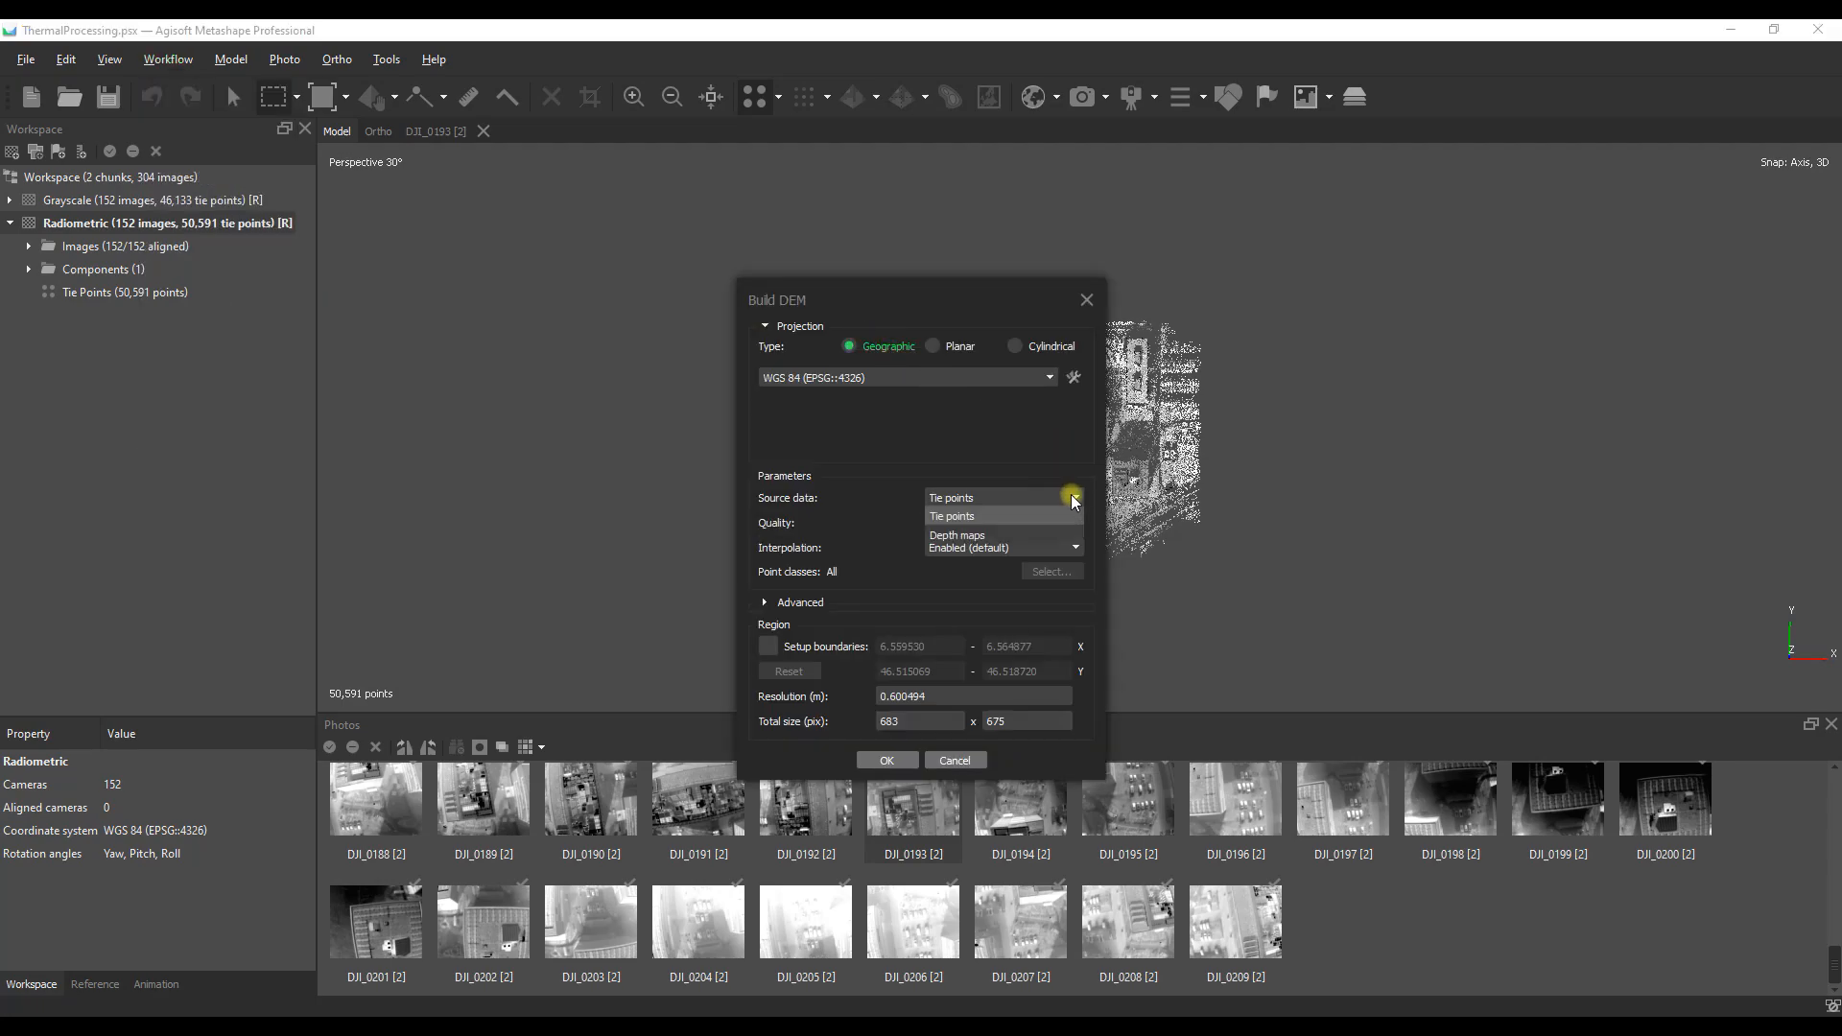
left_click(964, 534)
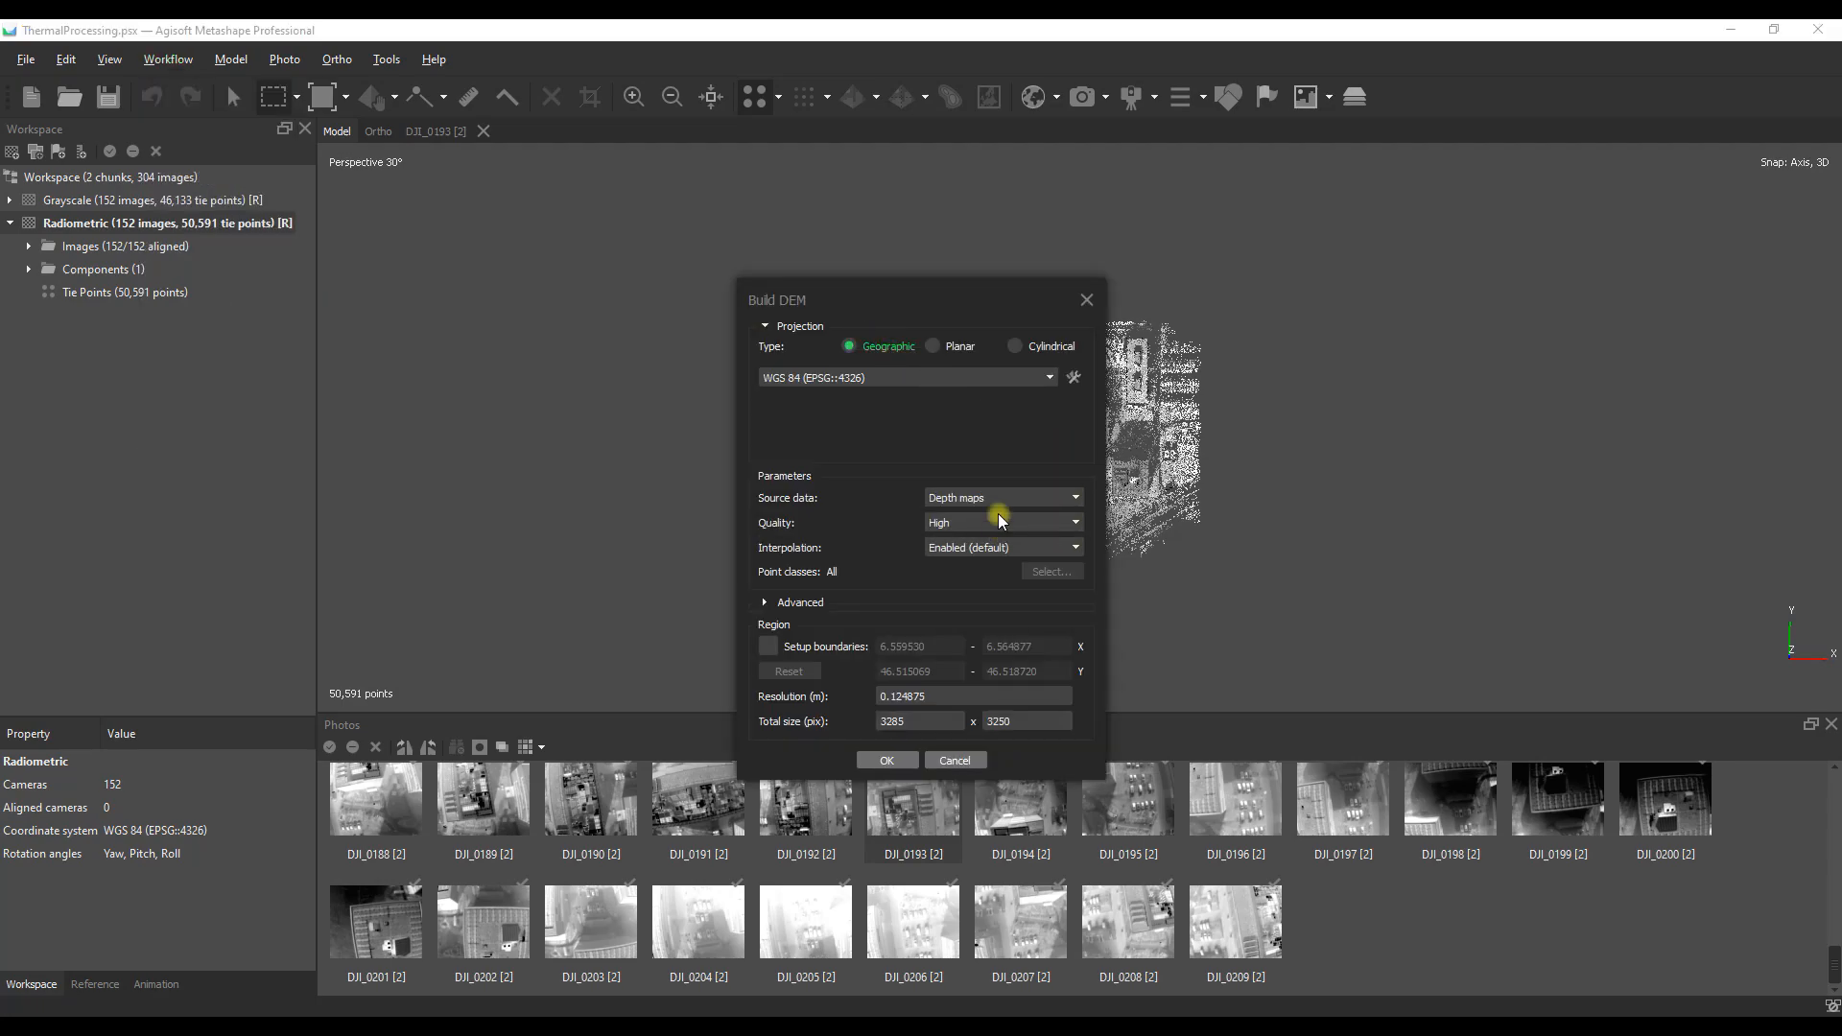
mouse_move(963, 531)
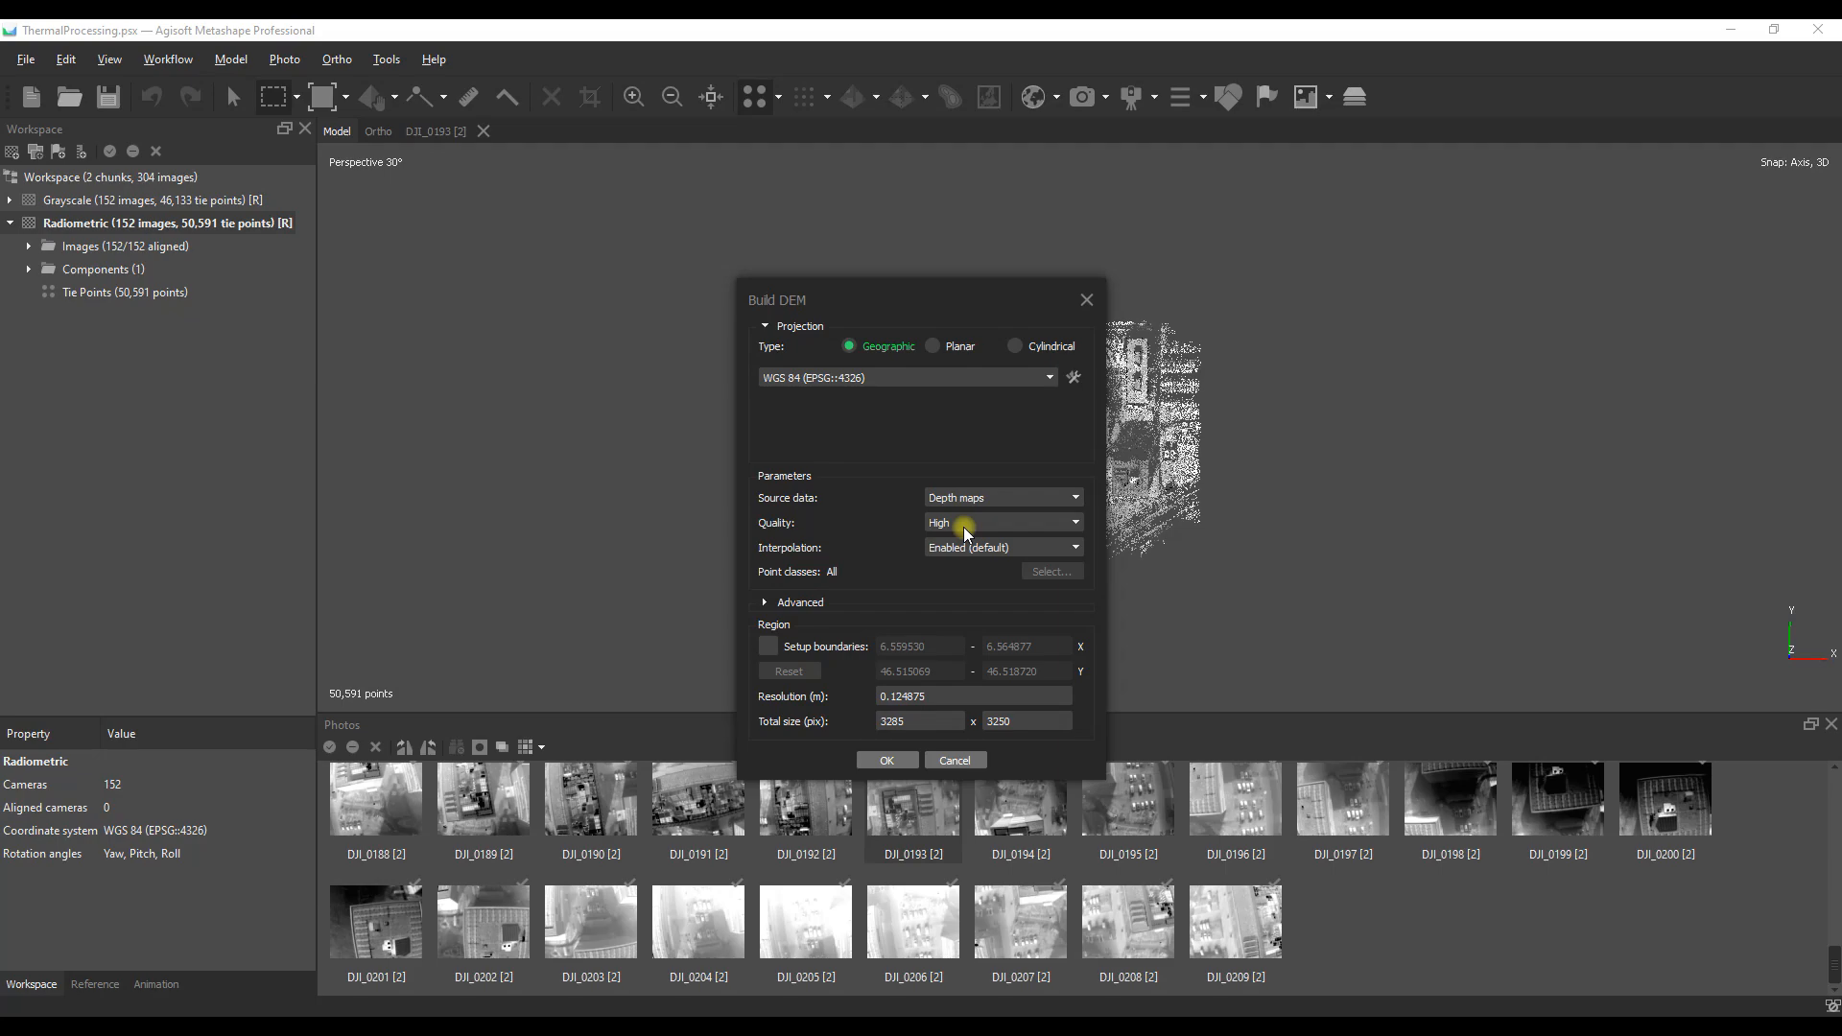
mouse_move(926, 300)
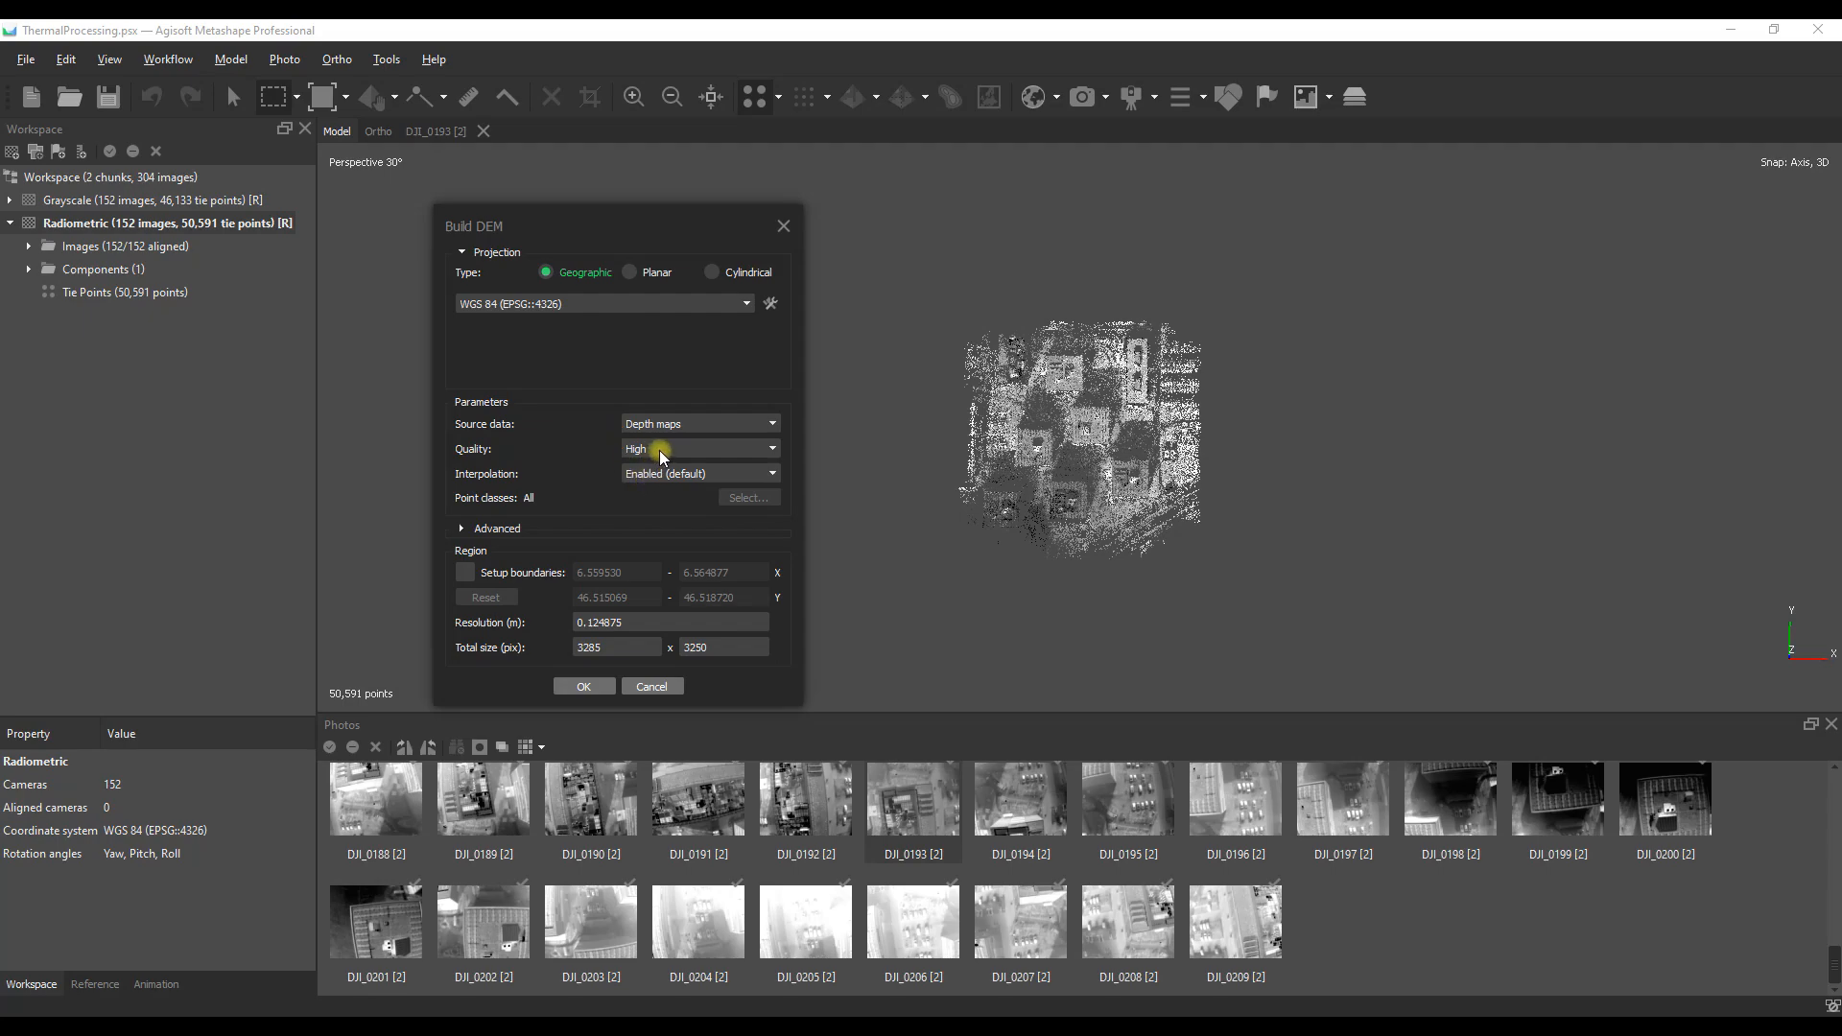
mouse_move(585, 686)
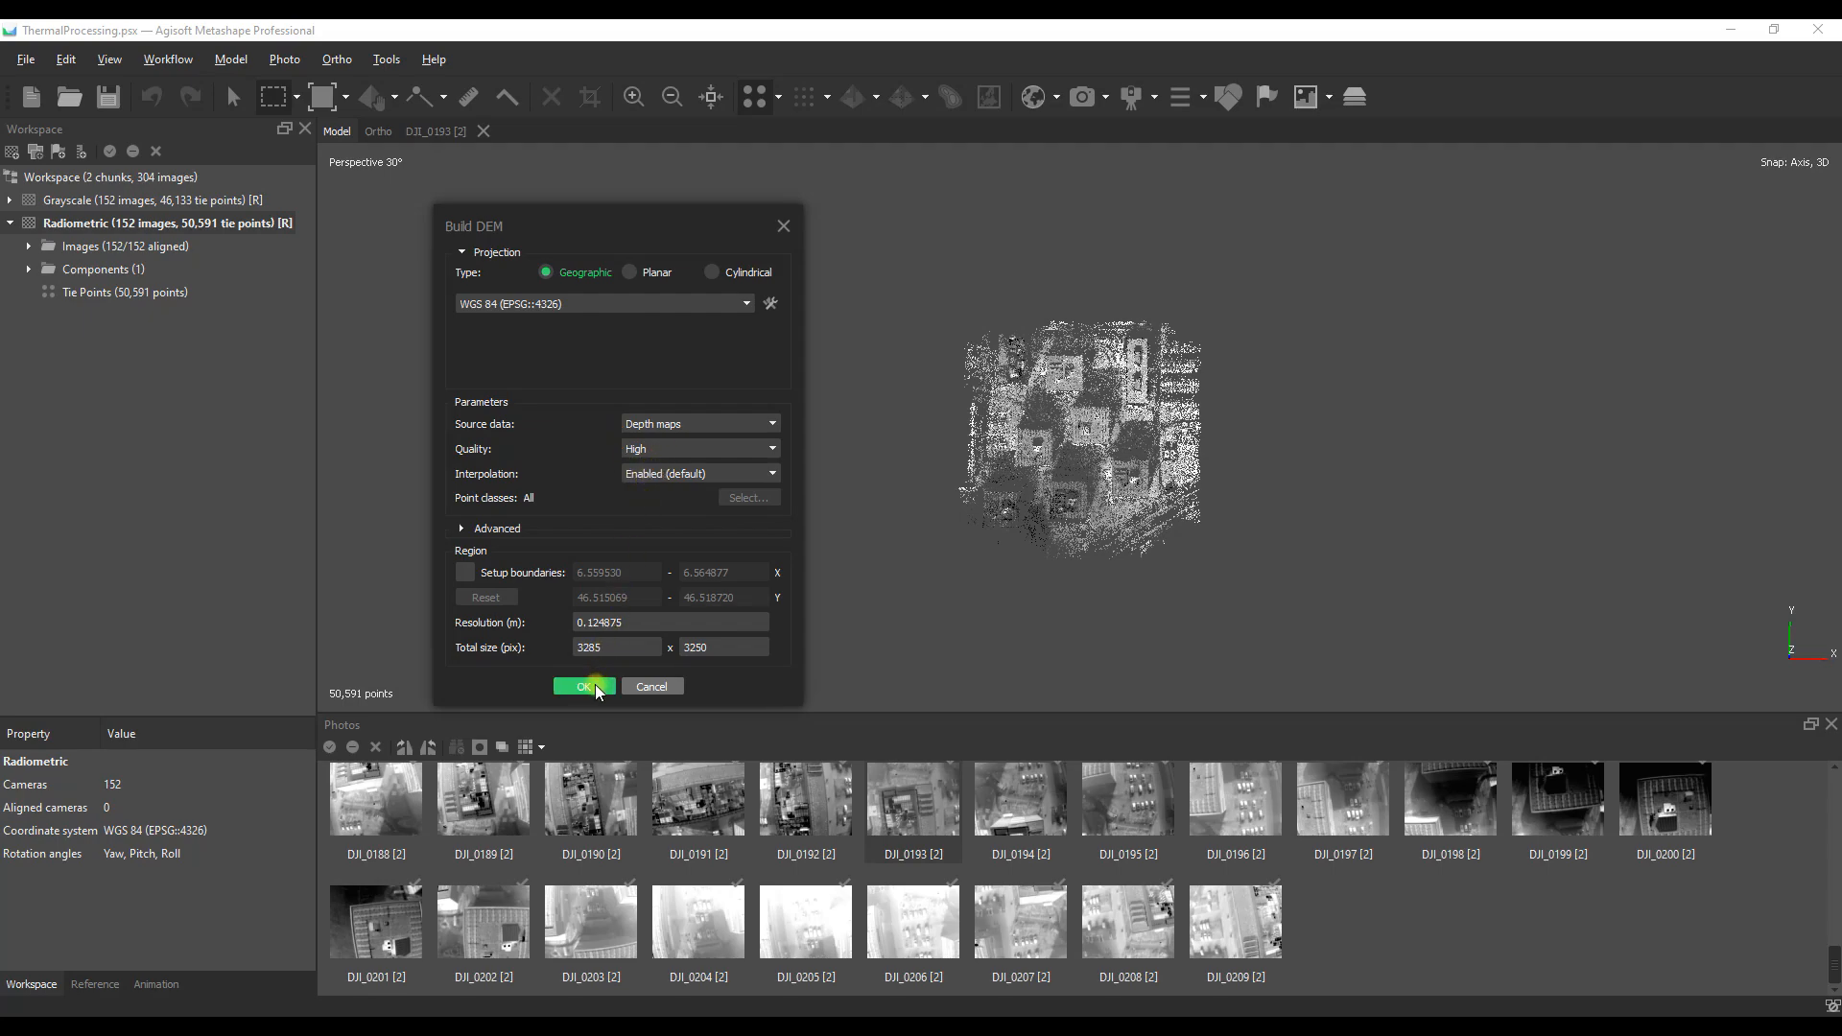
left_click(585, 686)
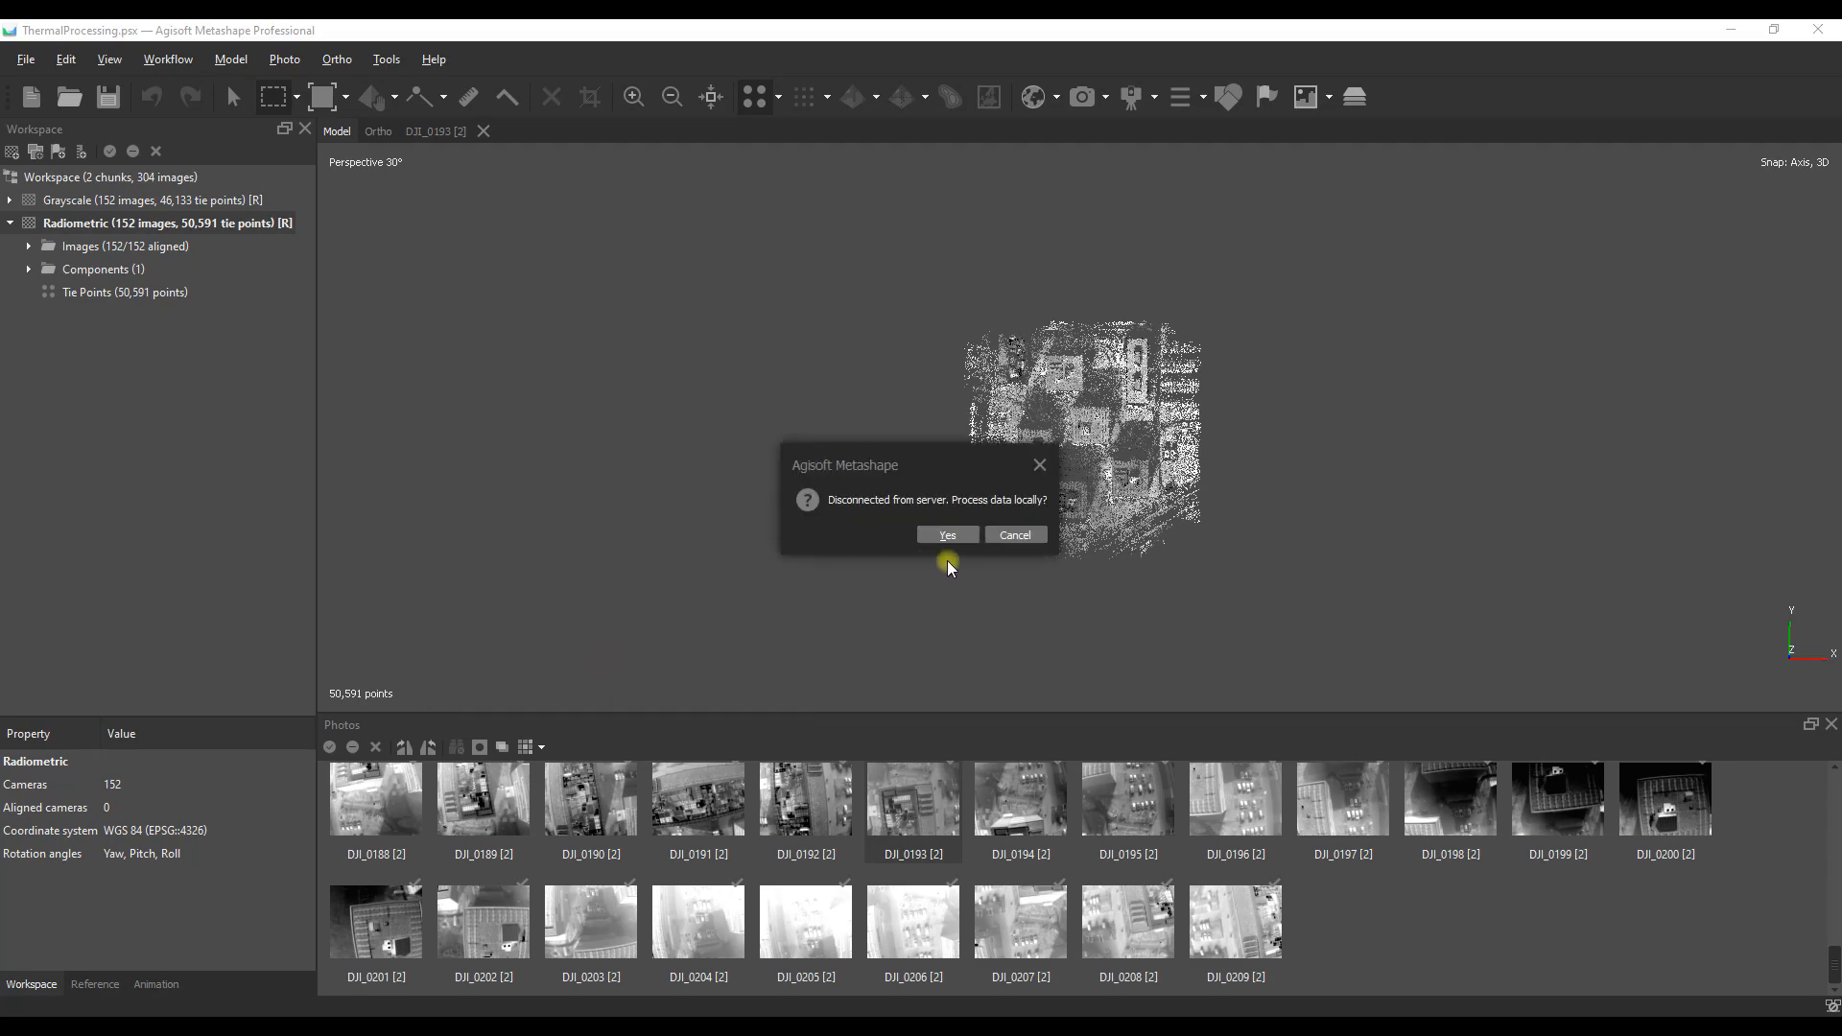
left_click(946, 534)
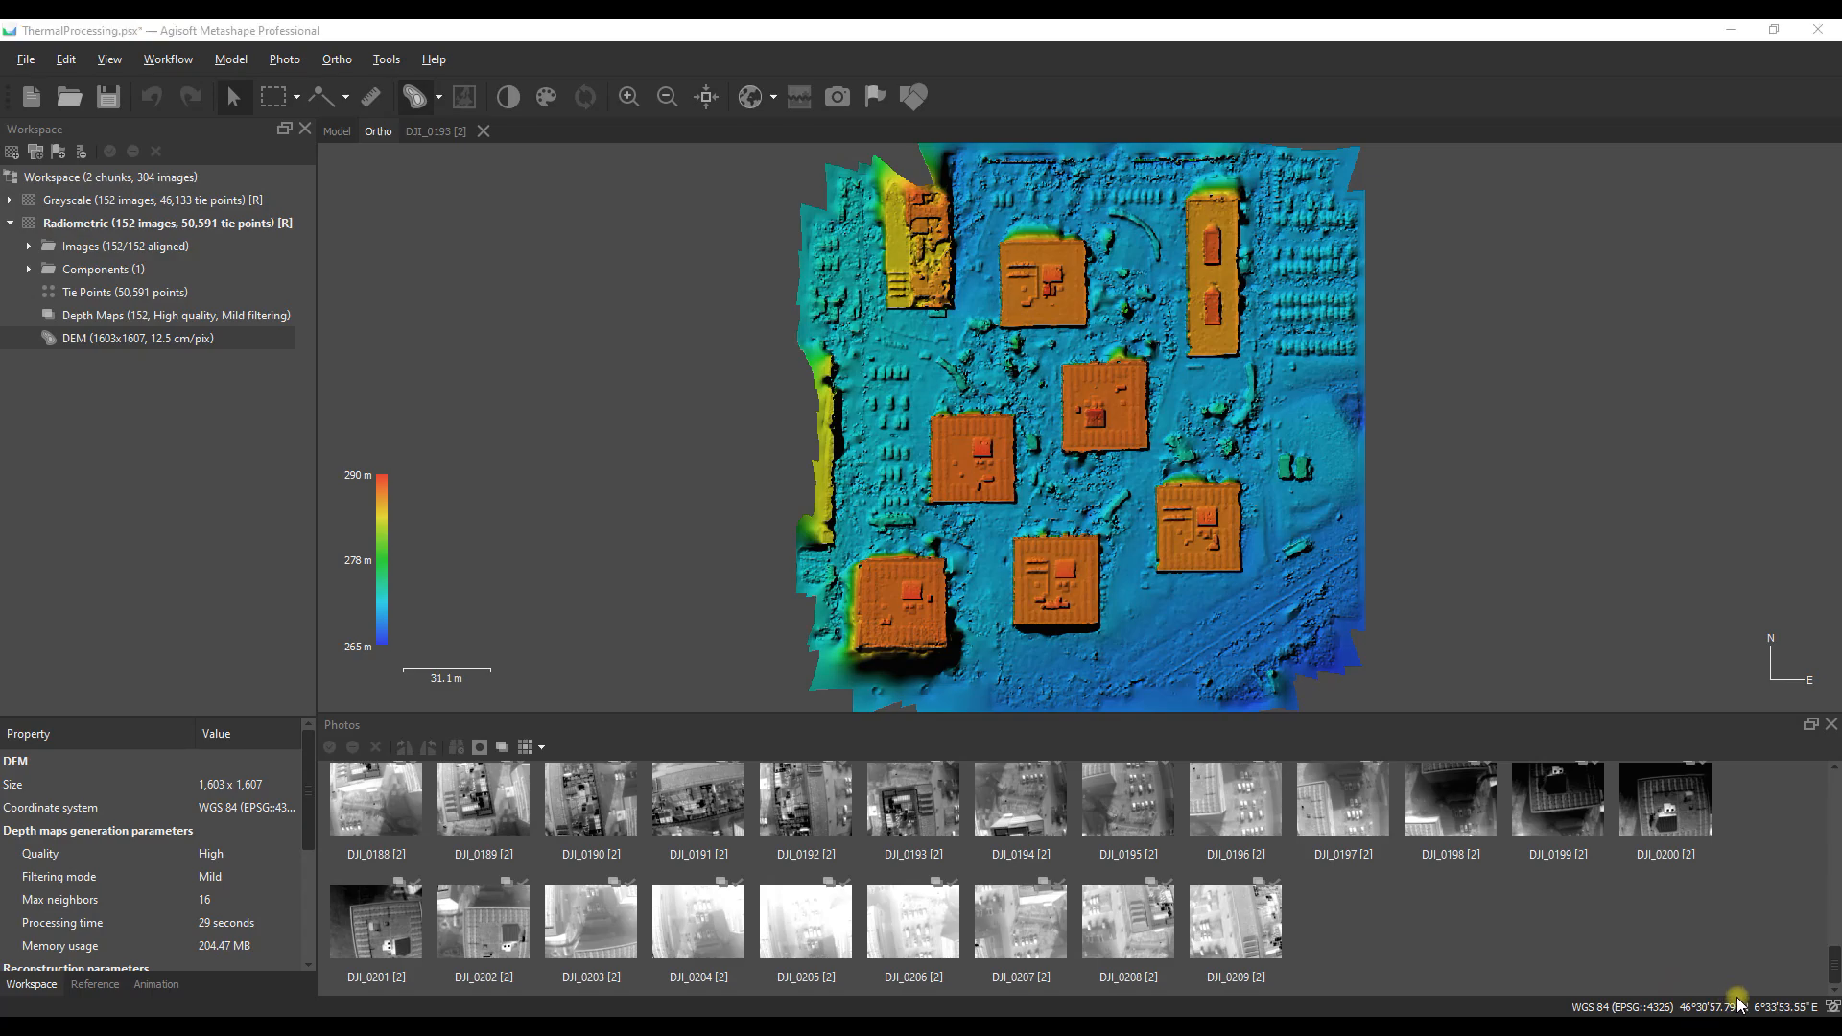
mouse_move(1574, 624)
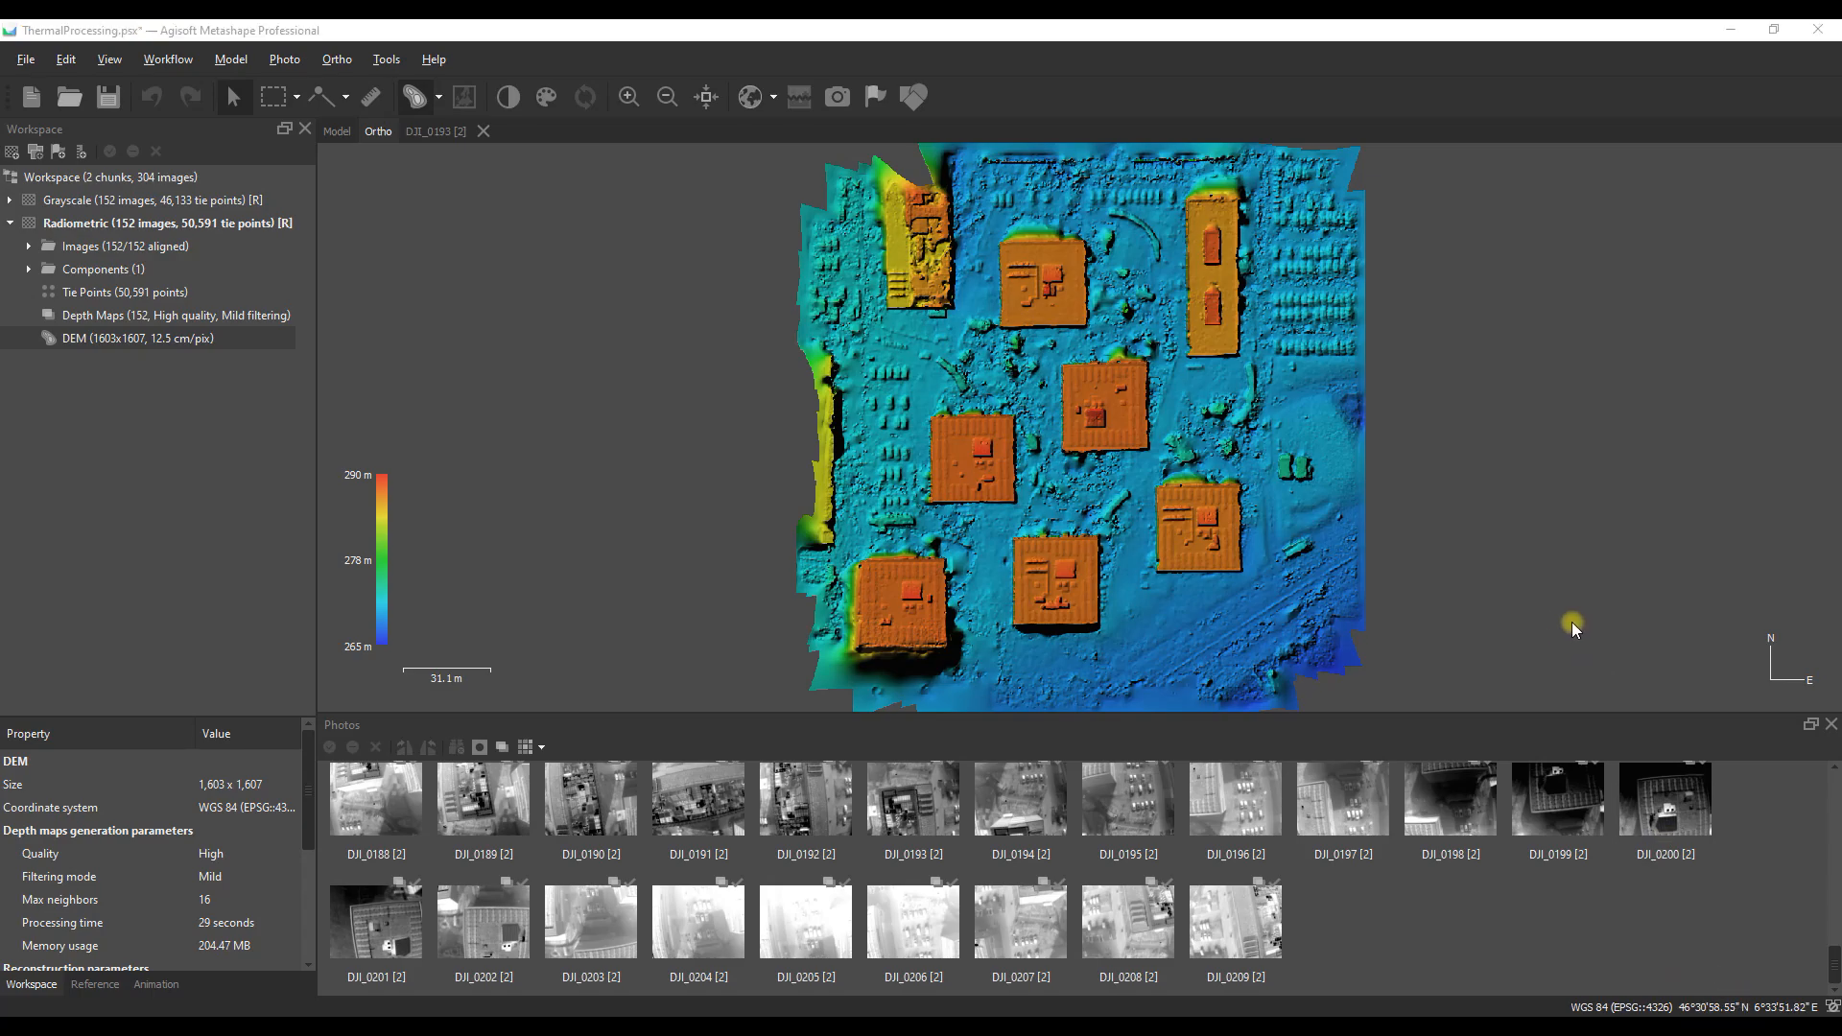
mouse_move(167, 58)
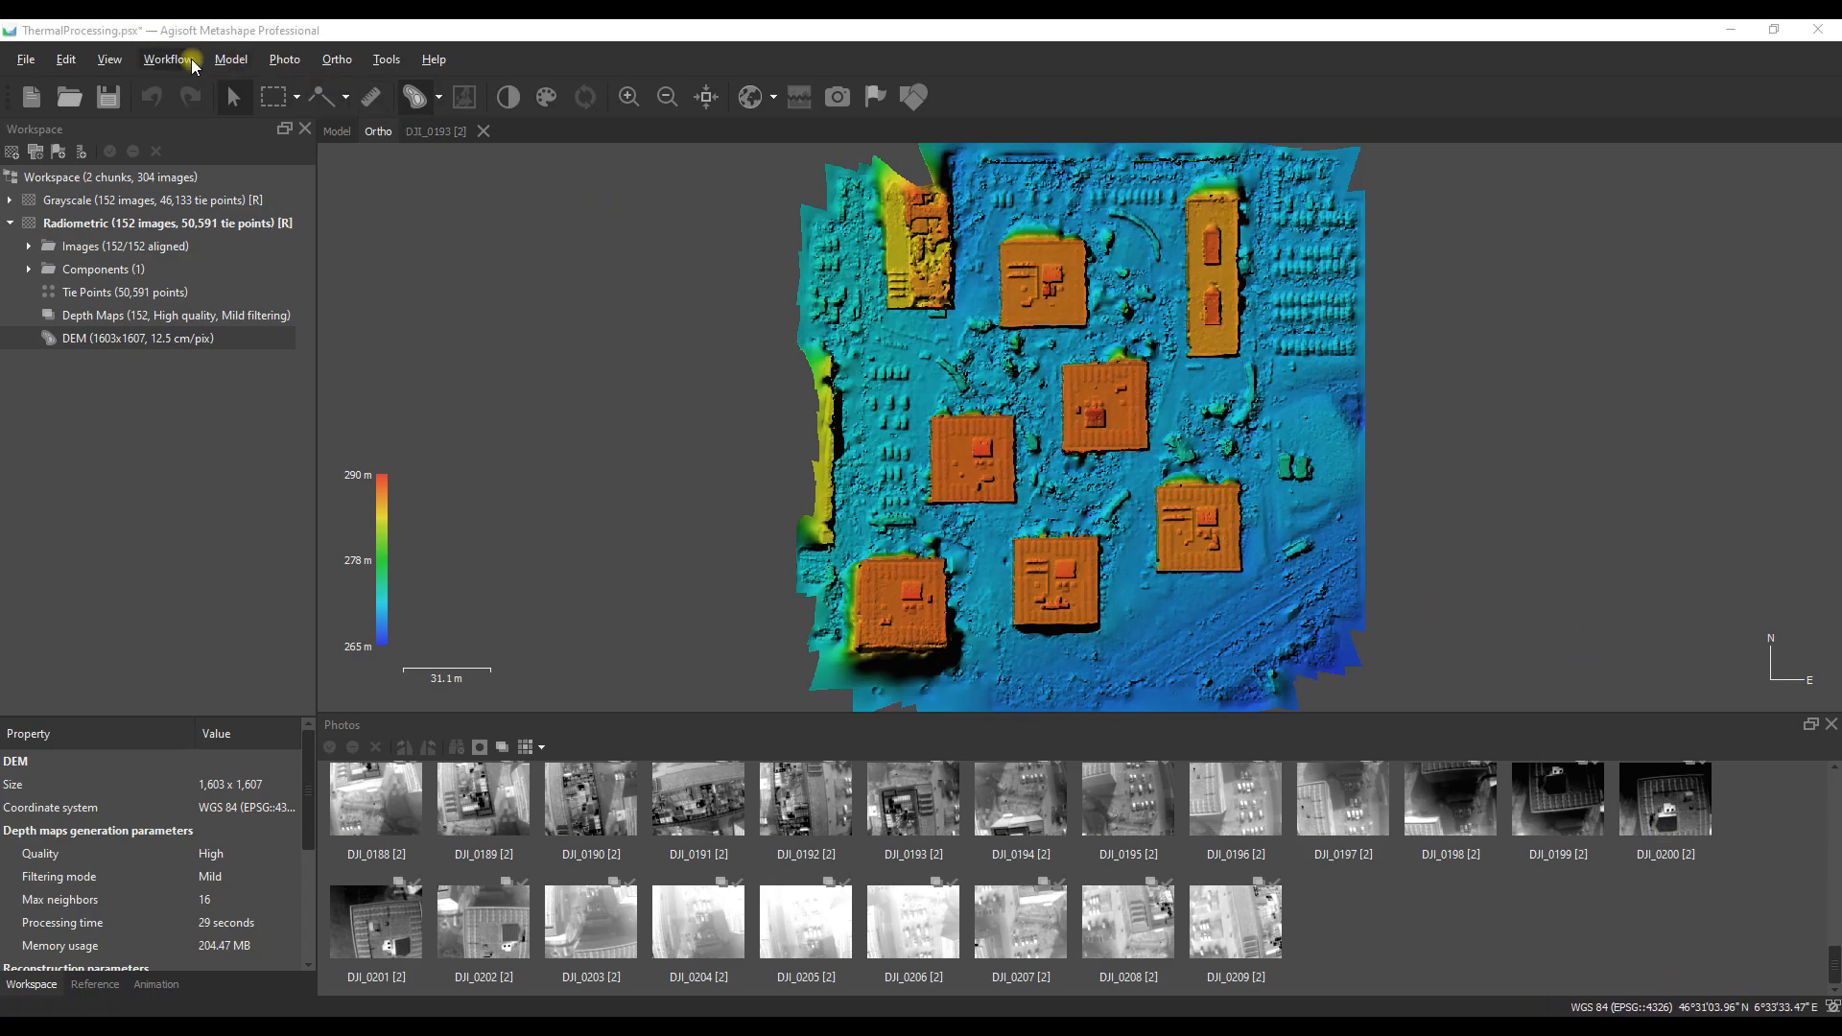
Step: Configure Build Orthomosaic: DEM surface, Mosaic blending, hole filling enabled
left_click(167, 59)
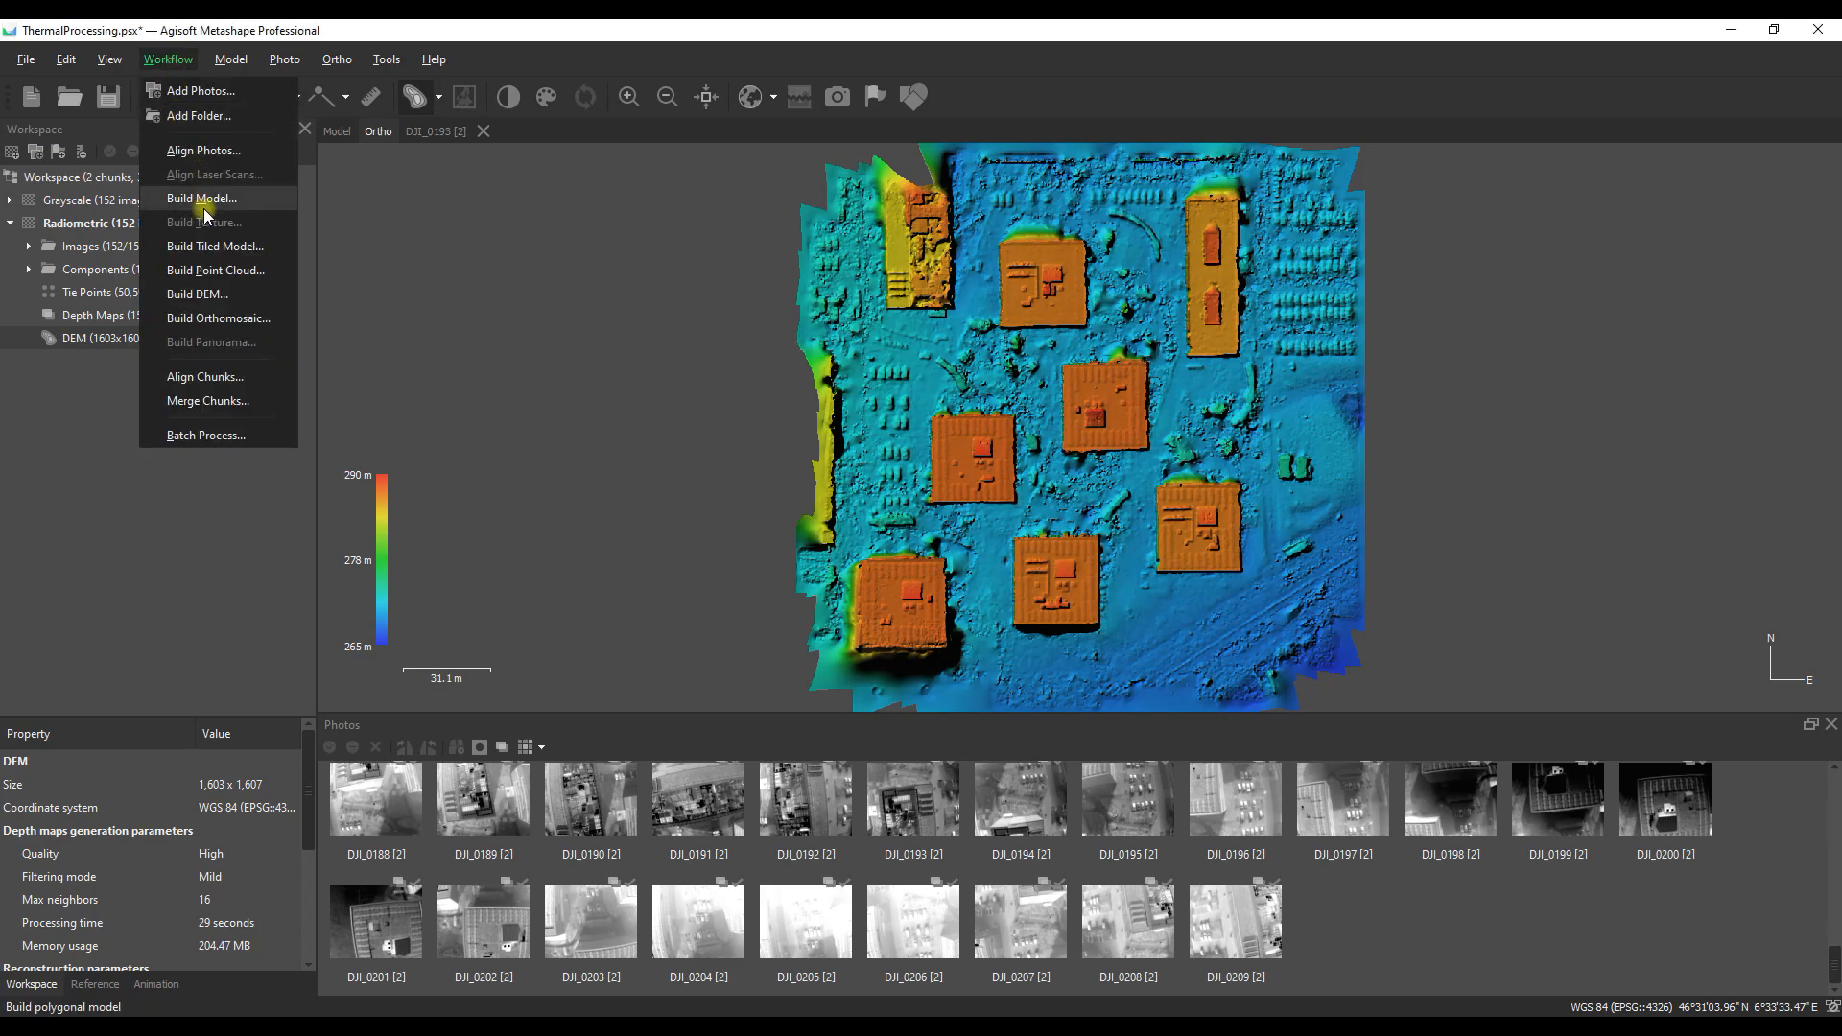
mouse_move(218, 319)
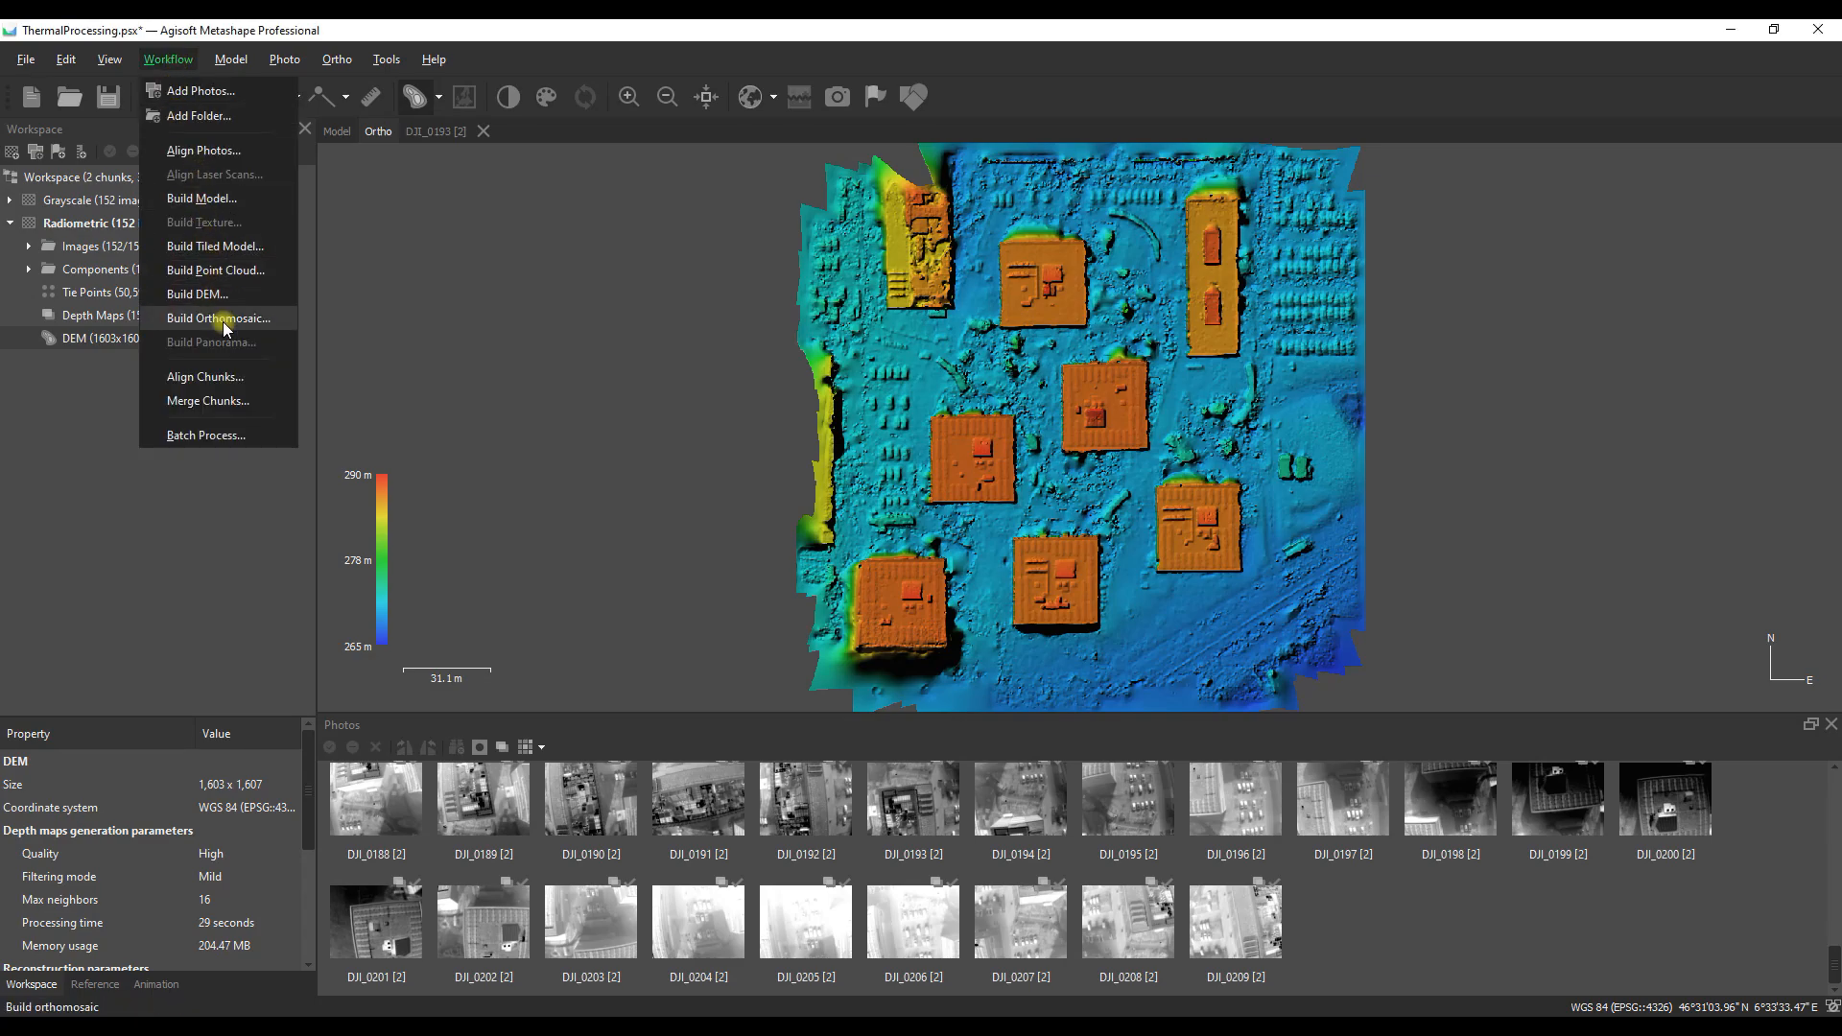
left_click(219, 318)
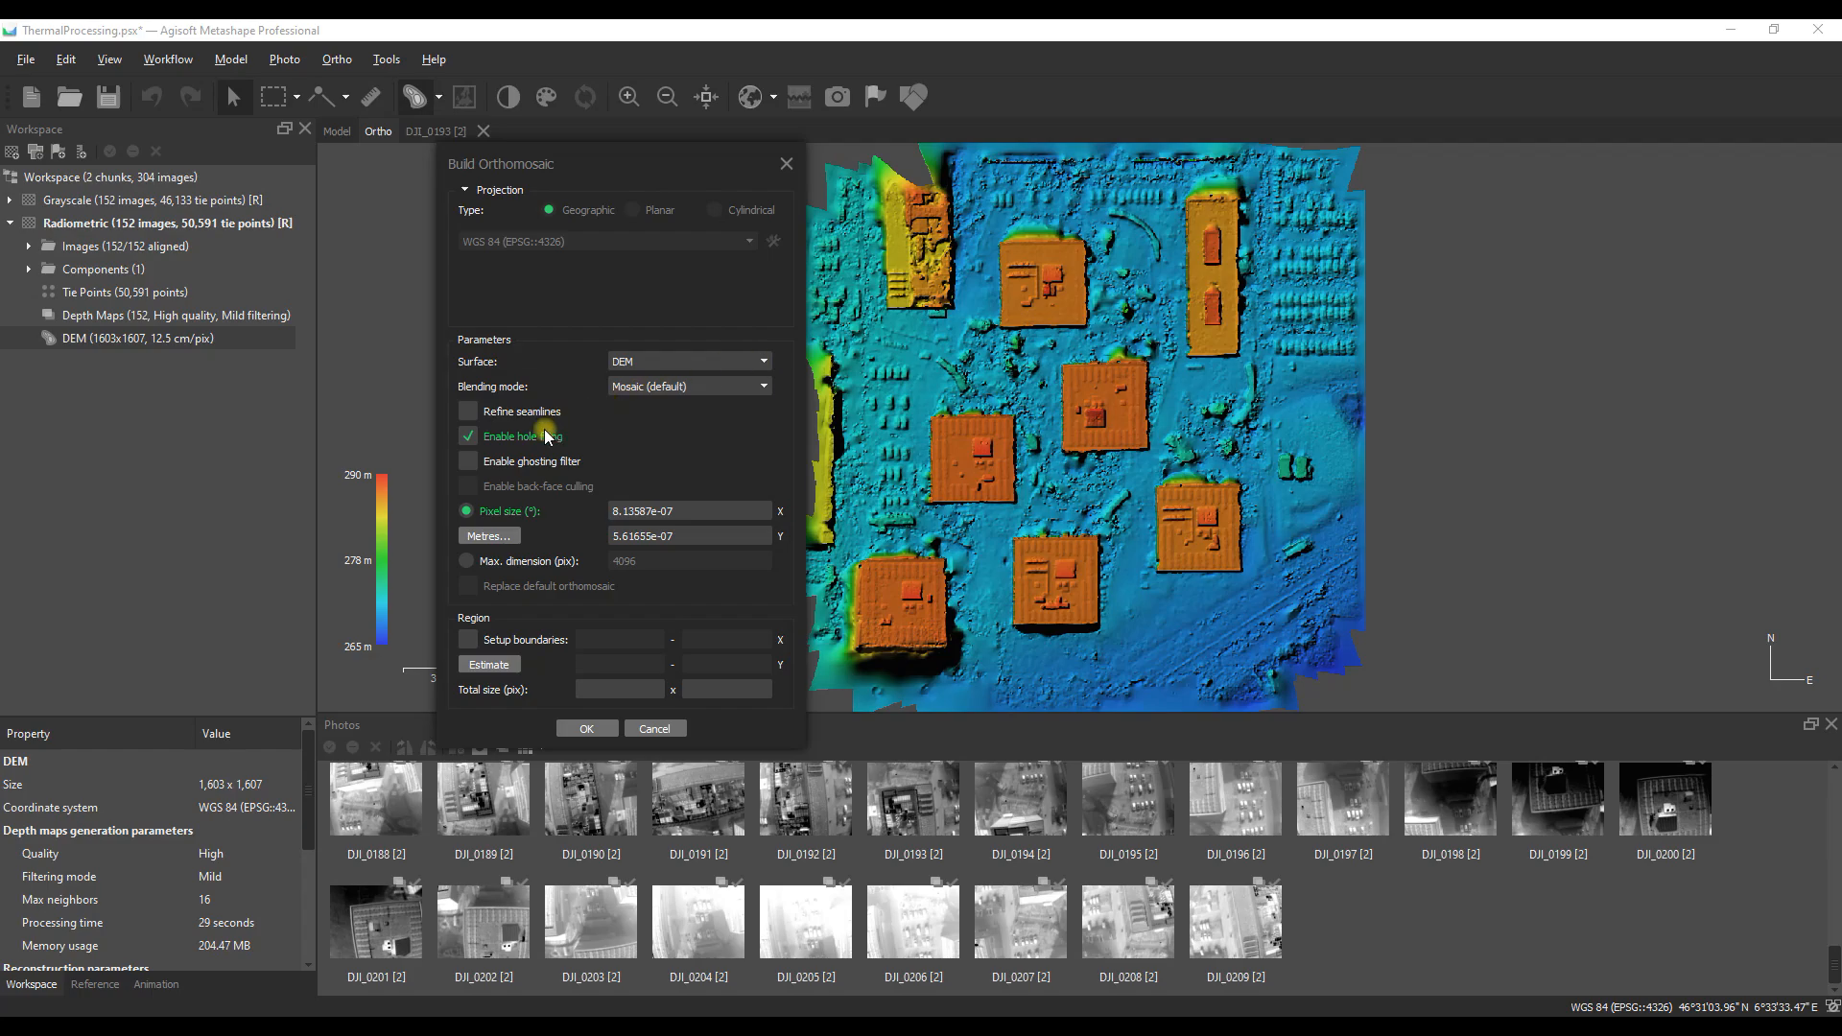
left_click(765, 386)
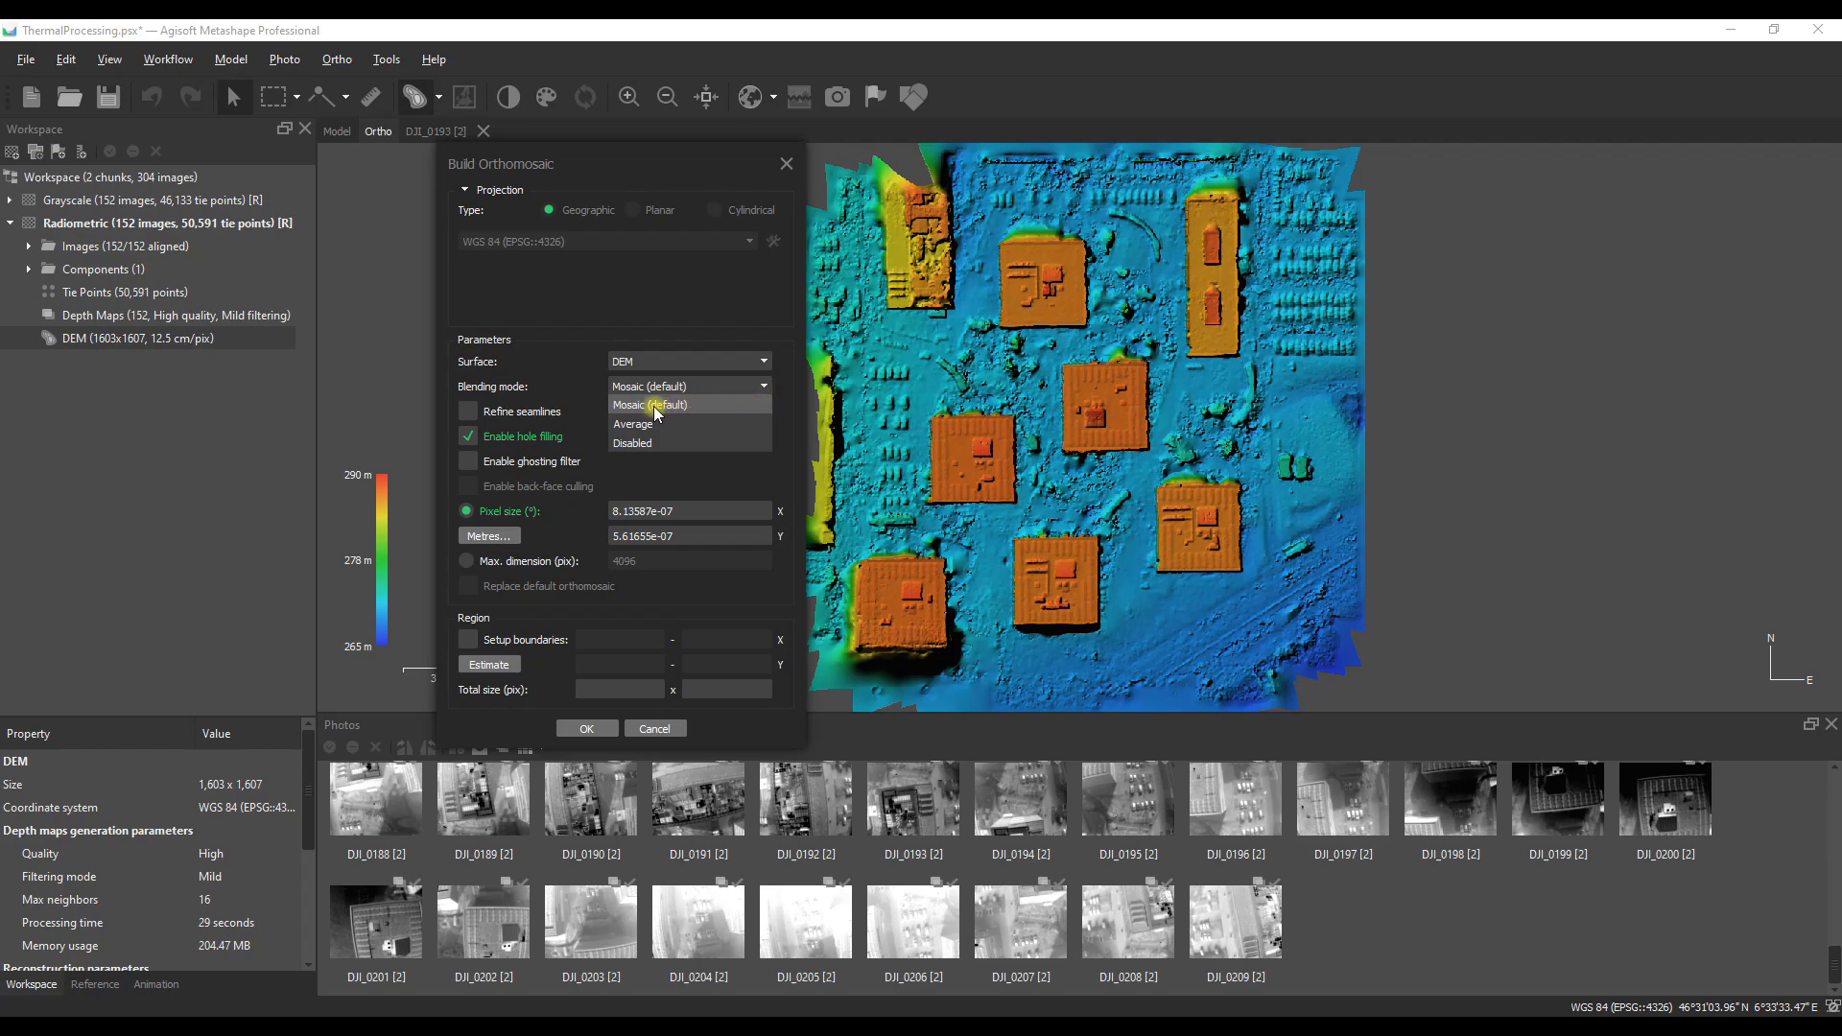
left_click(650, 404)
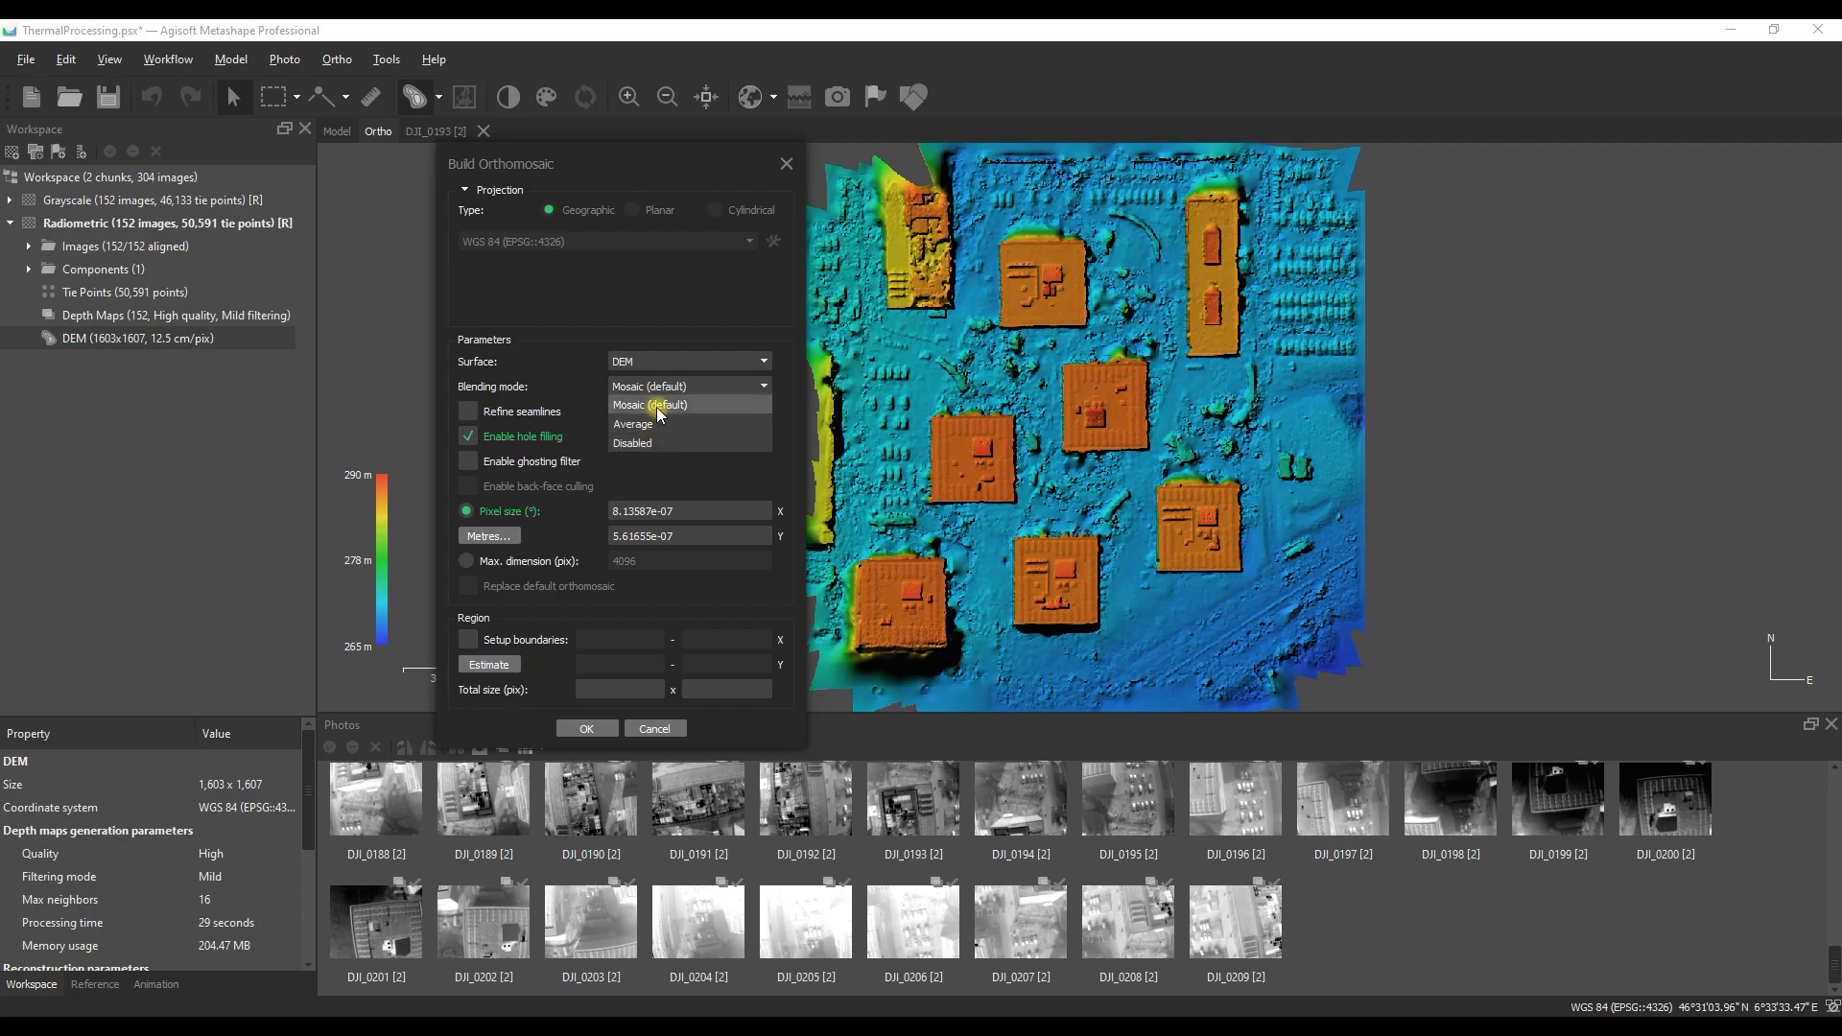
left_click(650, 404)
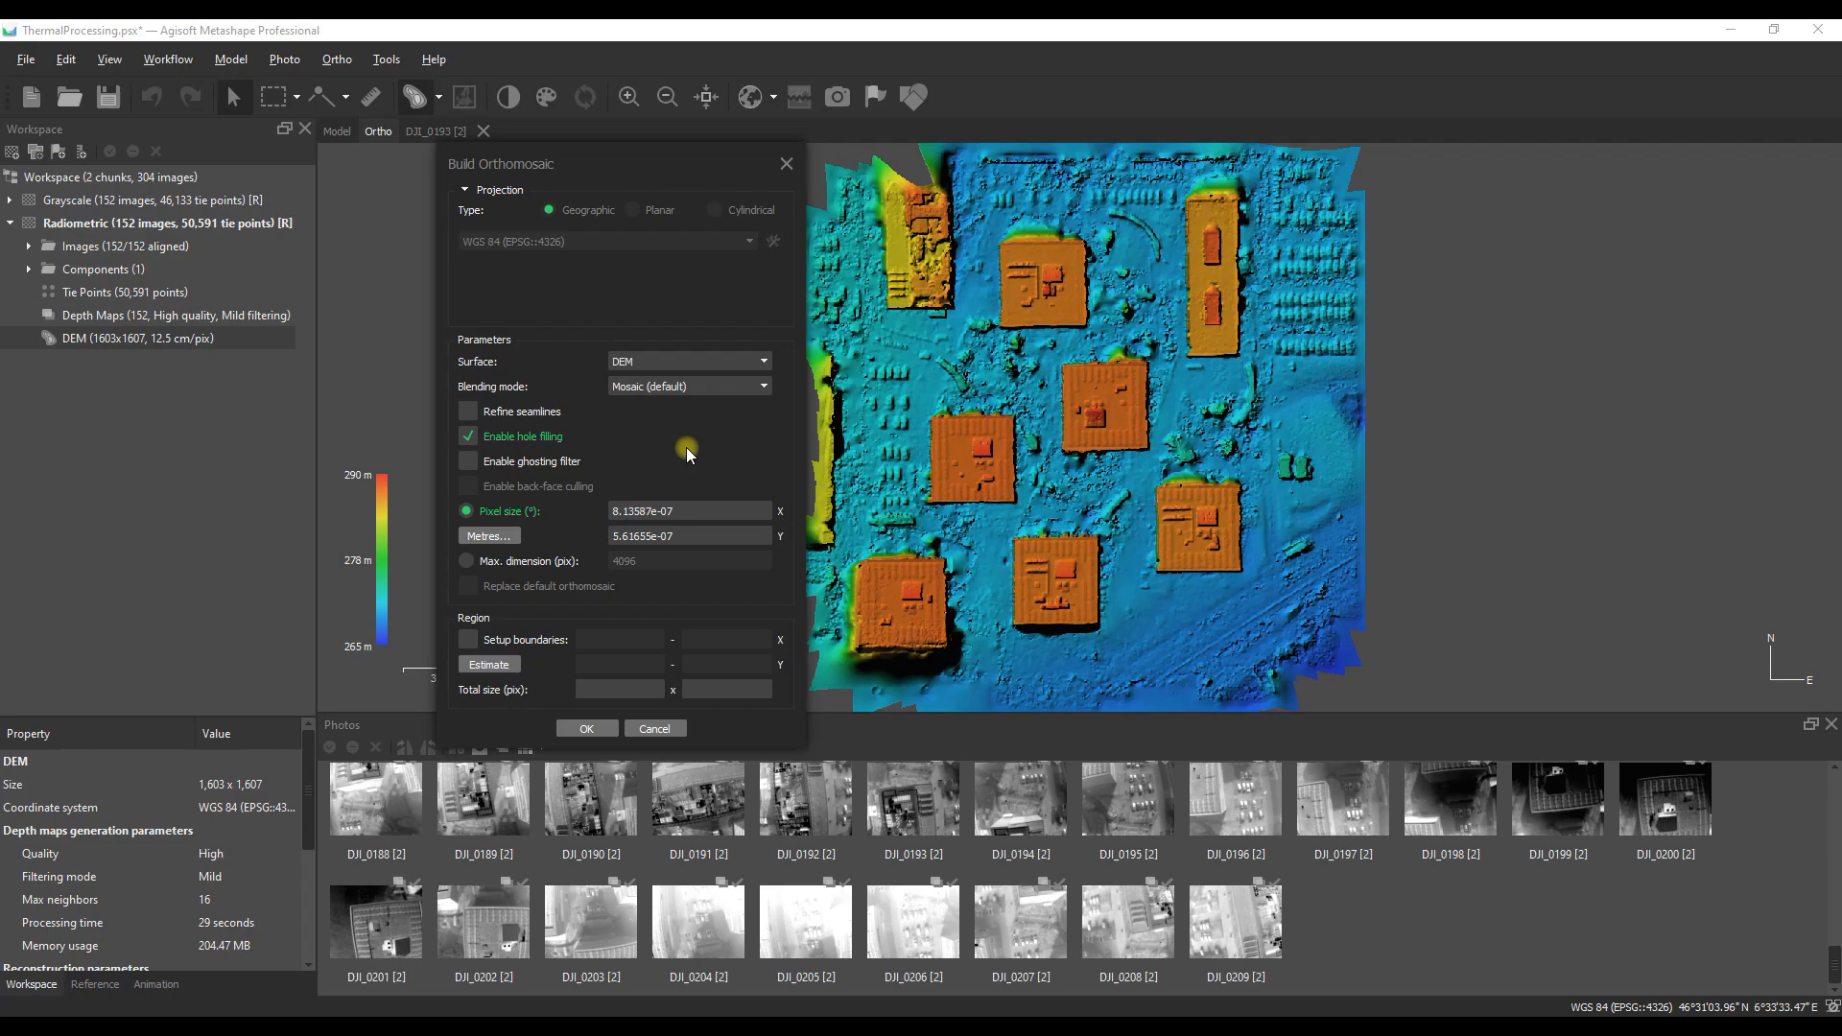
mouse_move(586, 728)
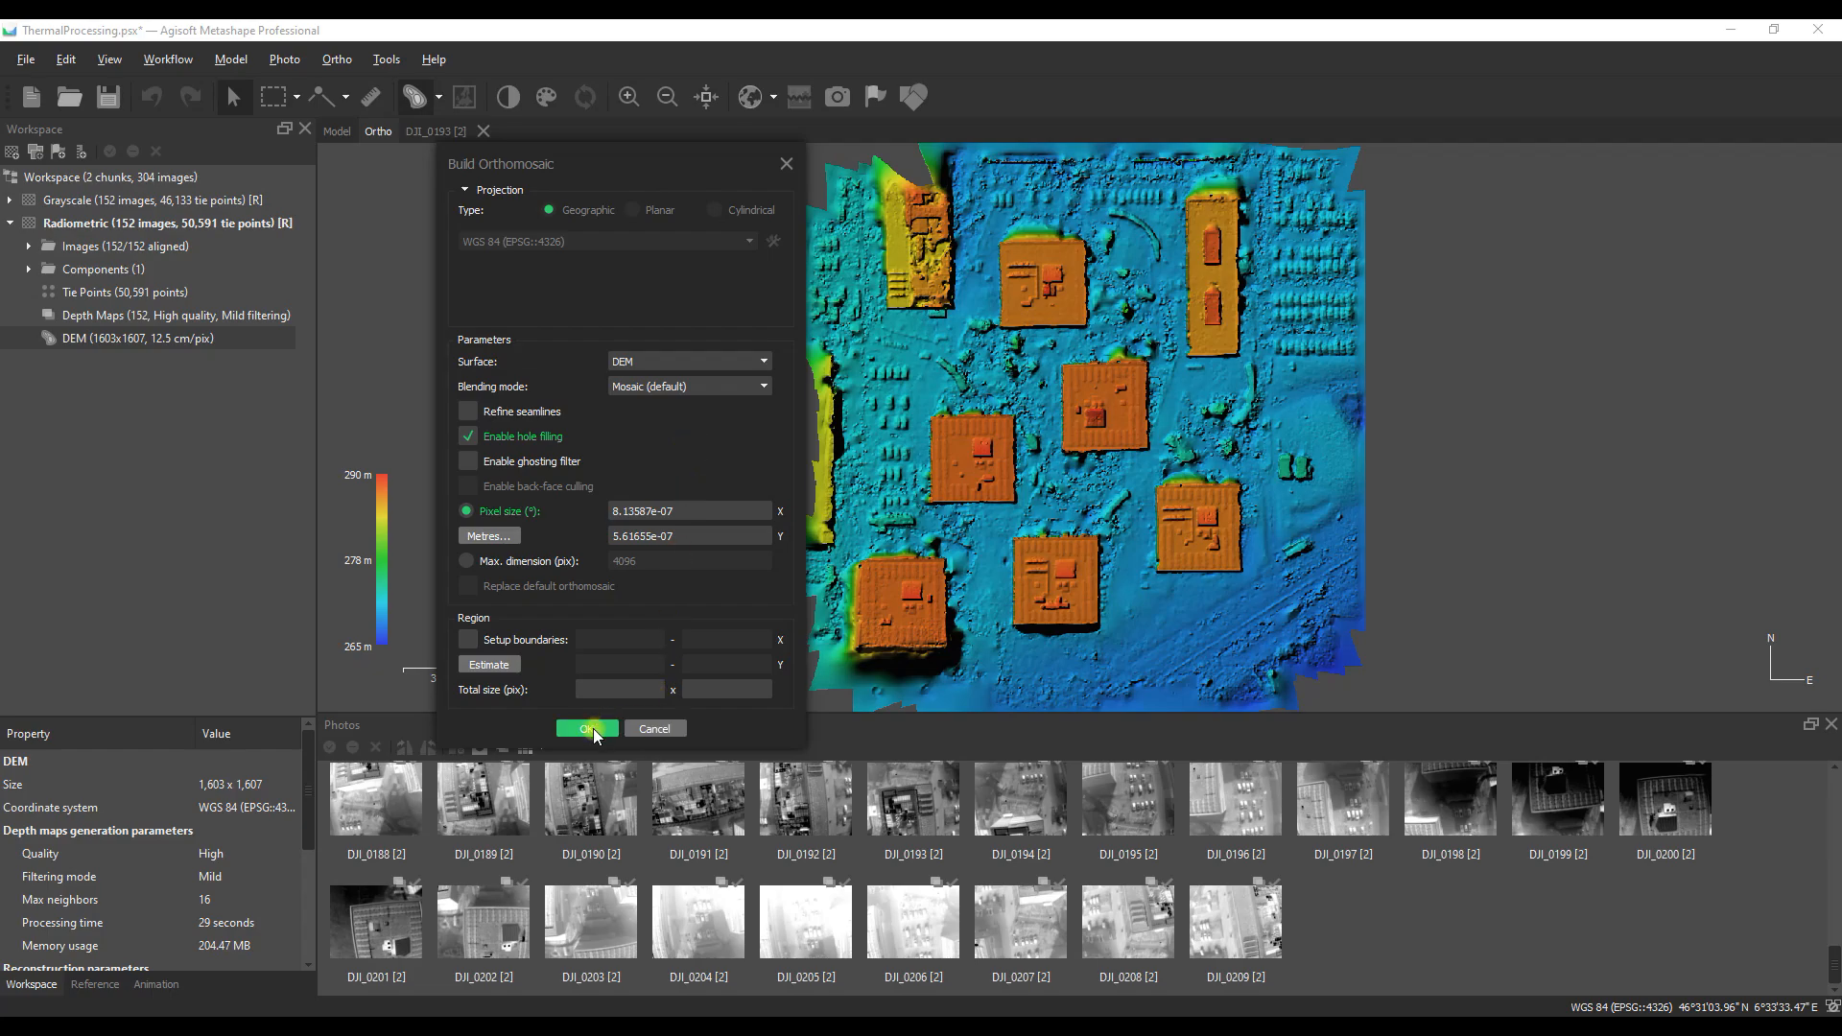
Step: Build the orthomosaic, then preview brightness 120 and contrast 800 before cancelling
left_click(586, 728)
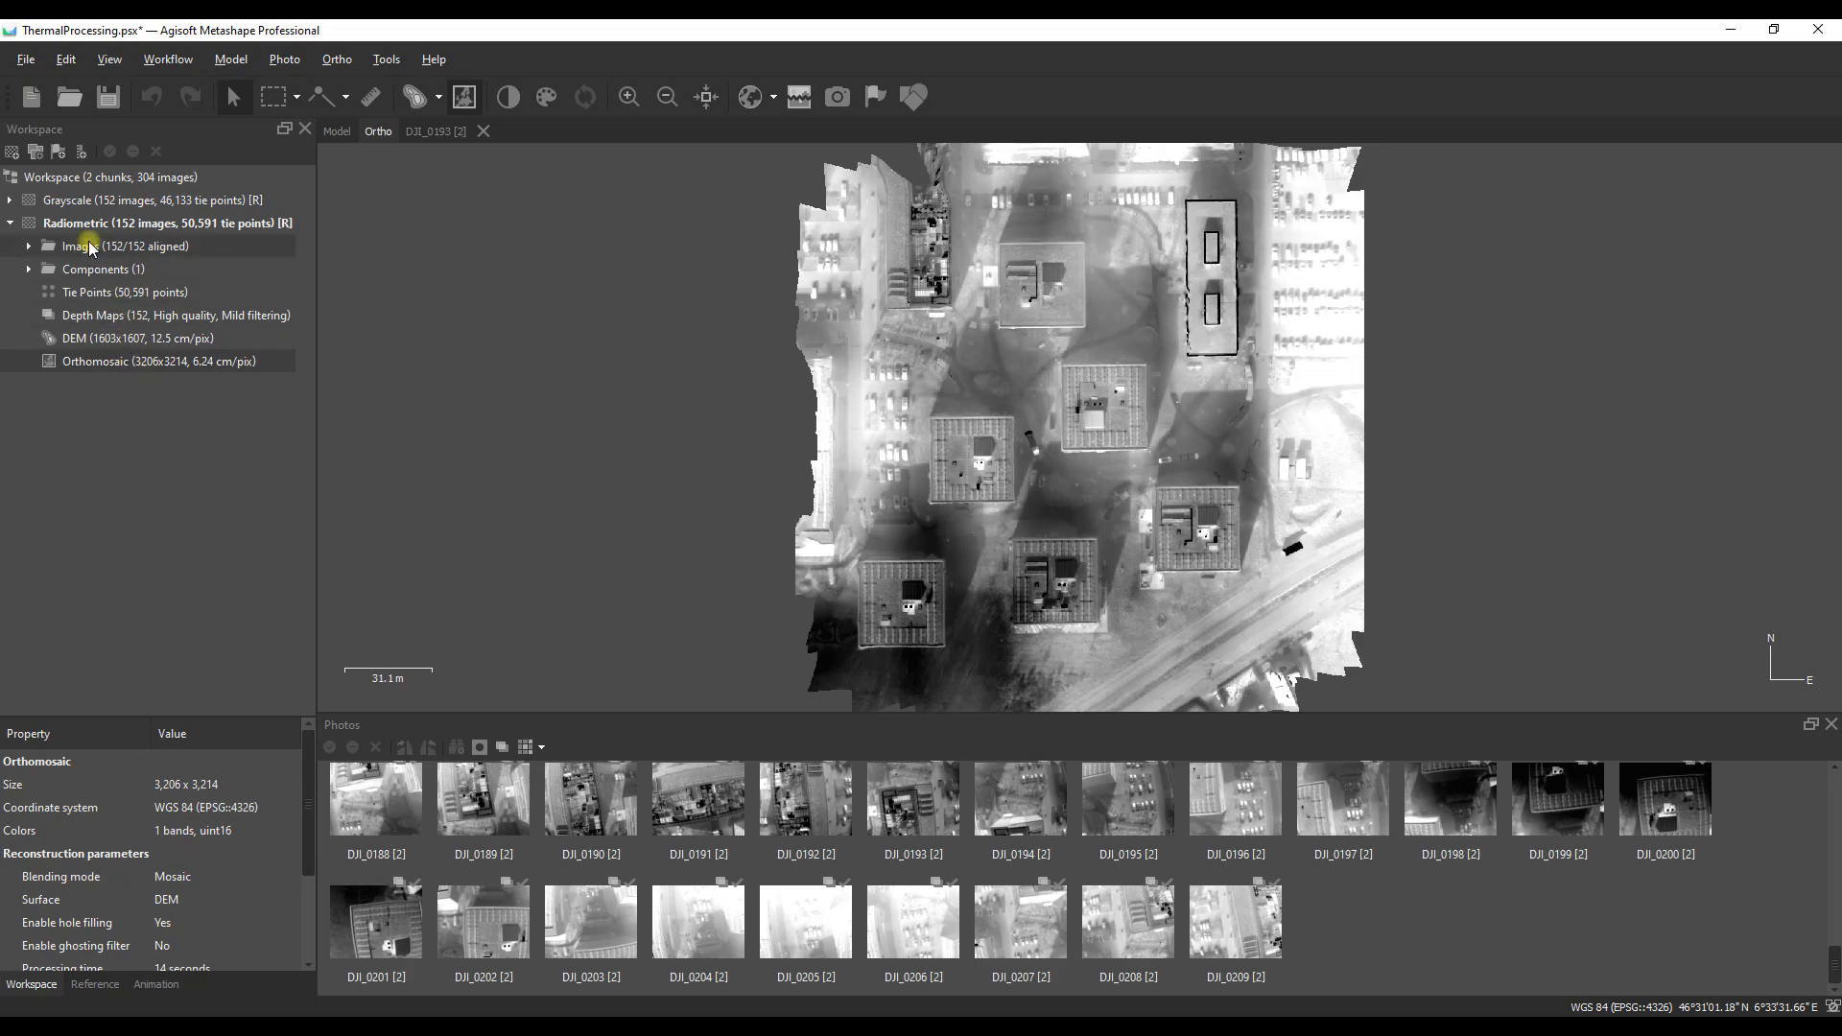
left_click(11, 200)
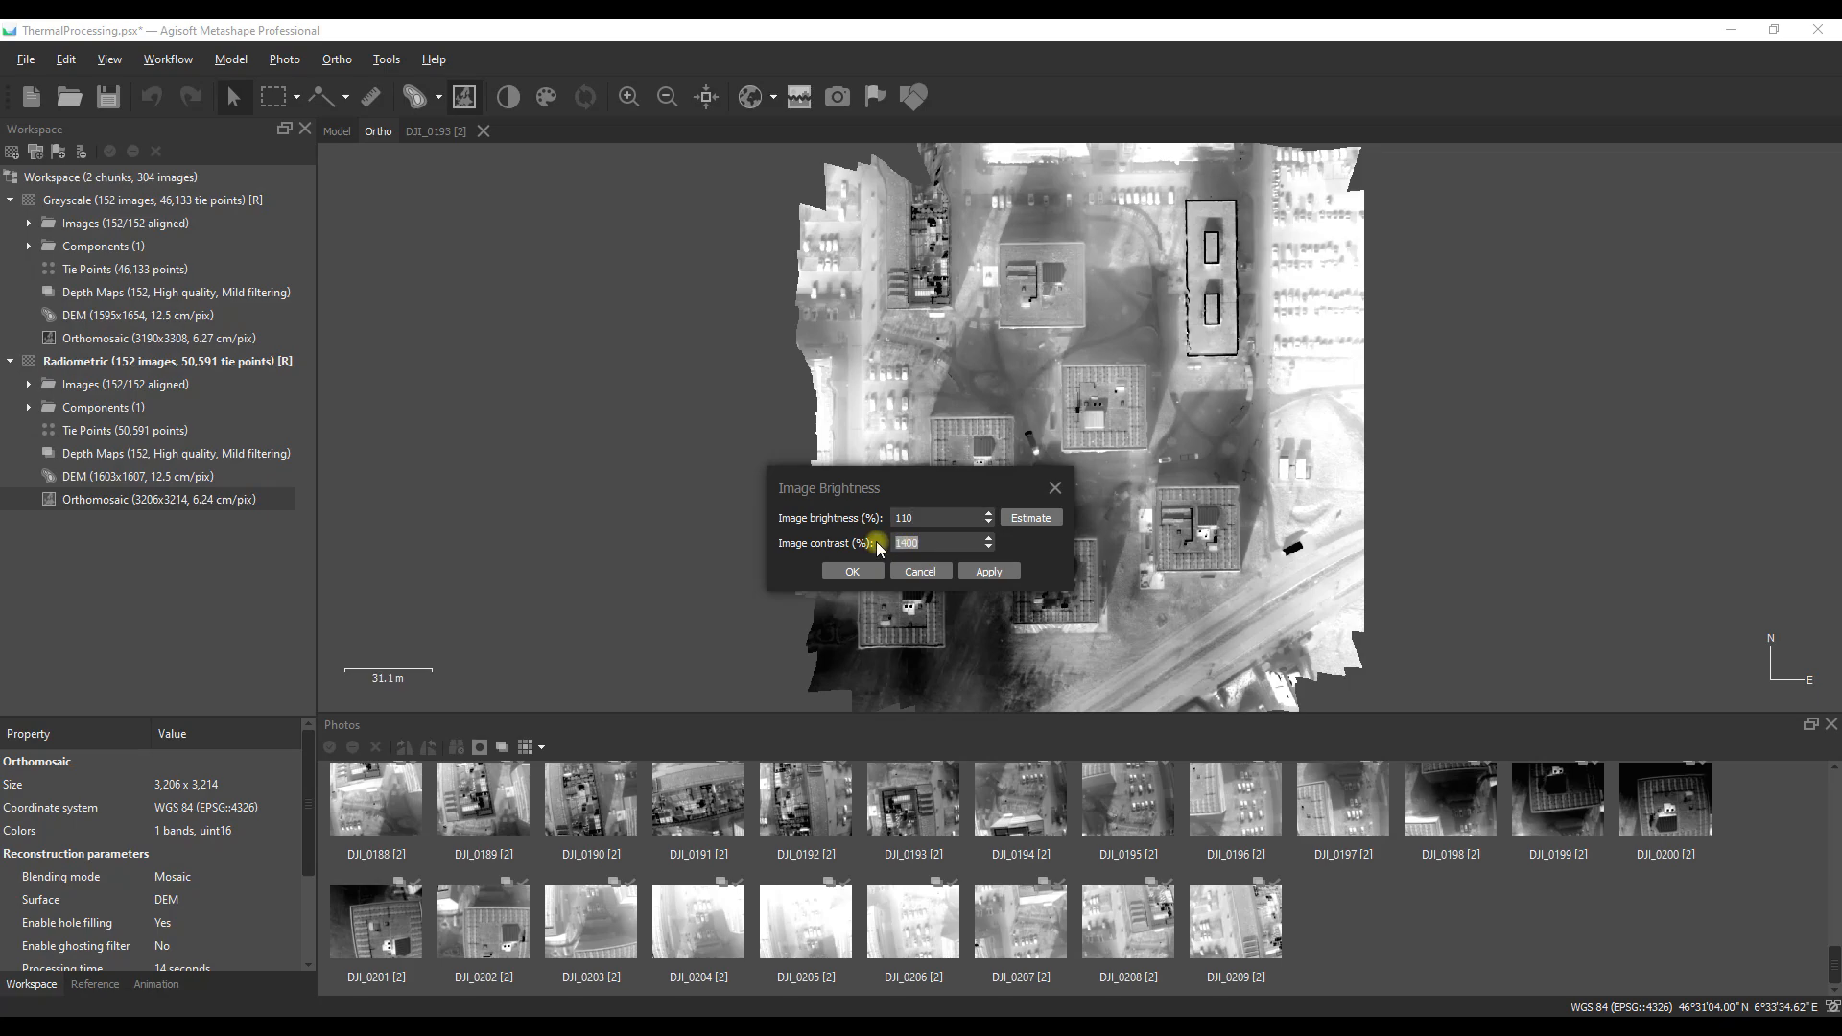
left_click(987, 571)
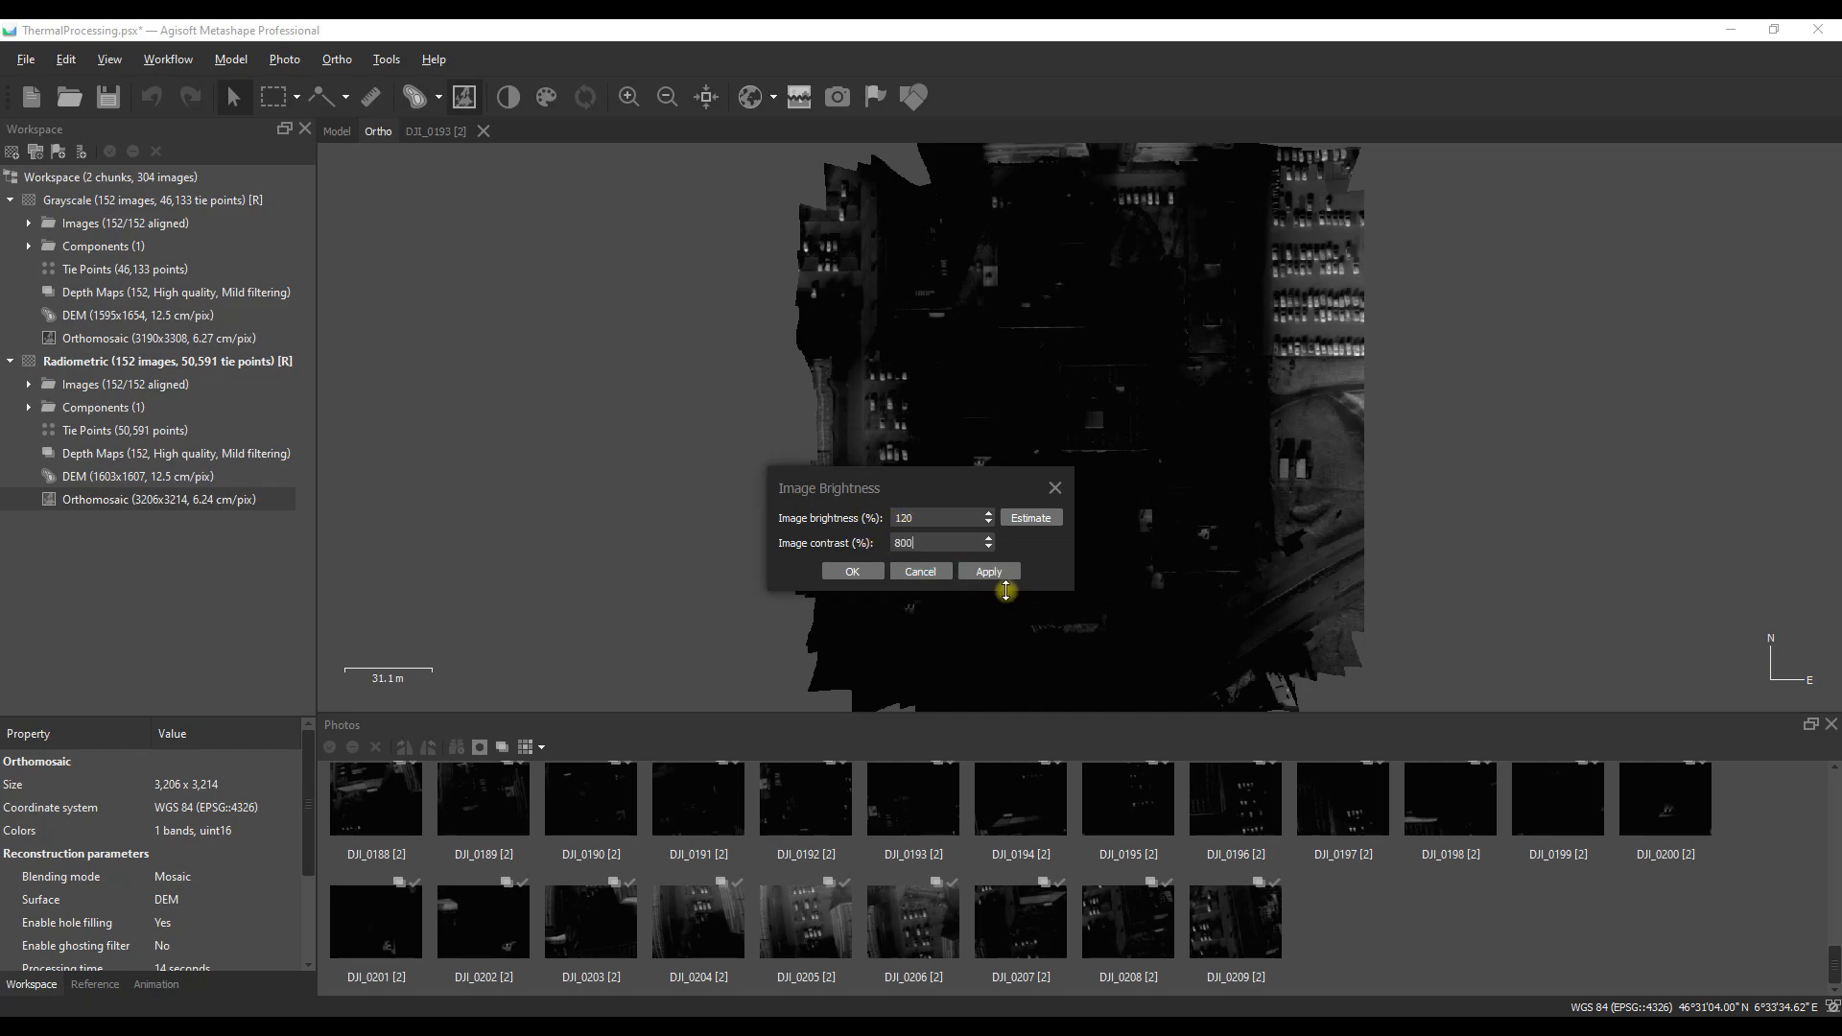
left_click(987, 571)
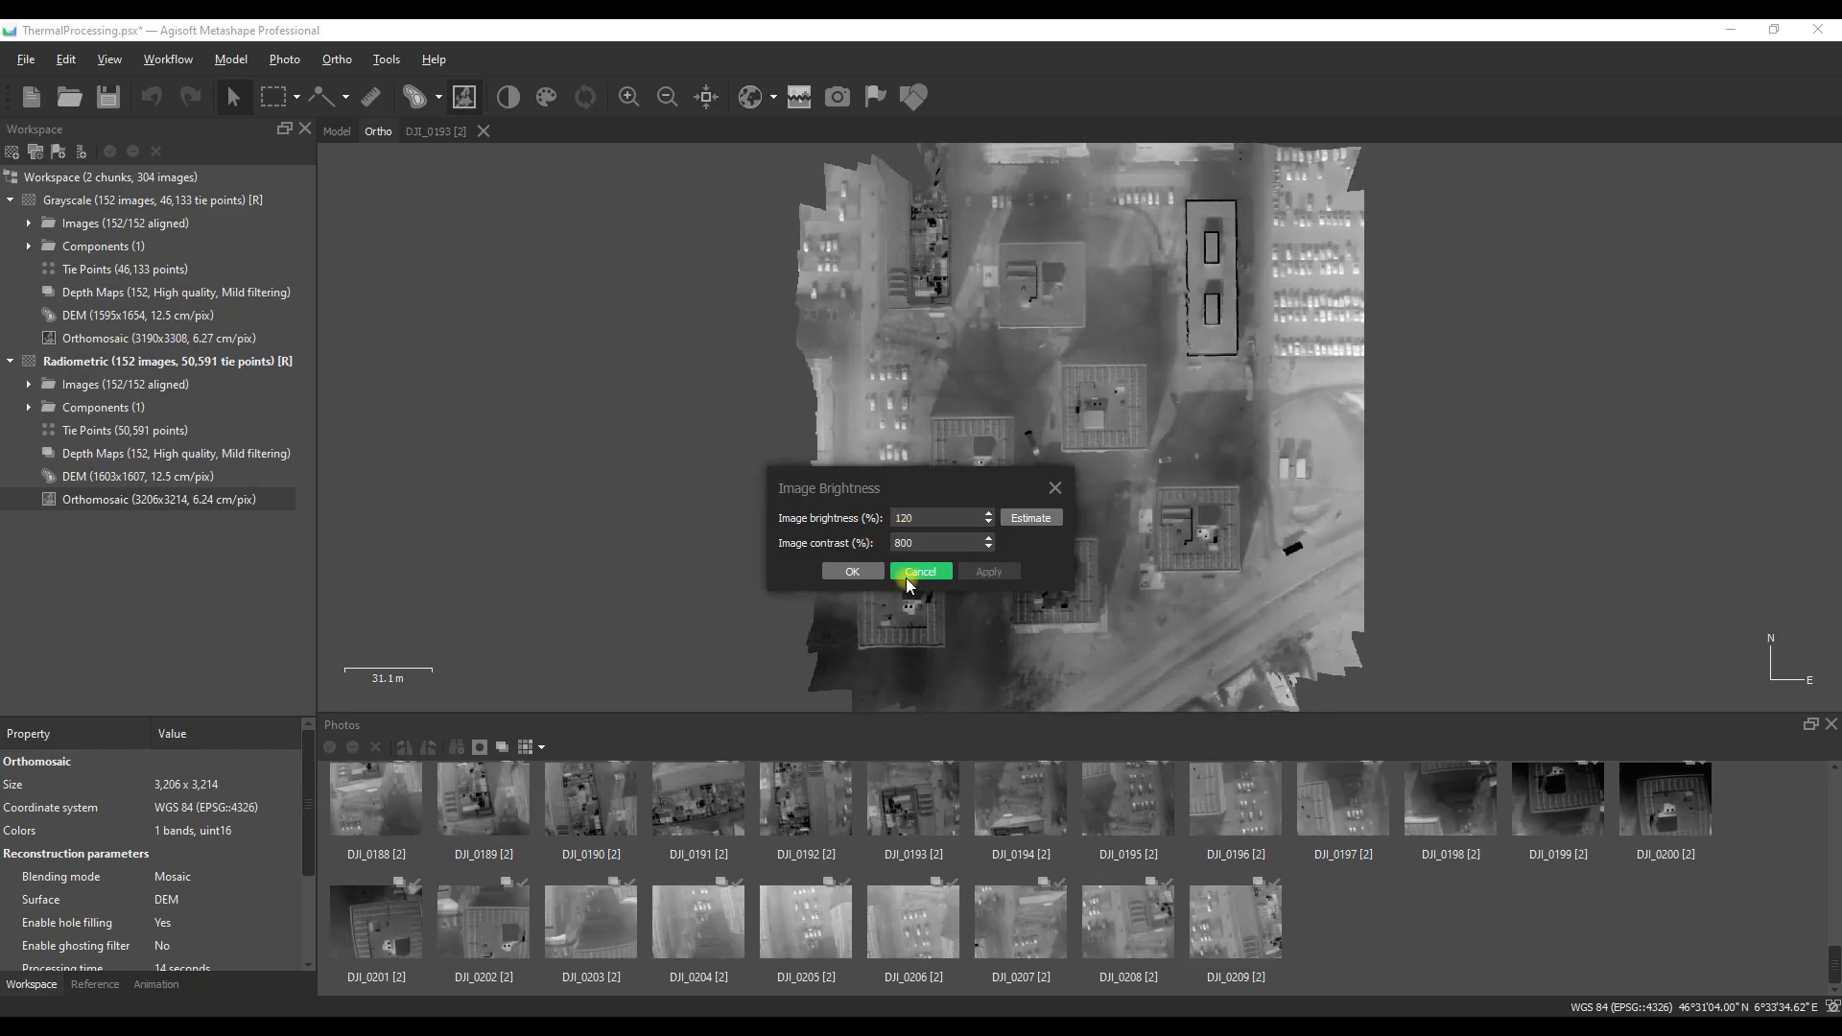
left_click(920, 571)
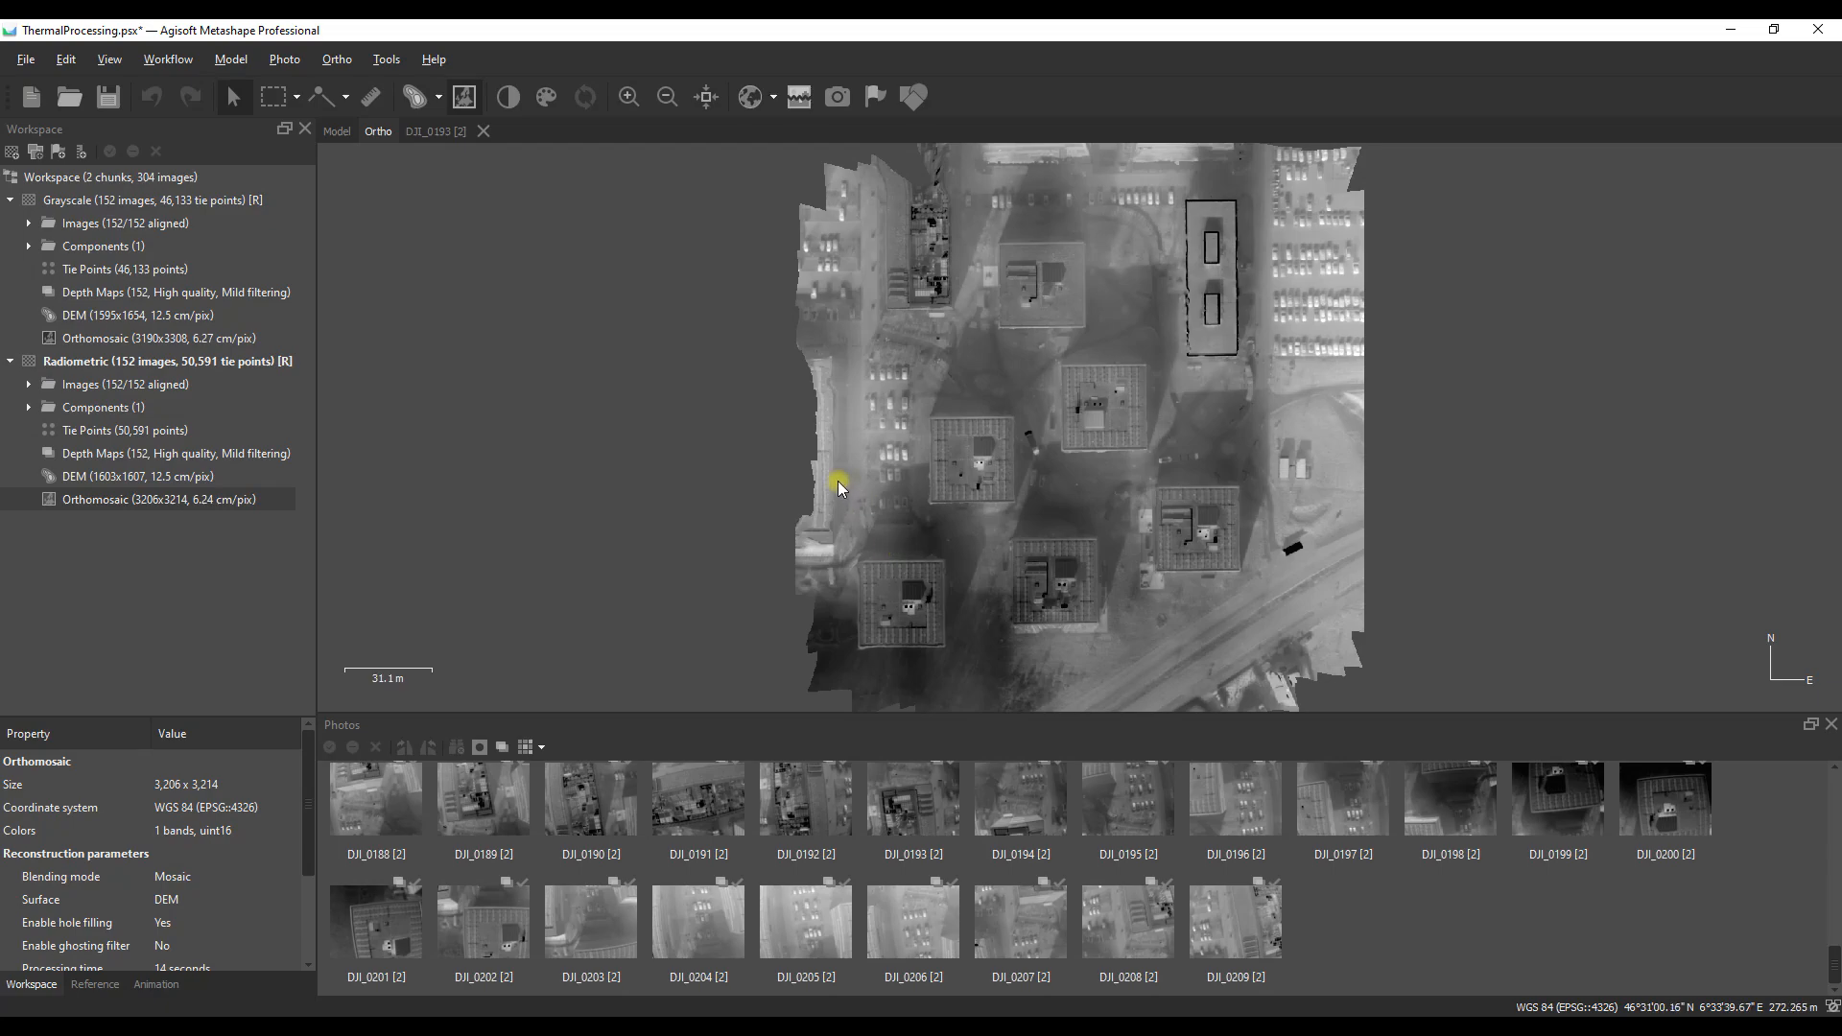
mouse_move(995, 339)
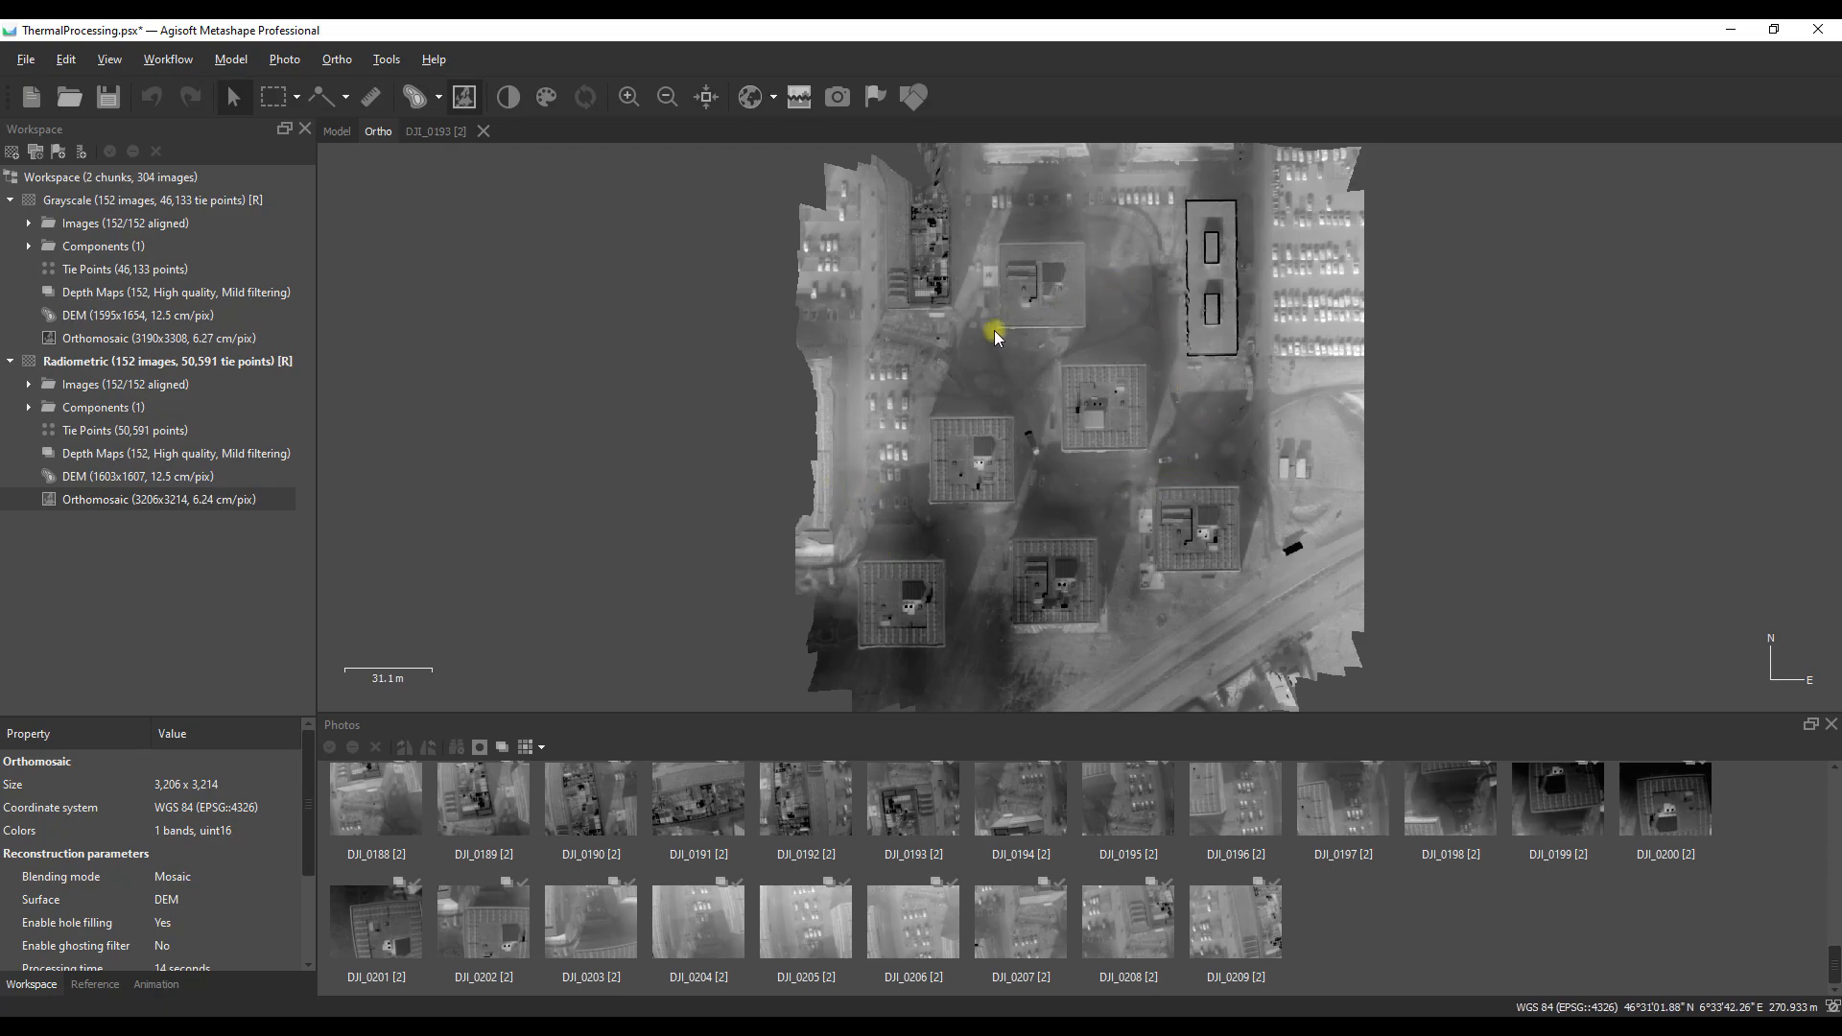
mouse_move(1049, 425)
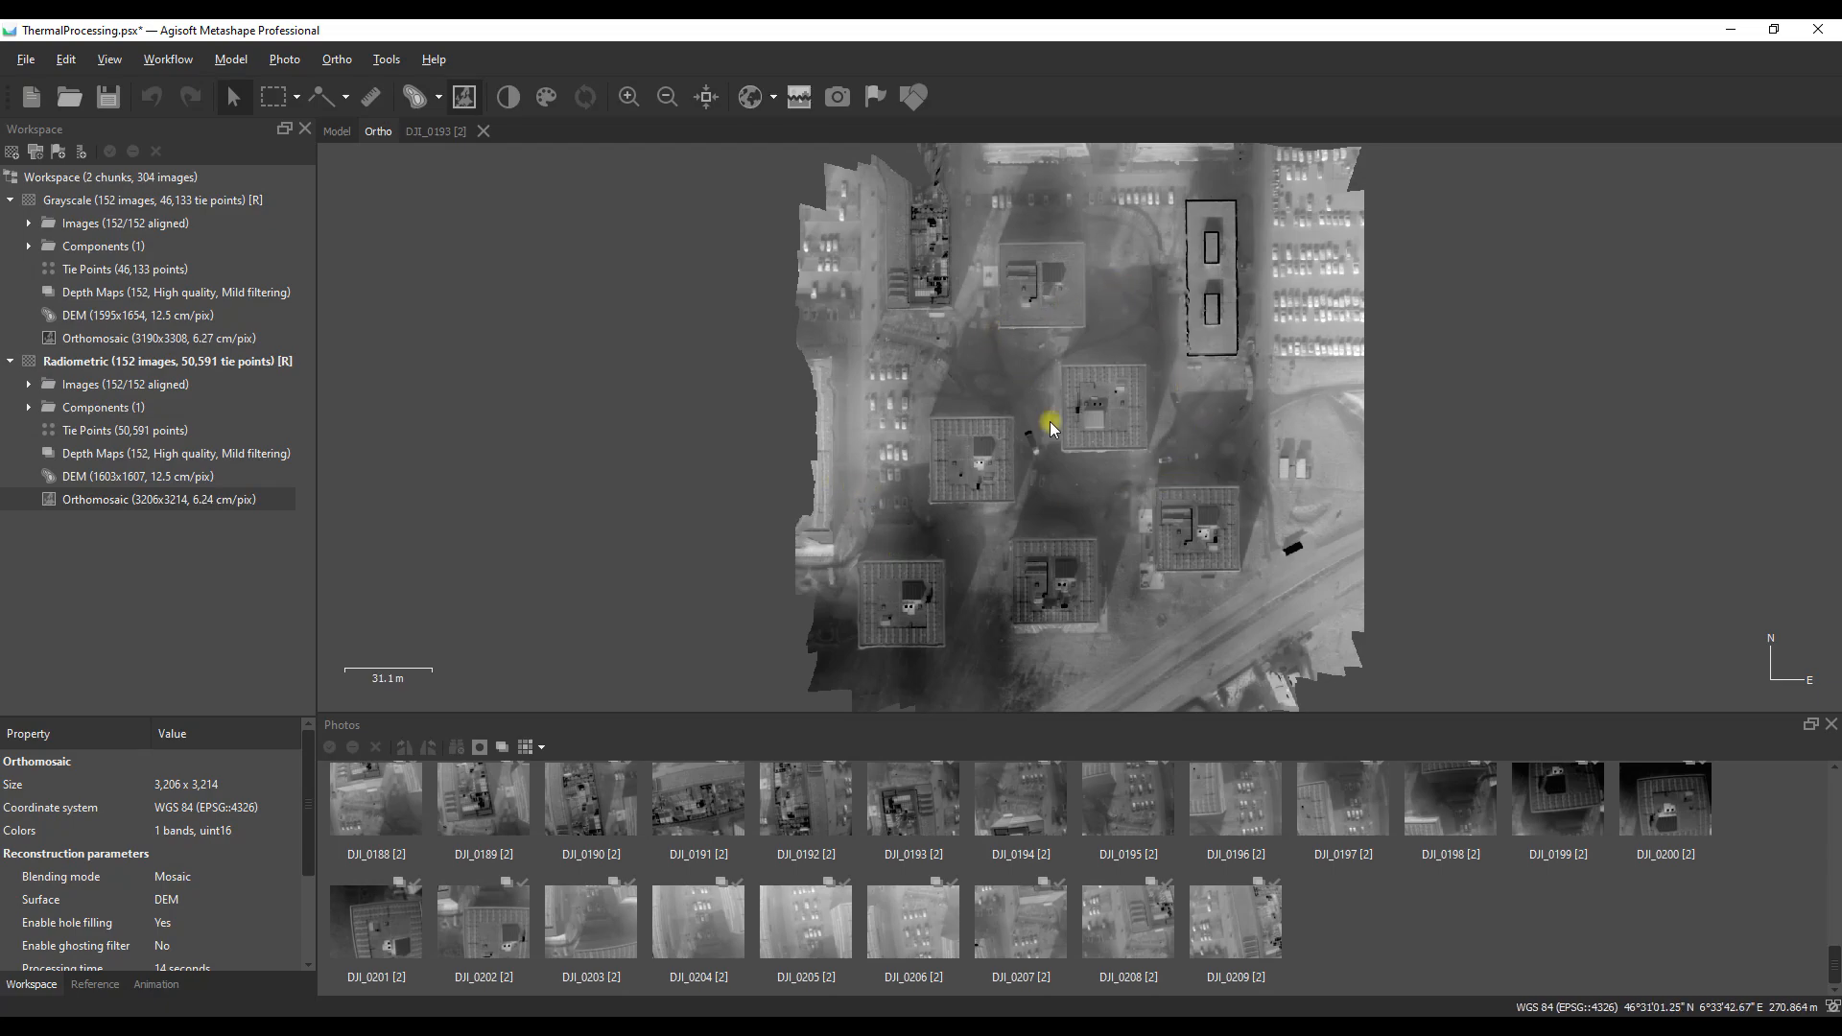
mouse_move(1549, 743)
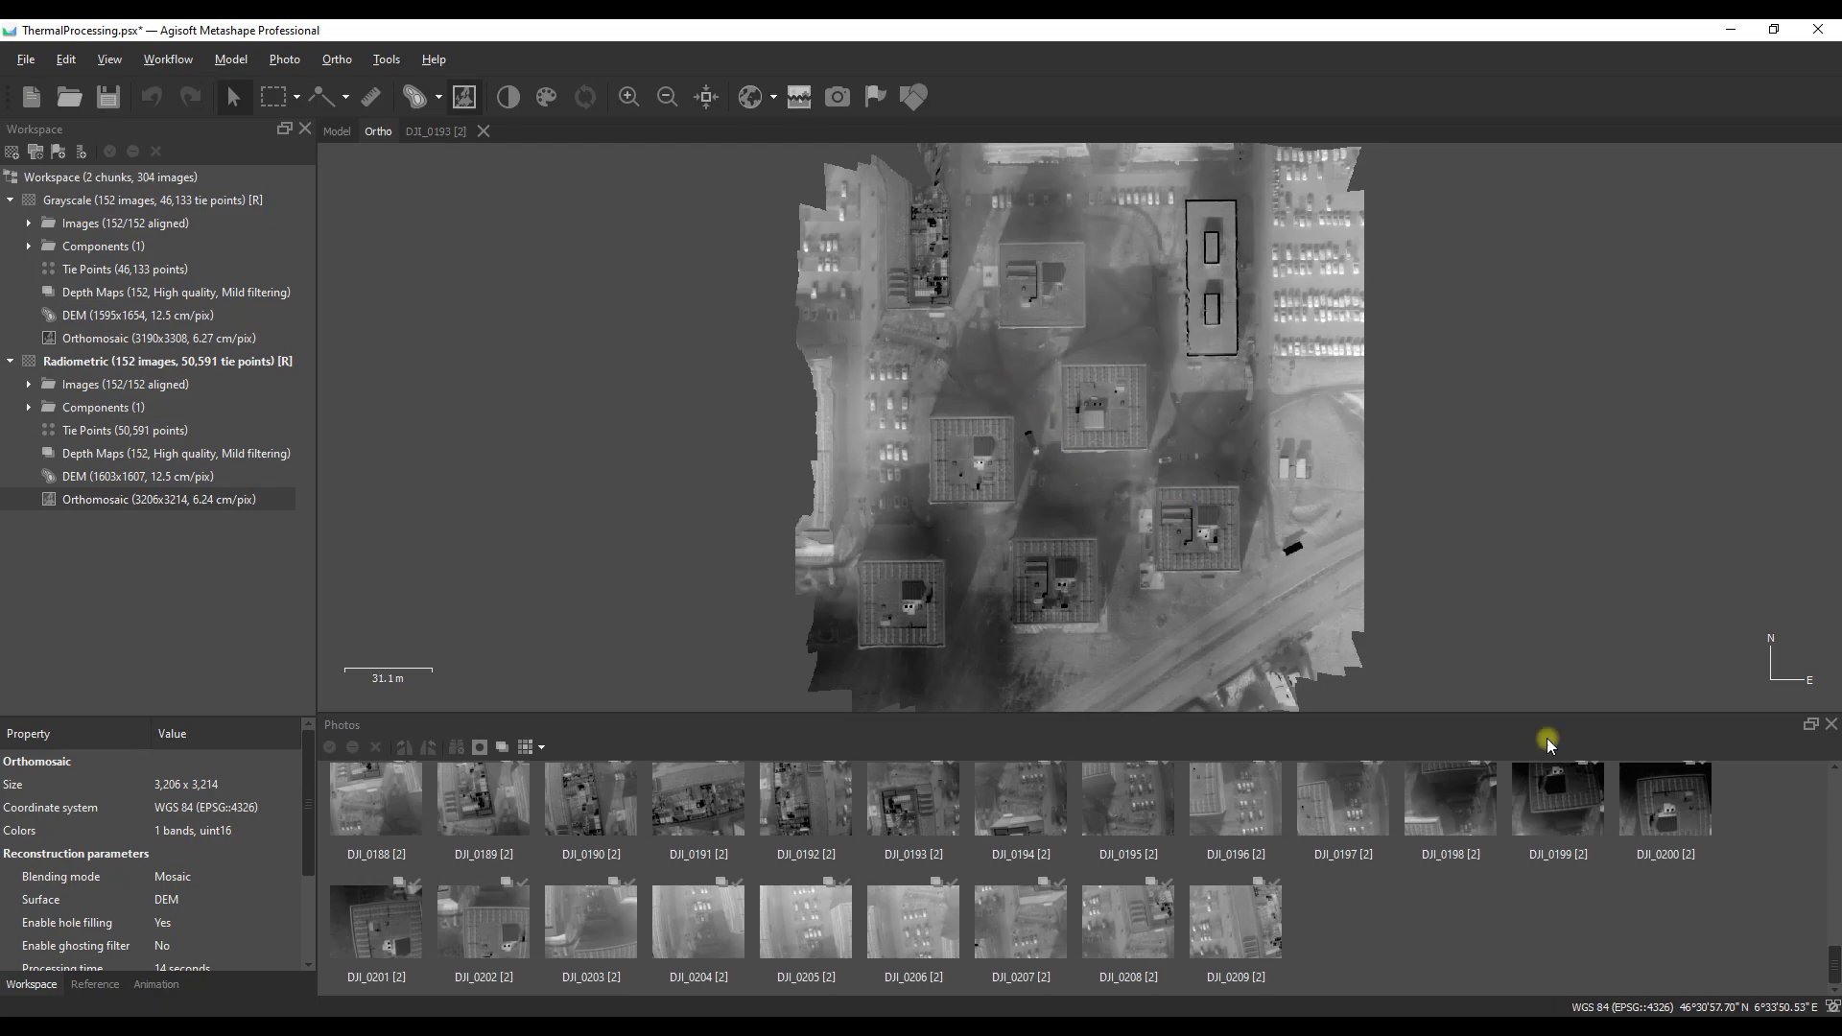
mouse_move(1137, 452)
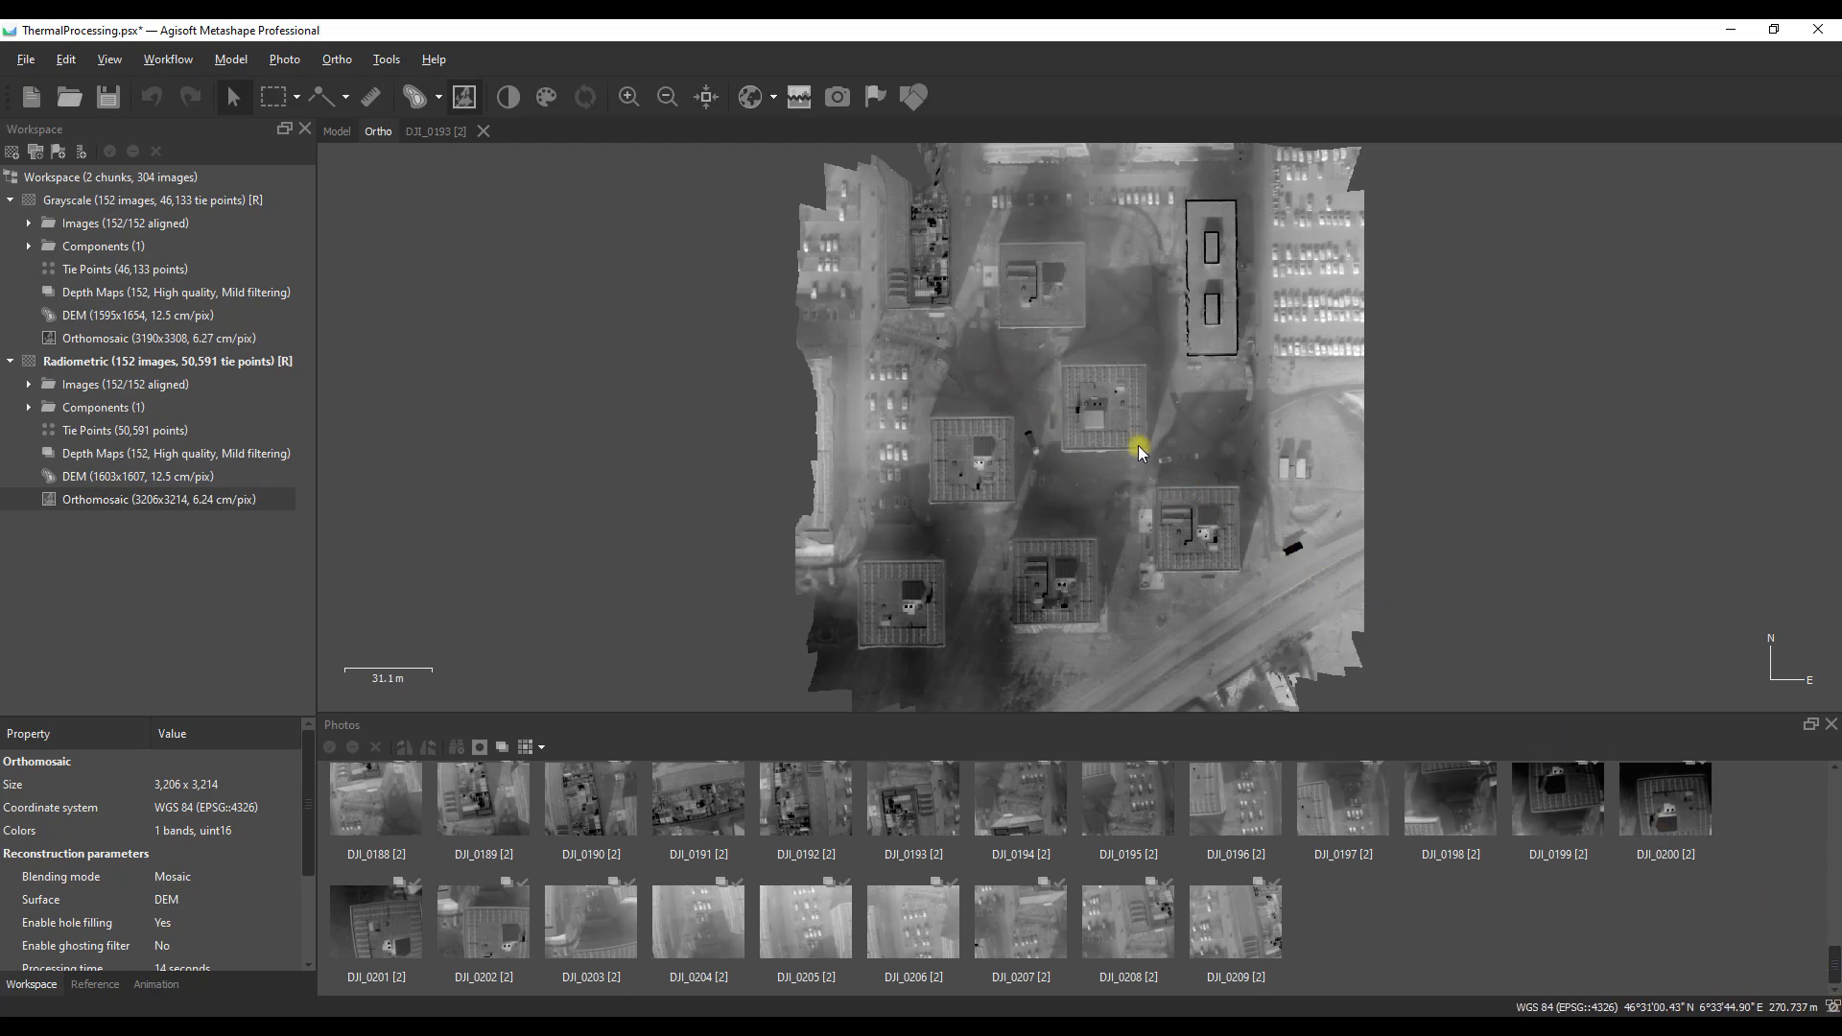
mouse_move(1046, 419)
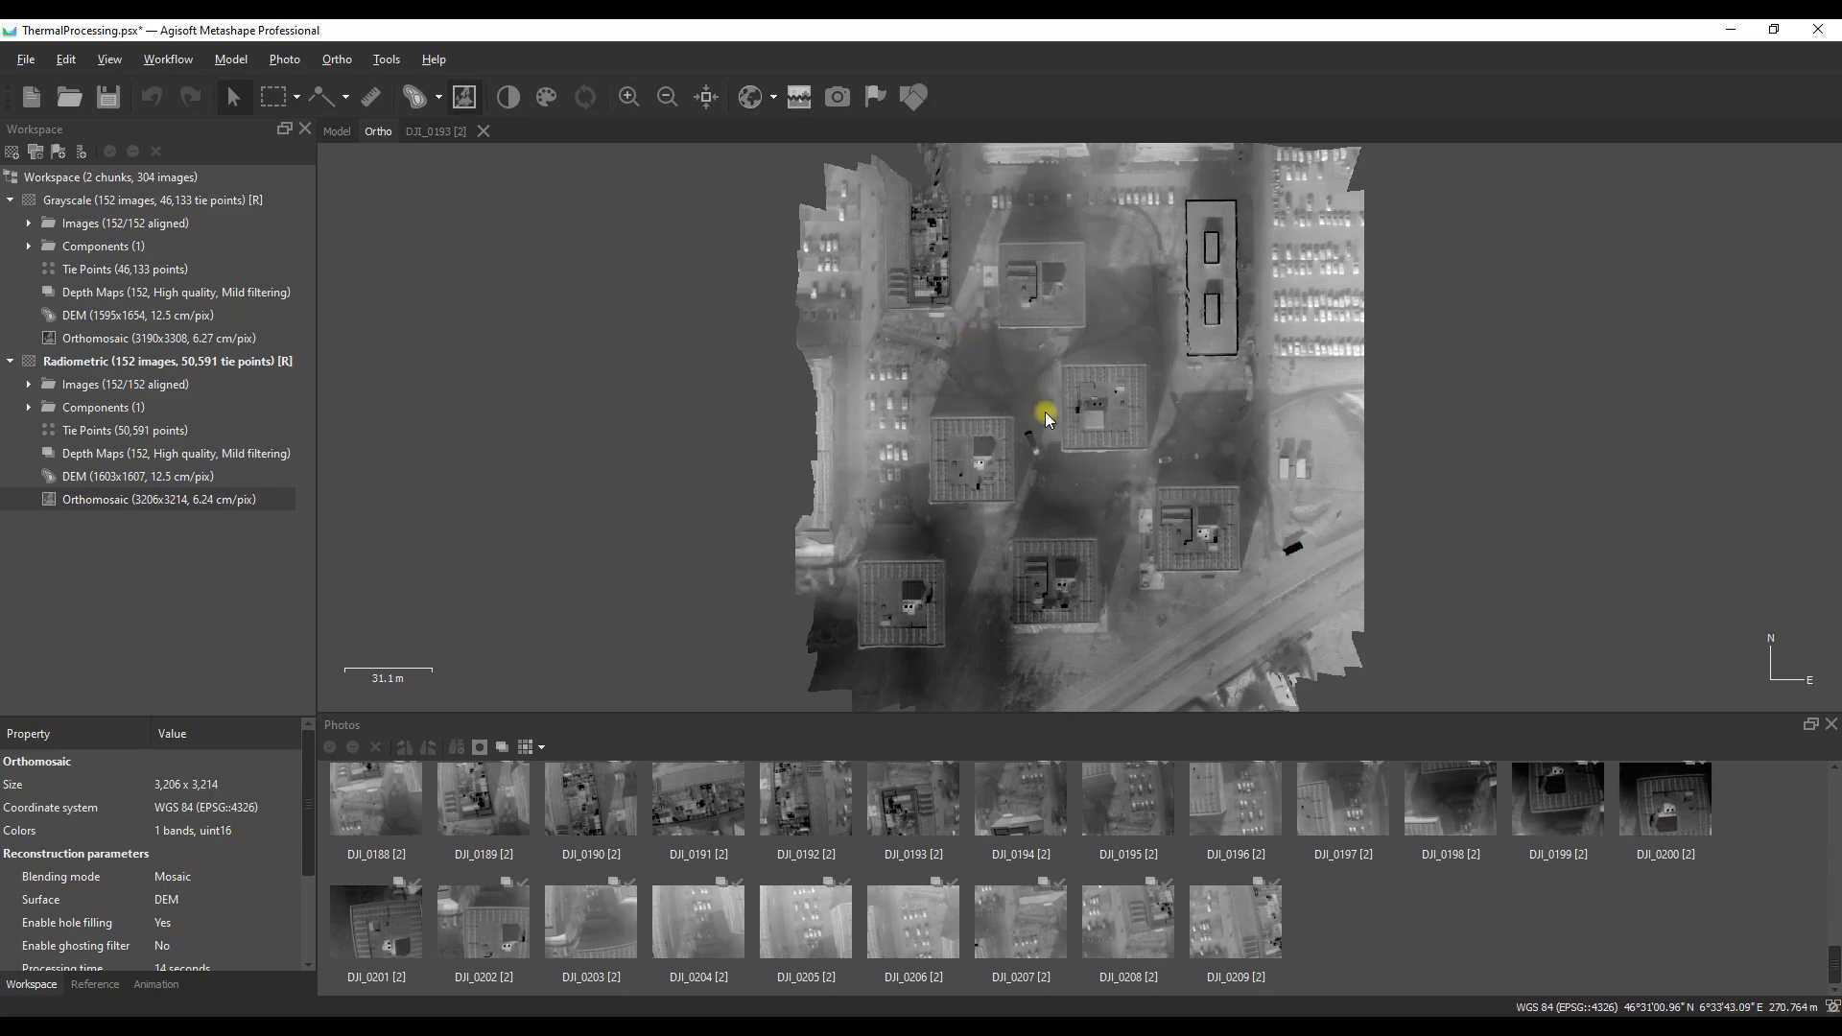
mouse_move(1027, 341)
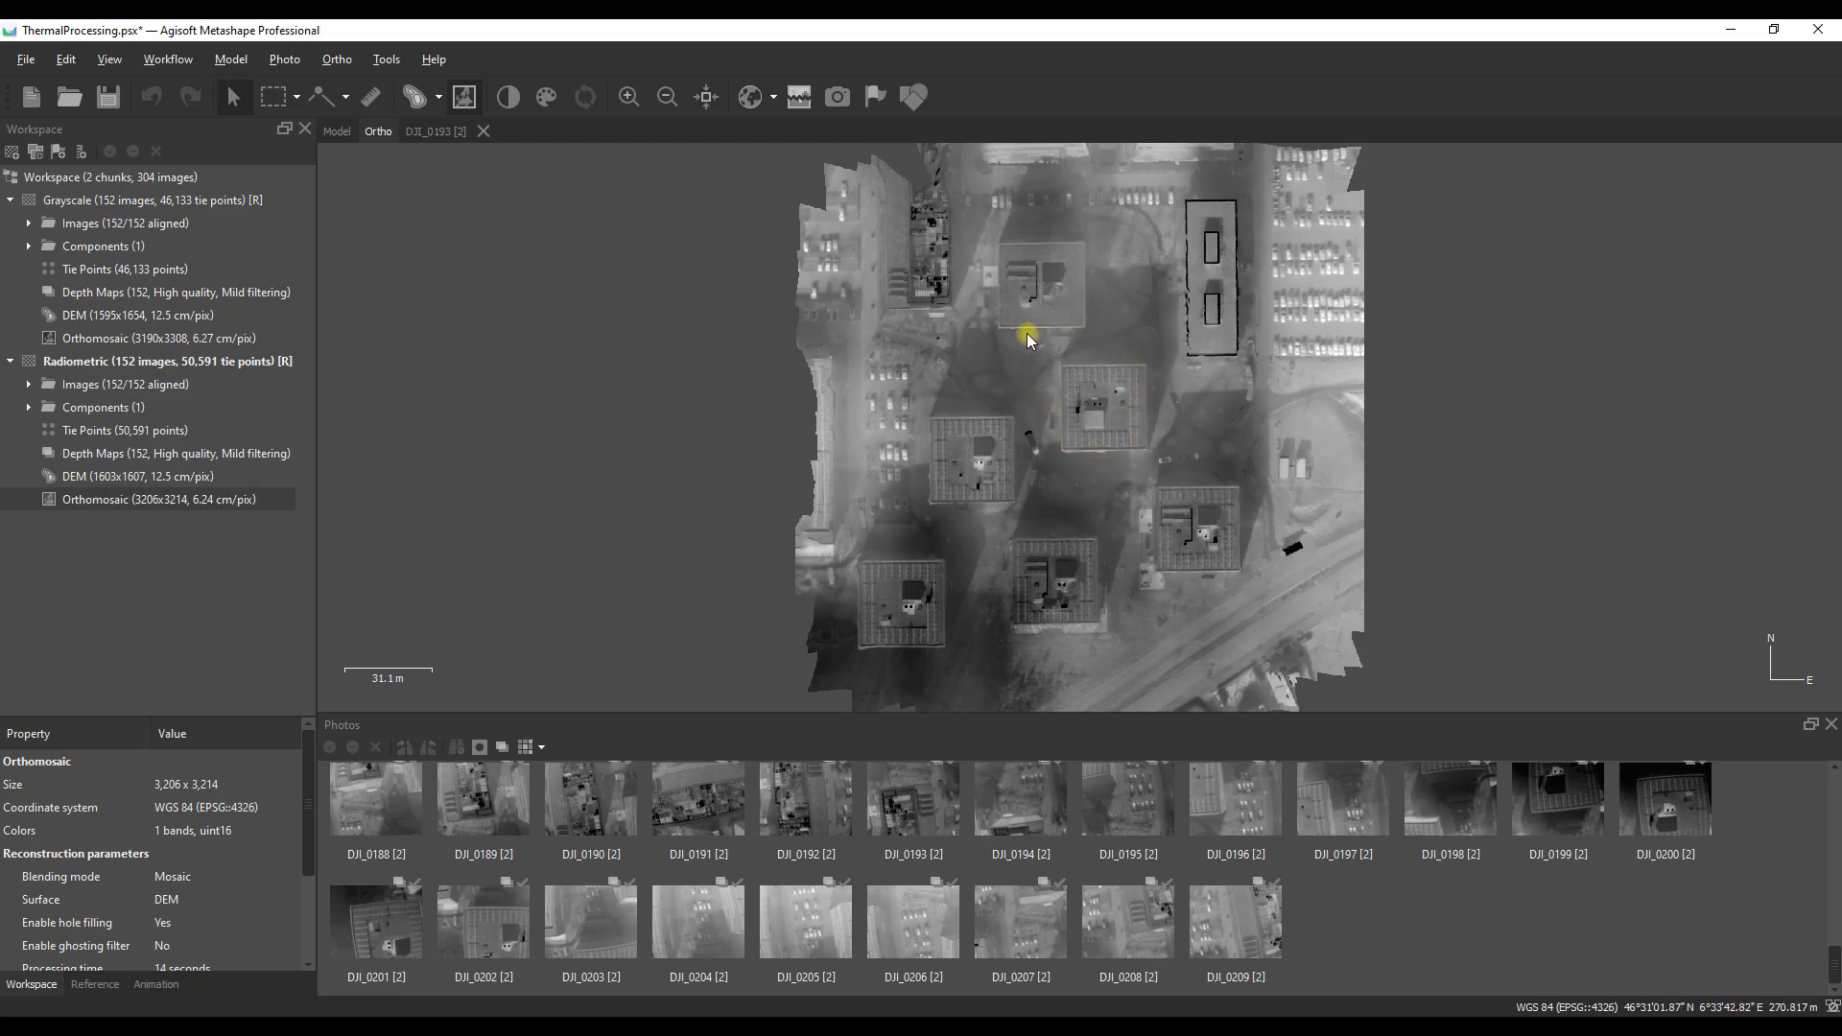
mouse_move(508, 98)
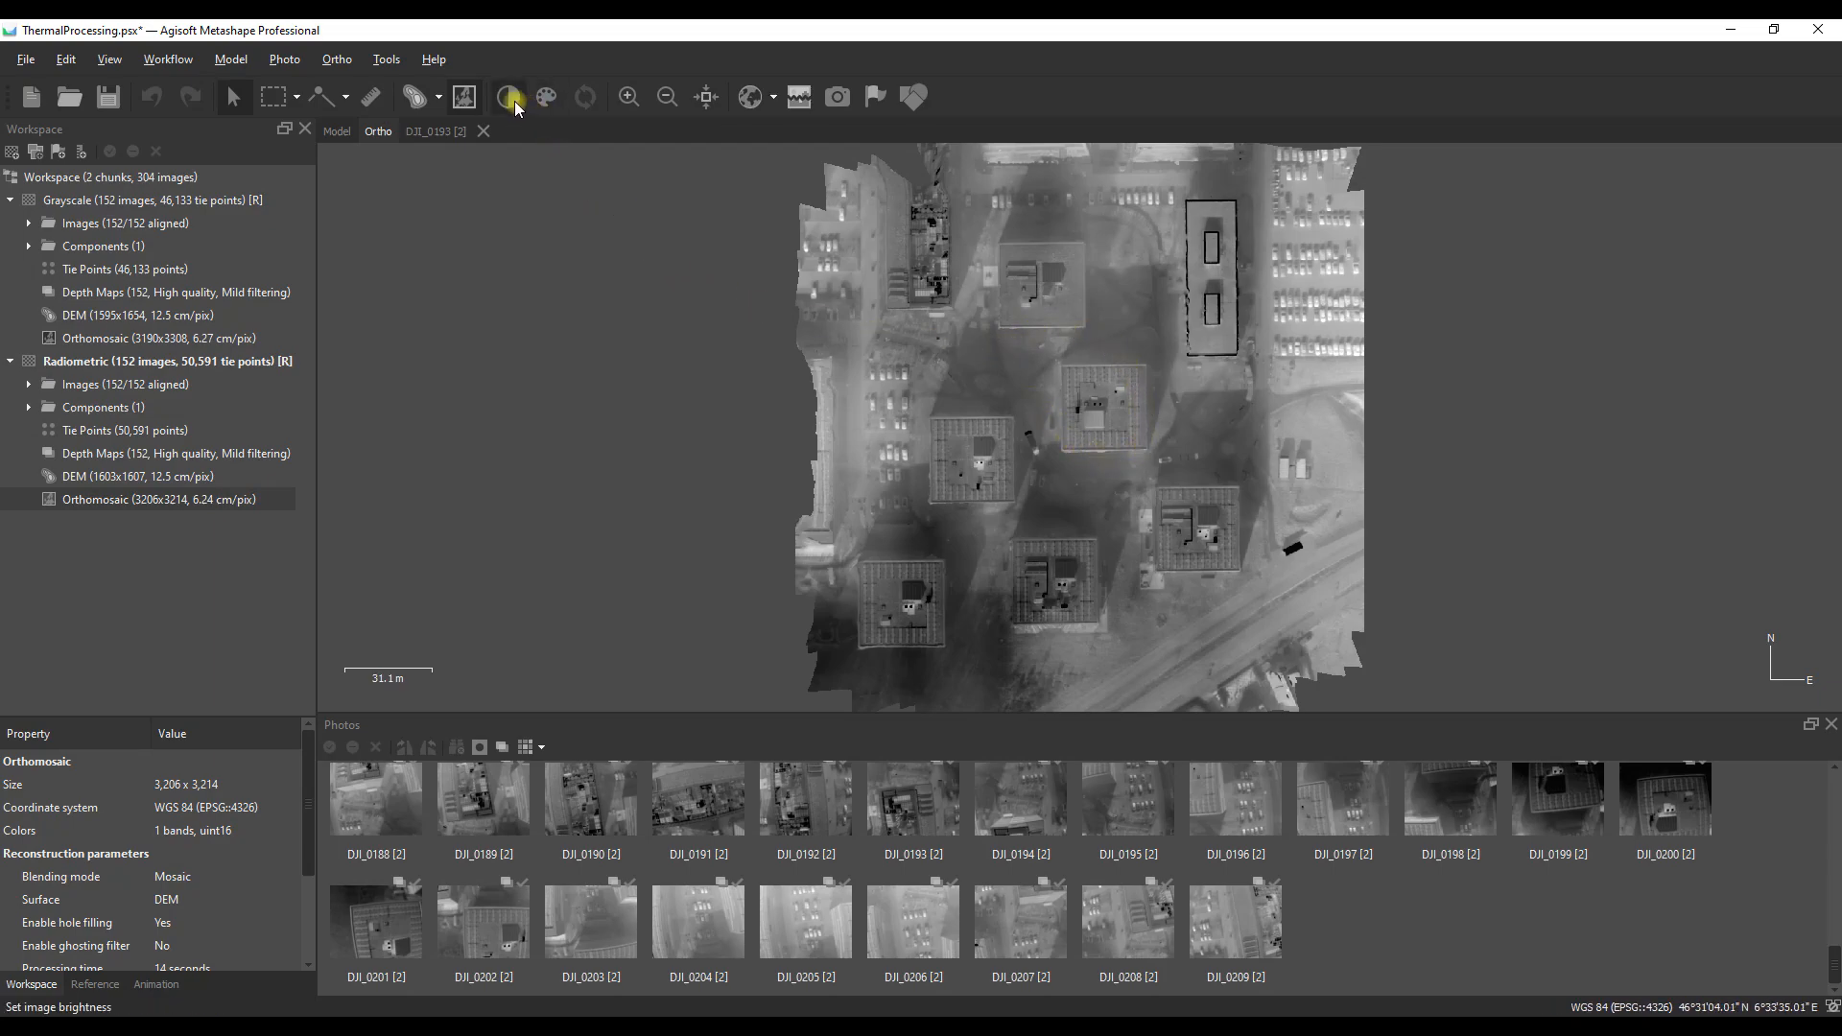
Step: Set the orthomosaic's Raster Calculator transform to band B1 LWIR
left_click(509, 98)
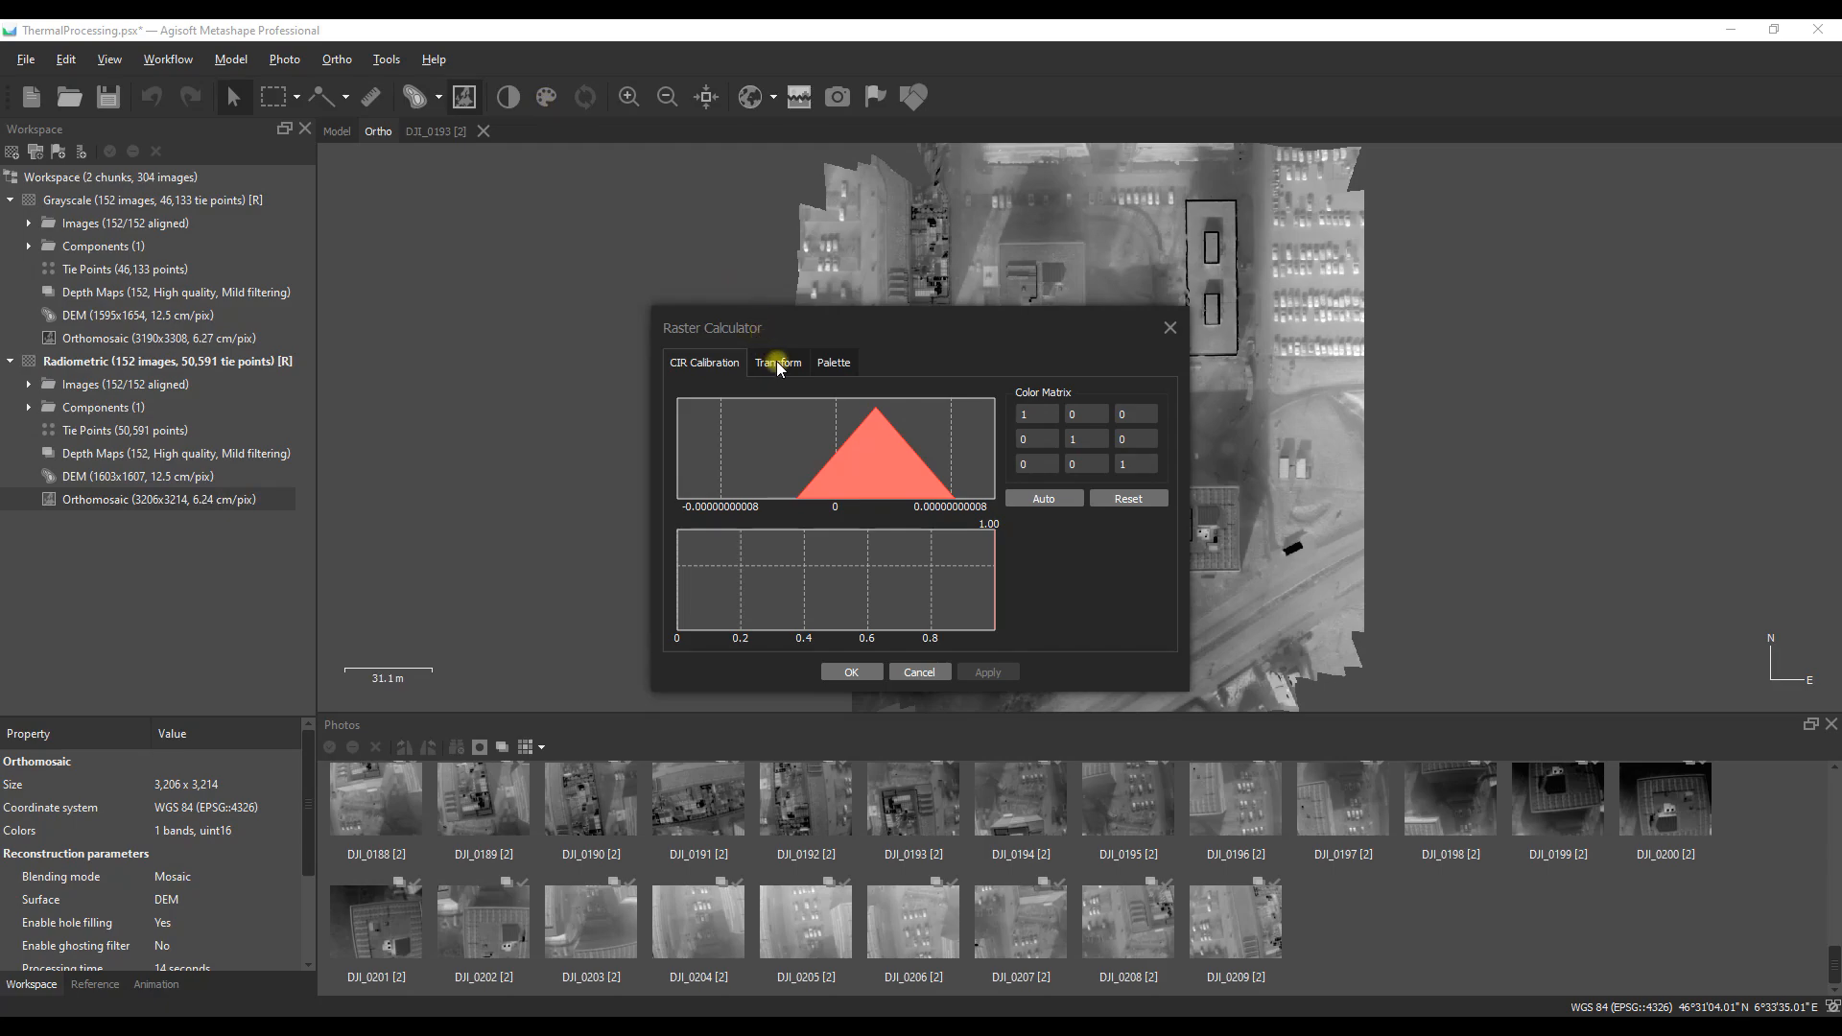
left_click(778, 362)
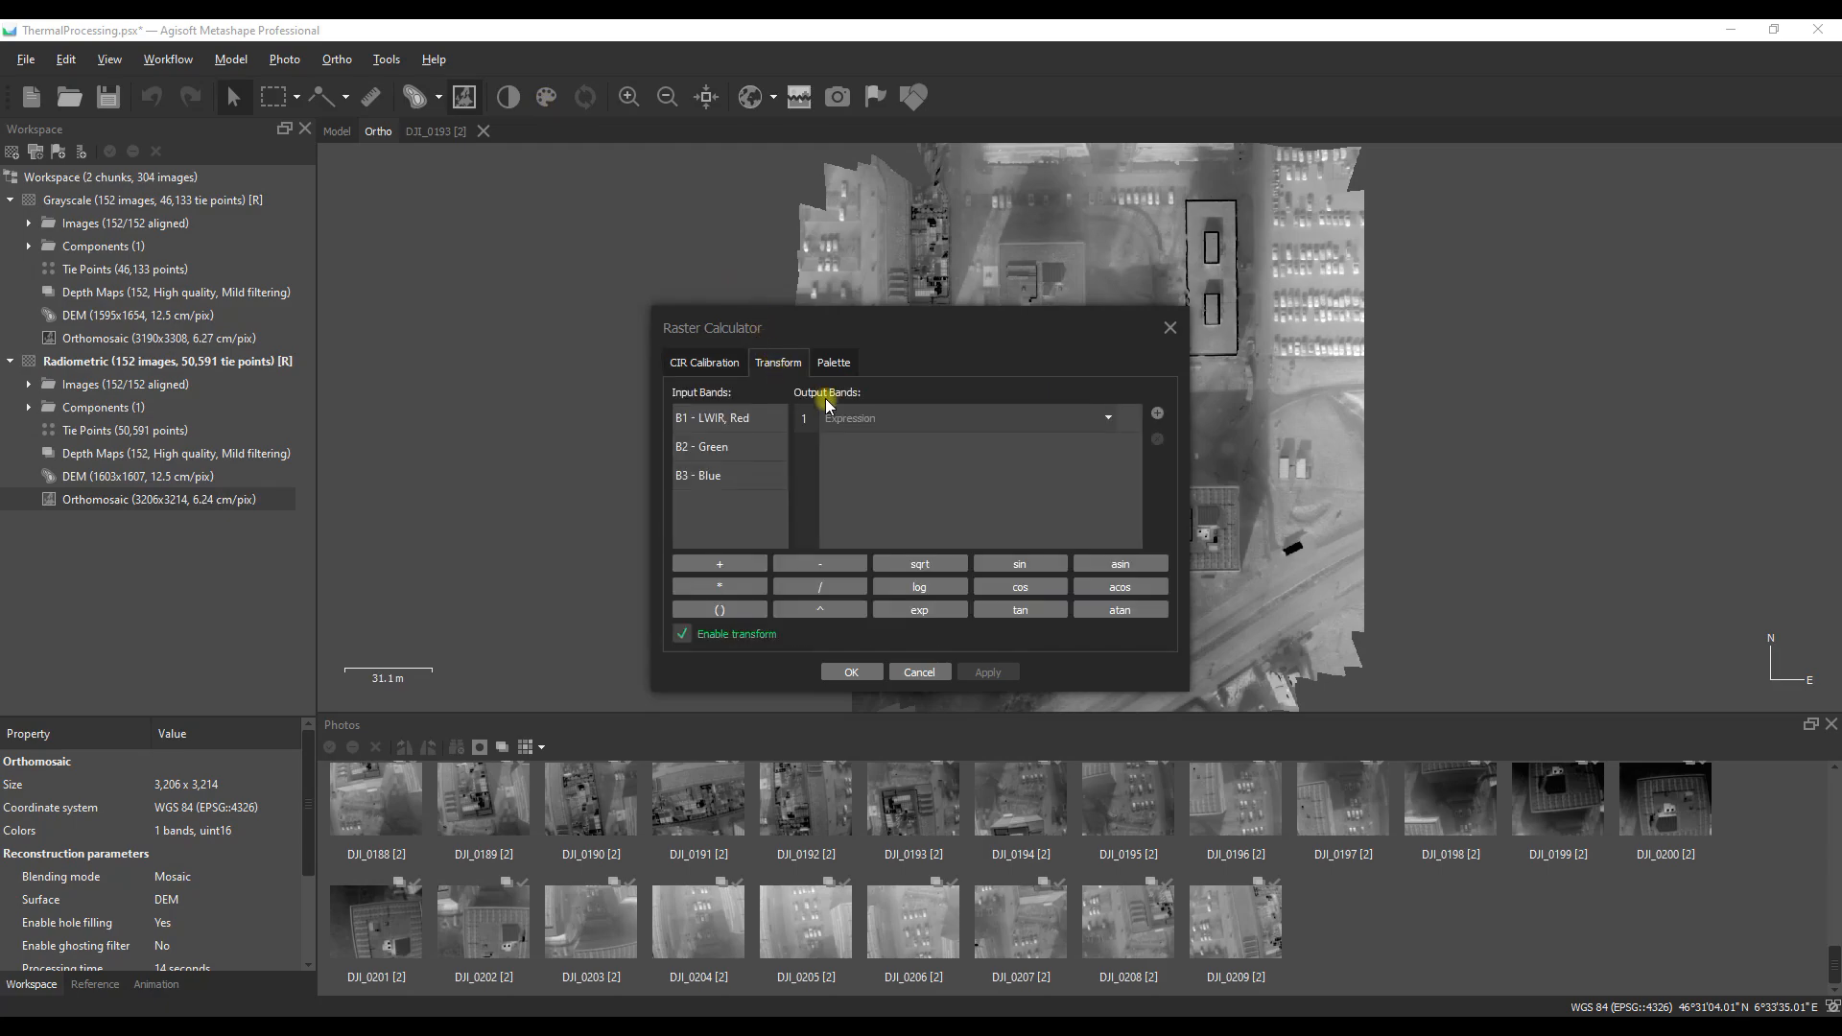
double_click(717, 417)
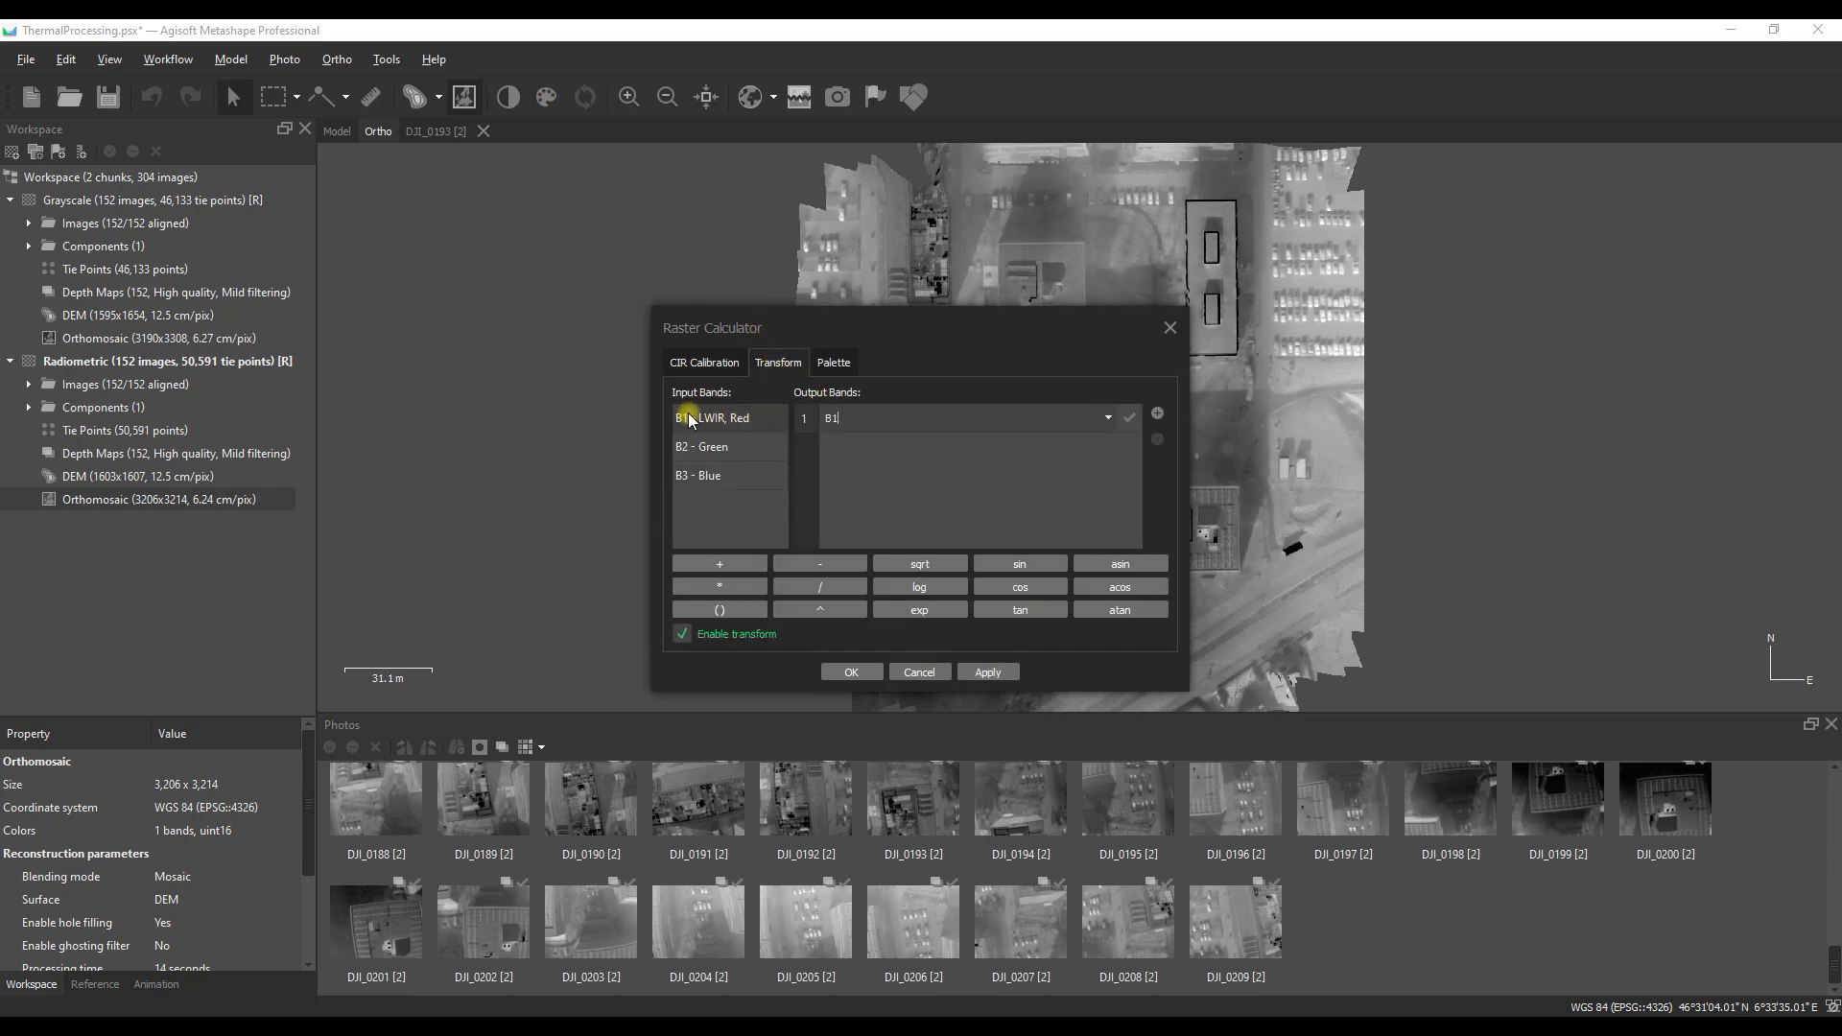
left_click(988, 672)
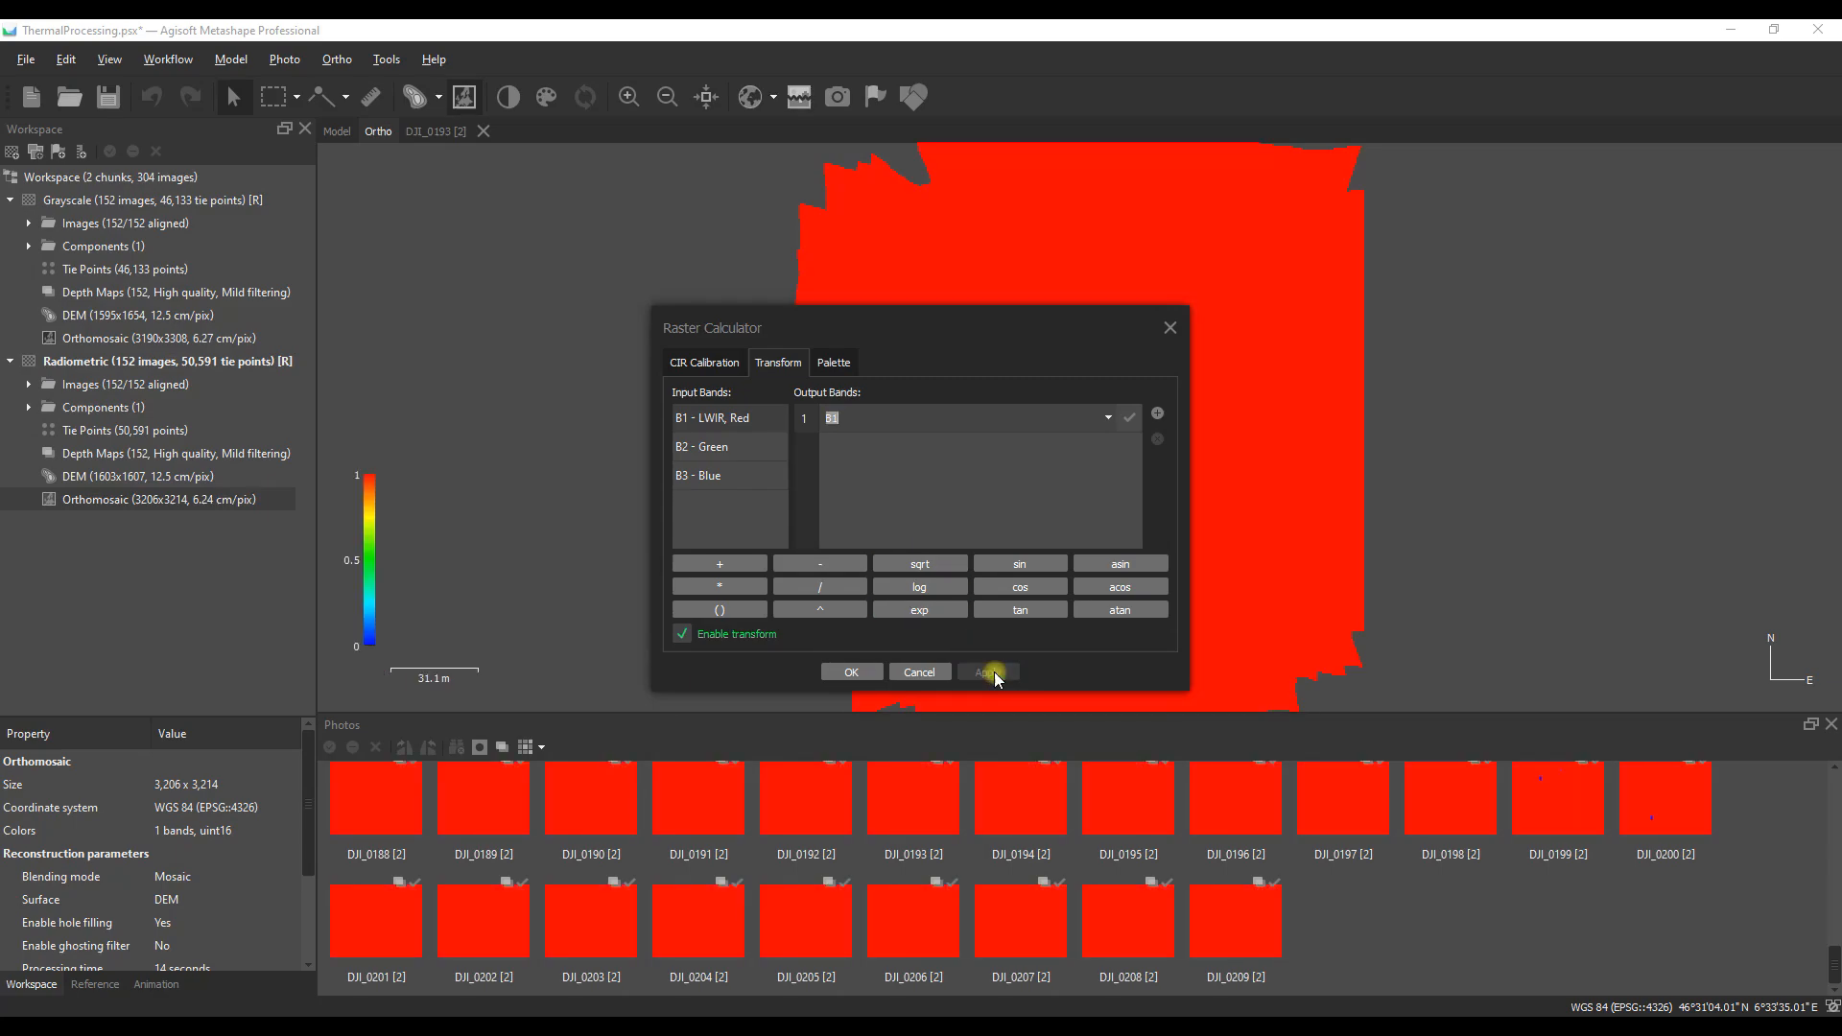
Step: Apply a Gray palette auto-ranged to 24491–29893
left_click(833, 362)
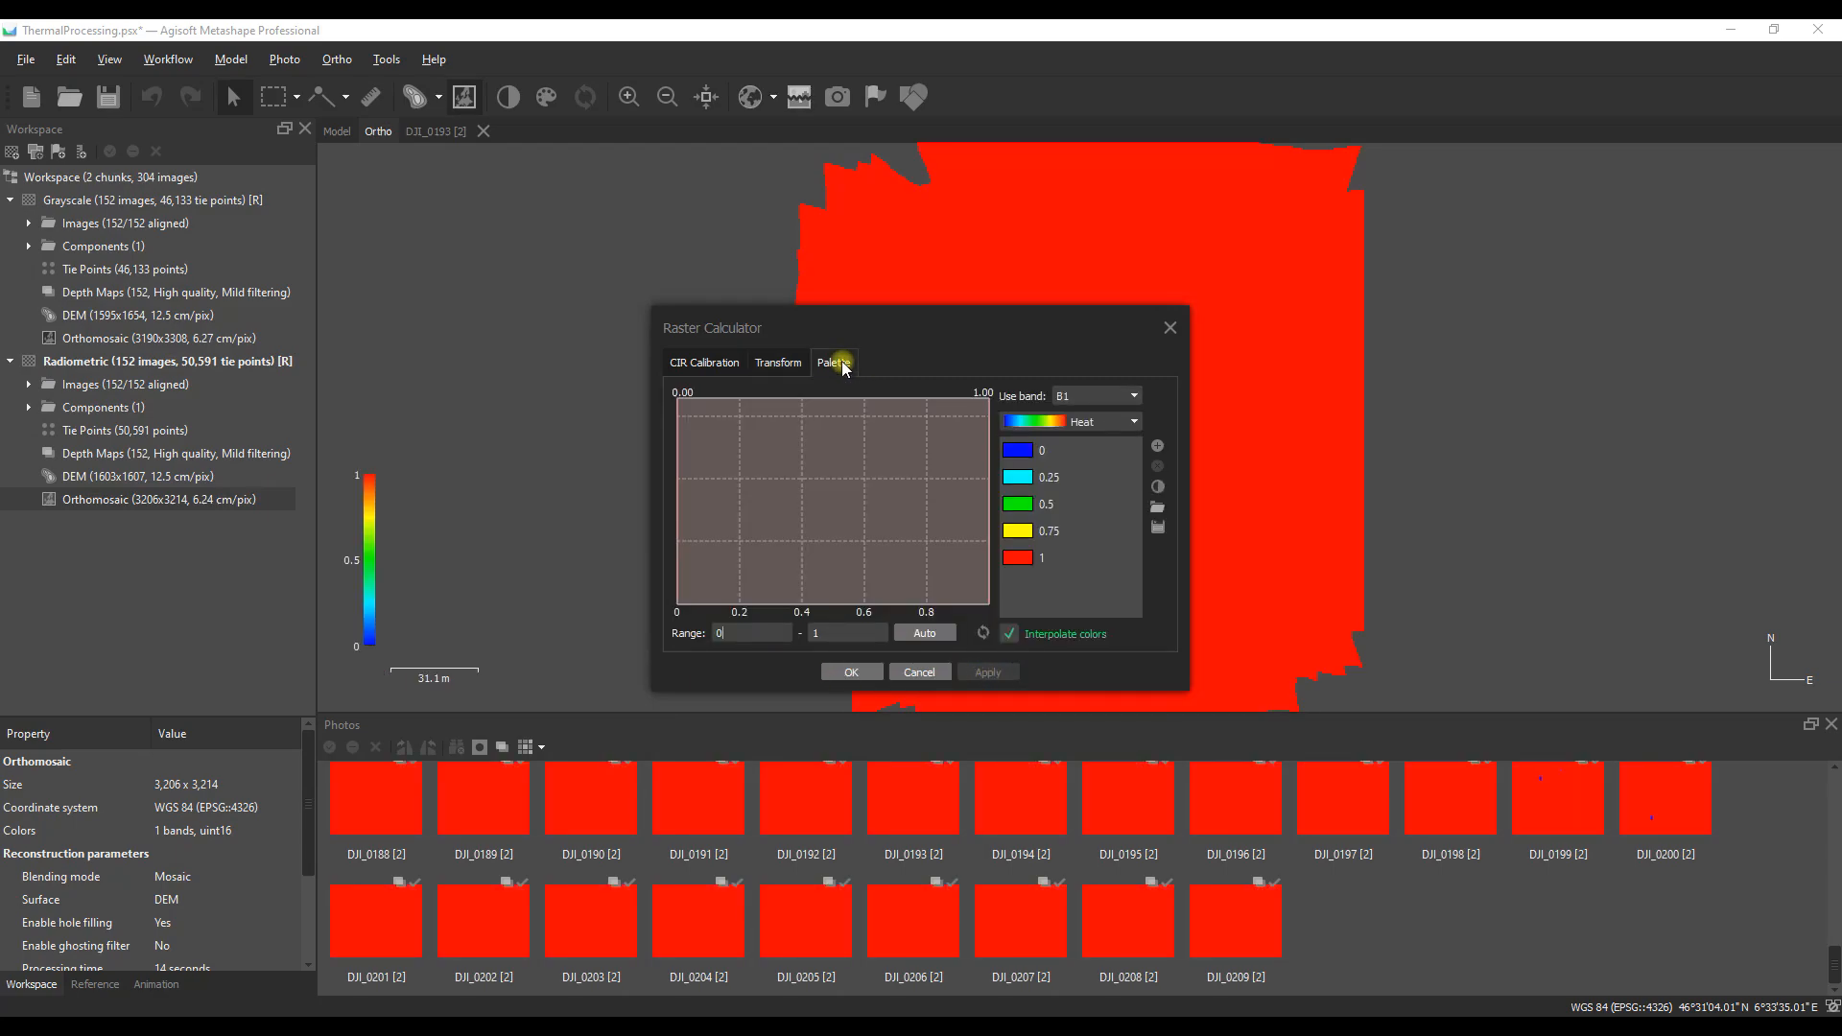
left_click(1093, 420)
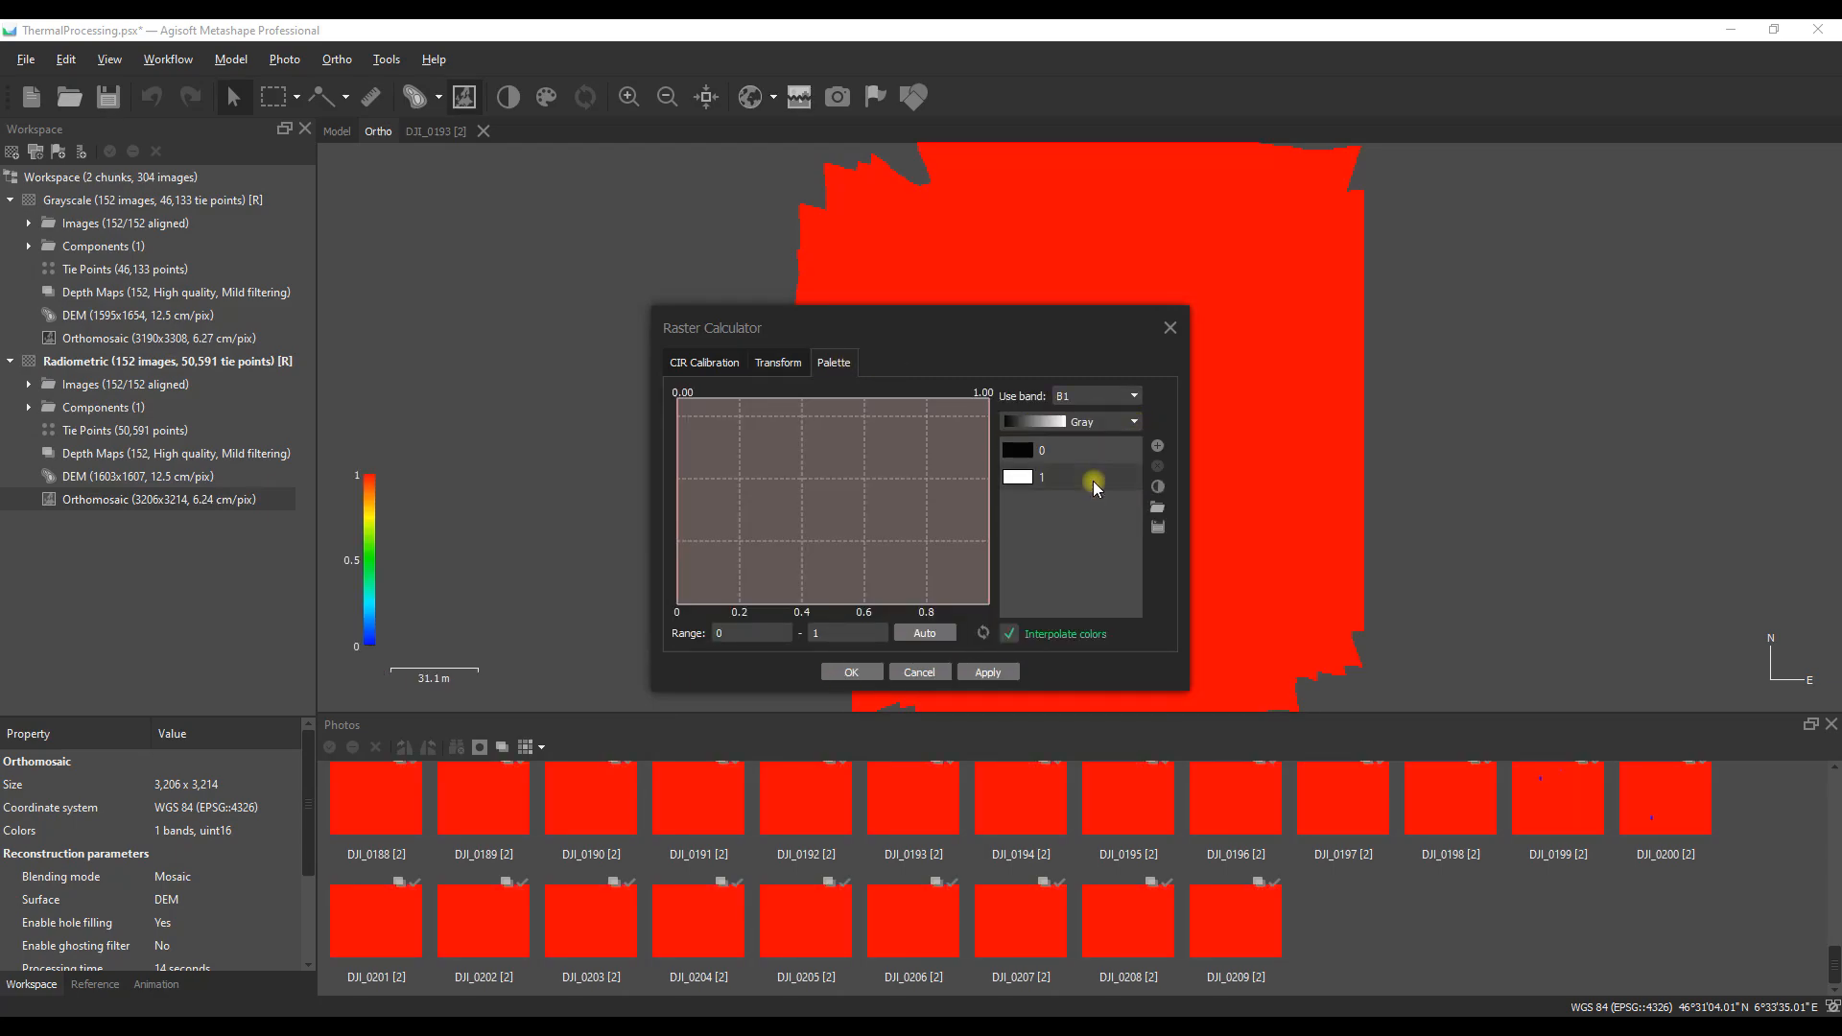
left_click(923, 634)
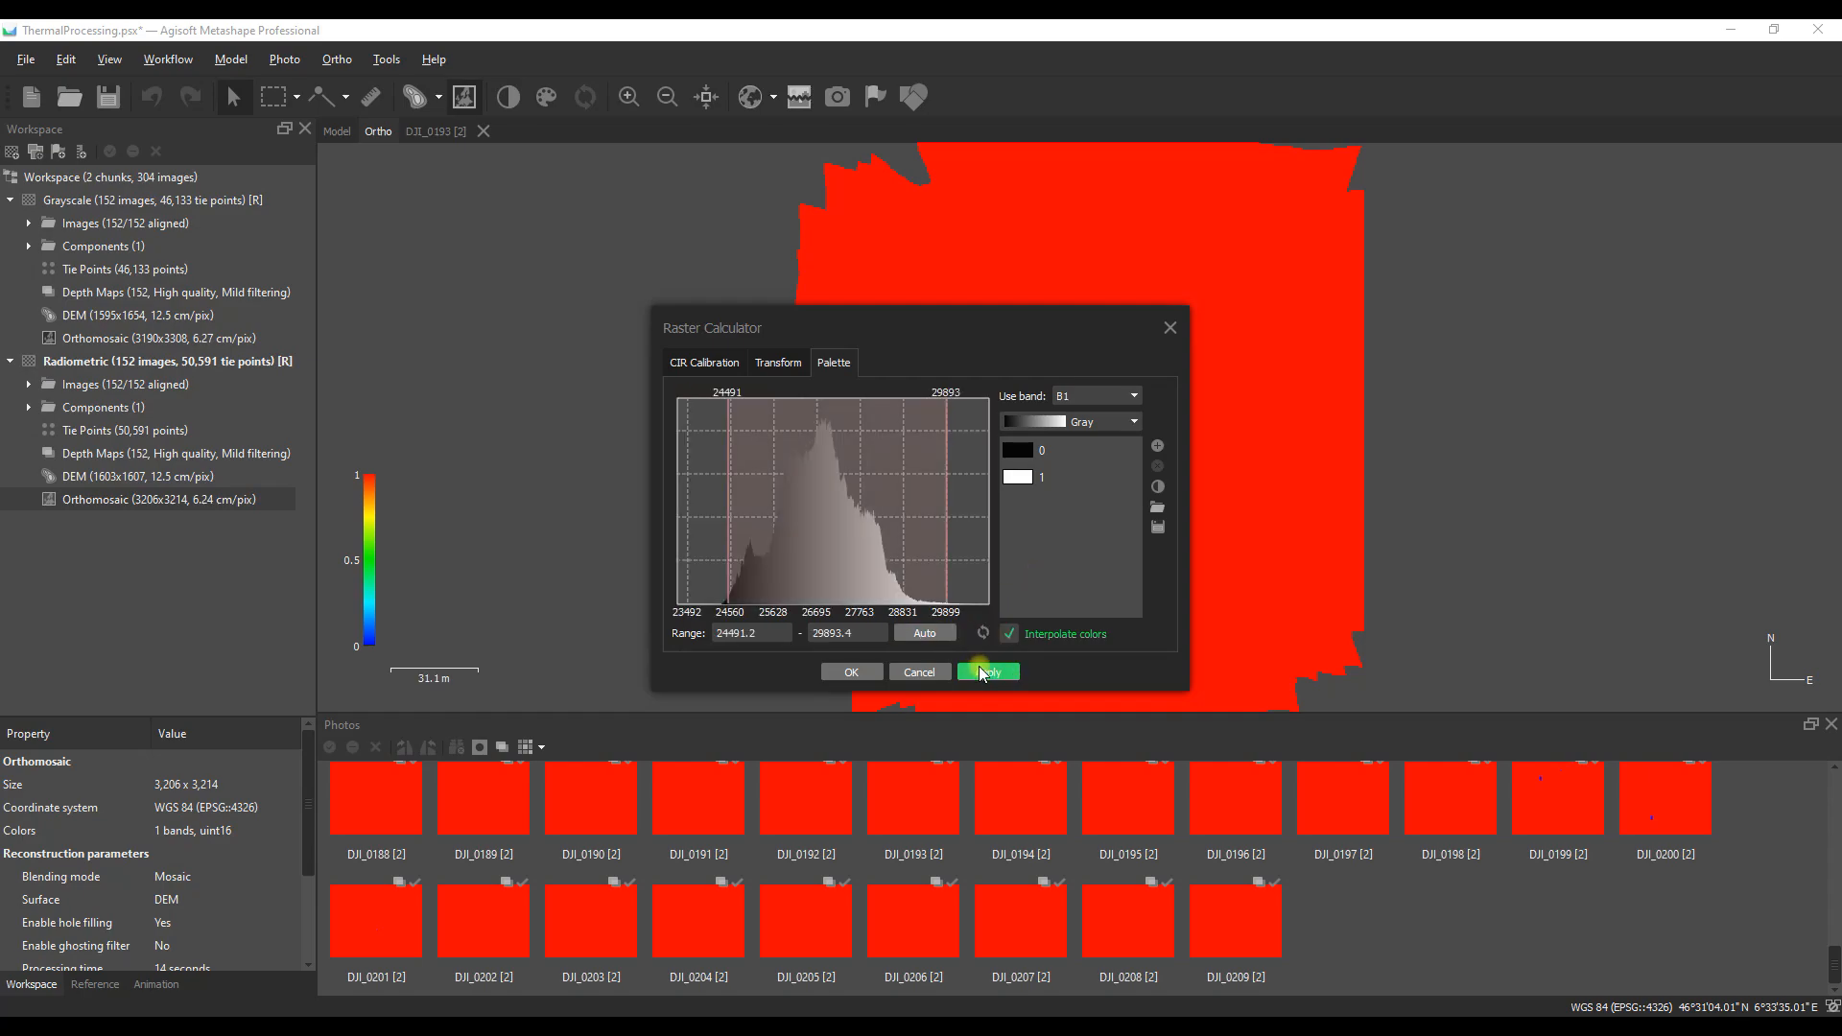
left_click(986, 672)
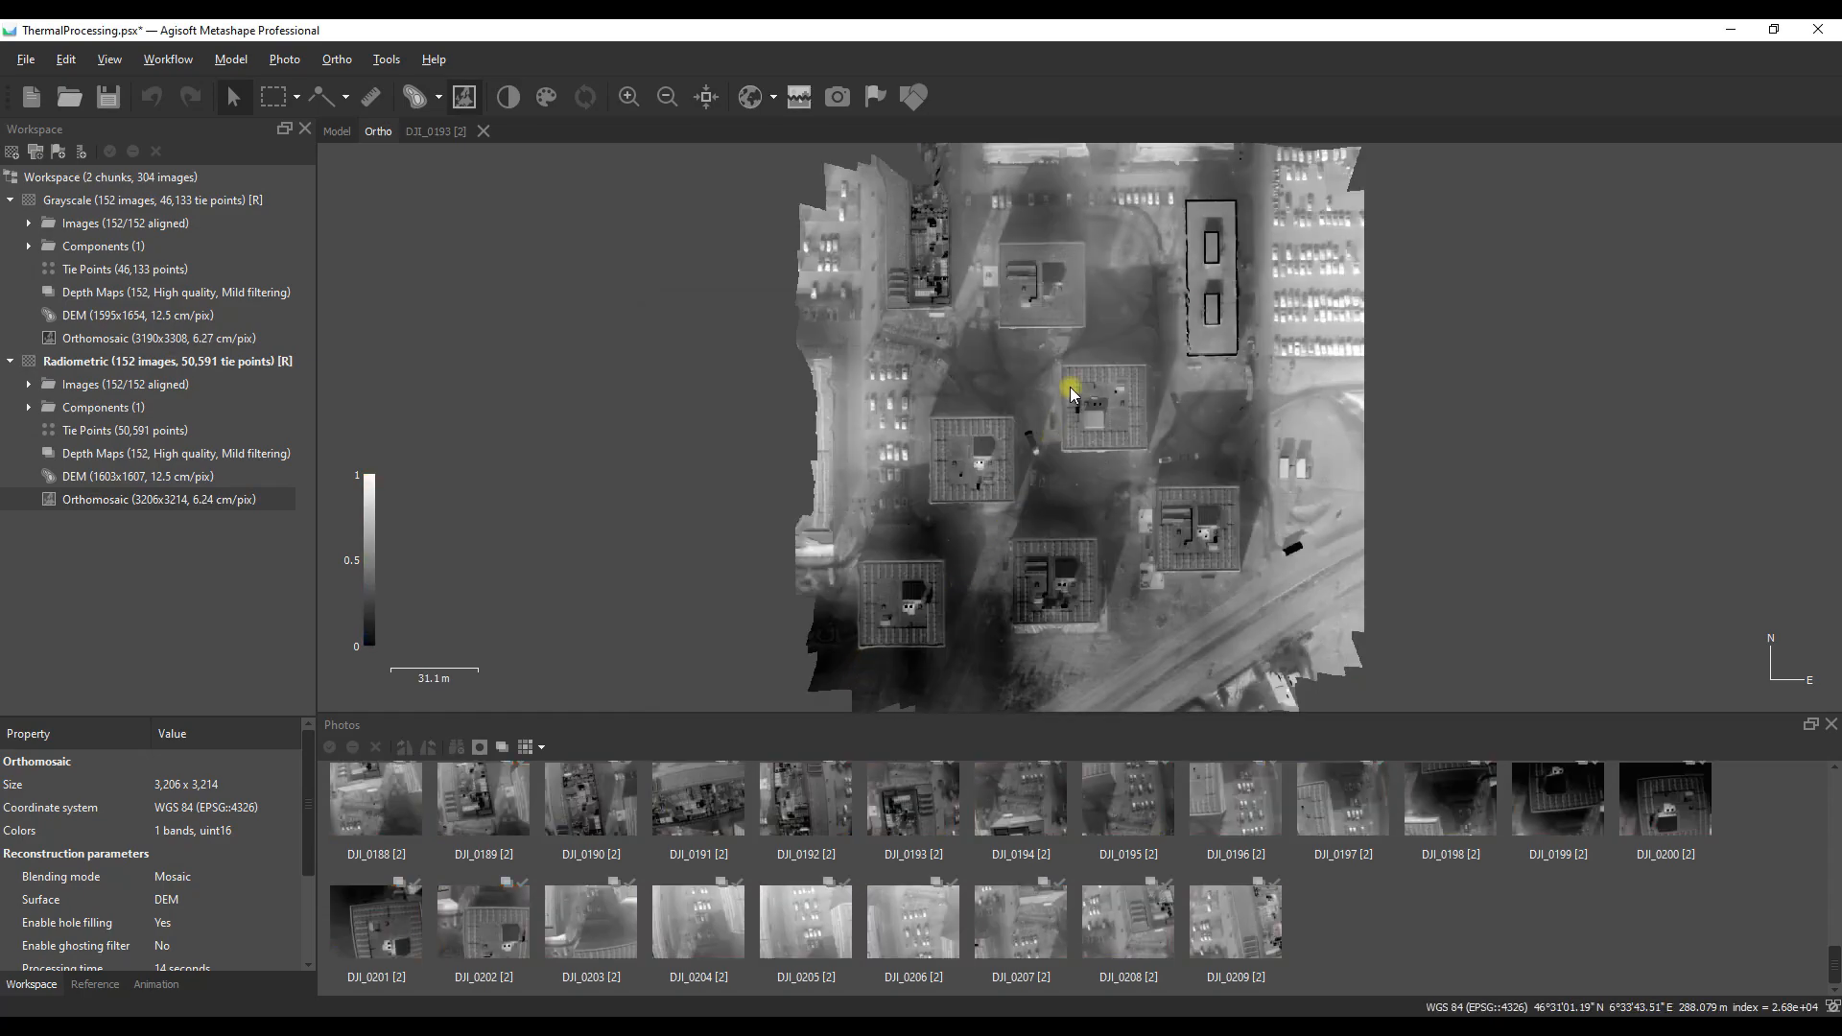
mouse_move(1119, 388)
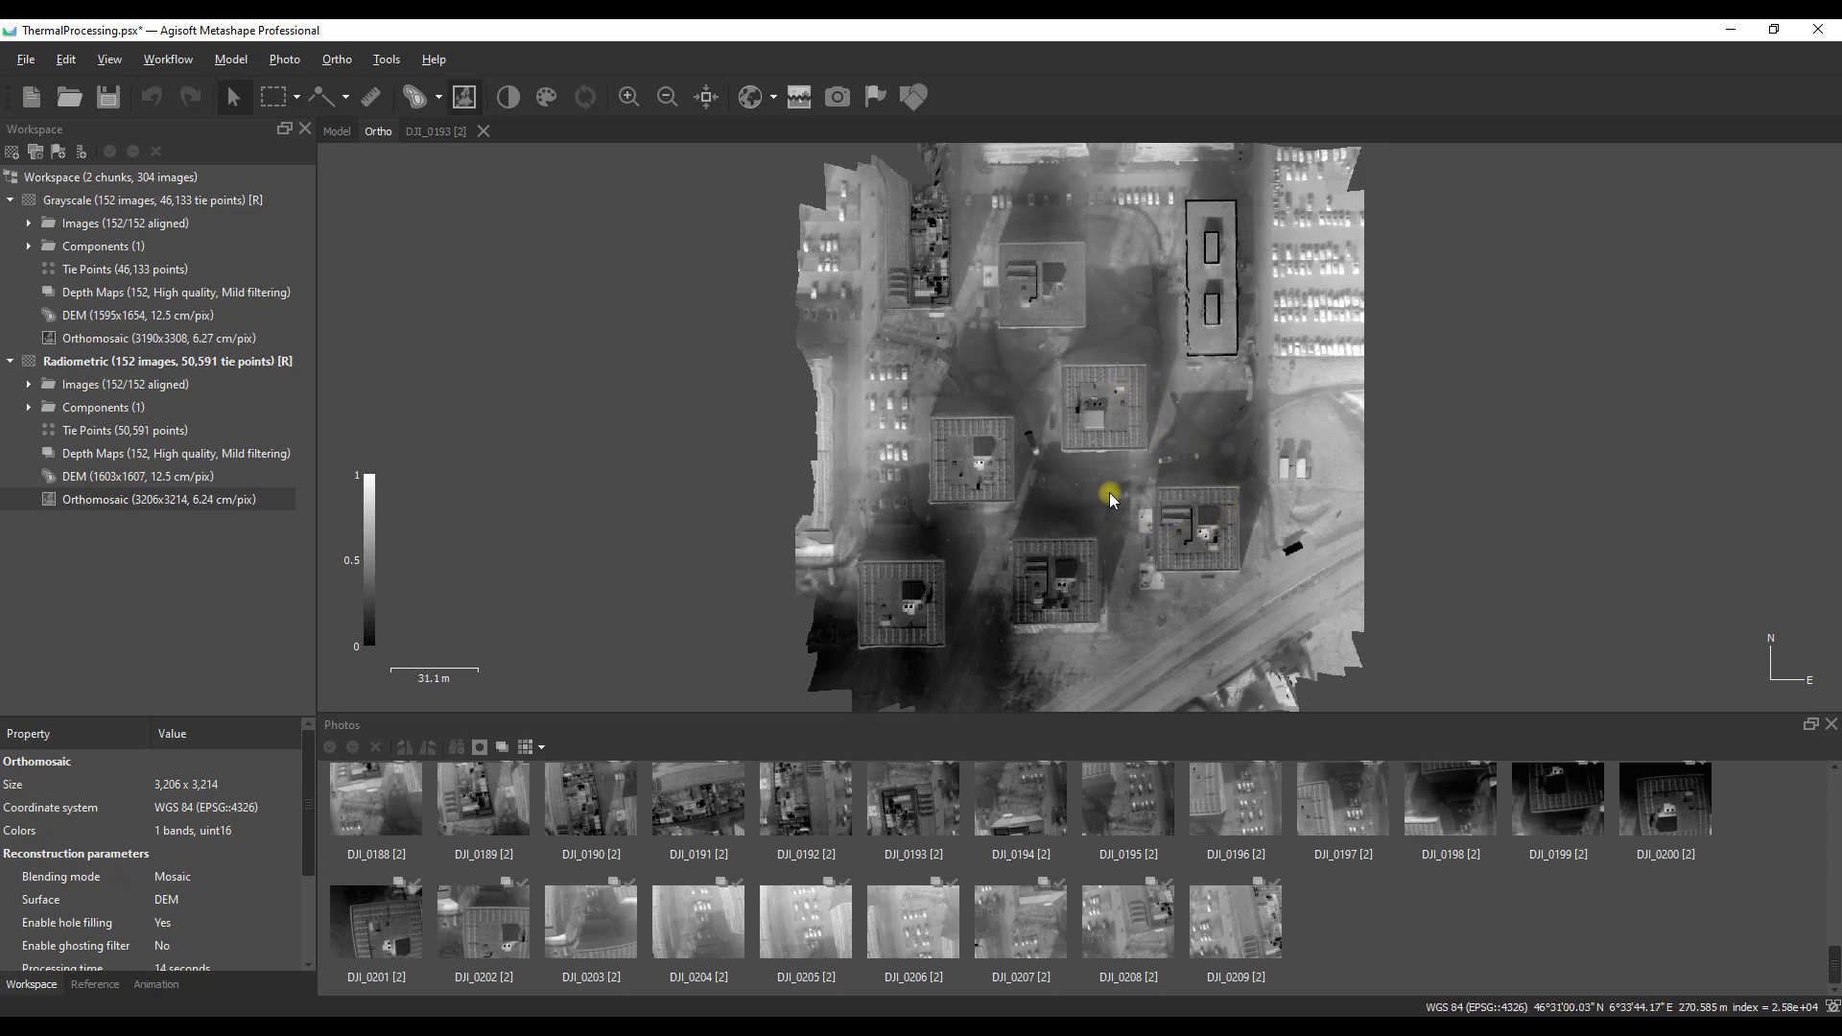
mouse_move(1152, 534)
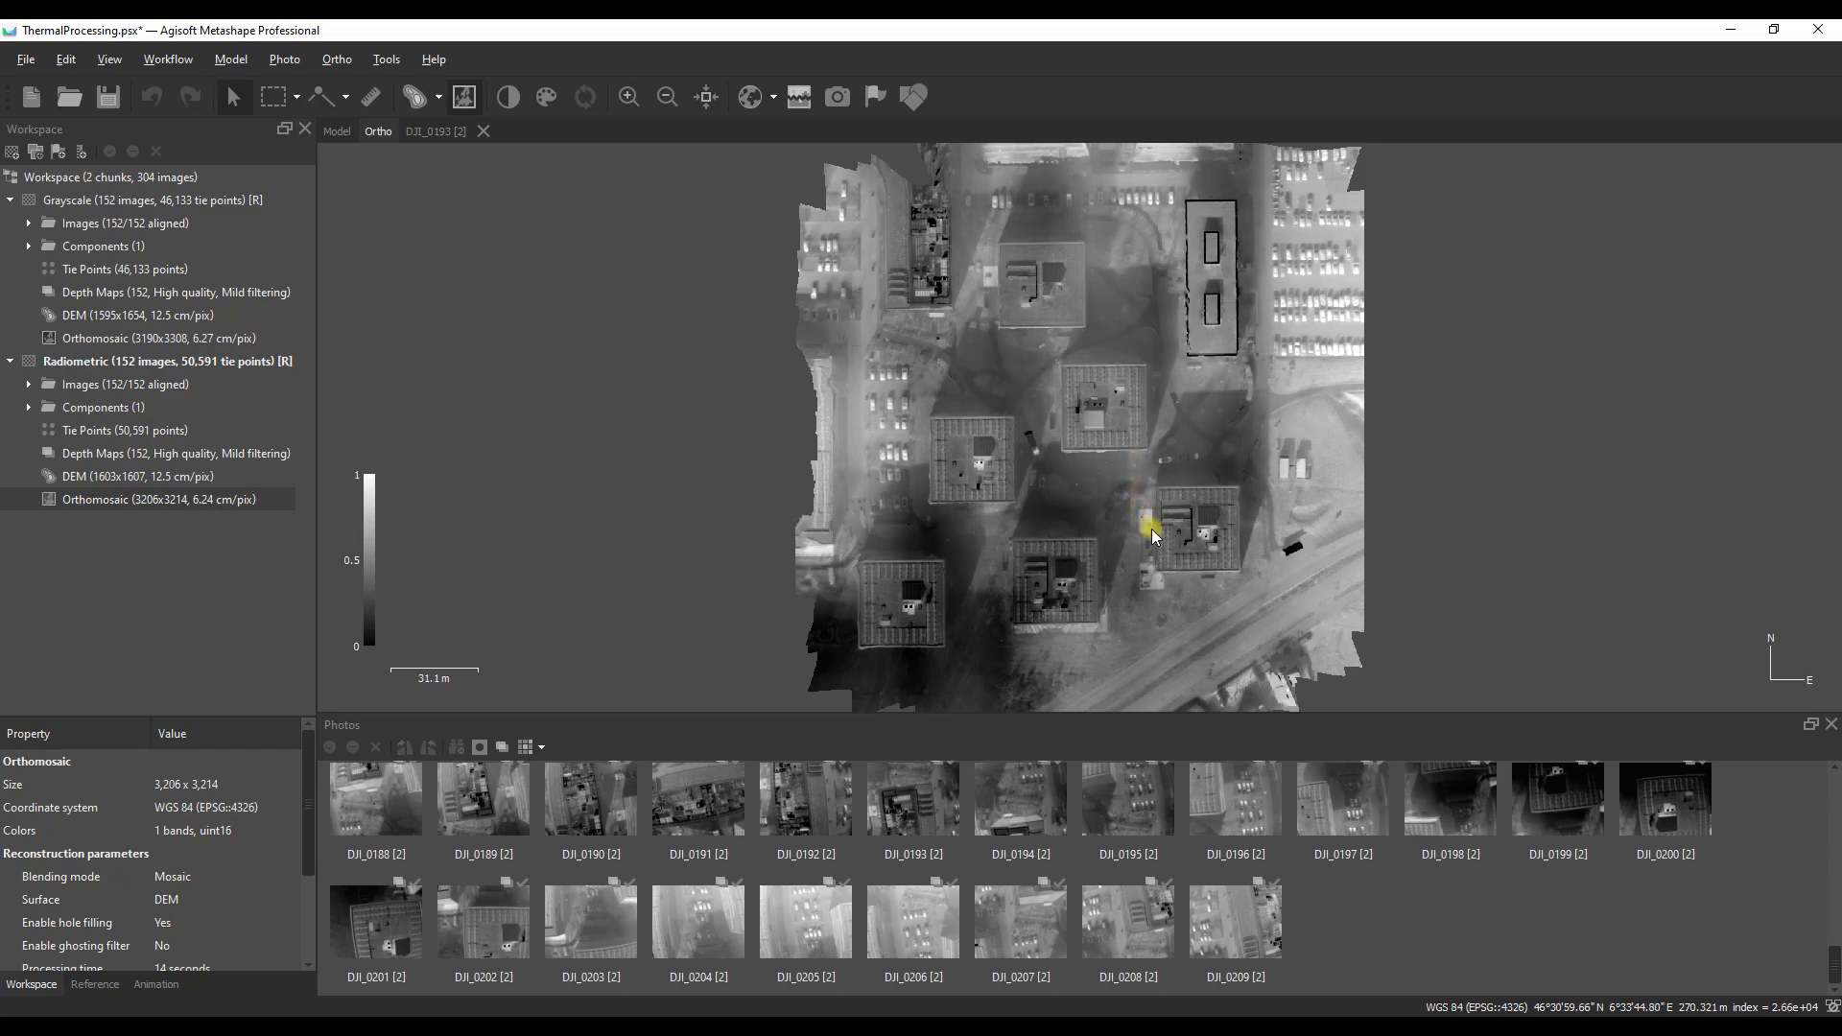
mouse_move(1090, 553)
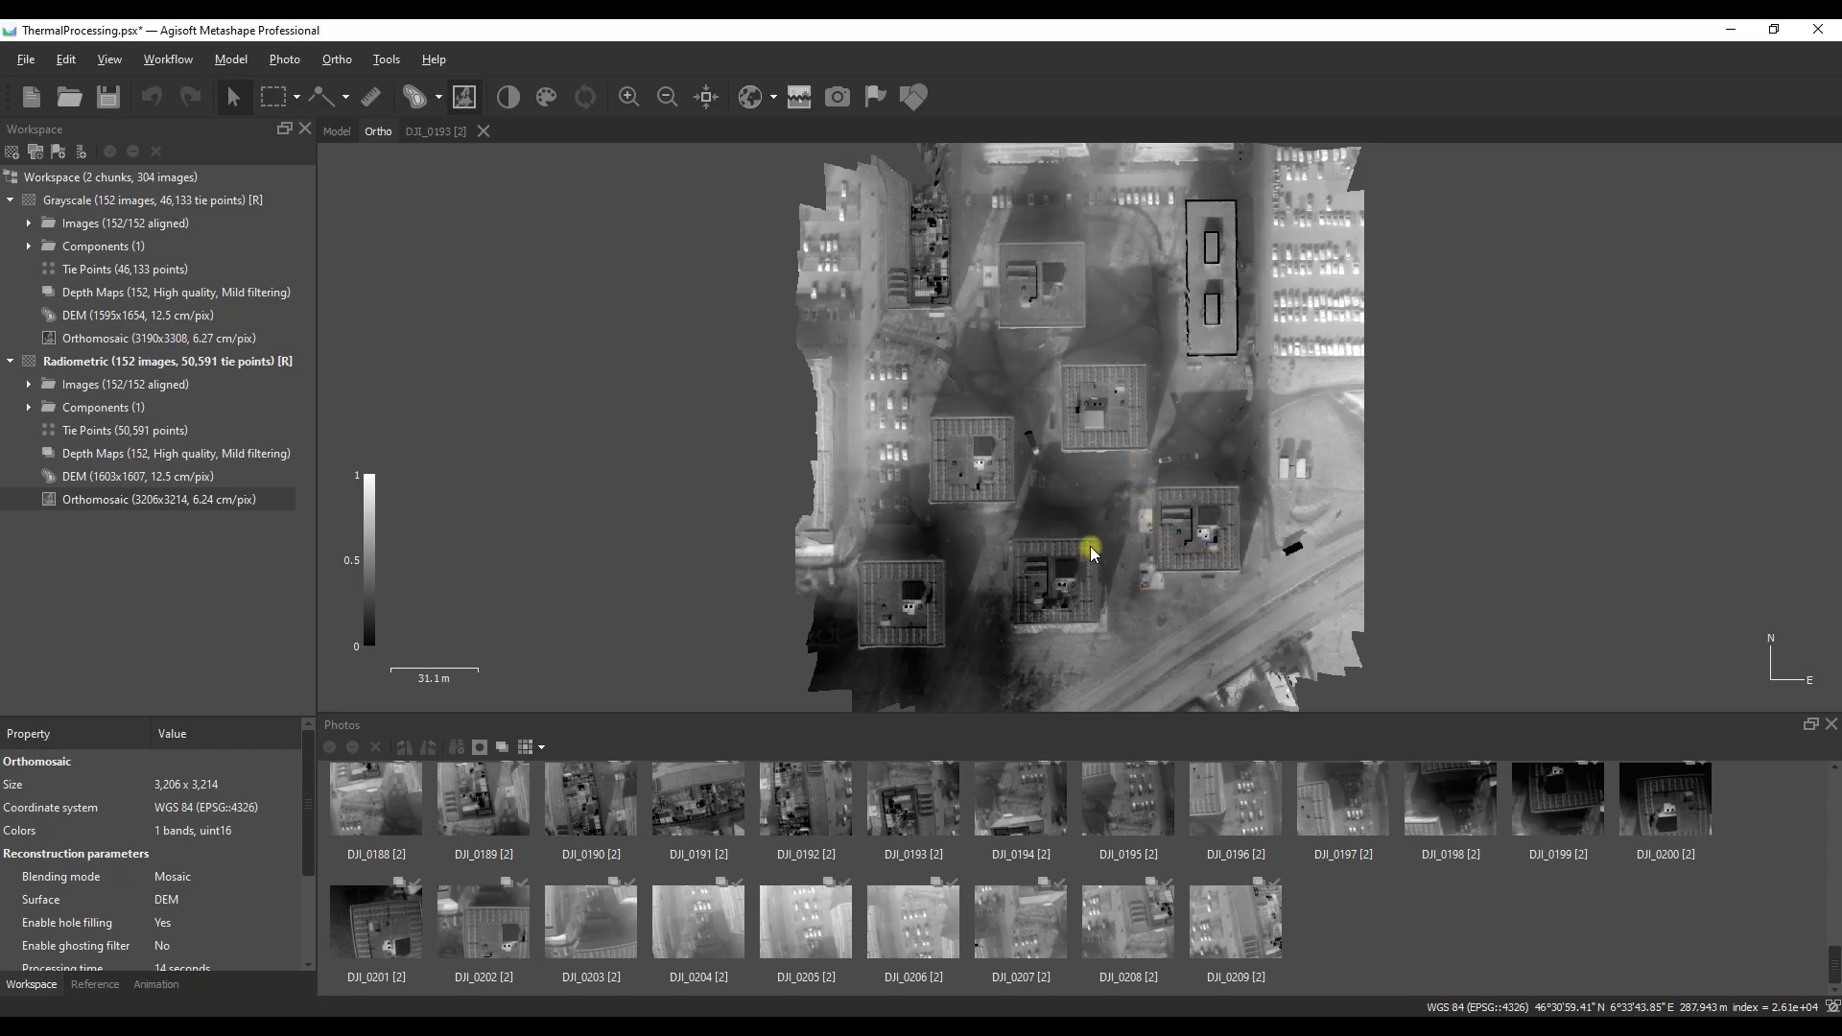
mouse_move(1125, 549)
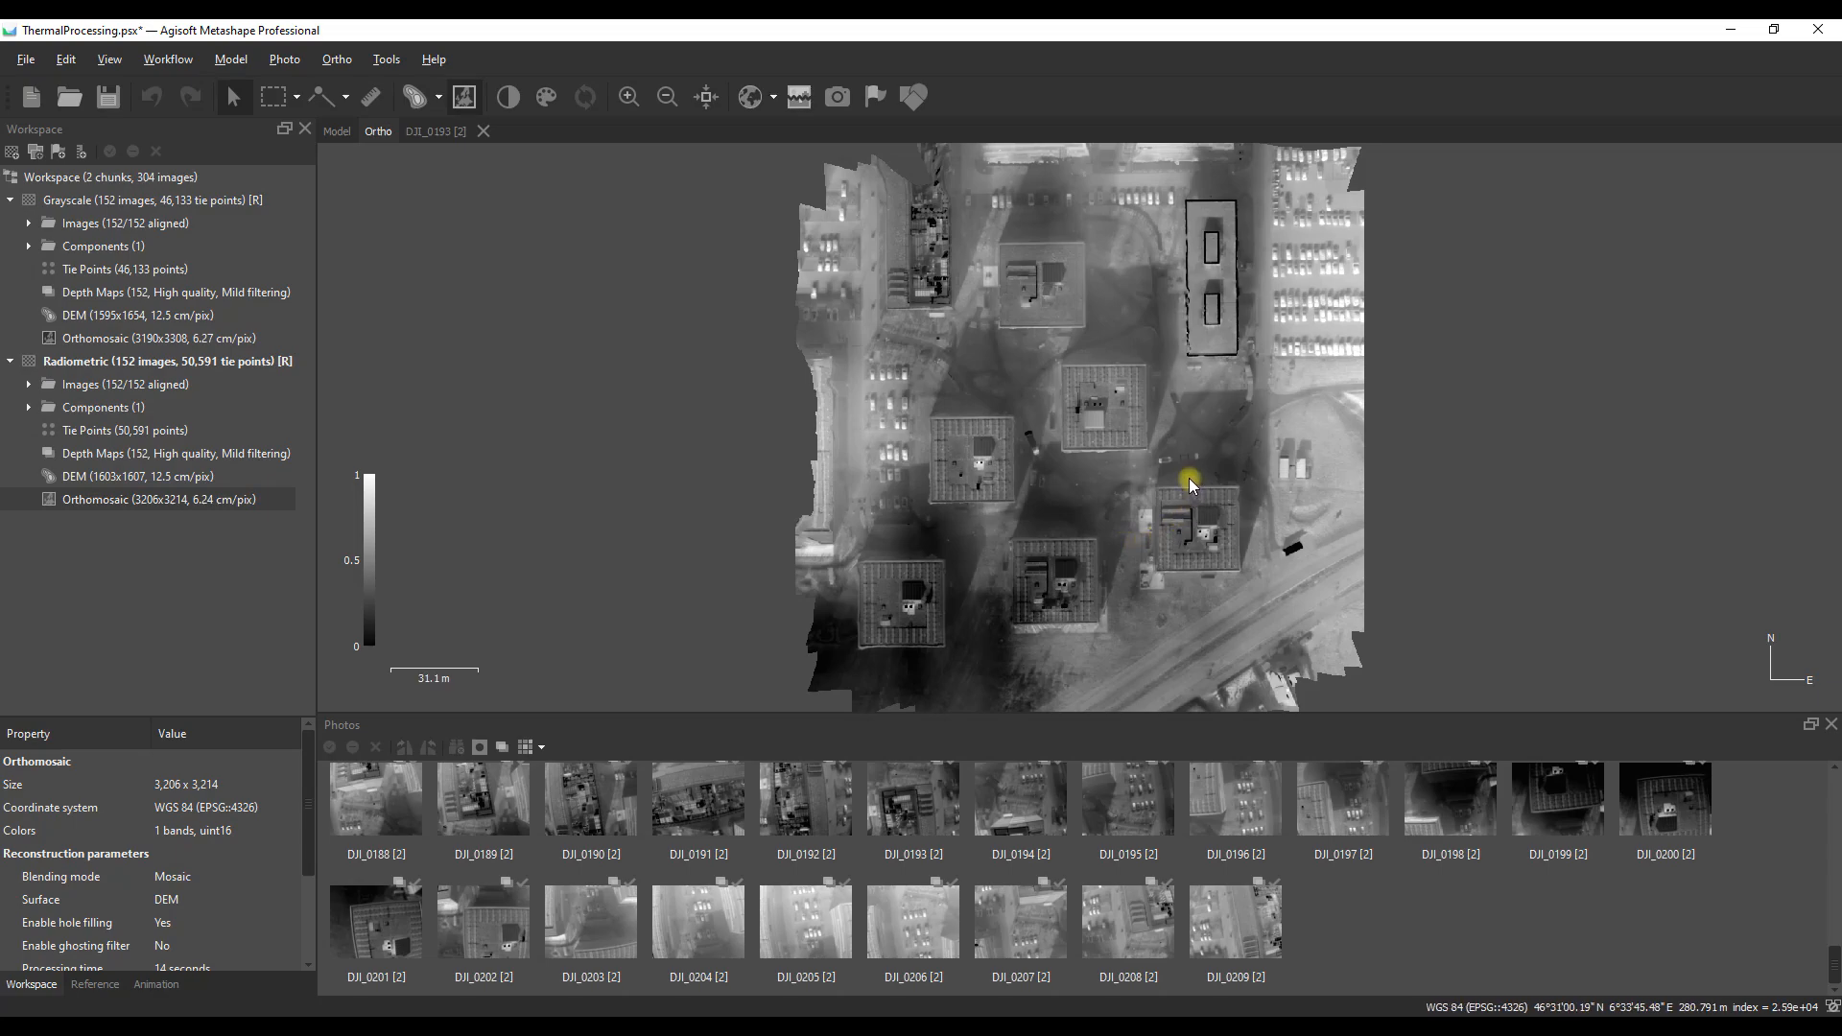
Step: Bring up the Radiometric orthomosaic's context menu to rename it Default
right_click(158, 498)
type("Defaul")
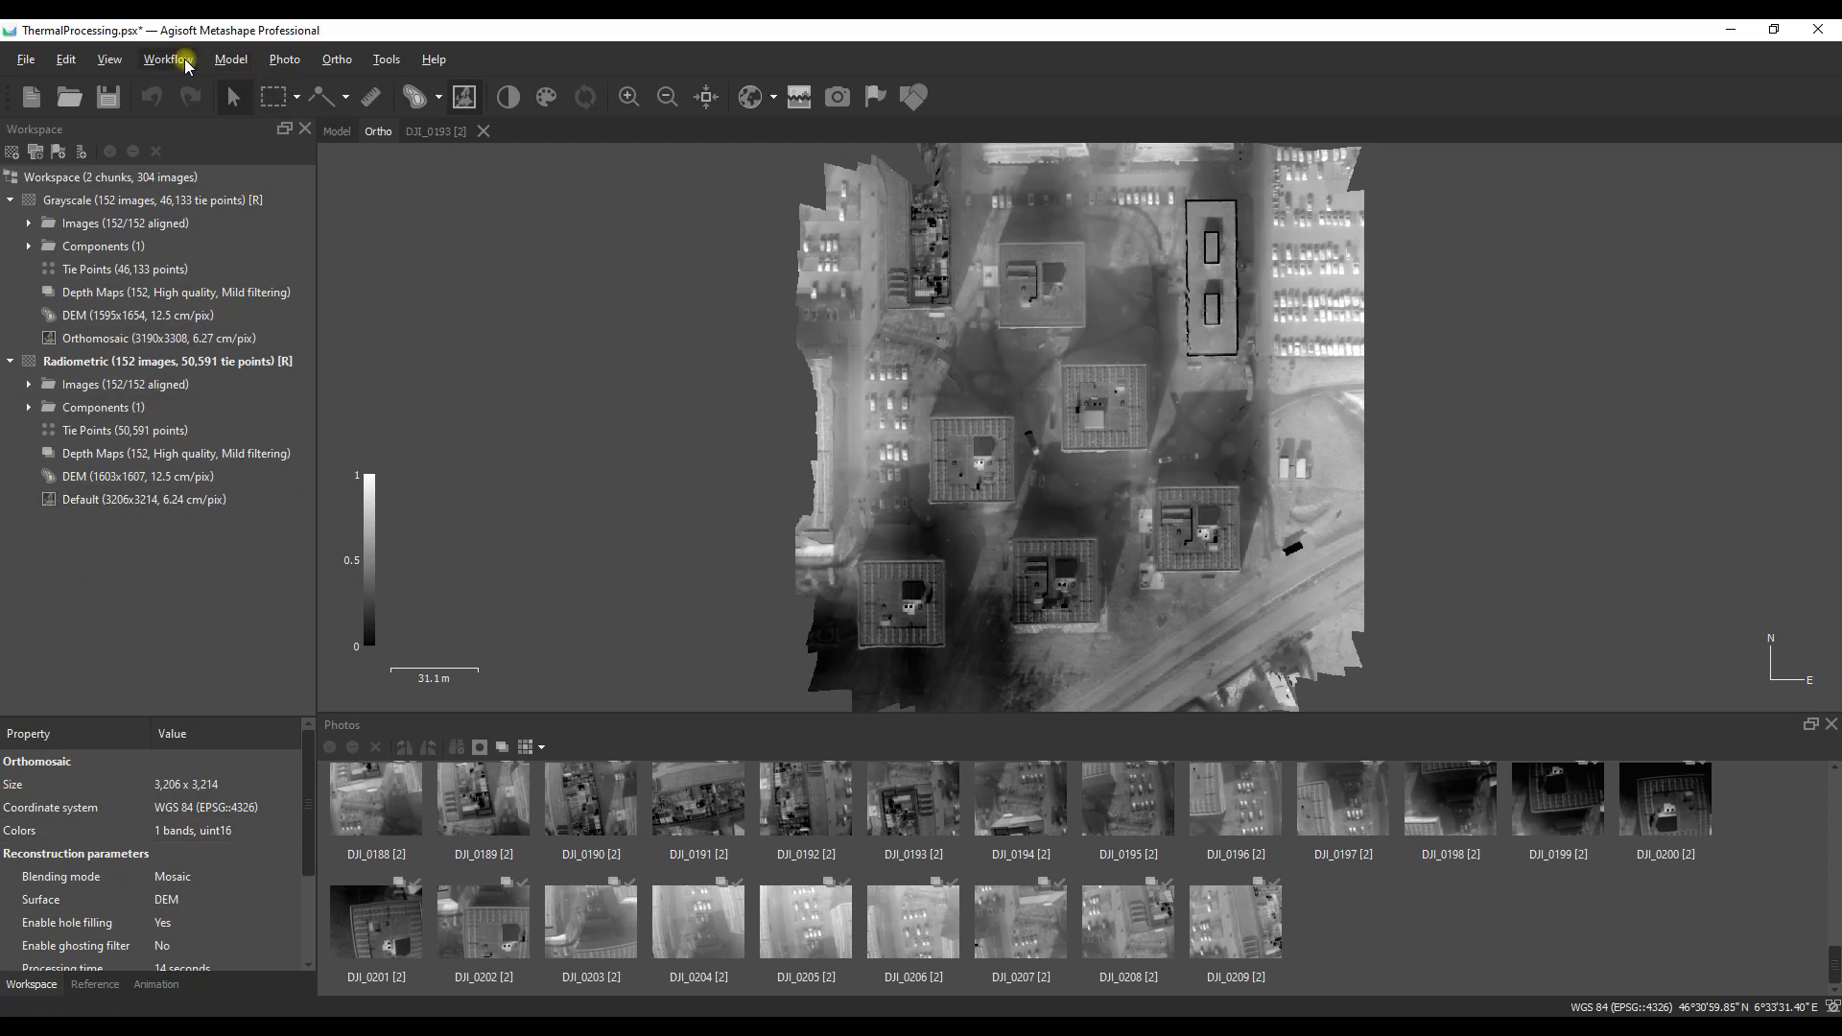
Step: Build a second radiometric orthomosaic with the blending mode set to Average
left_click(167, 59)
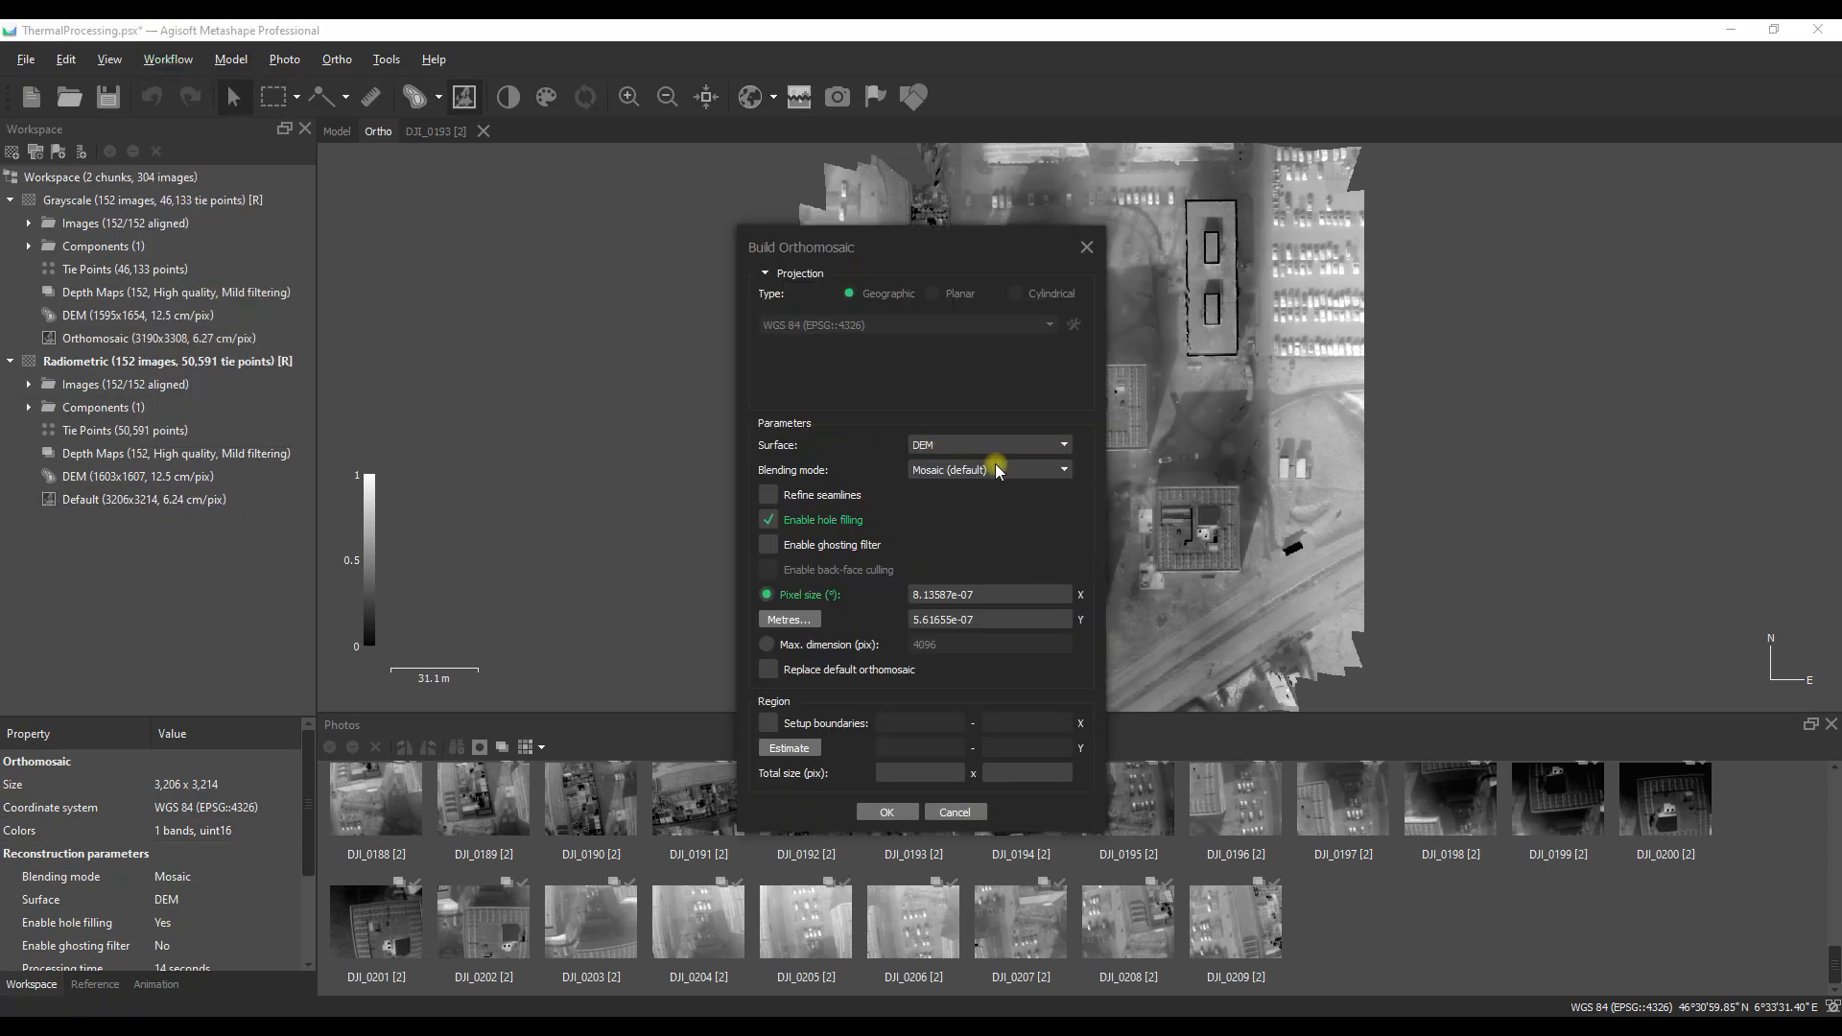
left_click(989, 469)
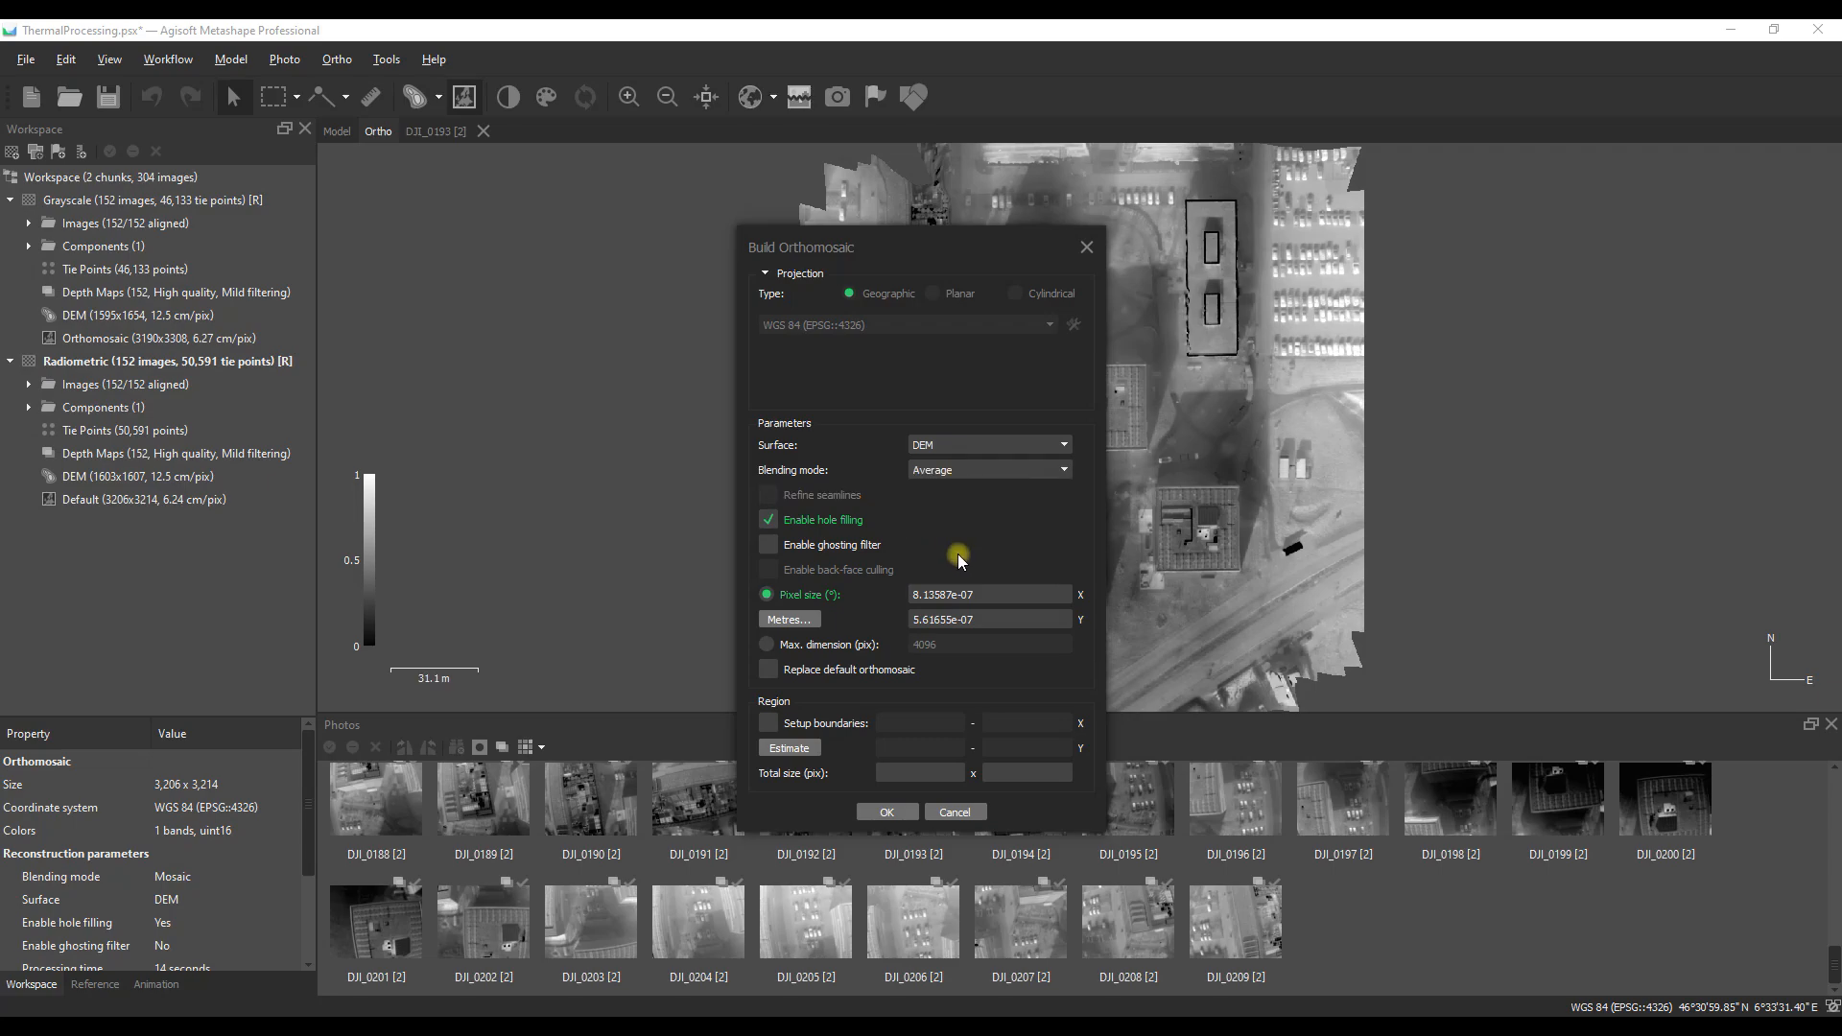
left_click(886, 812)
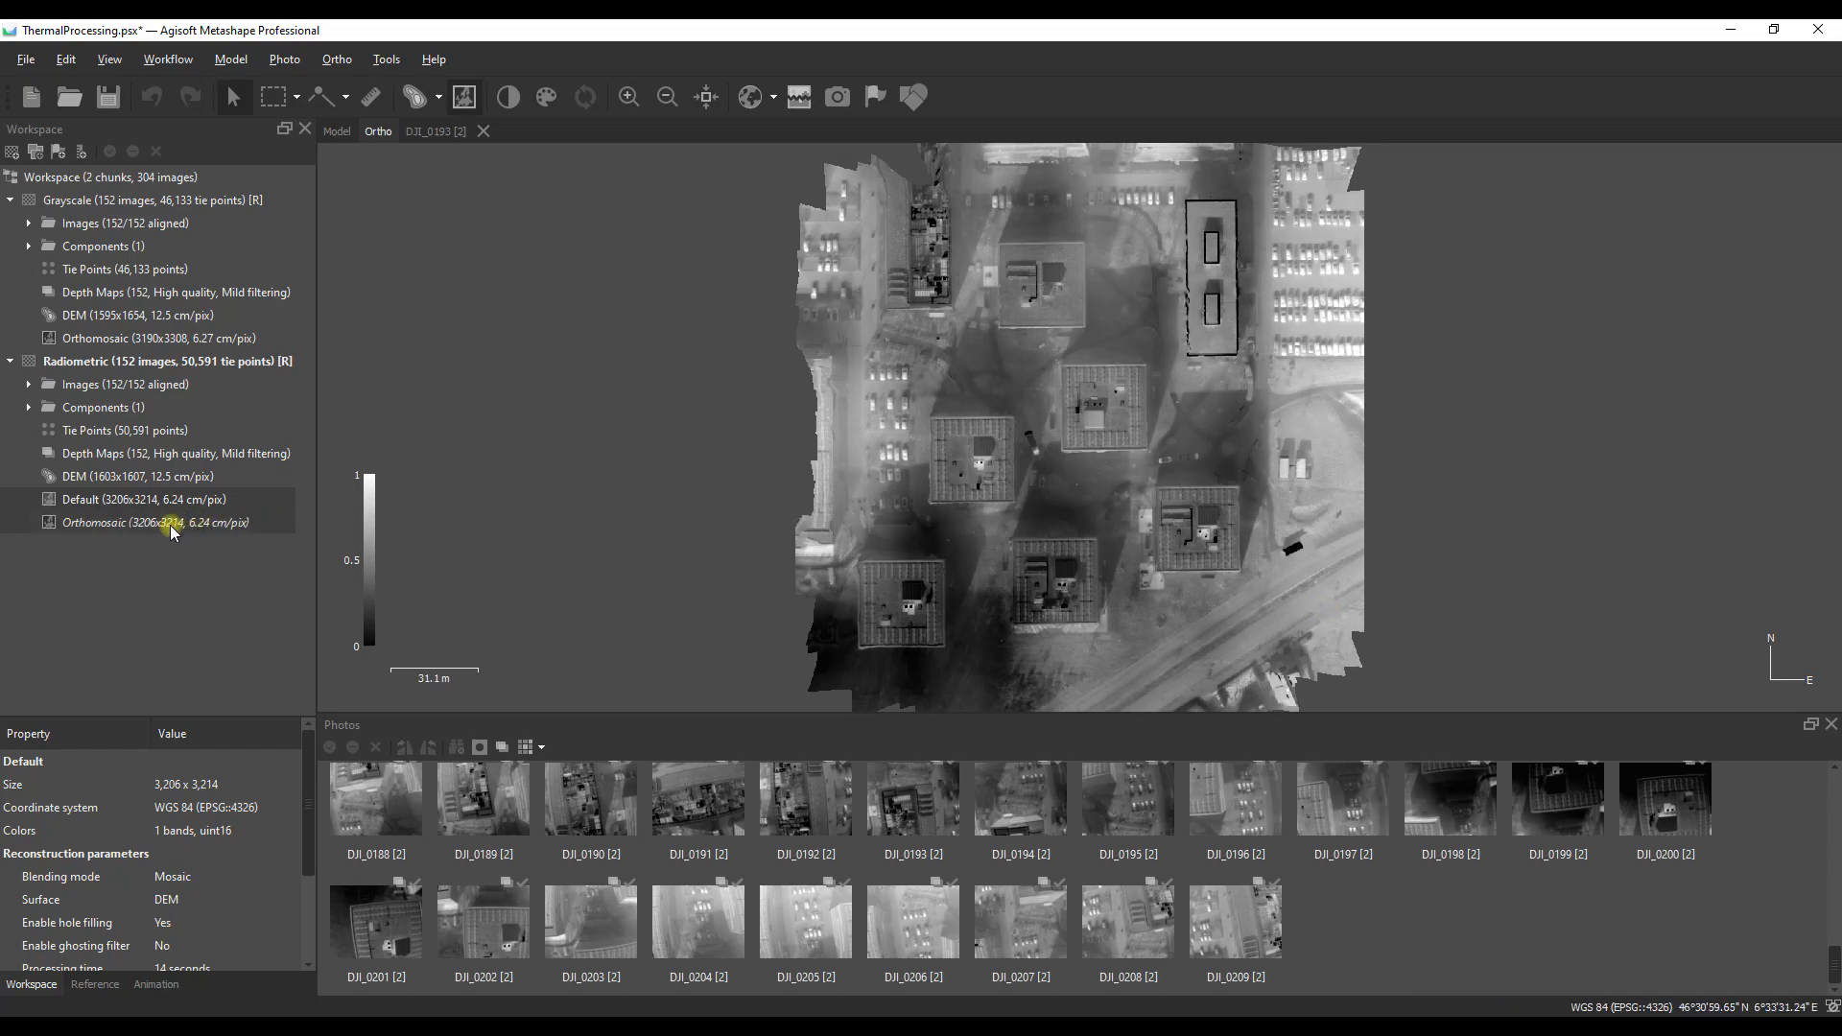
Step: Display the new Average-blended orthomosaic in place of Default
left_click(142, 498)
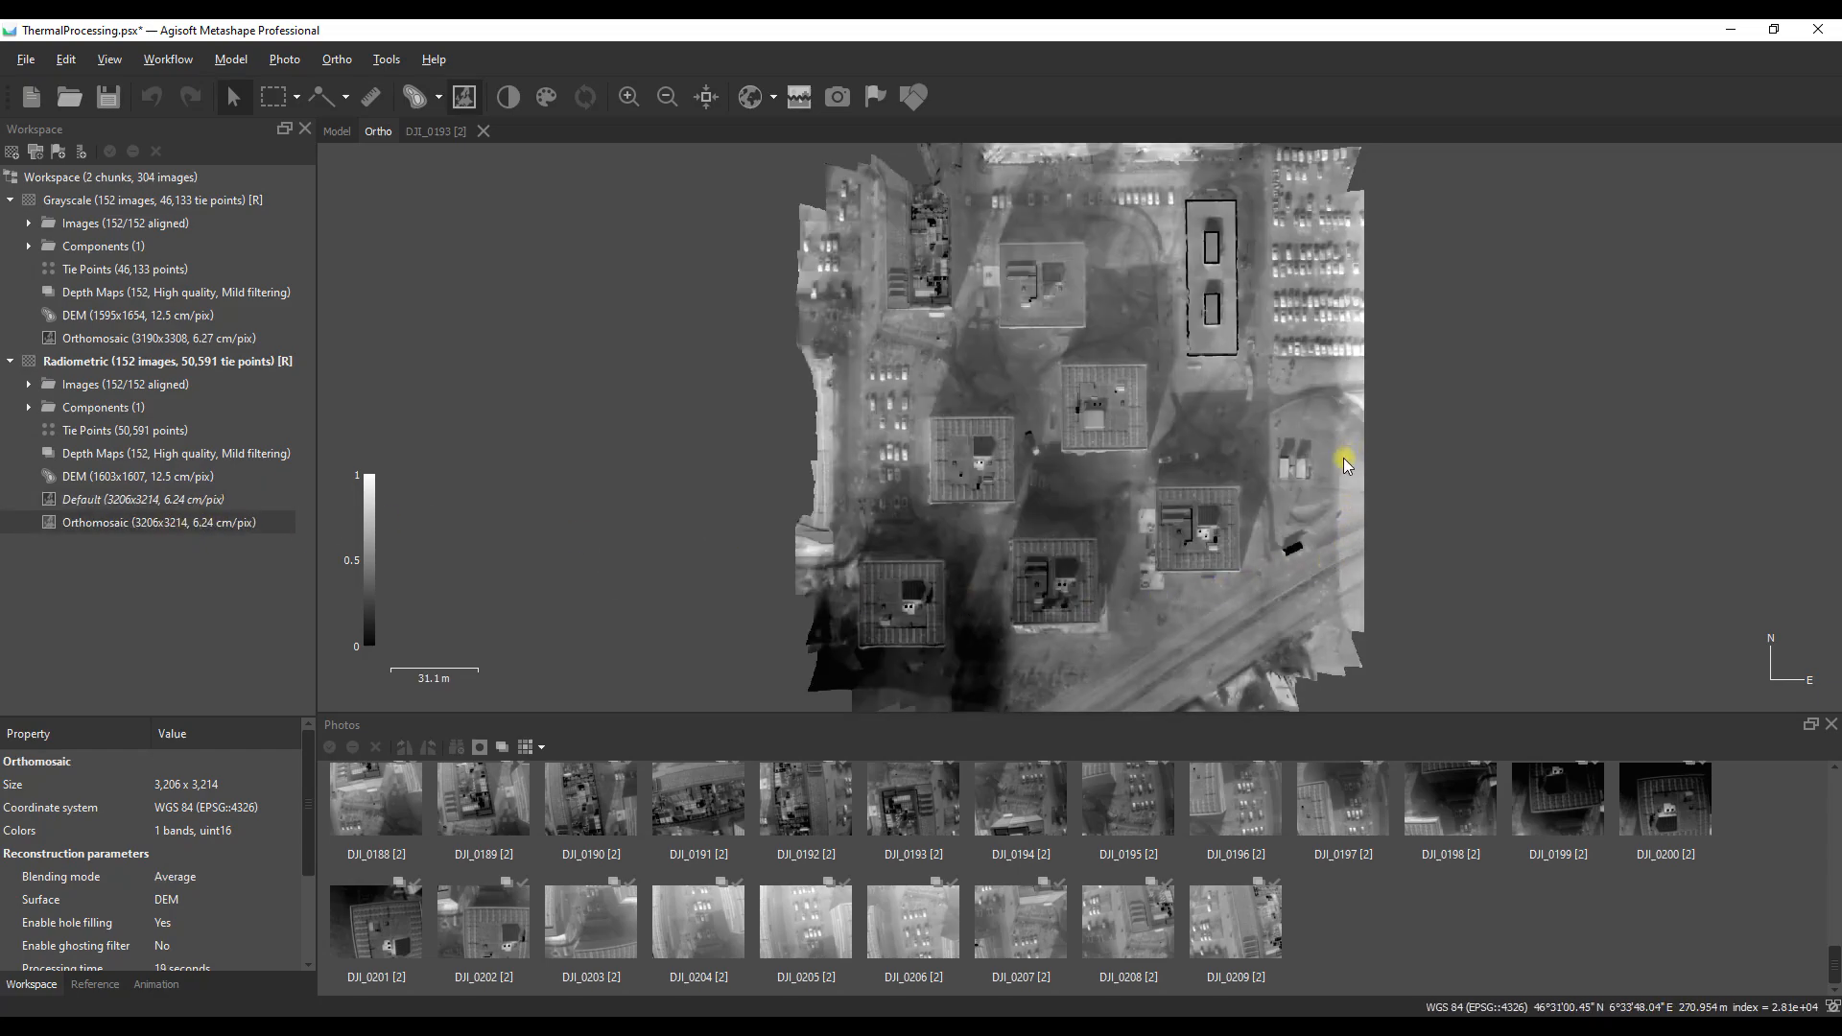
mouse_move(1324, 575)
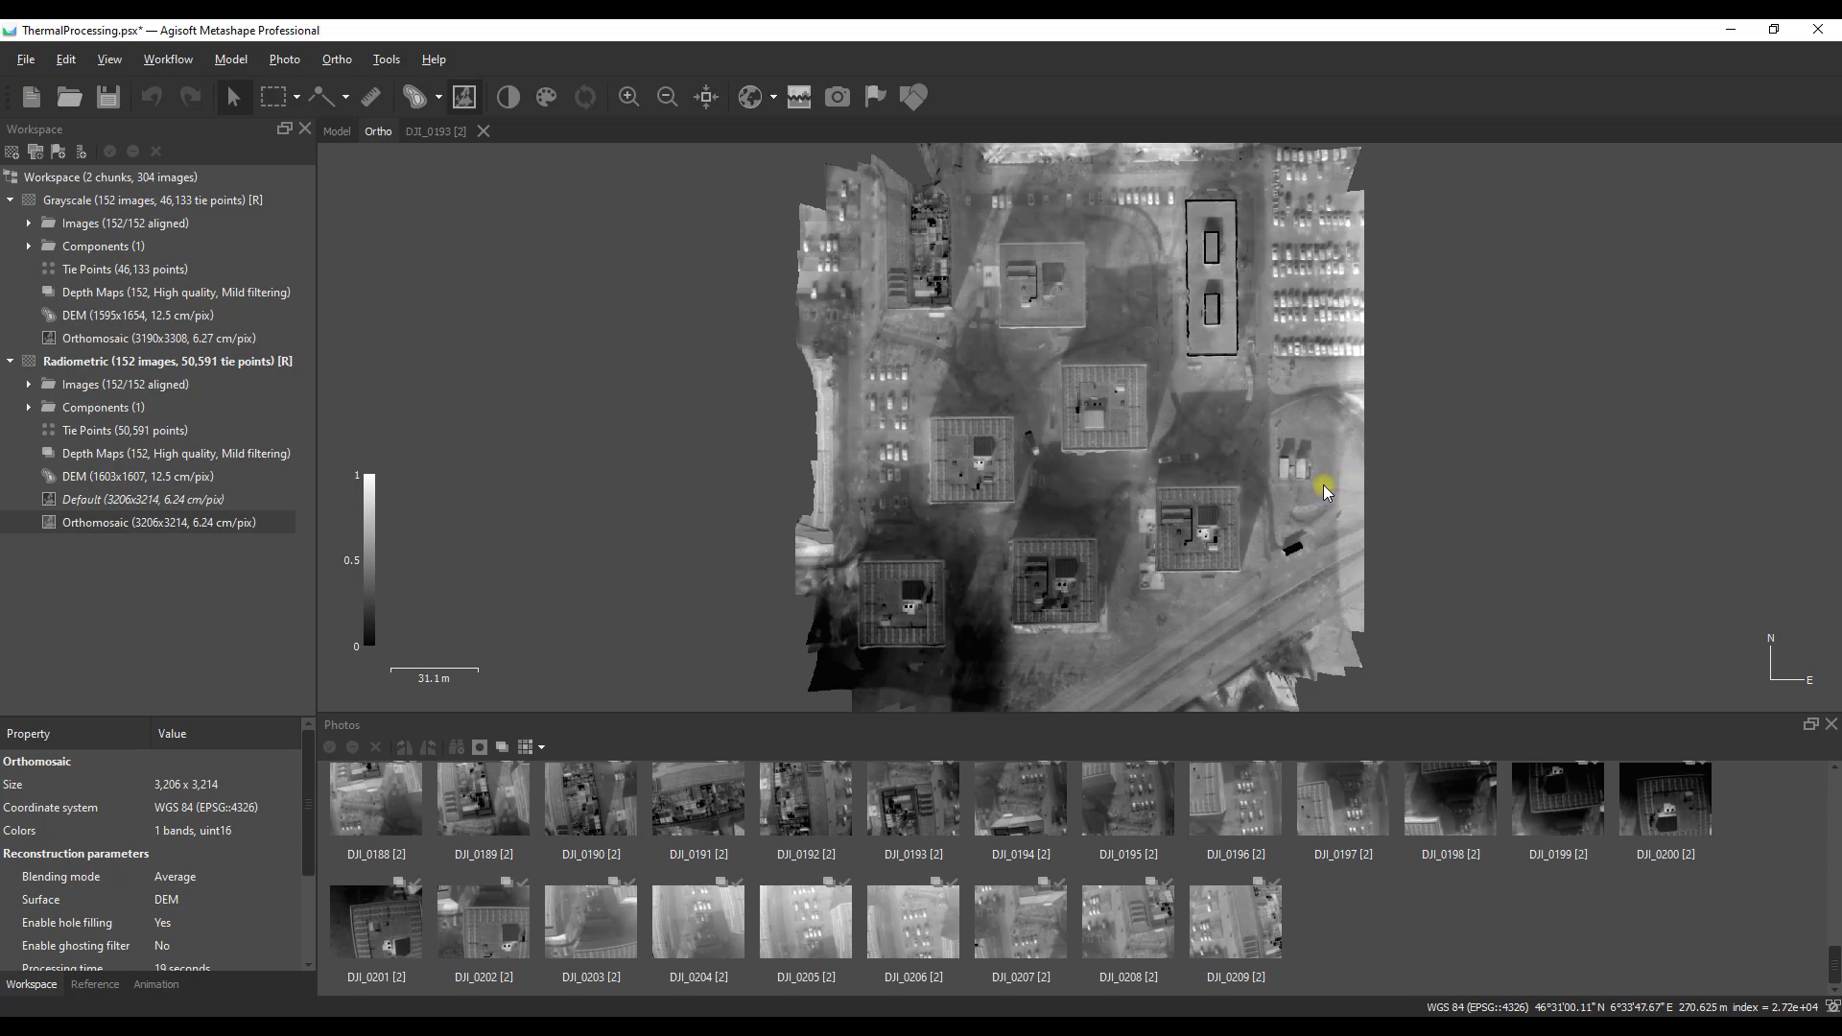
mouse_move(1334, 493)
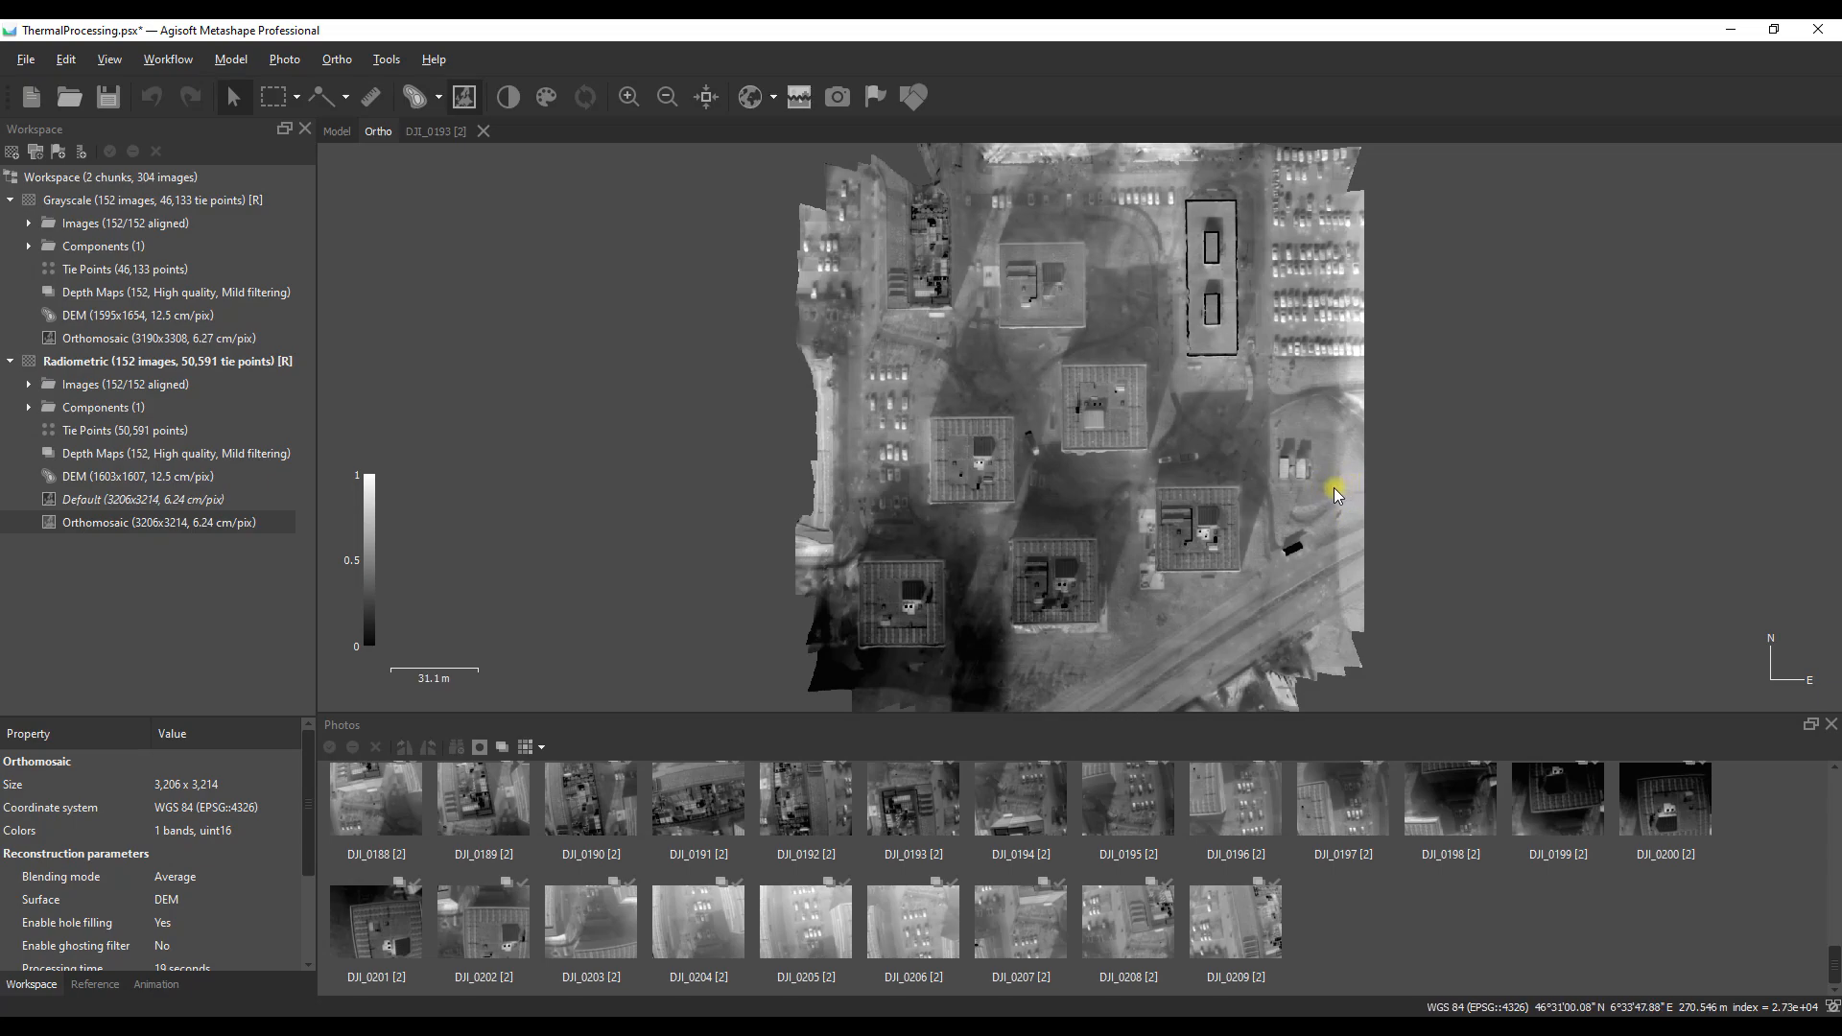
Step: Rename the new Average-blended orthomosaic to 'Average'
right_click(161, 522)
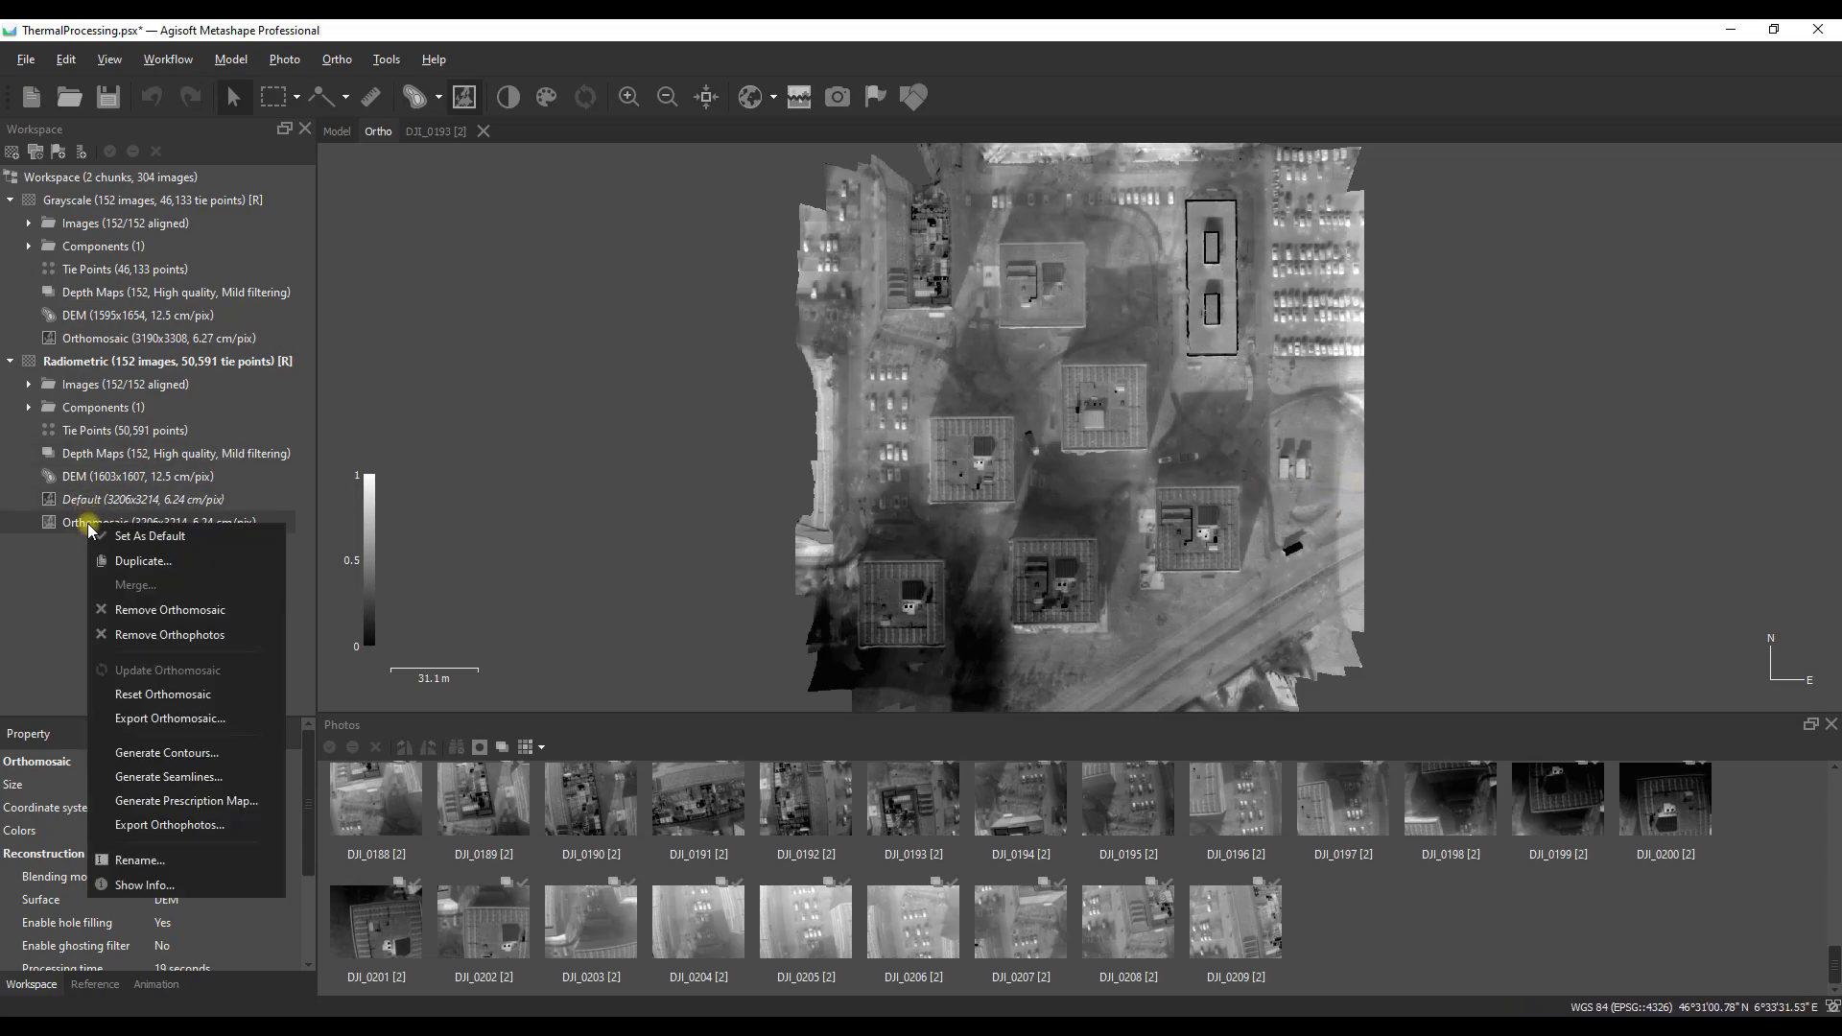
left_click(171, 611)
type("Average")
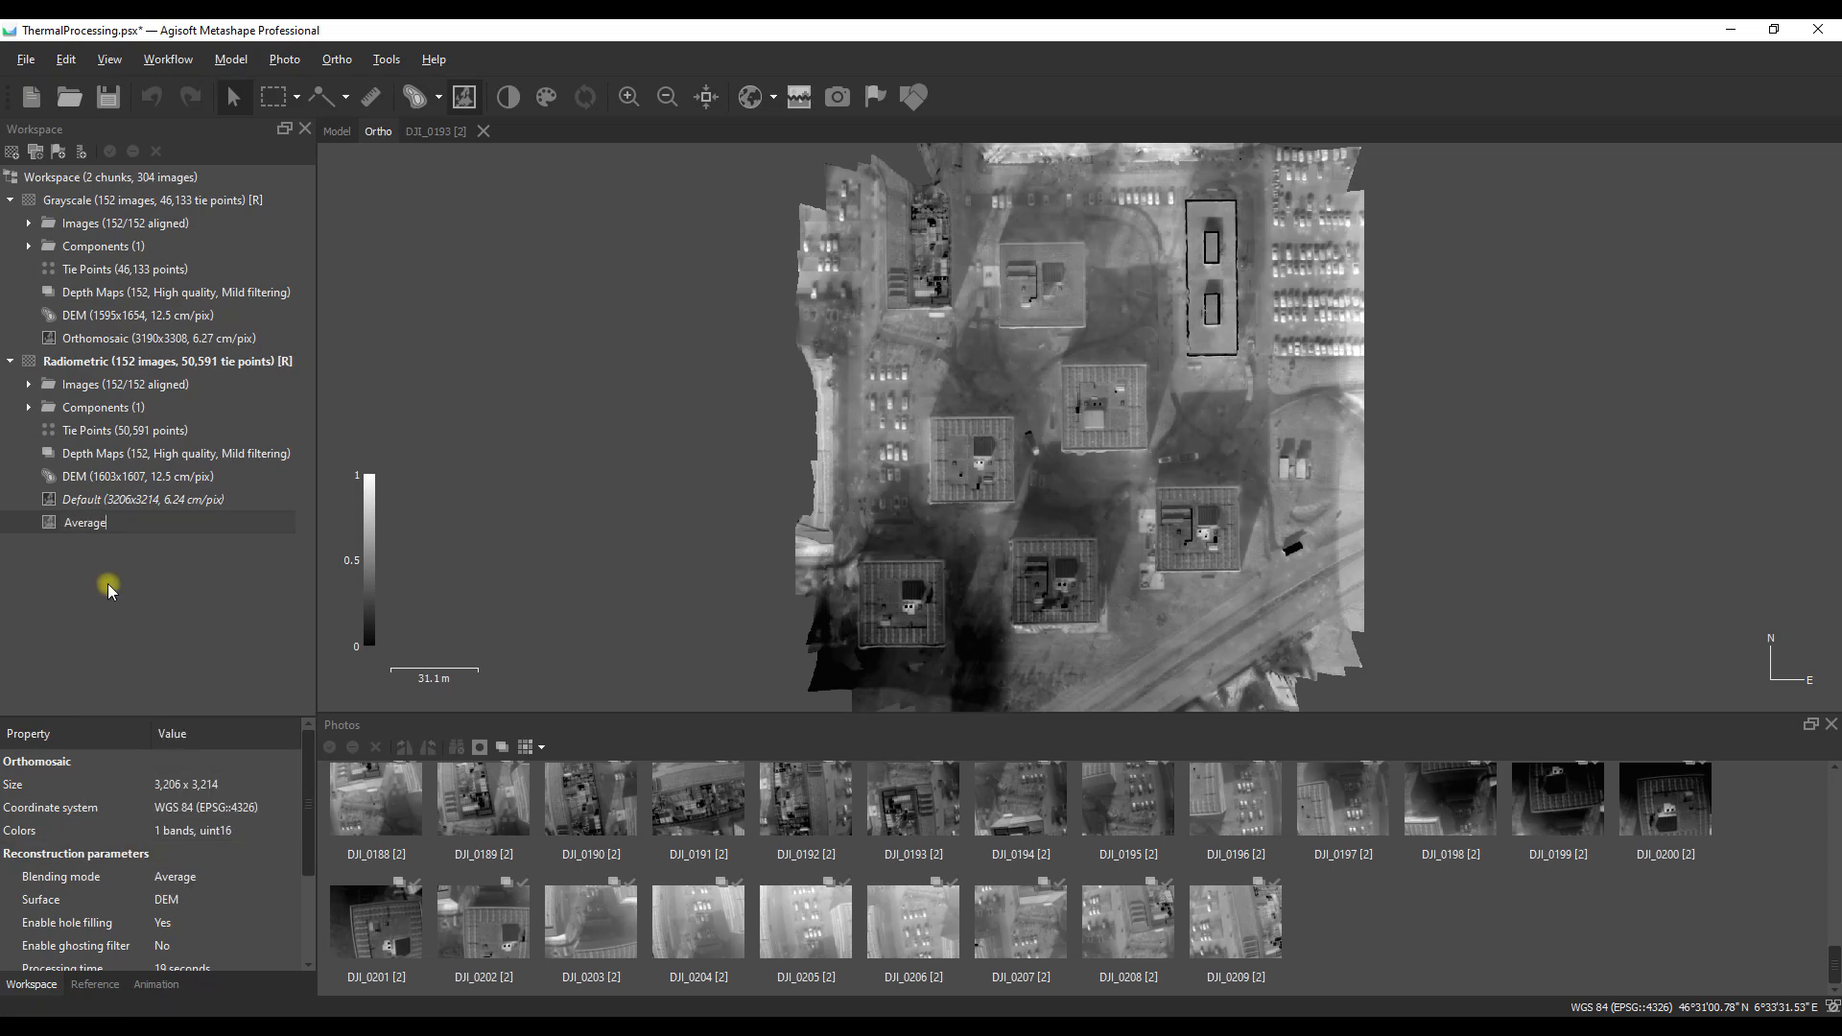
left_click(1059, 469)
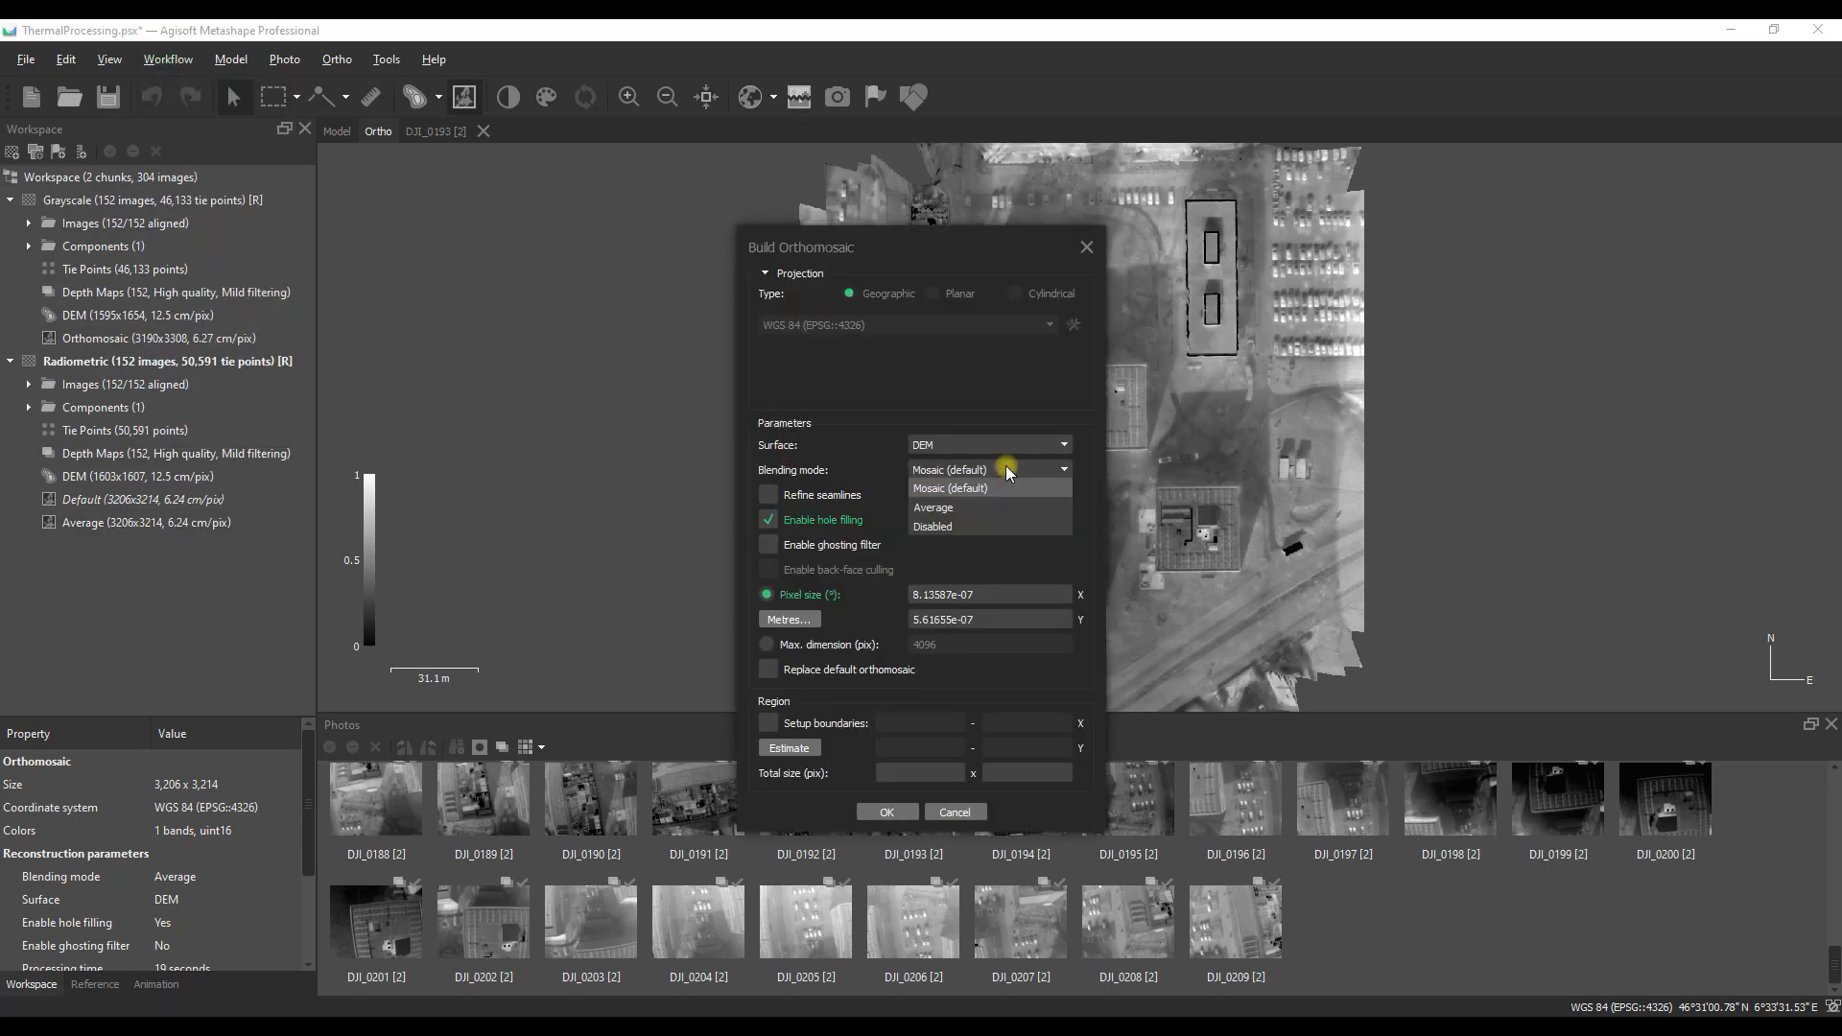
Step: Build a third orthomosaic with blending mode Disabled
left_click(931, 525)
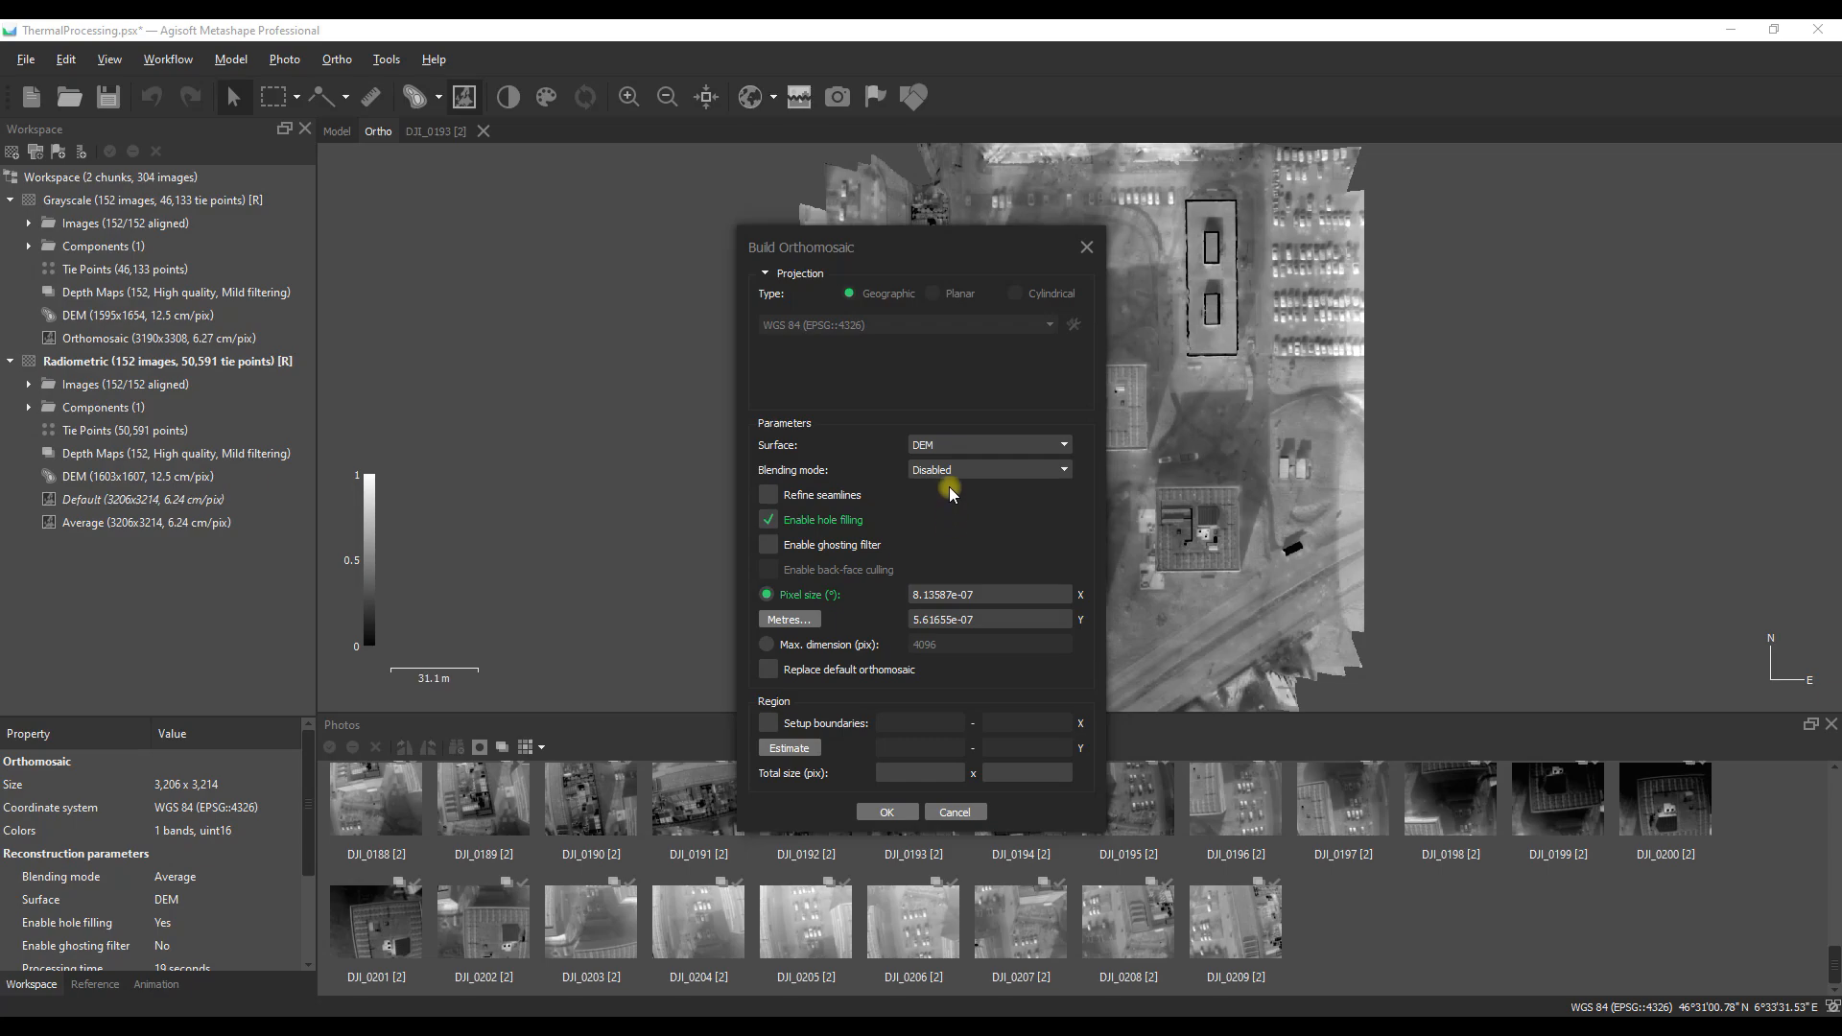
mouse_move(951, 487)
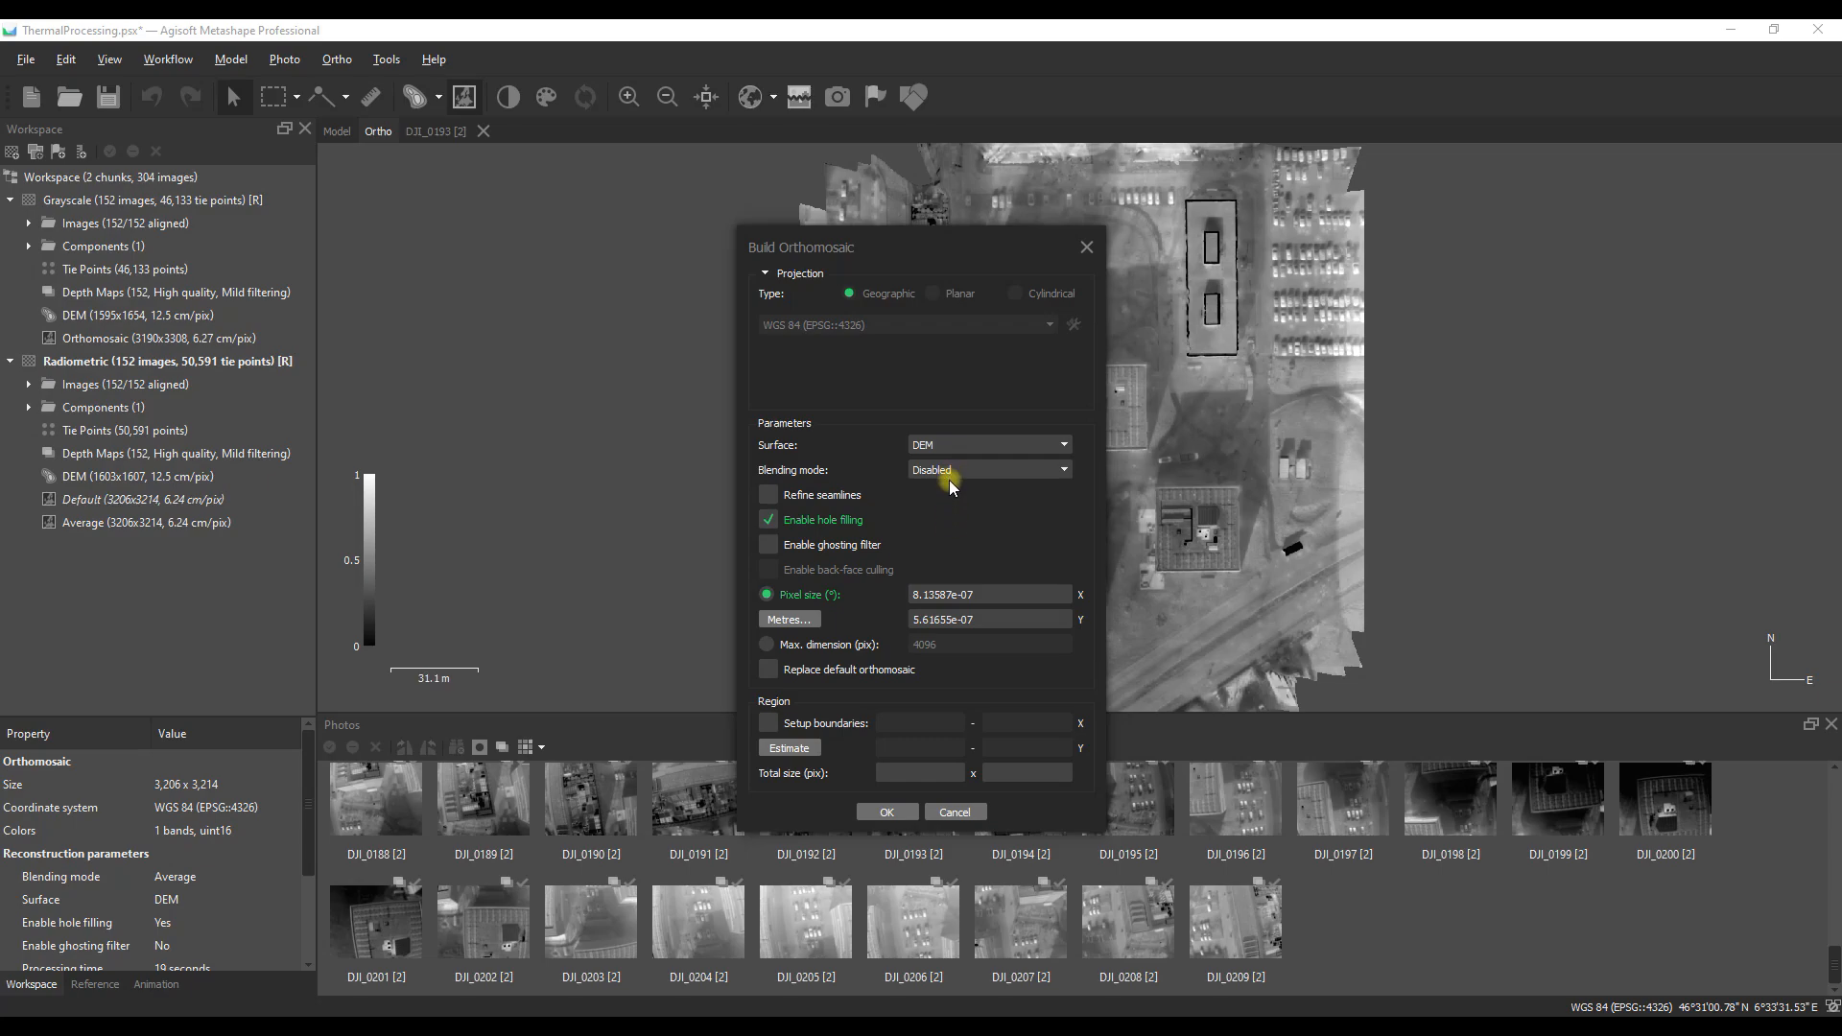
left_click(884, 811)
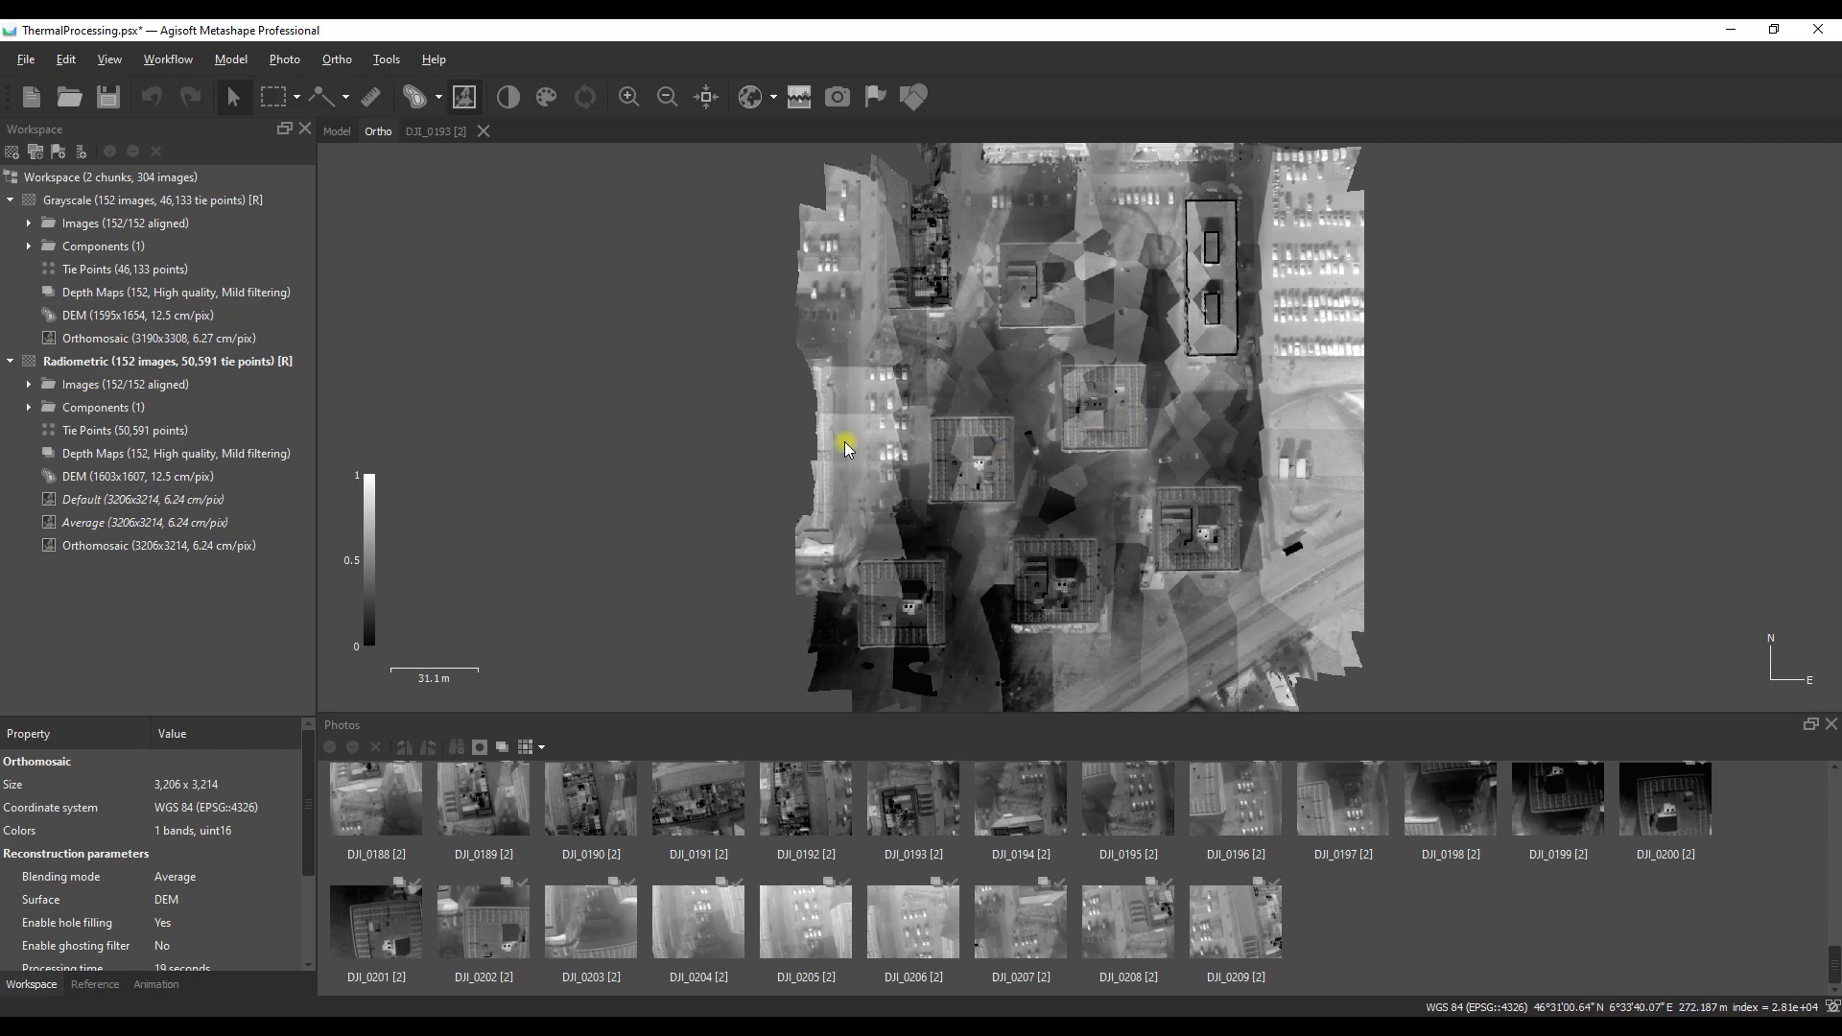
mouse_move(464, 575)
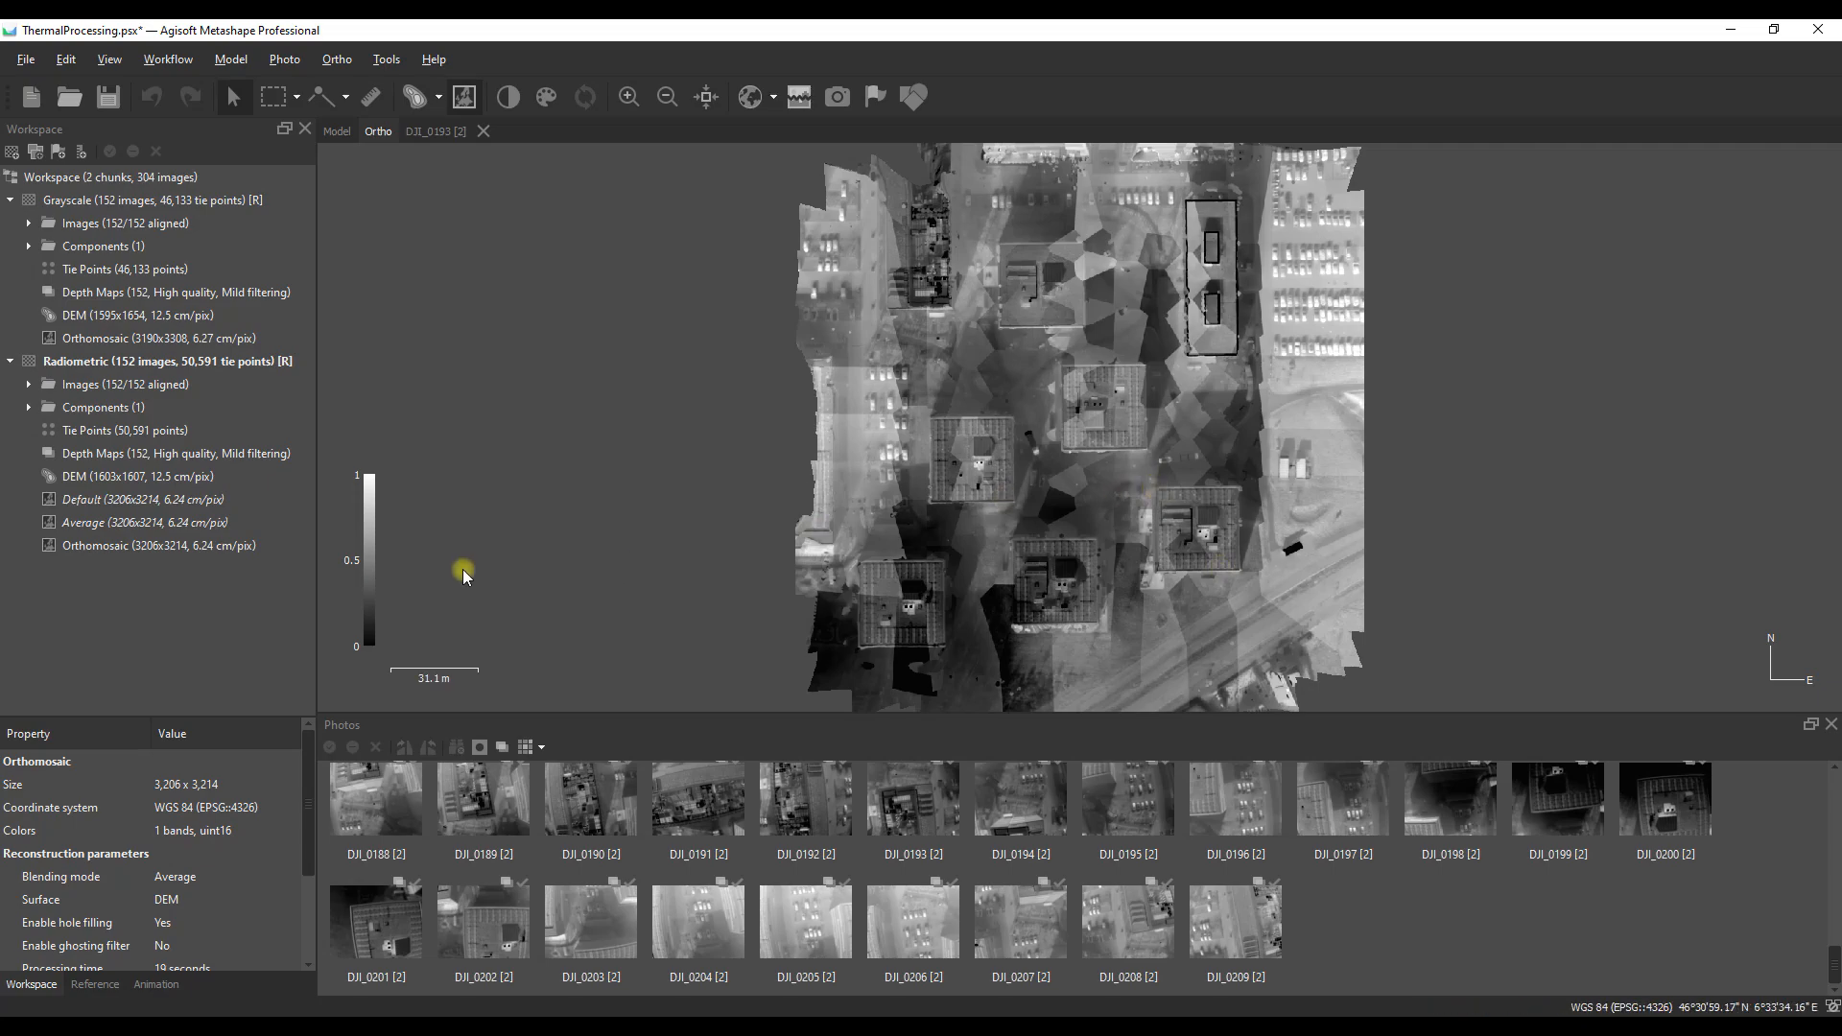
Step: Rename the non-blended orthomosaic to 'None' and display it after comparing with Default
right_click(158, 545)
type("None")
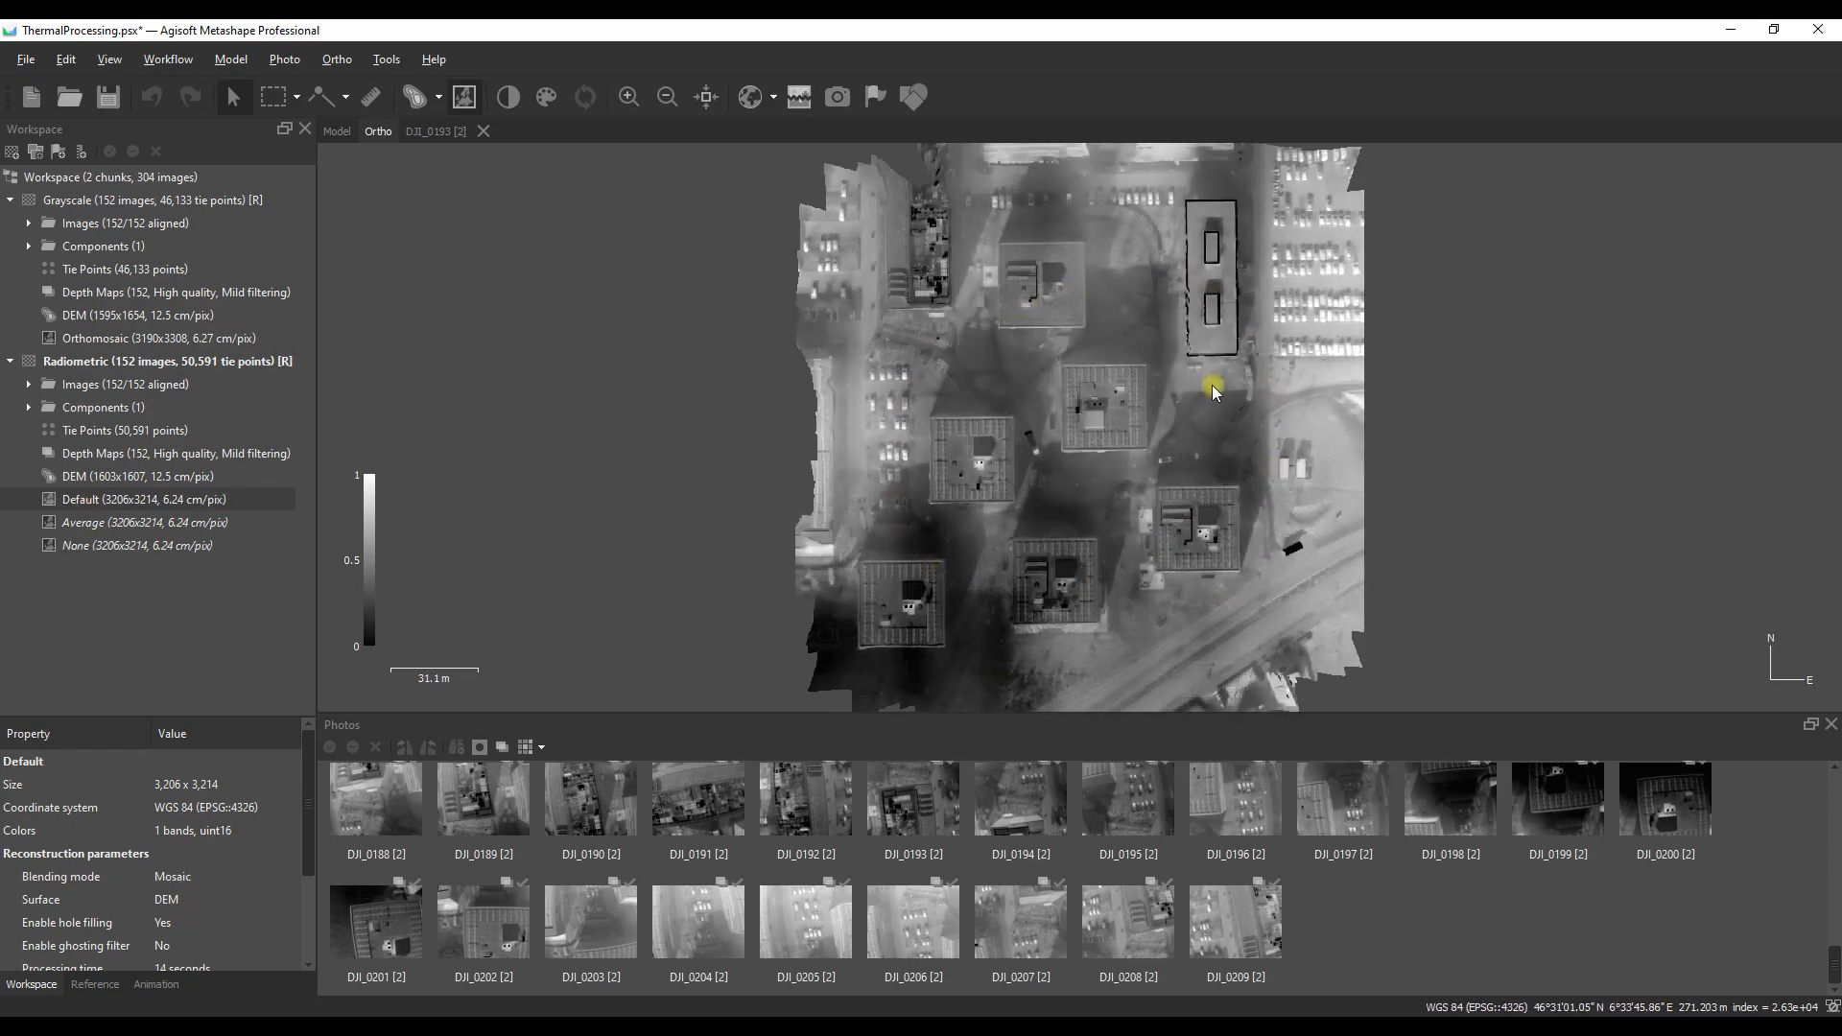
mouse_move(952, 461)
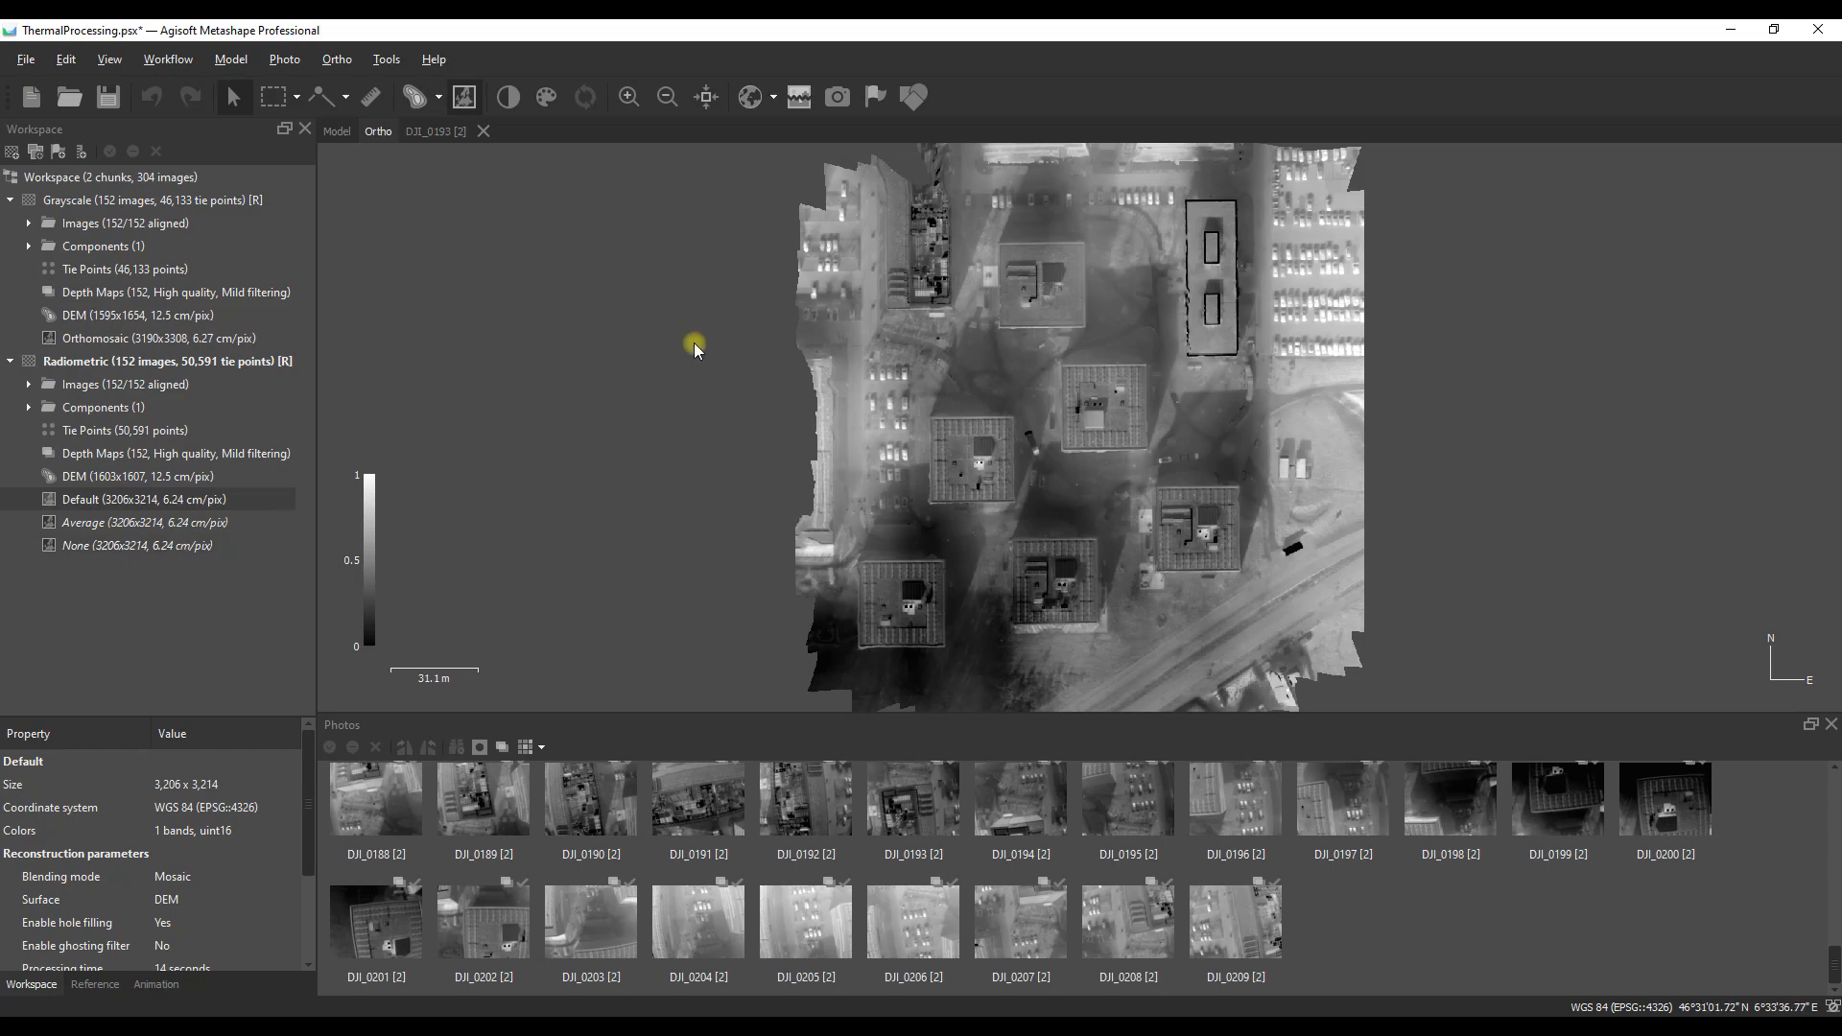
mouse_move(1207, 538)
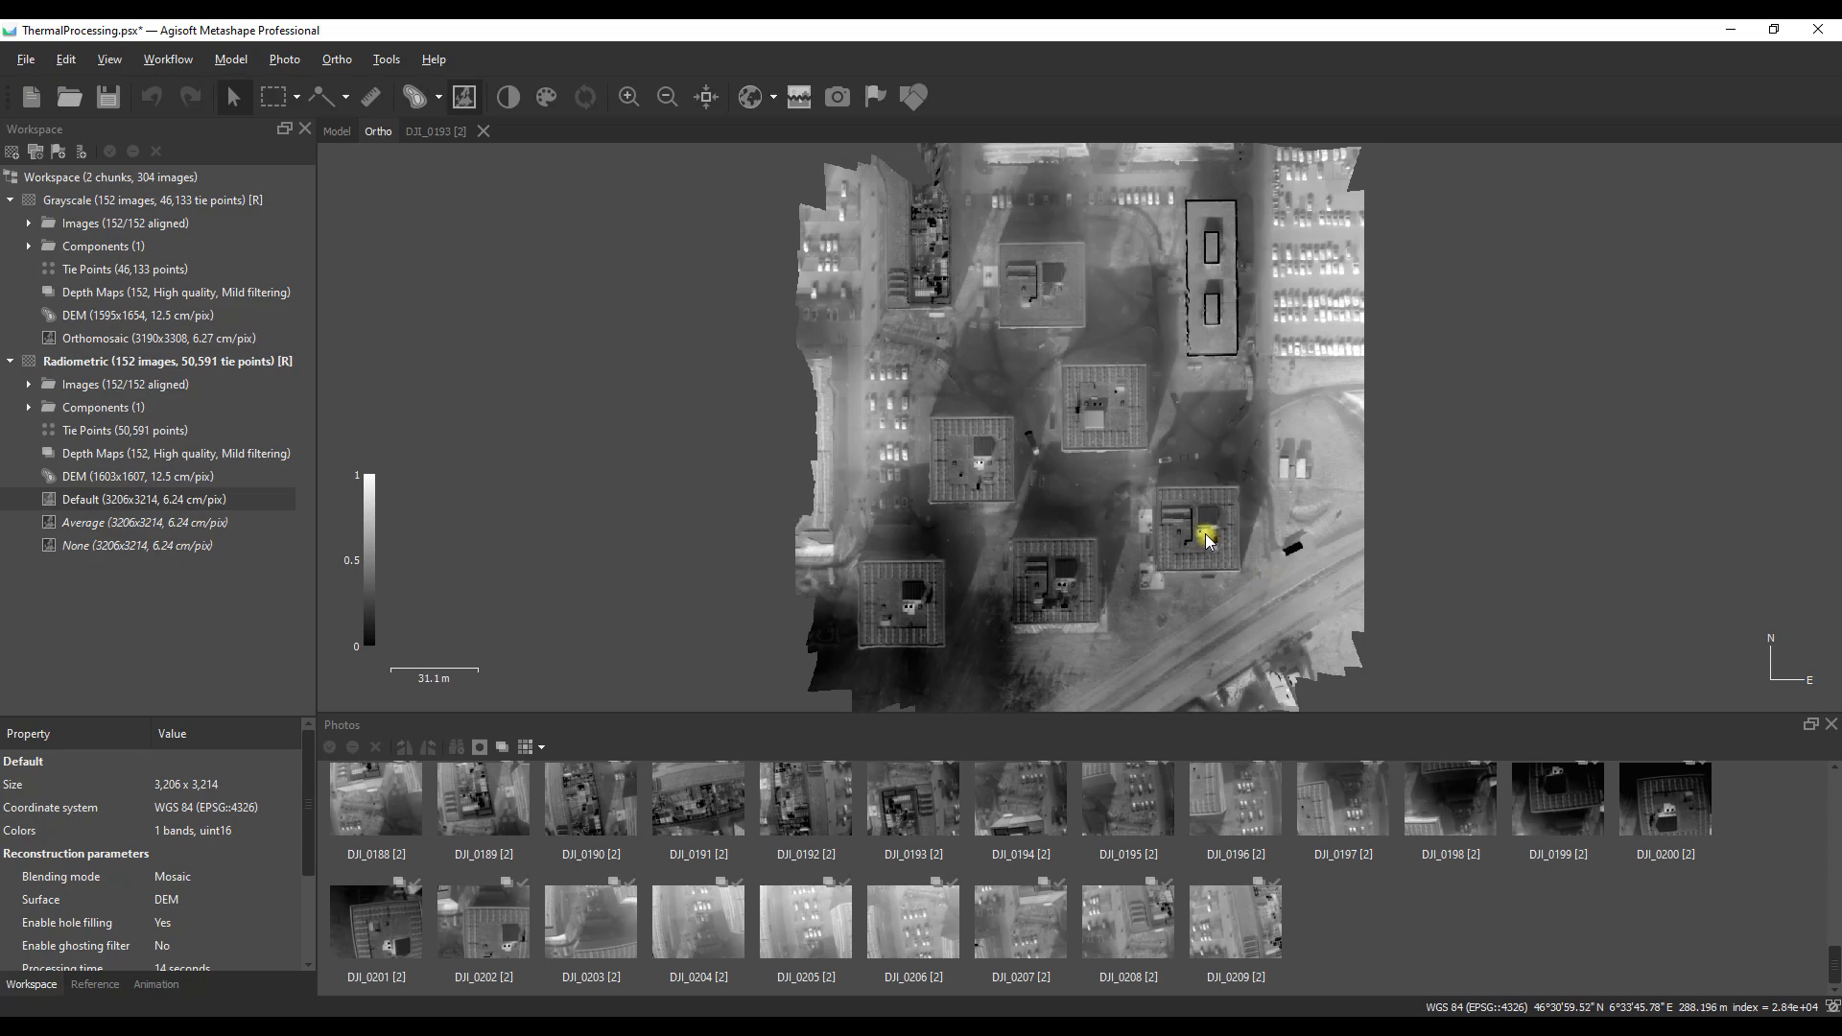
left_click(145, 522)
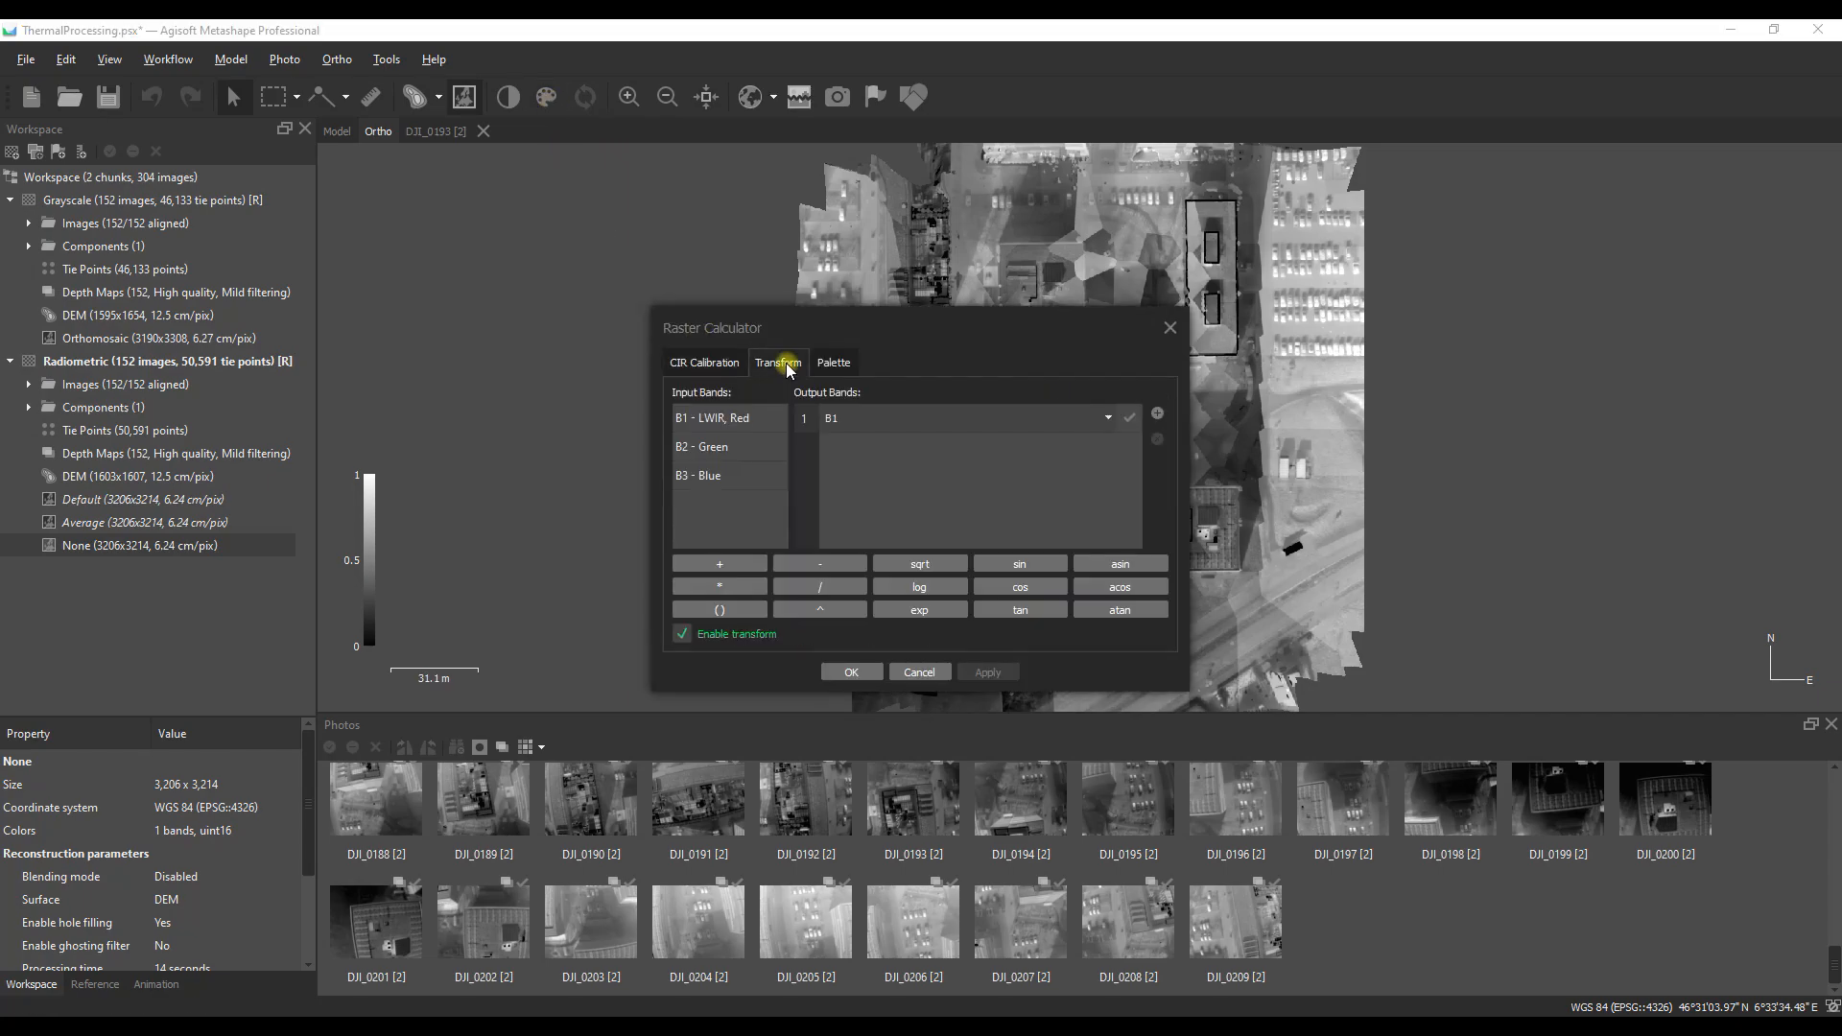
mouse_move(913, 326)
type("/100-27")
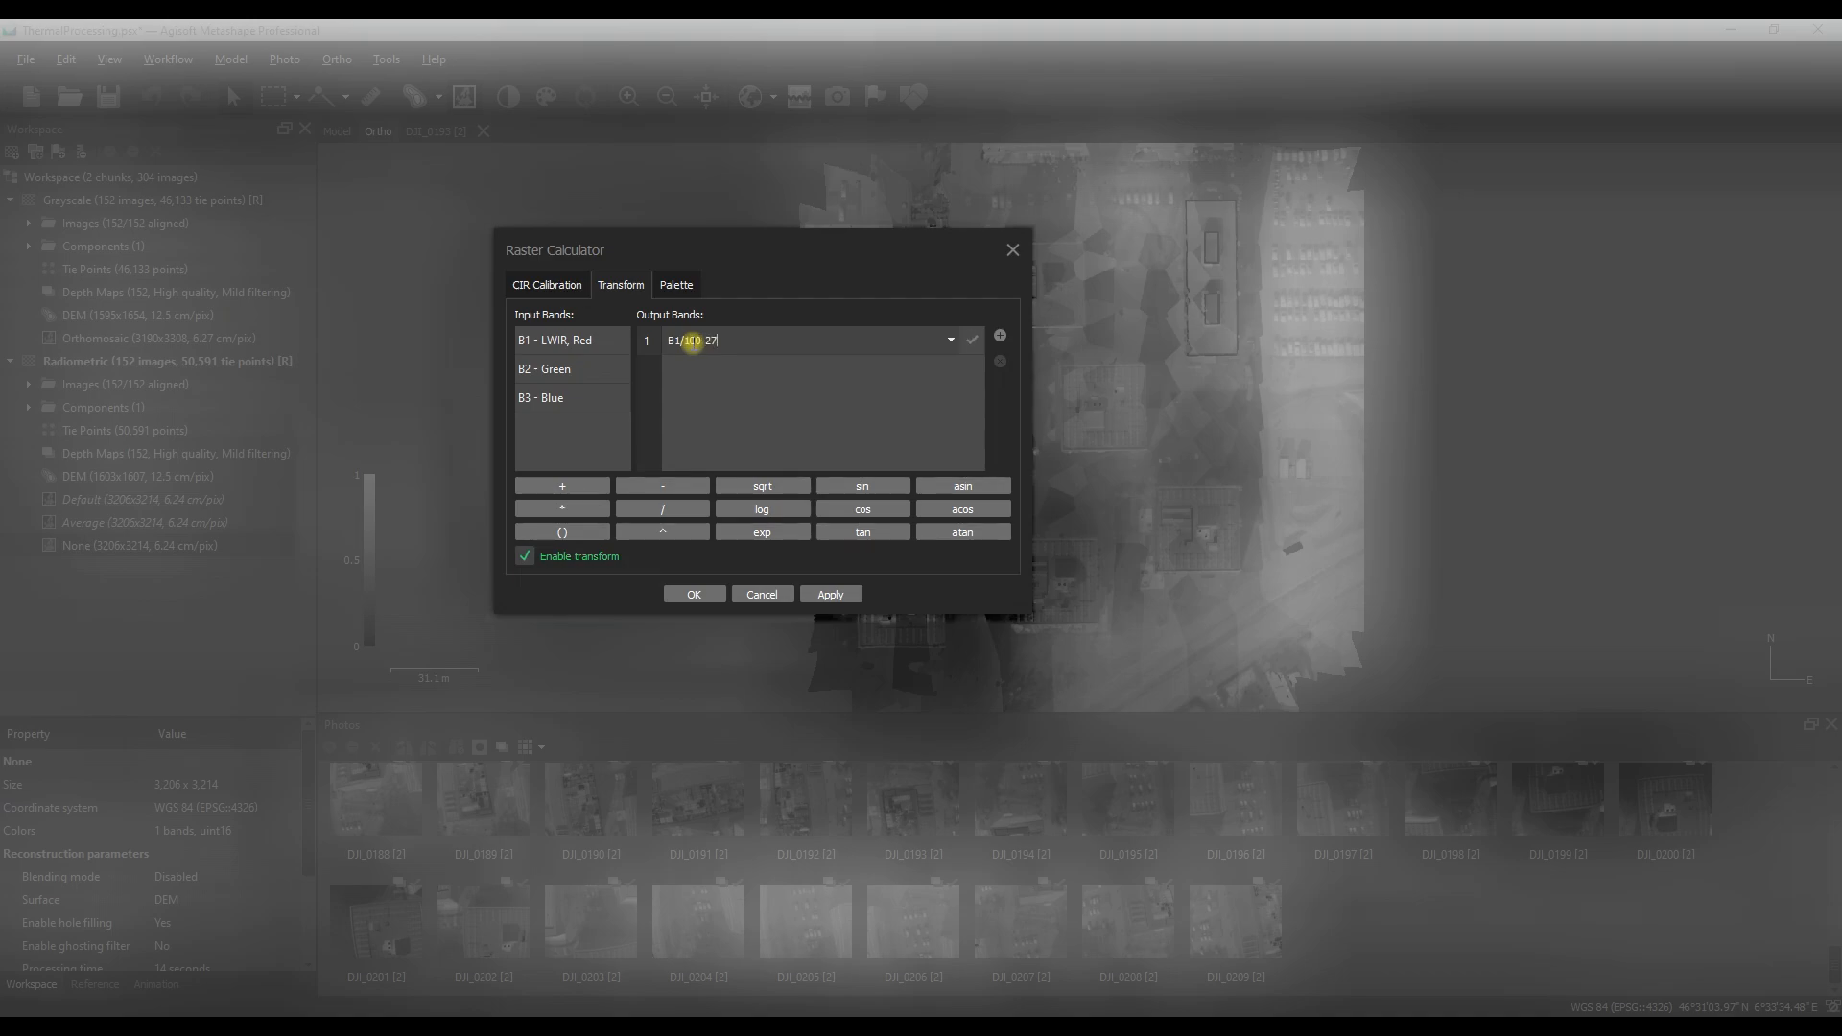
Step: Apply the B1/100-273.15 Celsius transform to None and auto-fit the gray range (−35 to 26)
type("3.15")
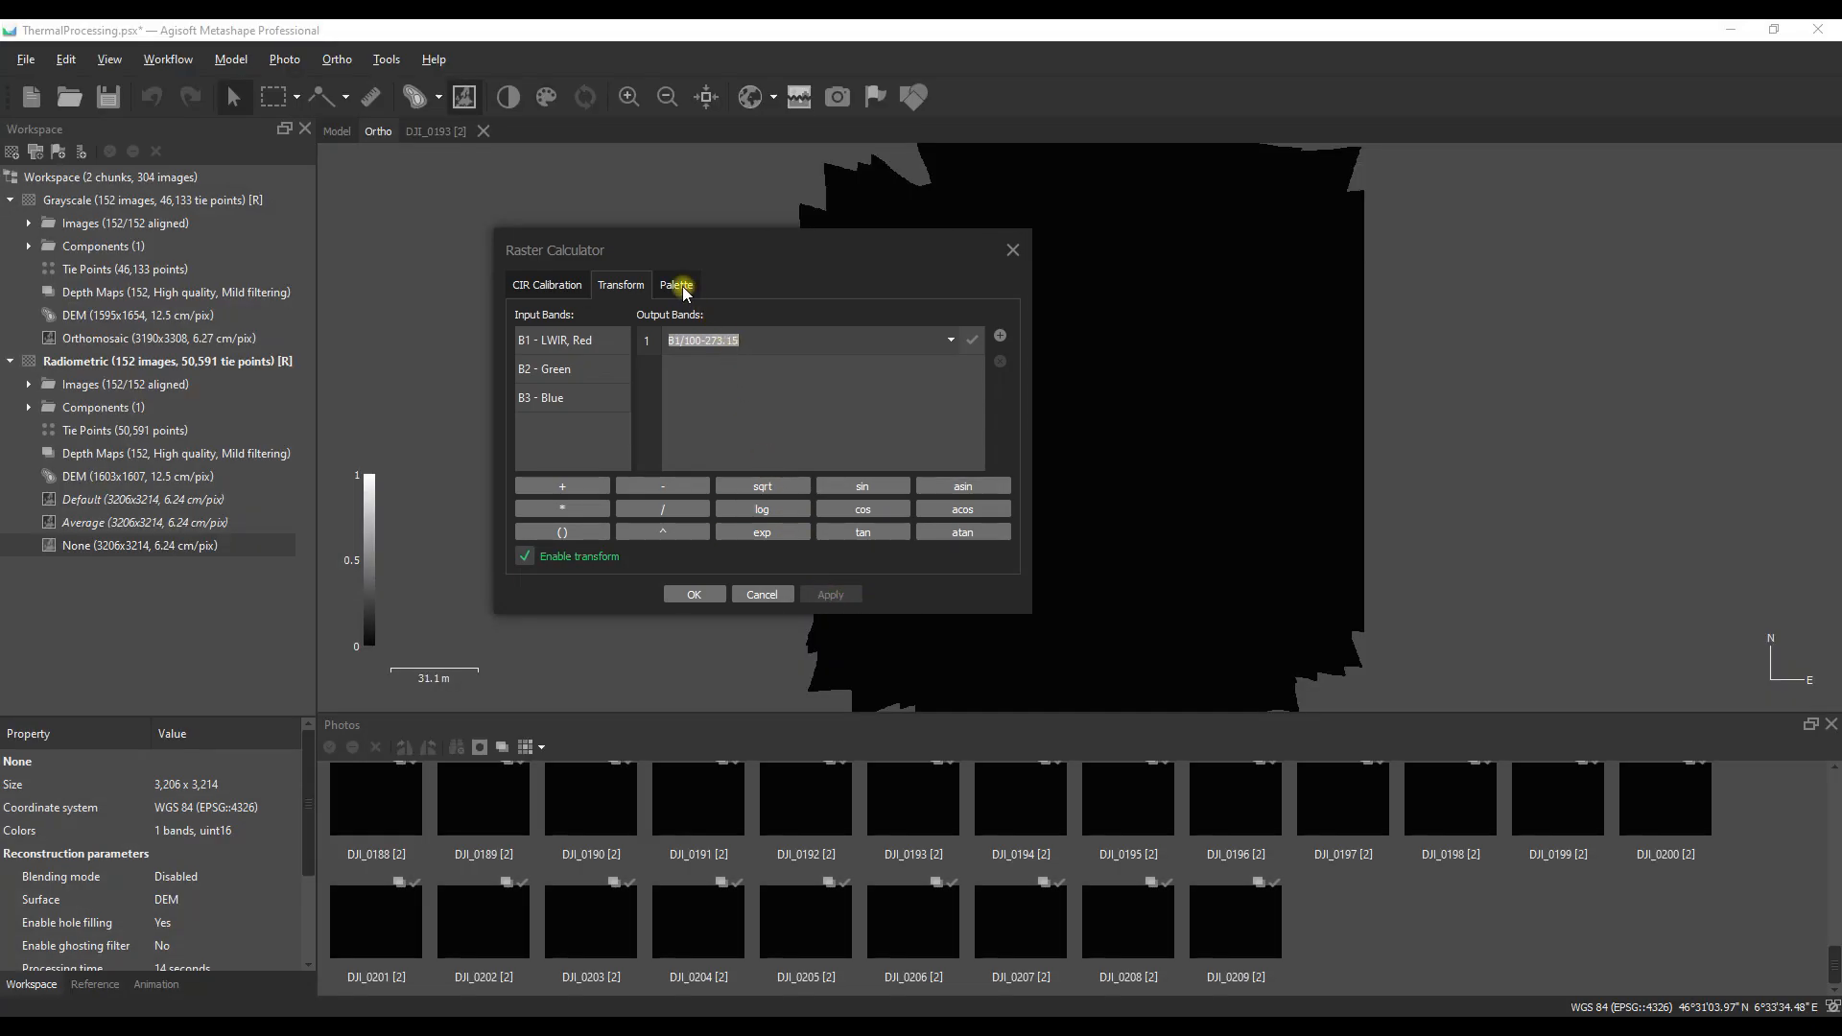
left_click(675, 284)
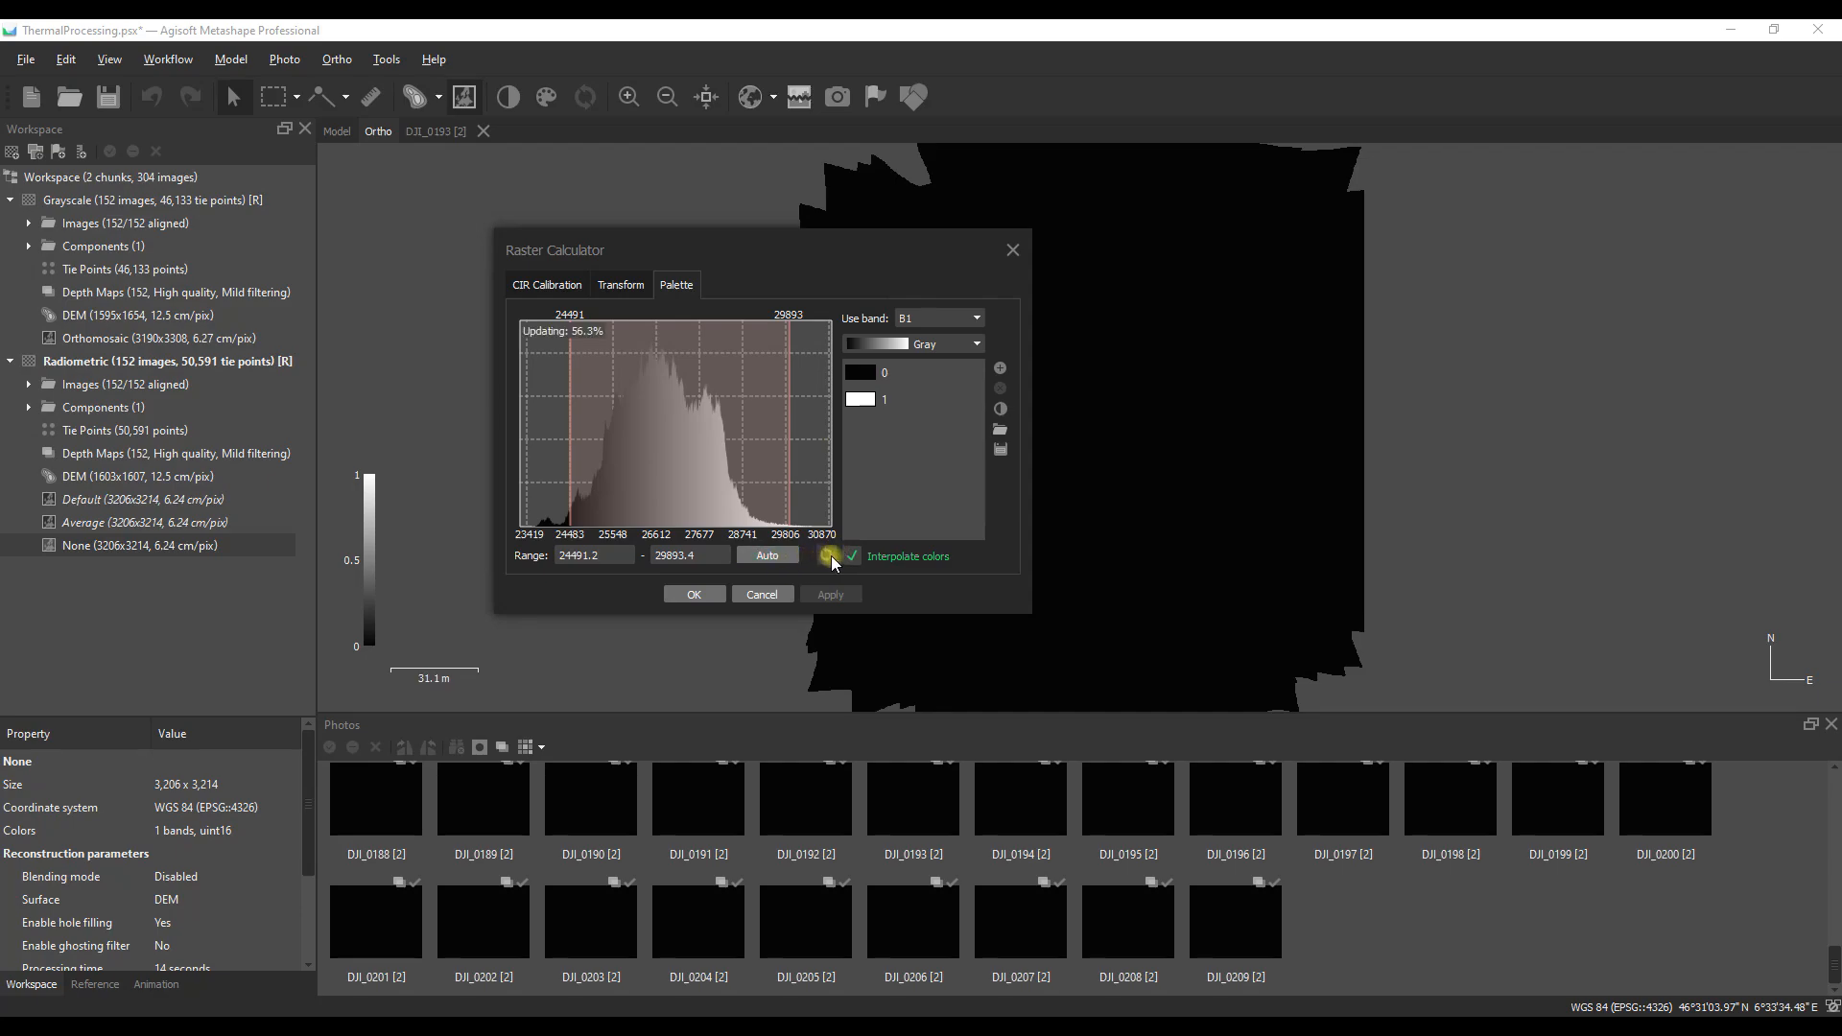
left_click(766, 555)
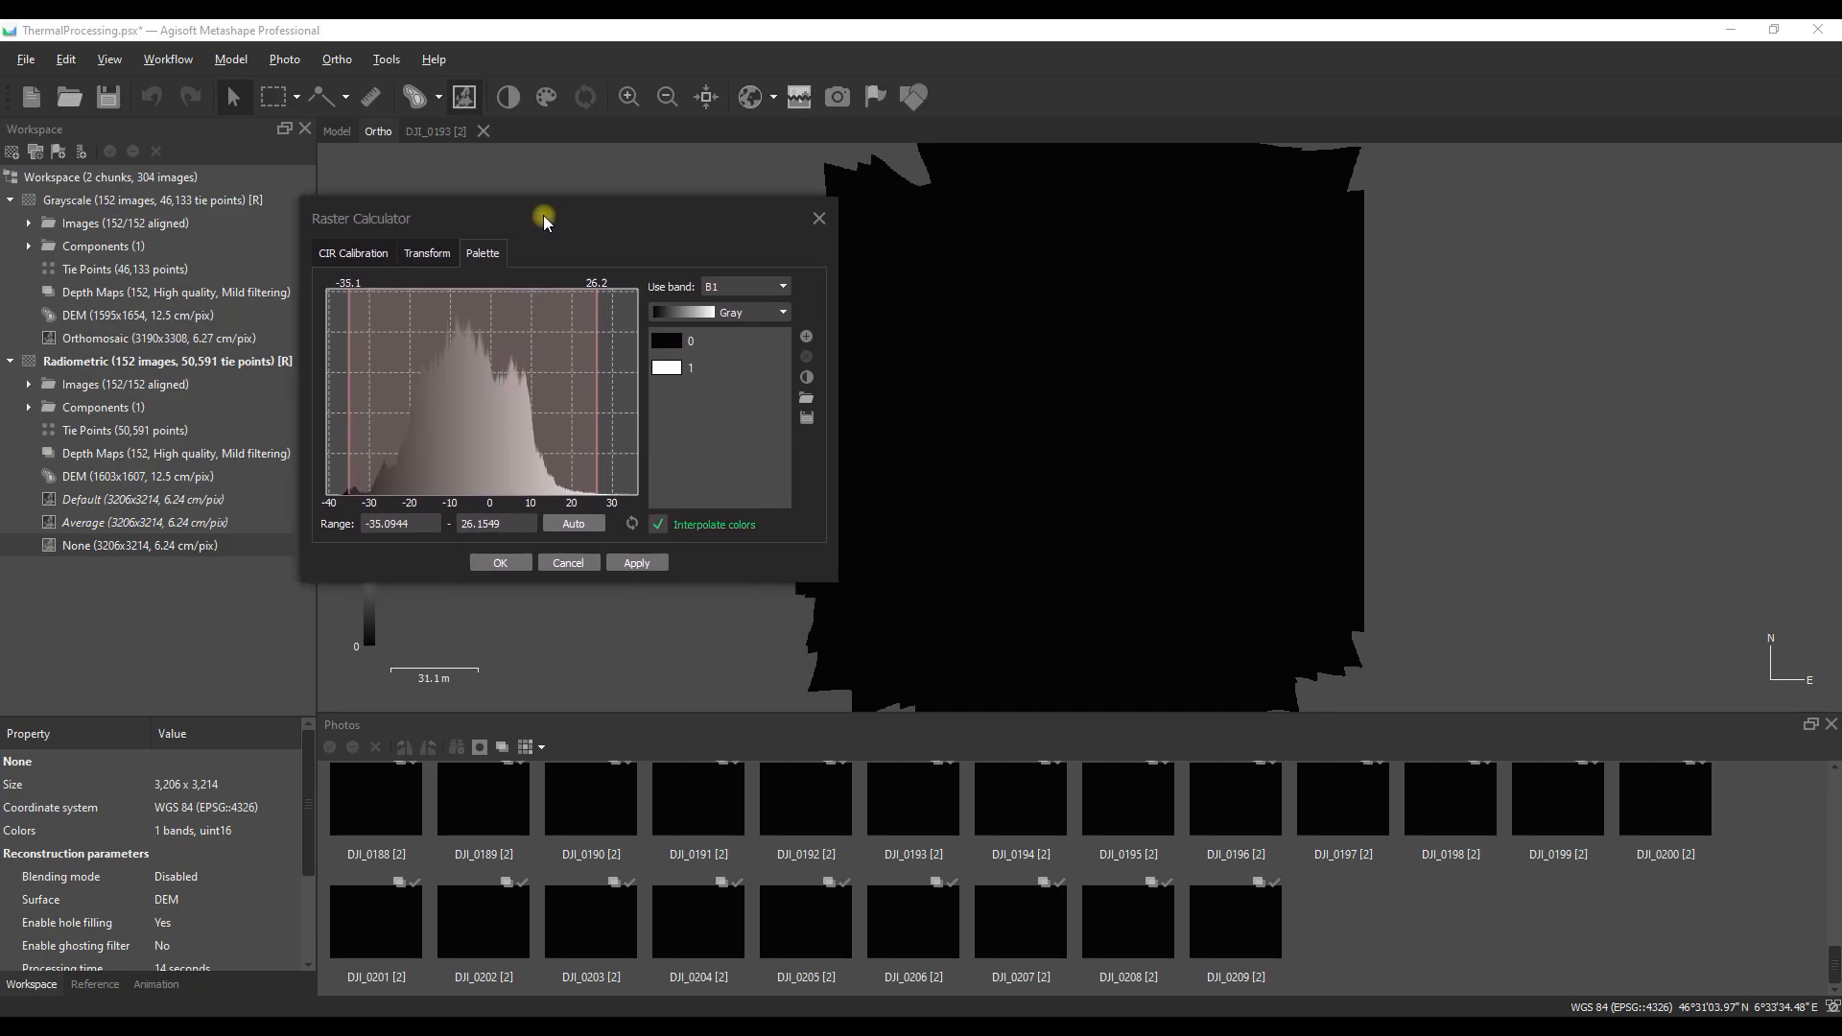
left_click(636, 563)
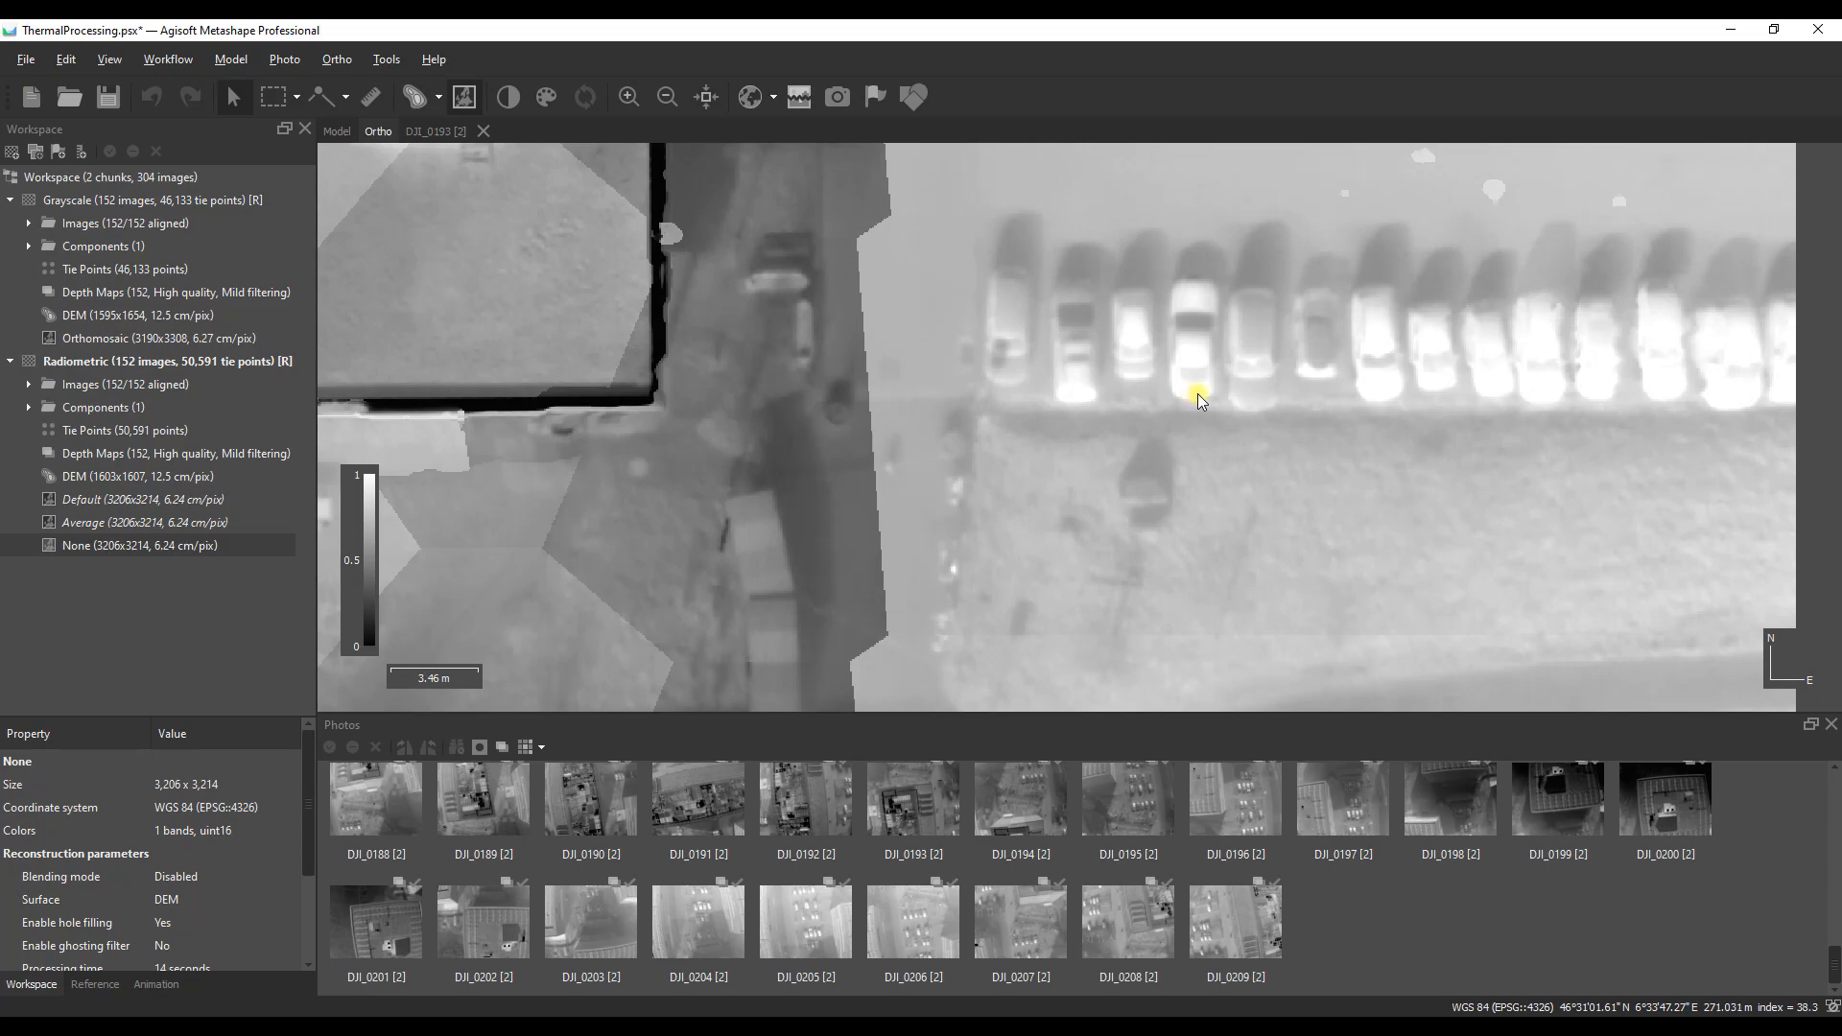
Step: Show the Mosaic-blended Default orthomosaic over the row of parked cars
scroll("down", 3)
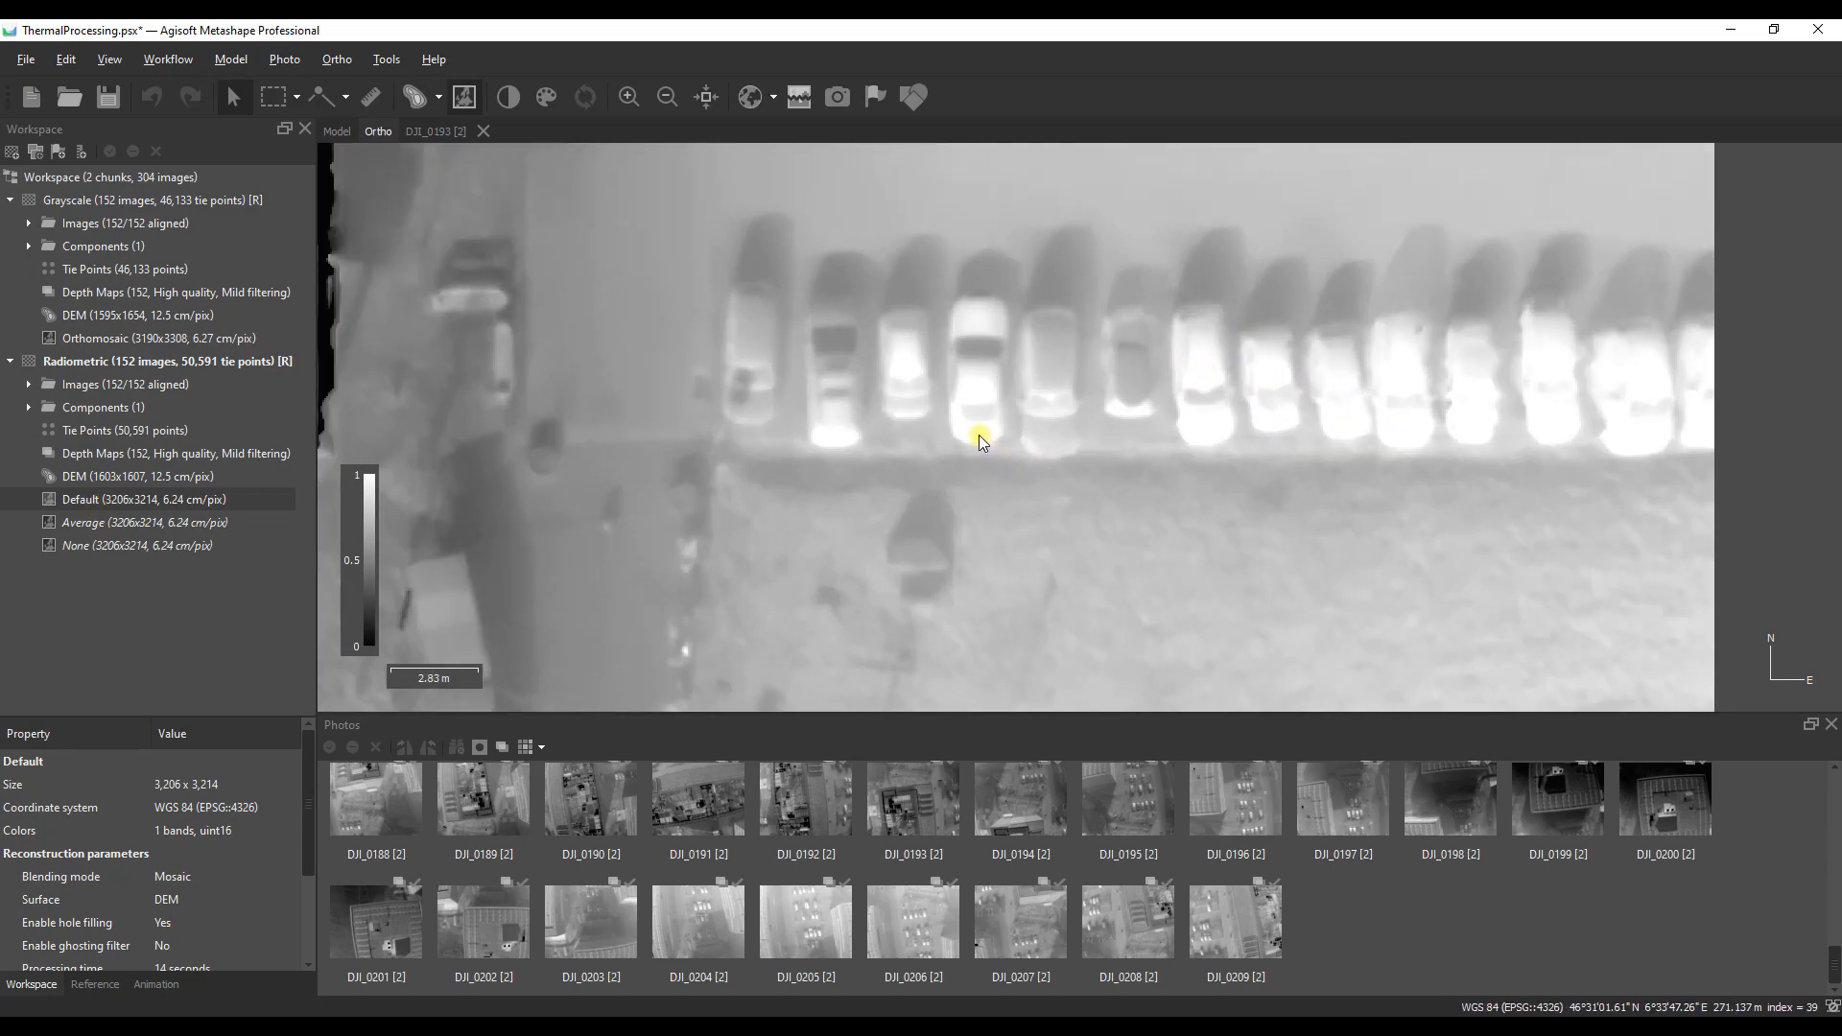
mouse_move(989, 438)
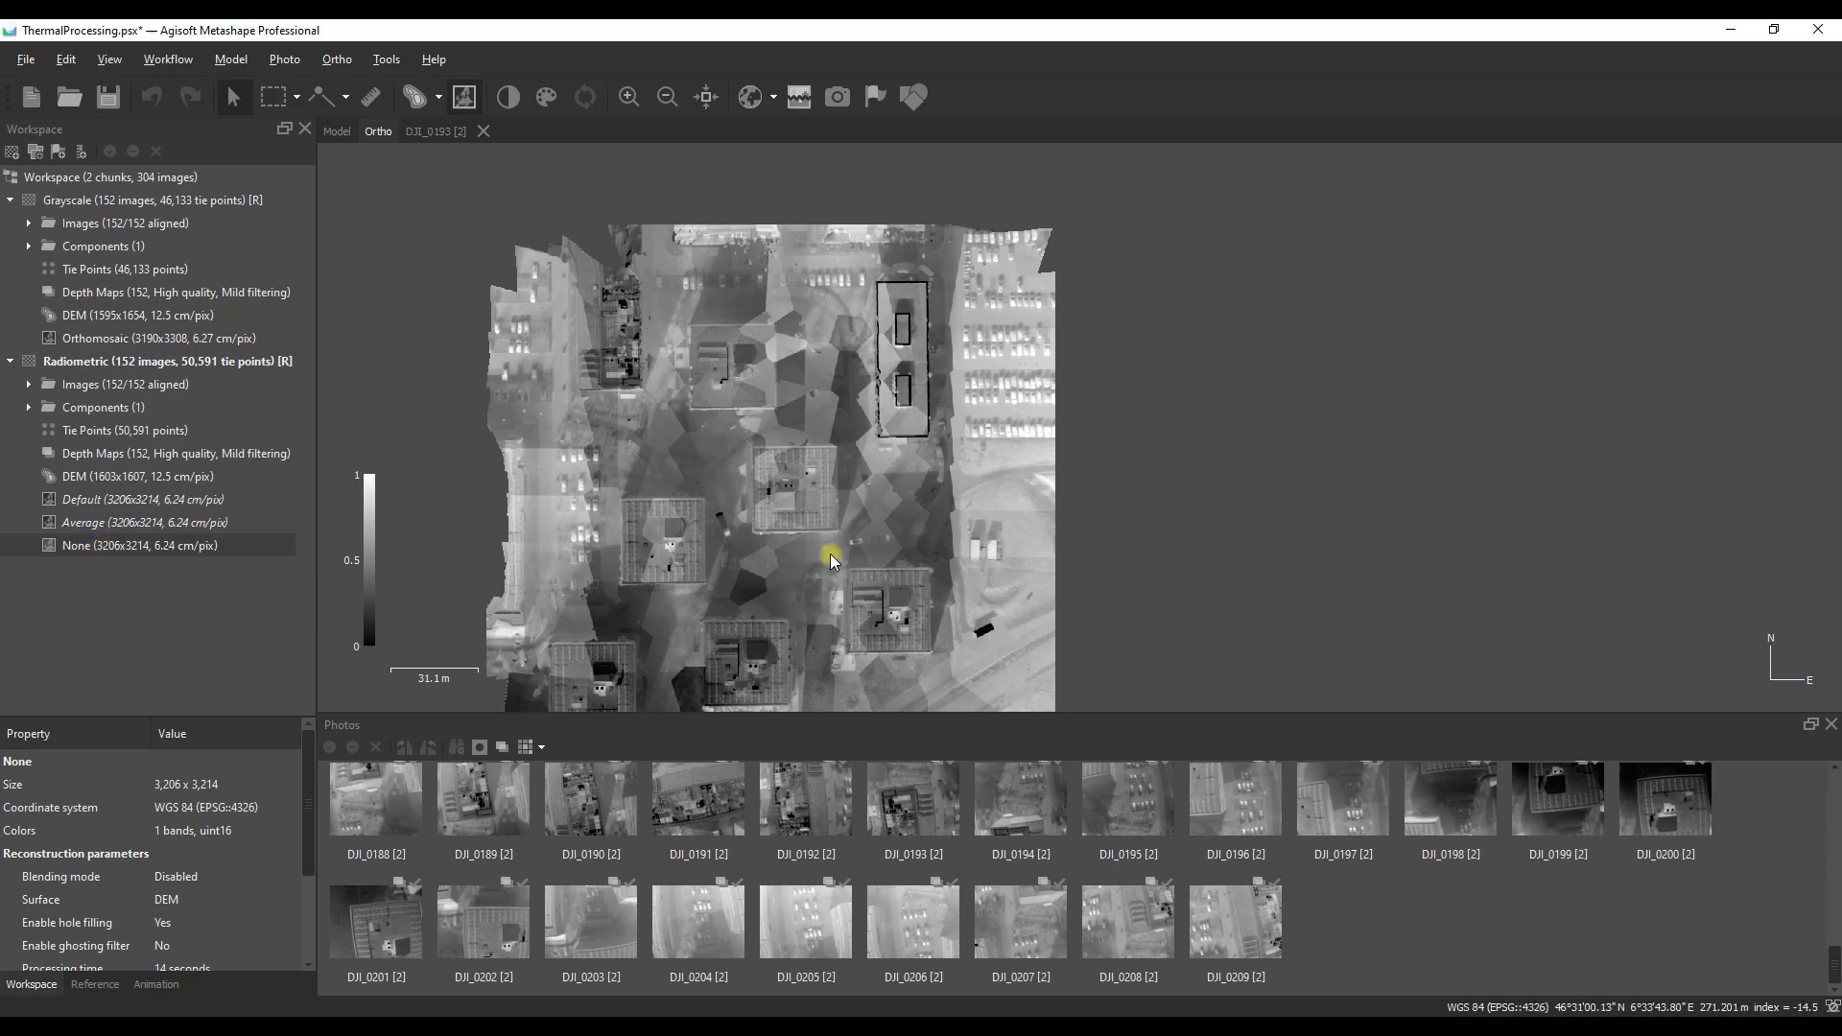
scroll("up", 3)
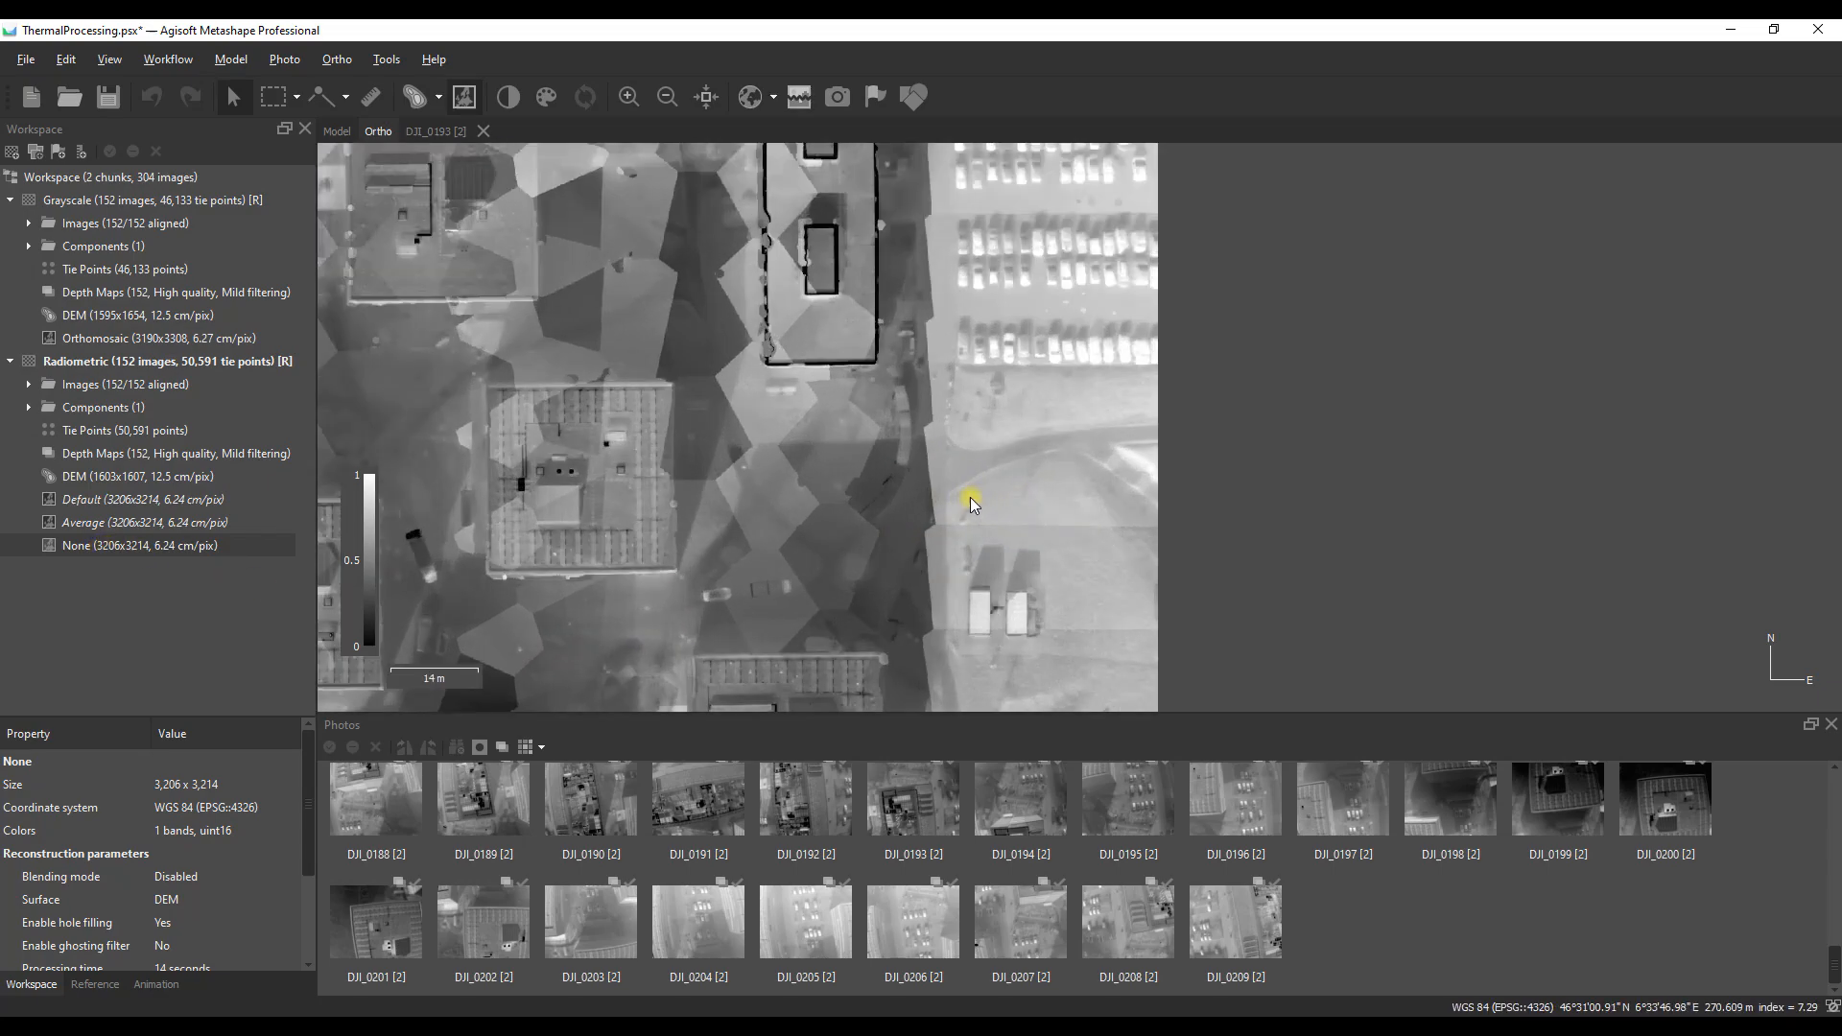
scroll("up", 3)
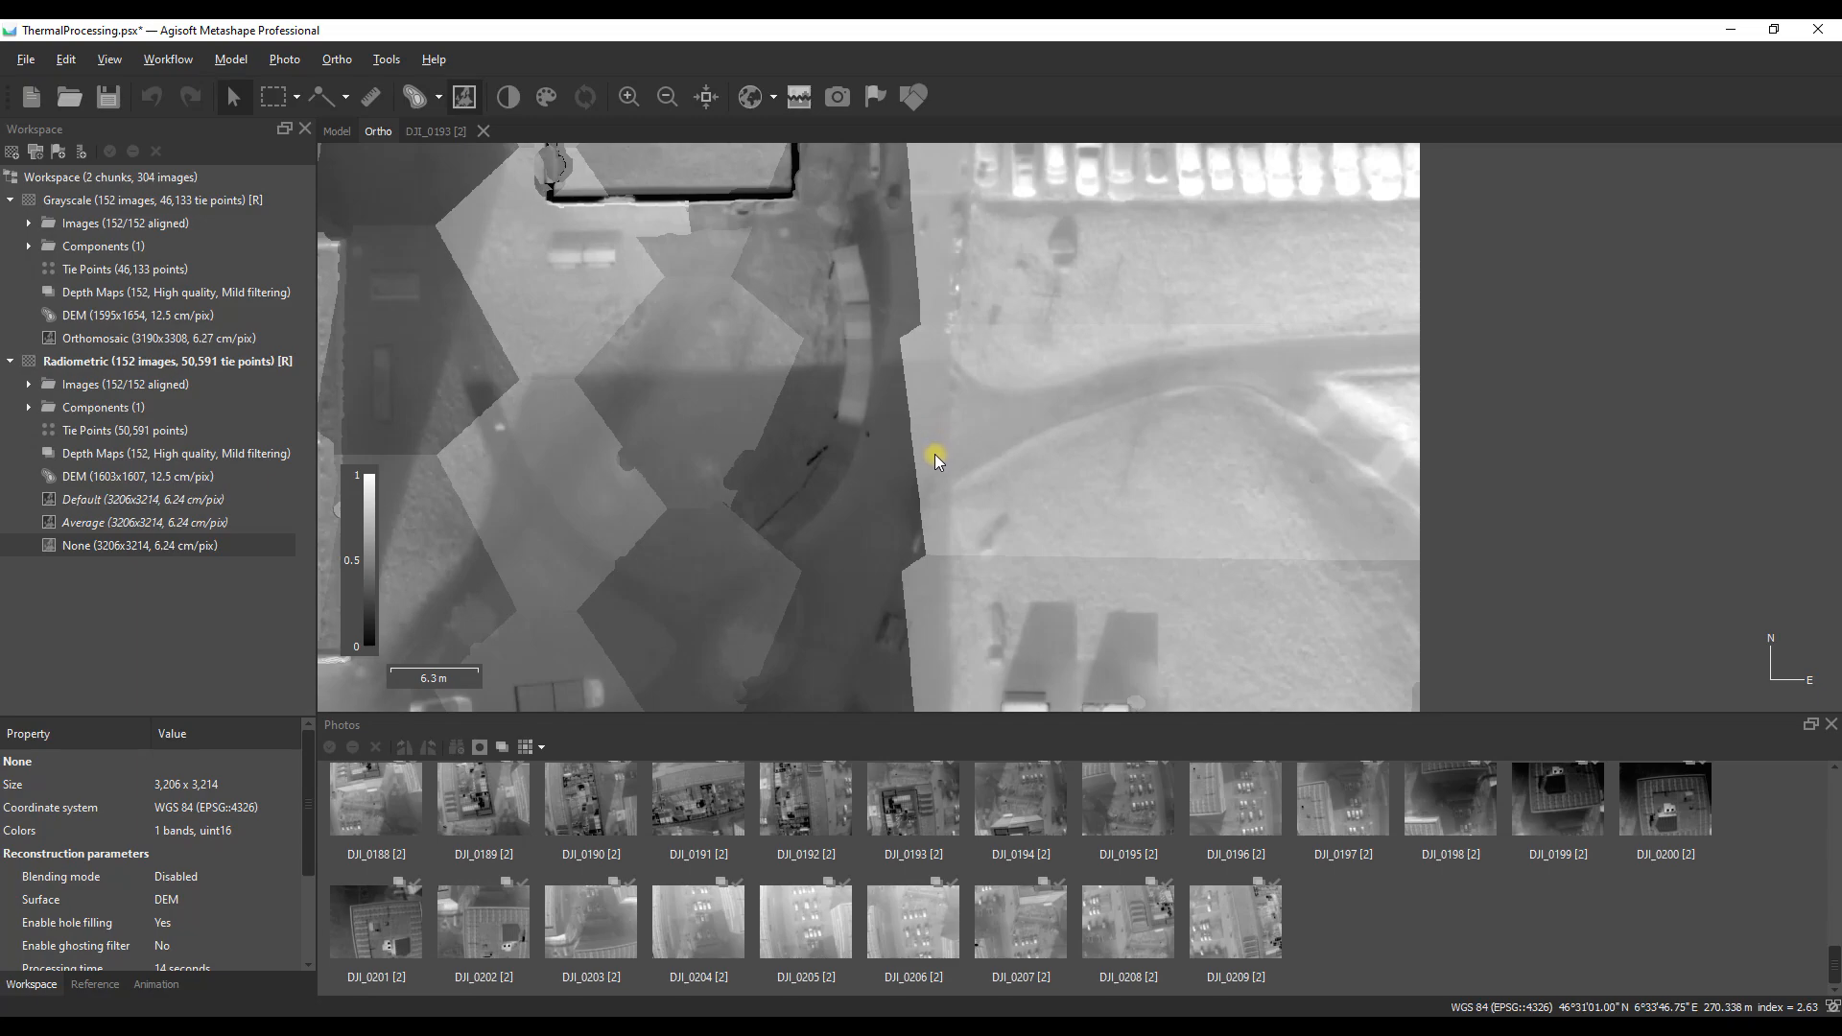
scroll("up", 3)
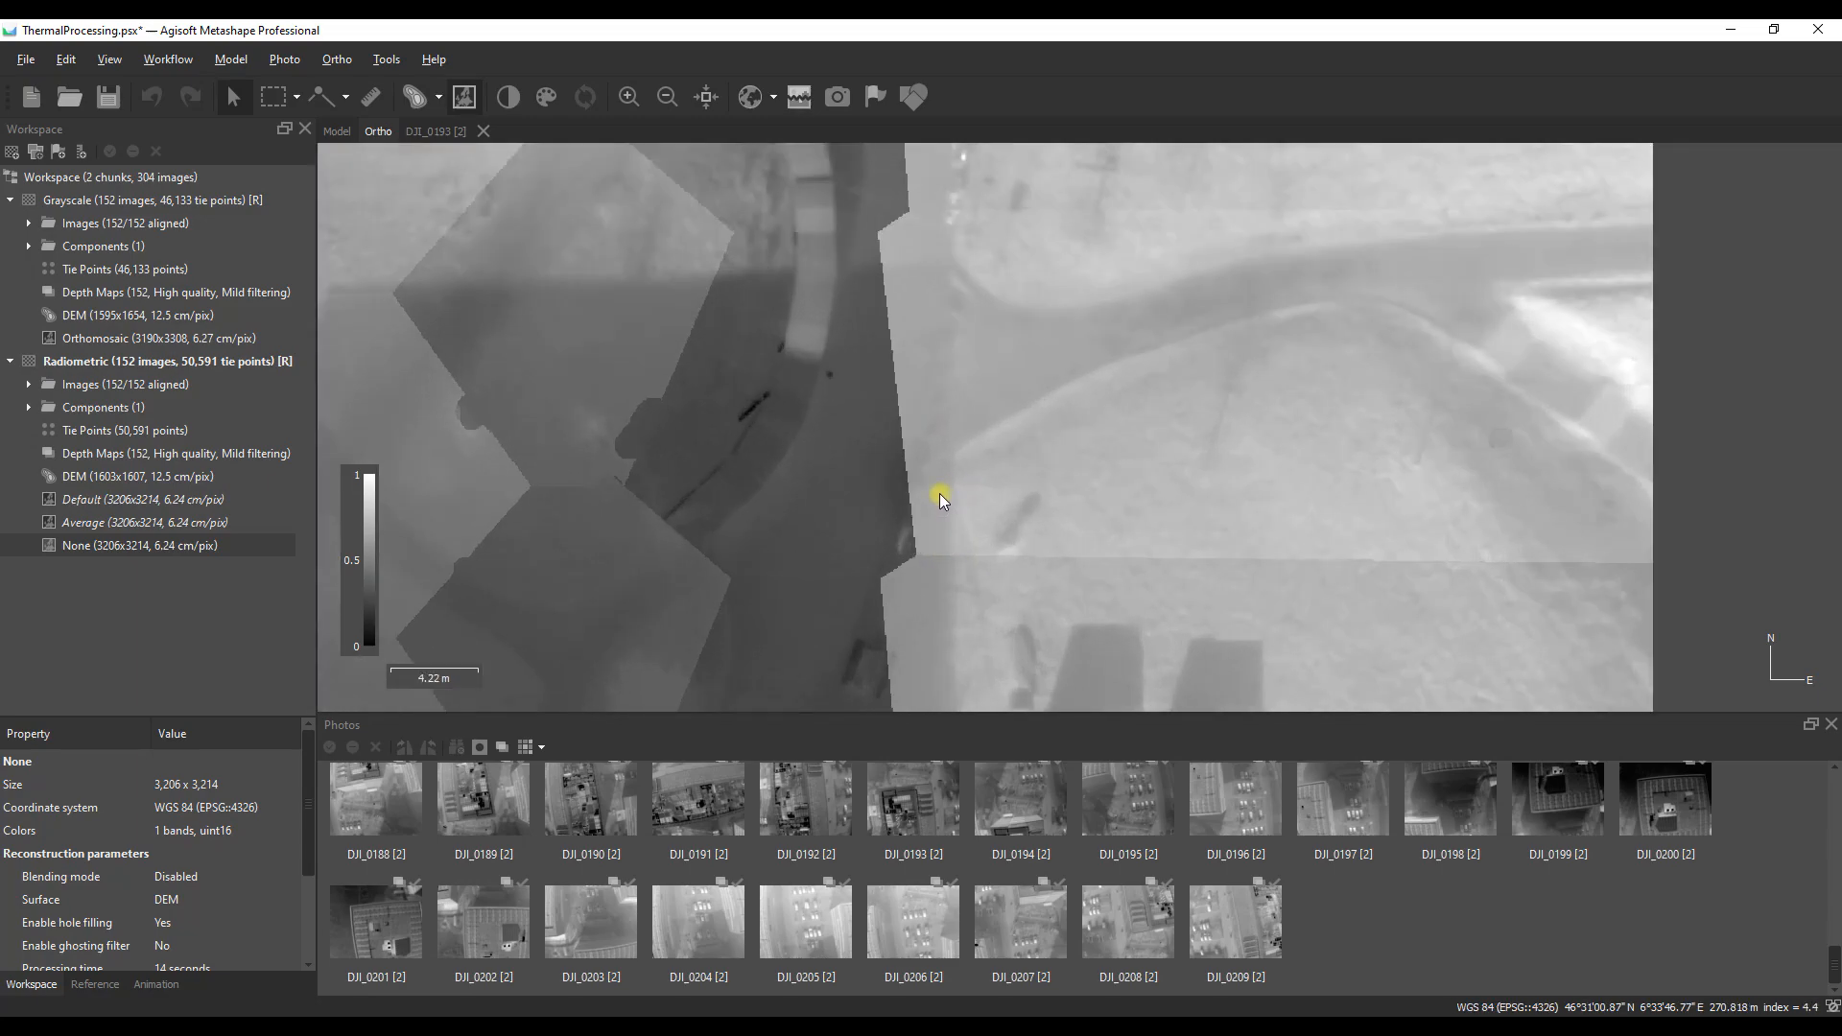
mouse_move(895, 497)
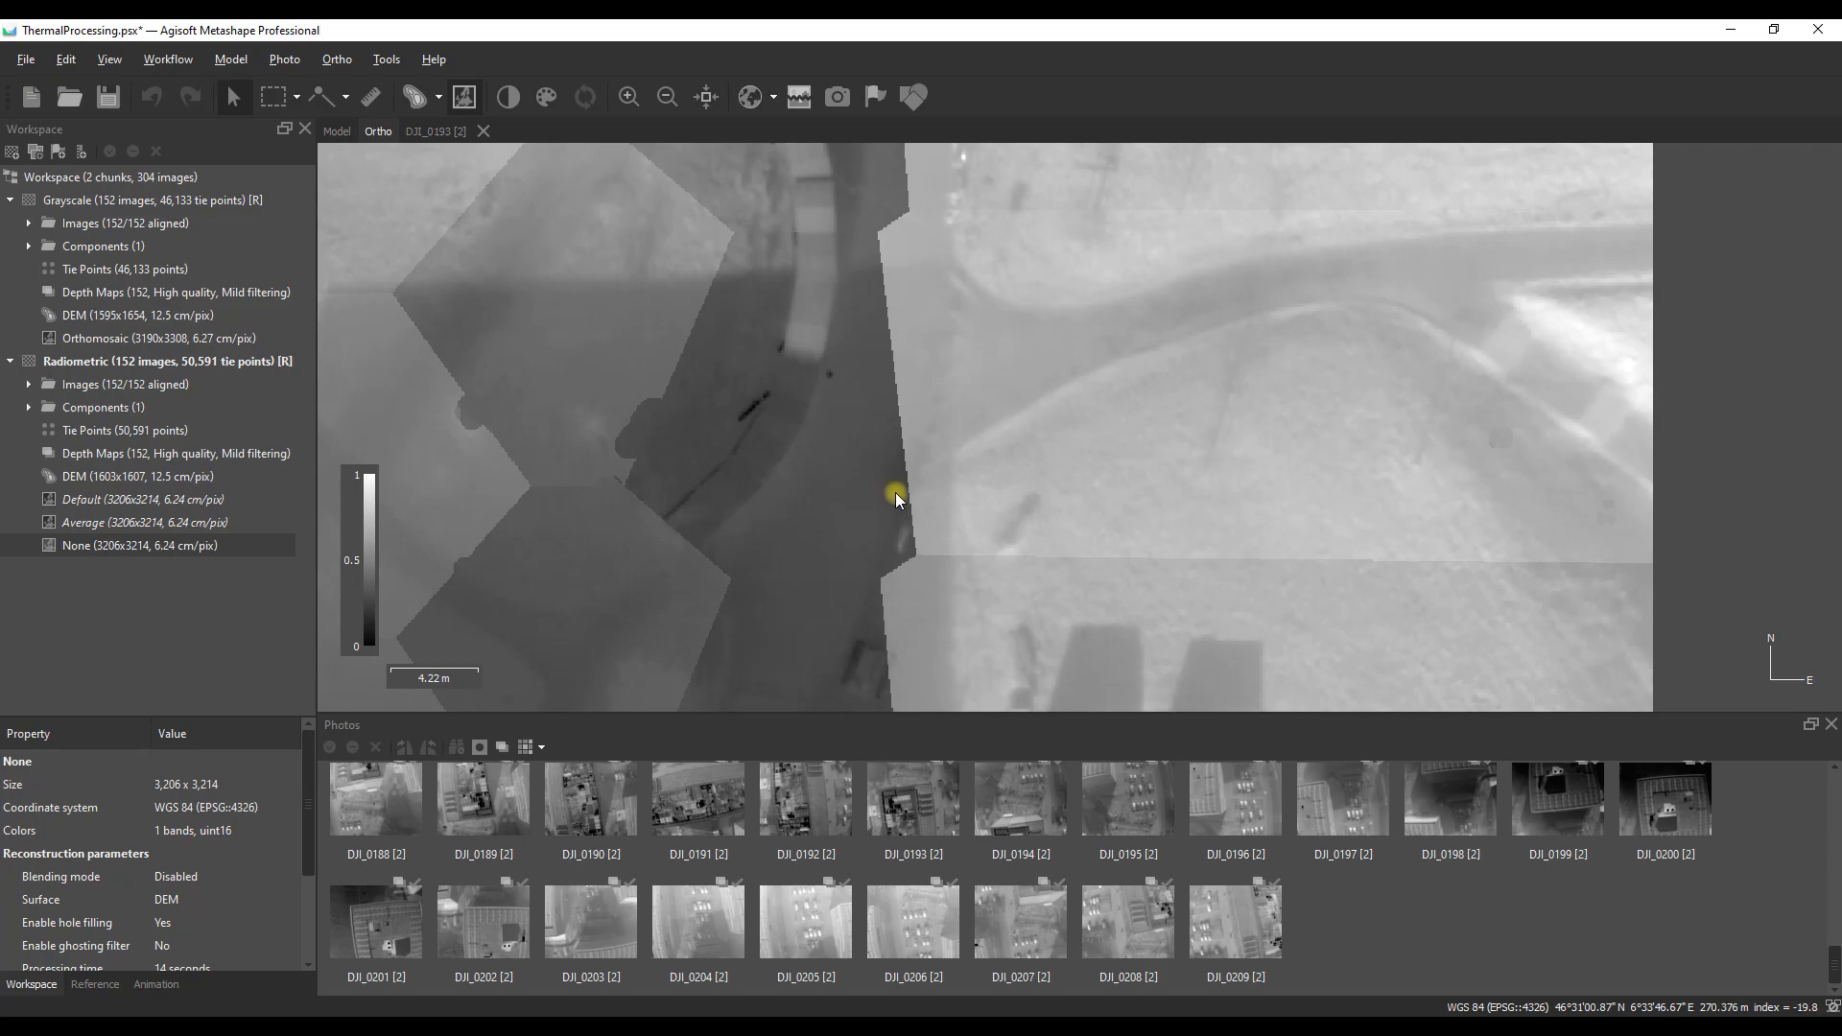
mouse_move(920, 506)
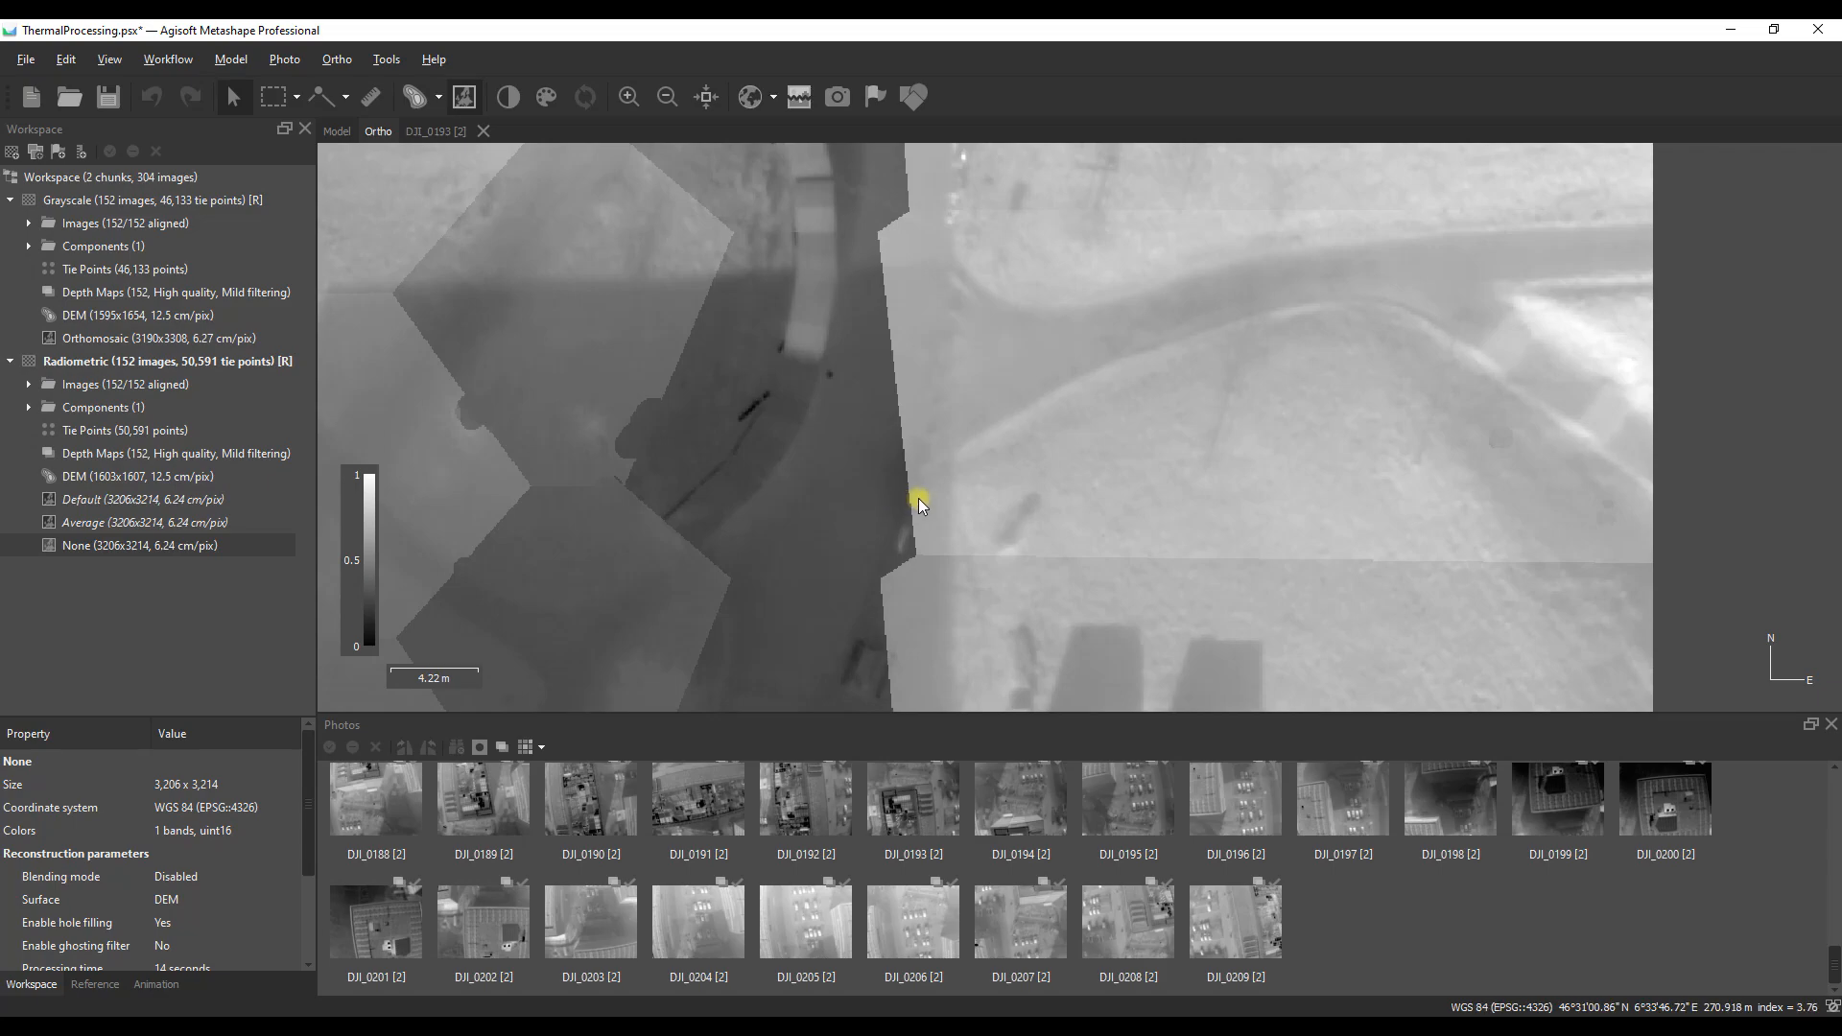
mouse_move(922, 496)
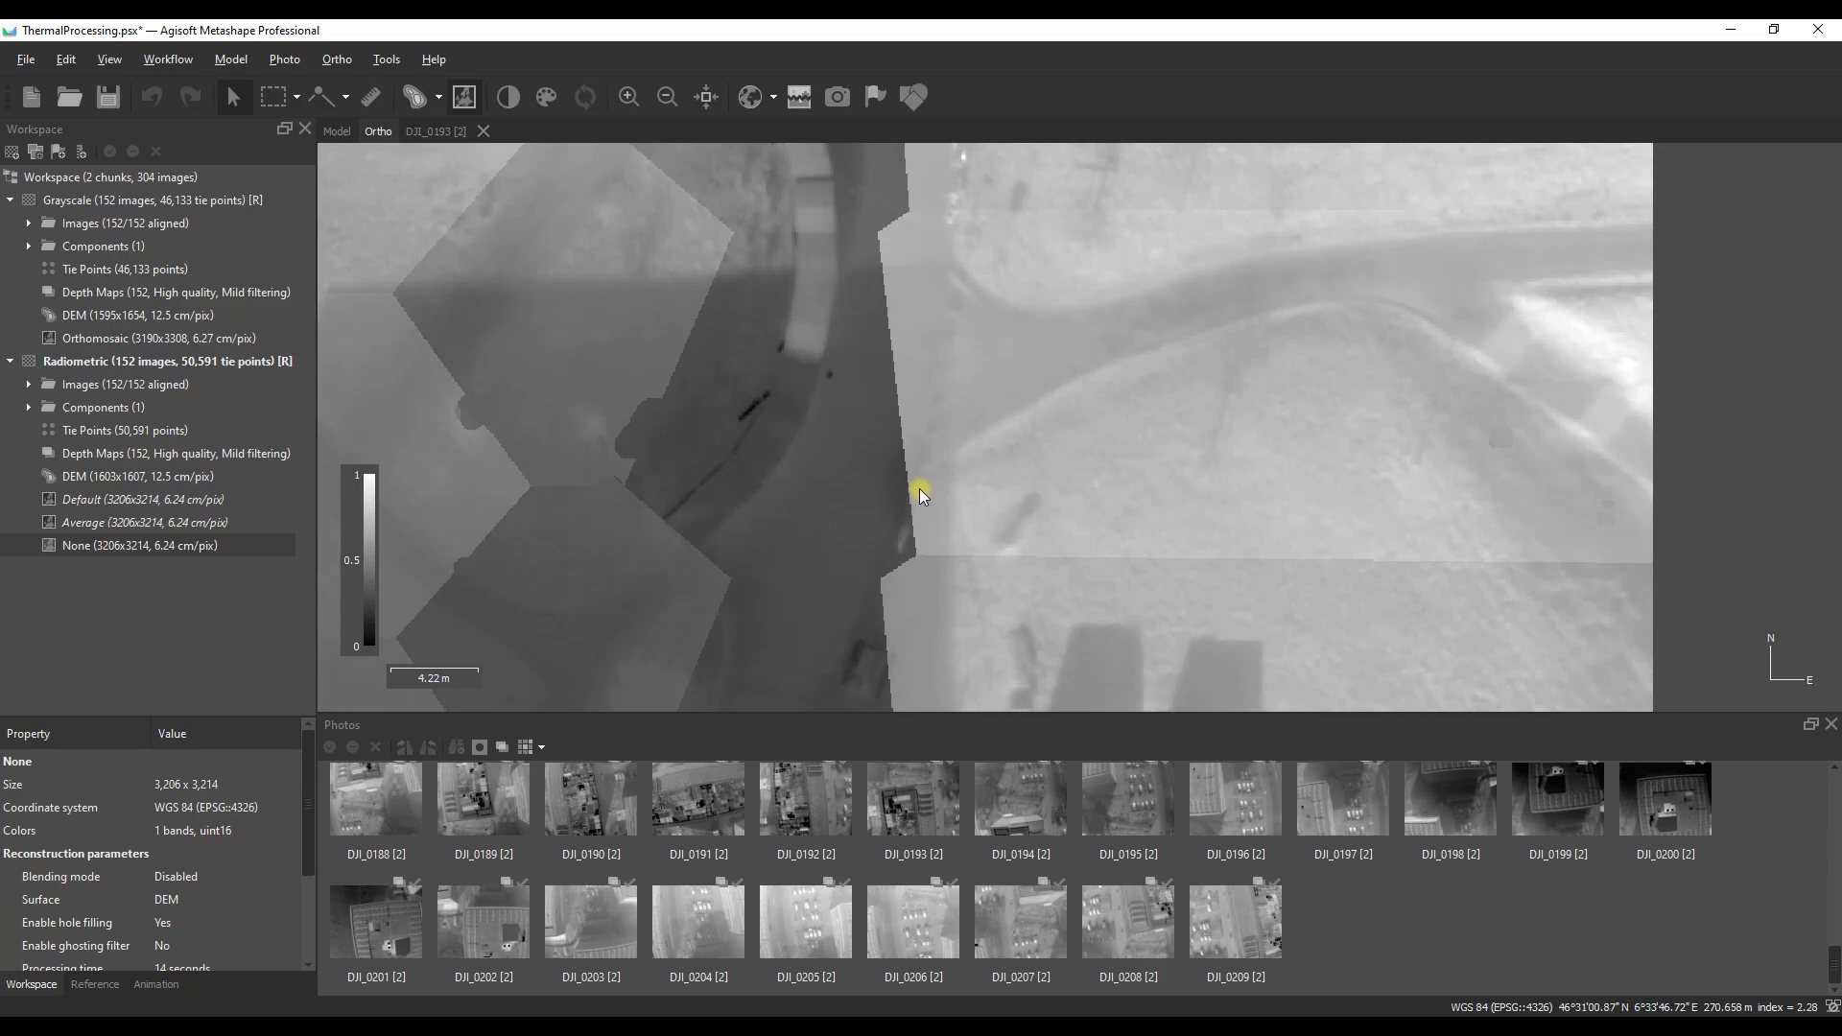
mouse_move(925, 508)
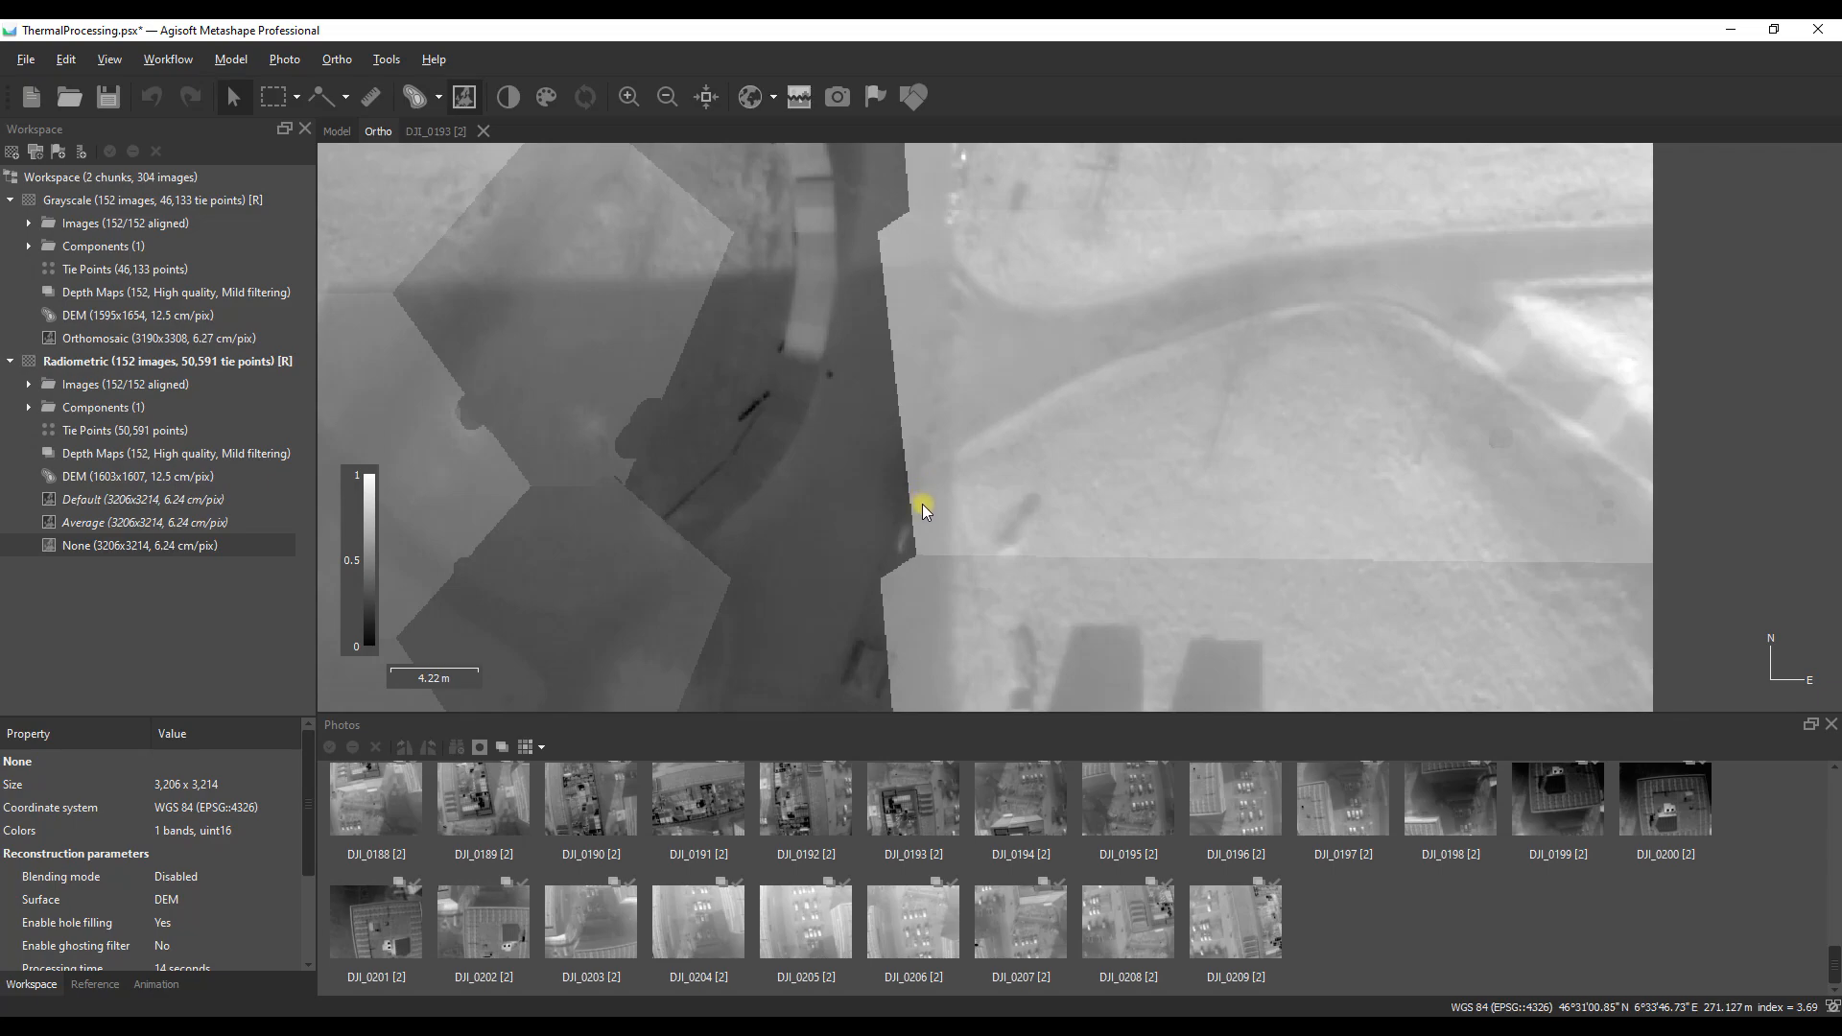
mouse_move(900, 502)
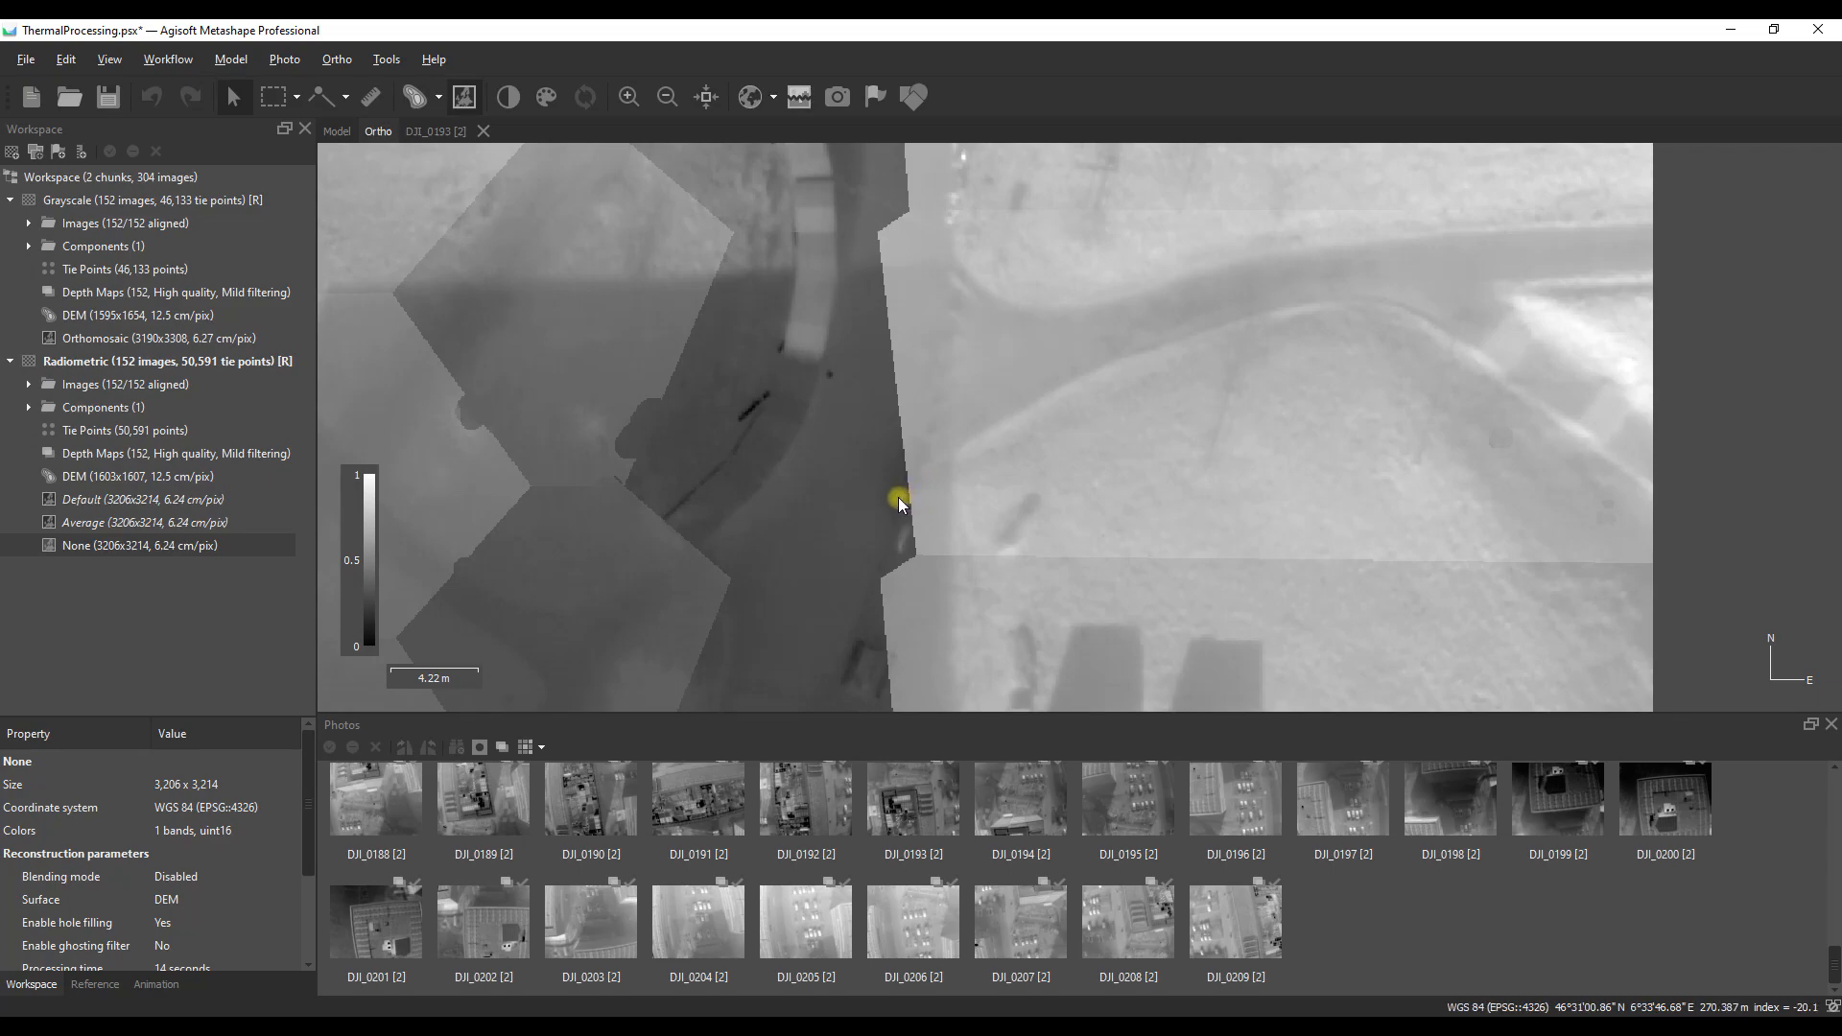
mouse_move(905, 488)
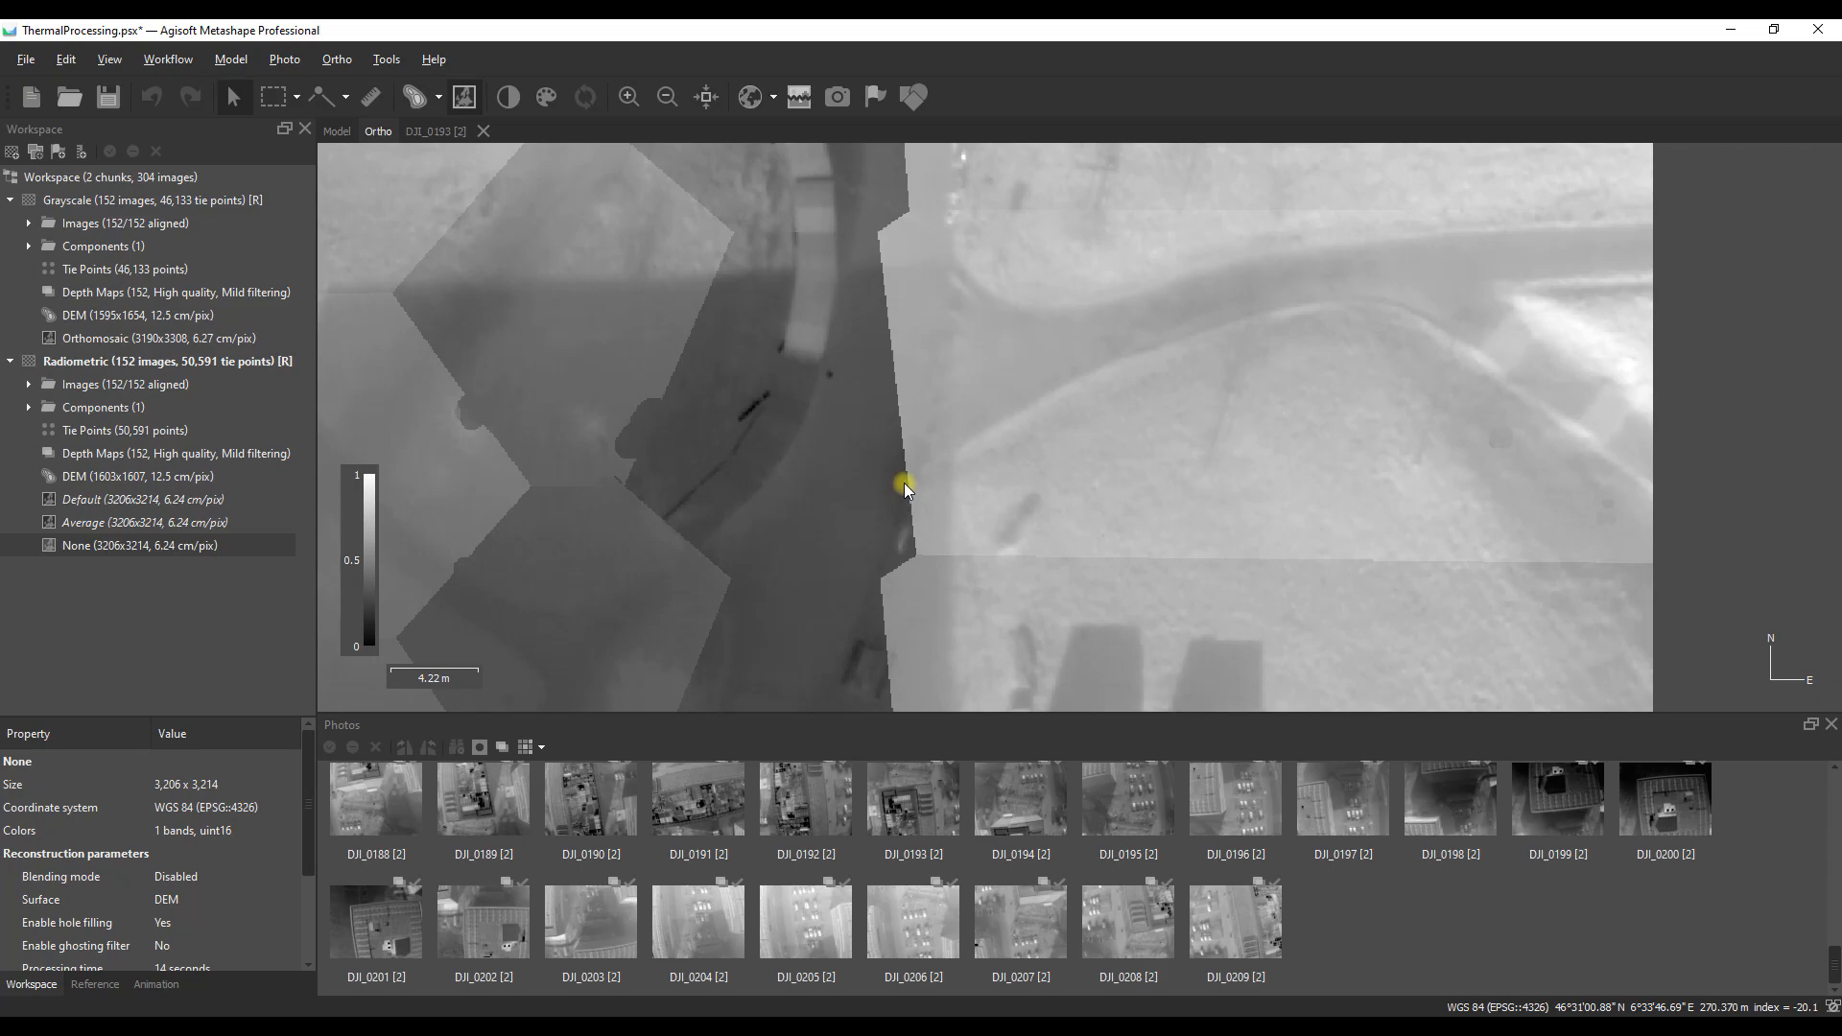
mouse_move(926, 502)
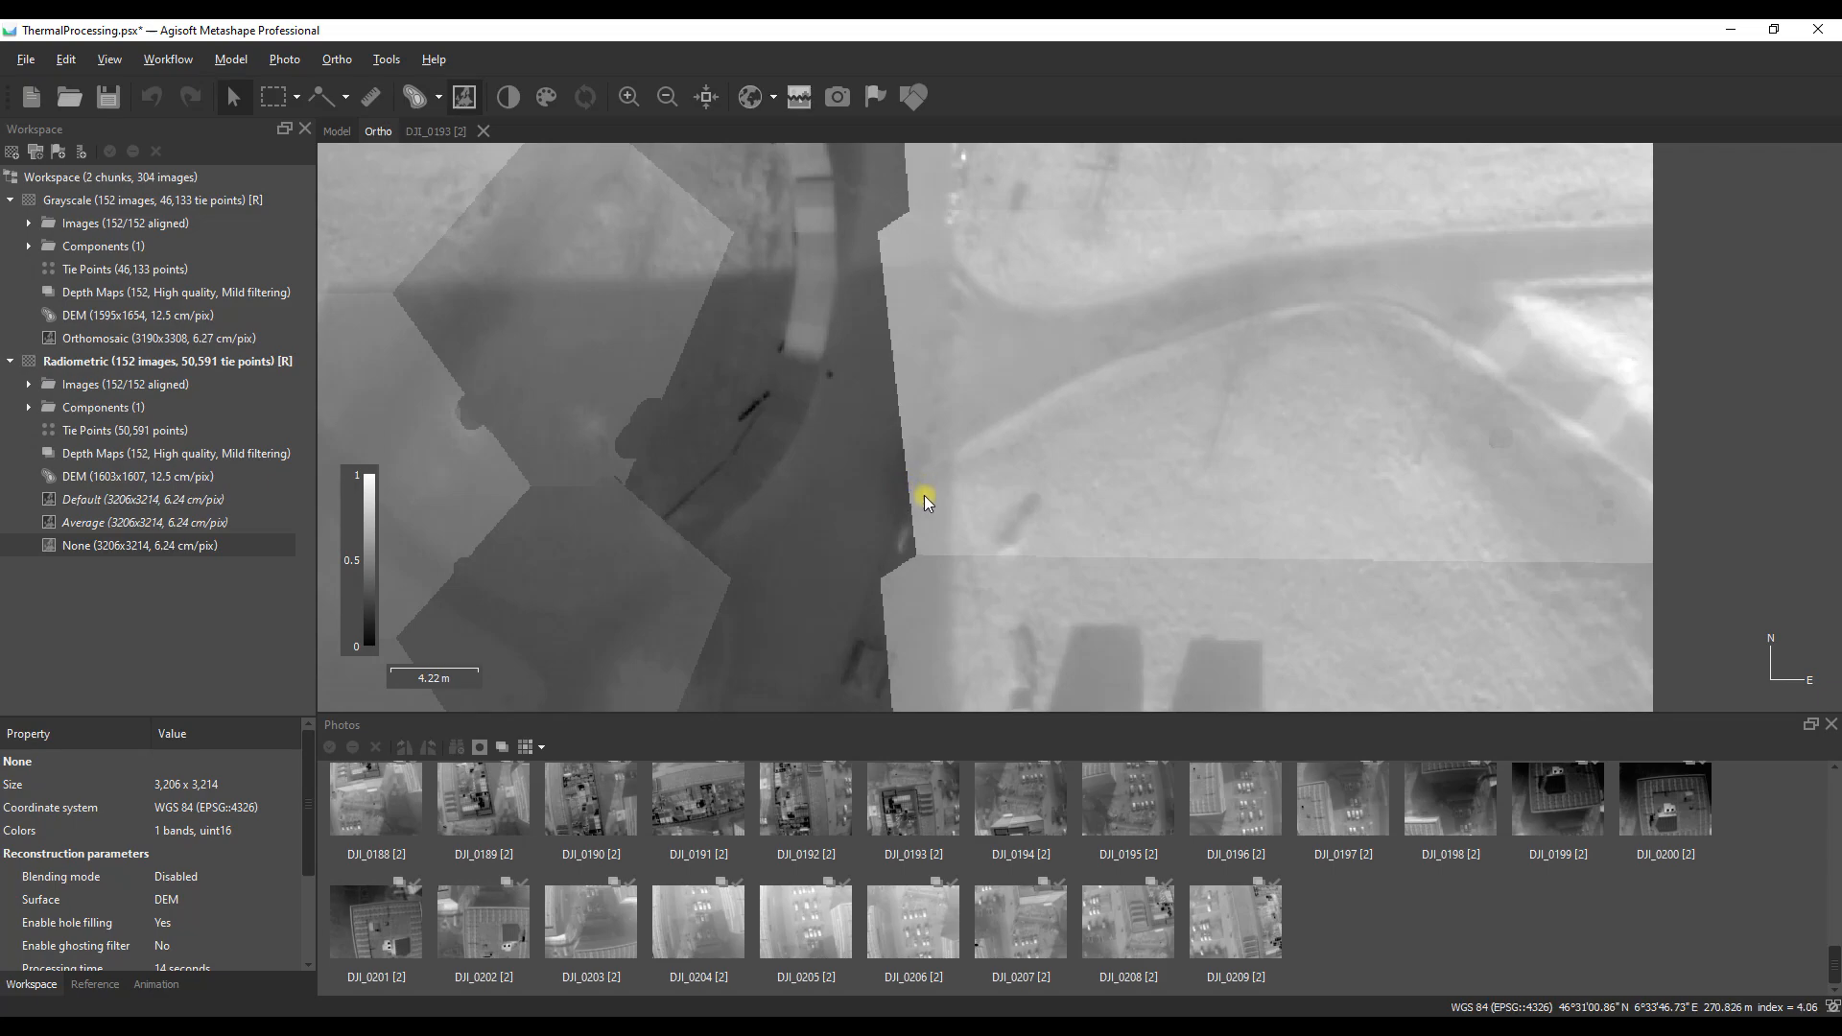
mouse_move(873, 514)
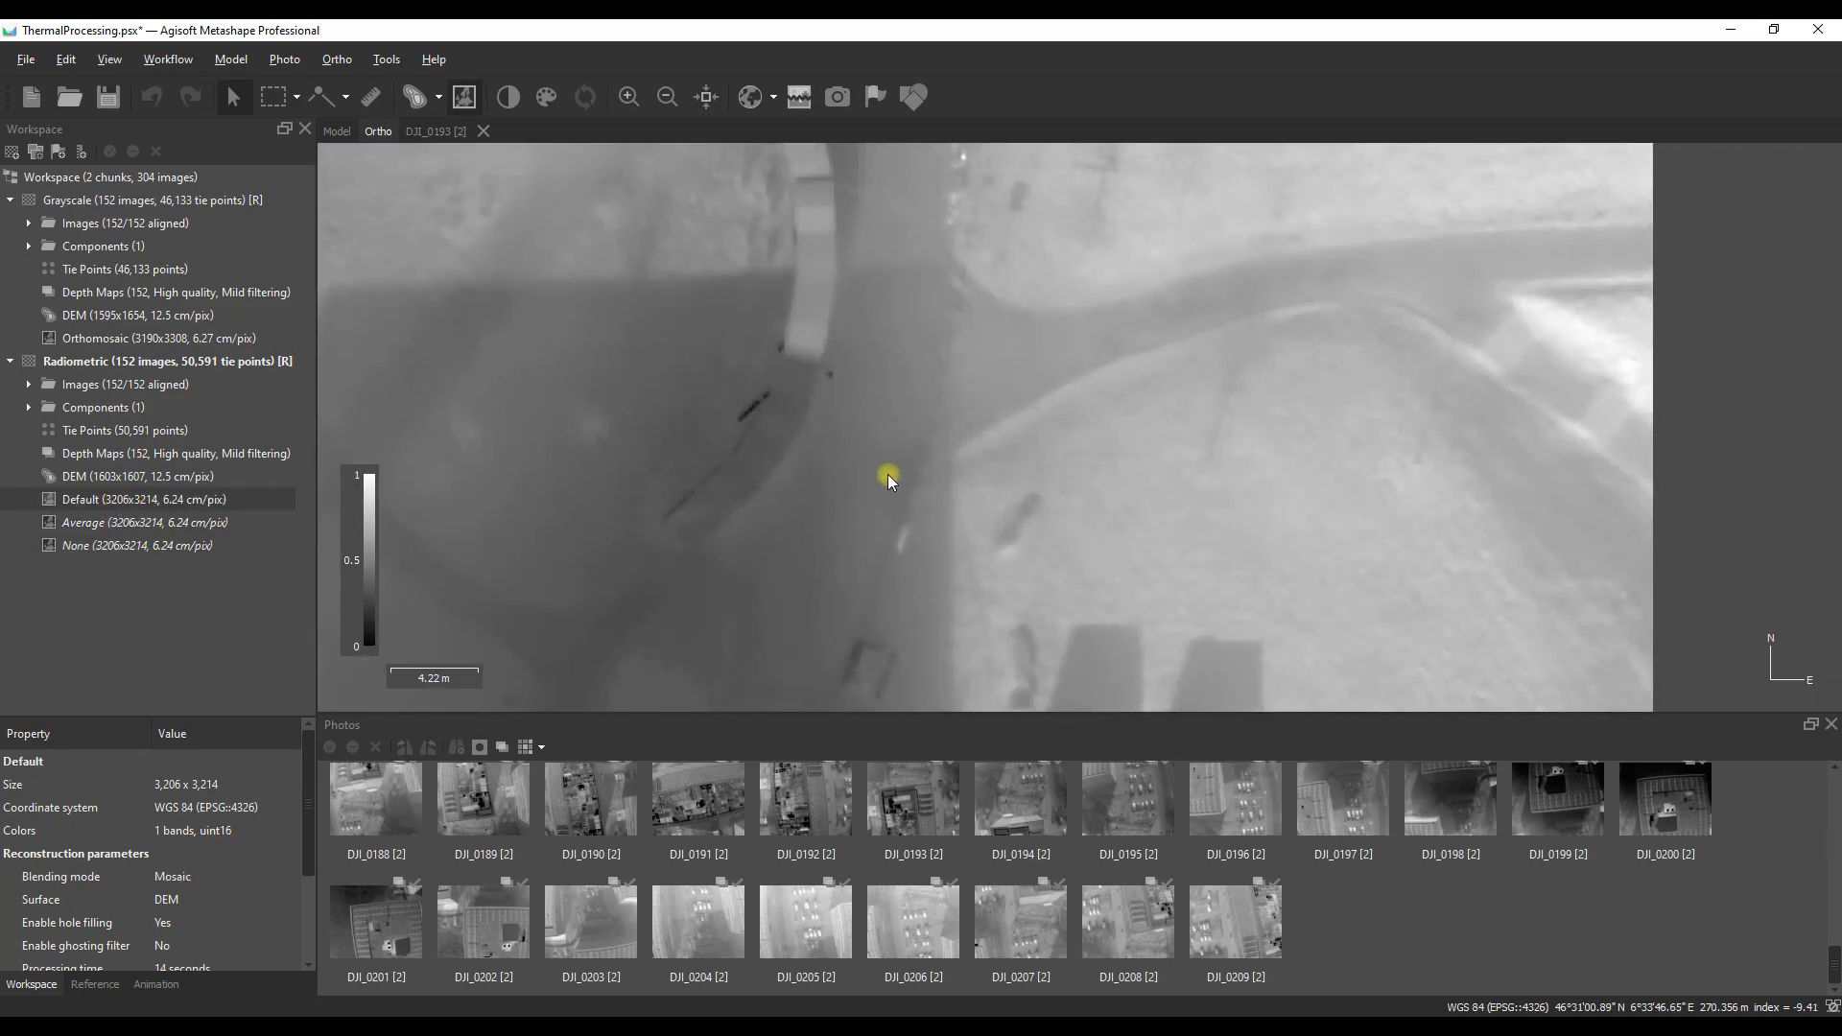
mouse_move(893, 485)
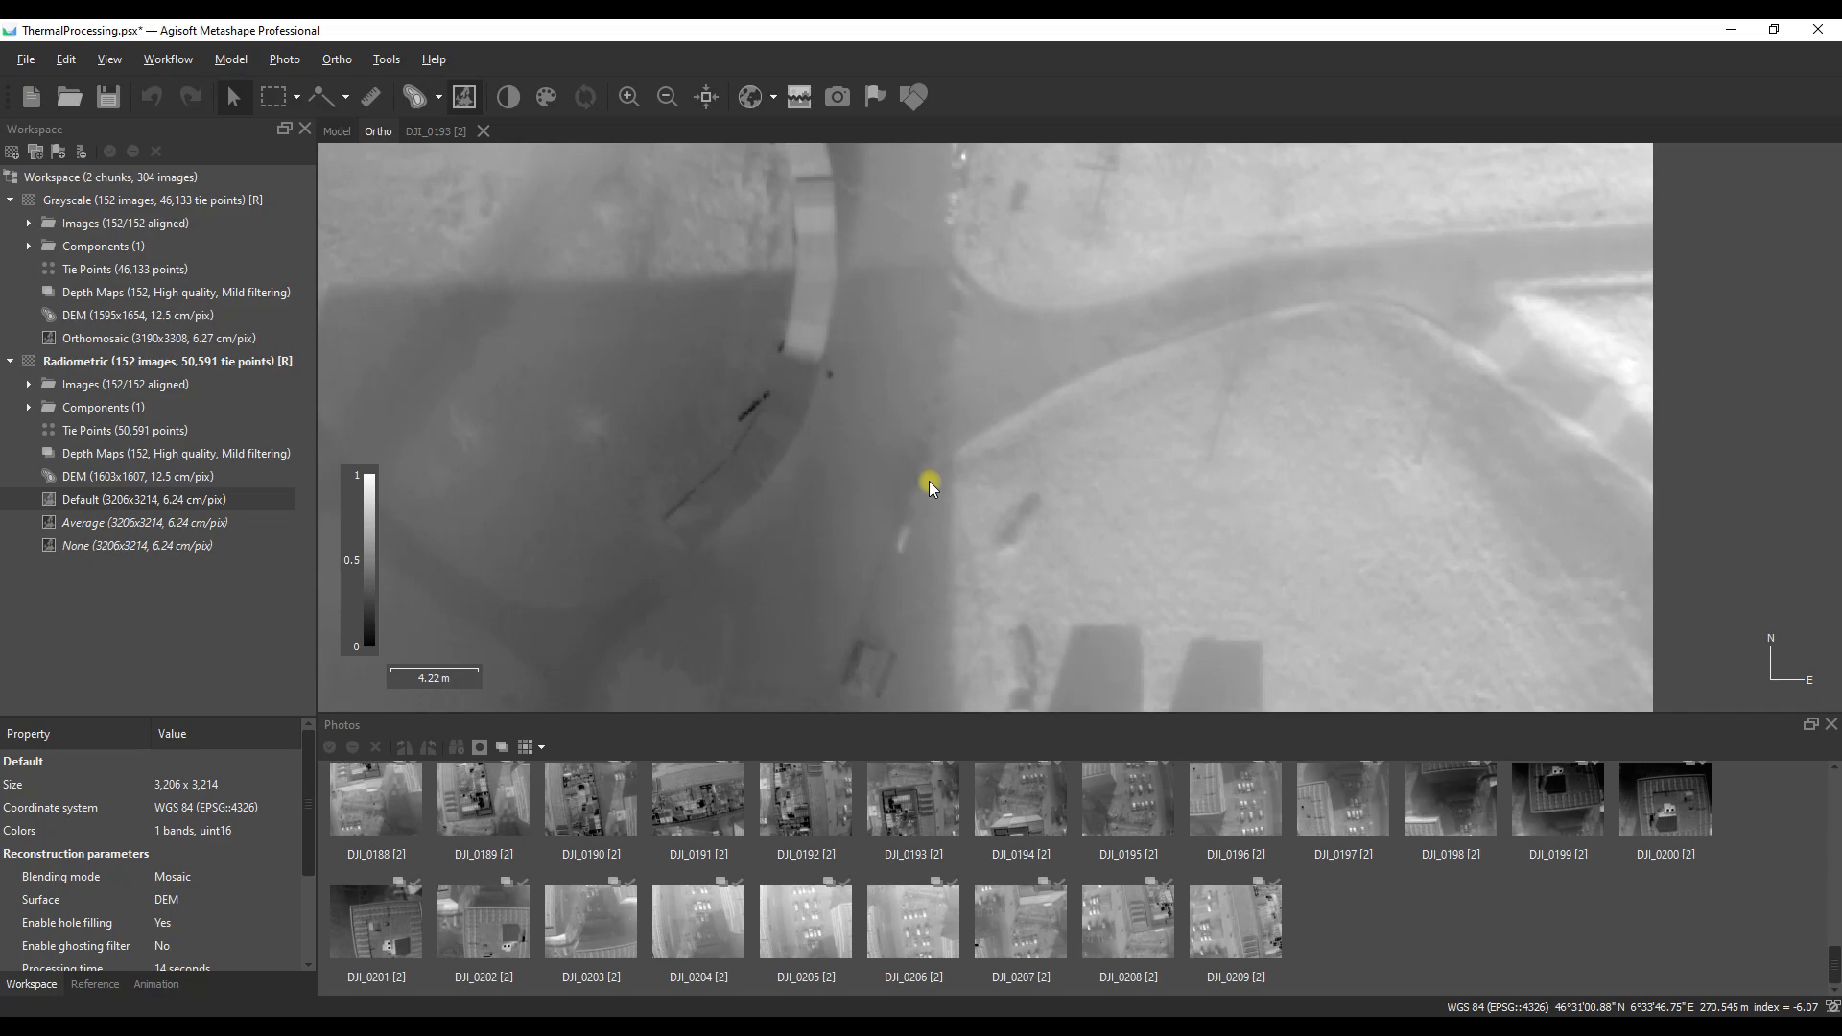
scroll("down", 3)
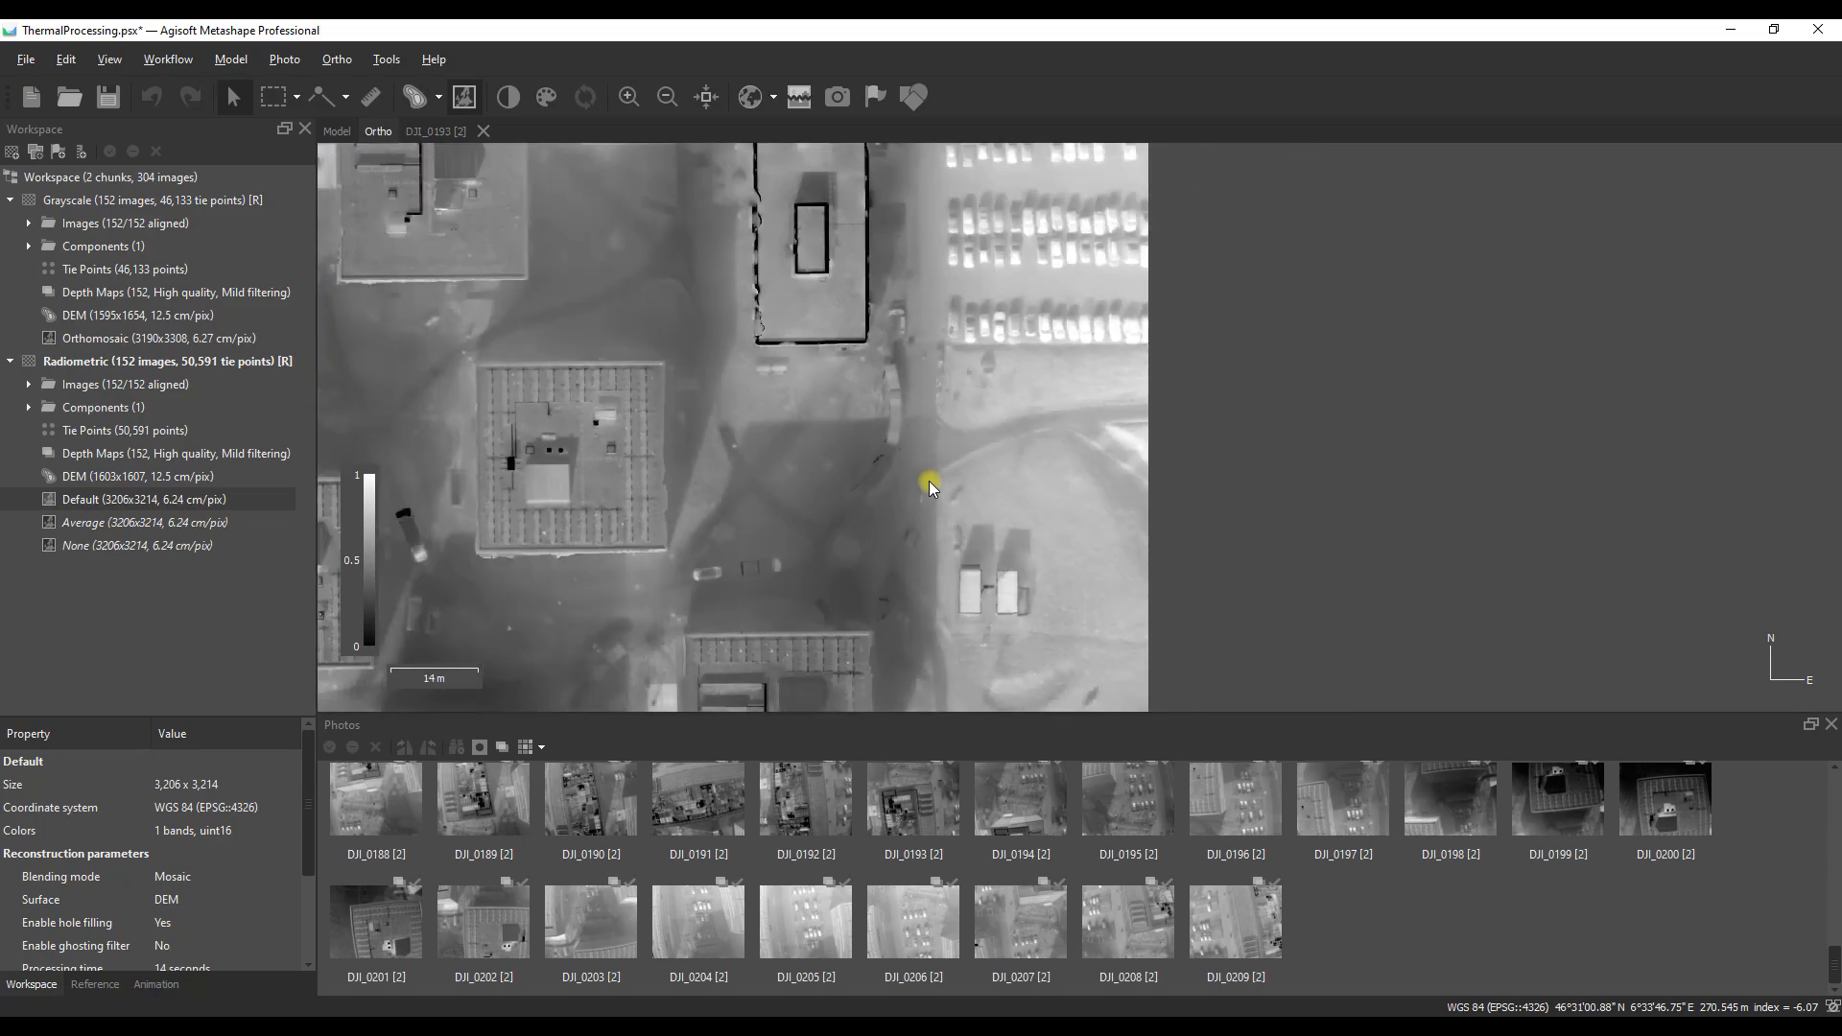
mouse_move(872, 455)
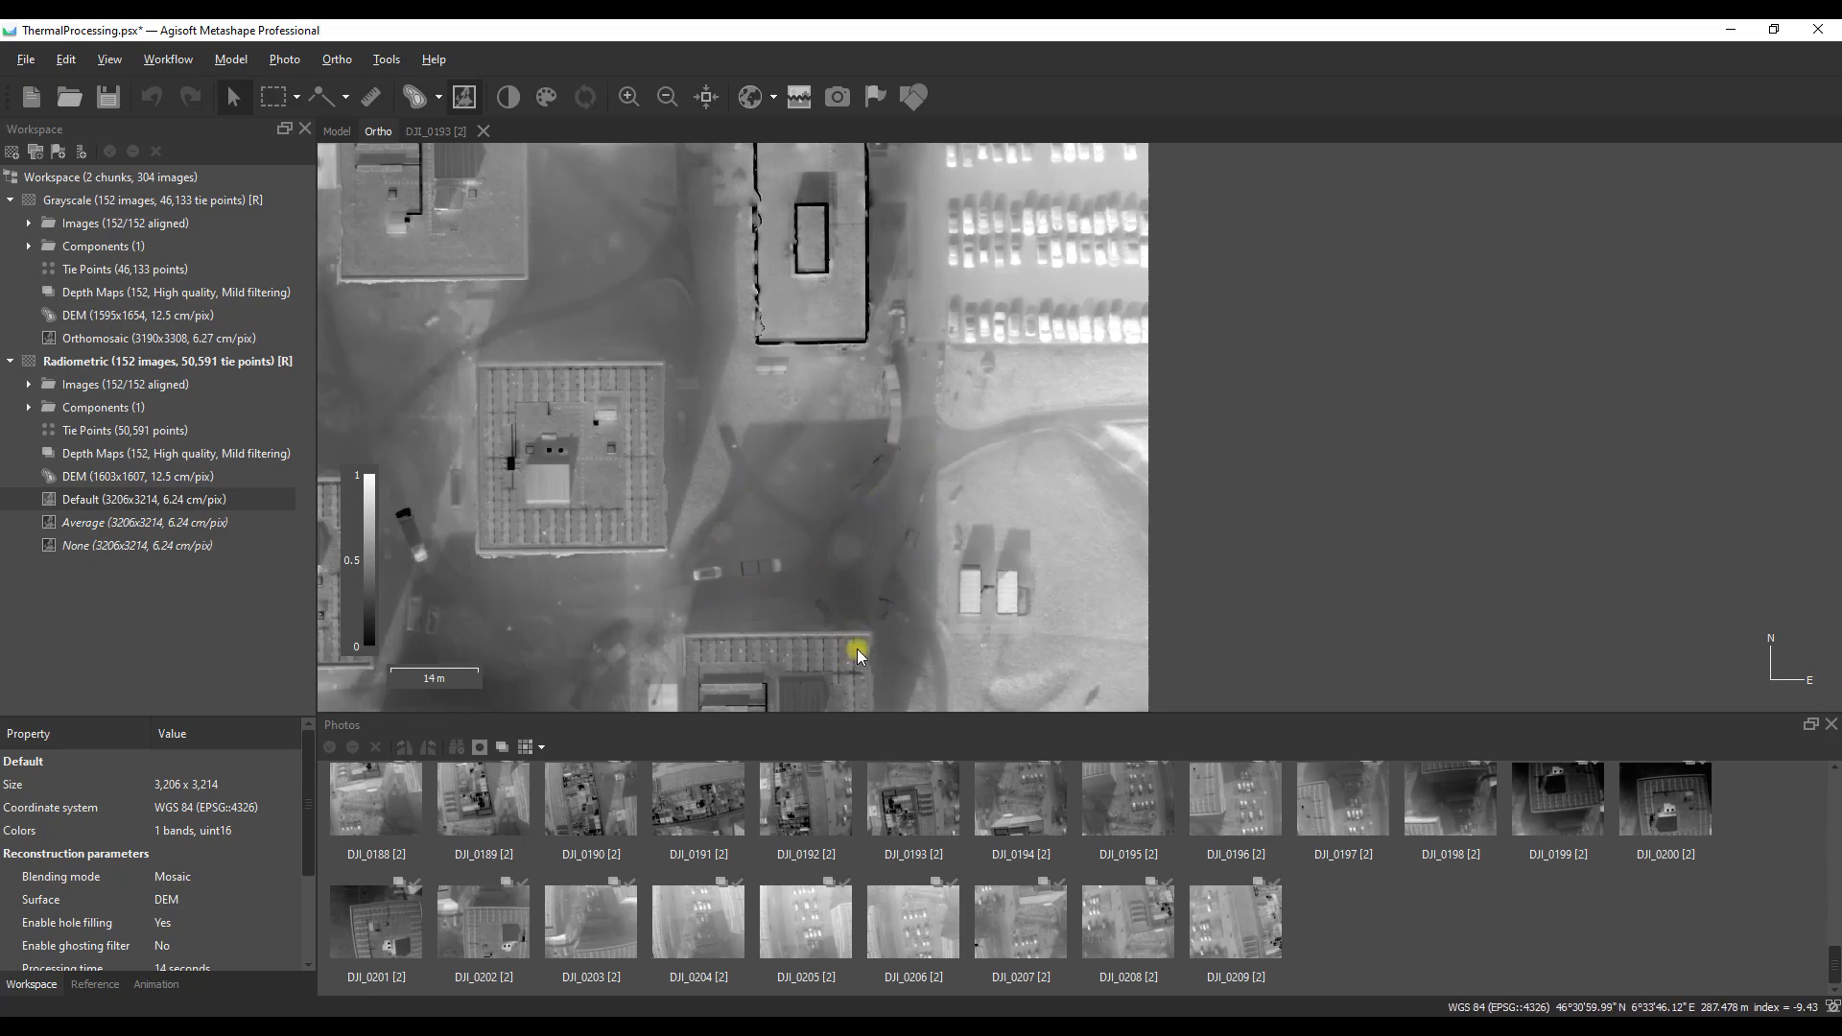
mouse_move(857, 574)
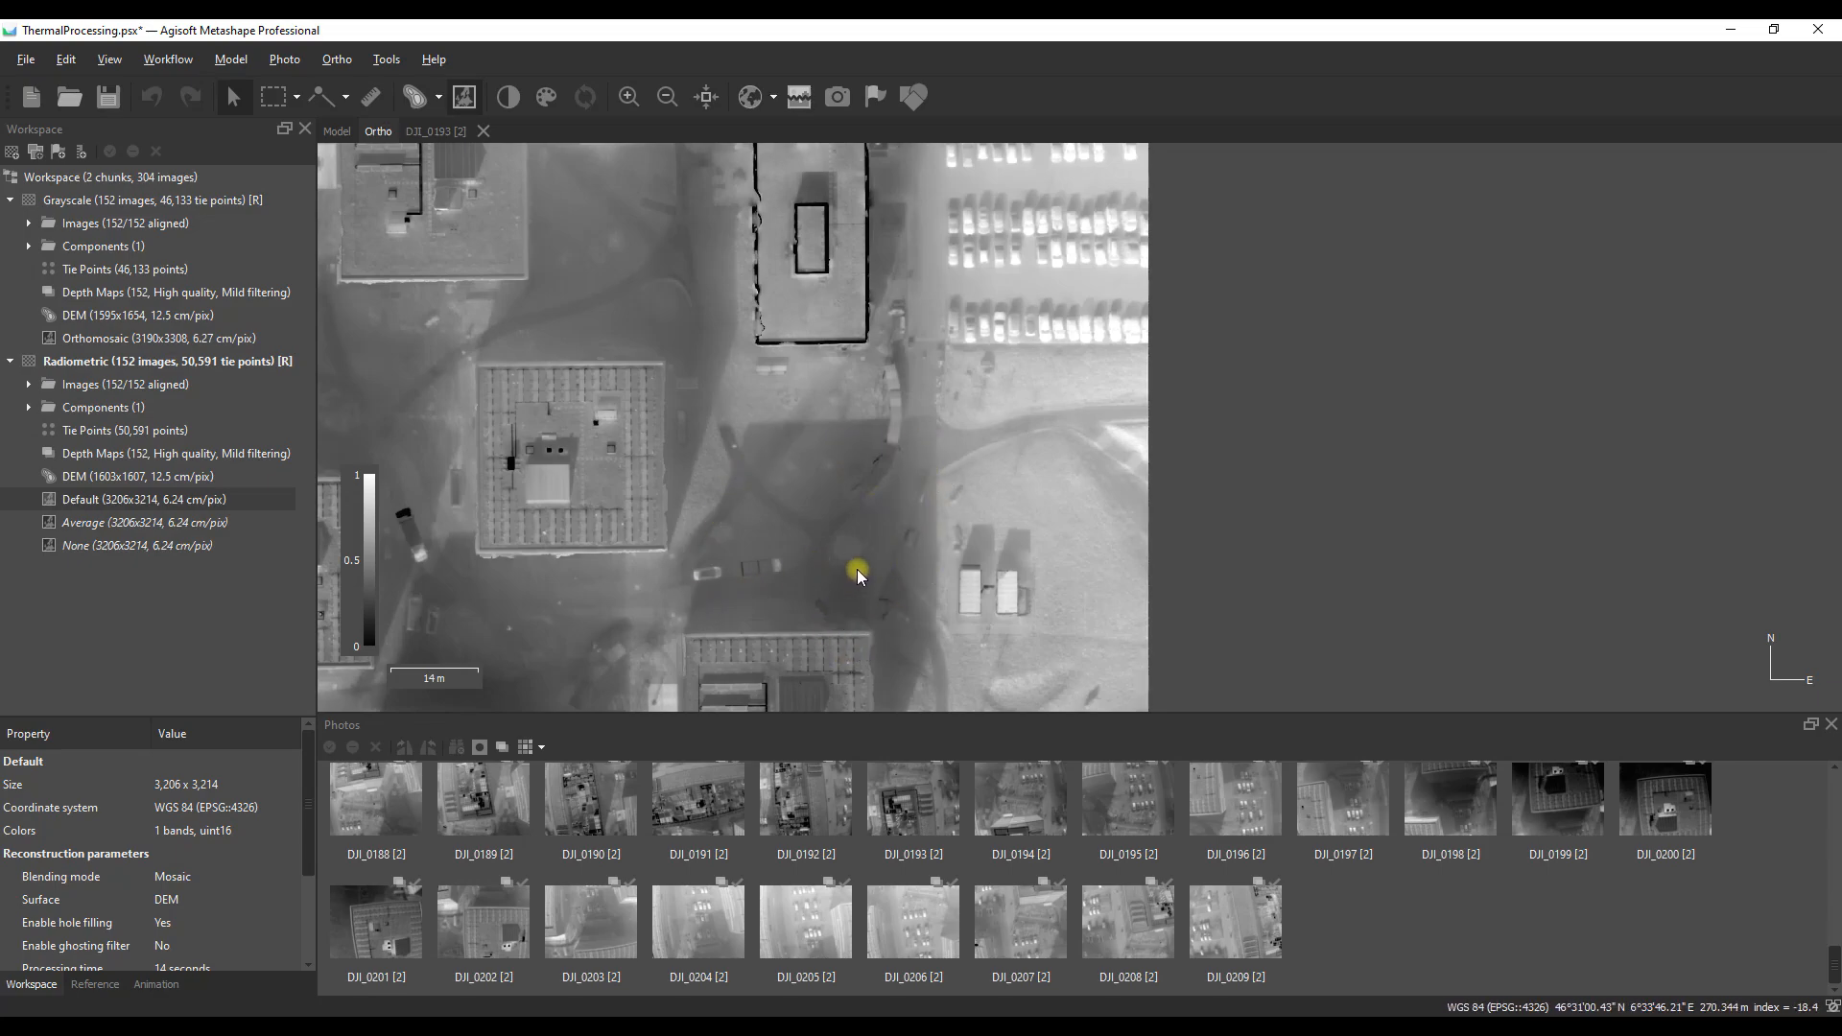
mouse_move(842, 575)
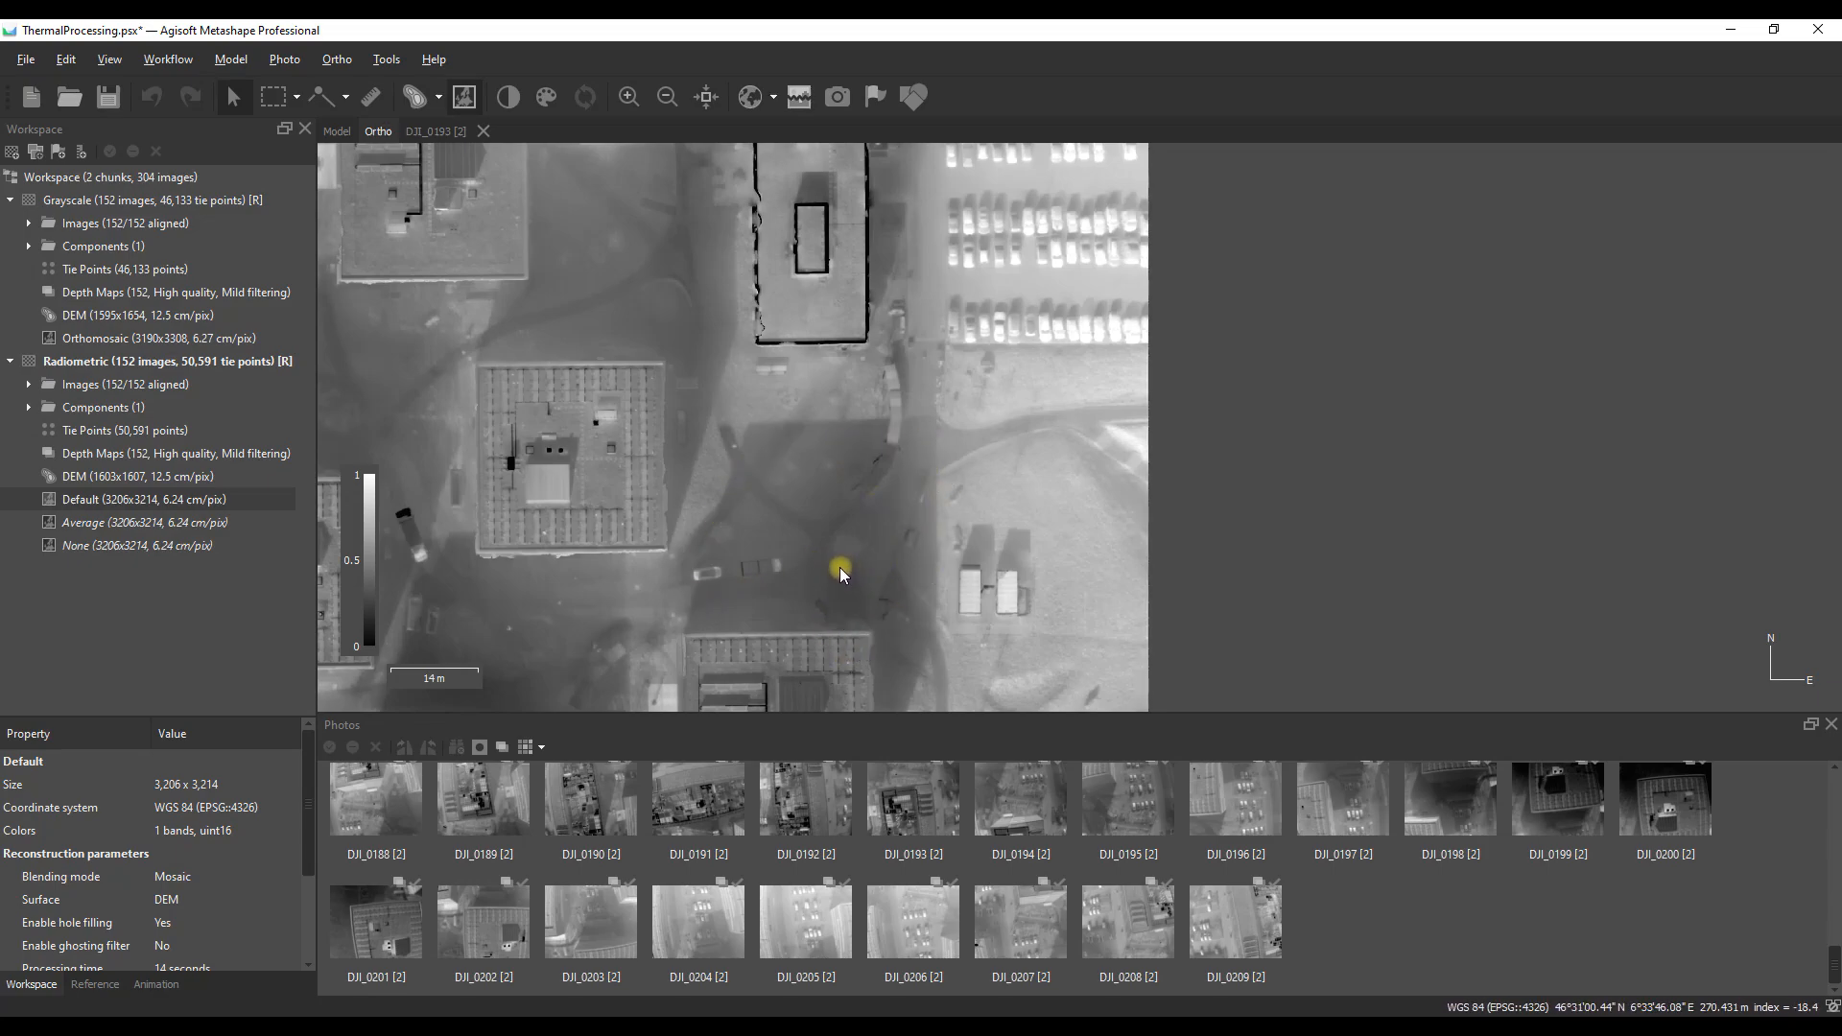
scroll("down", 3)
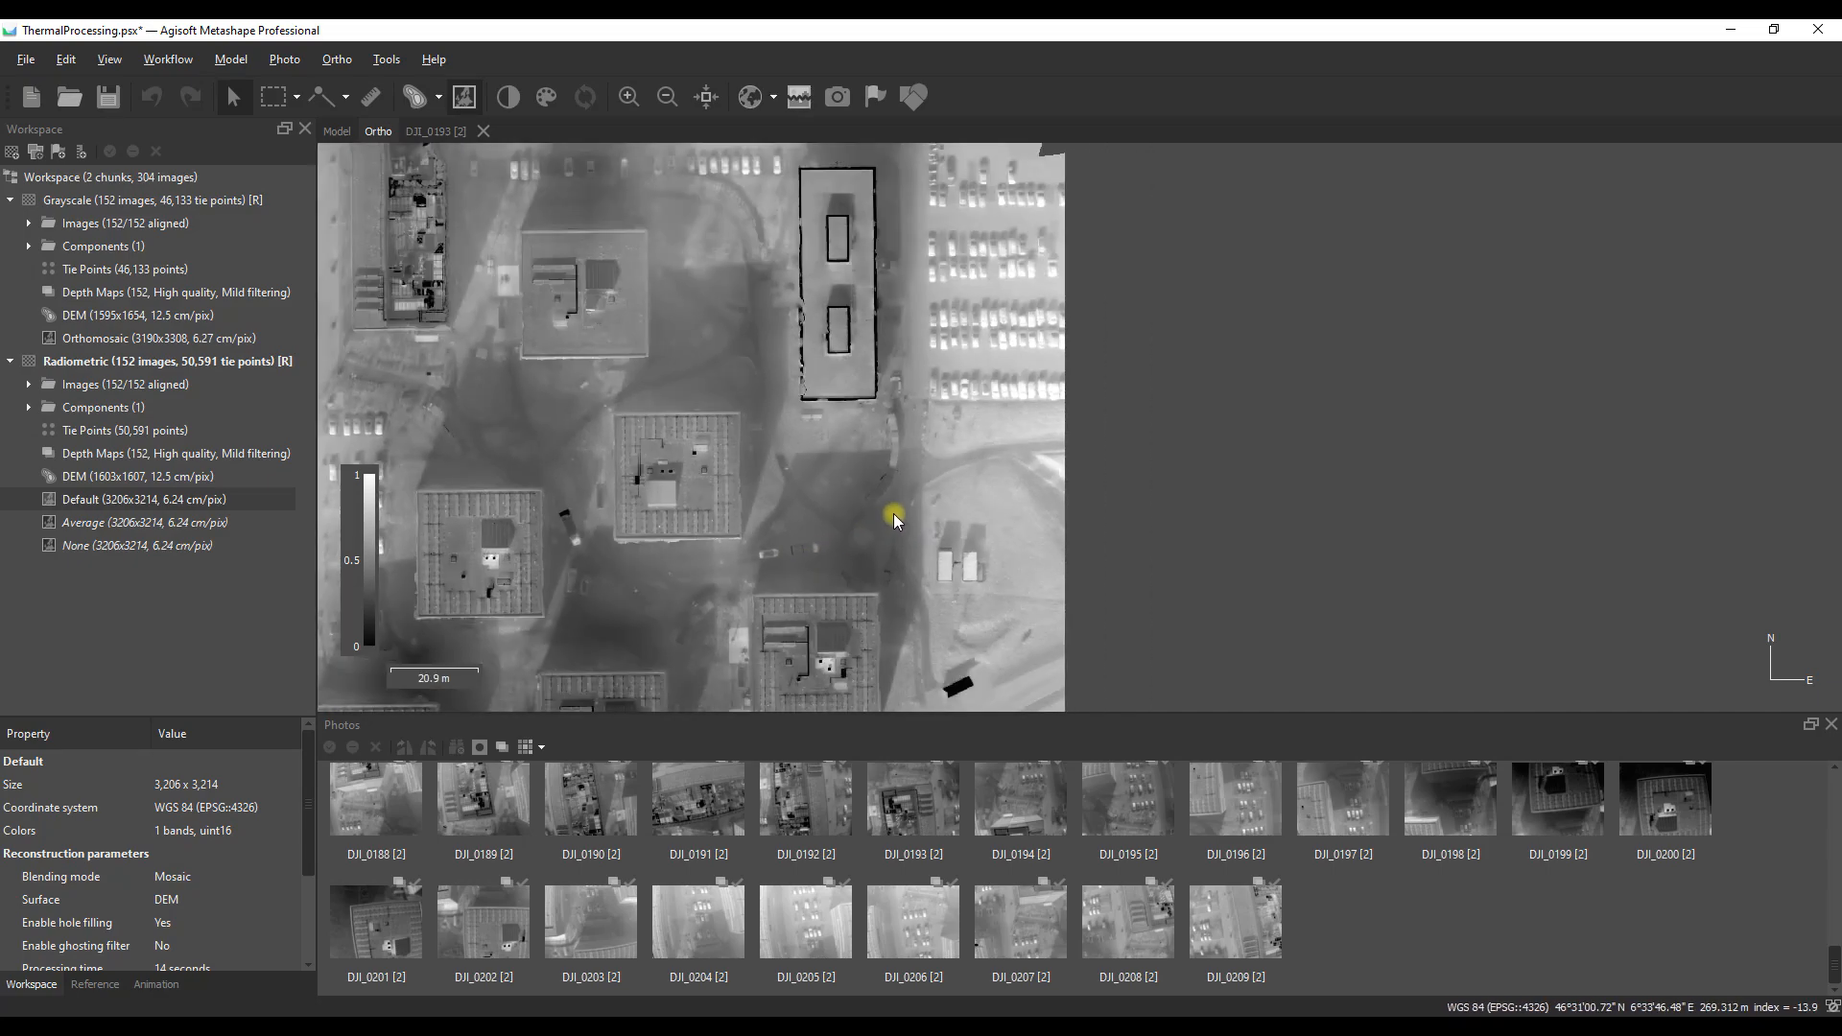
mouse_move(561, 505)
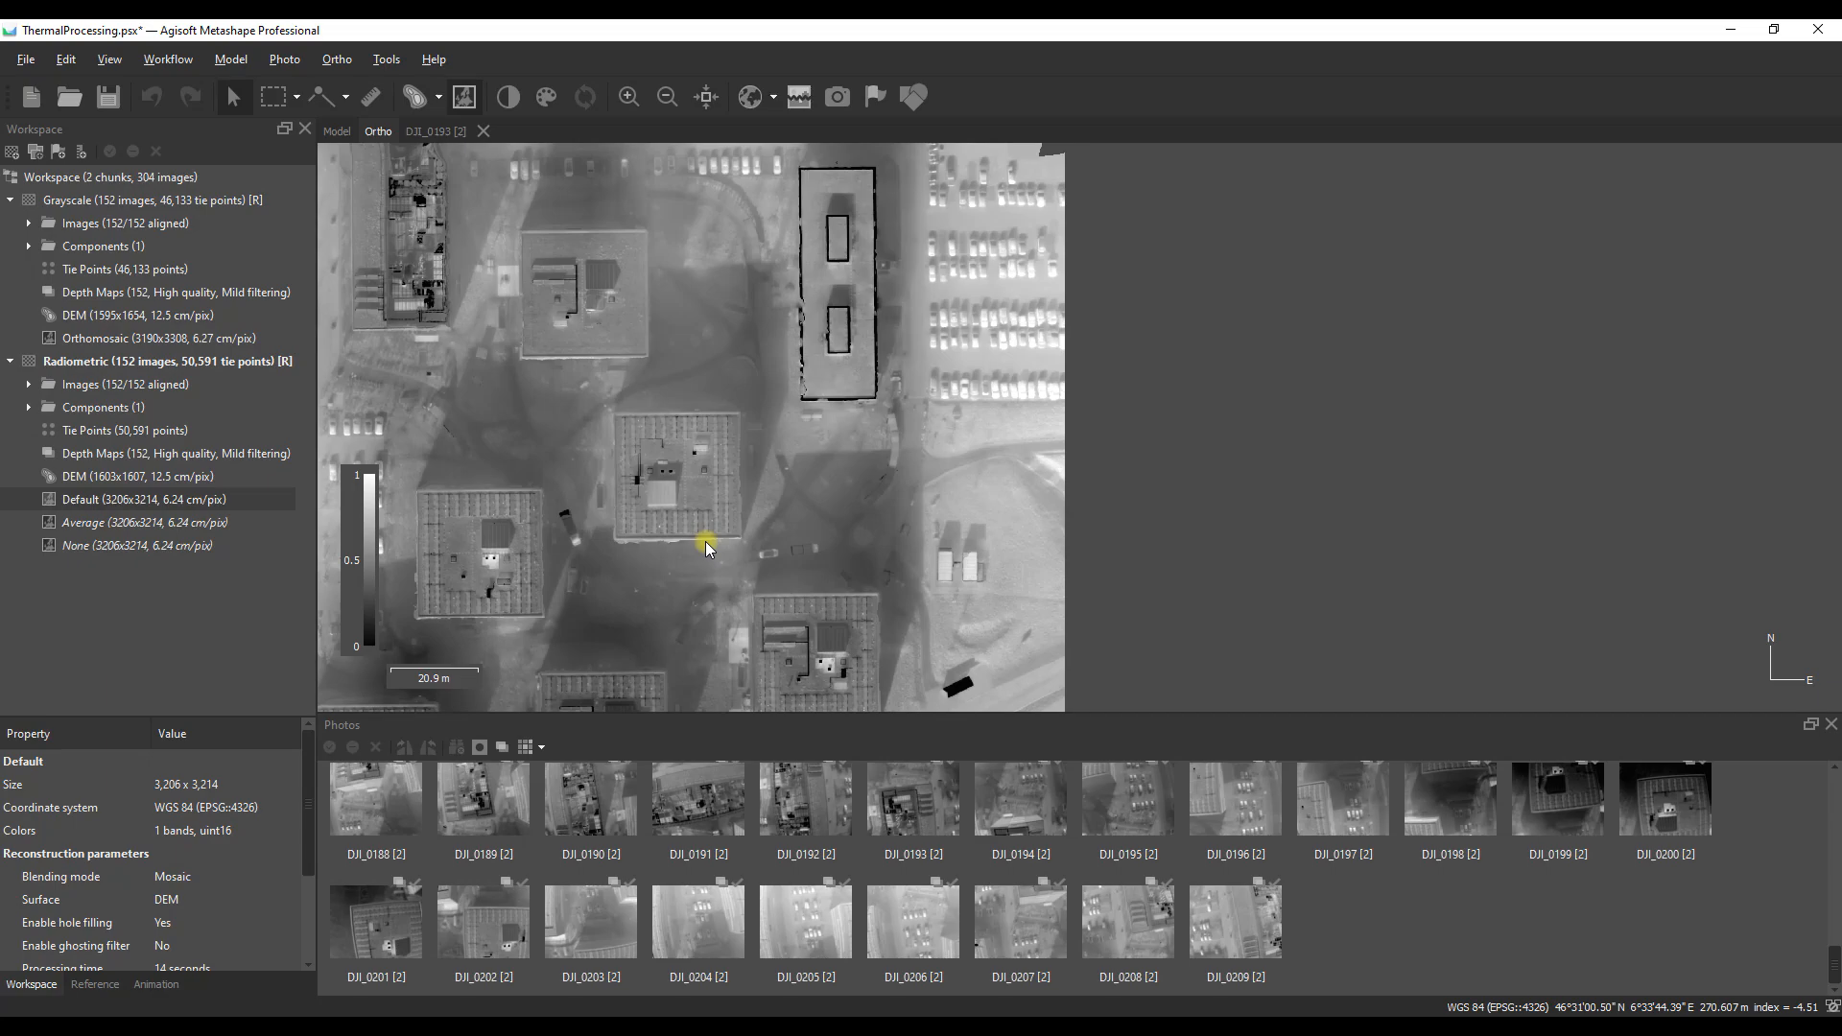
mouse_move(634, 478)
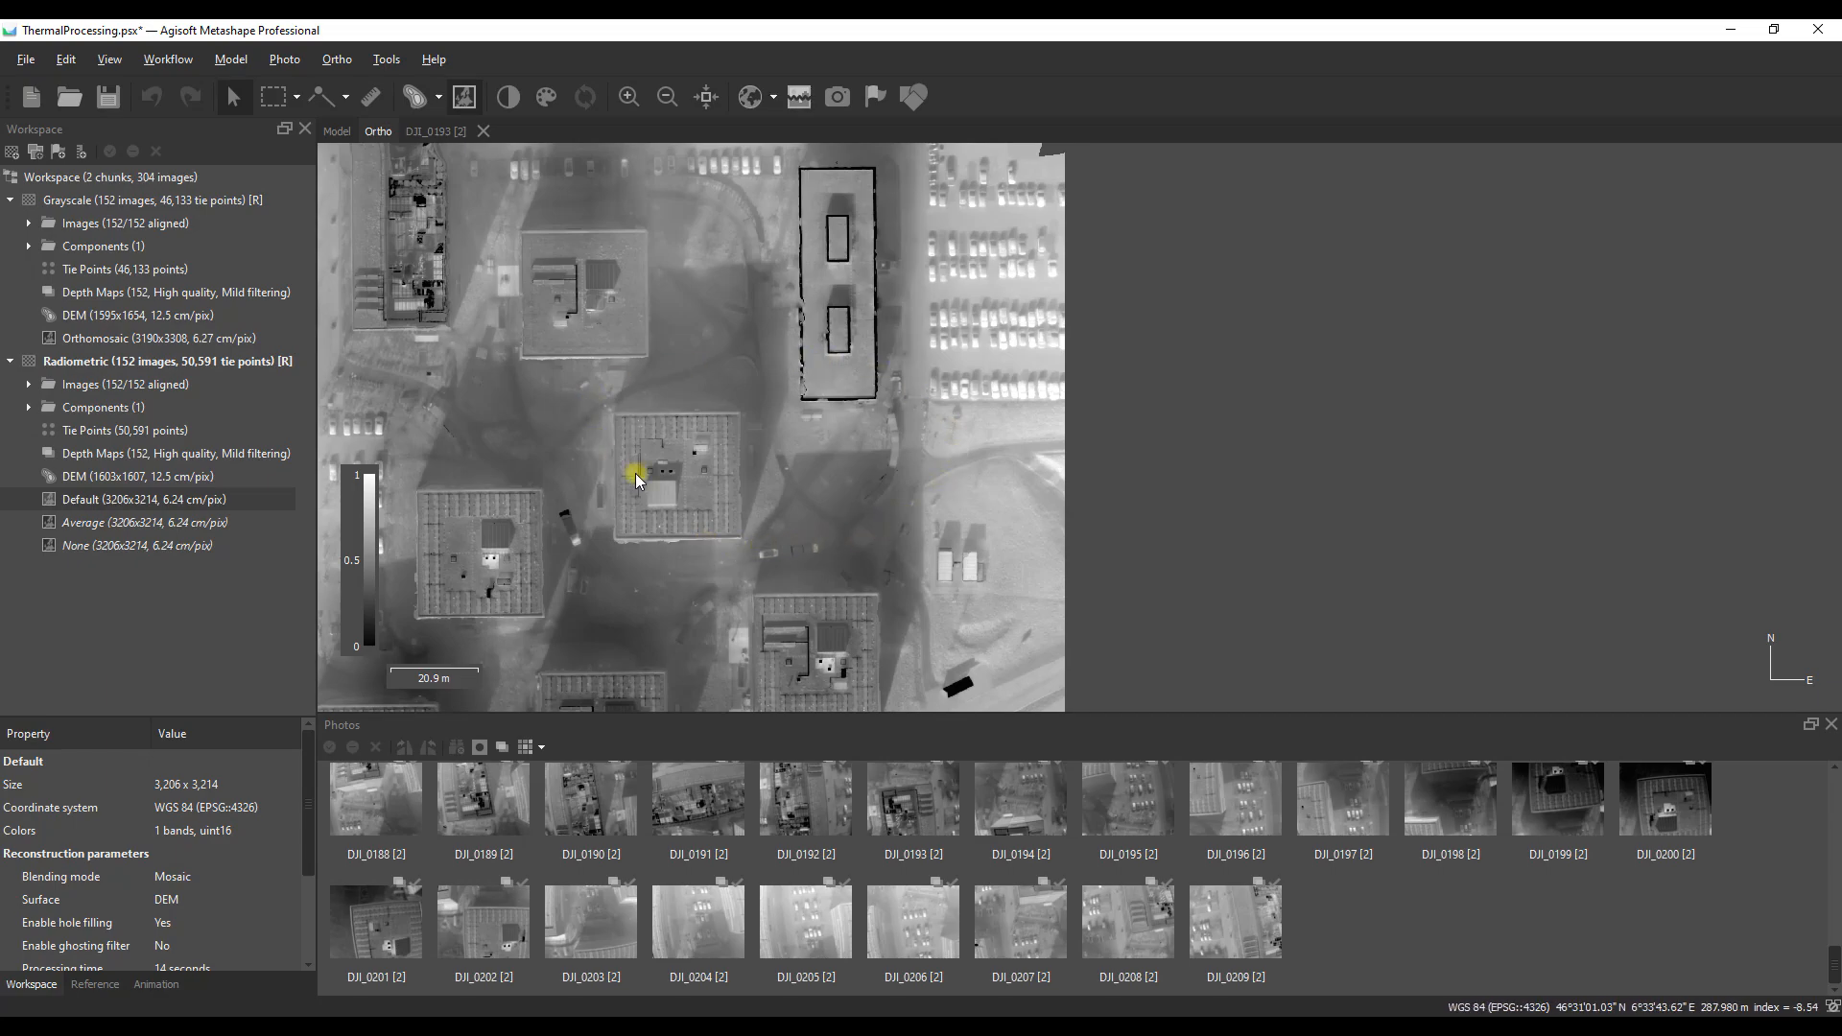
mouse_move(616, 462)
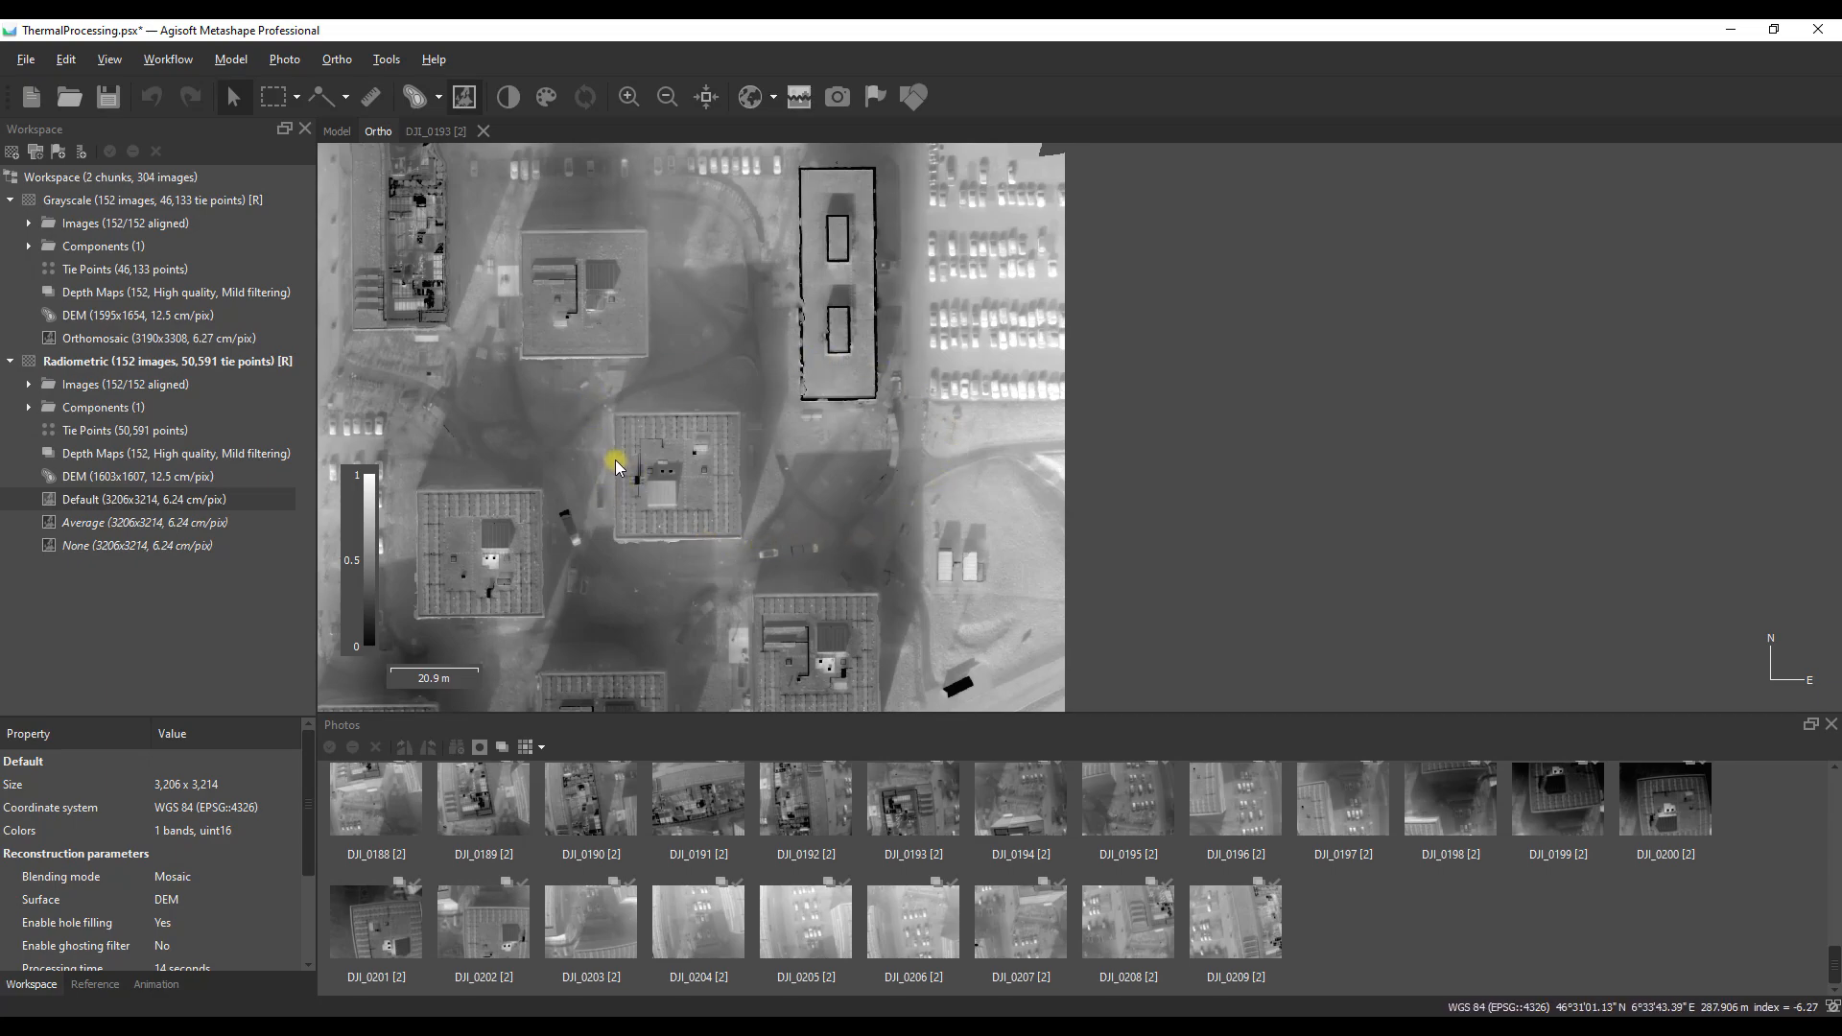
Step: Preview the Heat palette, then confirm a Gray palette spanning about −28.3 to 25.7
left_click(545, 98)
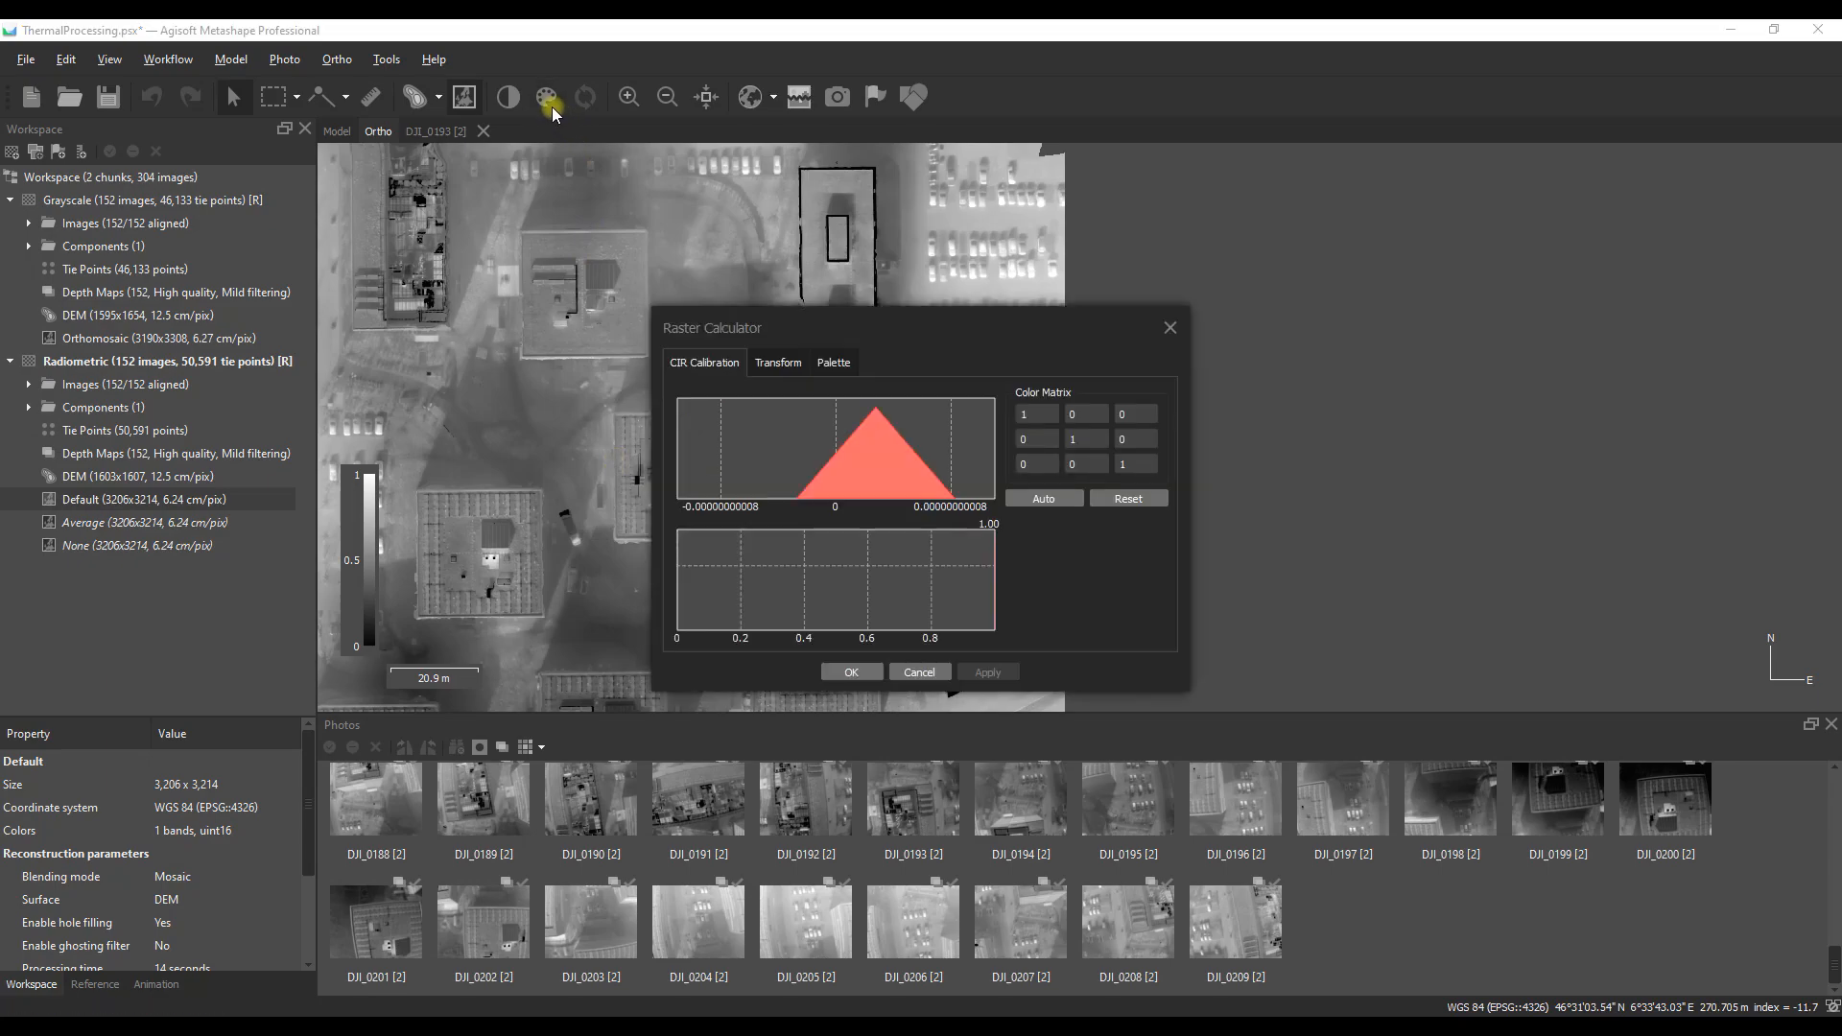
left_click(833, 362)
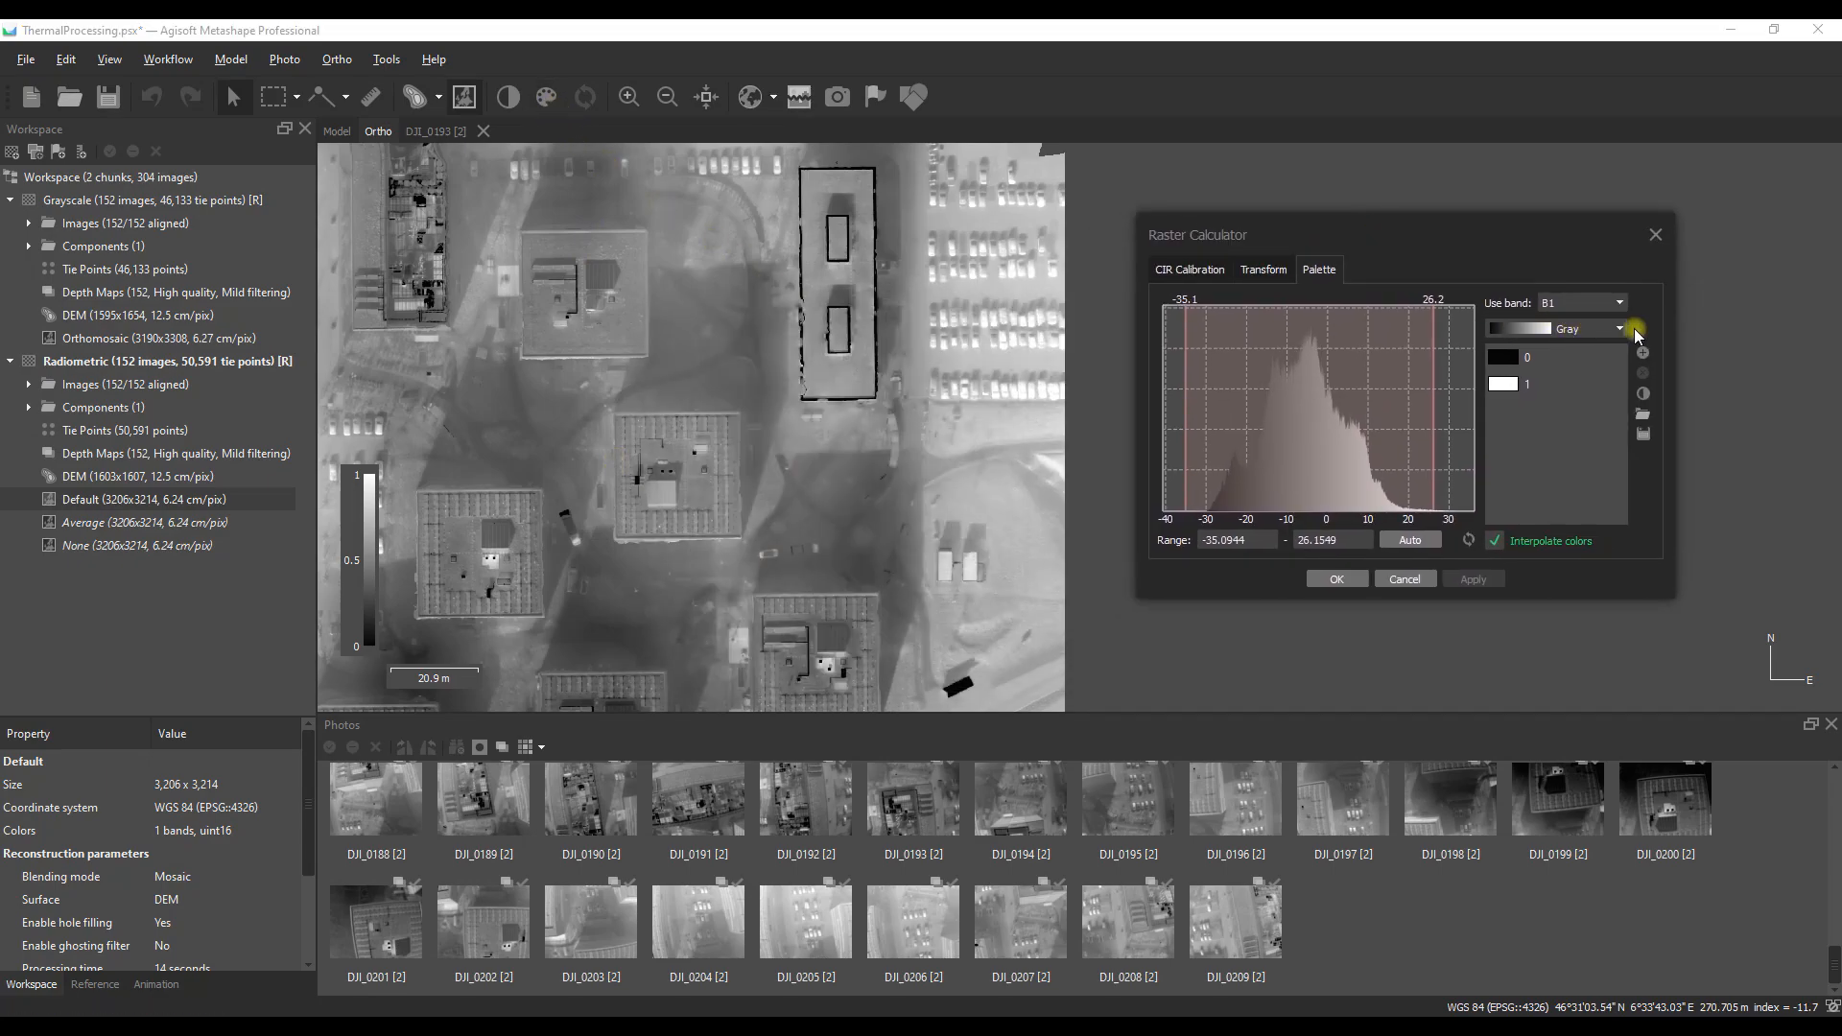
left_click(1618, 328)
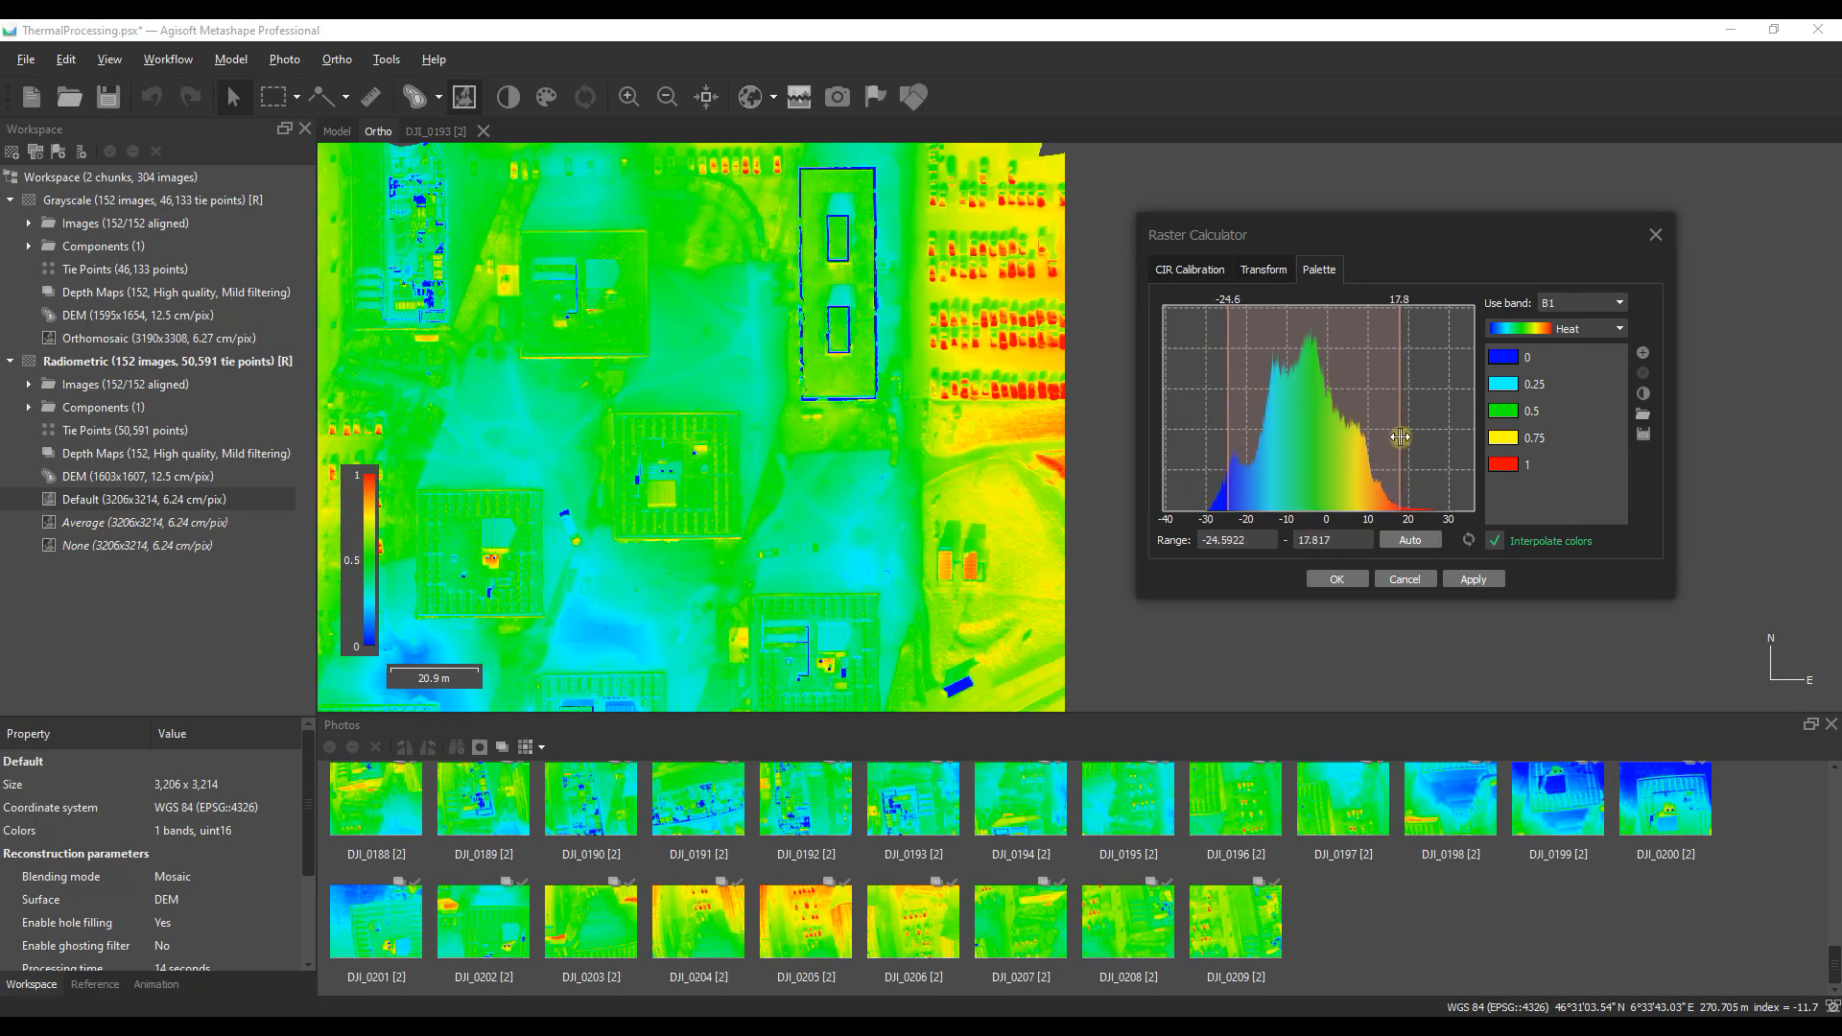
left_click(1472, 578)
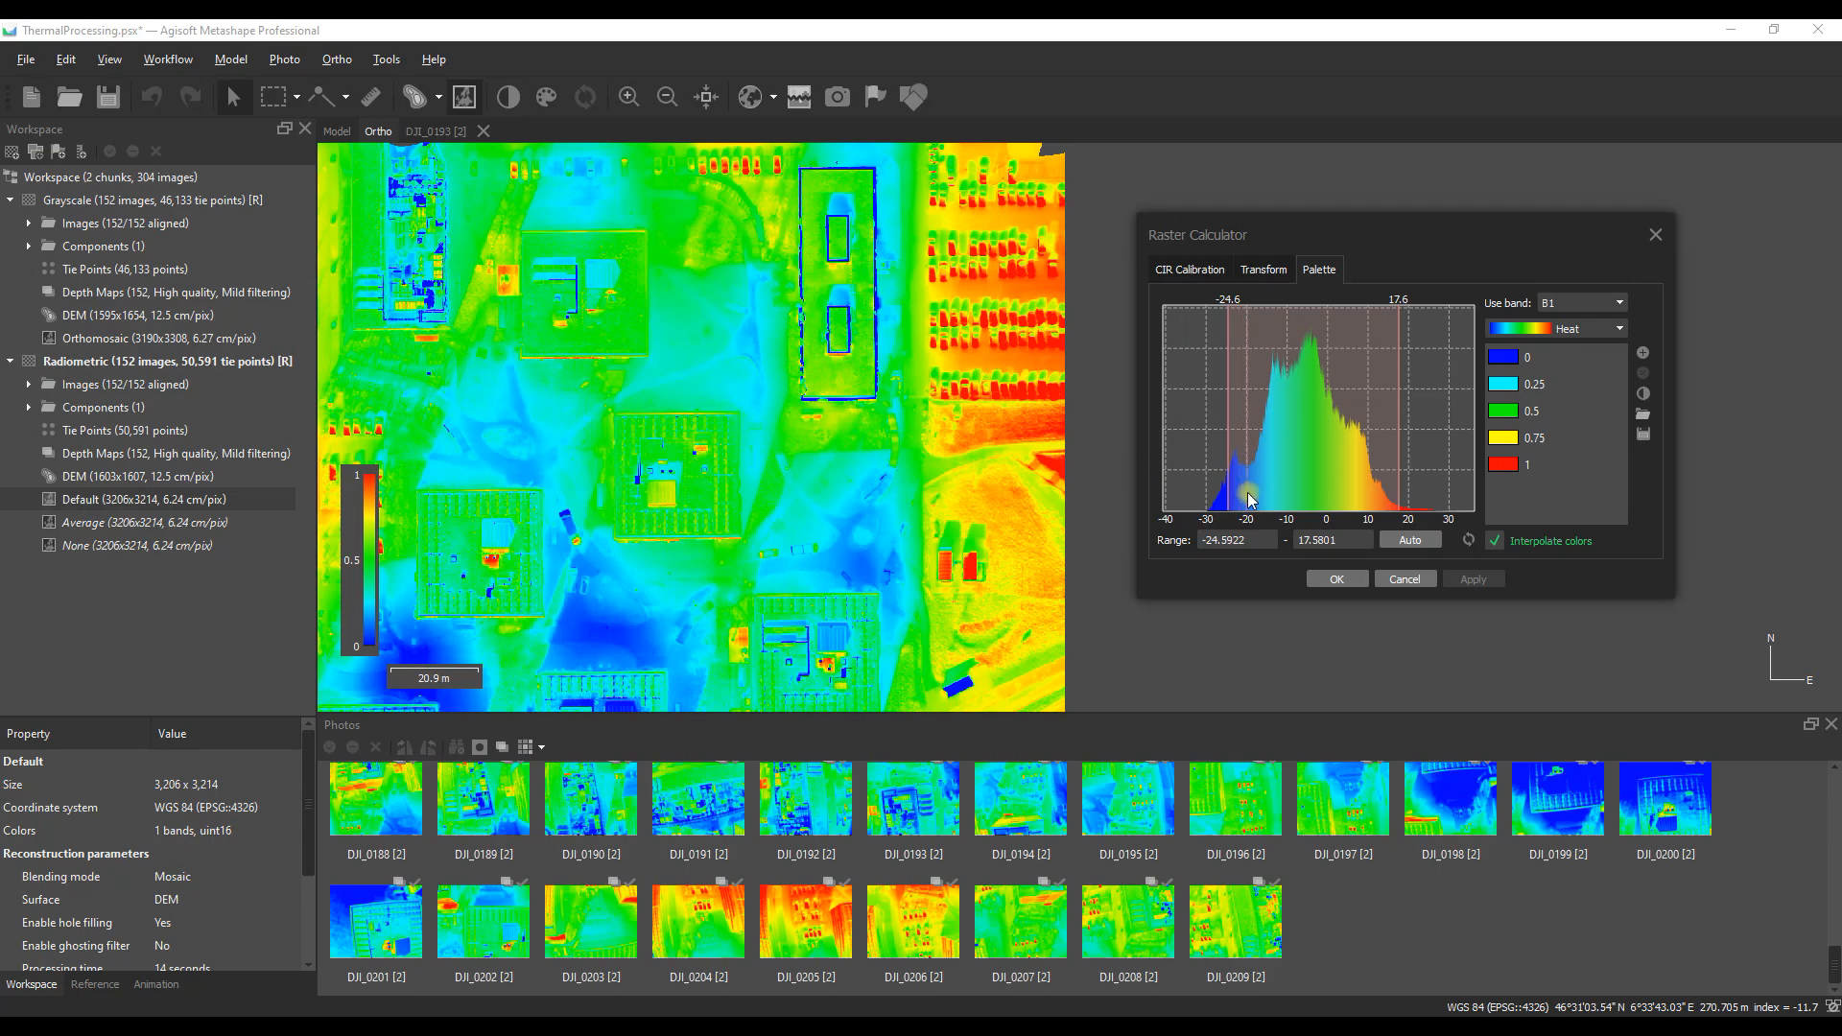
left_click(1616, 328)
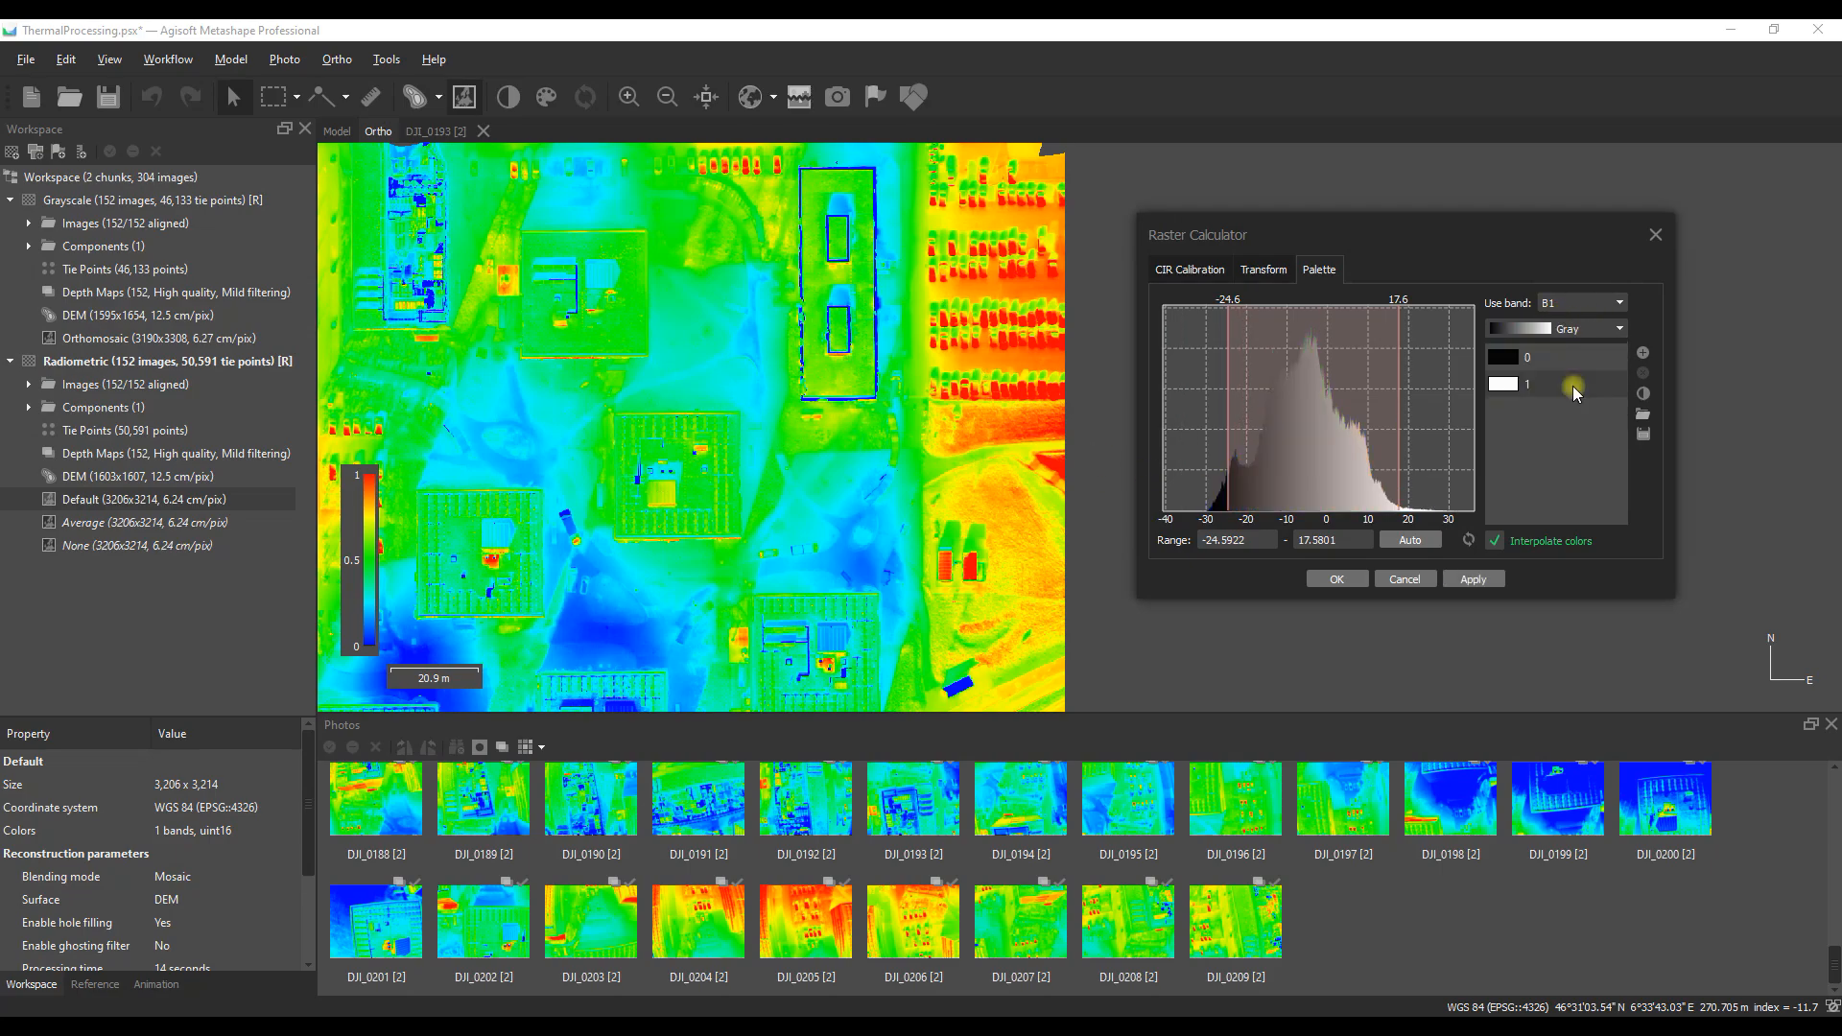
left_click(1472, 577)
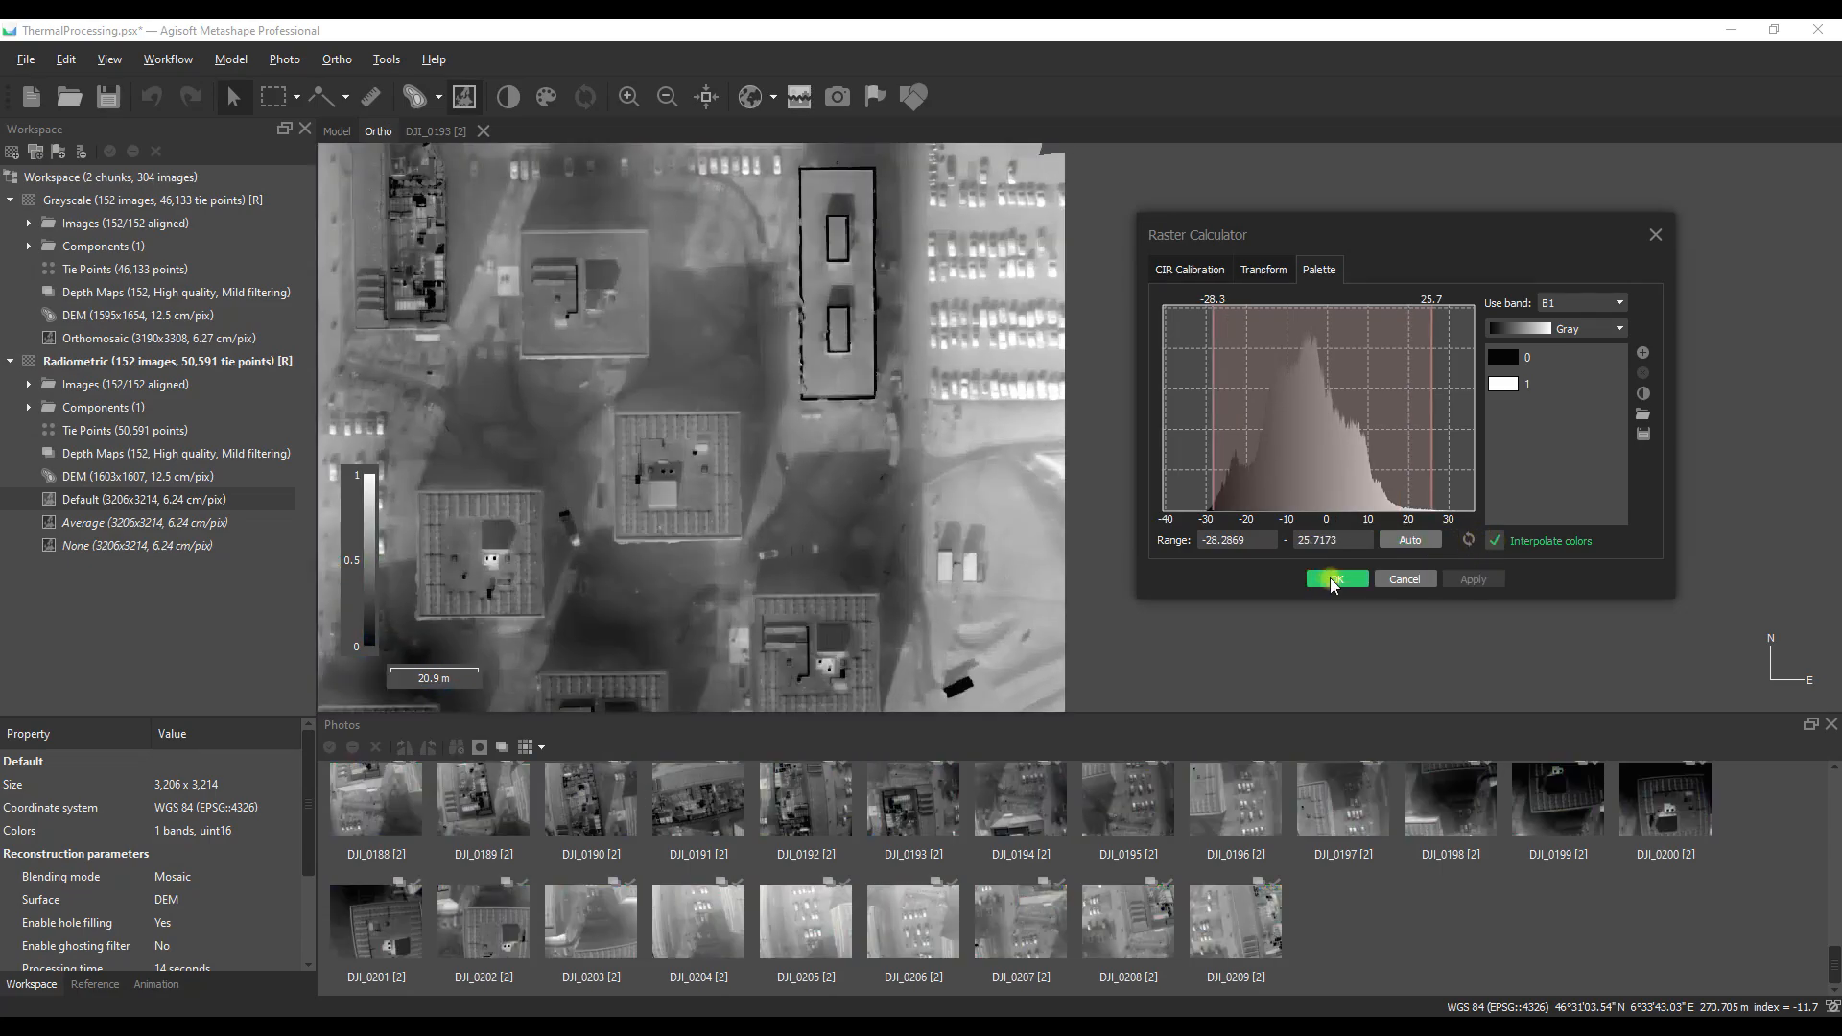
left_click(1335, 578)
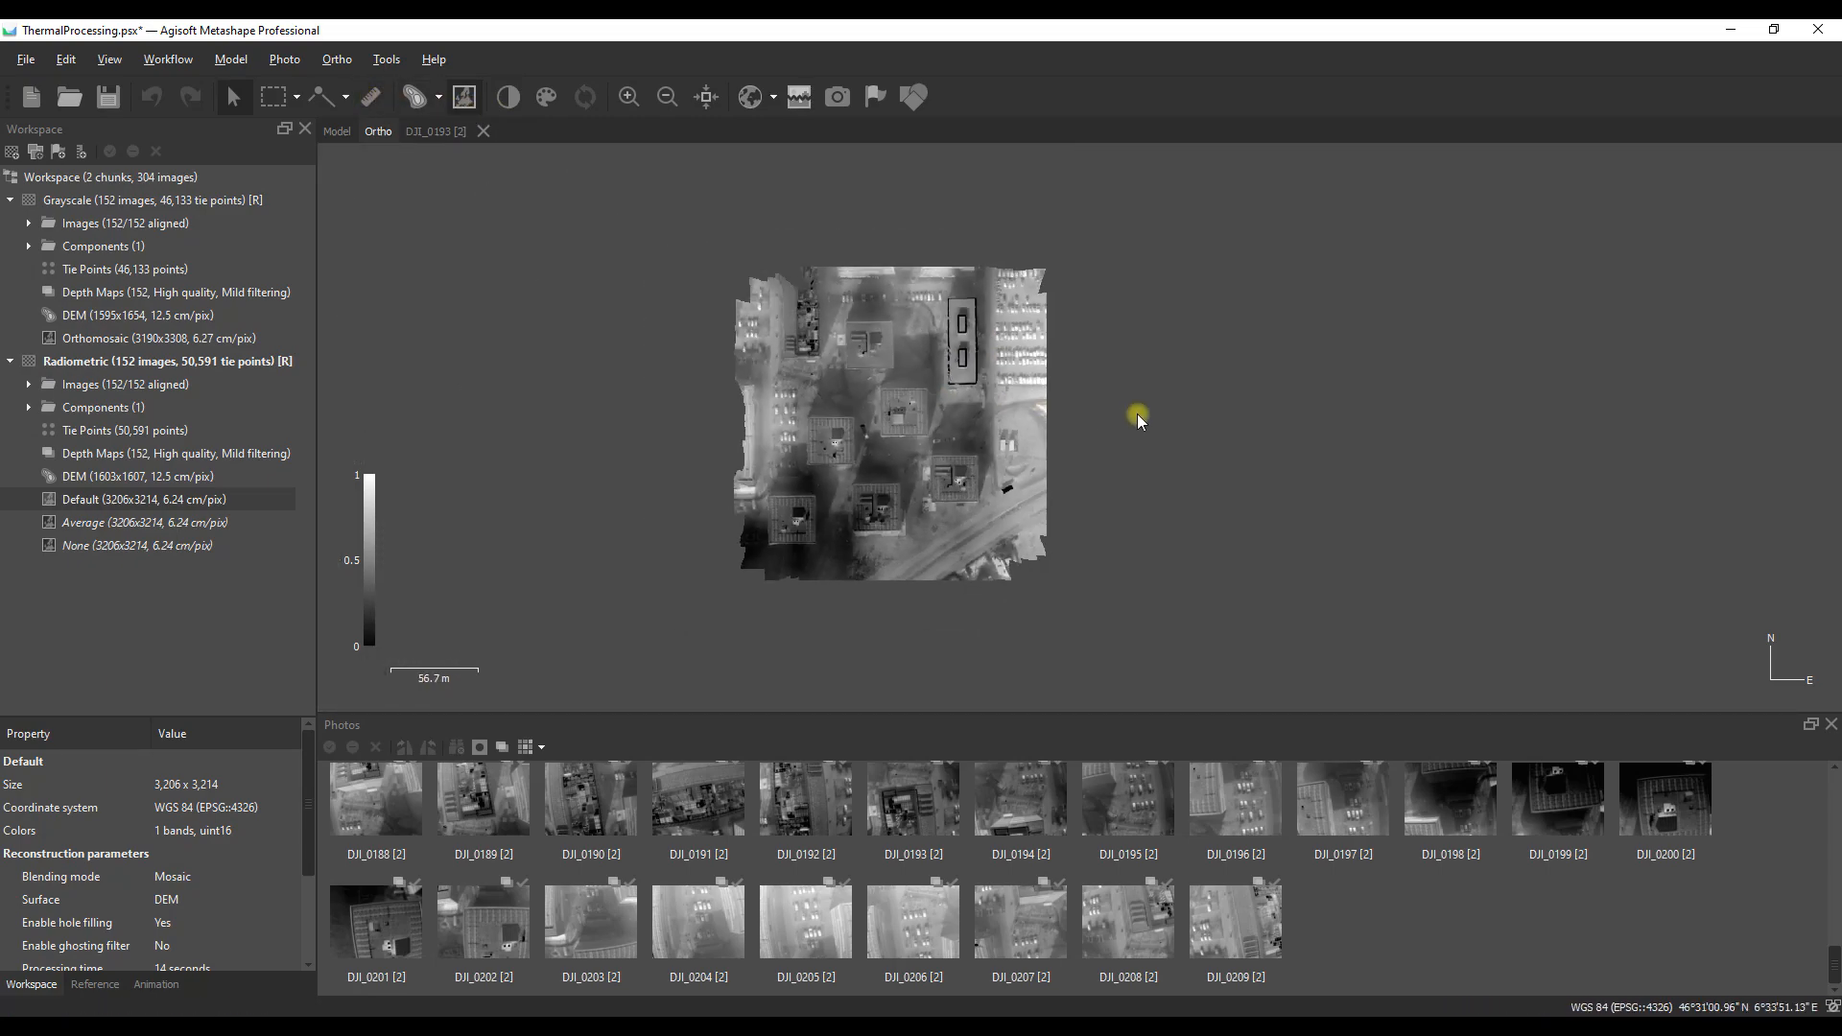
scroll("up", 3)
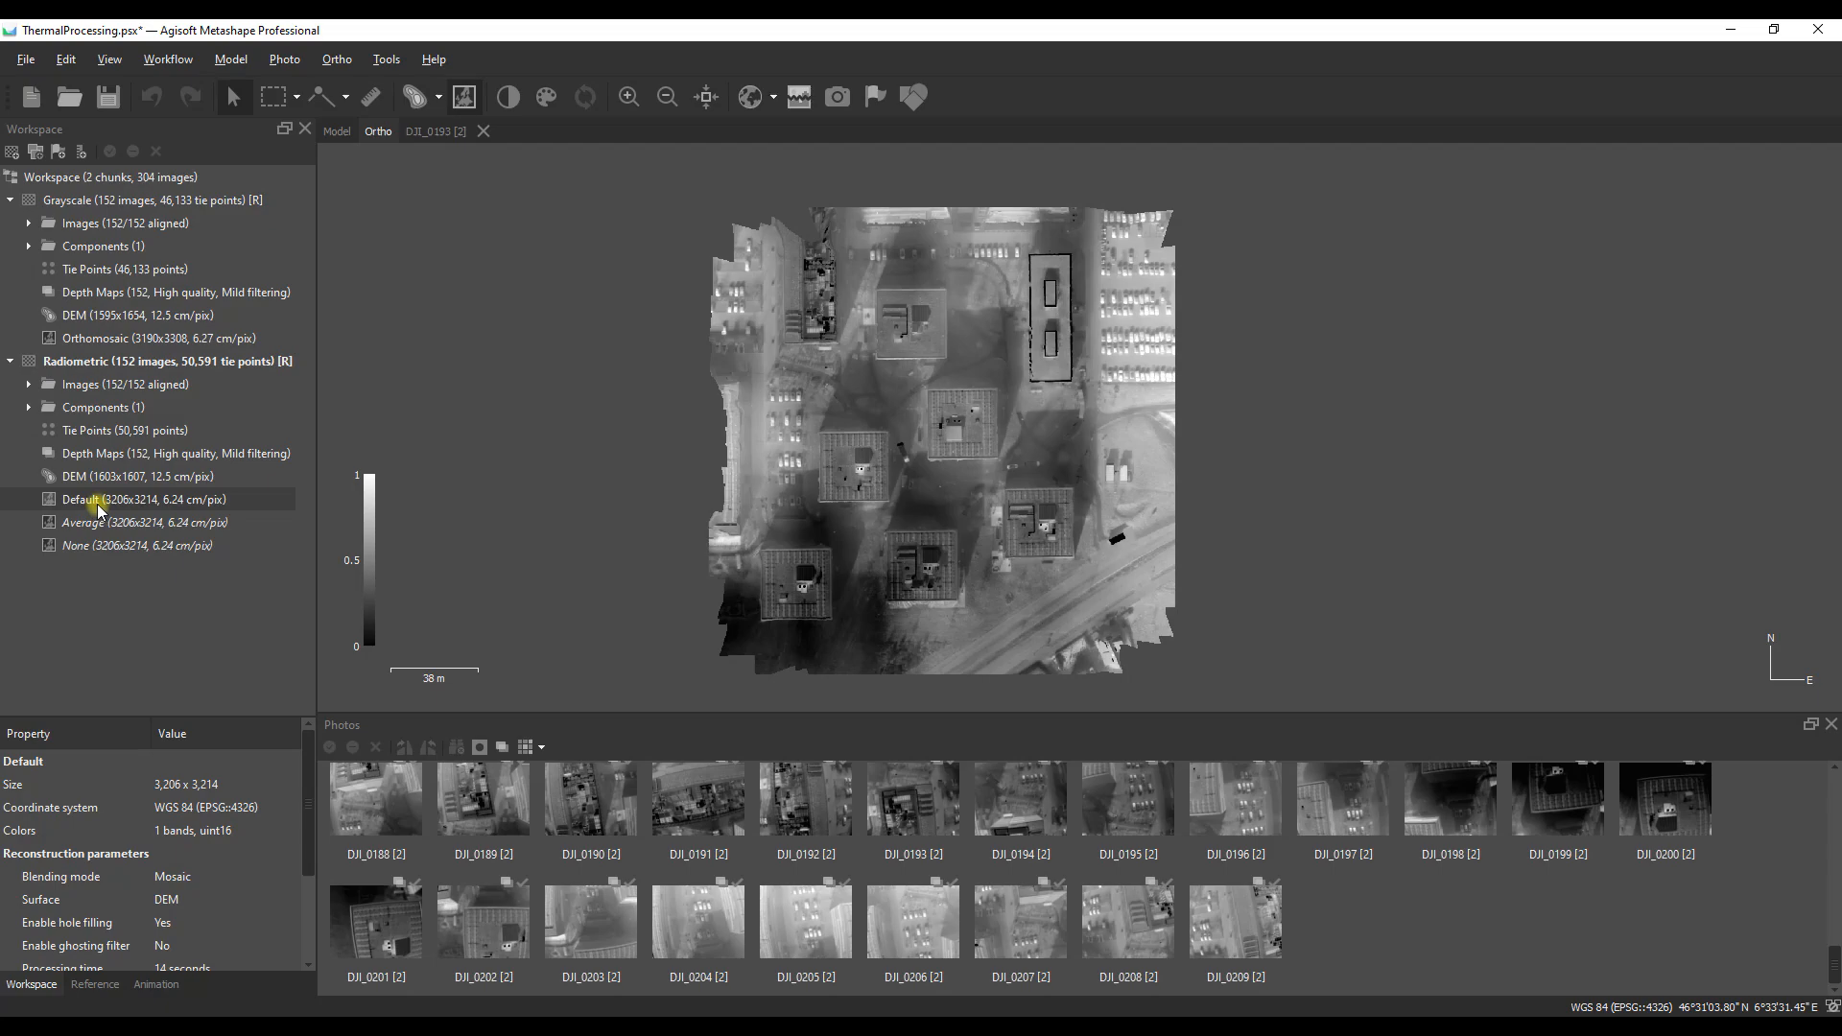
left_click(25, 59)
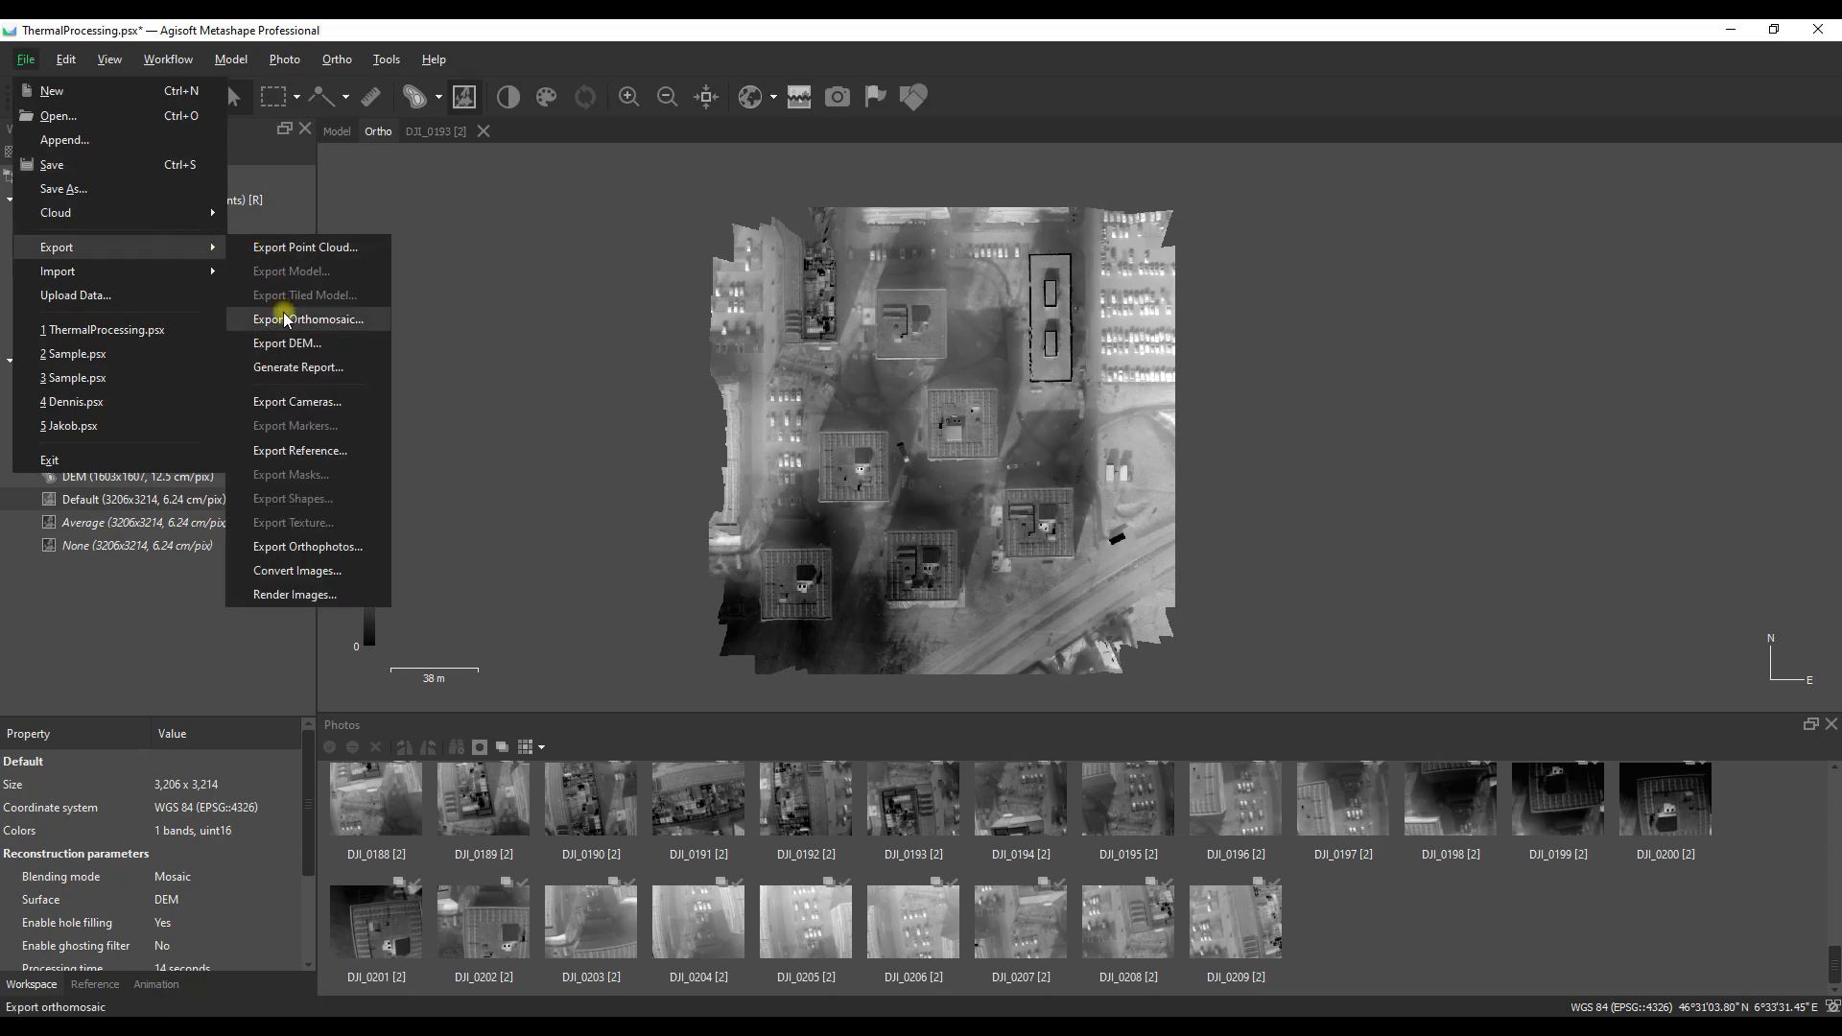
Step: Export Default as Default_Radiometric in WGS 84 / UTM zone 32N with index-value pixels
left_click(309, 319)
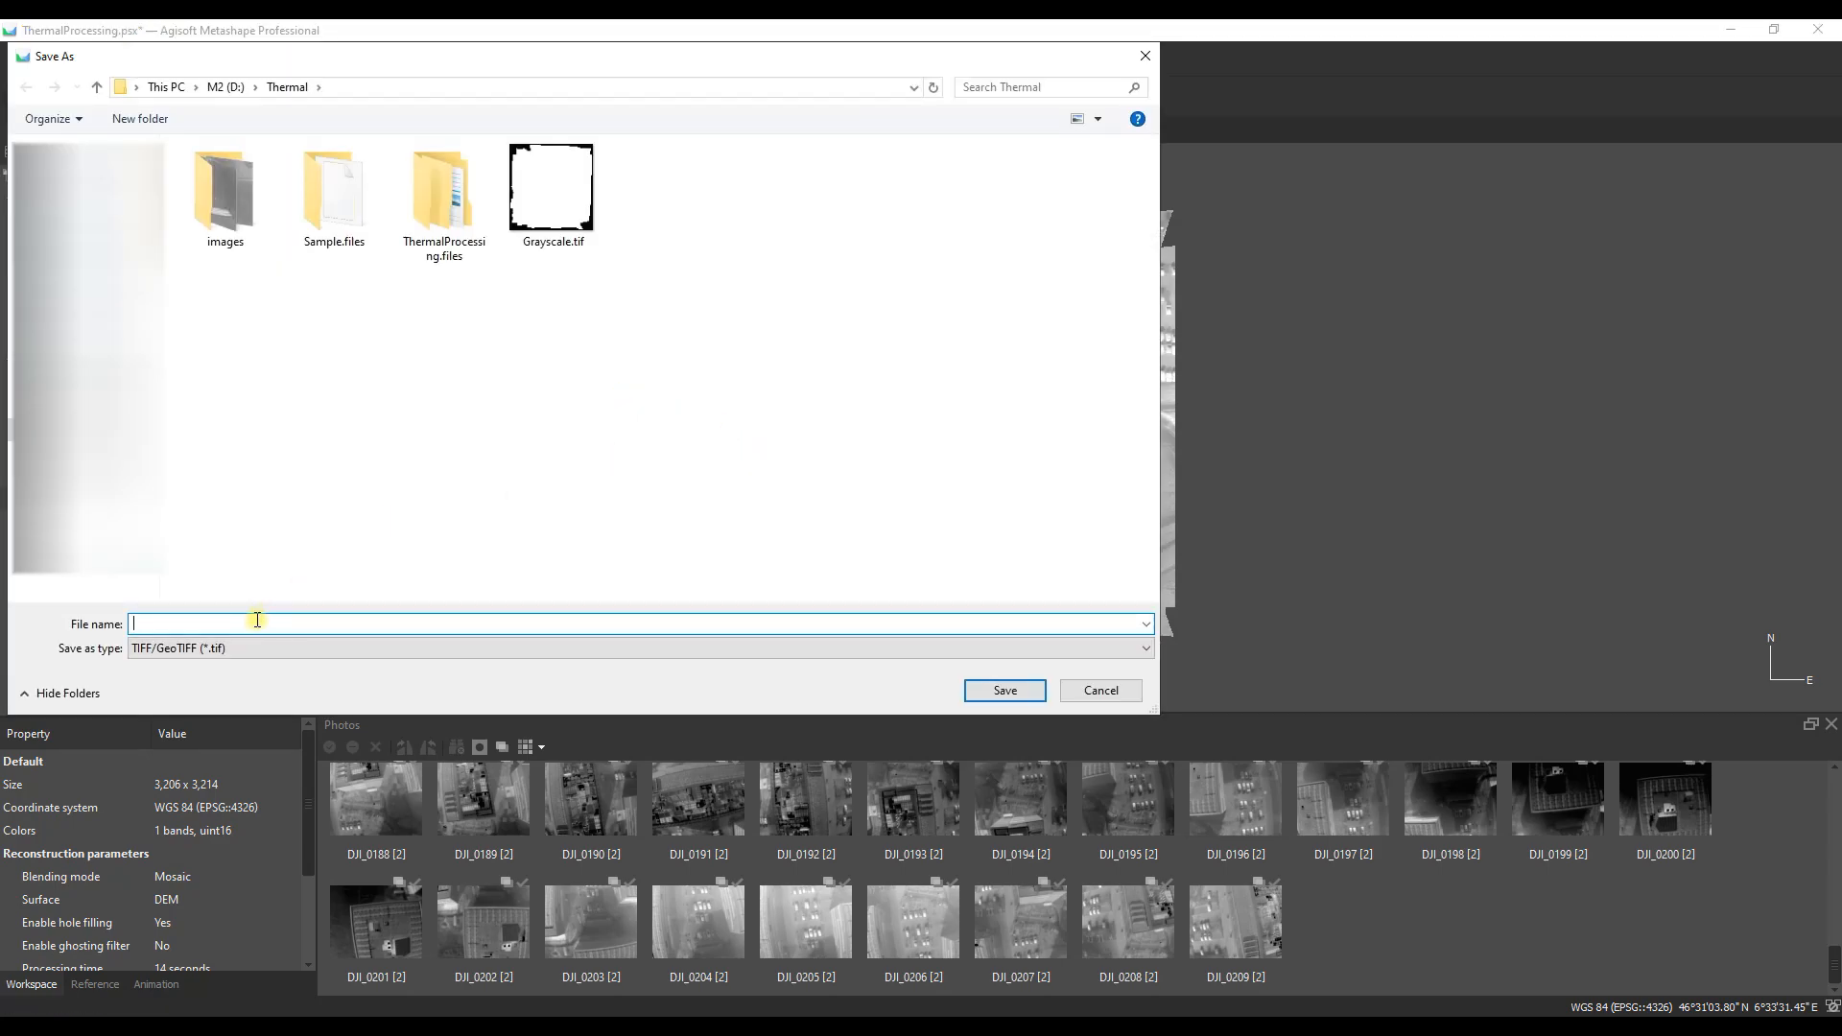
type("Default_R")
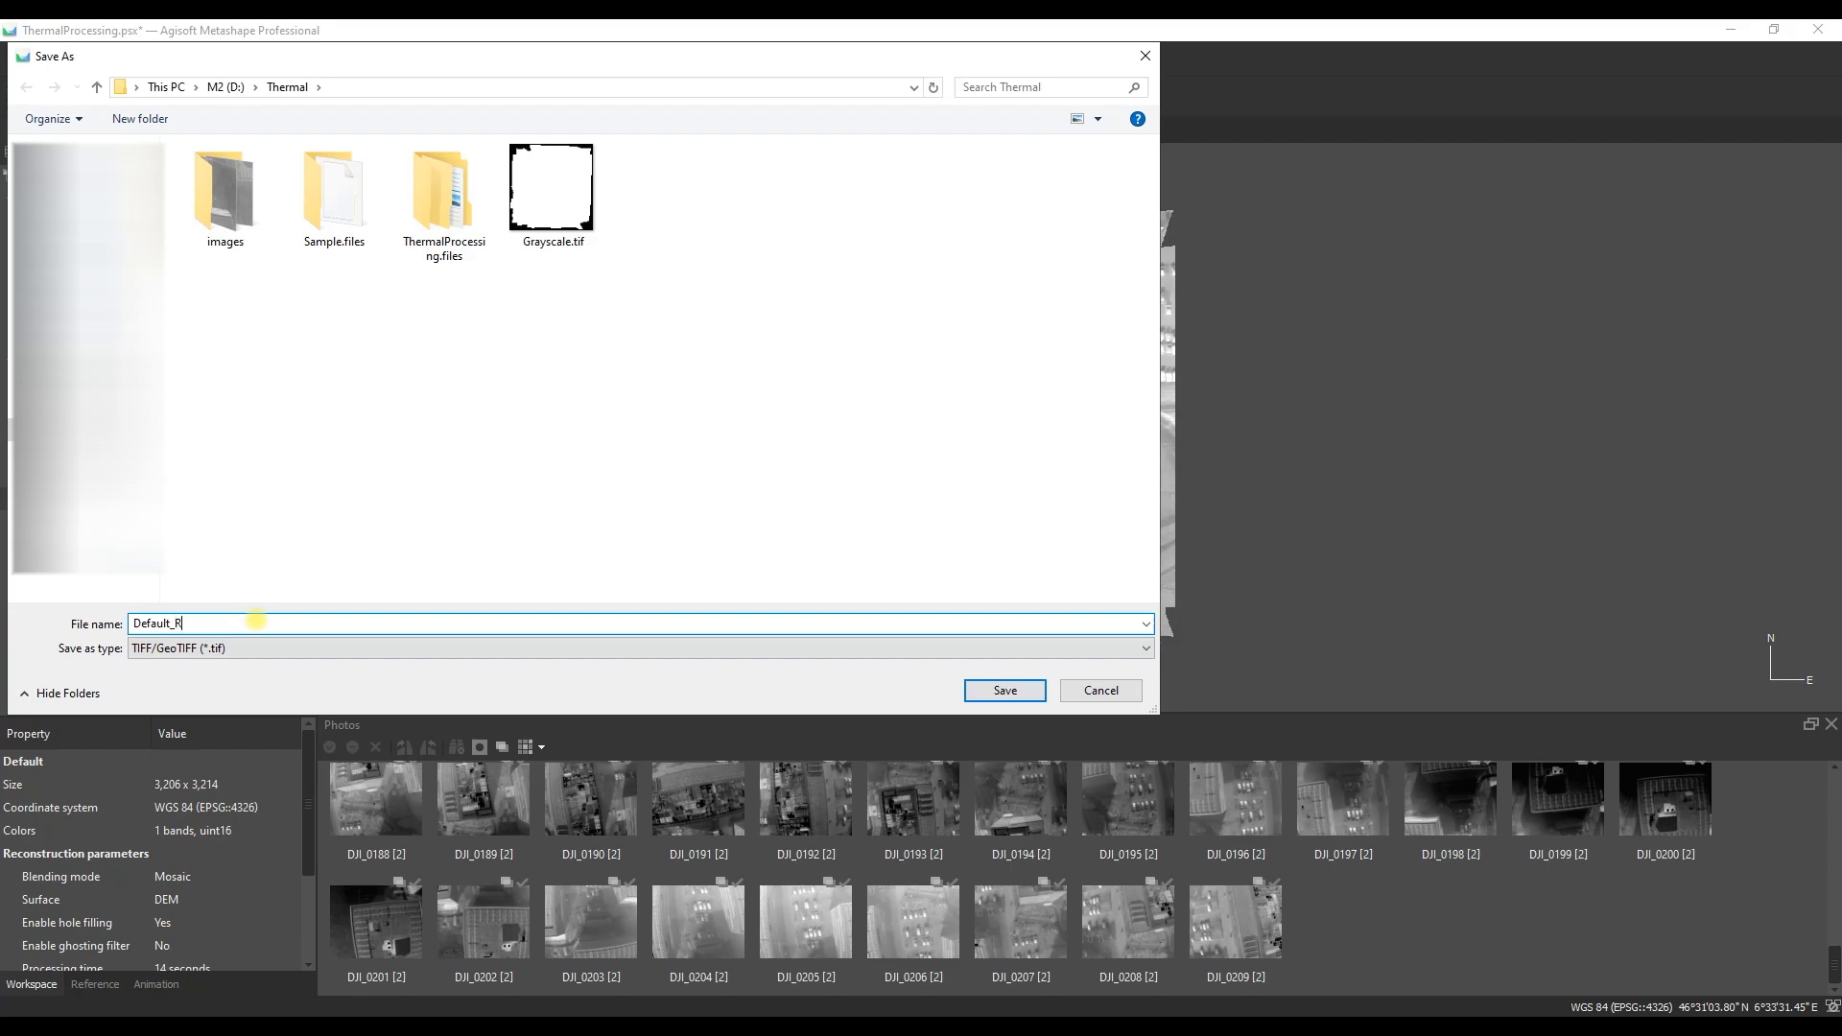
type("adiometric")
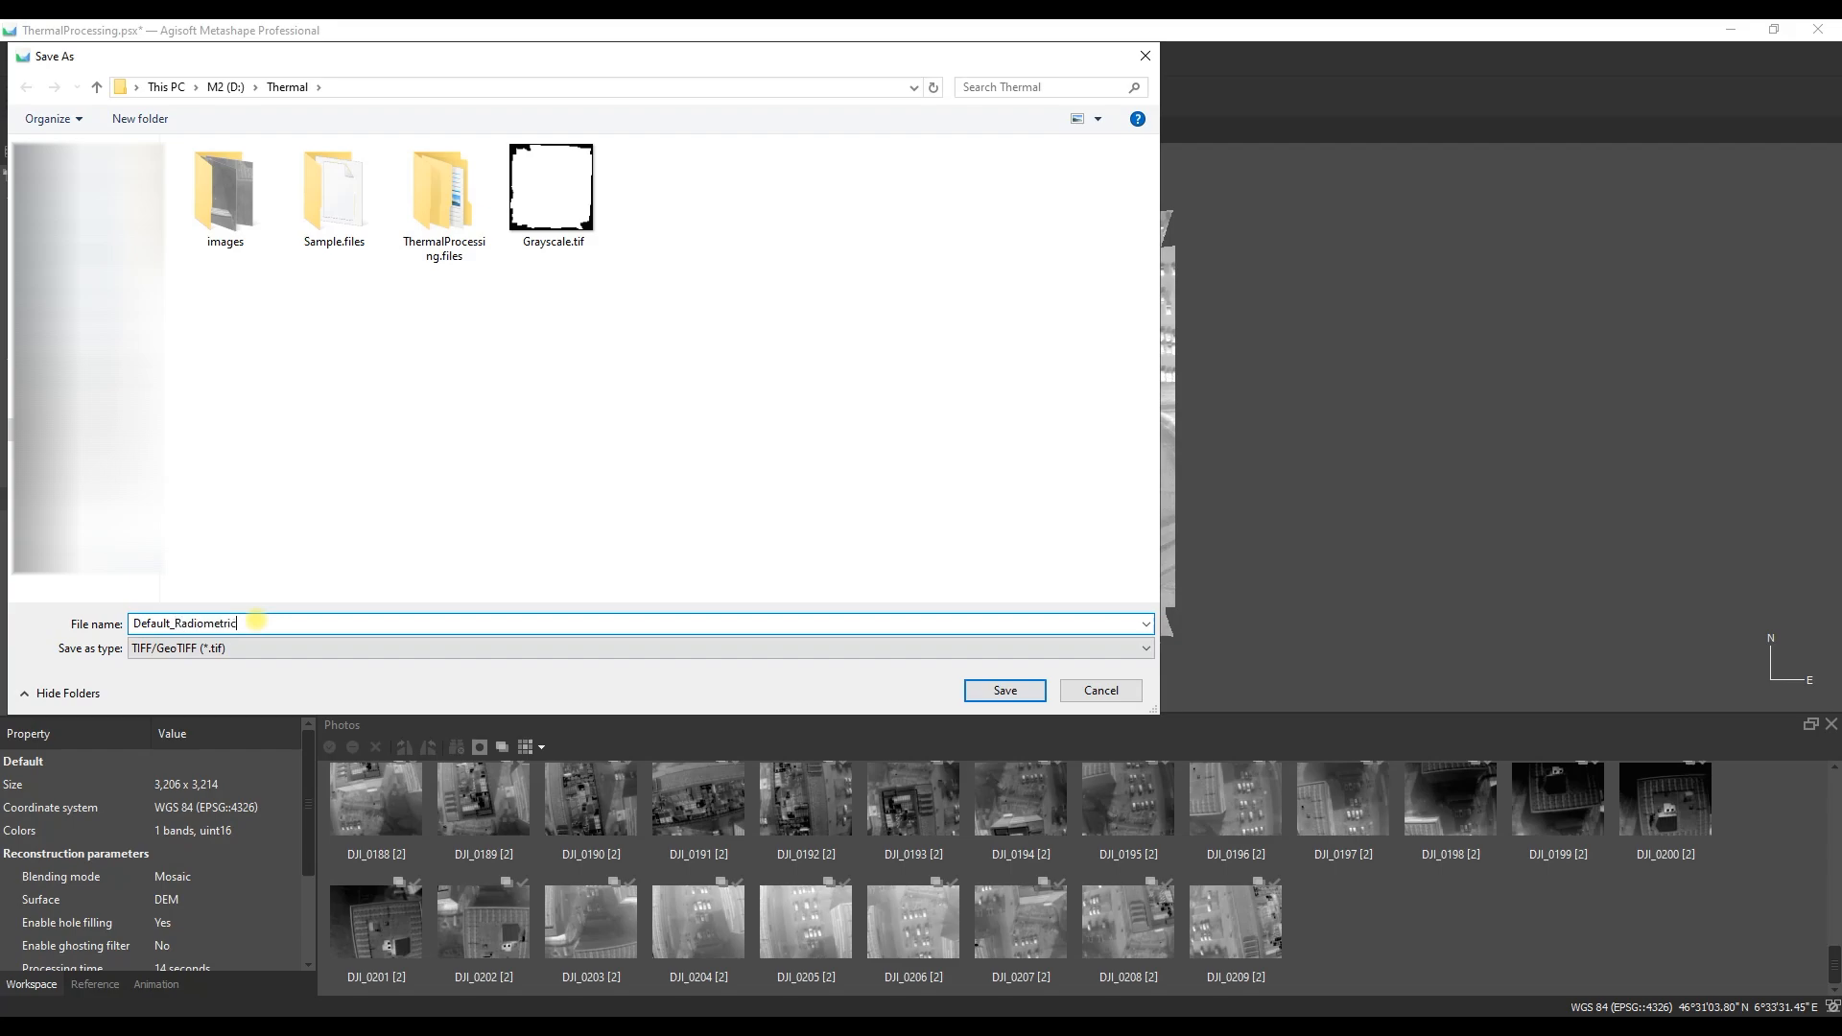
mouse_move(430, 565)
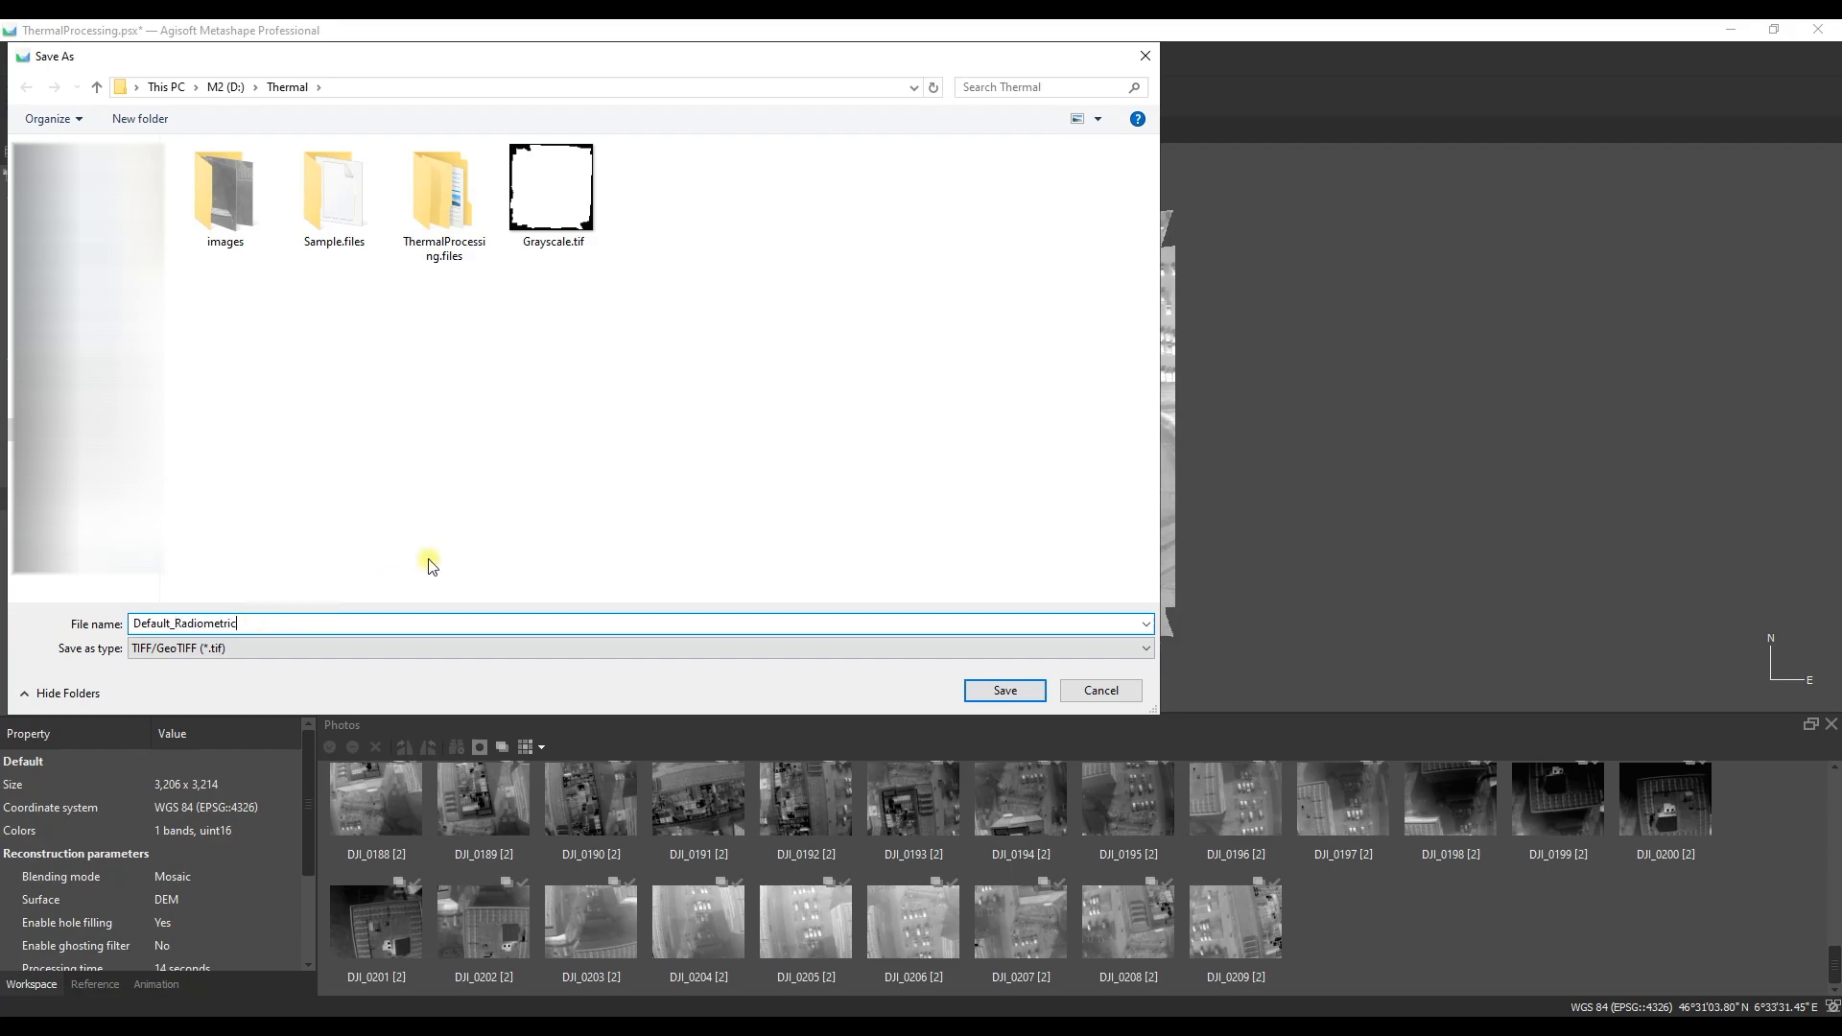
left_click(1002, 690)
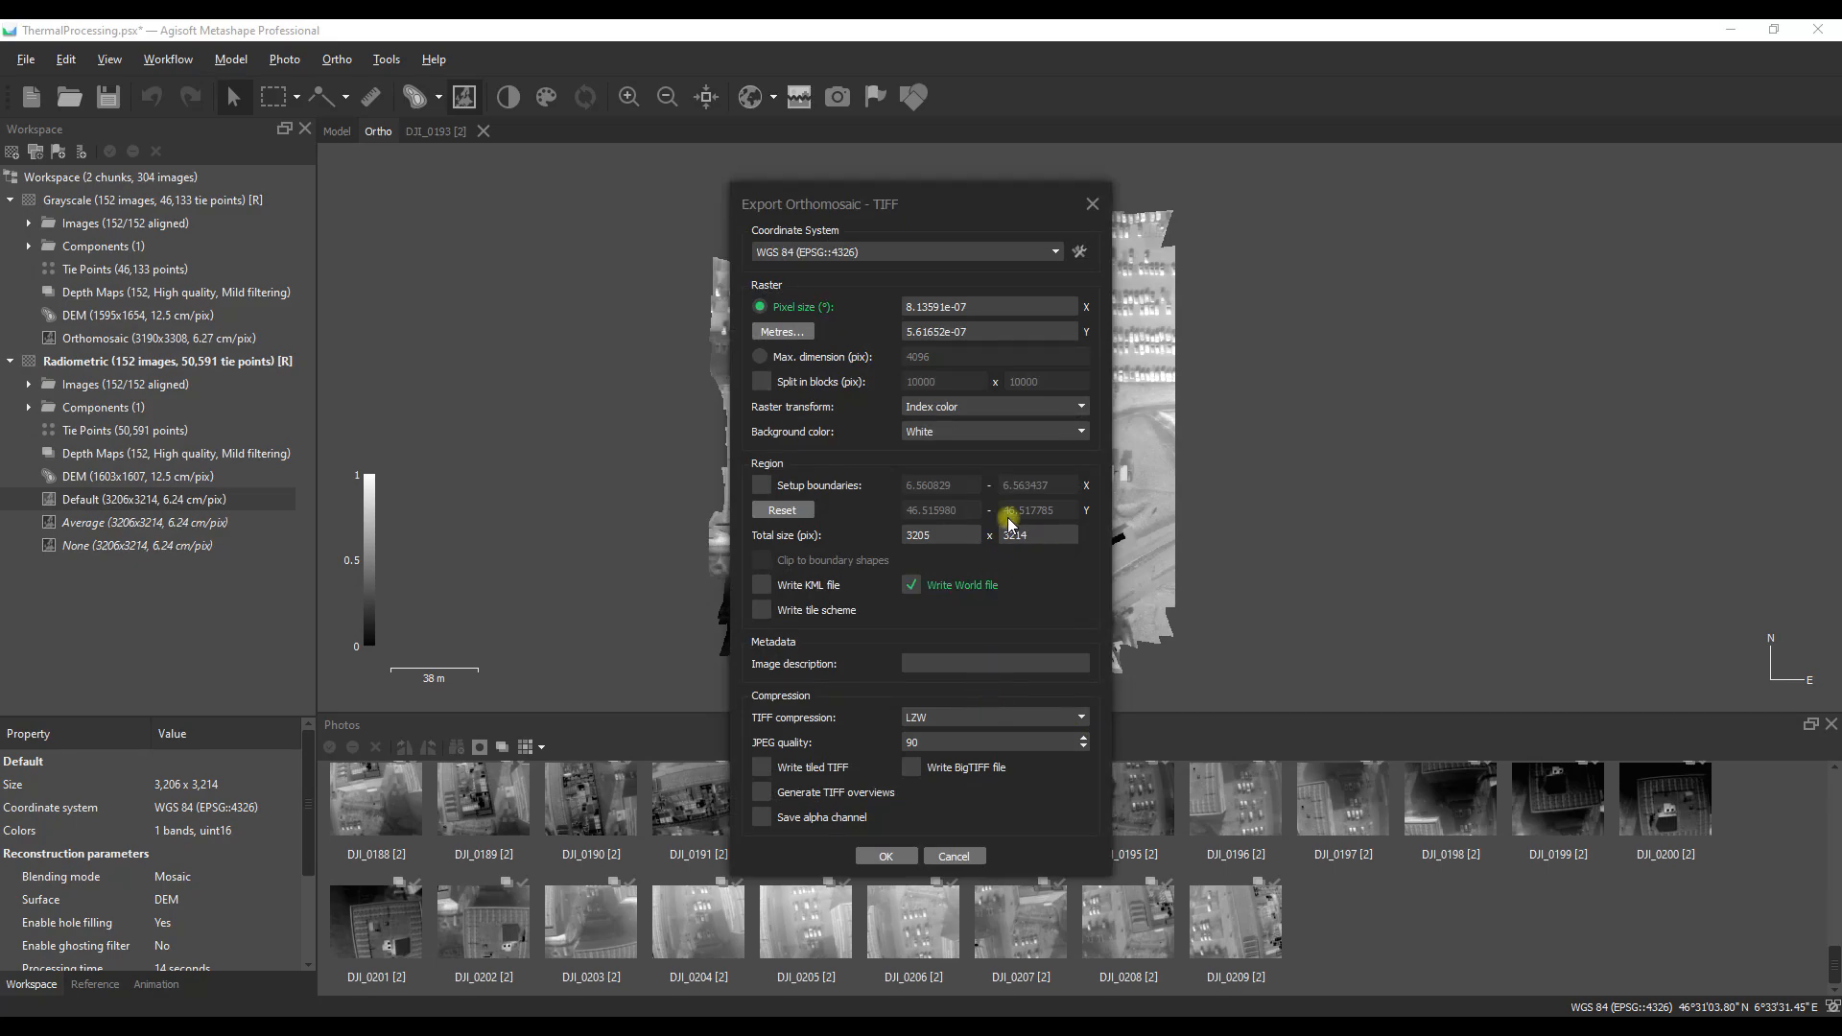
mouse_move(1062, 253)
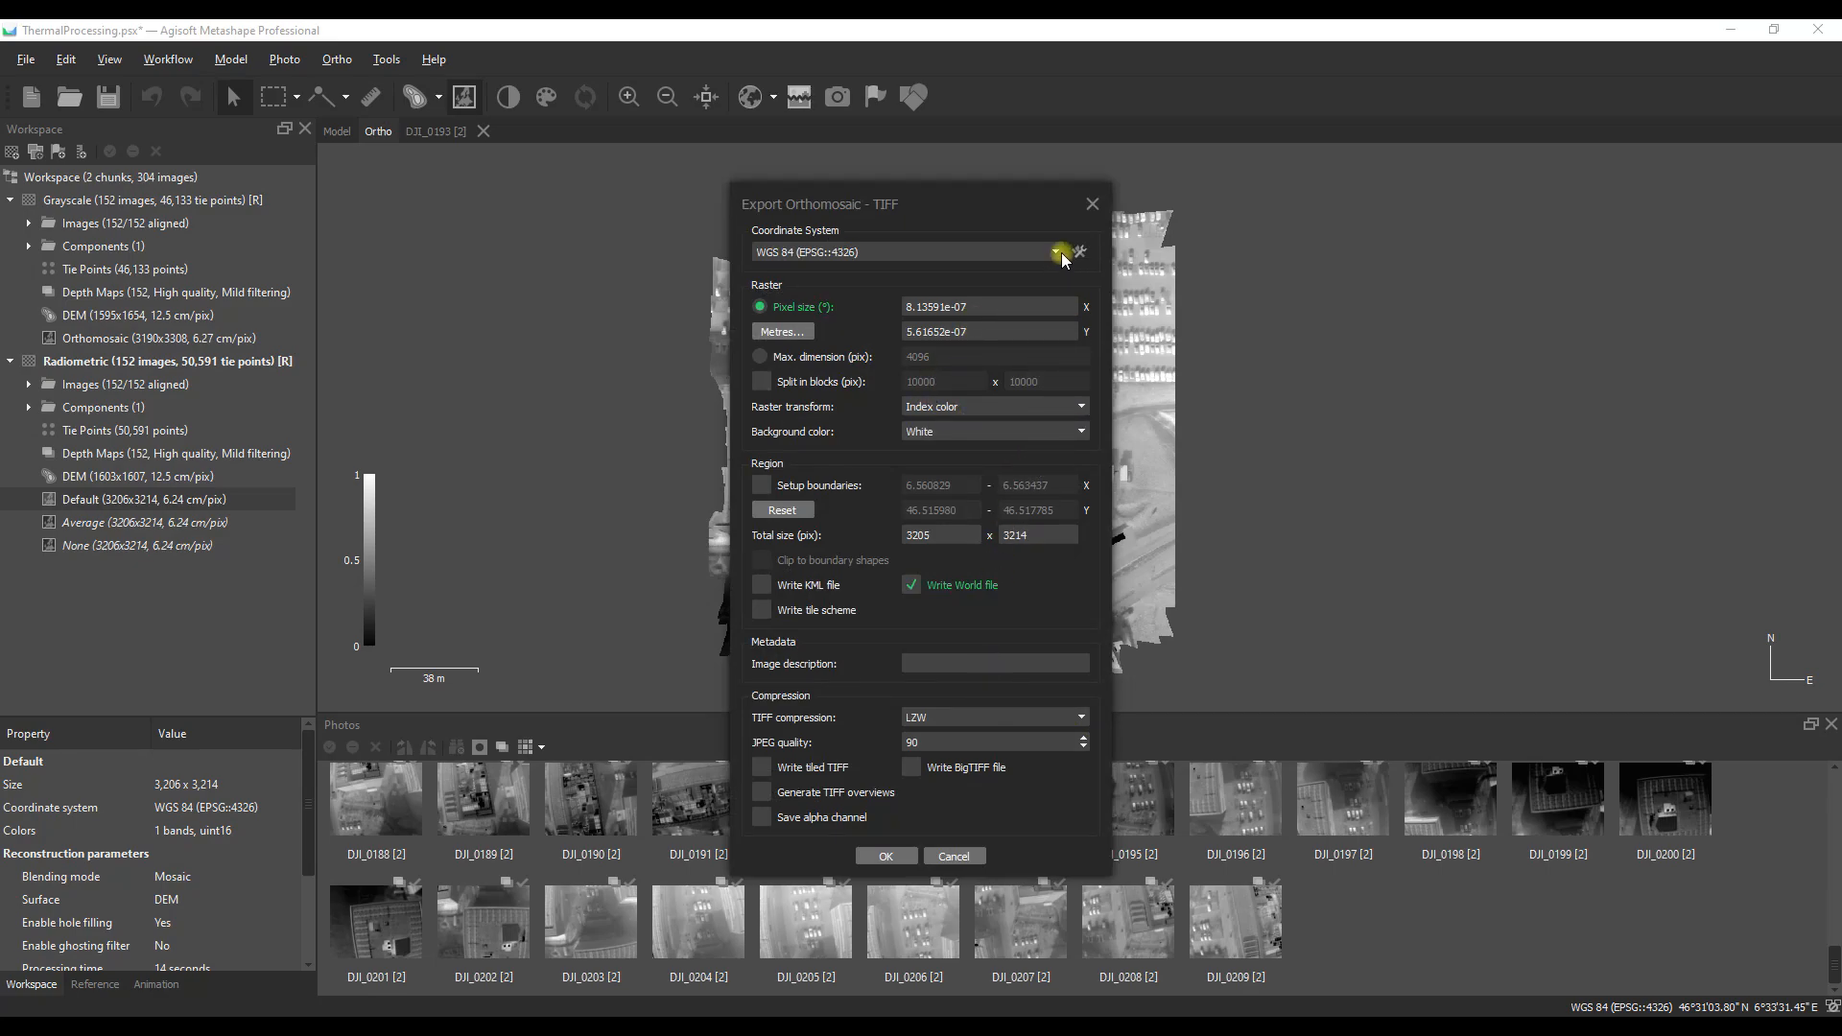
left_click(1062, 252)
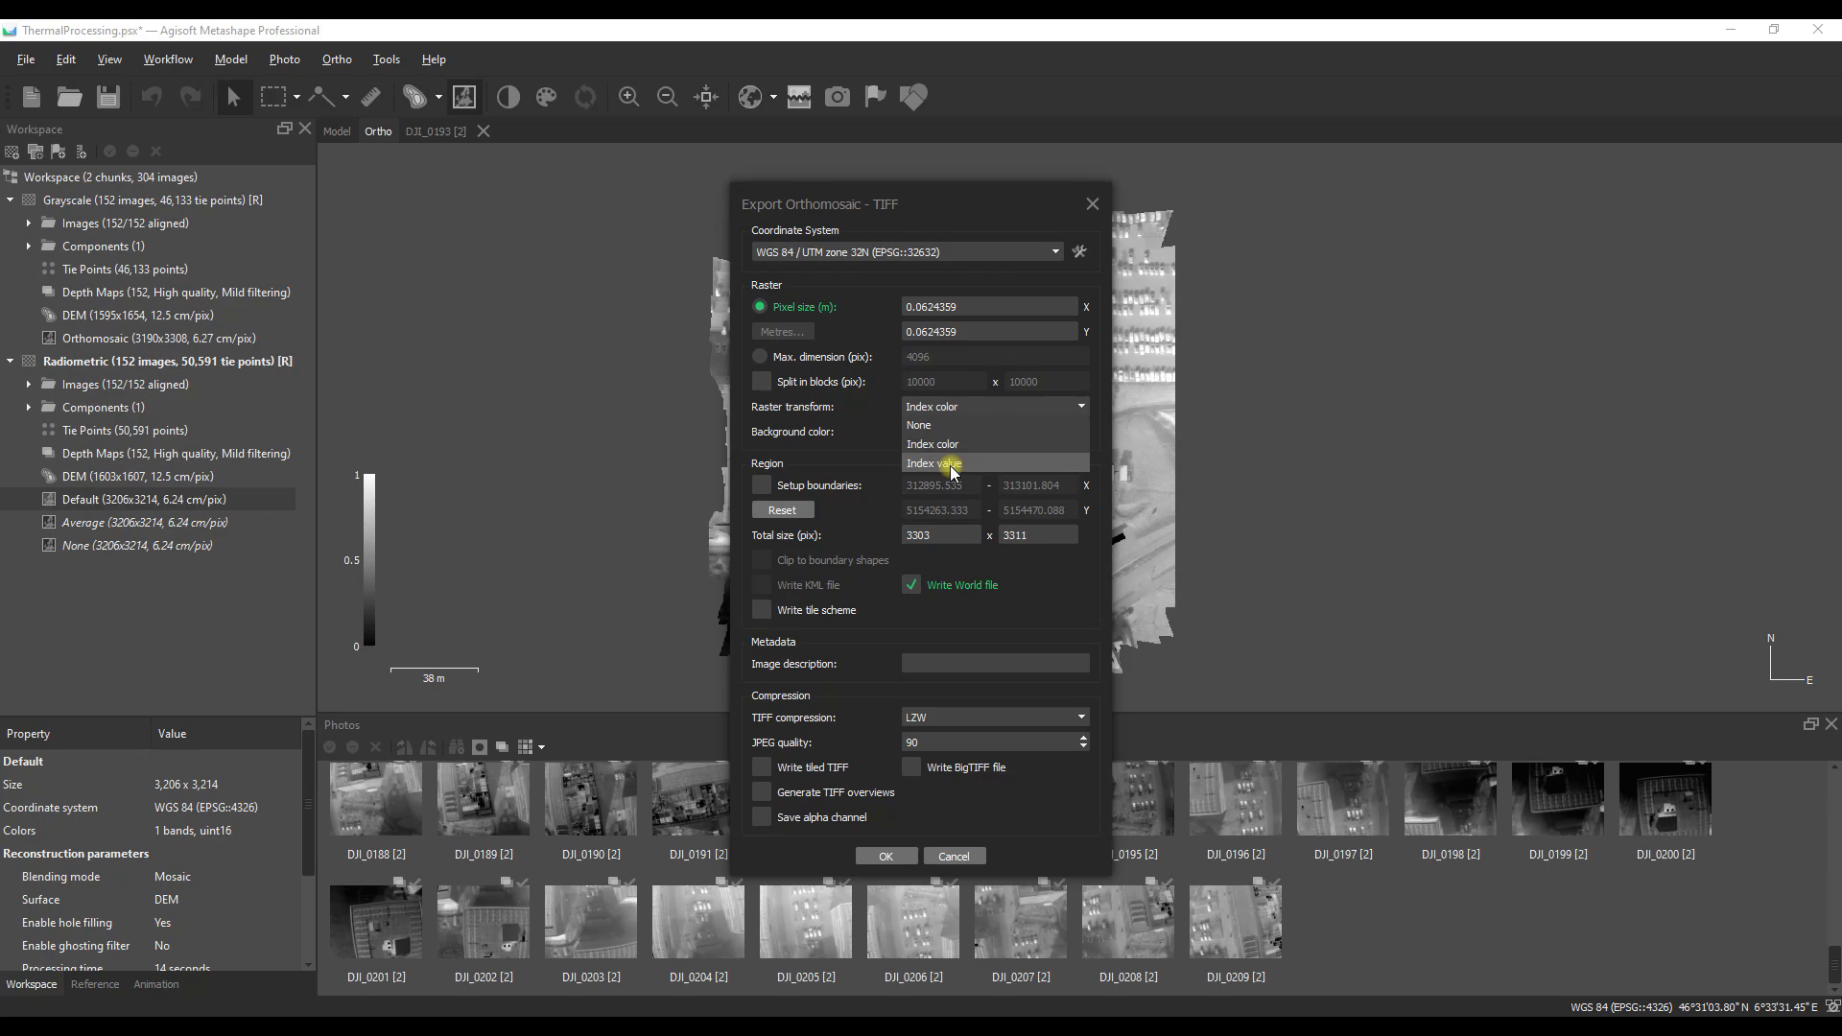
left_click(885, 855)
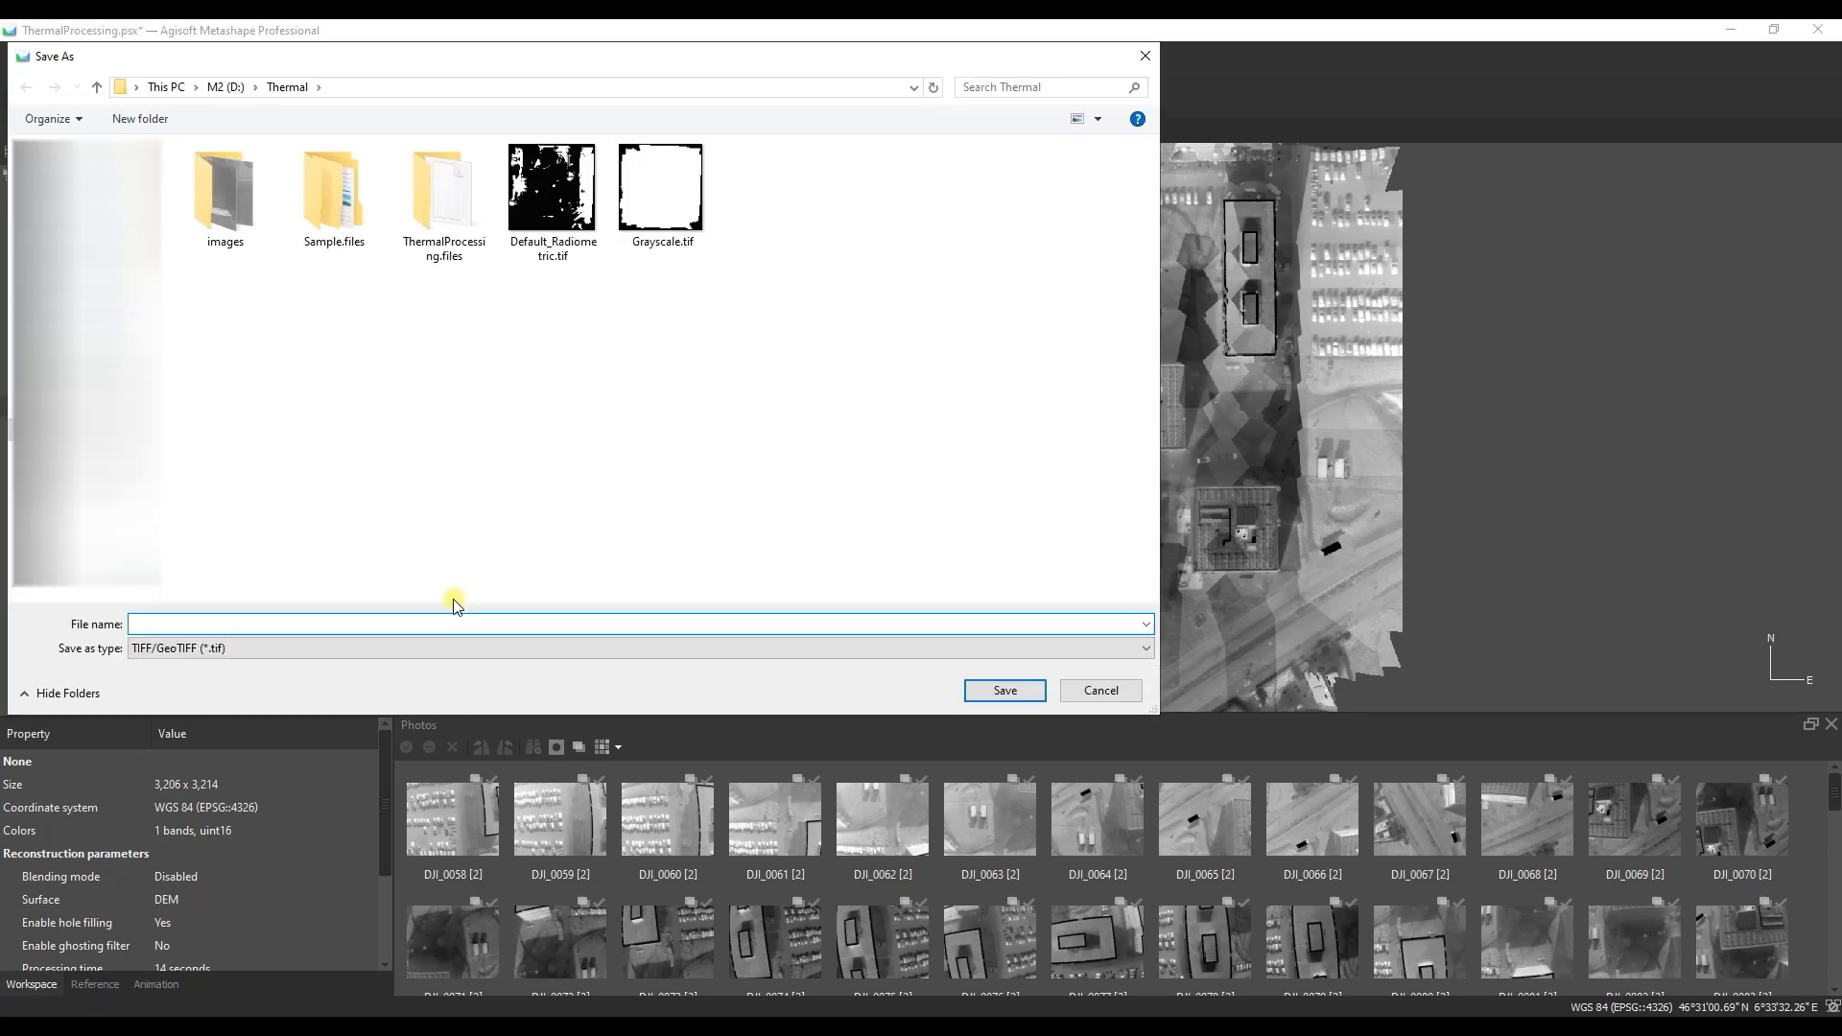
Step: Name the None orthomosaic export file None_Radiometric
type("None")
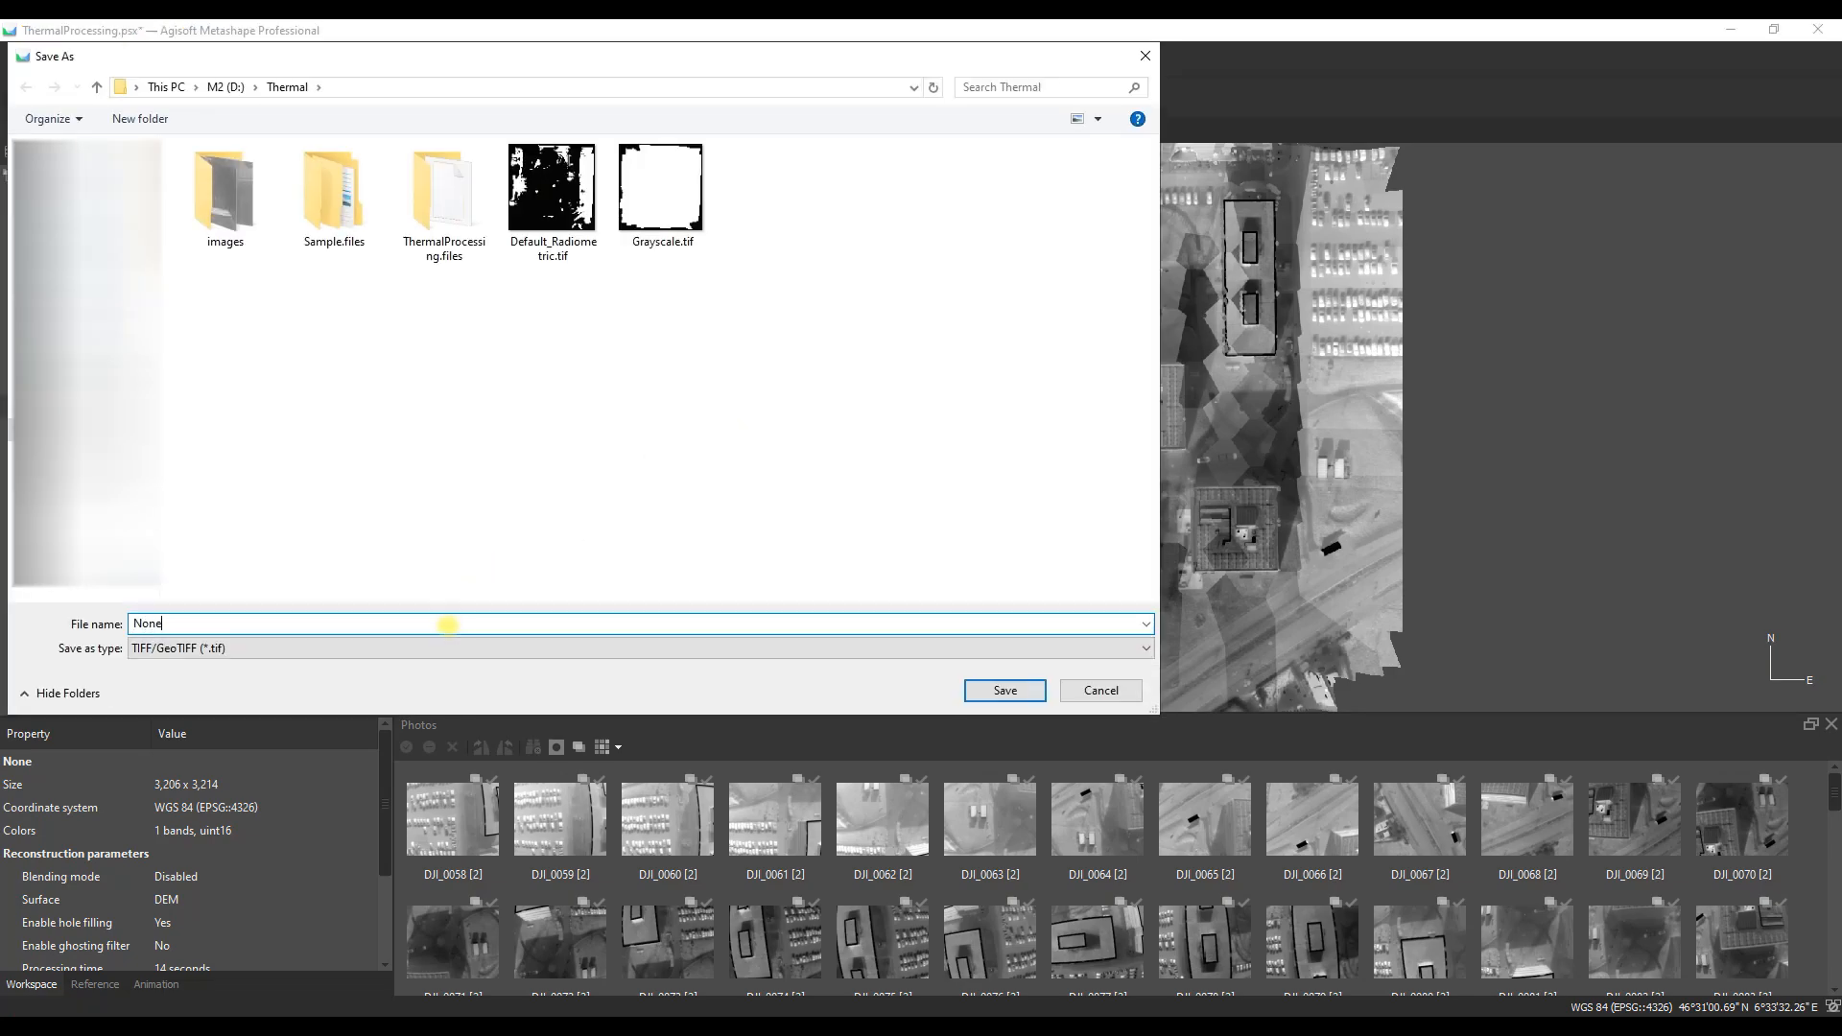
type("_Radio")
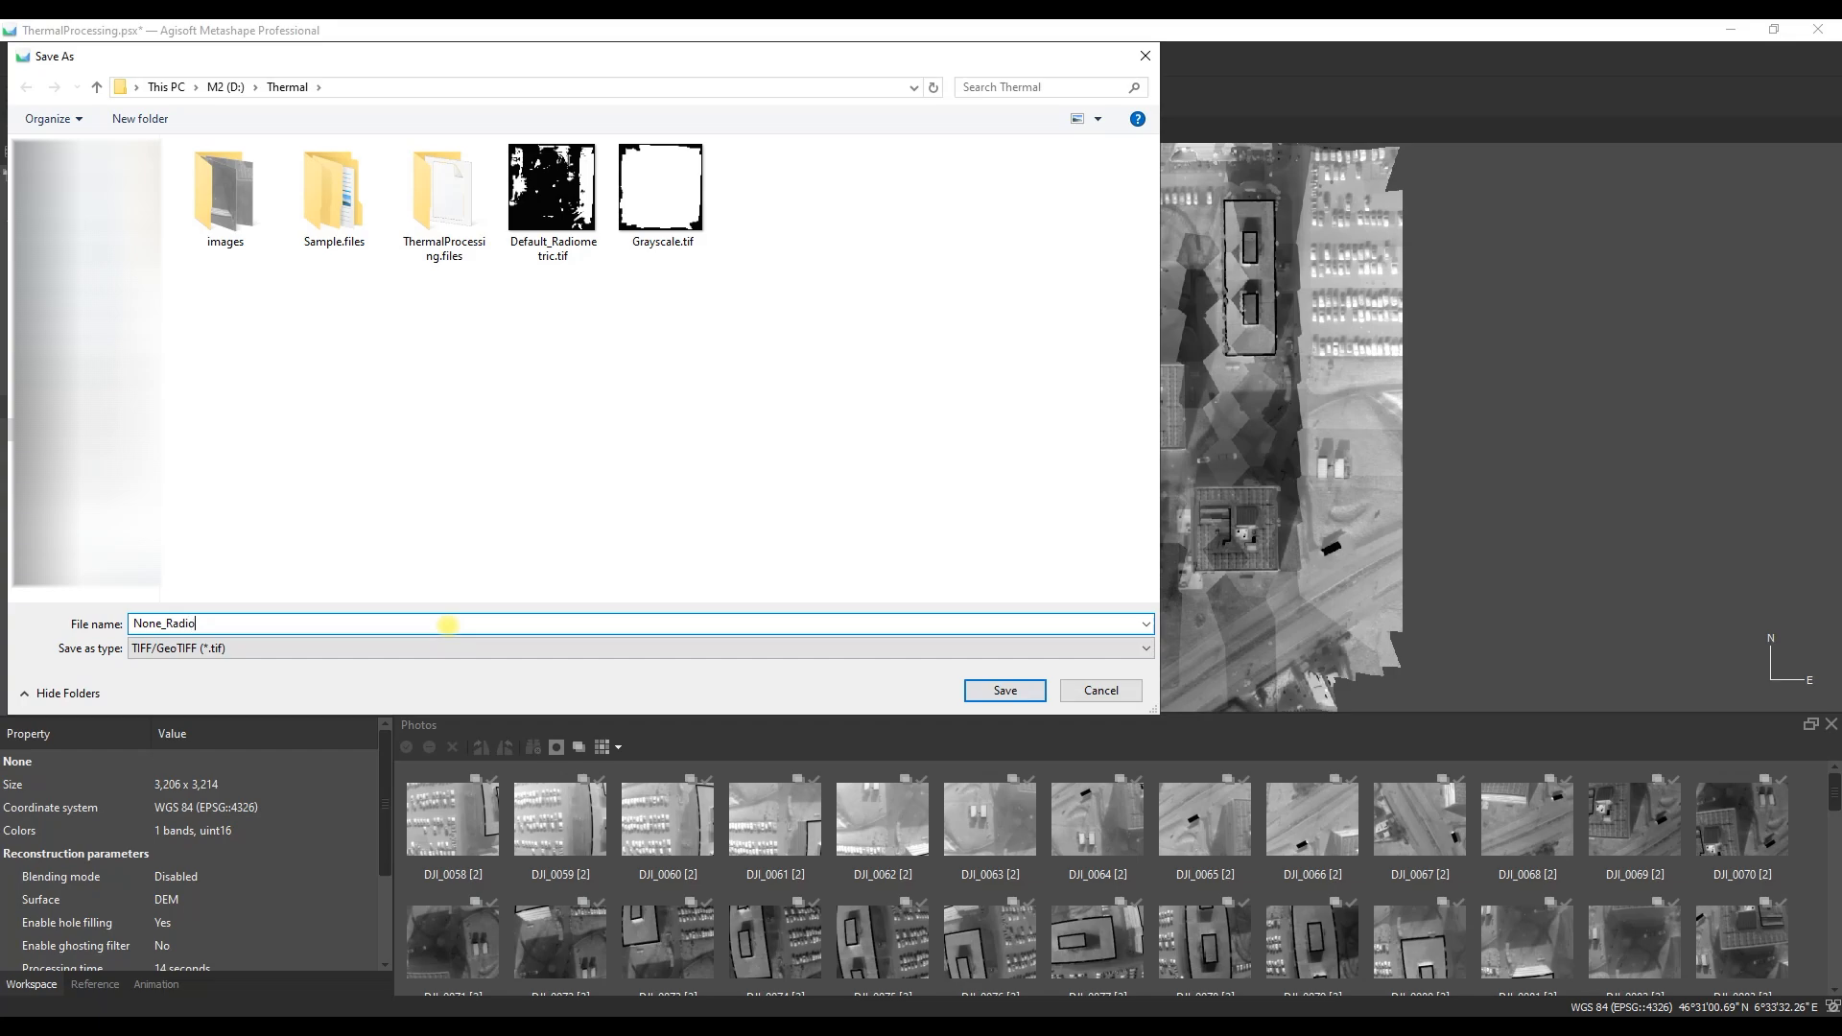
type("metric")
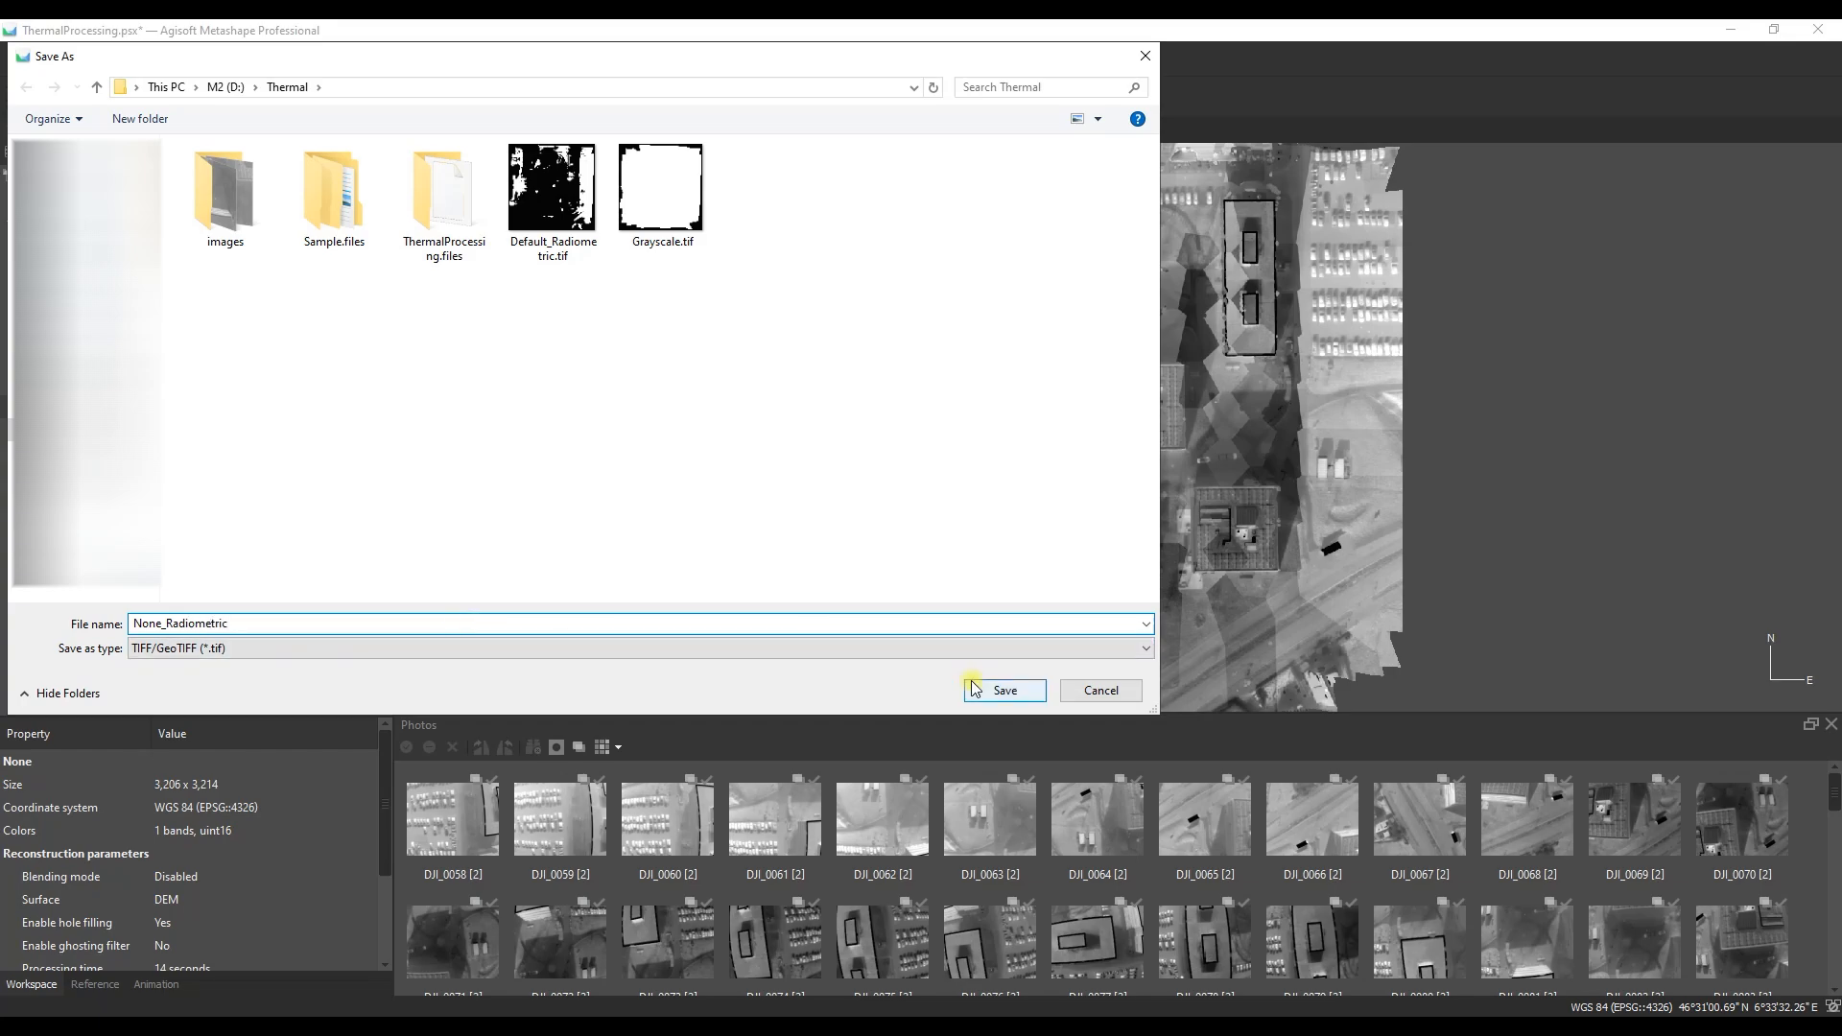
left_click(1002, 690)
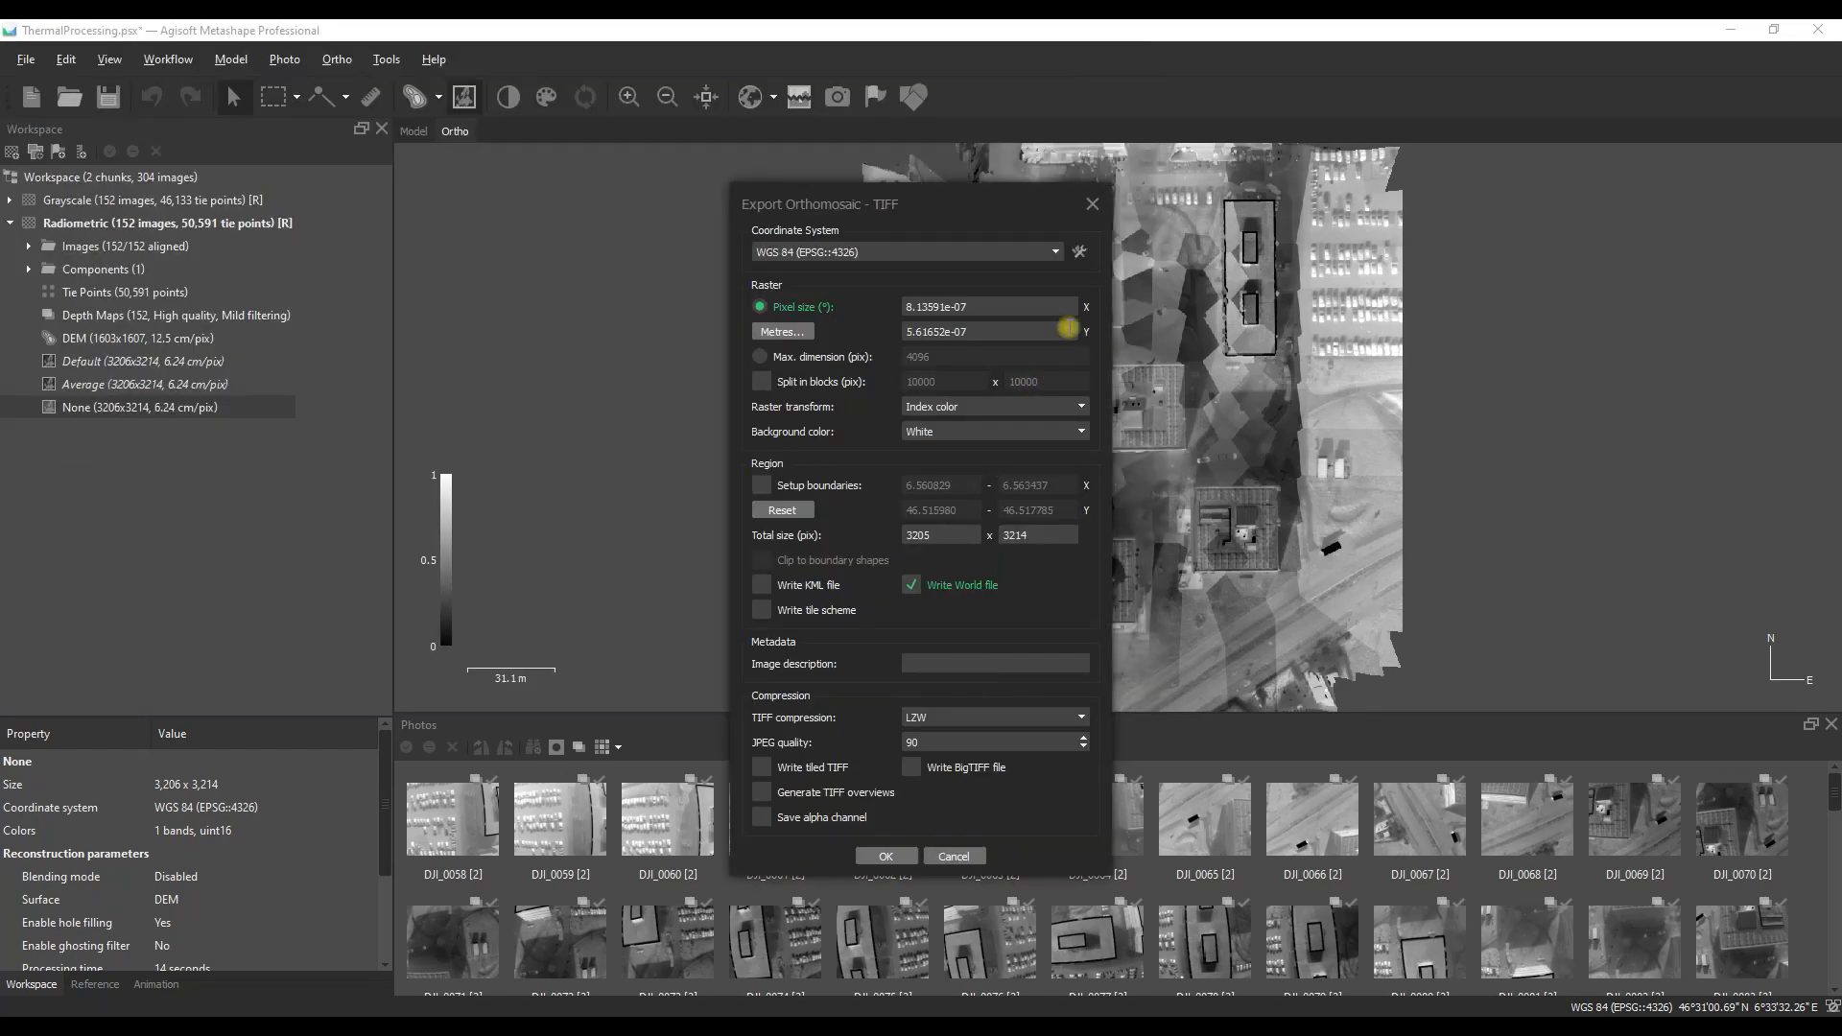
Step: Export None_Radiometric.tif in WGS 84 / UTM zone 32N with index values, uncompressed
left_click(1052, 251)
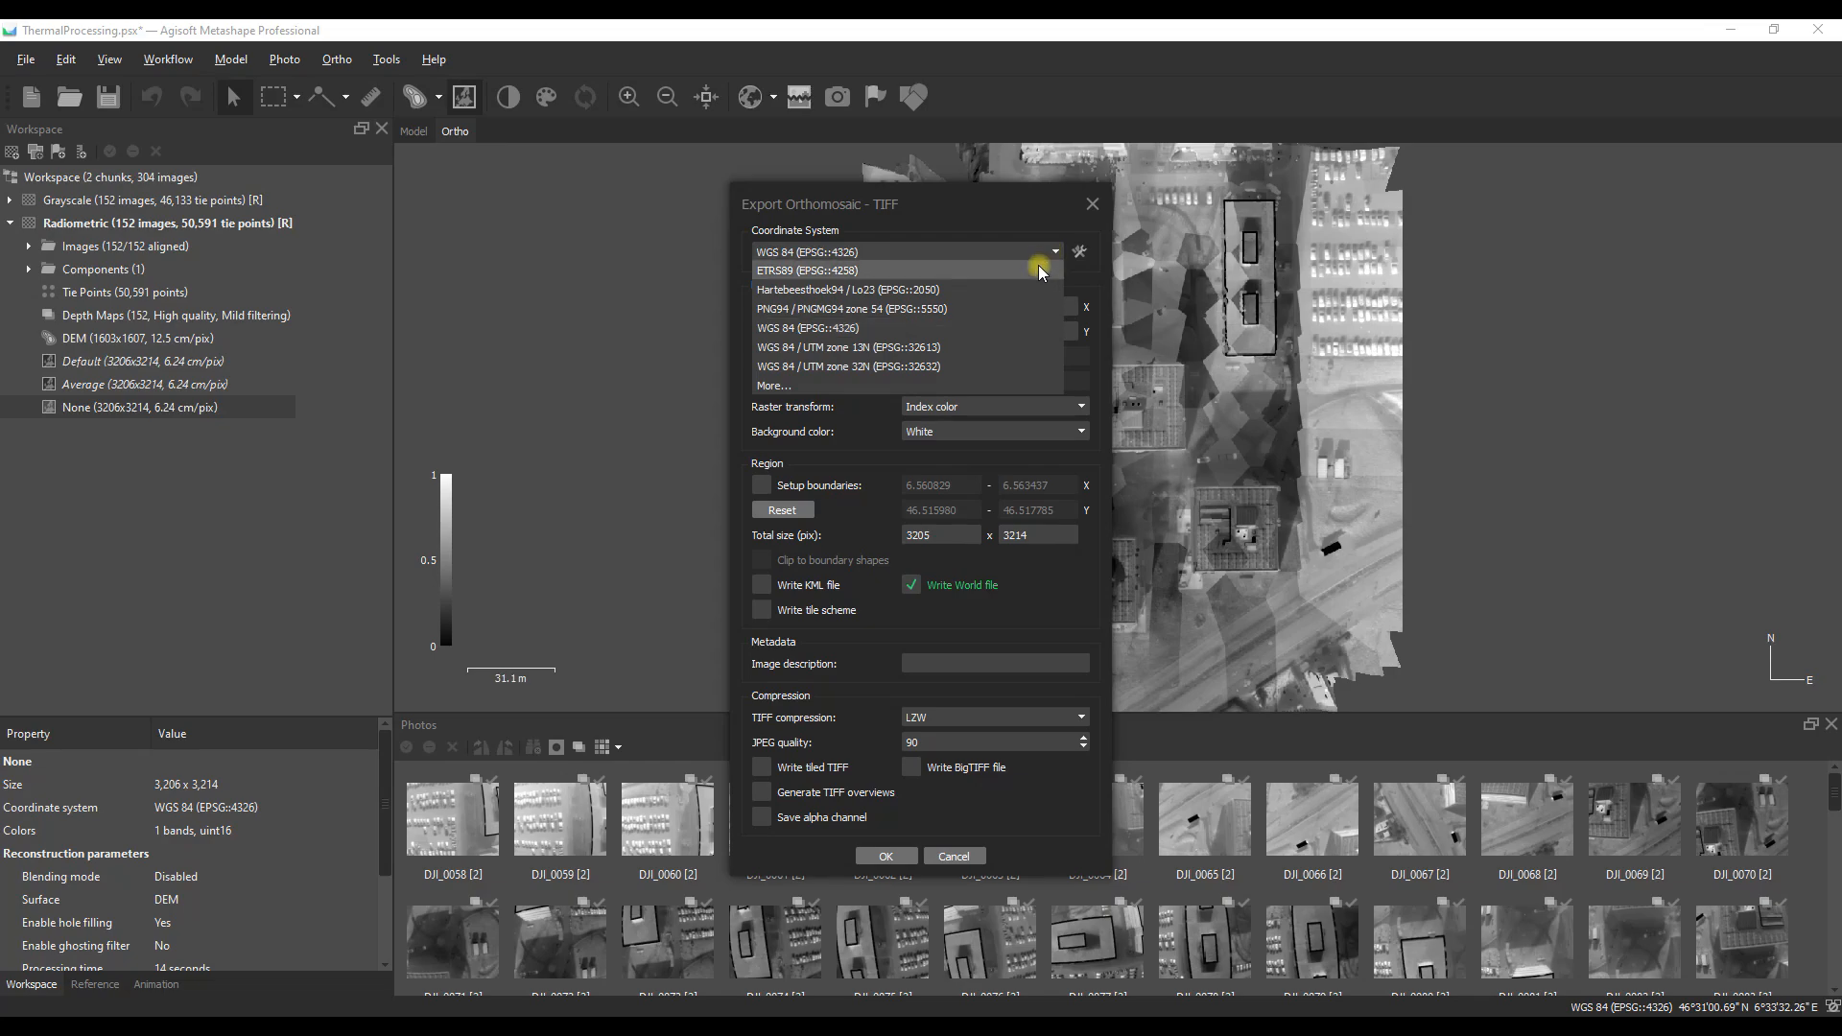
left_click(848, 366)
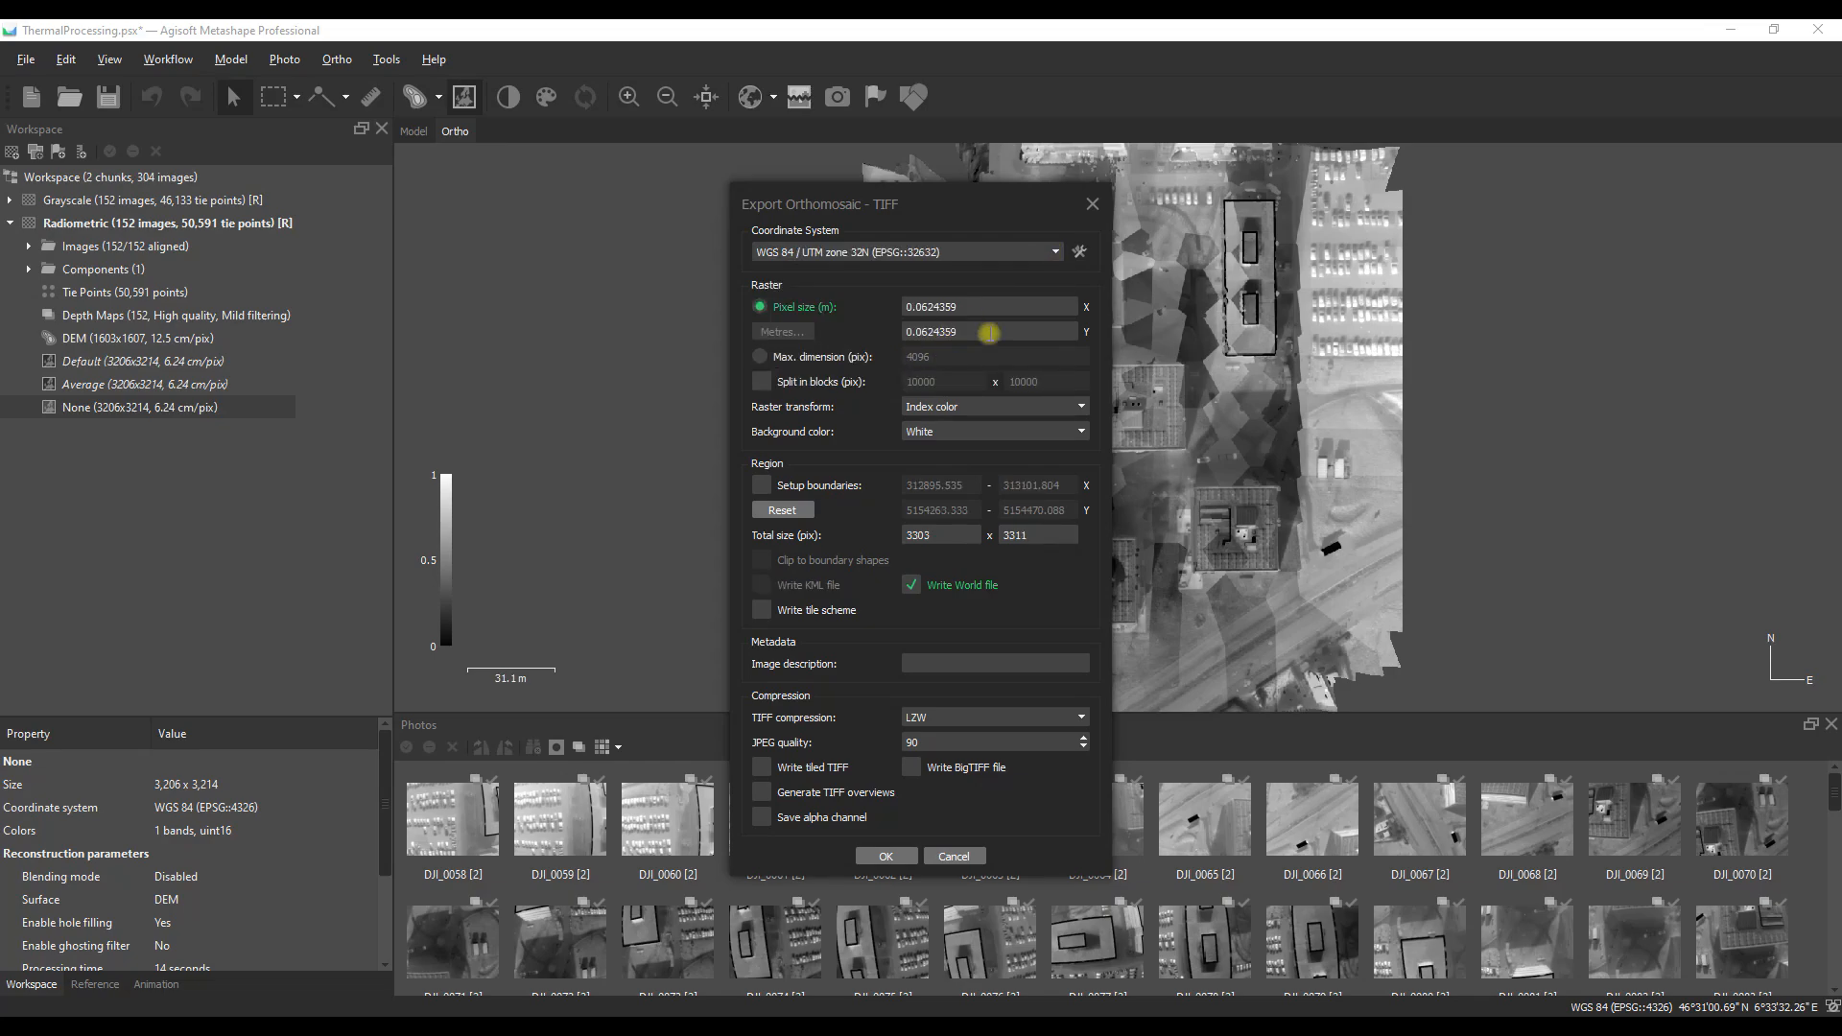
left_click(1077, 407)
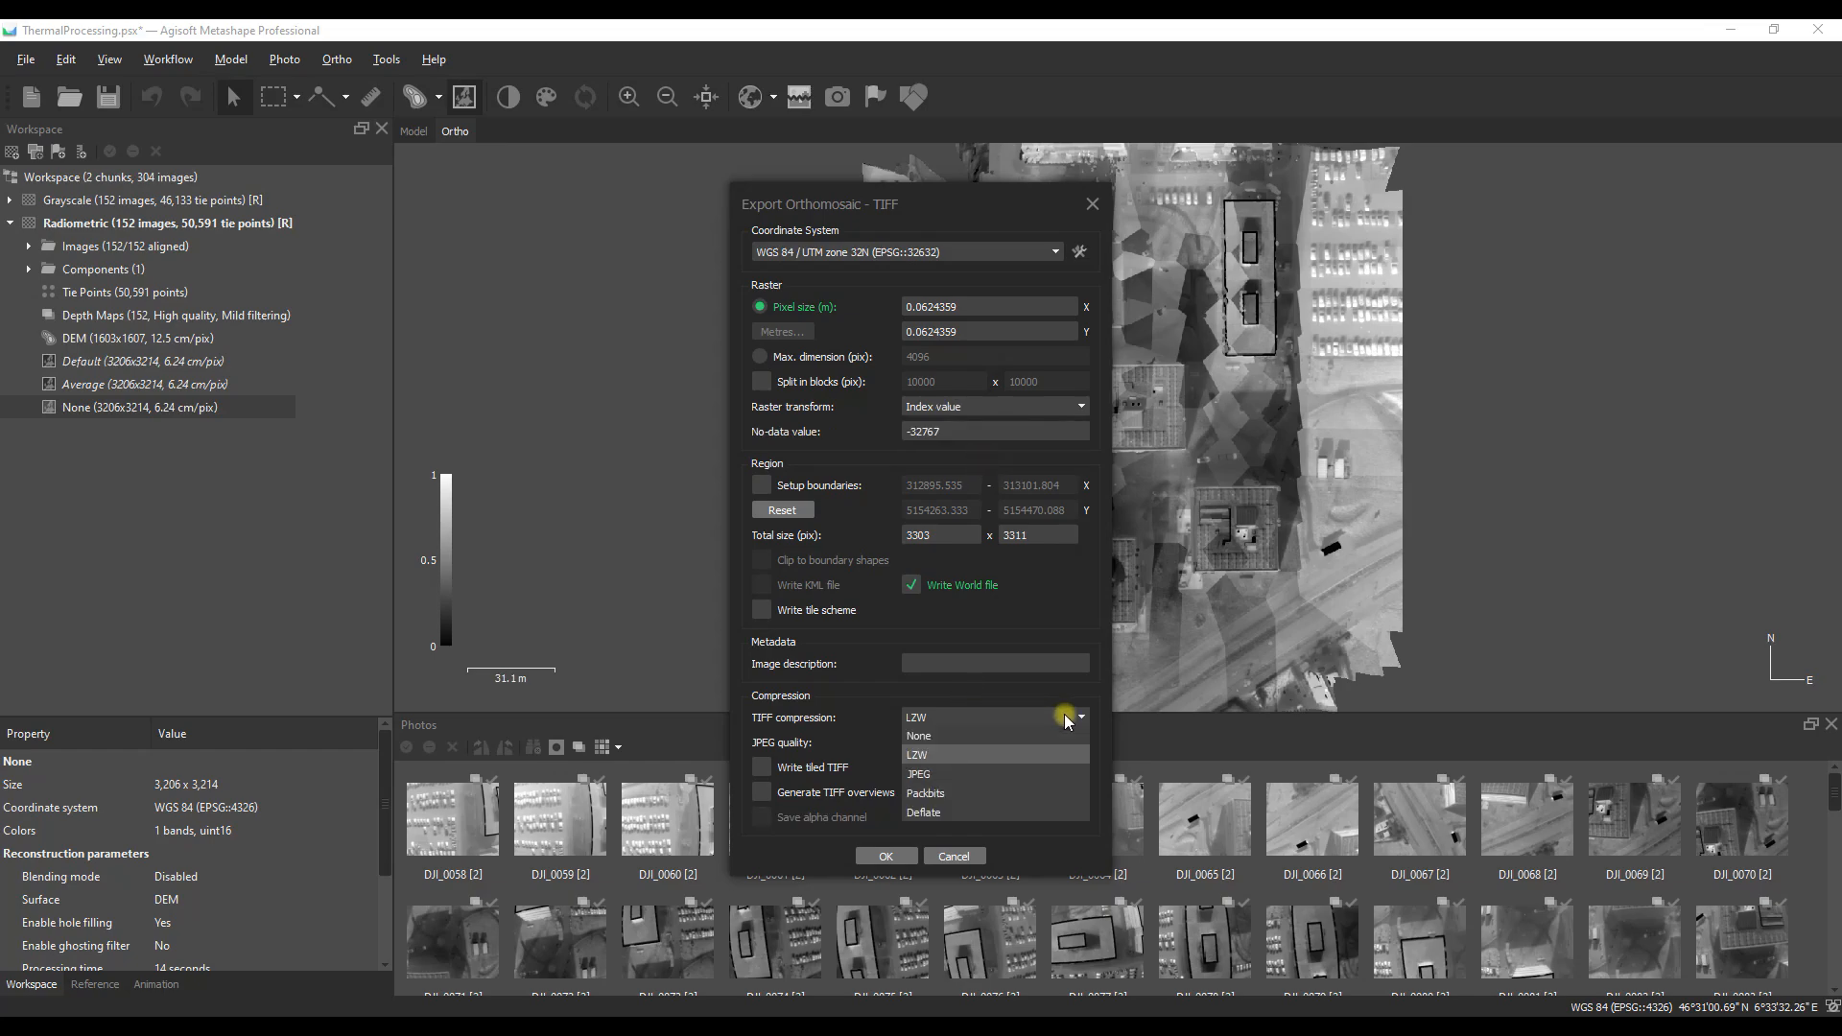
left_click(919, 775)
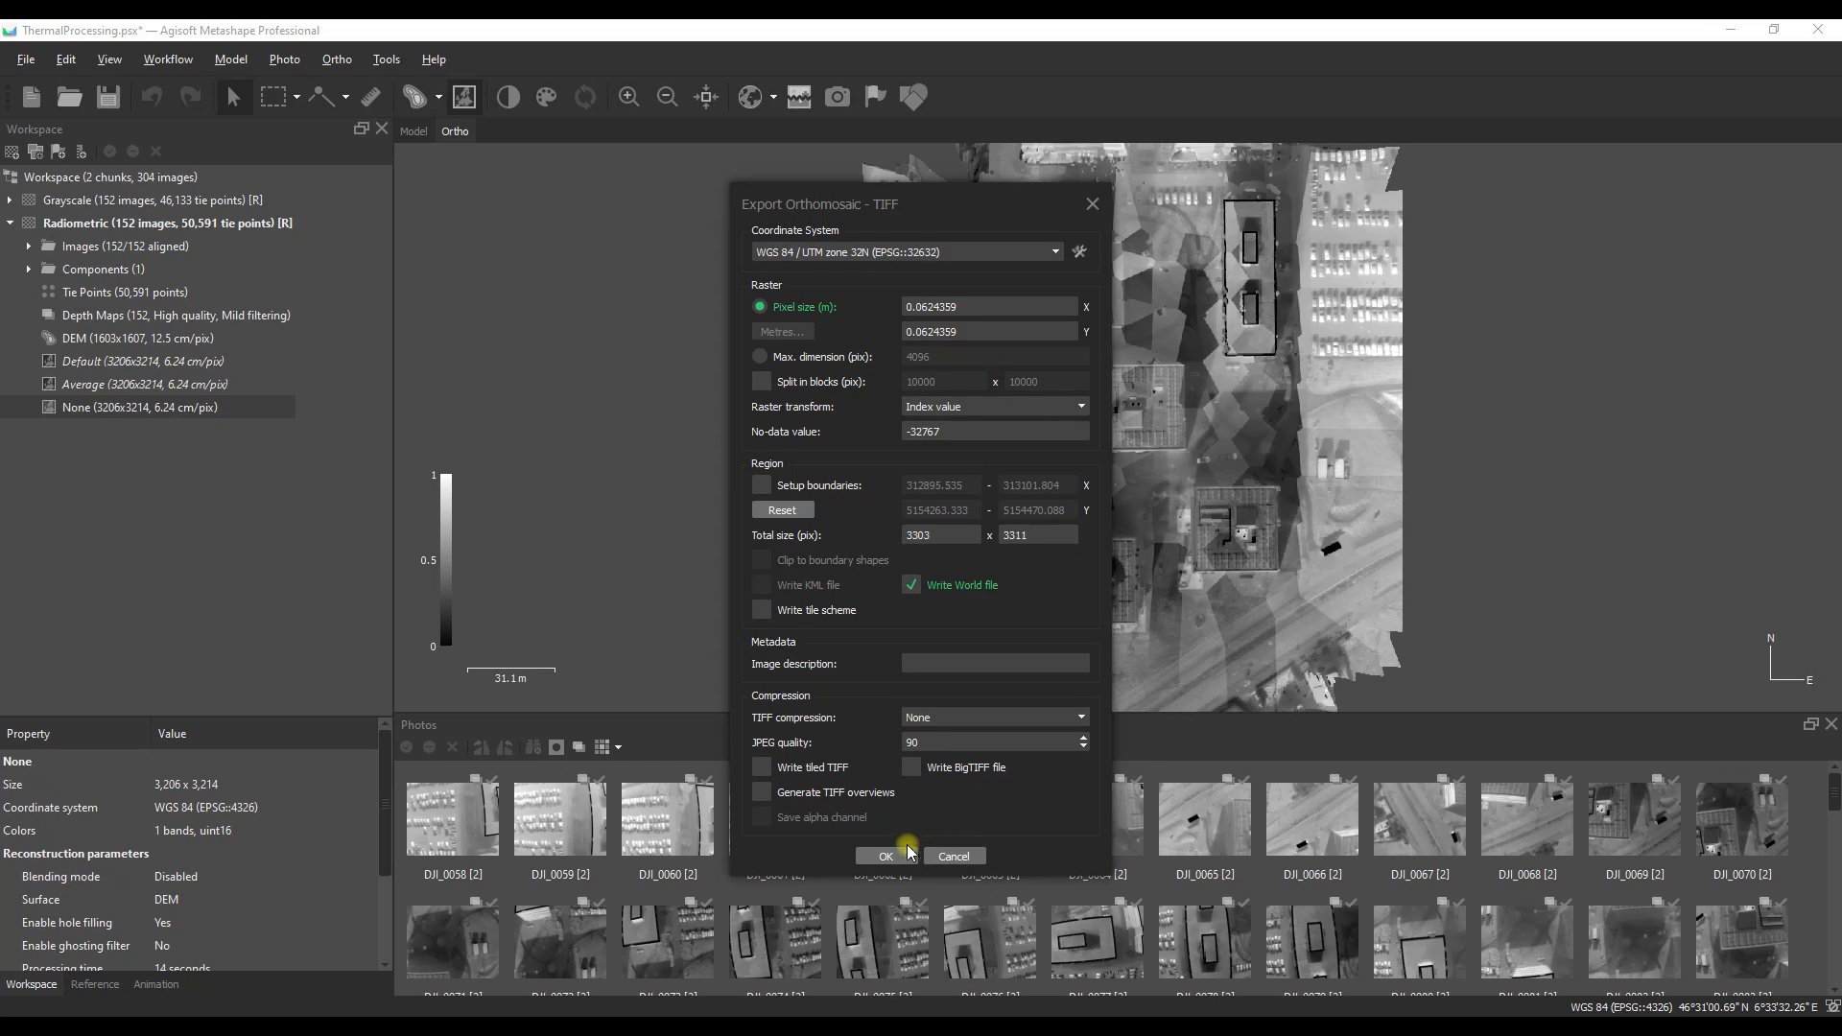
left_click(885, 855)
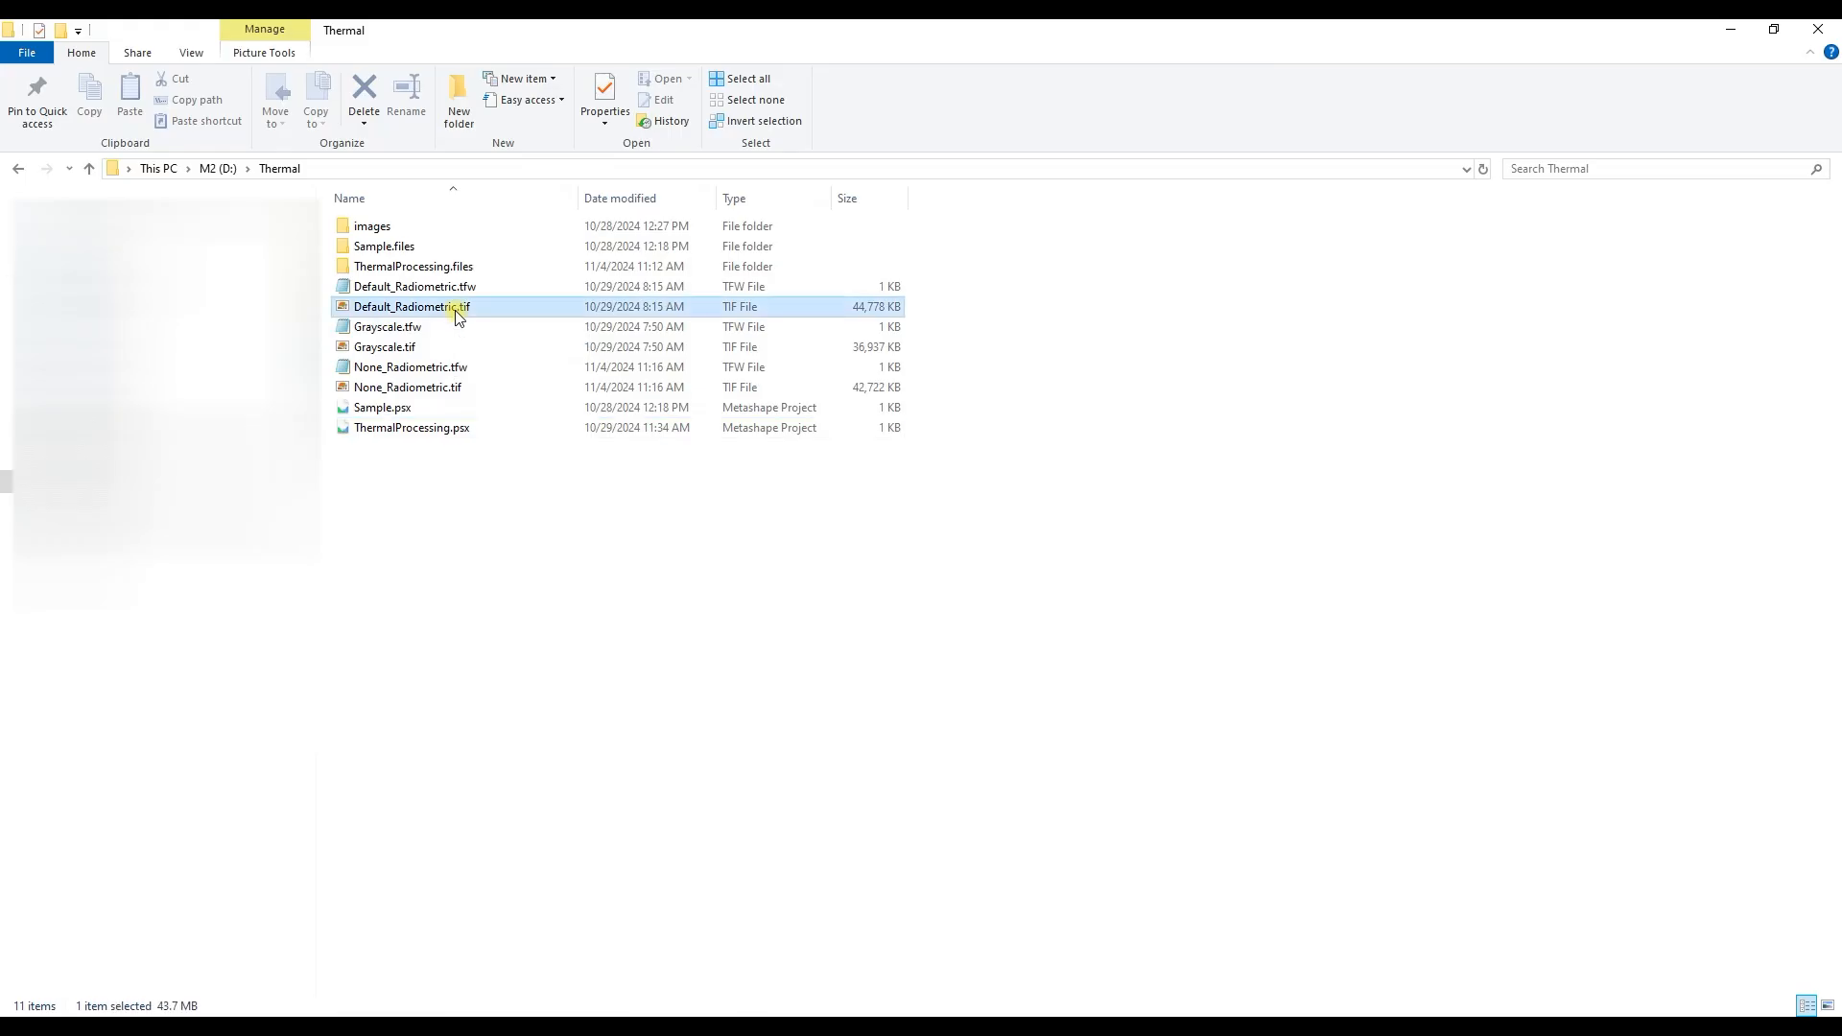
mouse_move(444, 394)
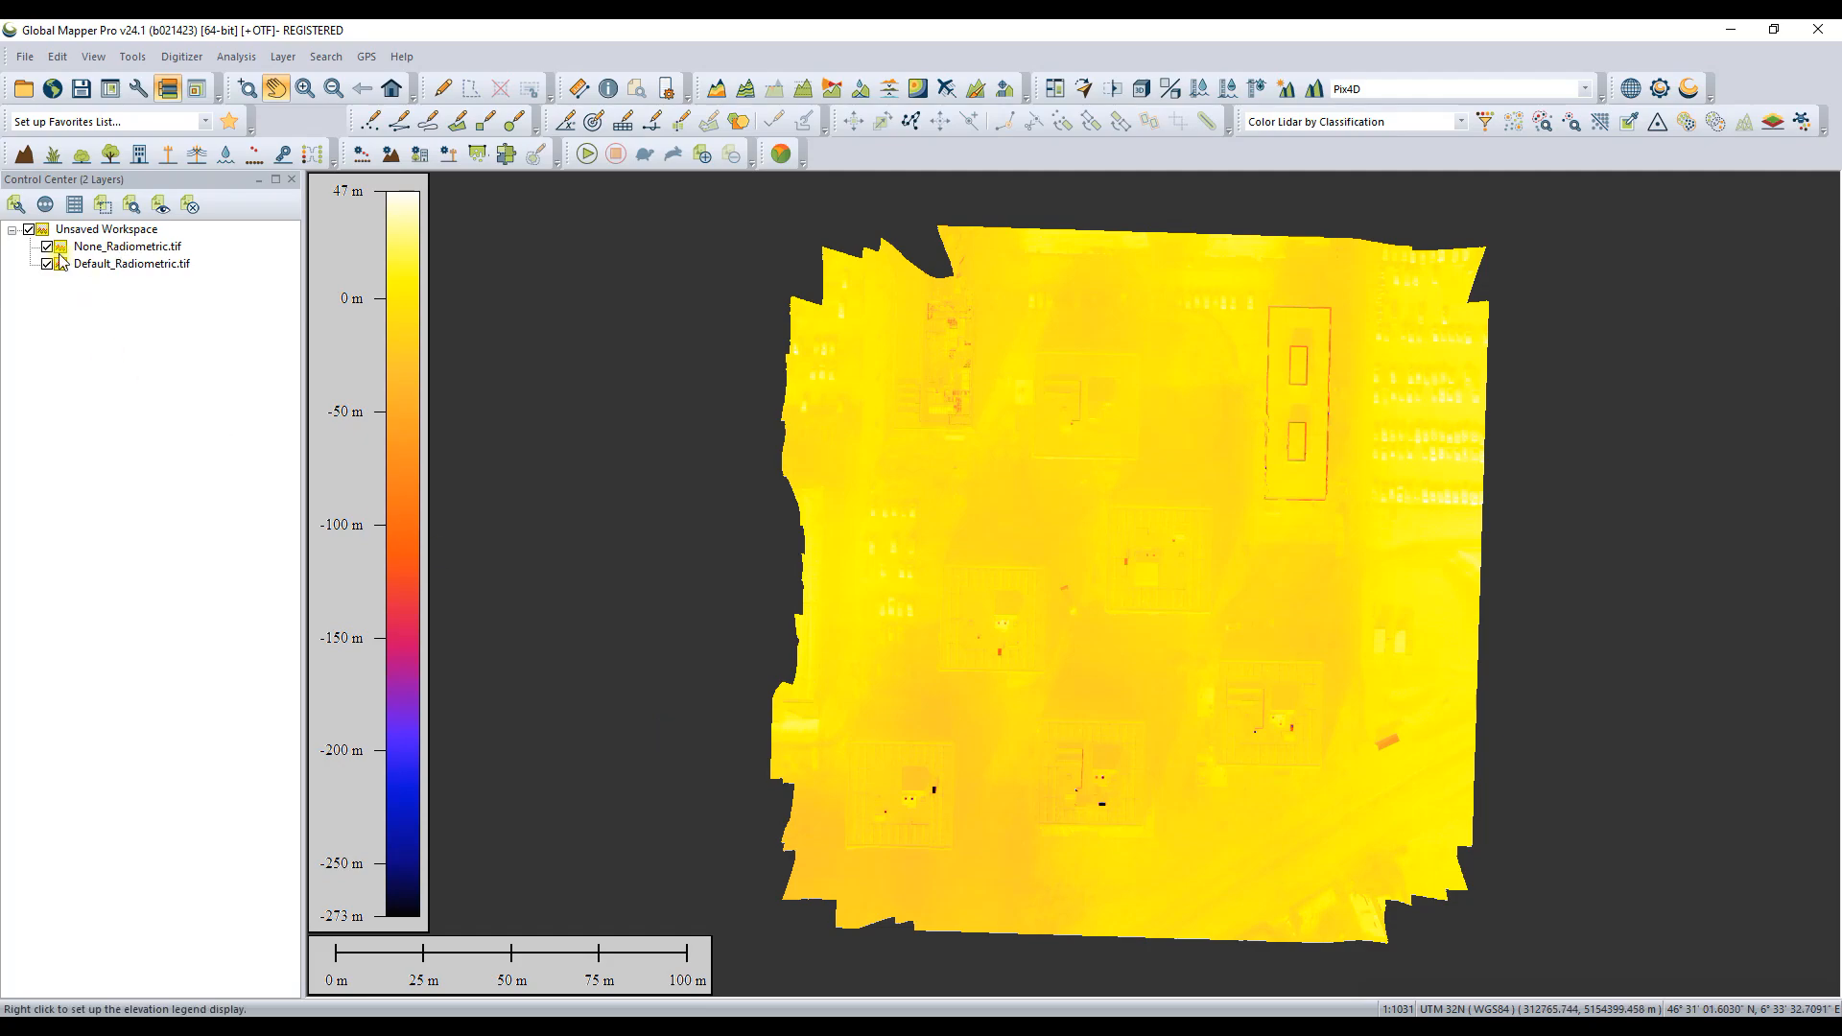
Step: Hide the None_Radiometric layer and shade Default_Radiometric with the Color Ramp shader
left_click(126, 247)
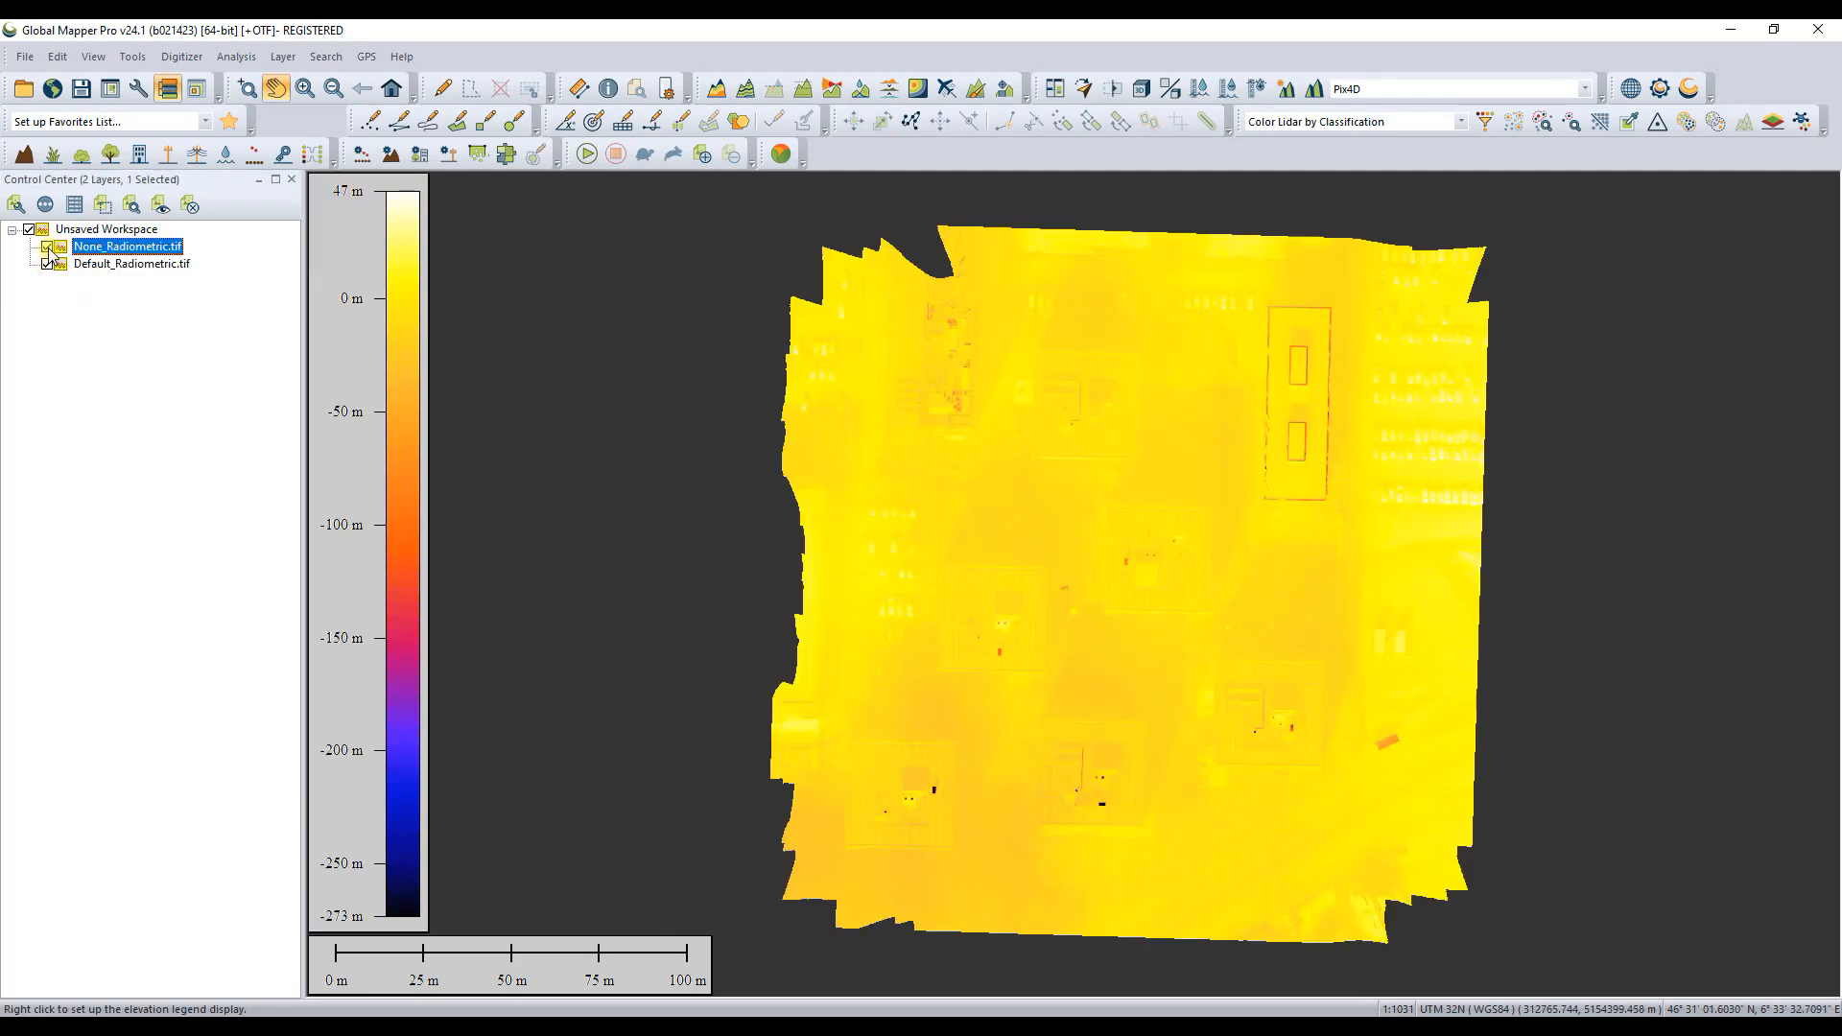
left_click(131, 263)
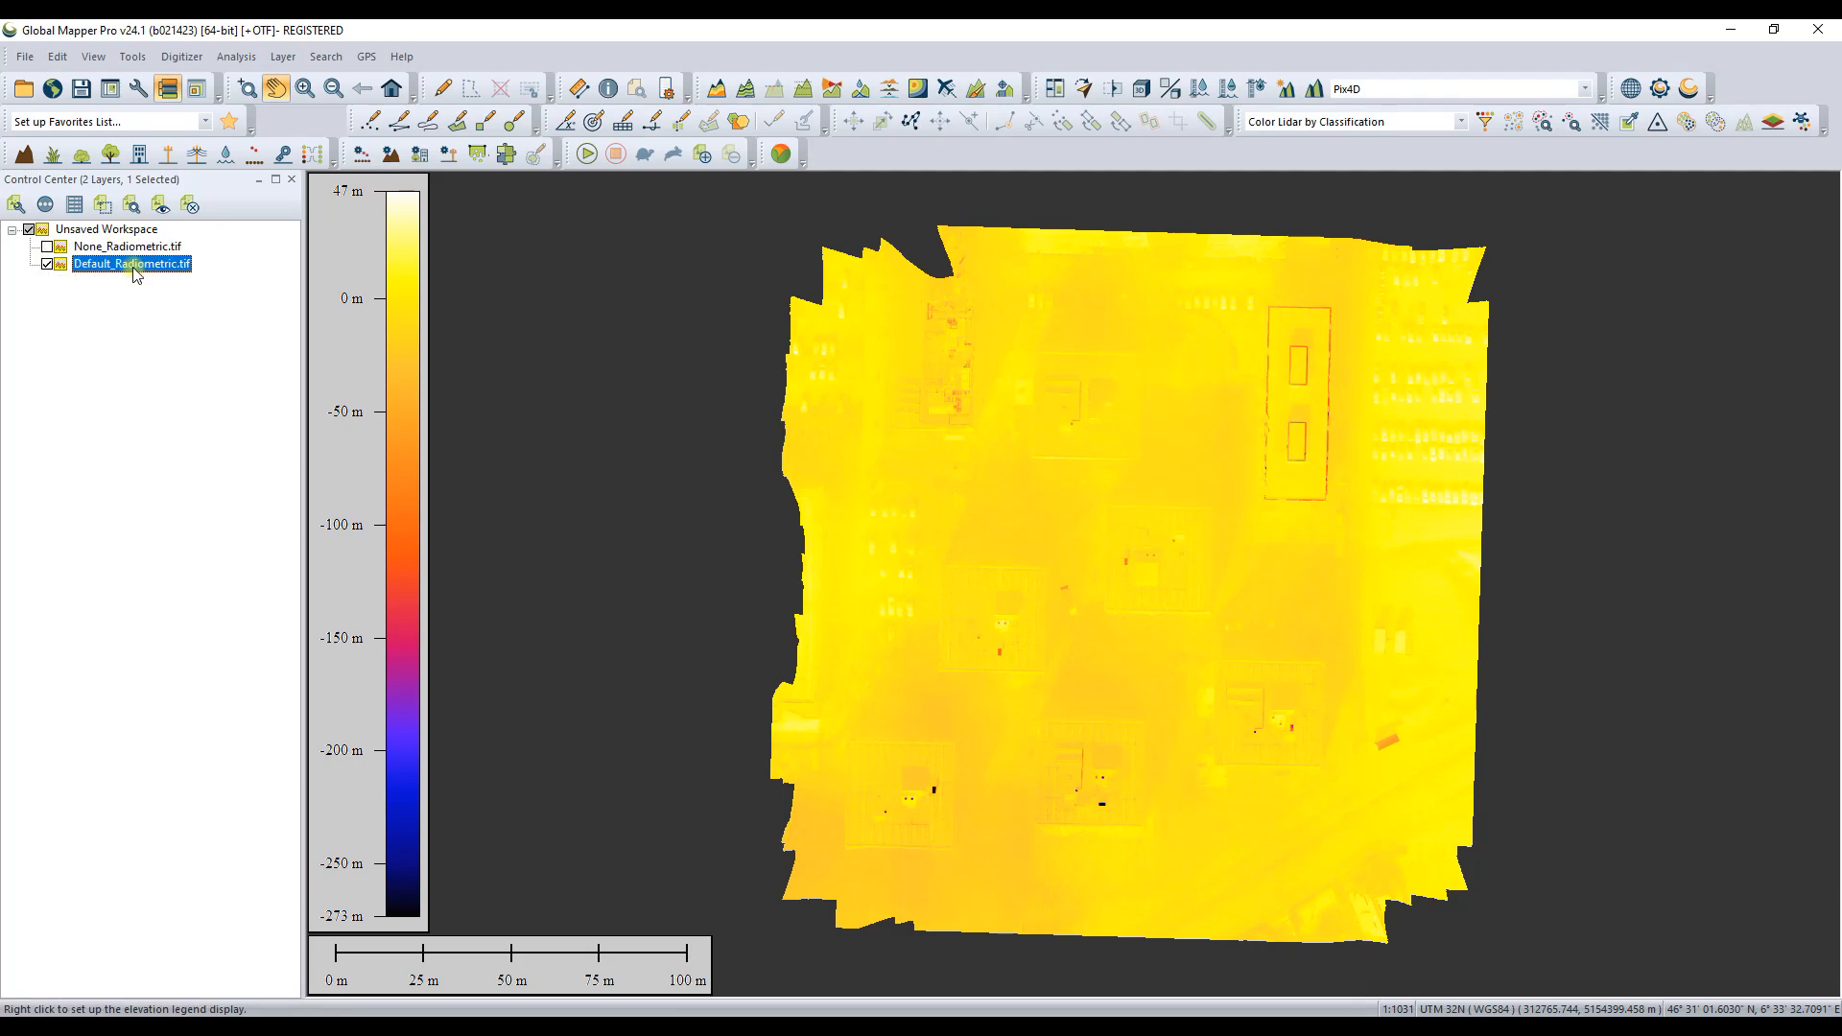
mouse_move(999, 614)
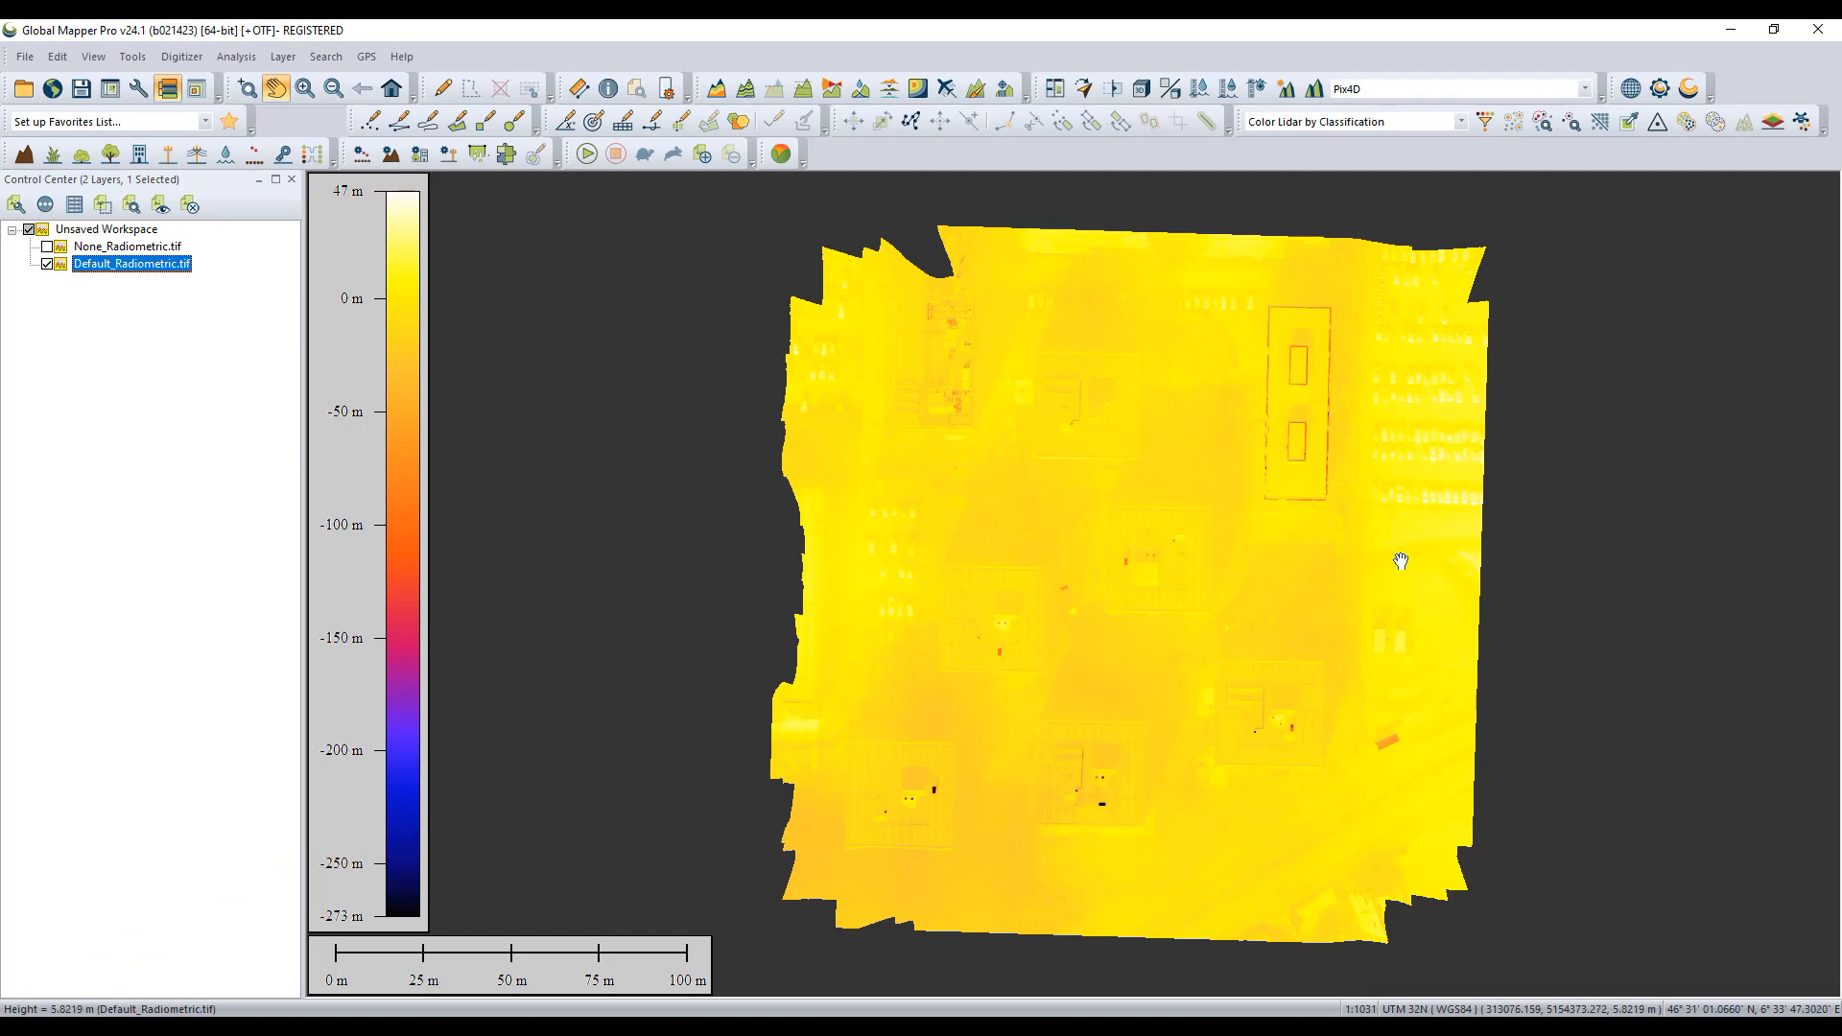
mouse_move(1590, 96)
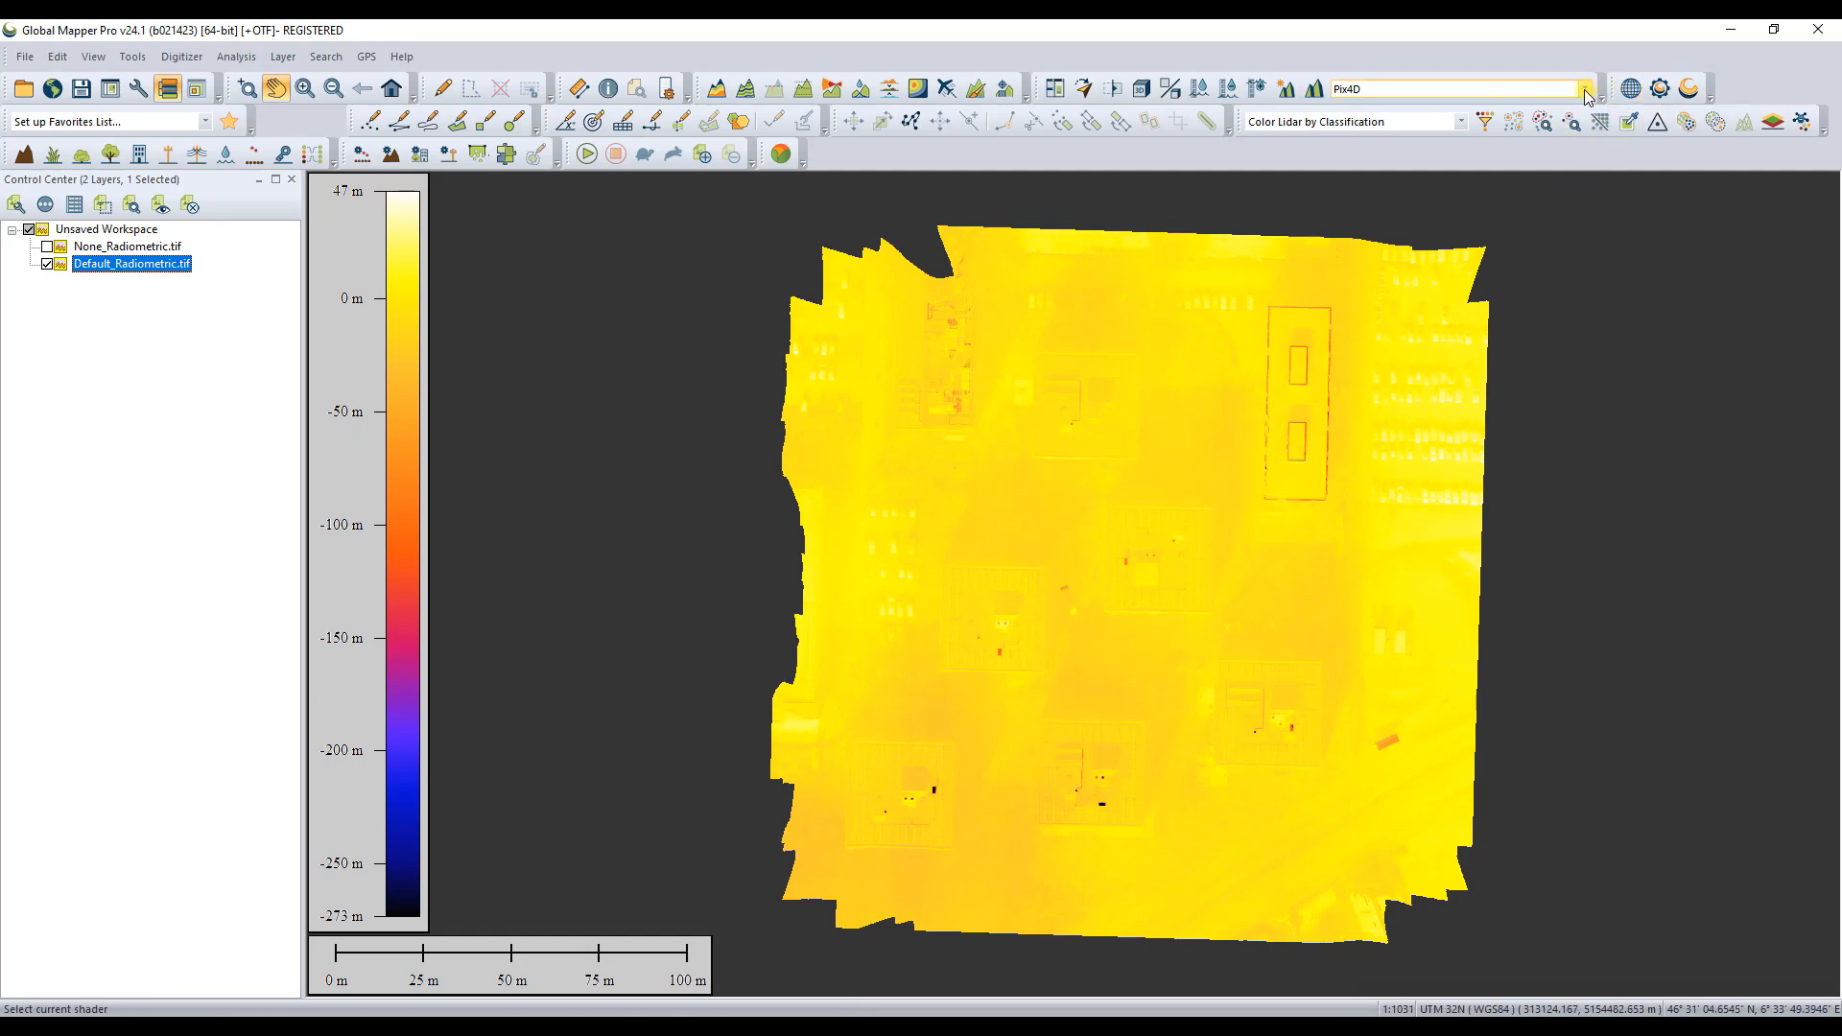
left_click(1587, 88)
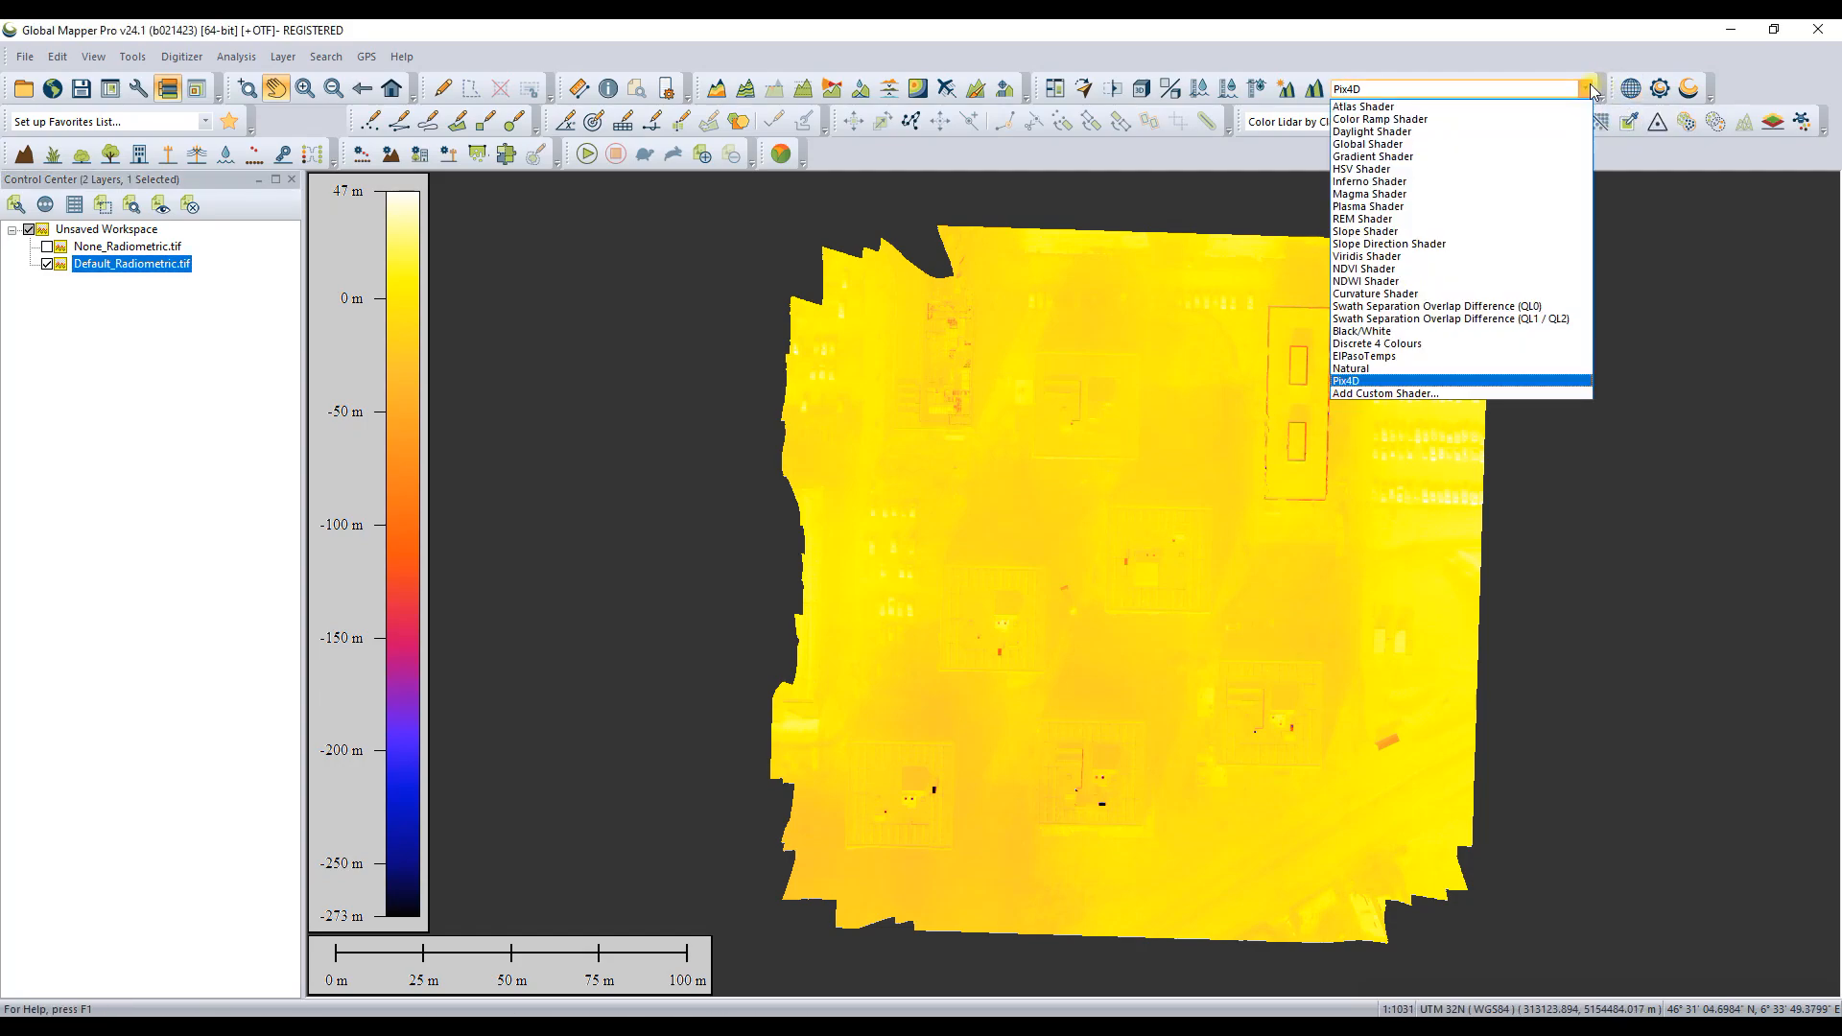
left_click(1381, 119)
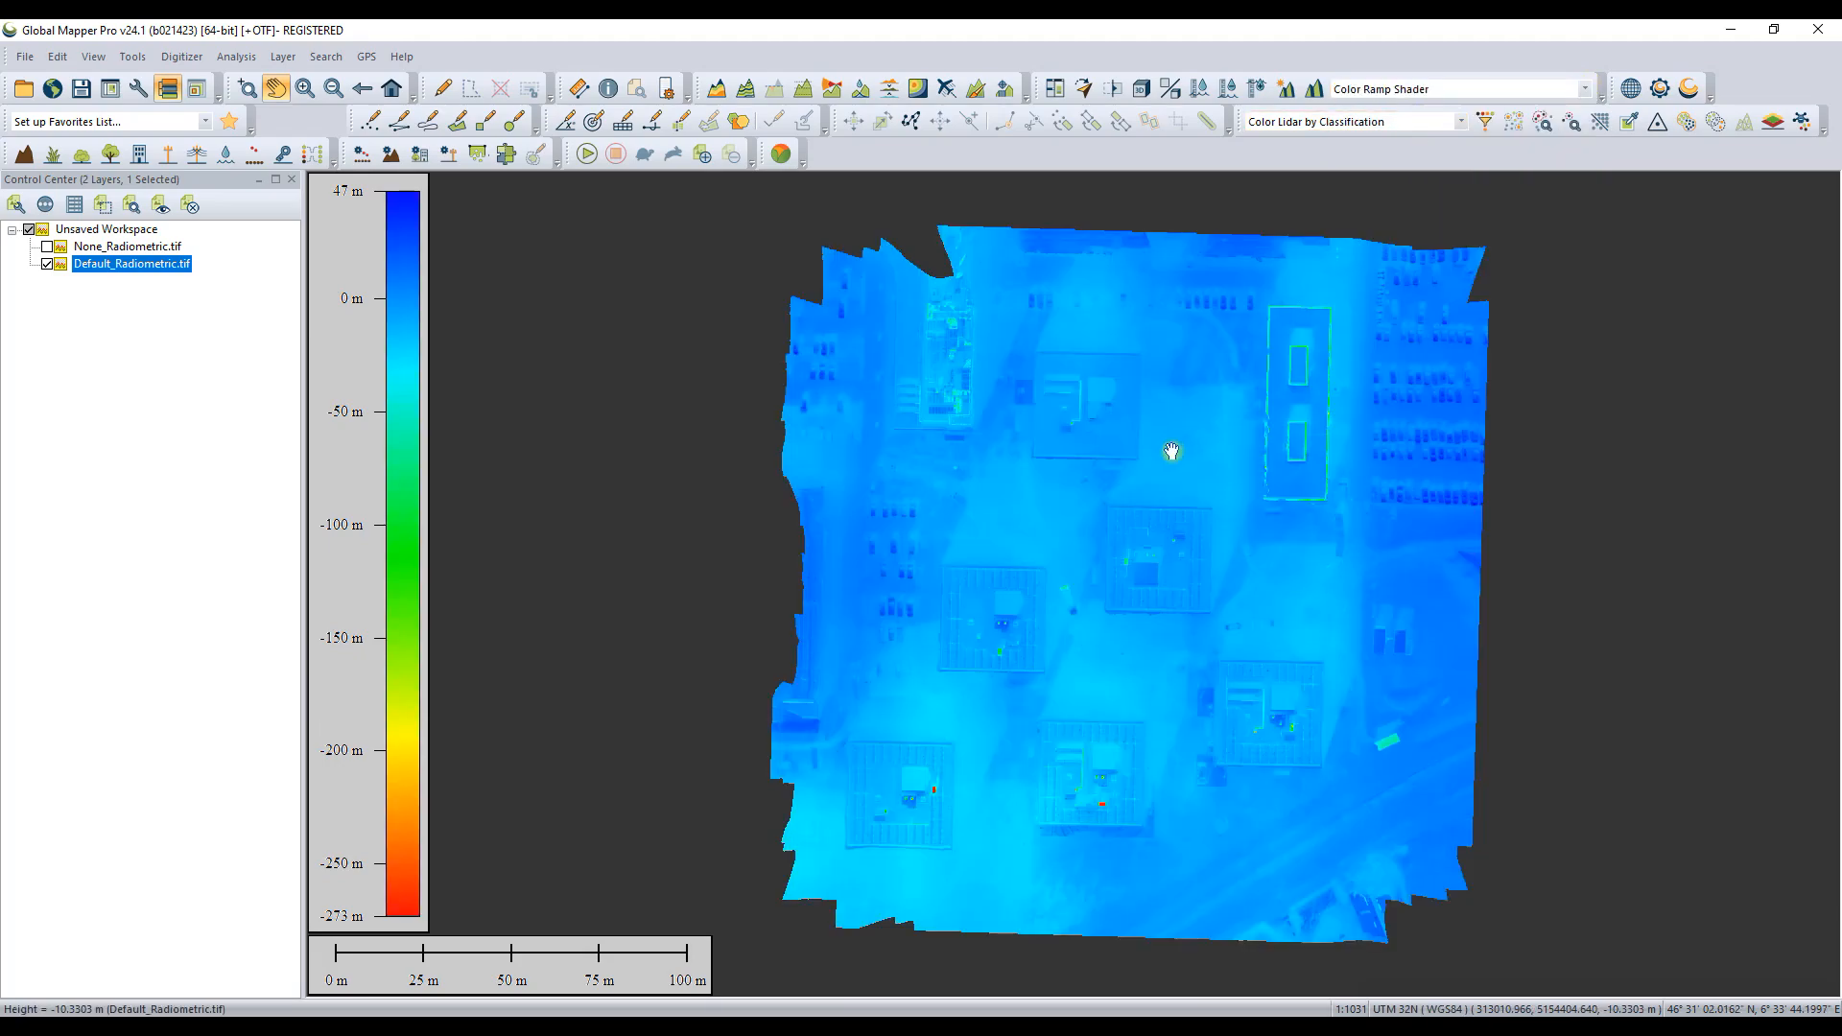
Step: Try the Black/White shader, return to Pix4D, and select both layers
left_click(1589, 88)
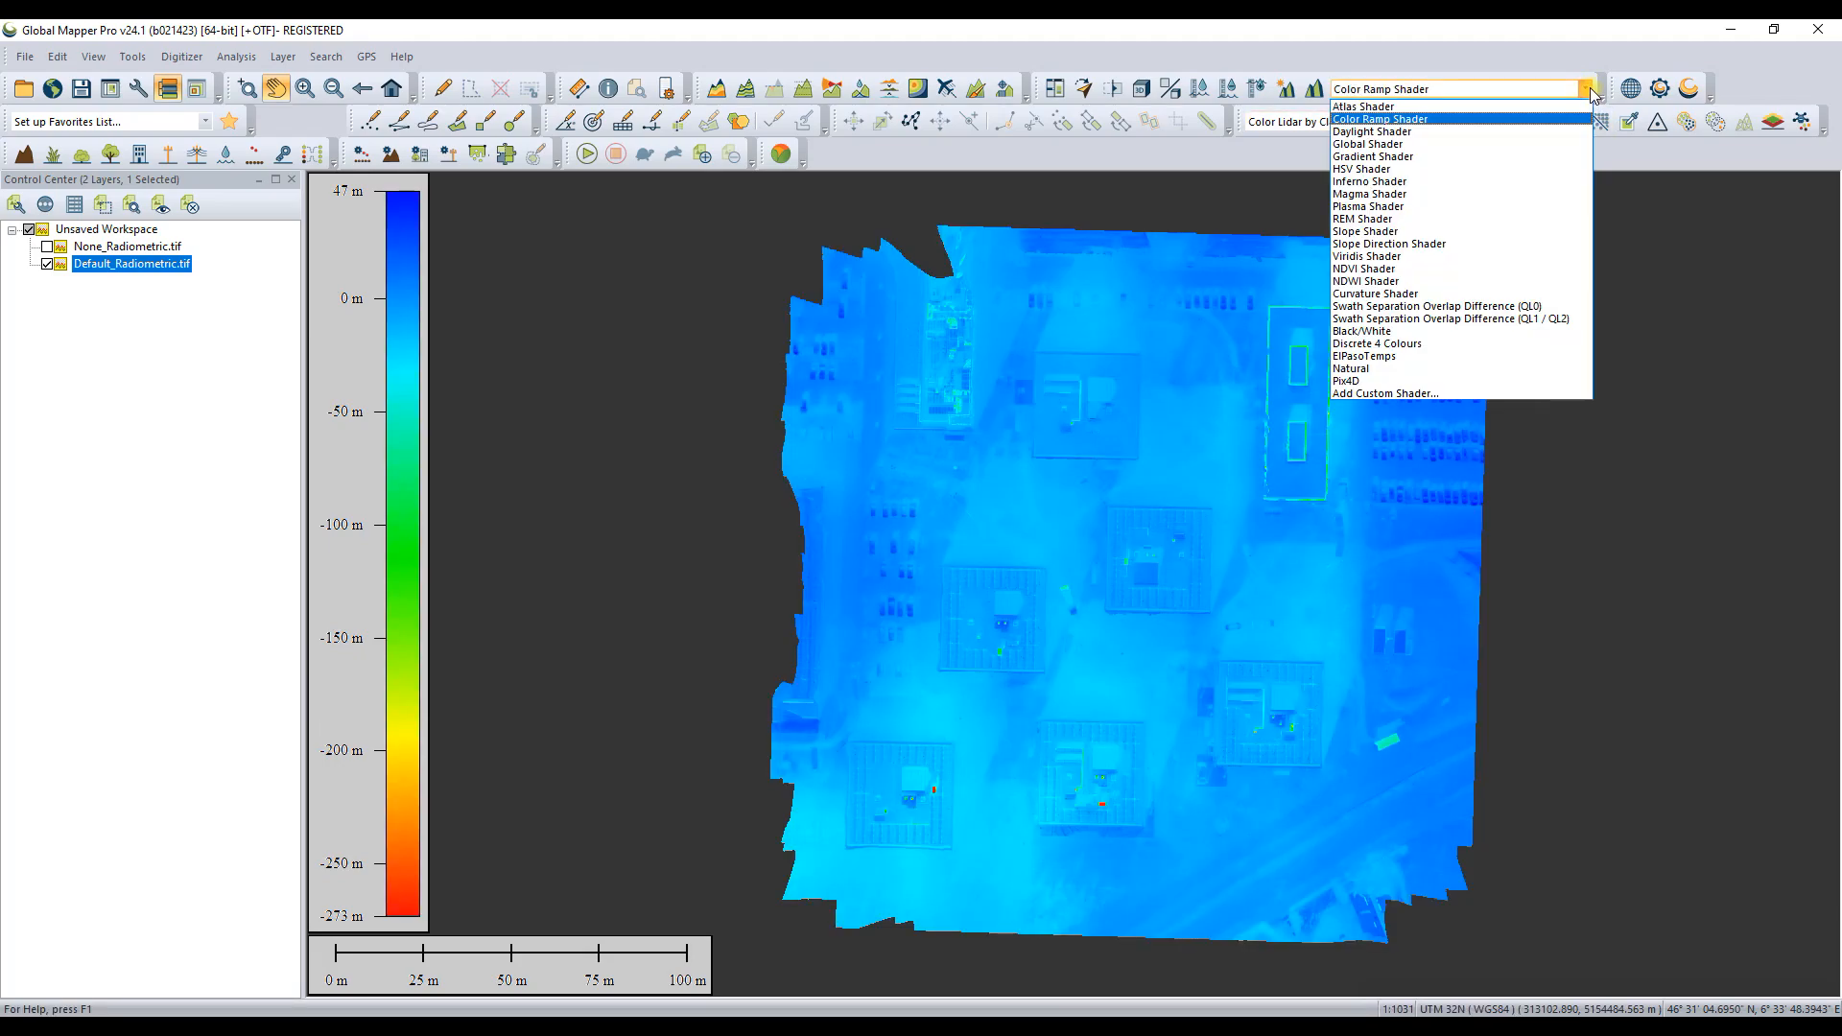
left_click(1364, 330)
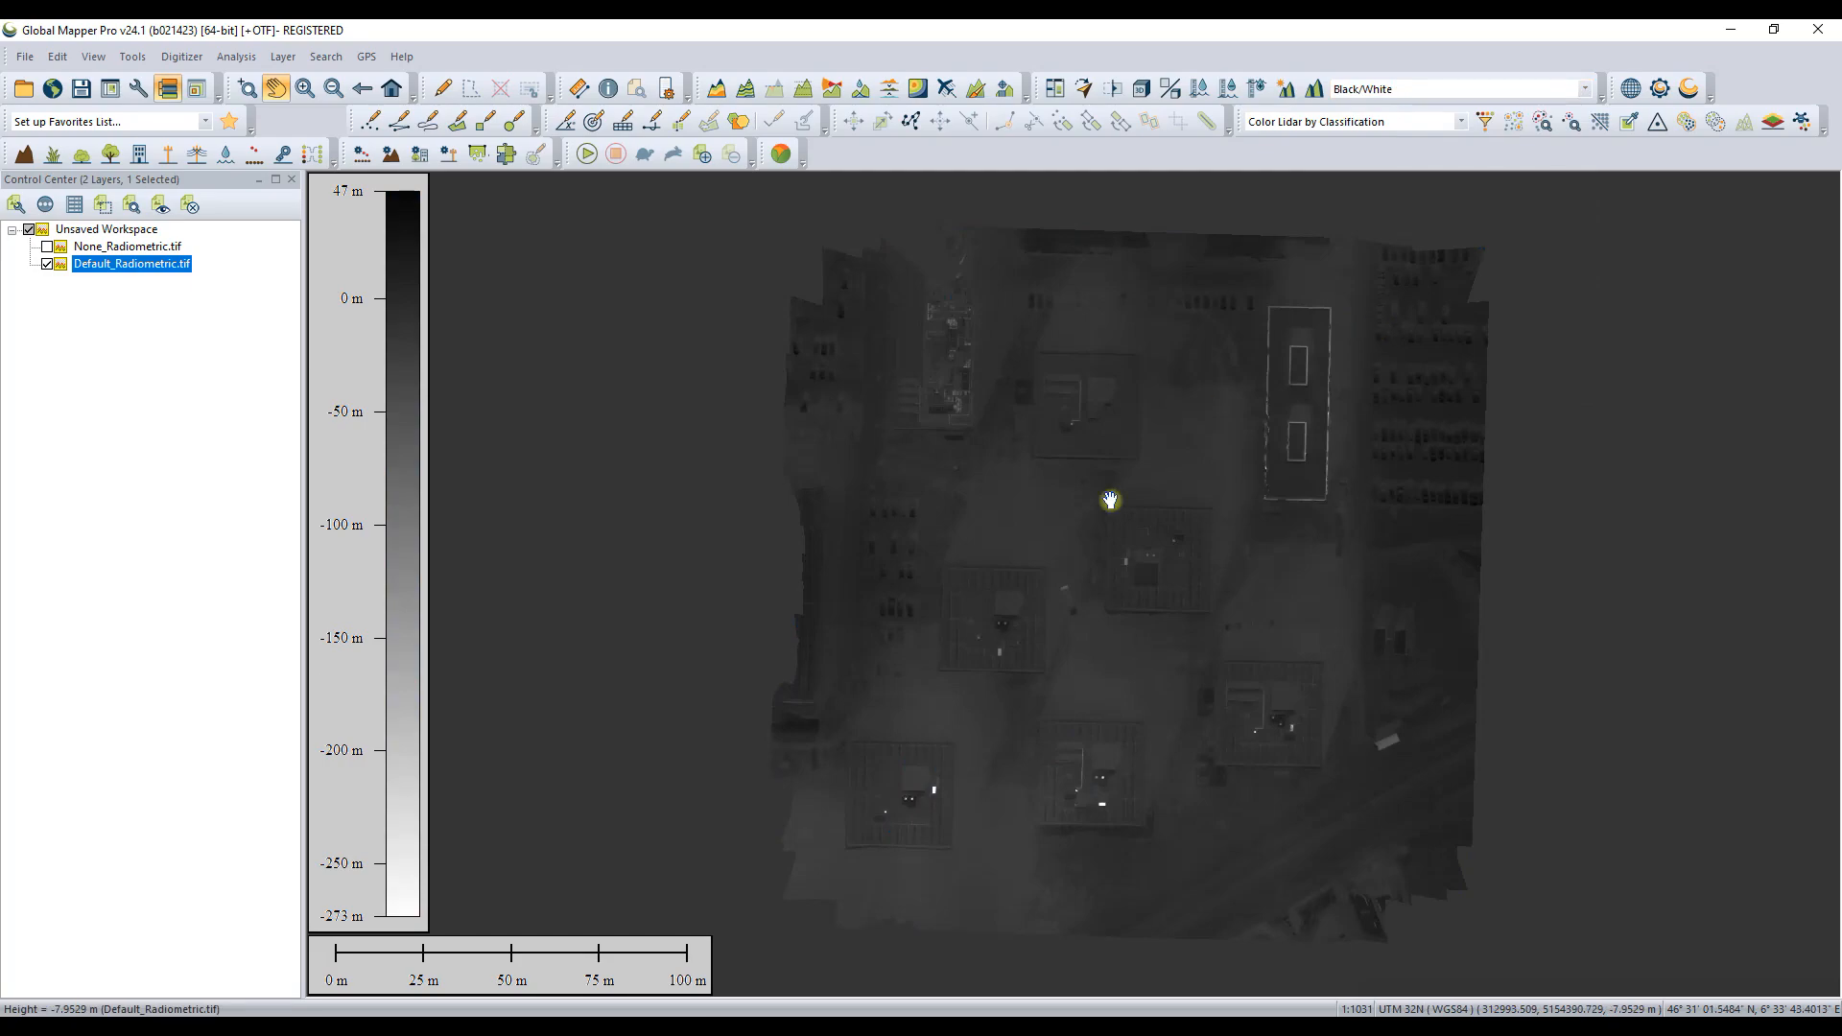
left_click(1587, 88)
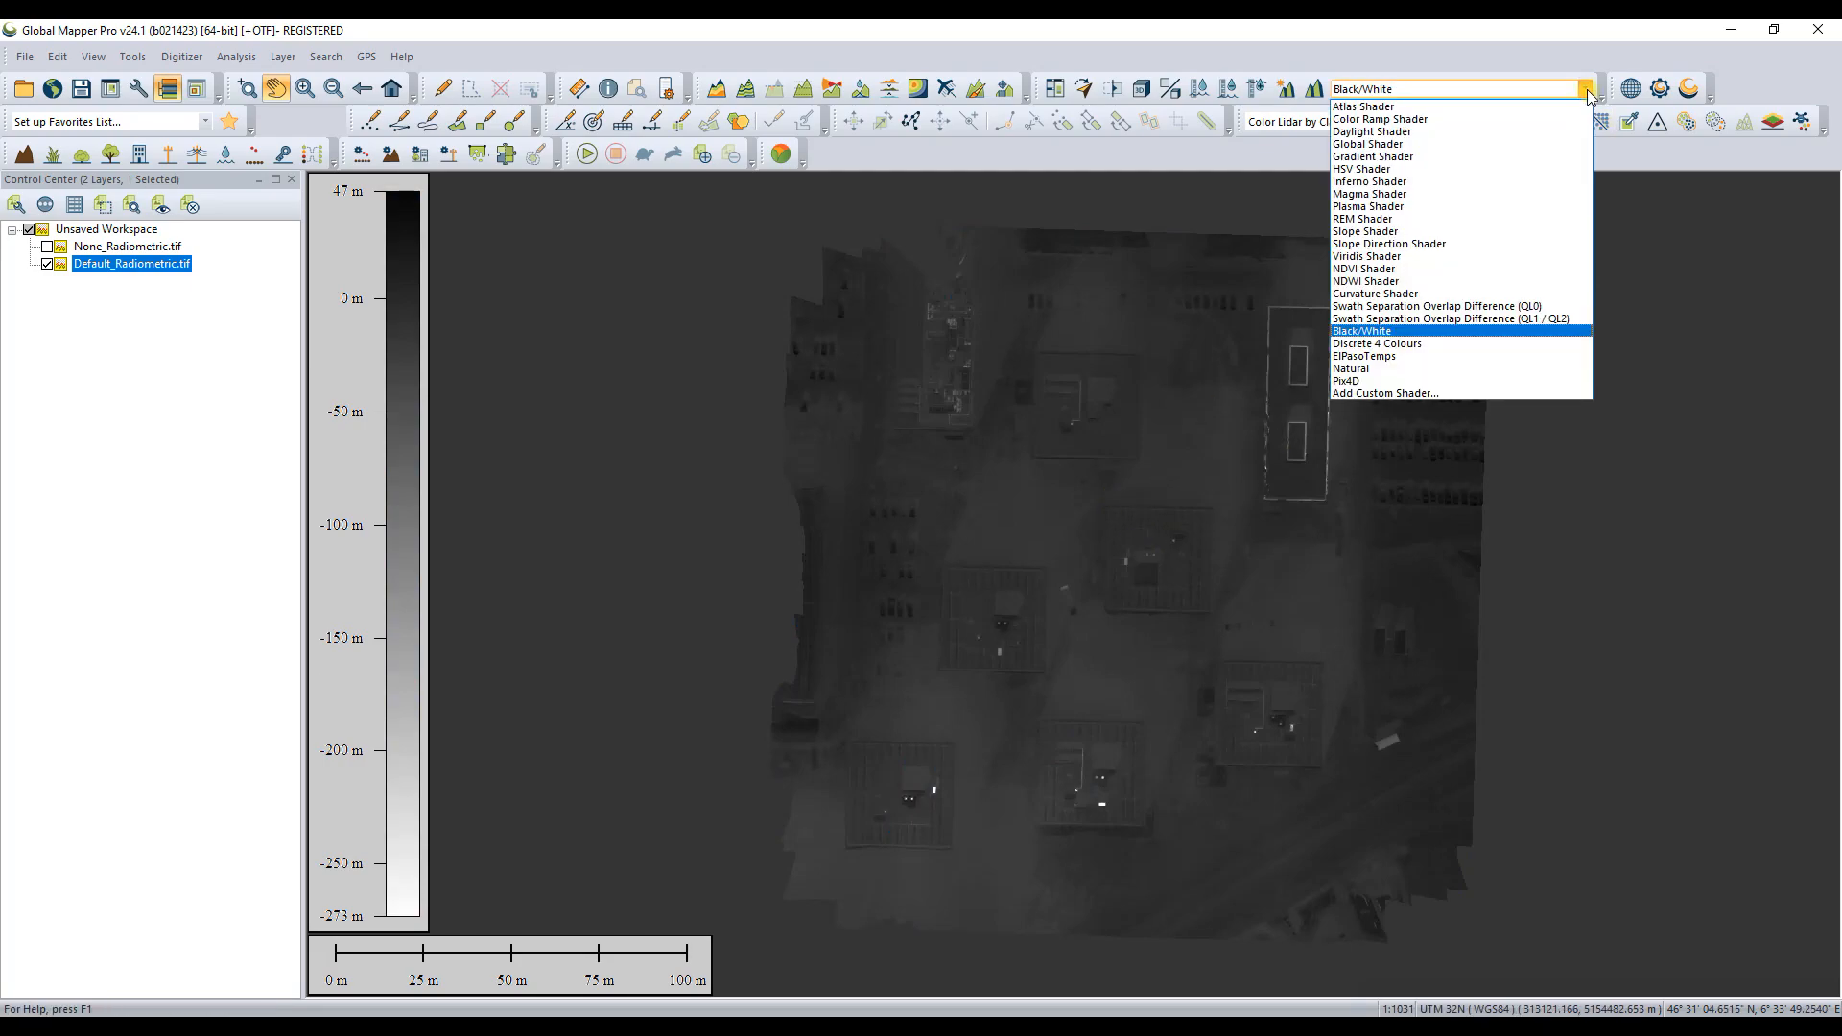
left_click(1348, 381)
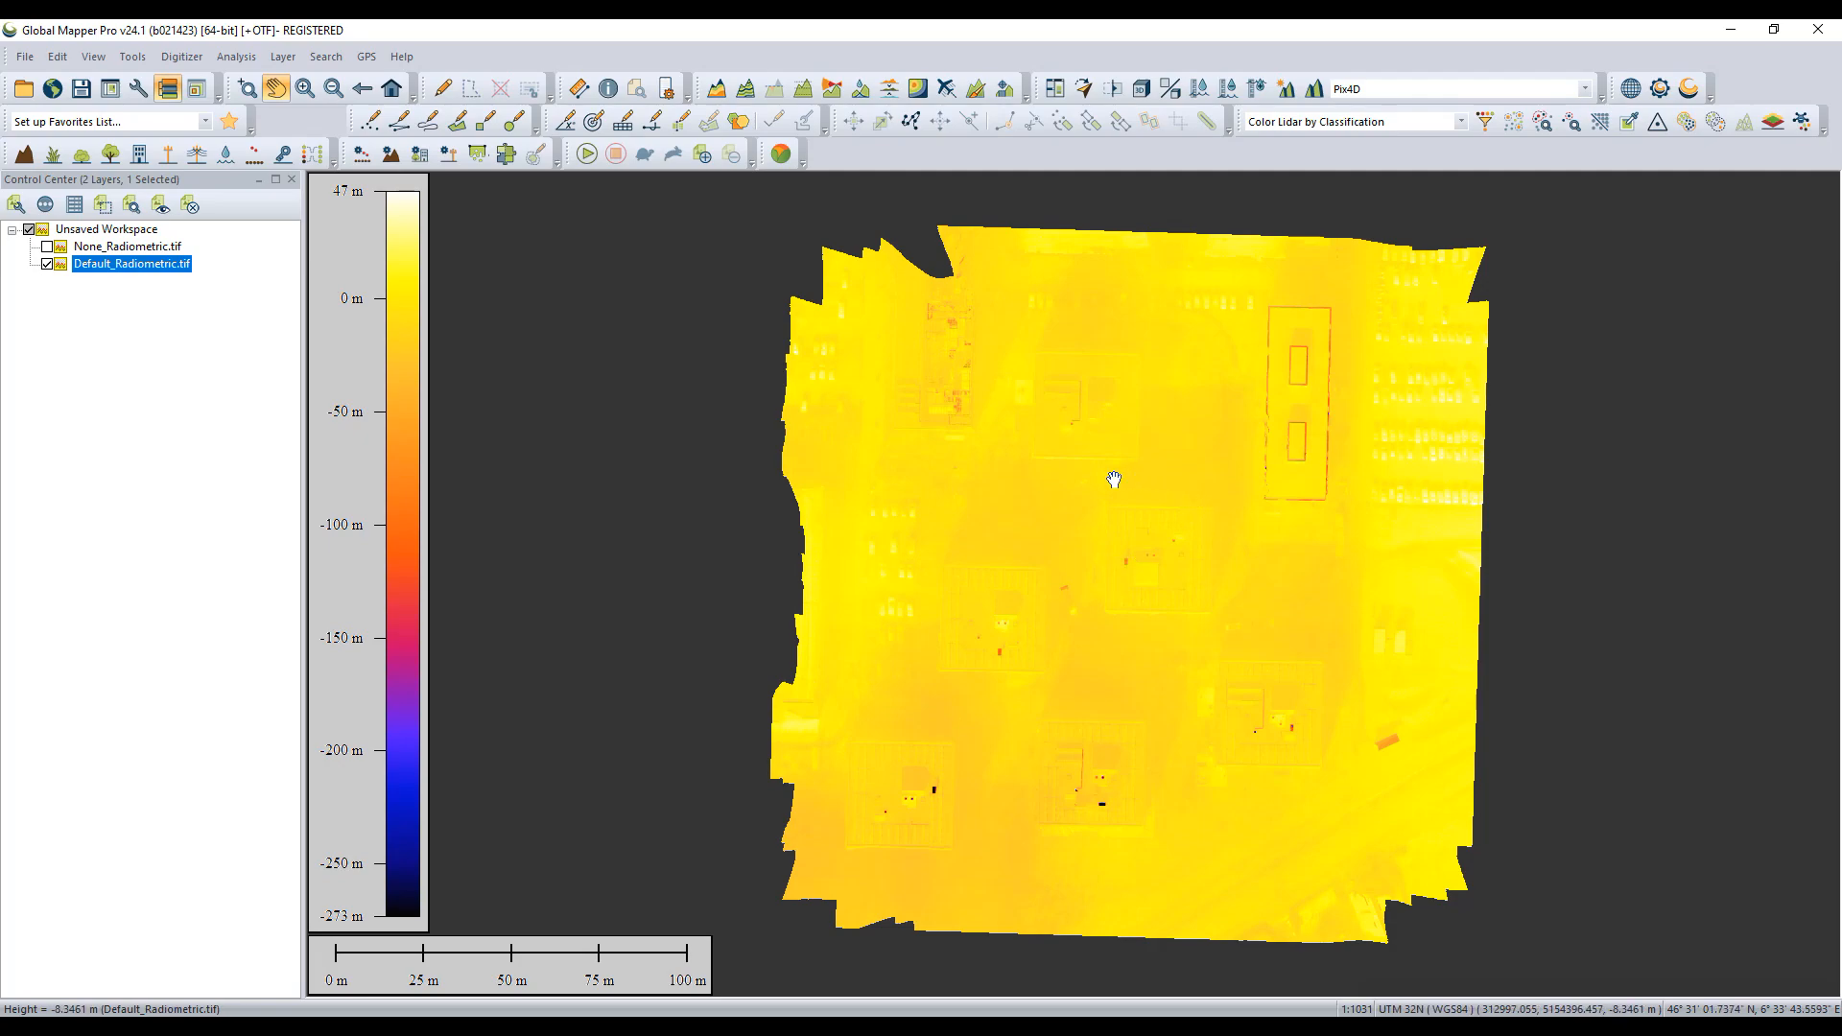
mouse_move(363, 708)
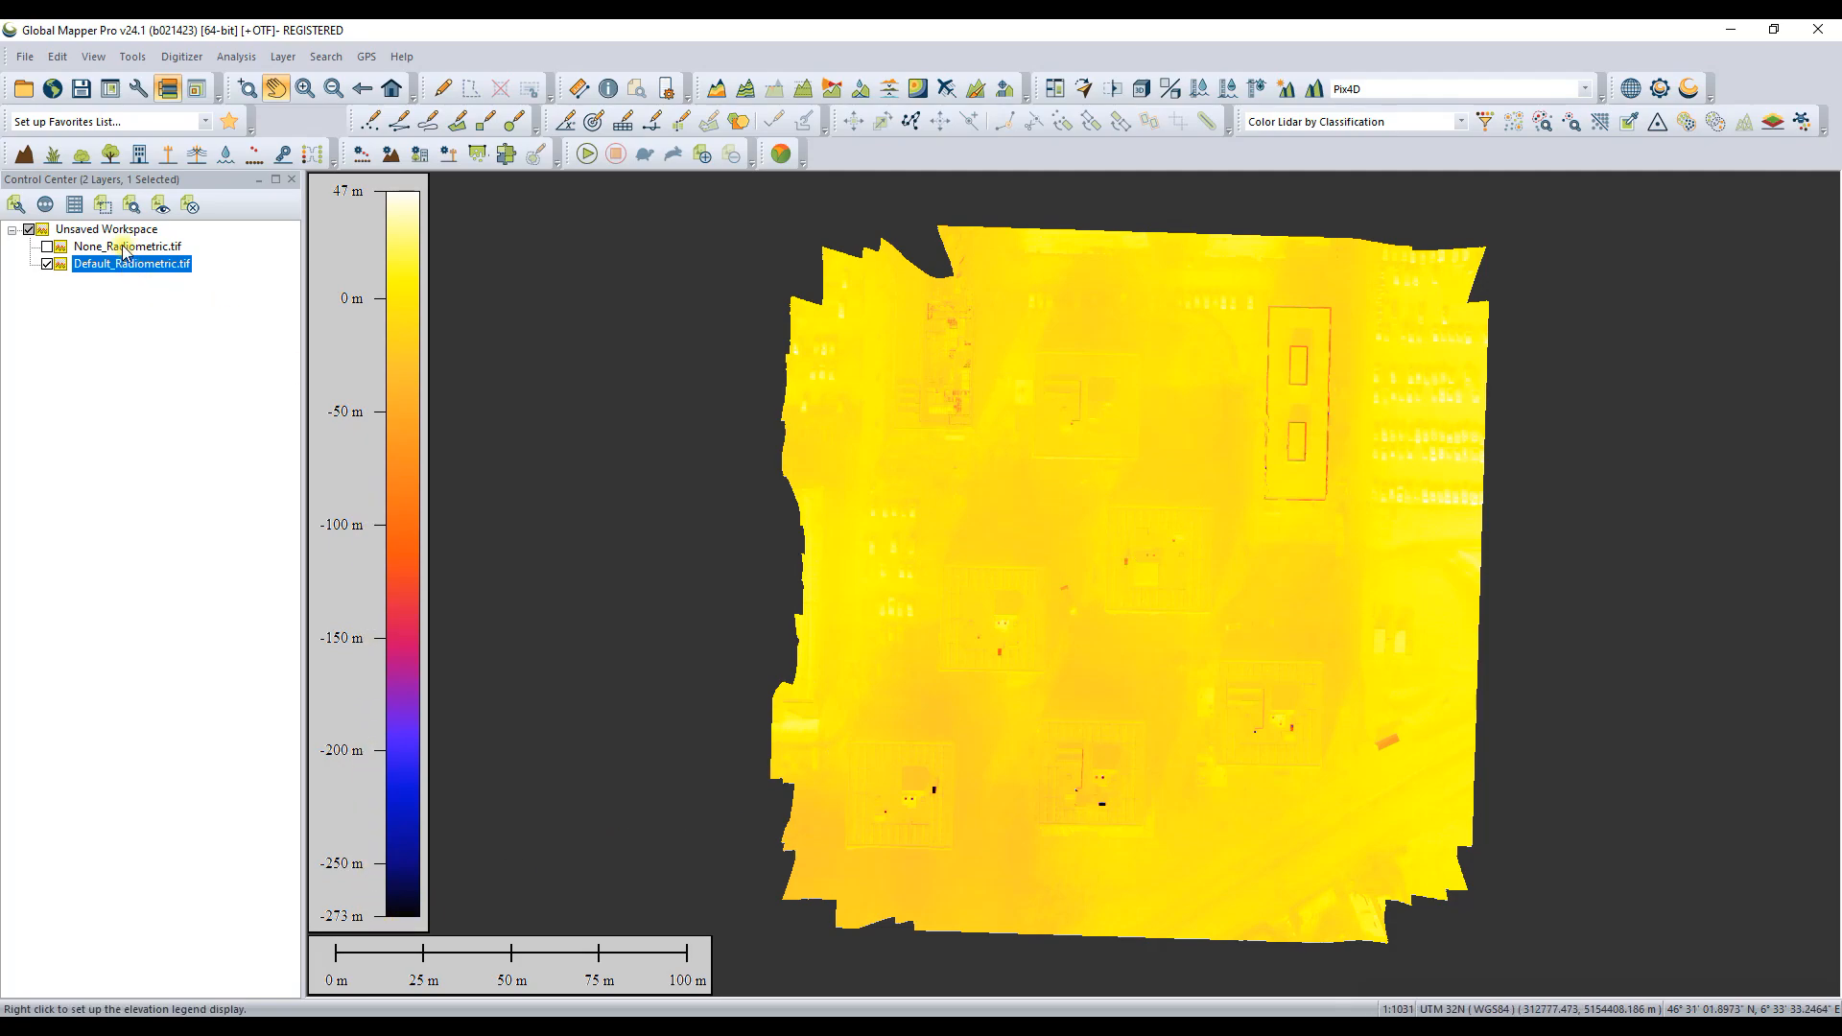
left_click(126, 247)
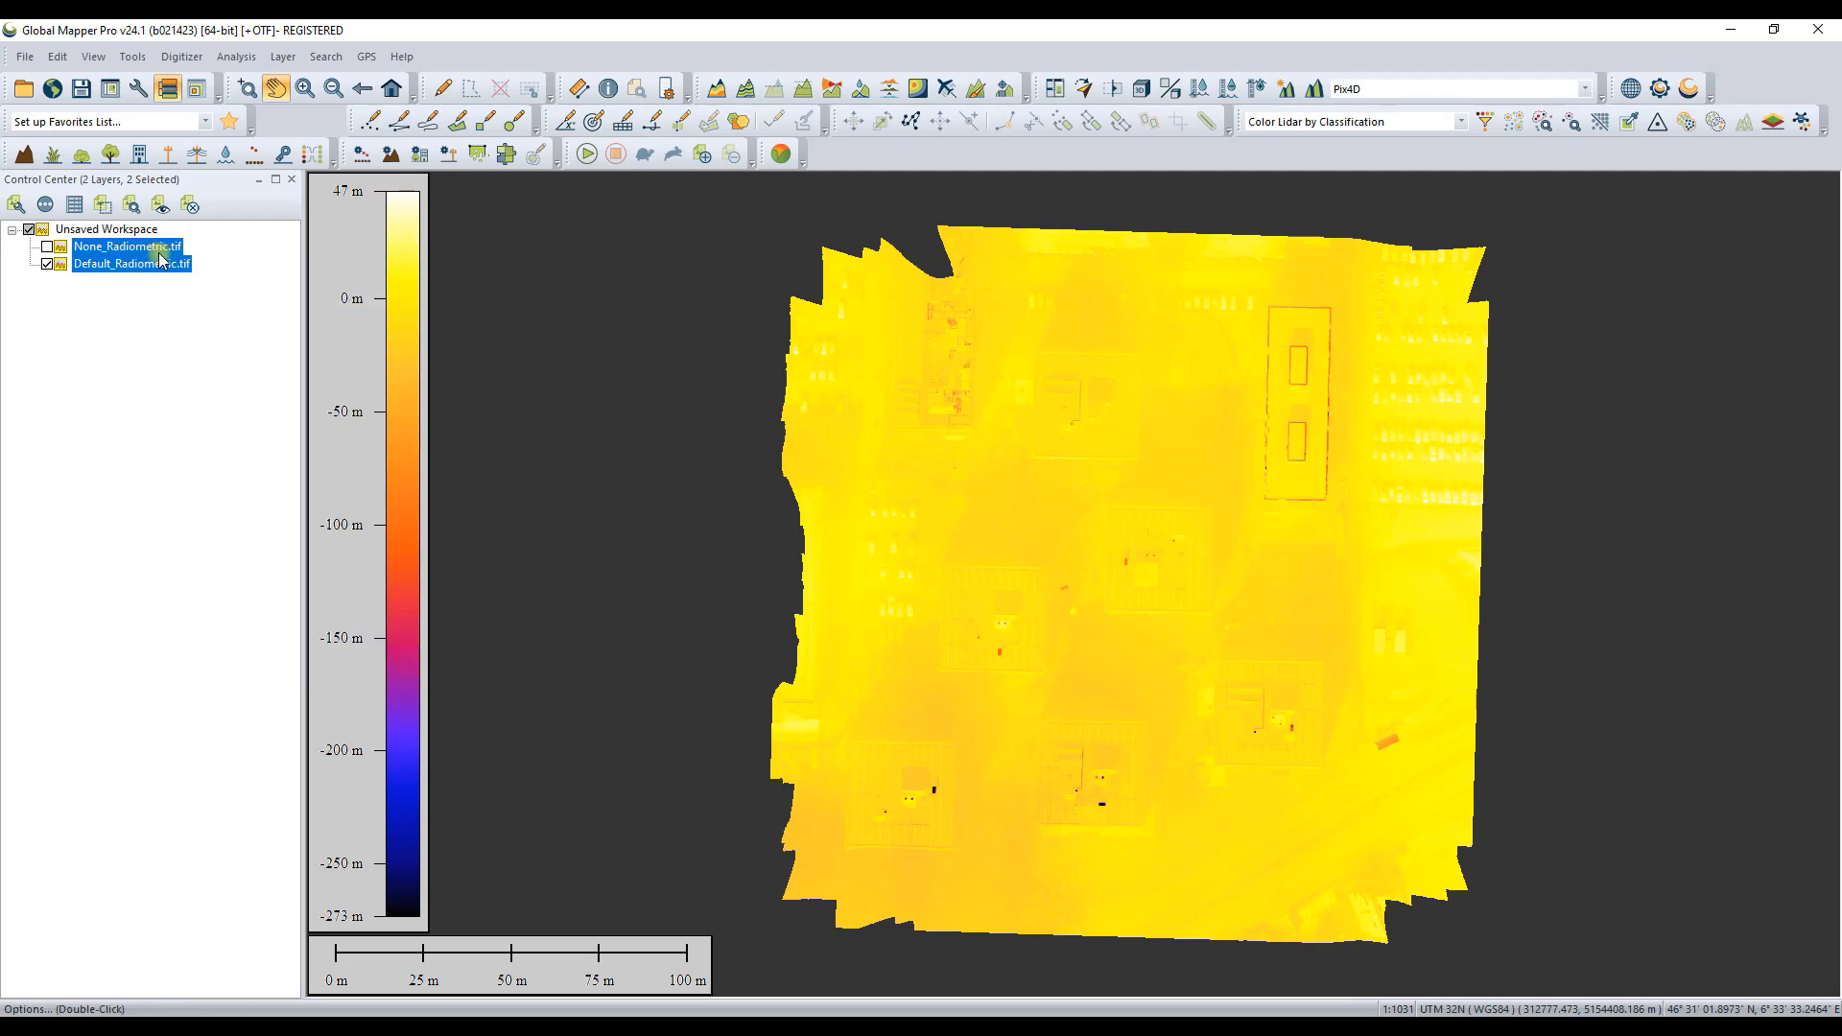
Step: Open the layer's elevation value options and apply a 10 to 20 valid range
double_click(126, 246)
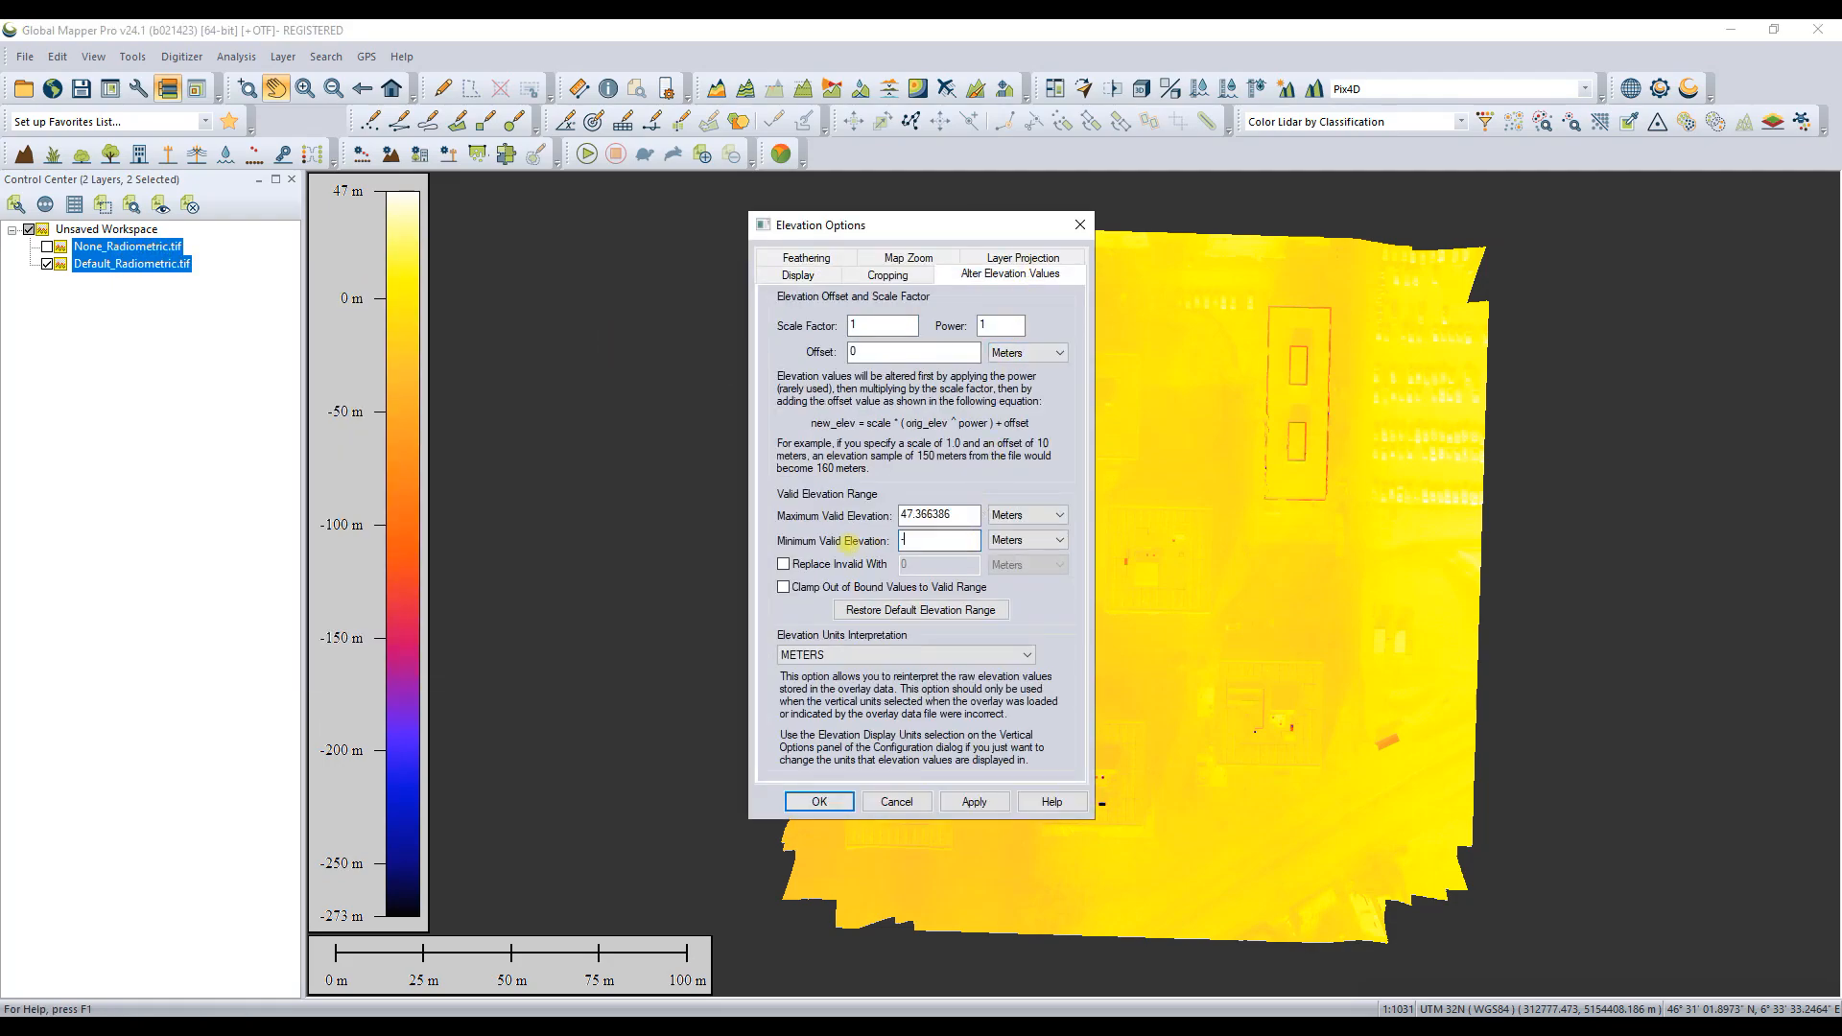
left_click(973, 801)
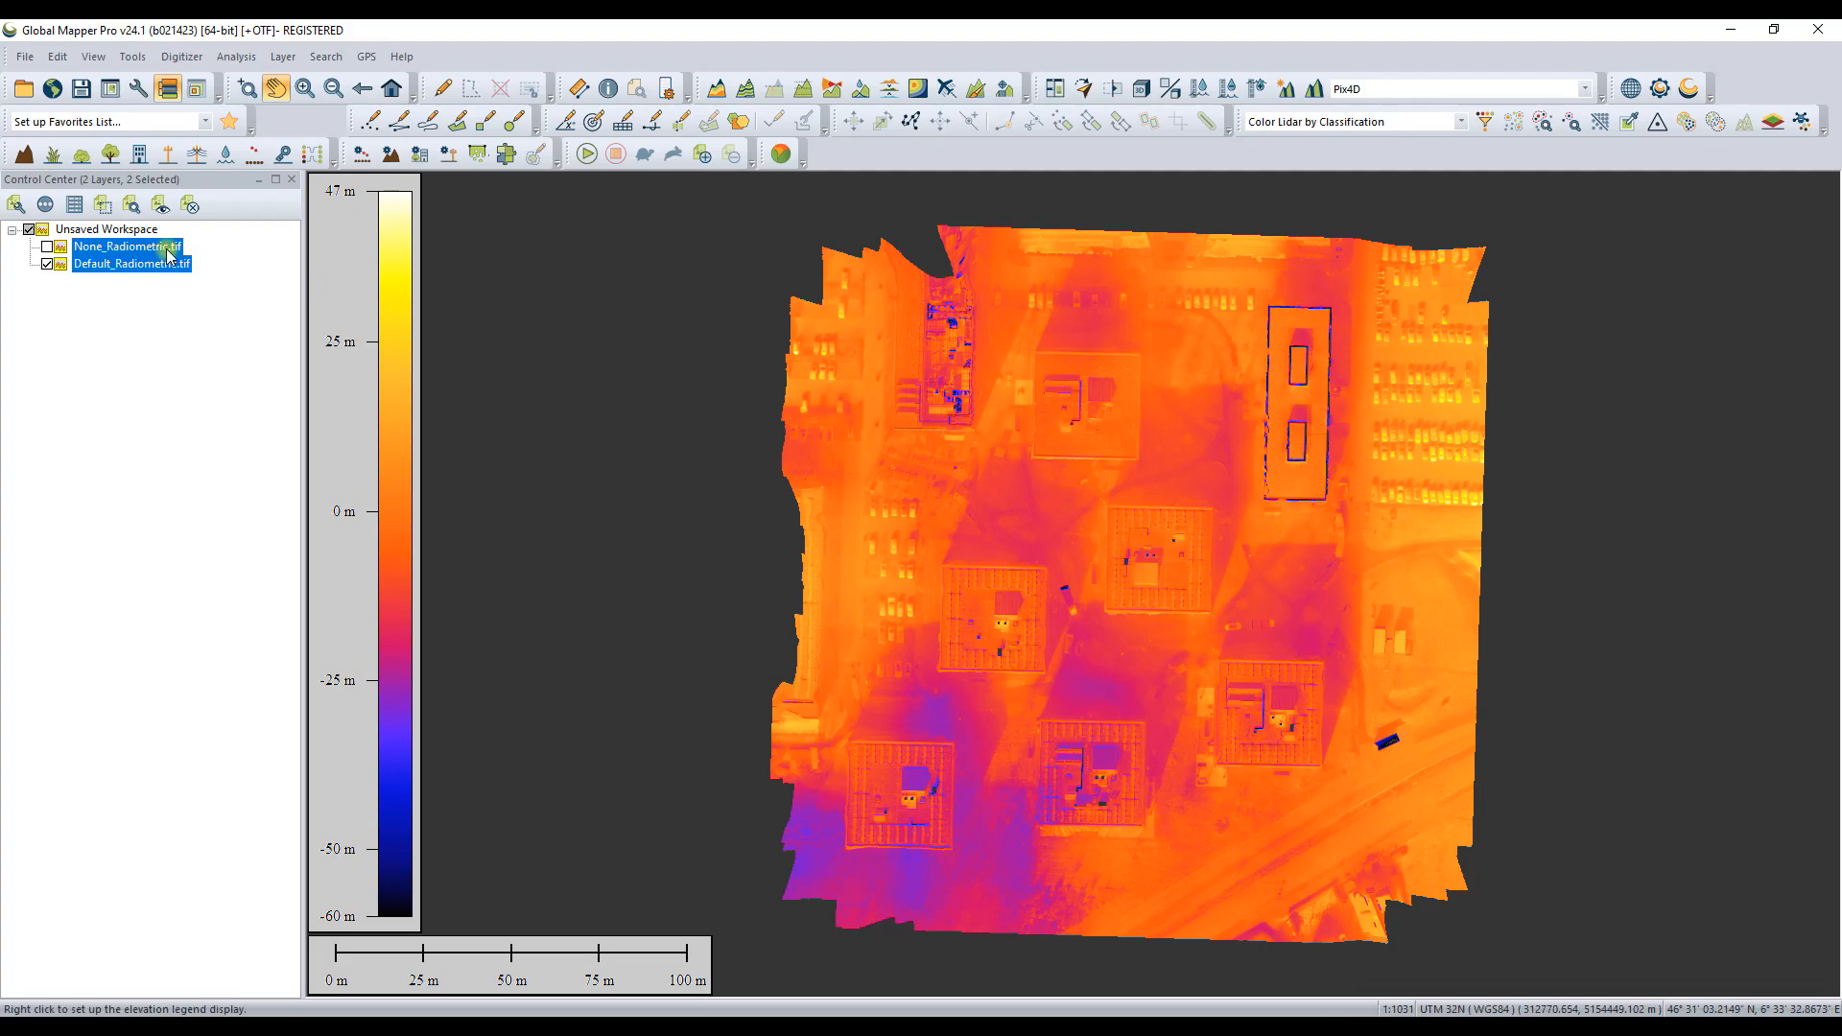
double_click(131, 263)
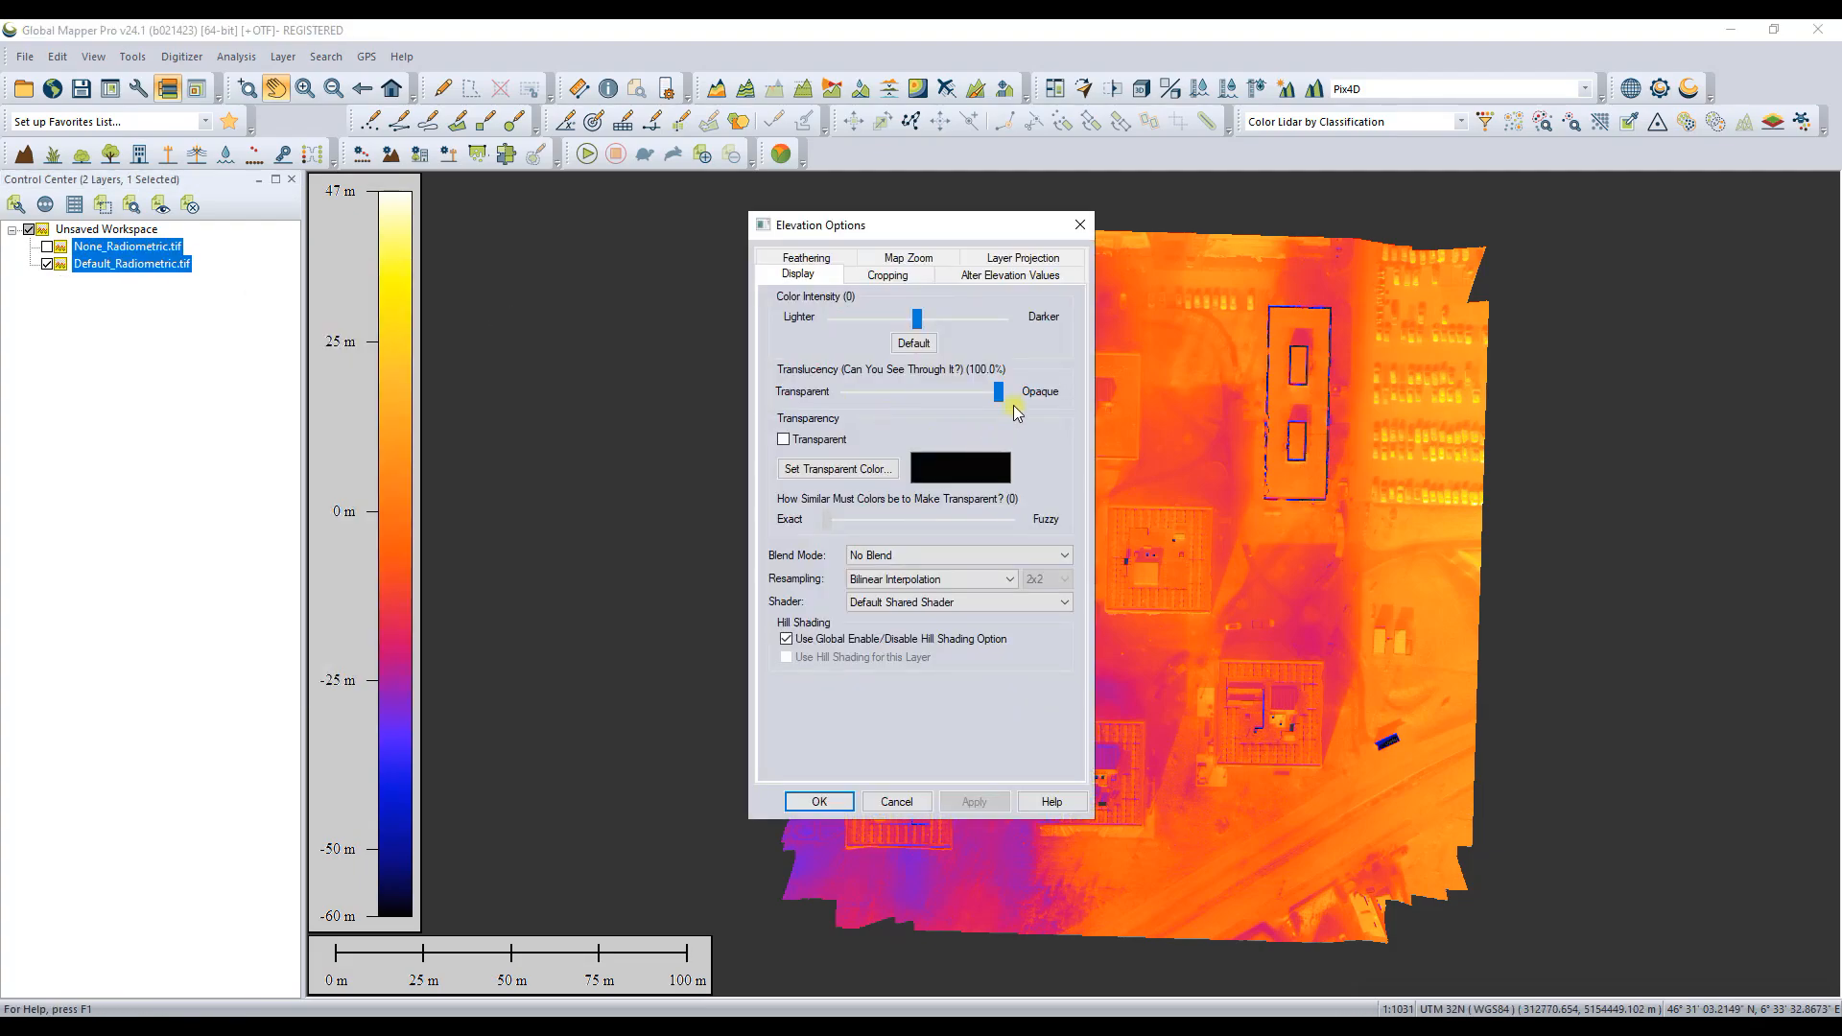
left_click(1007, 273)
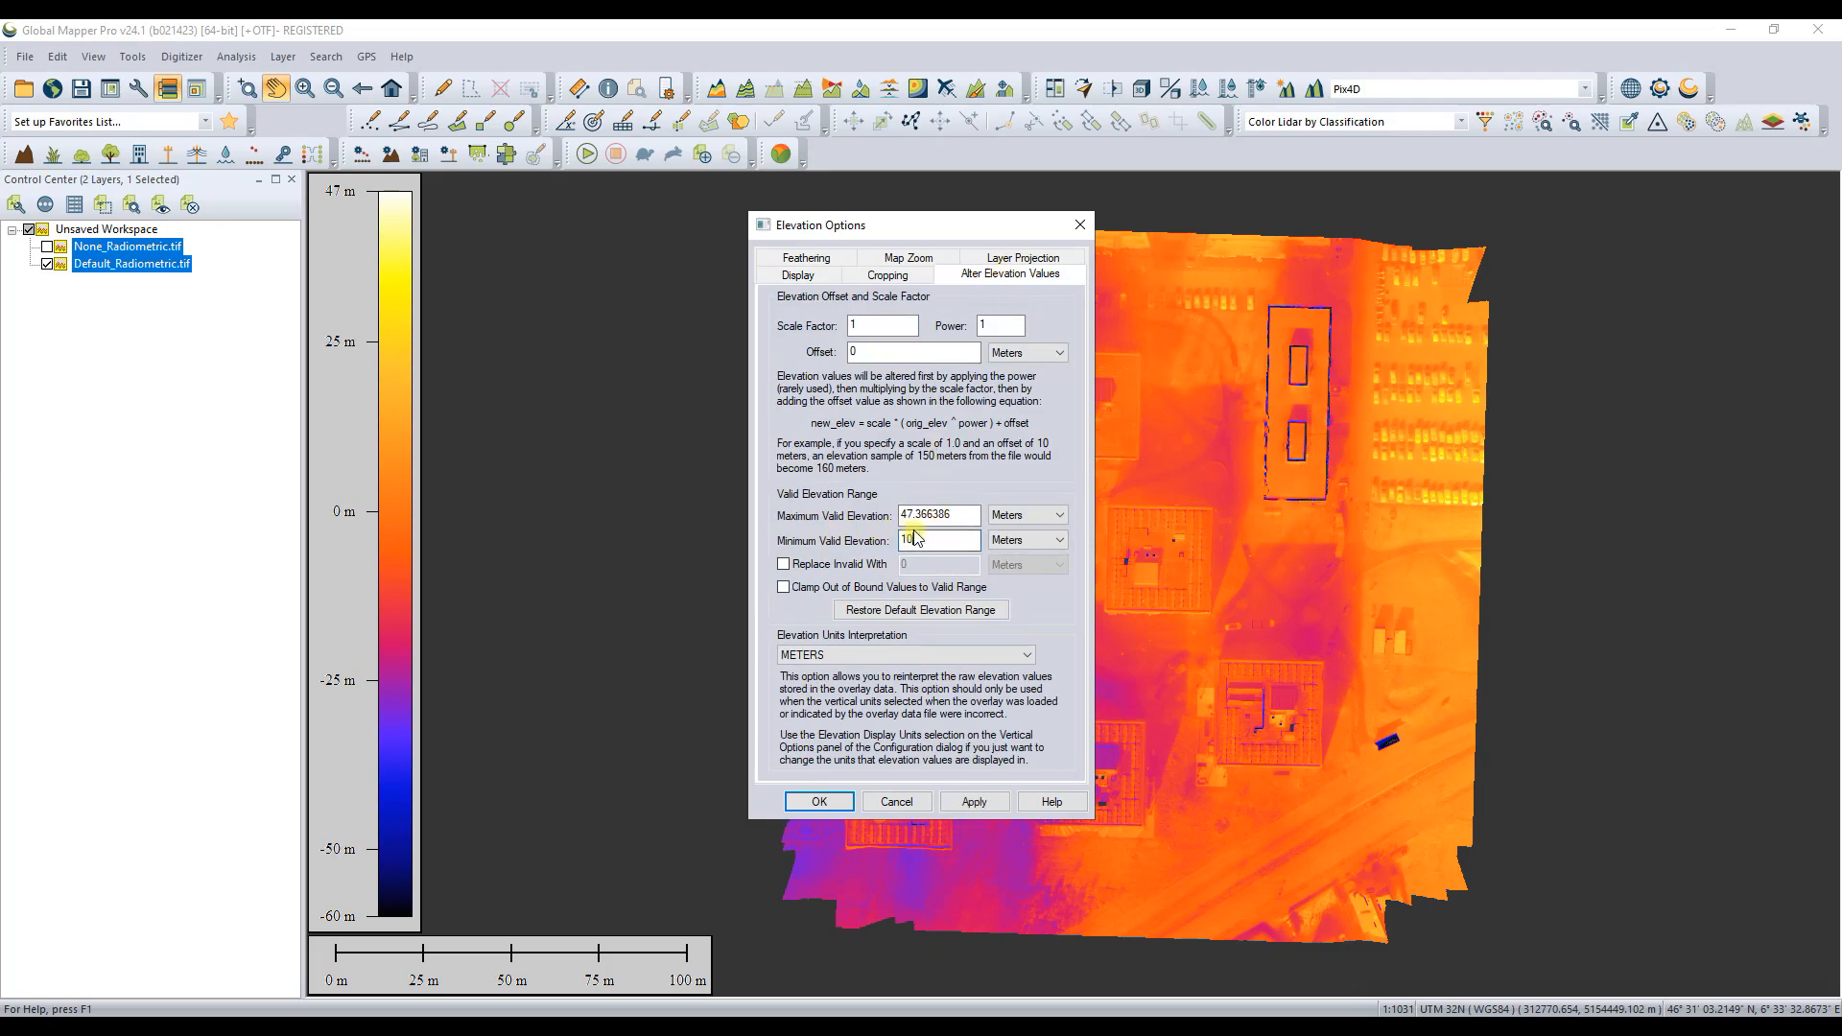
type("20")
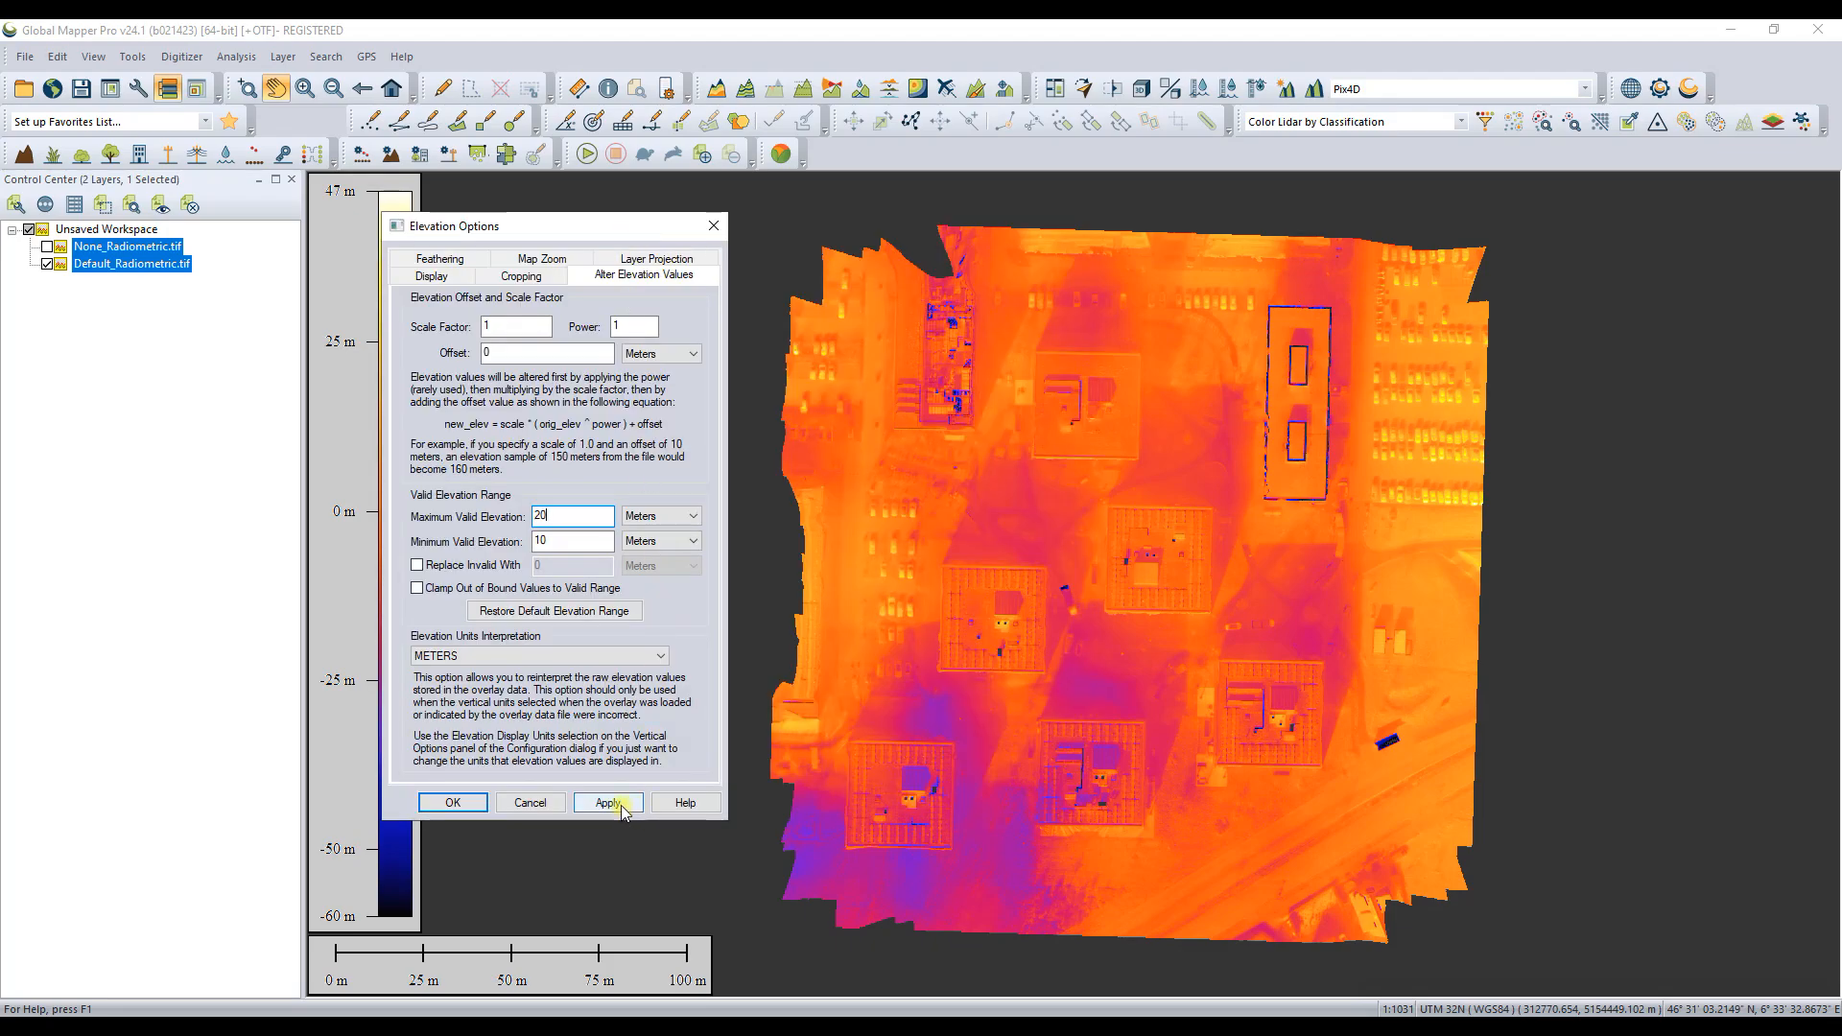
left_click(607, 803)
type("100")
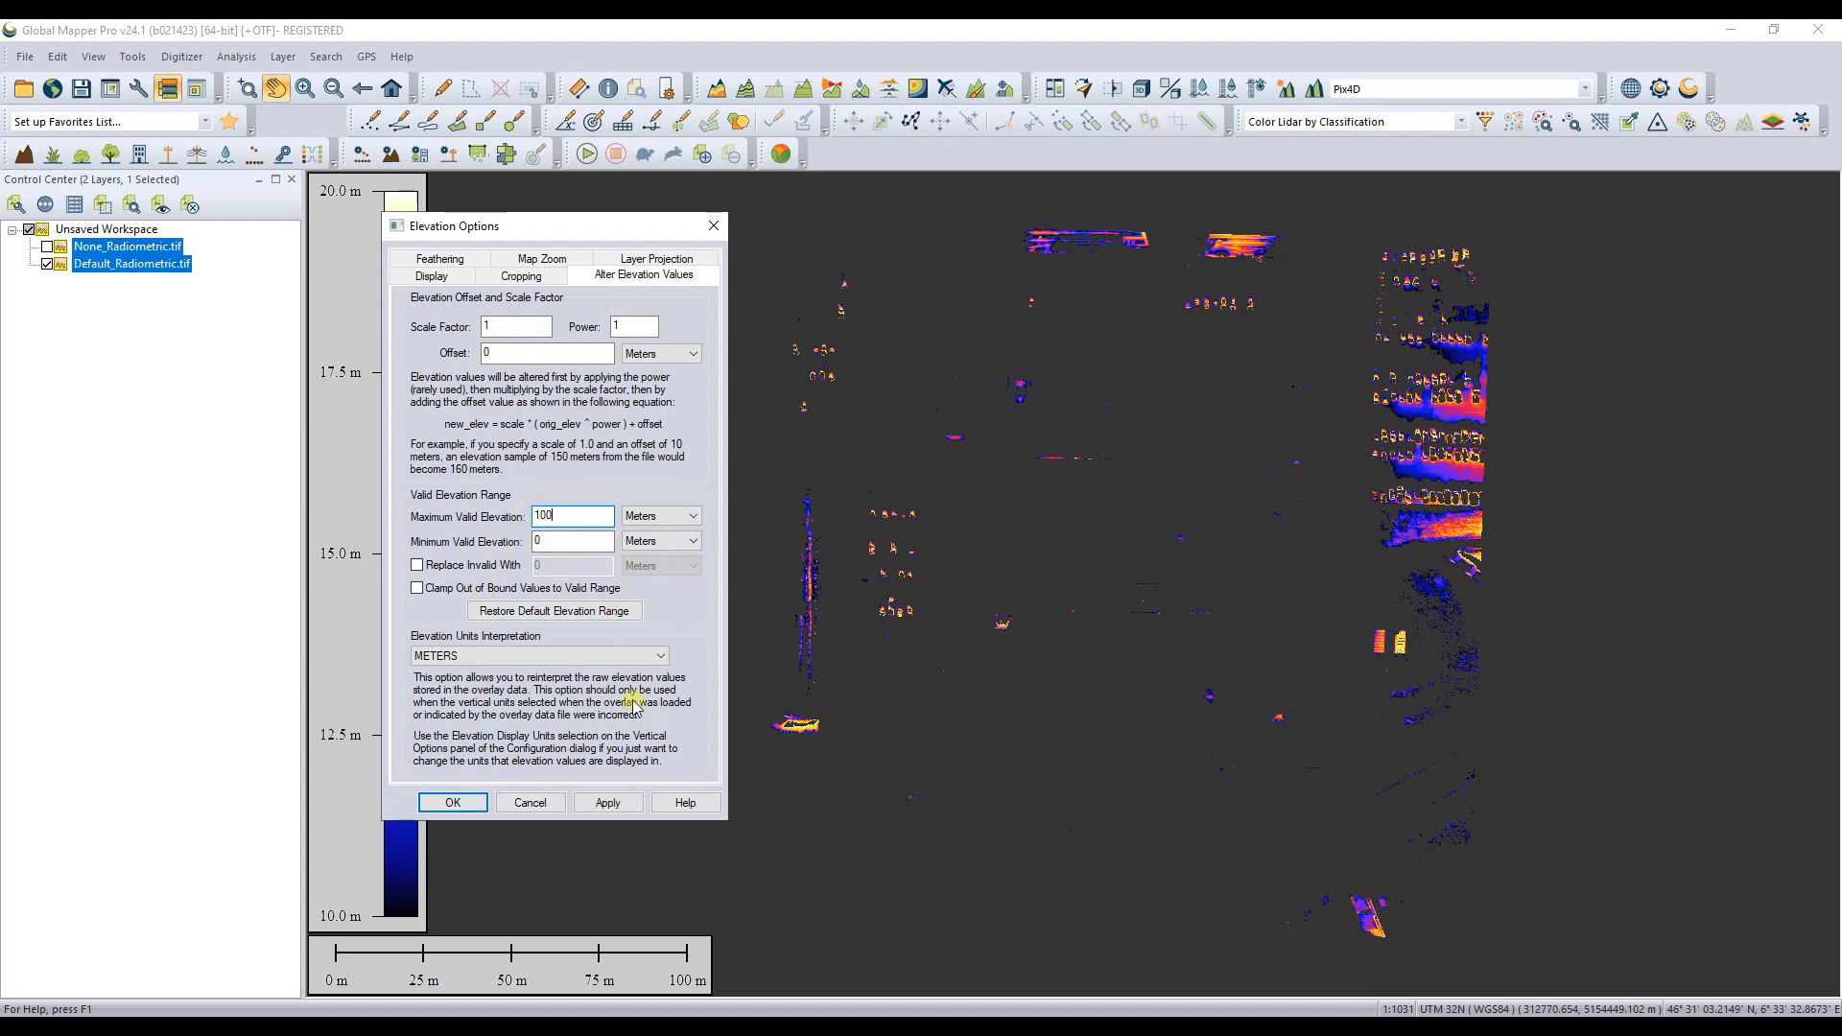
Step: Test a 0 to 100 range, restore the default, and confirm -60 to 47
left_click(608, 802)
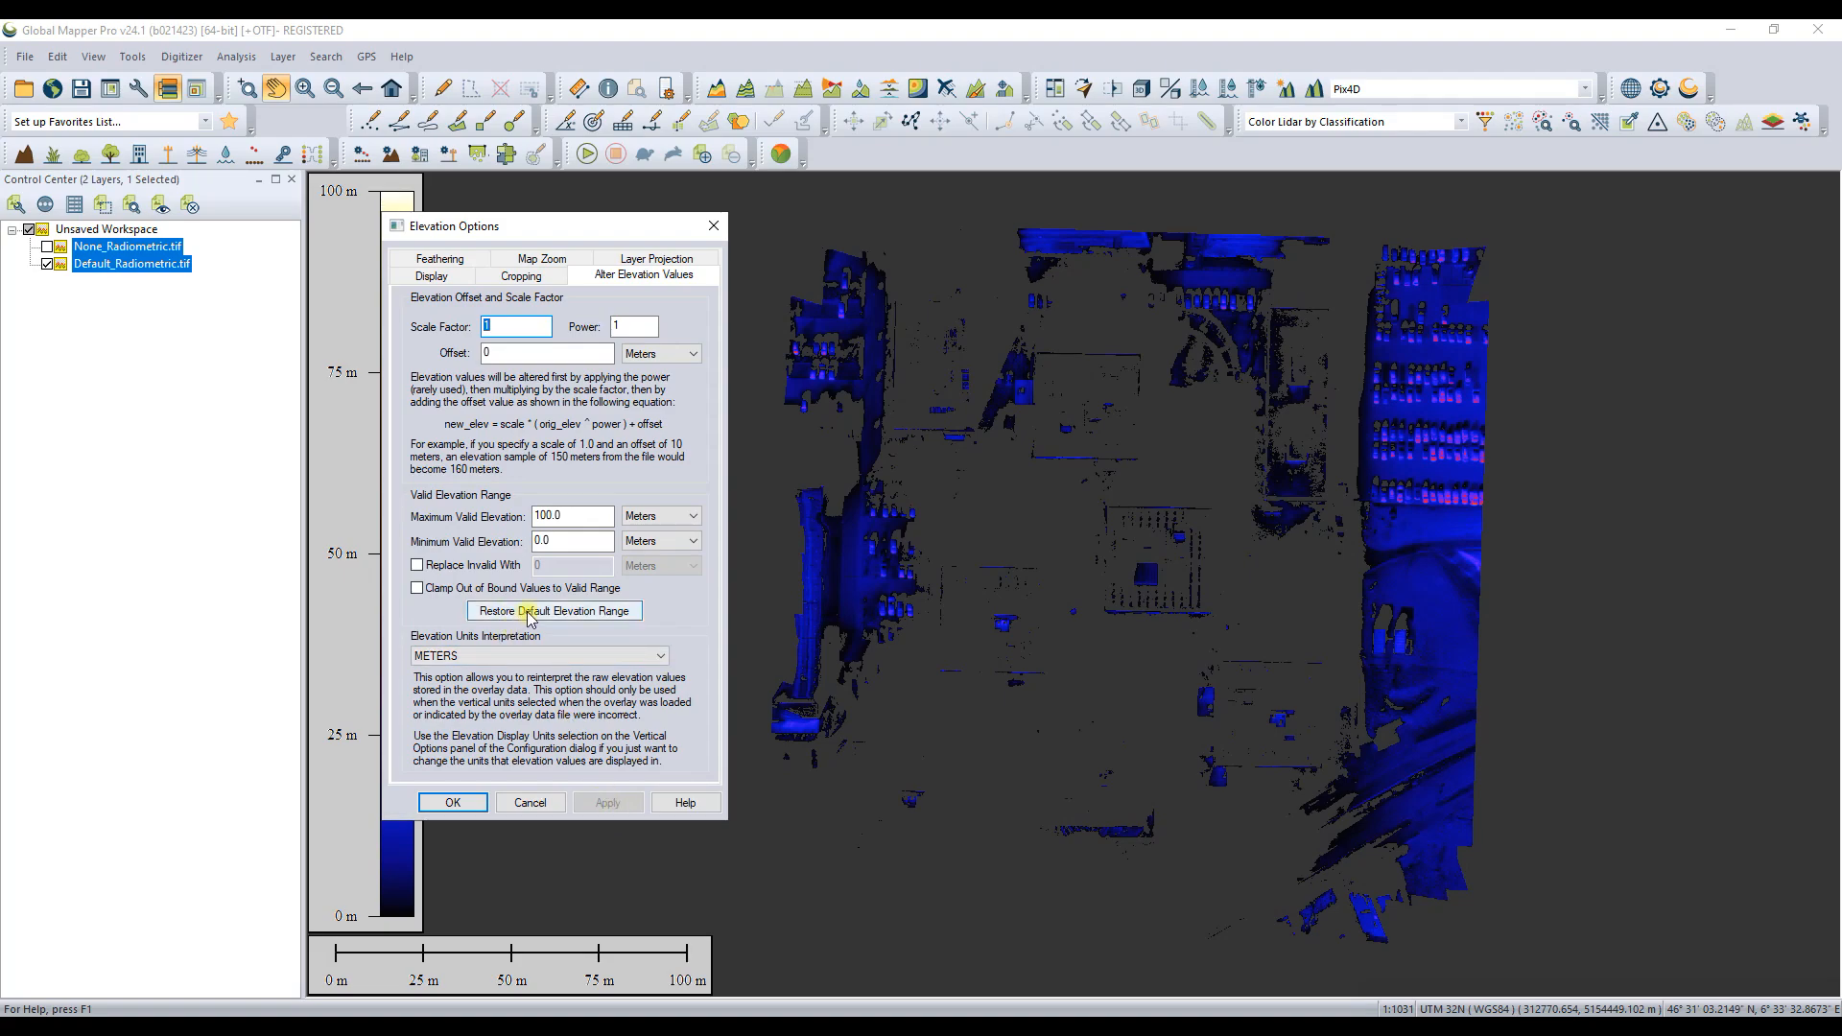
left_click(553, 611)
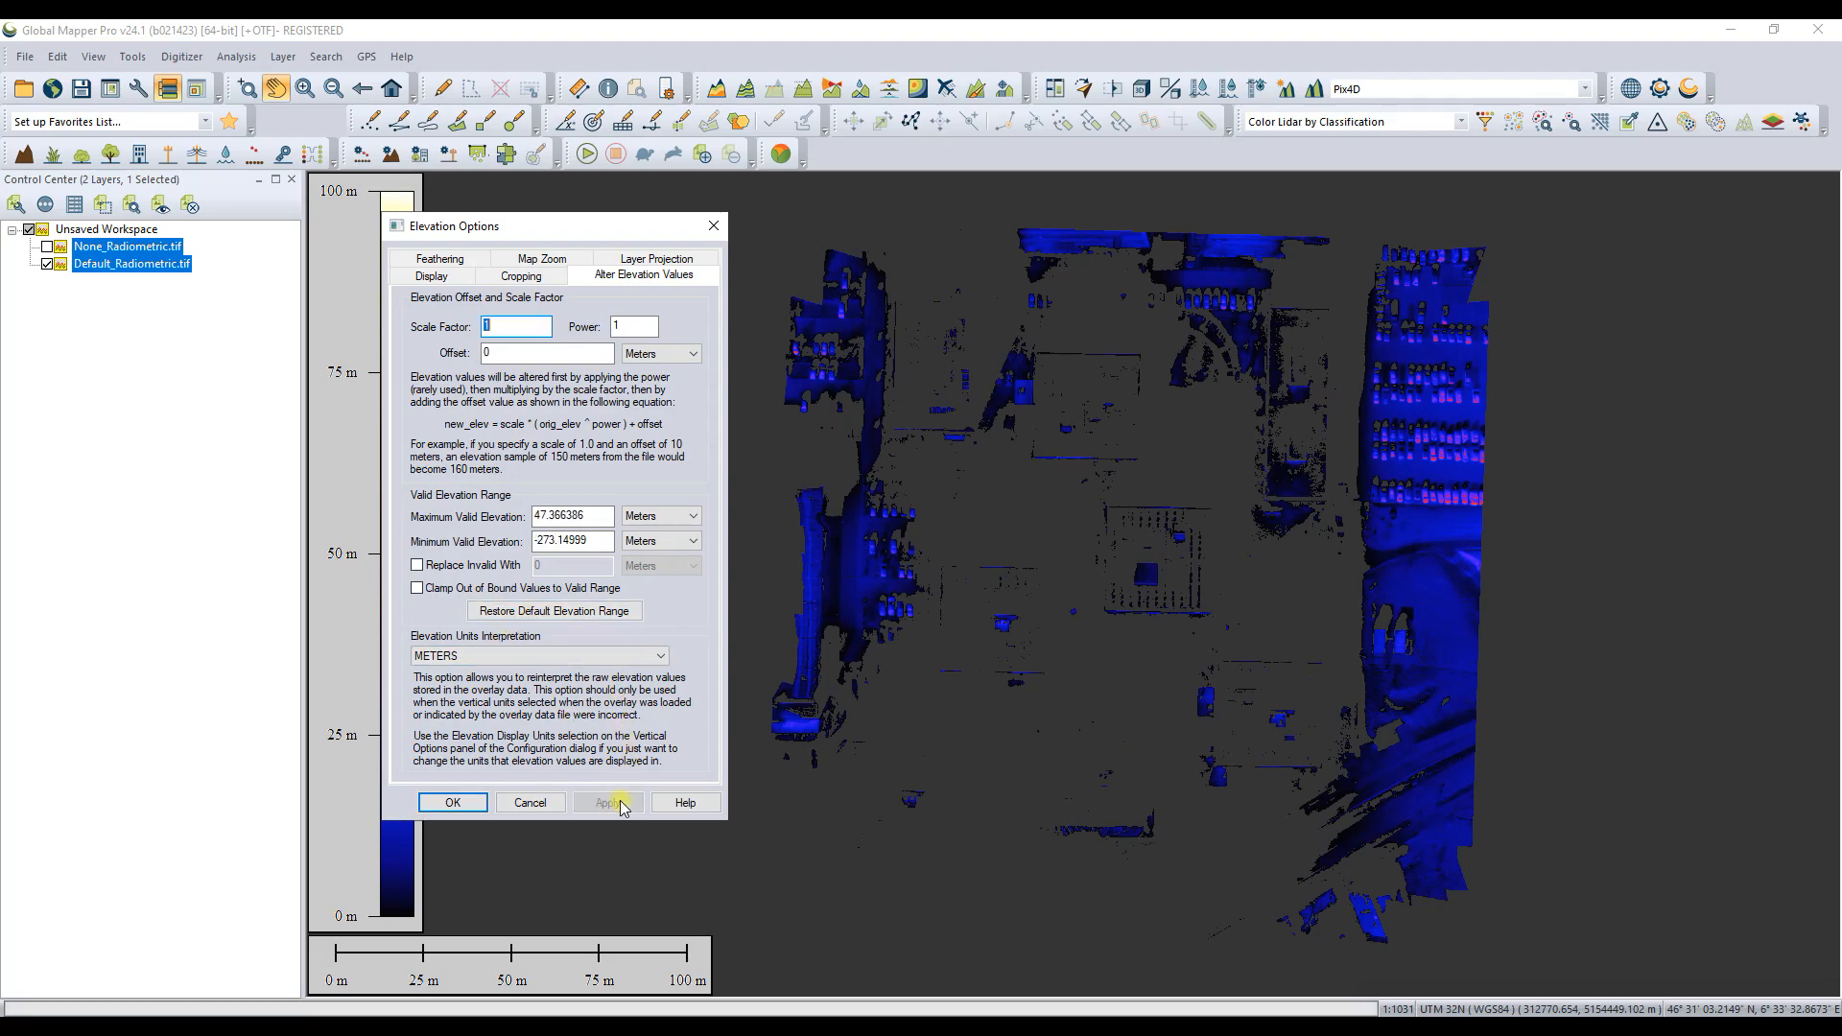
left_click(608, 802)
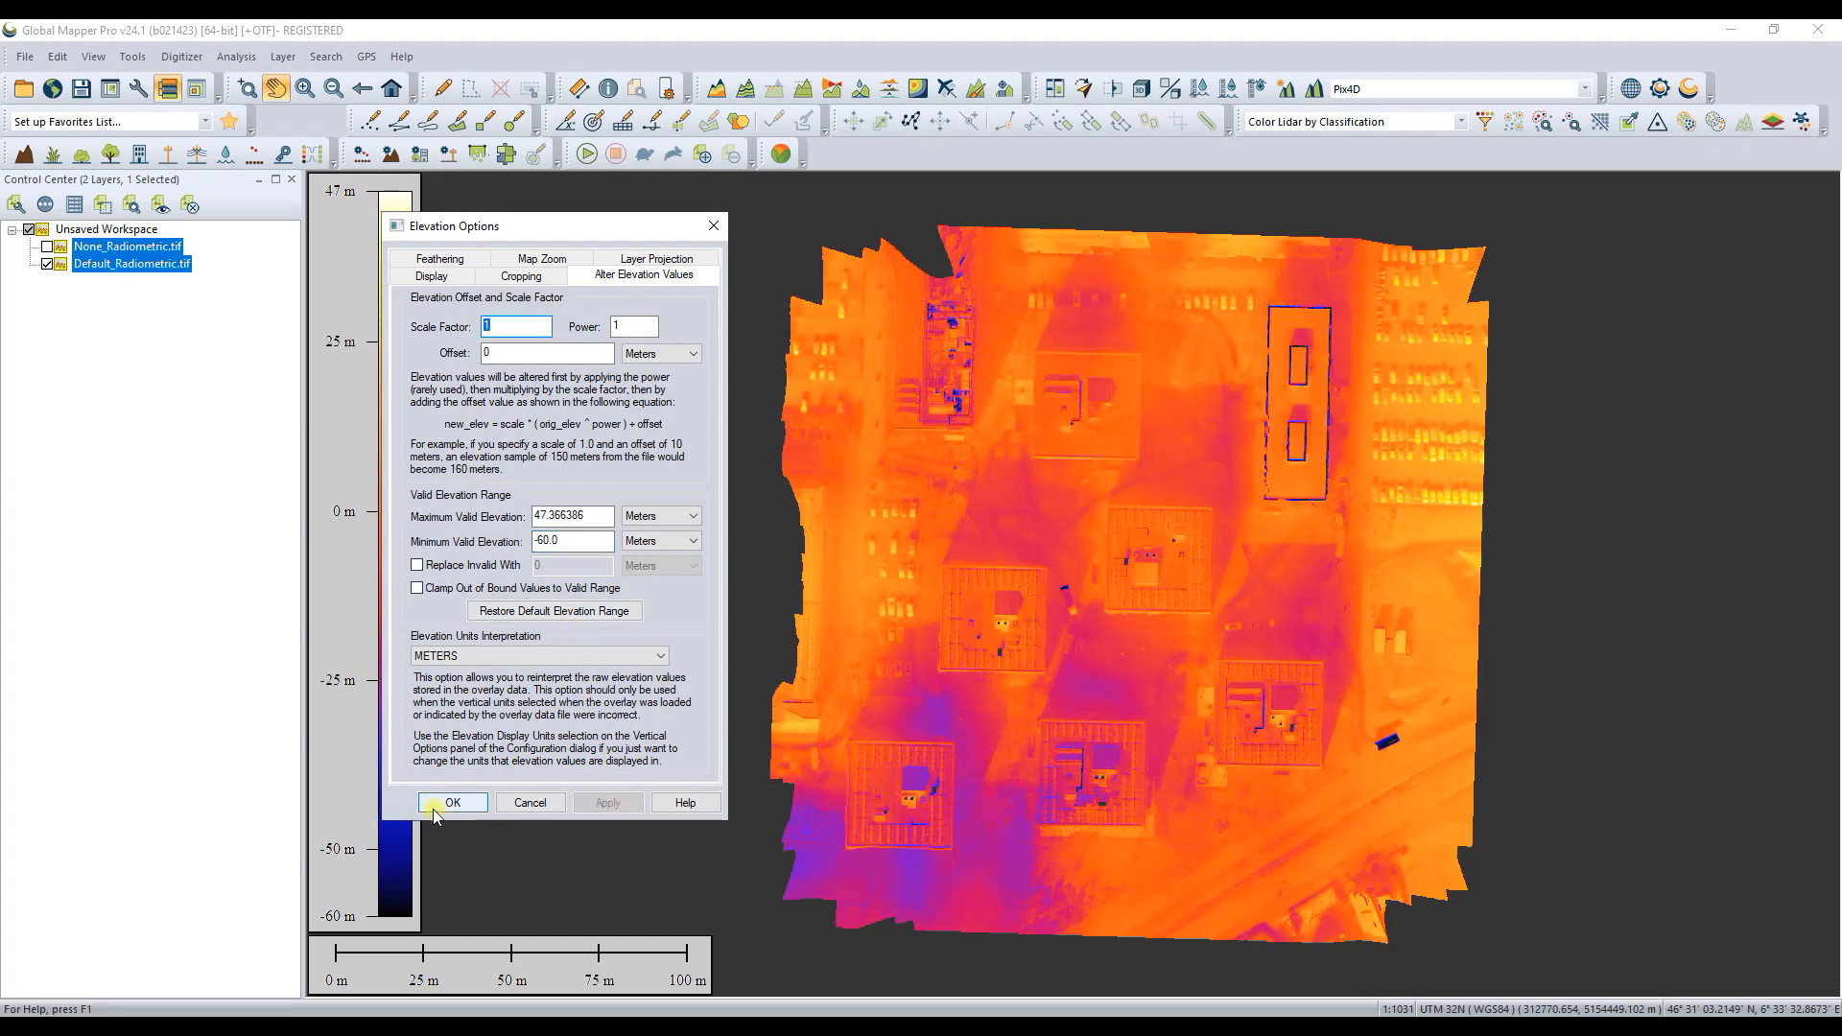
left_click(451, 803)
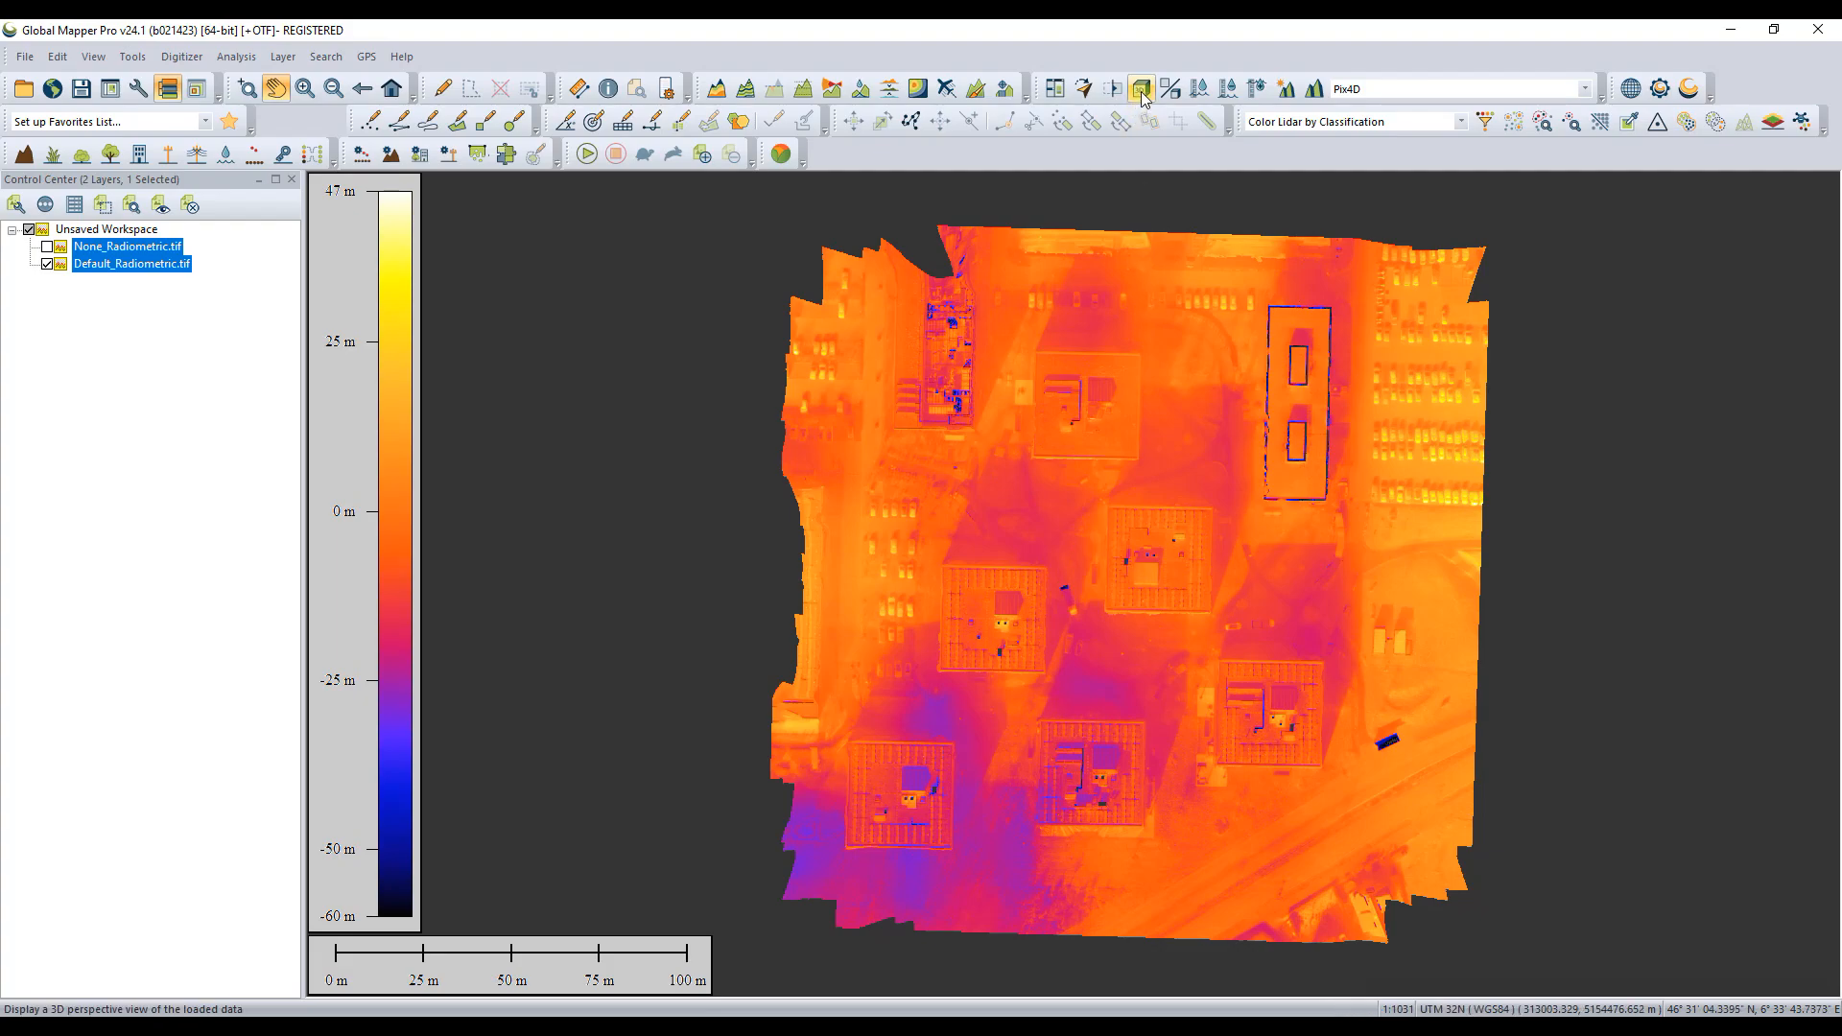
left_click(1140, 88)
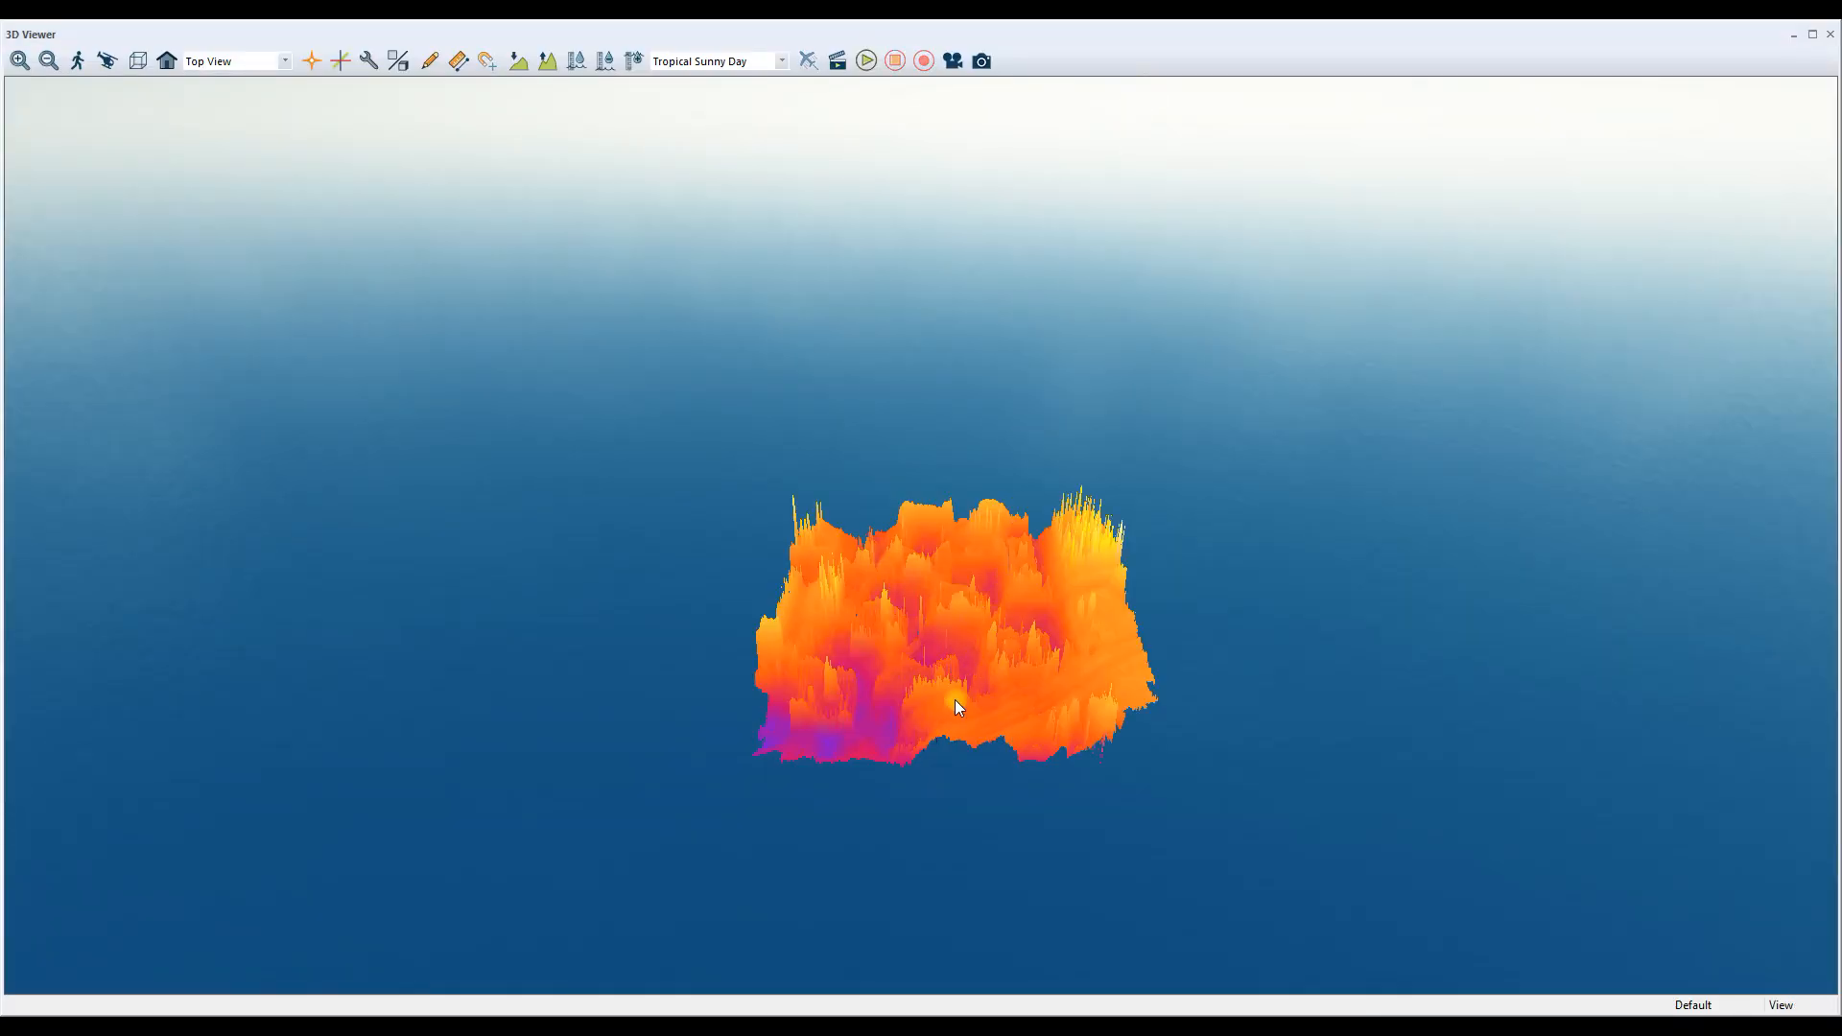
scroll("up", 3)
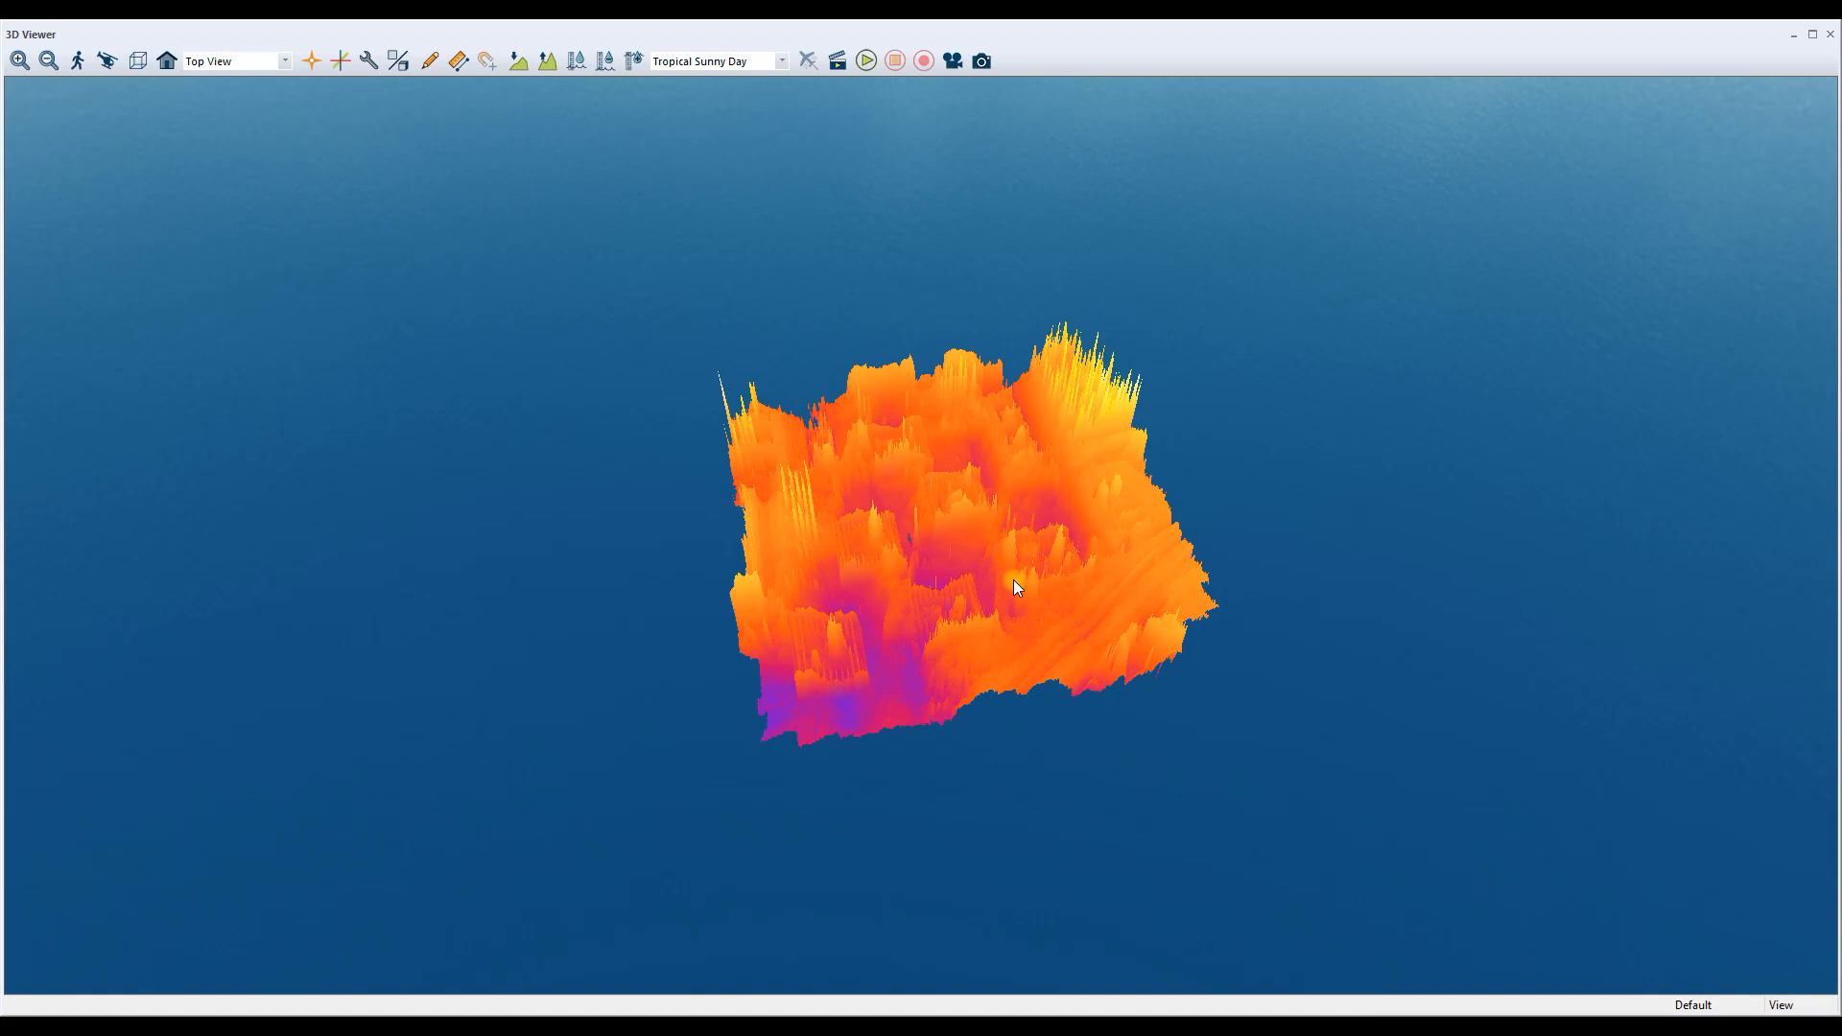
mouse_move(1830, 35)
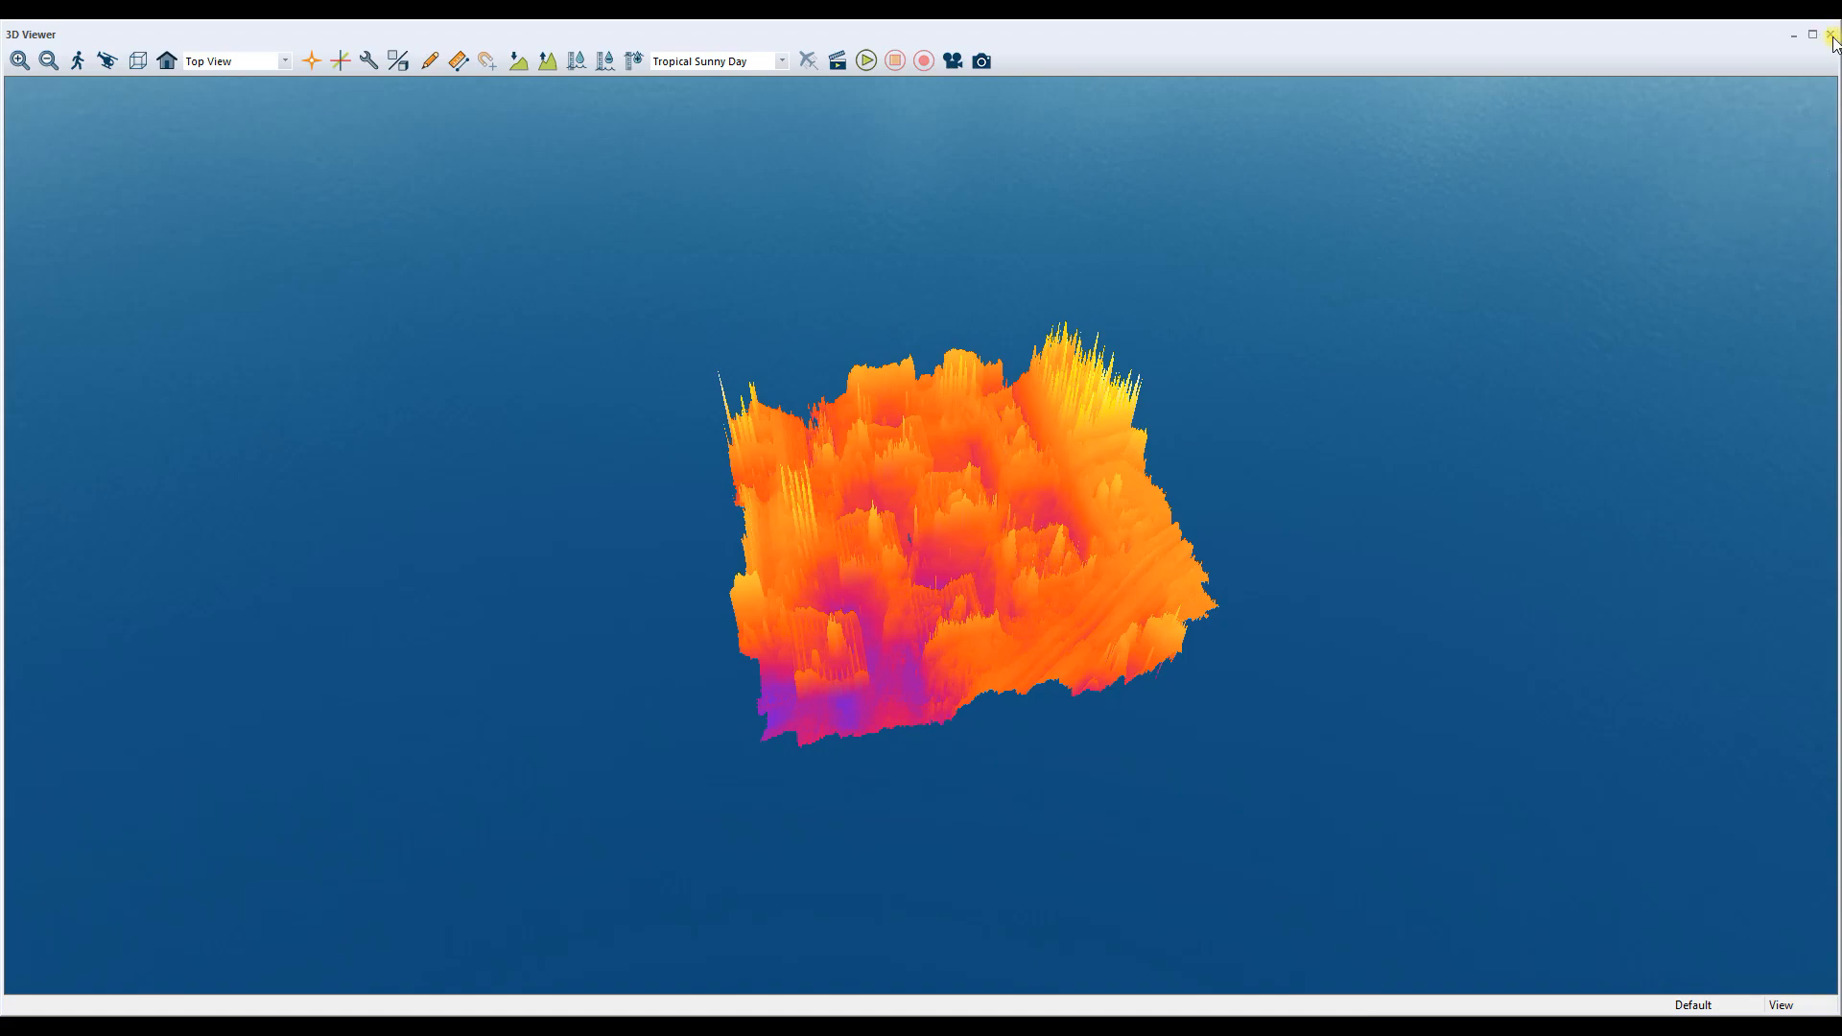
left_click(1831, 34)
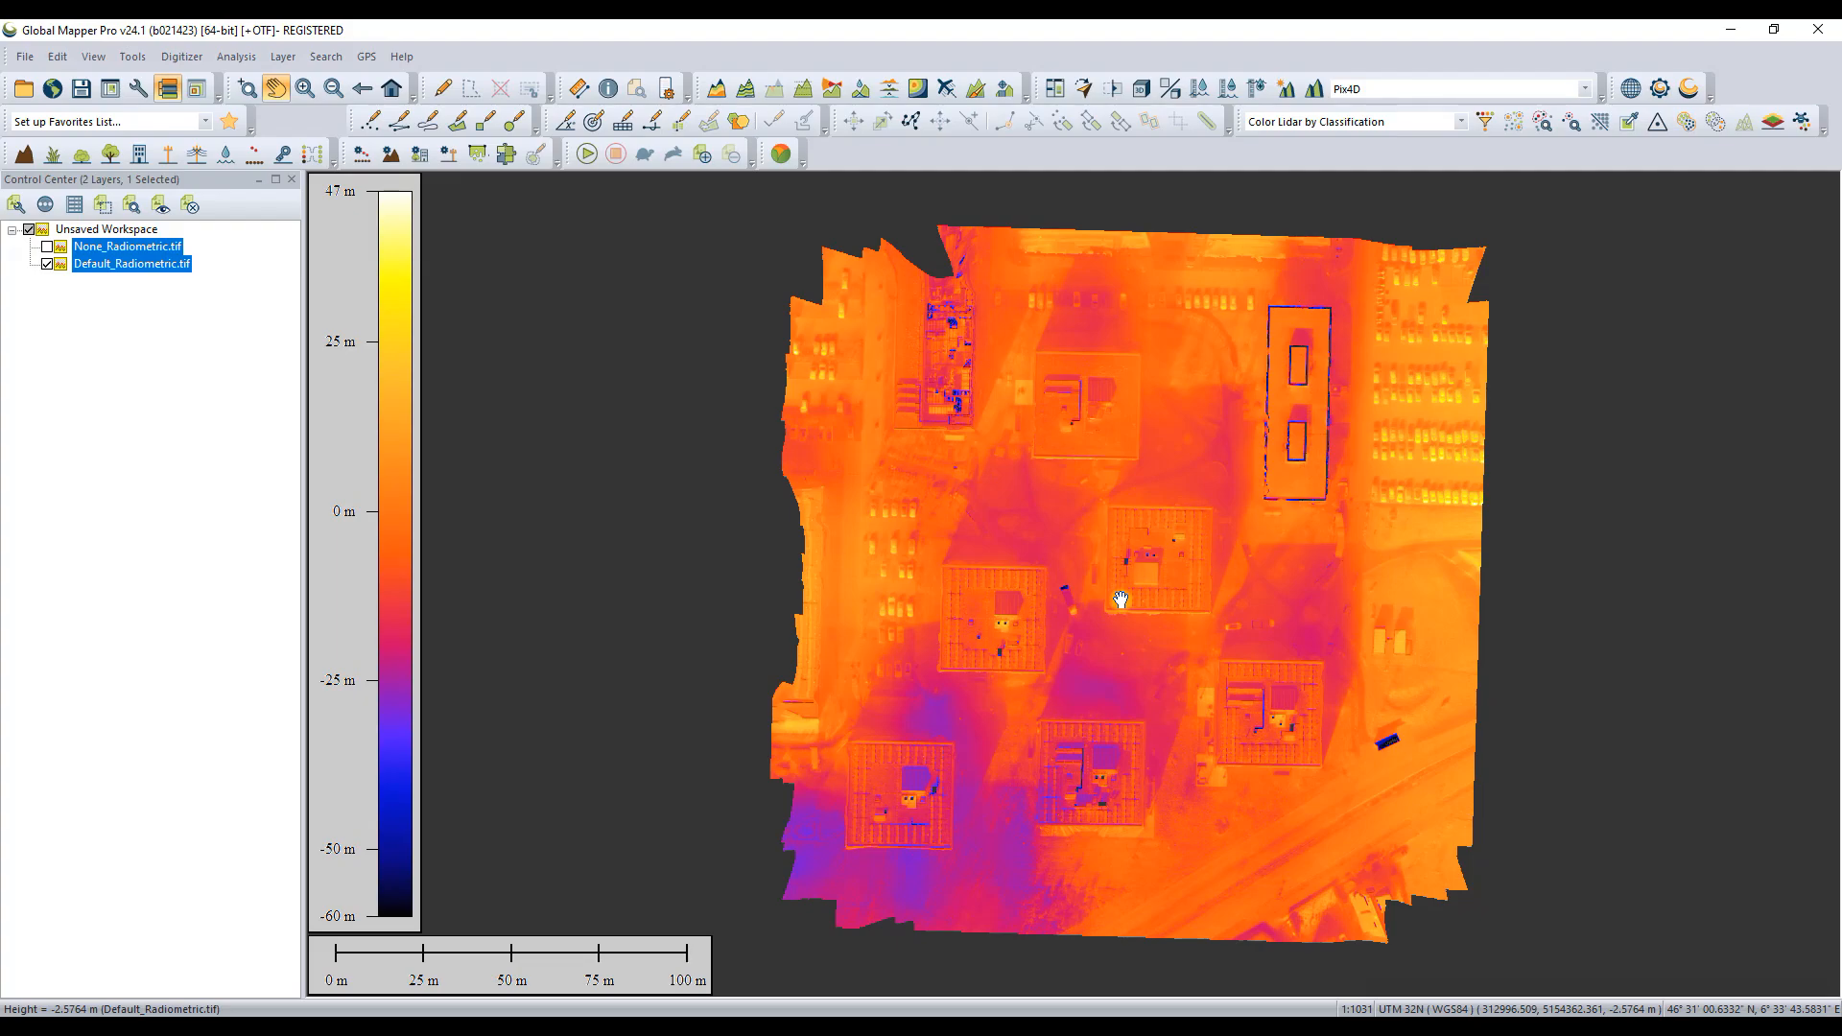
Step: Zoom in on the row of parked cars in the thermal mosaic
scroll("up", 3)
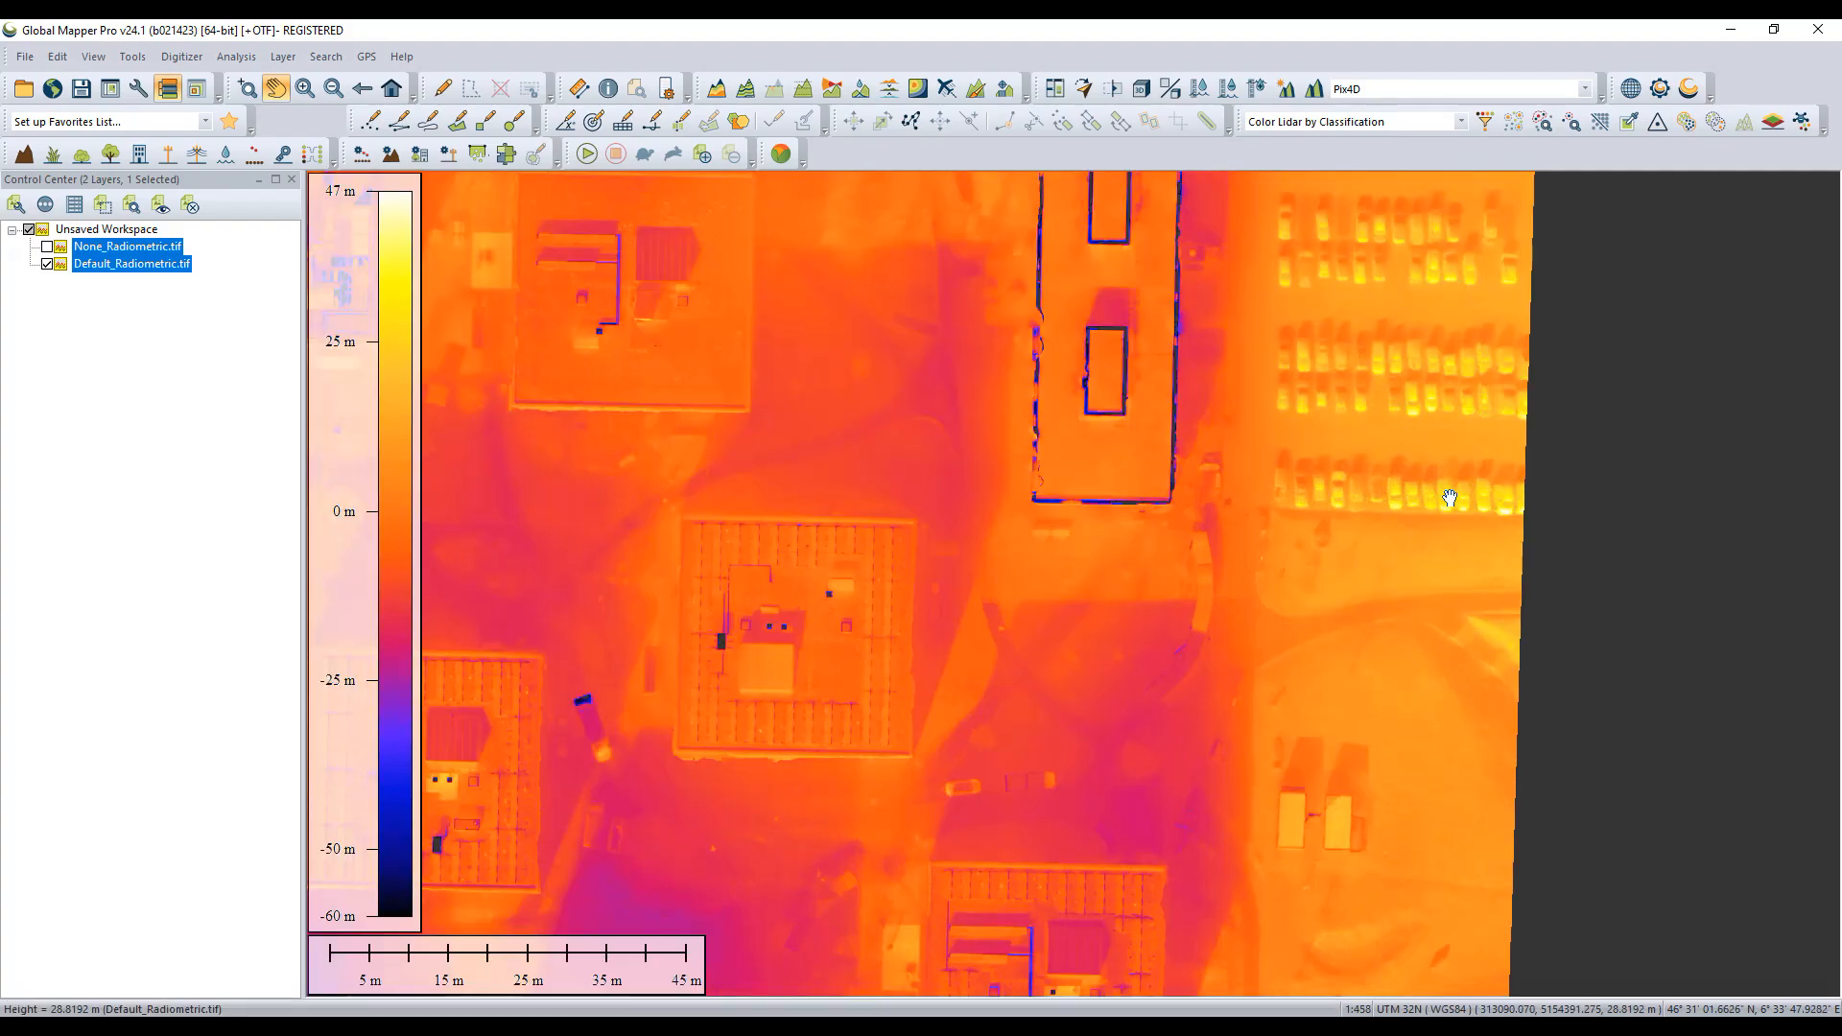
scroll("up", 3)
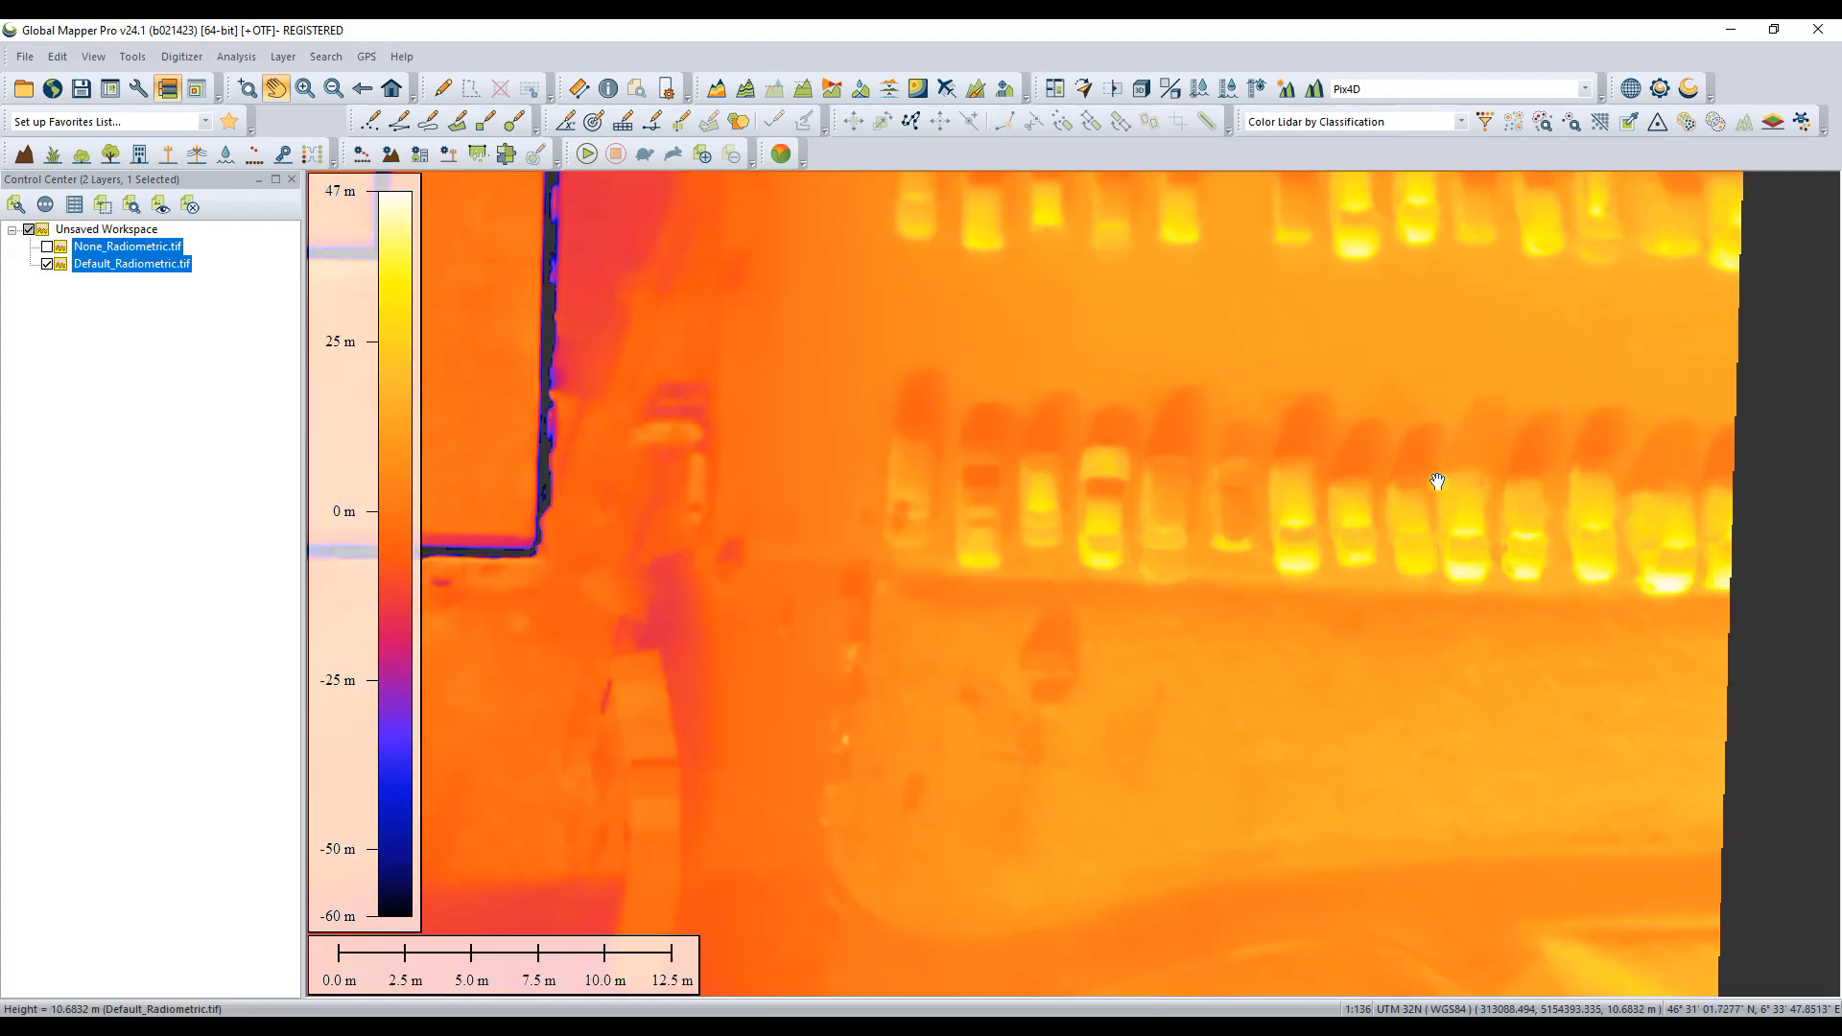
scroll("up", 3)
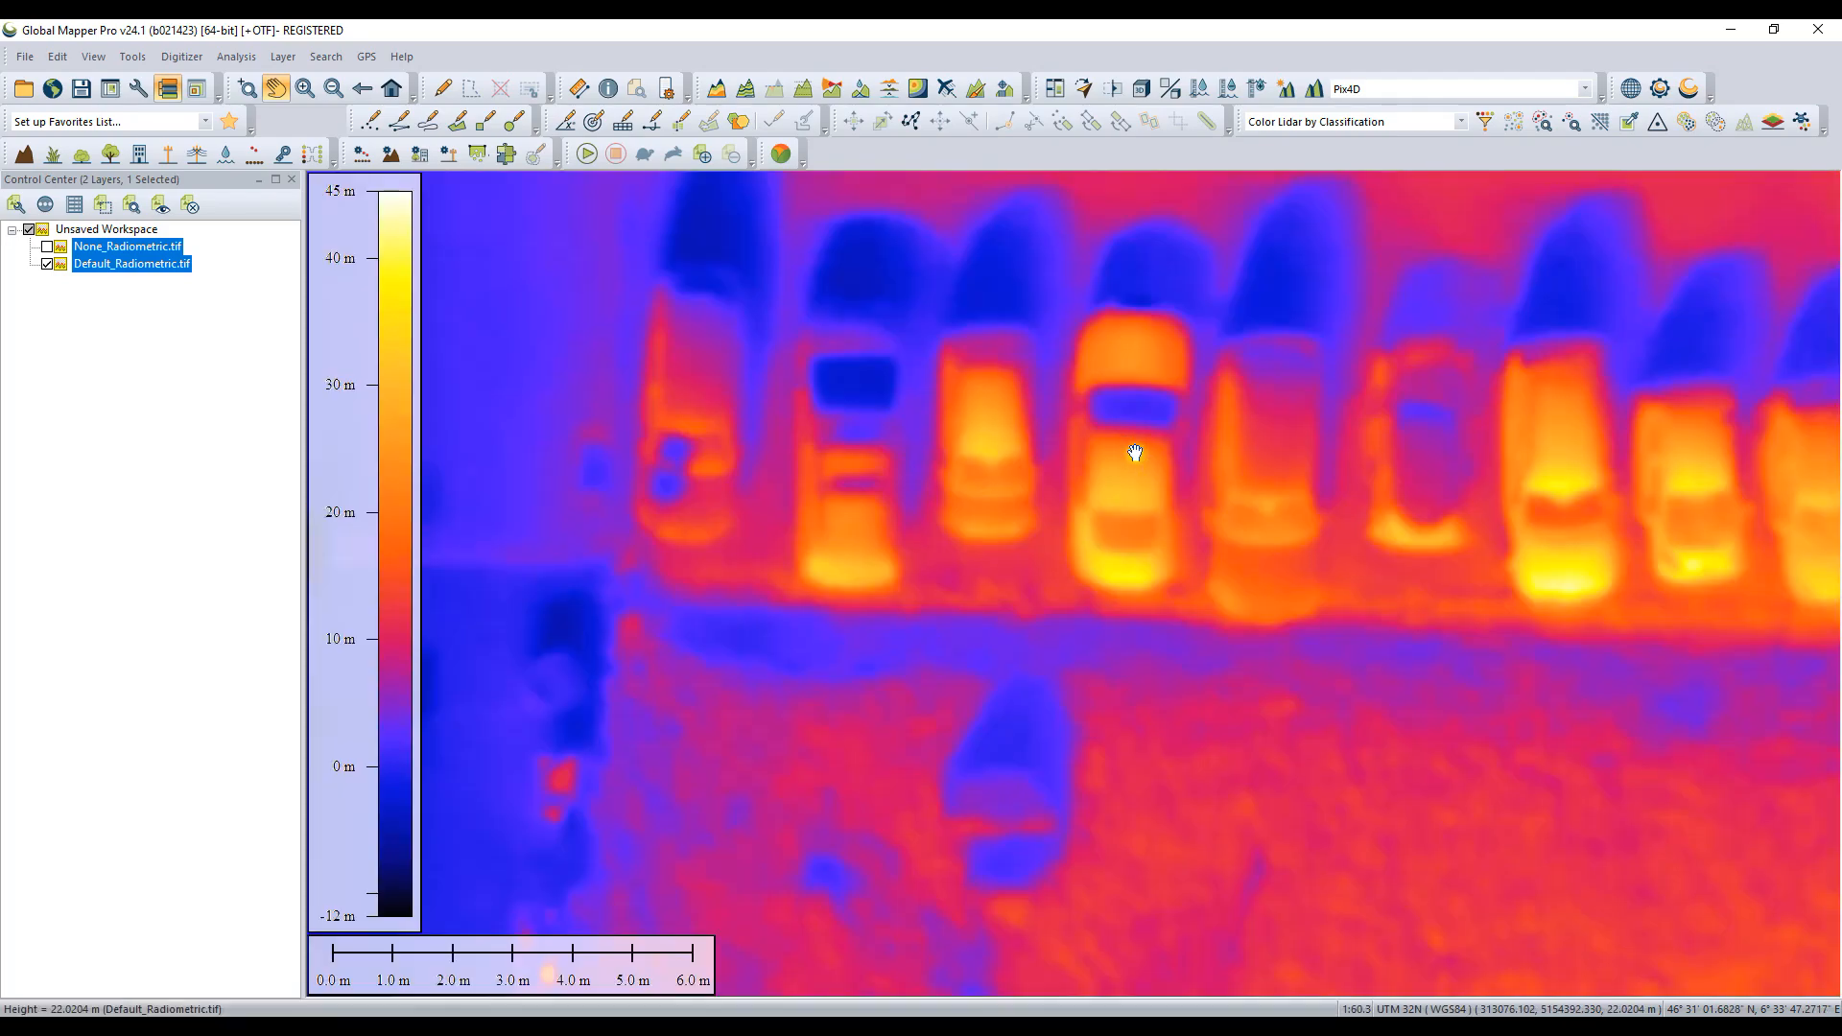
scroll("up", 3)
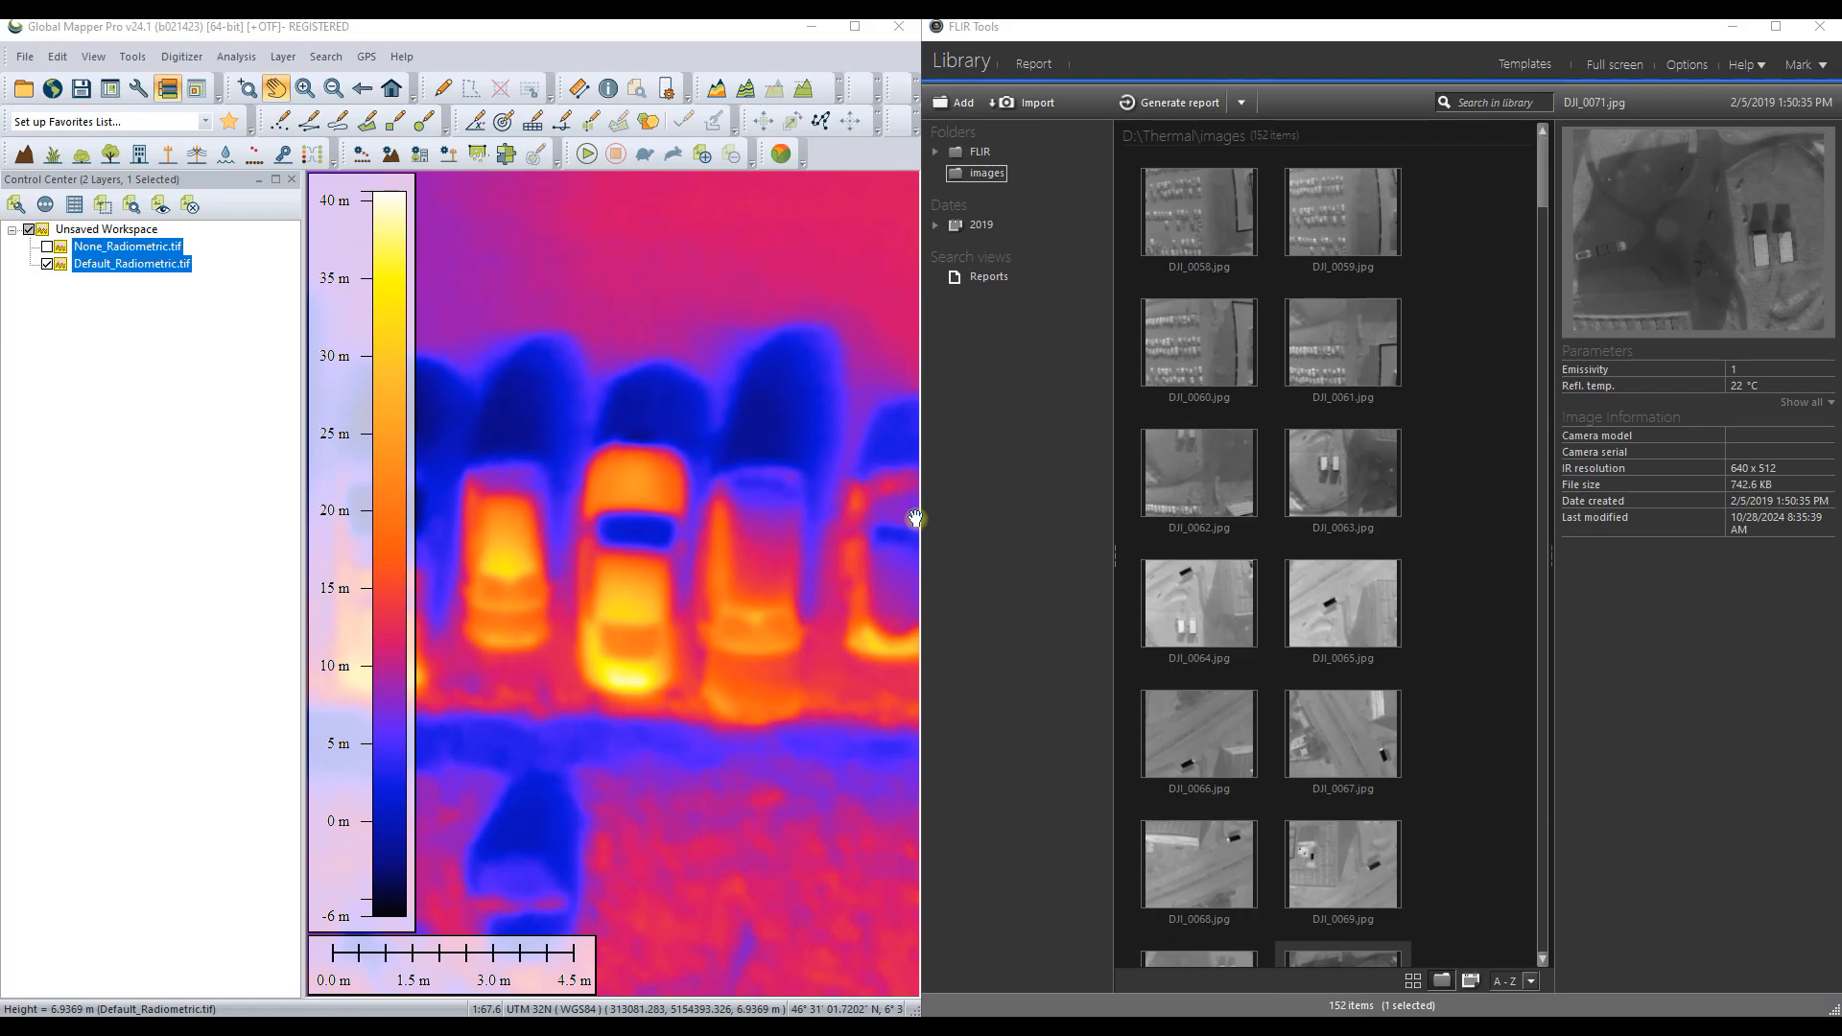
mouse_move(1022, 570)
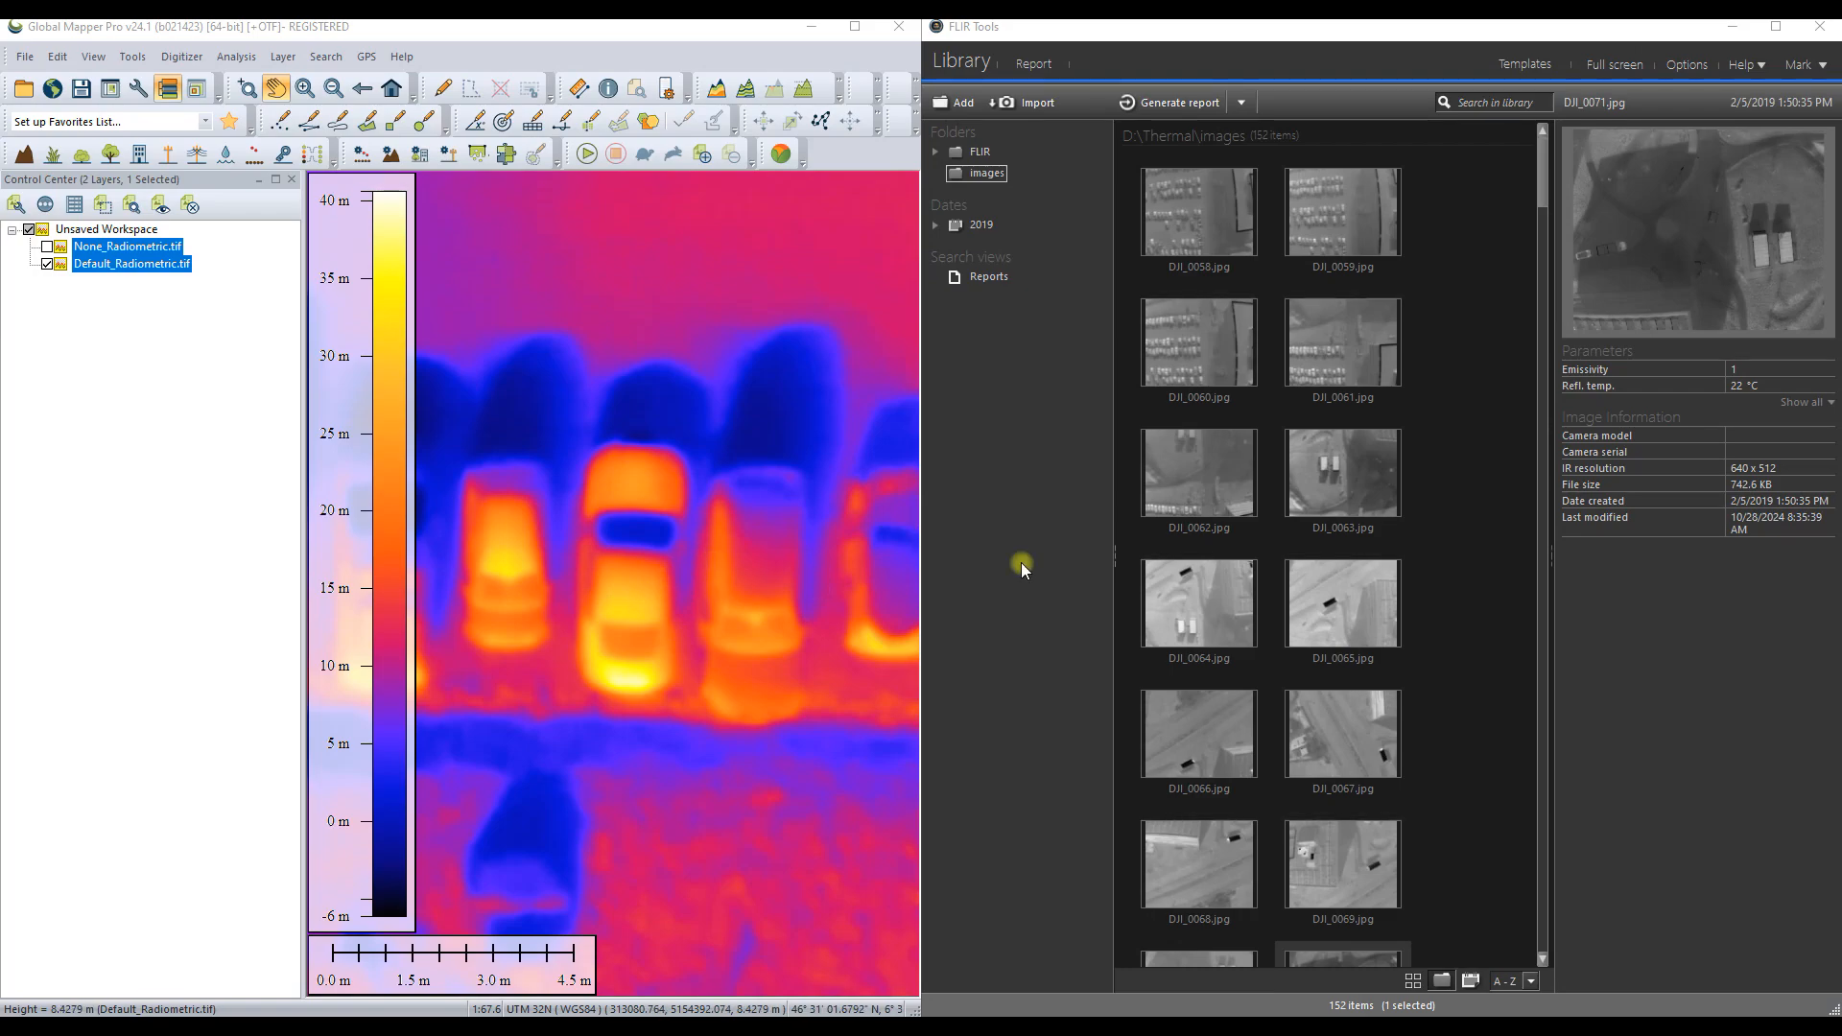
Step: Open DJI_0061 in the iron palette at 100% and place spot Sp1 on a car (38.9 °C)
double_click(1340, 341)
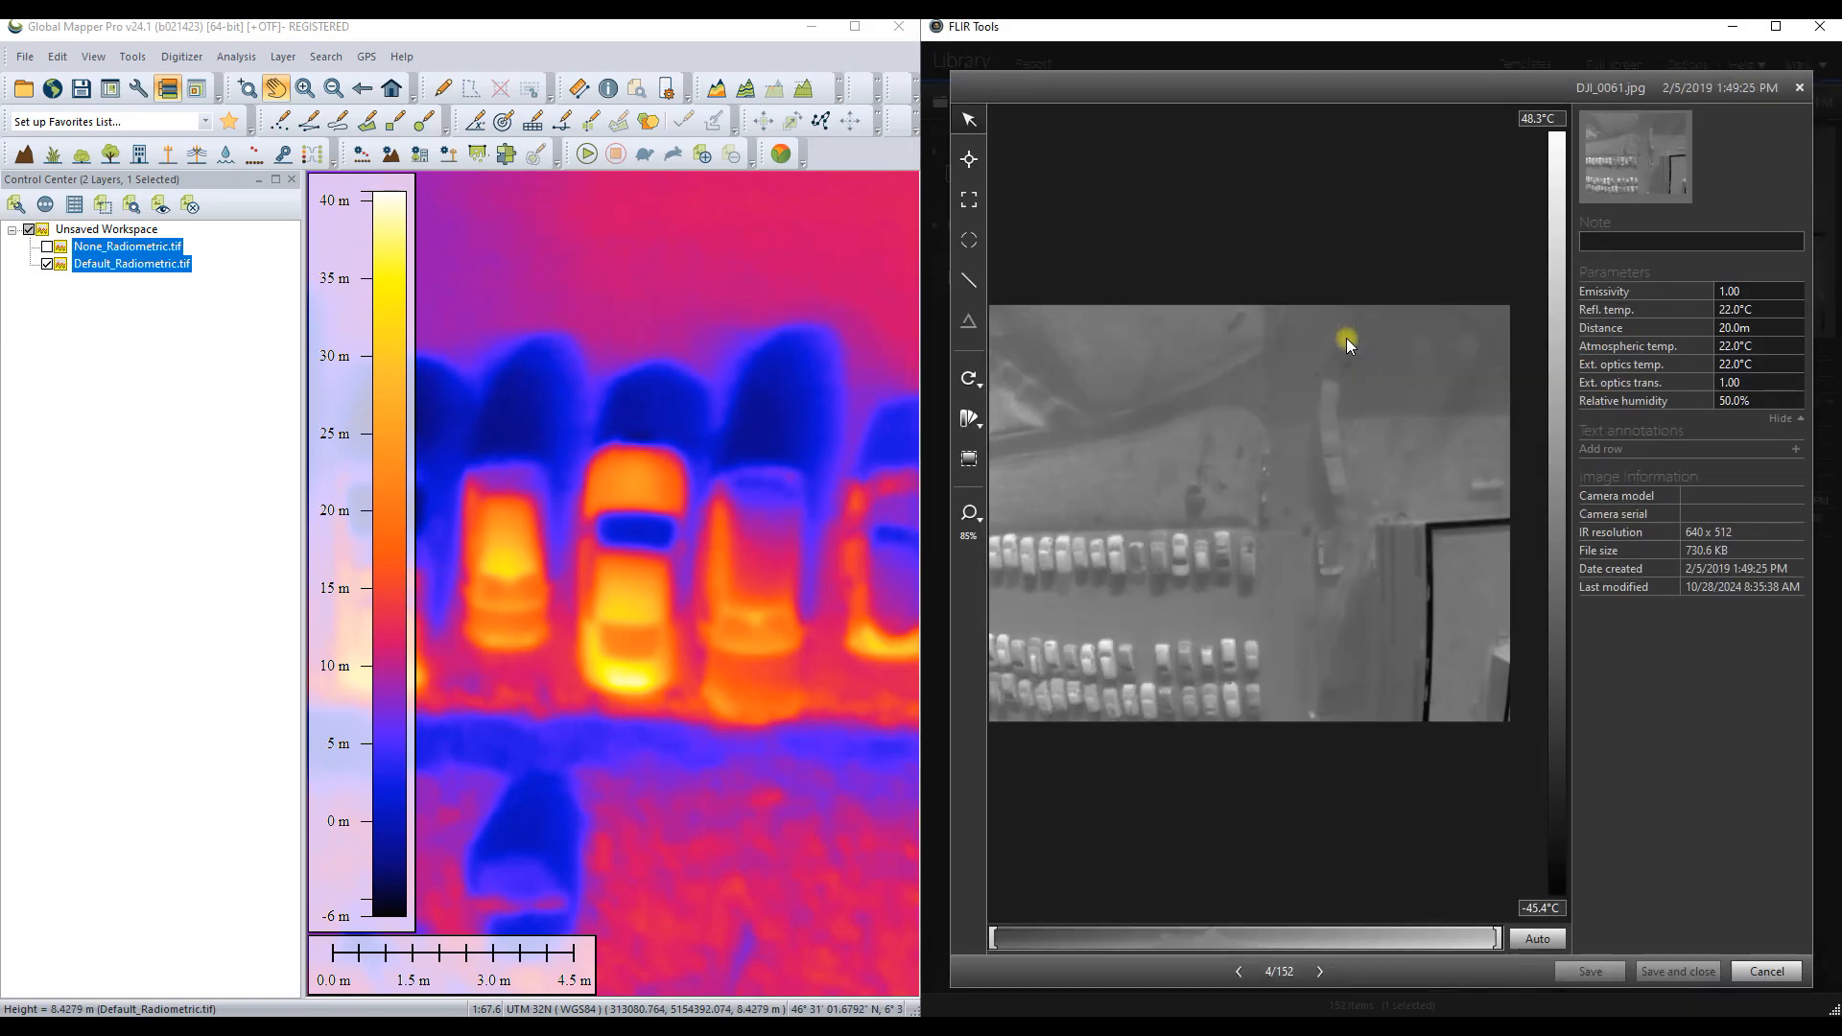
mouse_move(969, 419)
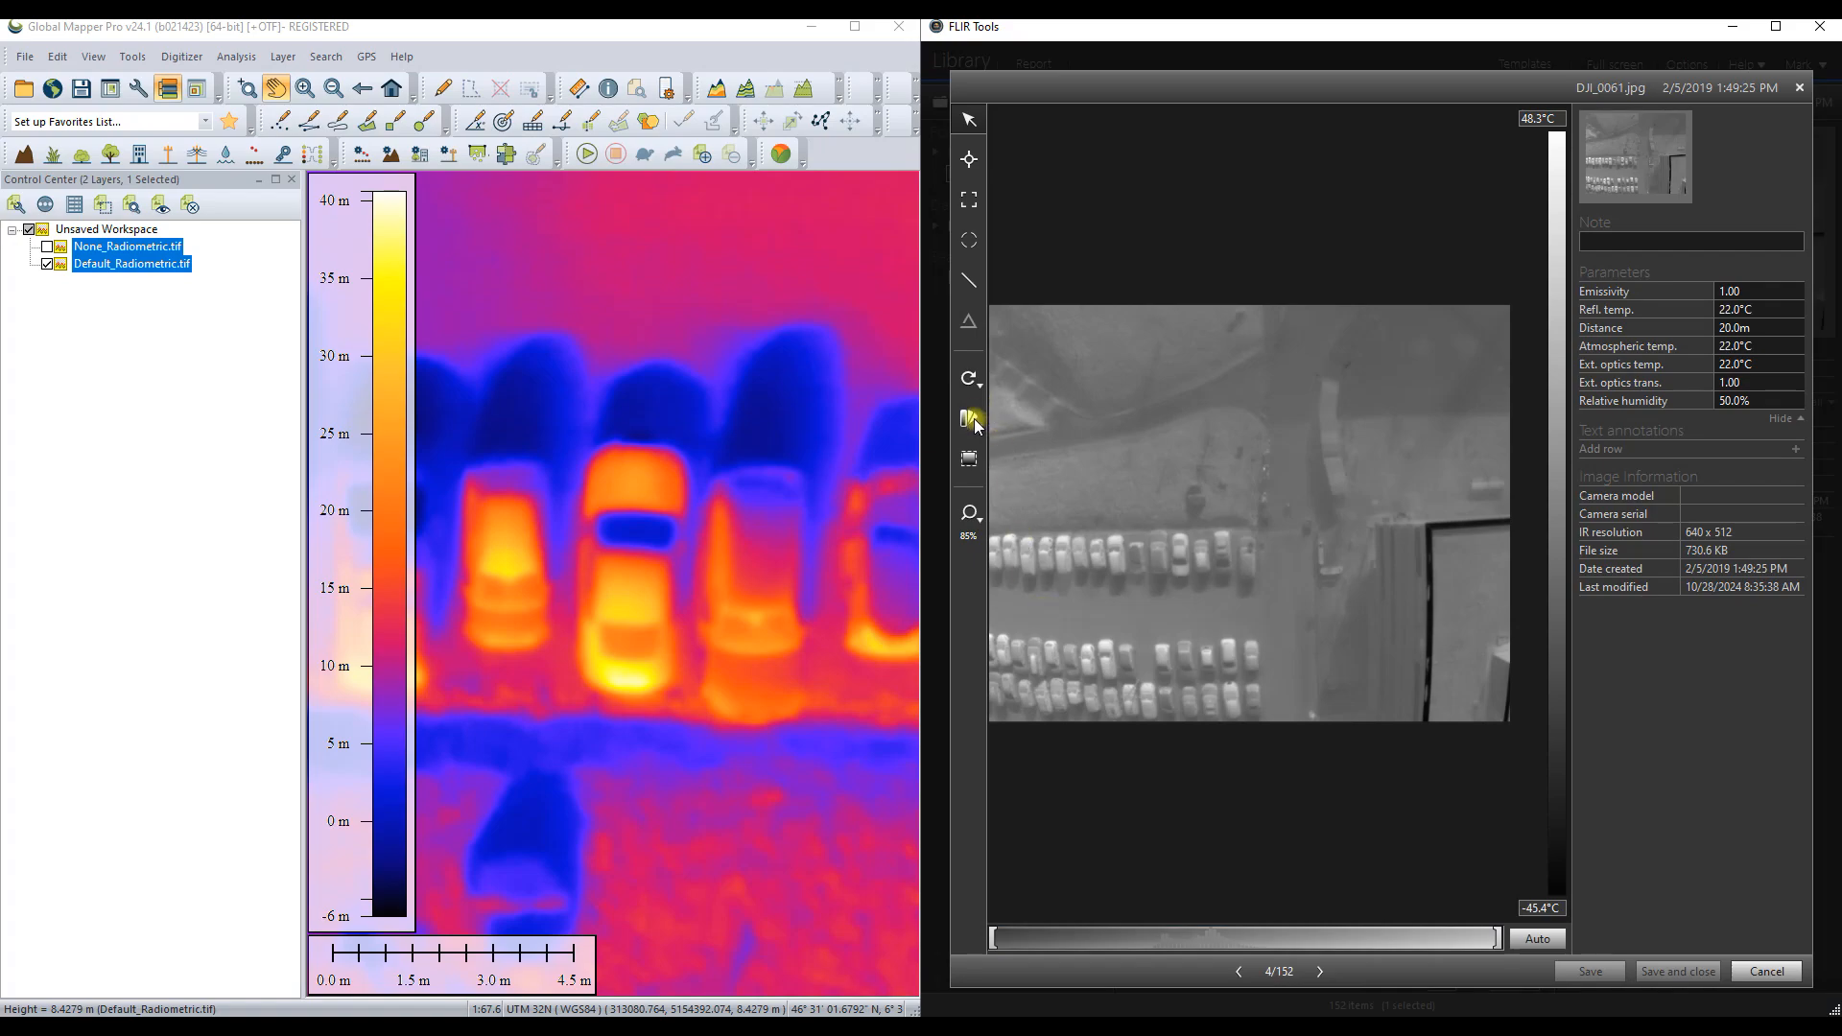
left_click(968, 418)
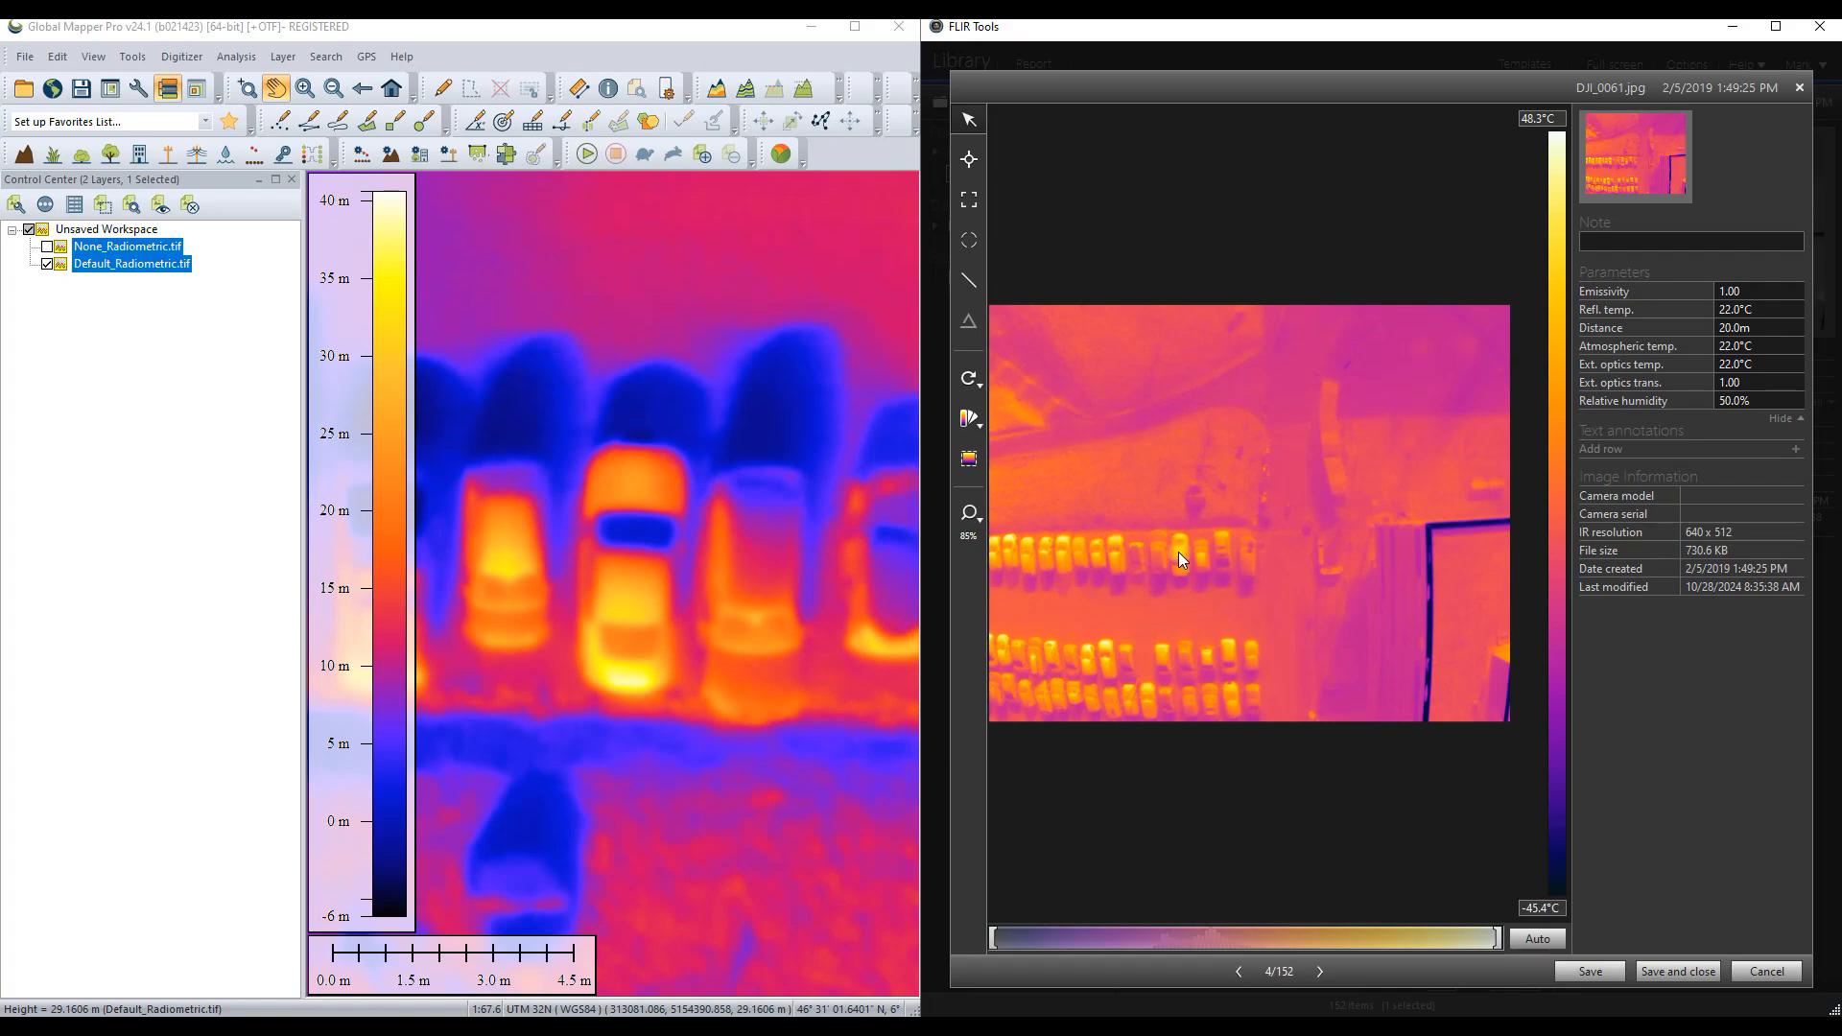
mouse_move(1213, 589)
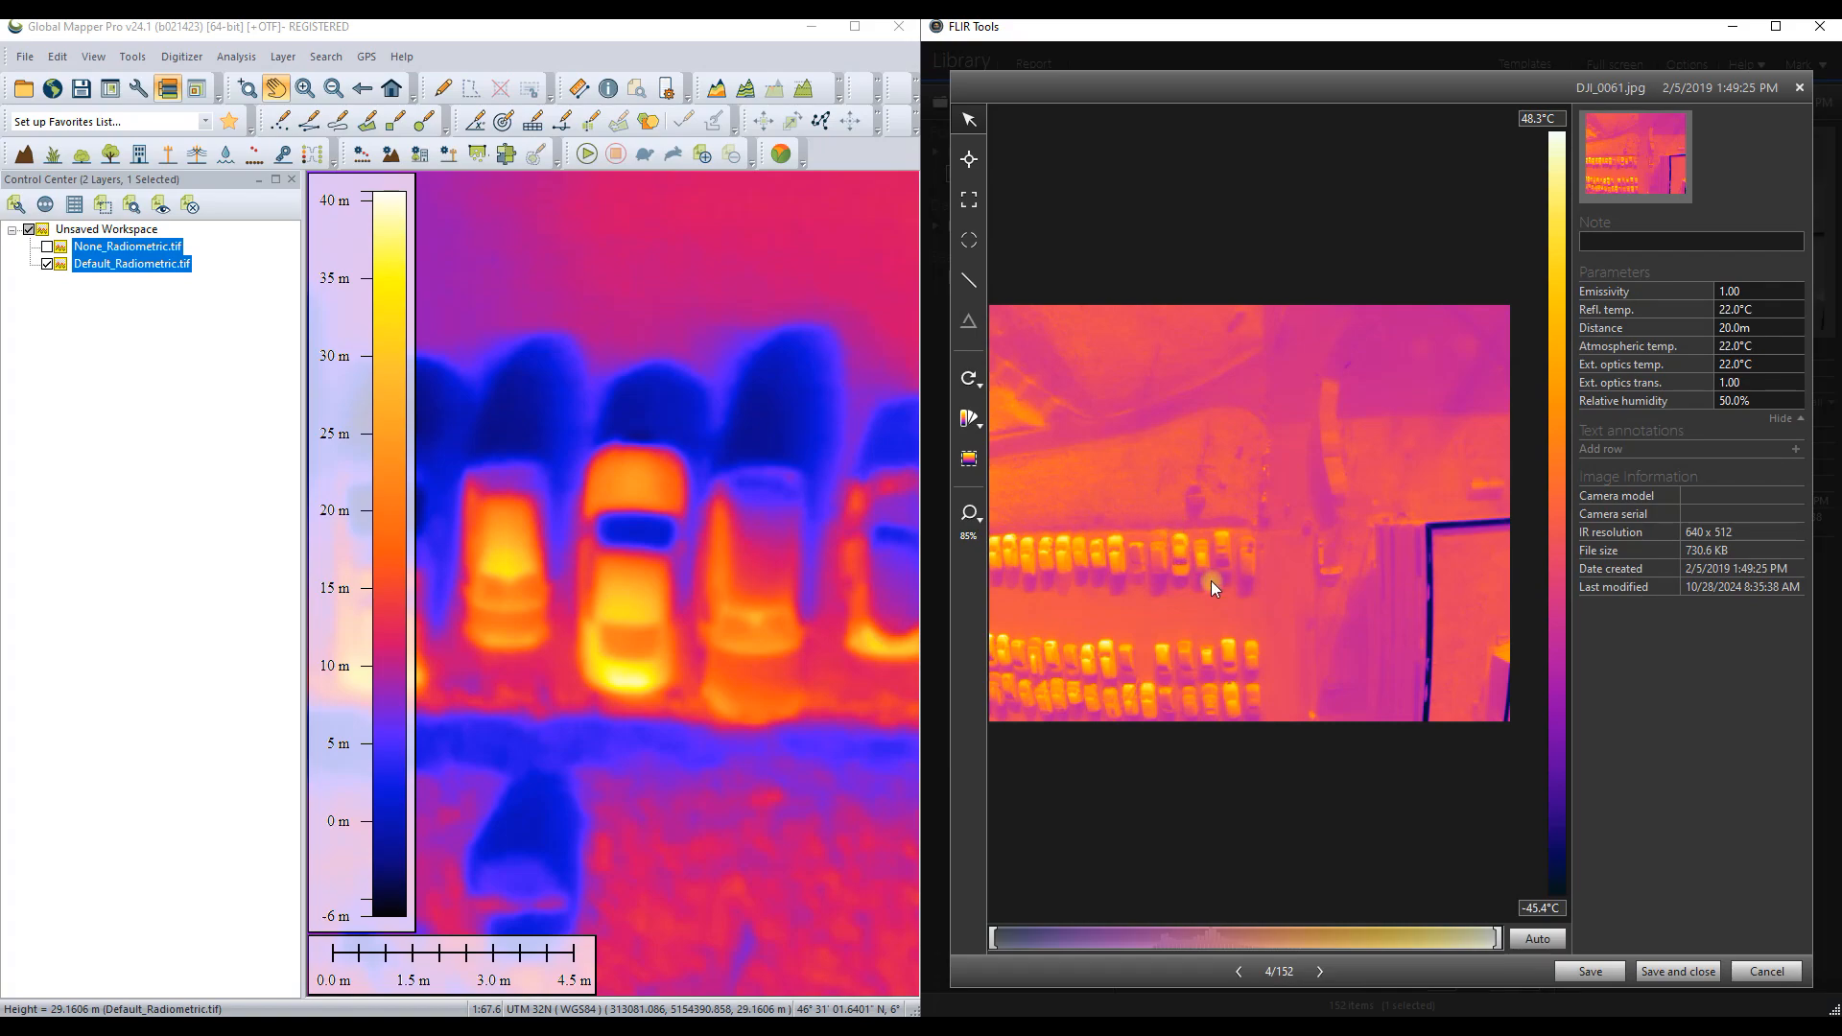
mouse_move(967, 514)
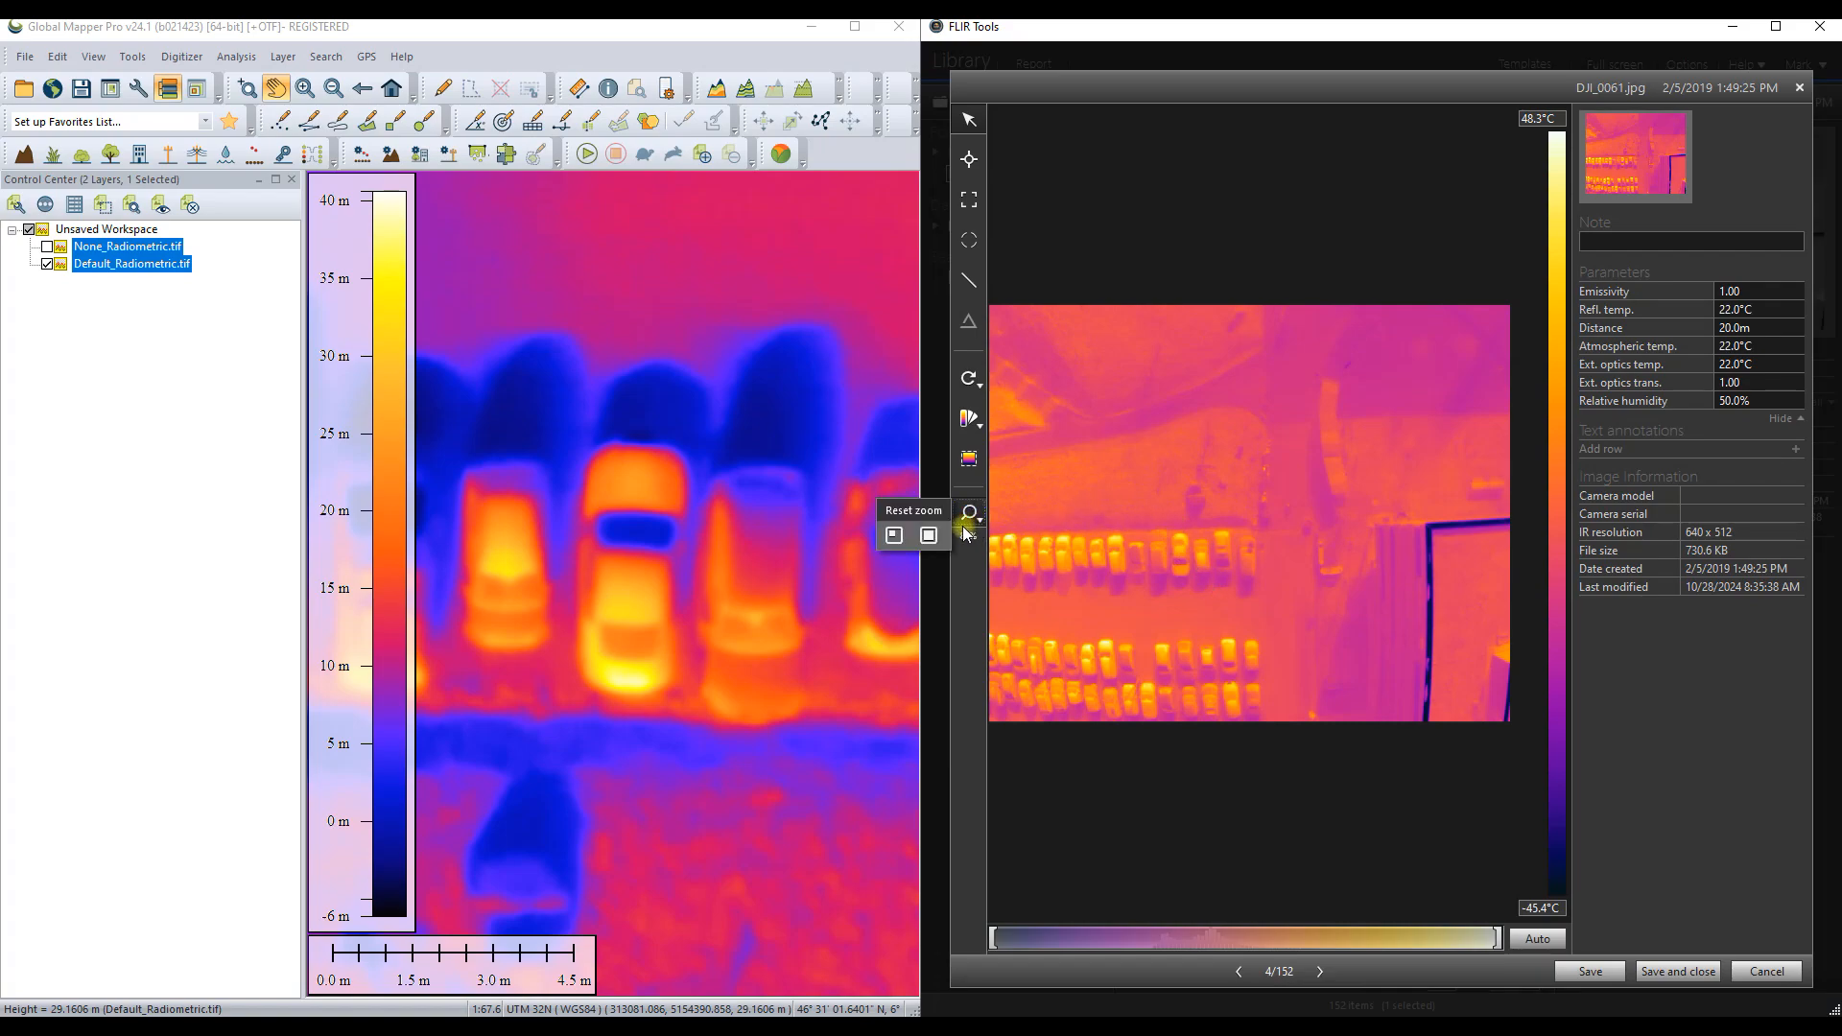
left_click(968, 514)
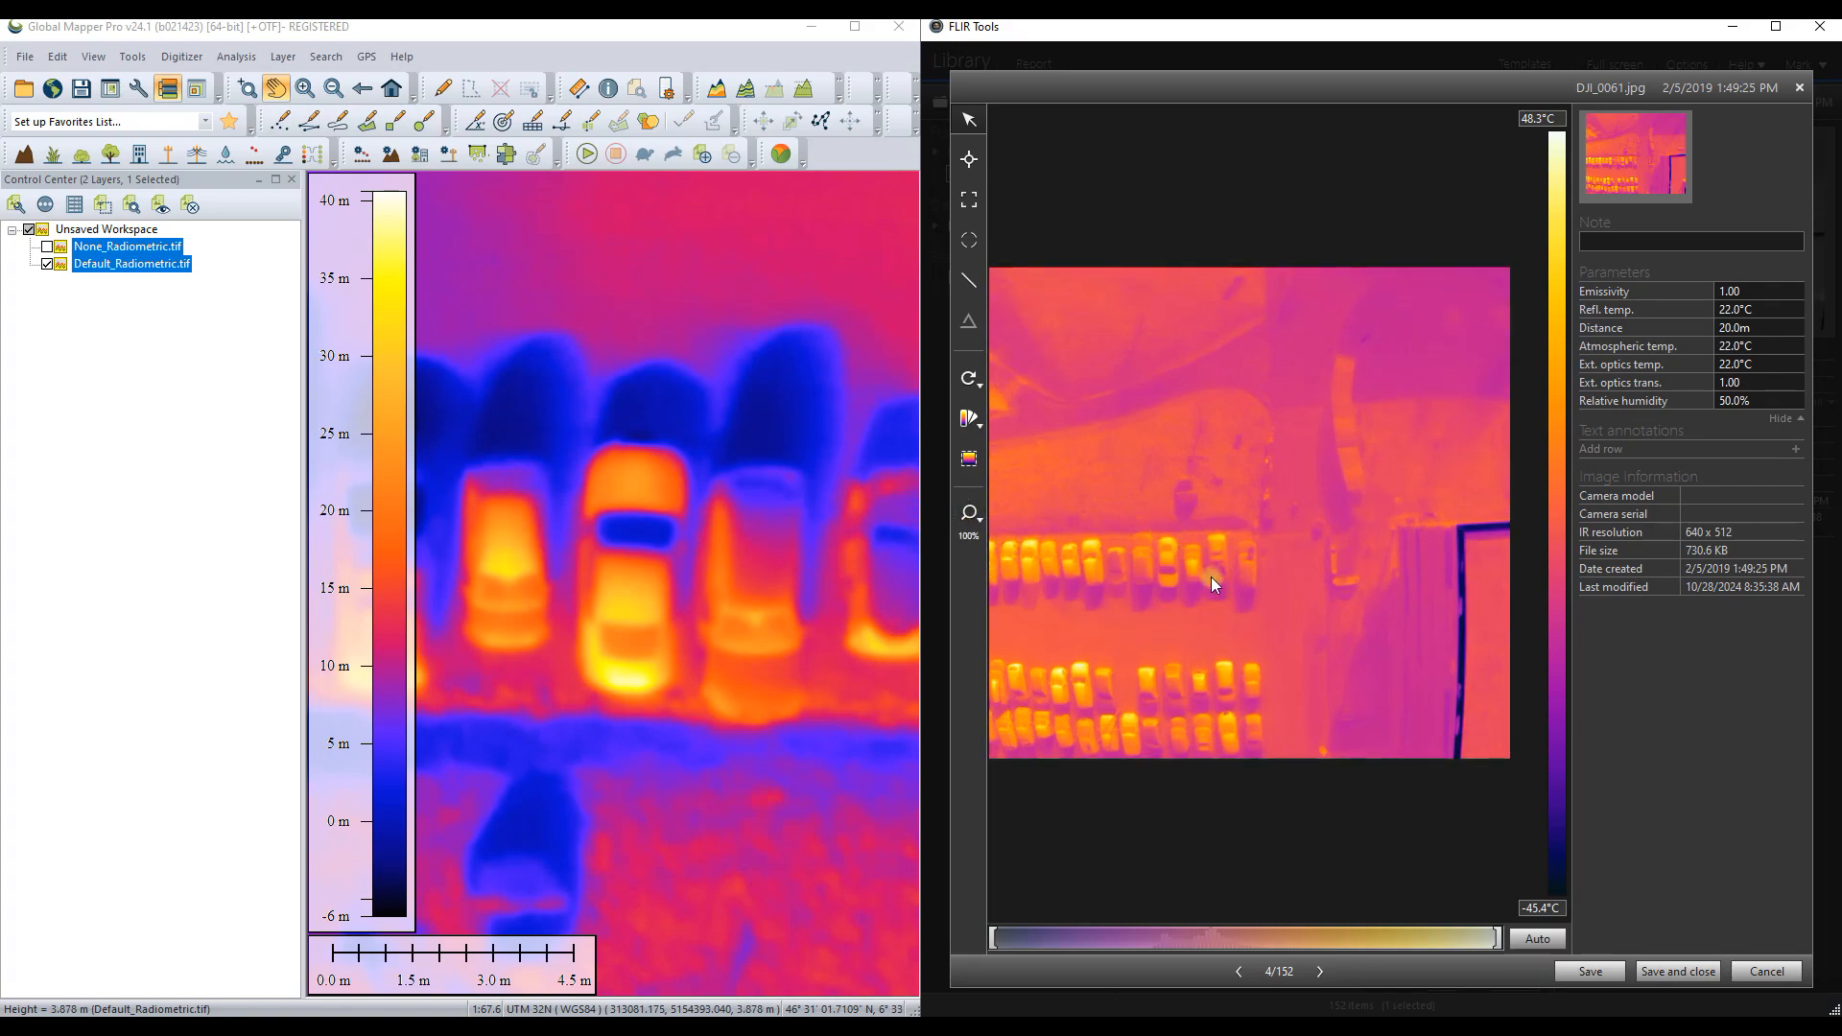
mouse_move(1268, 596)
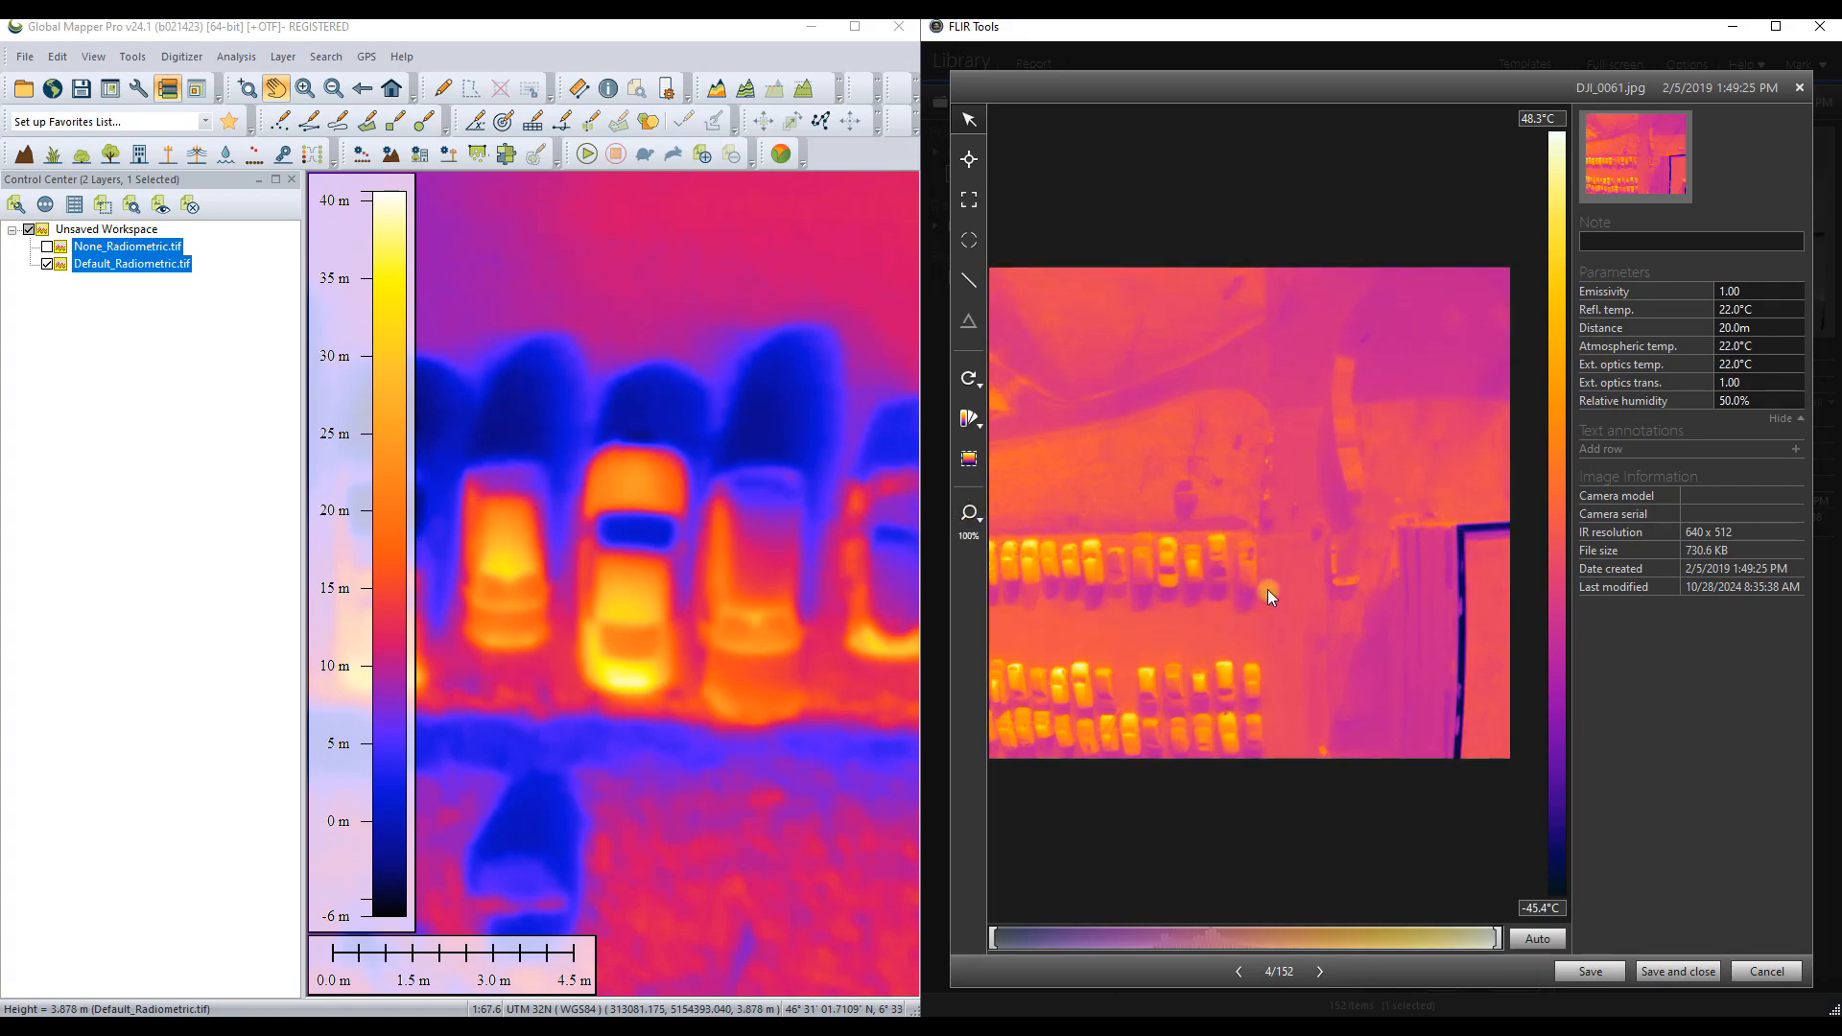
mouse_move(996, 628)
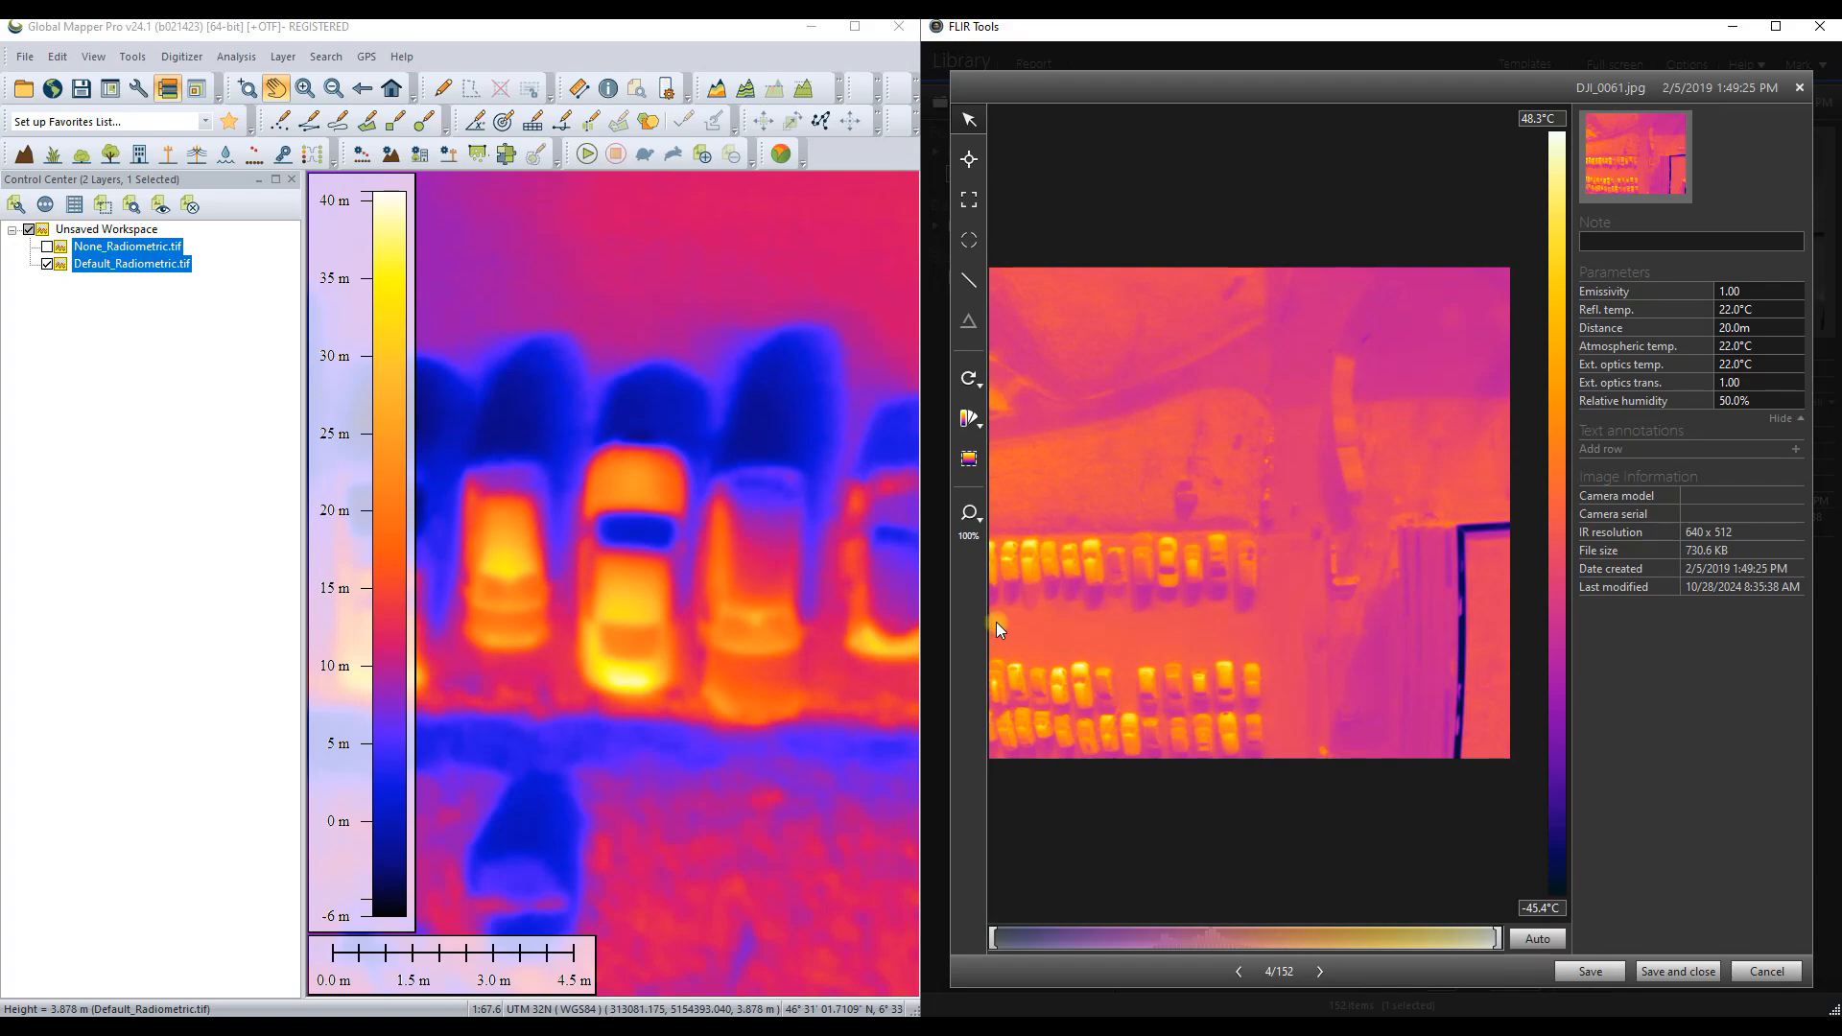
mouse_move(1114, 531)
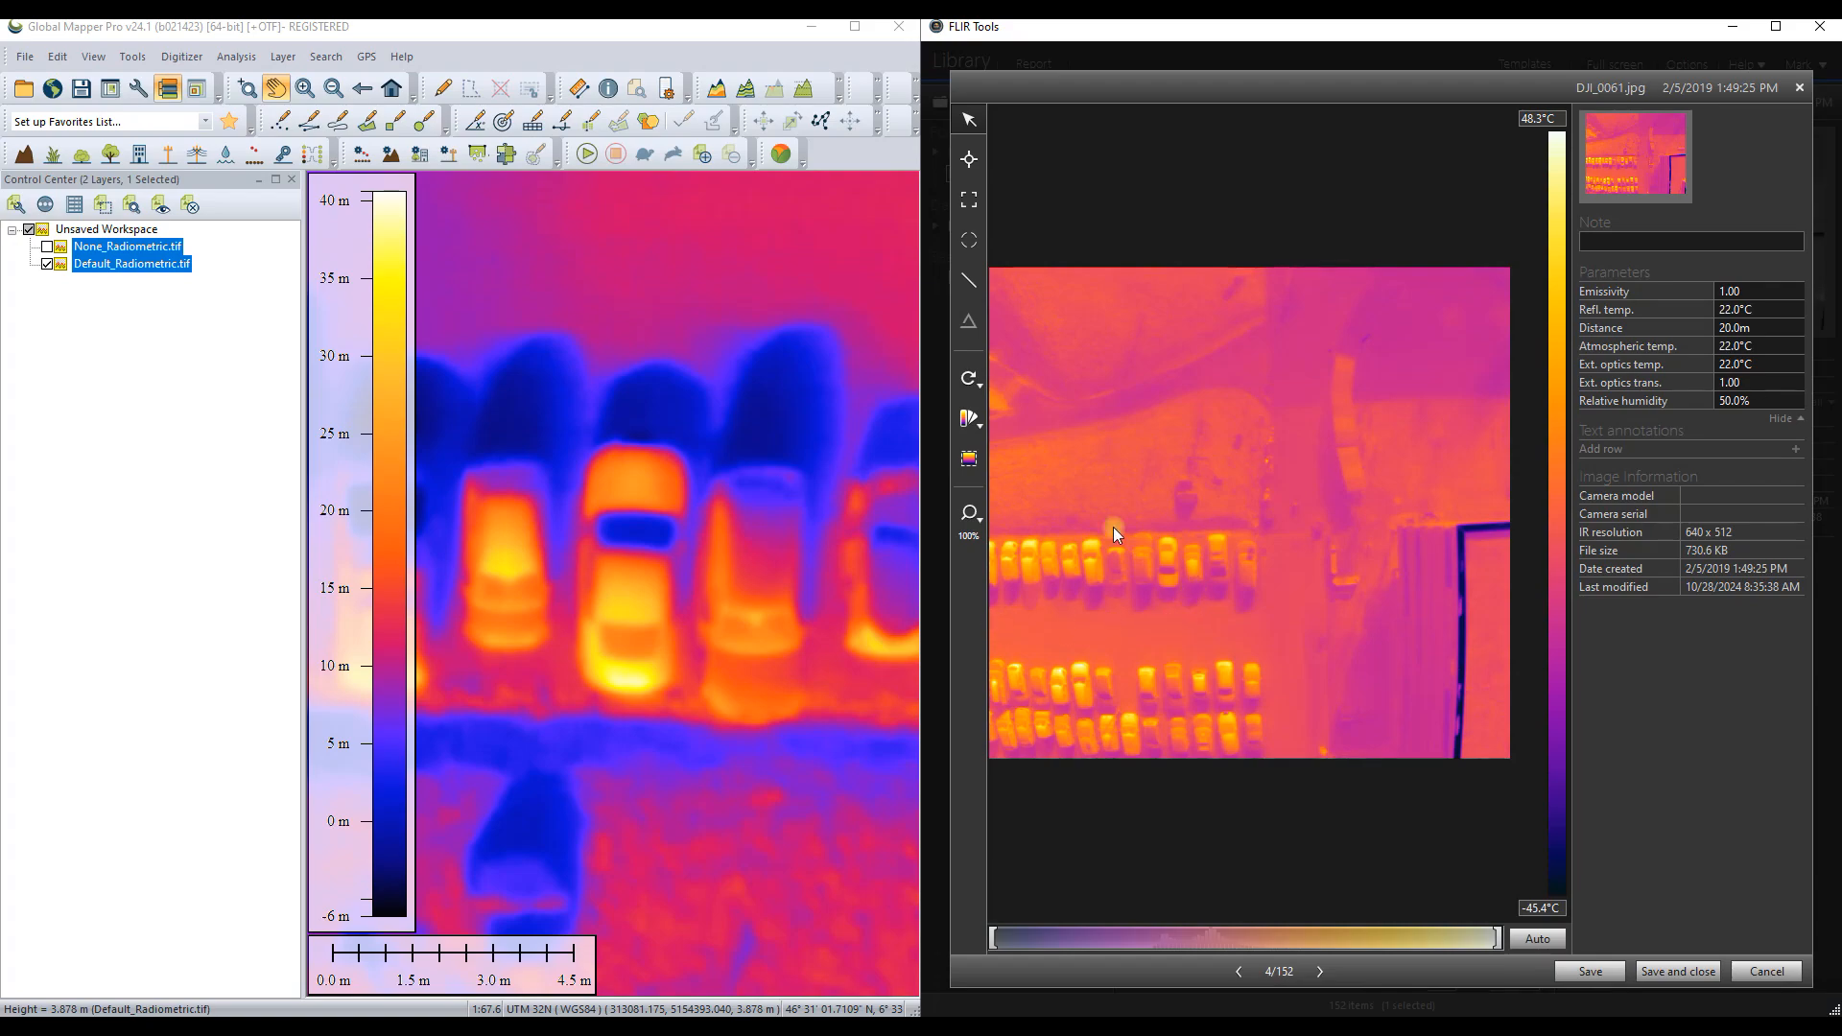
mouse_move(1172, 541)
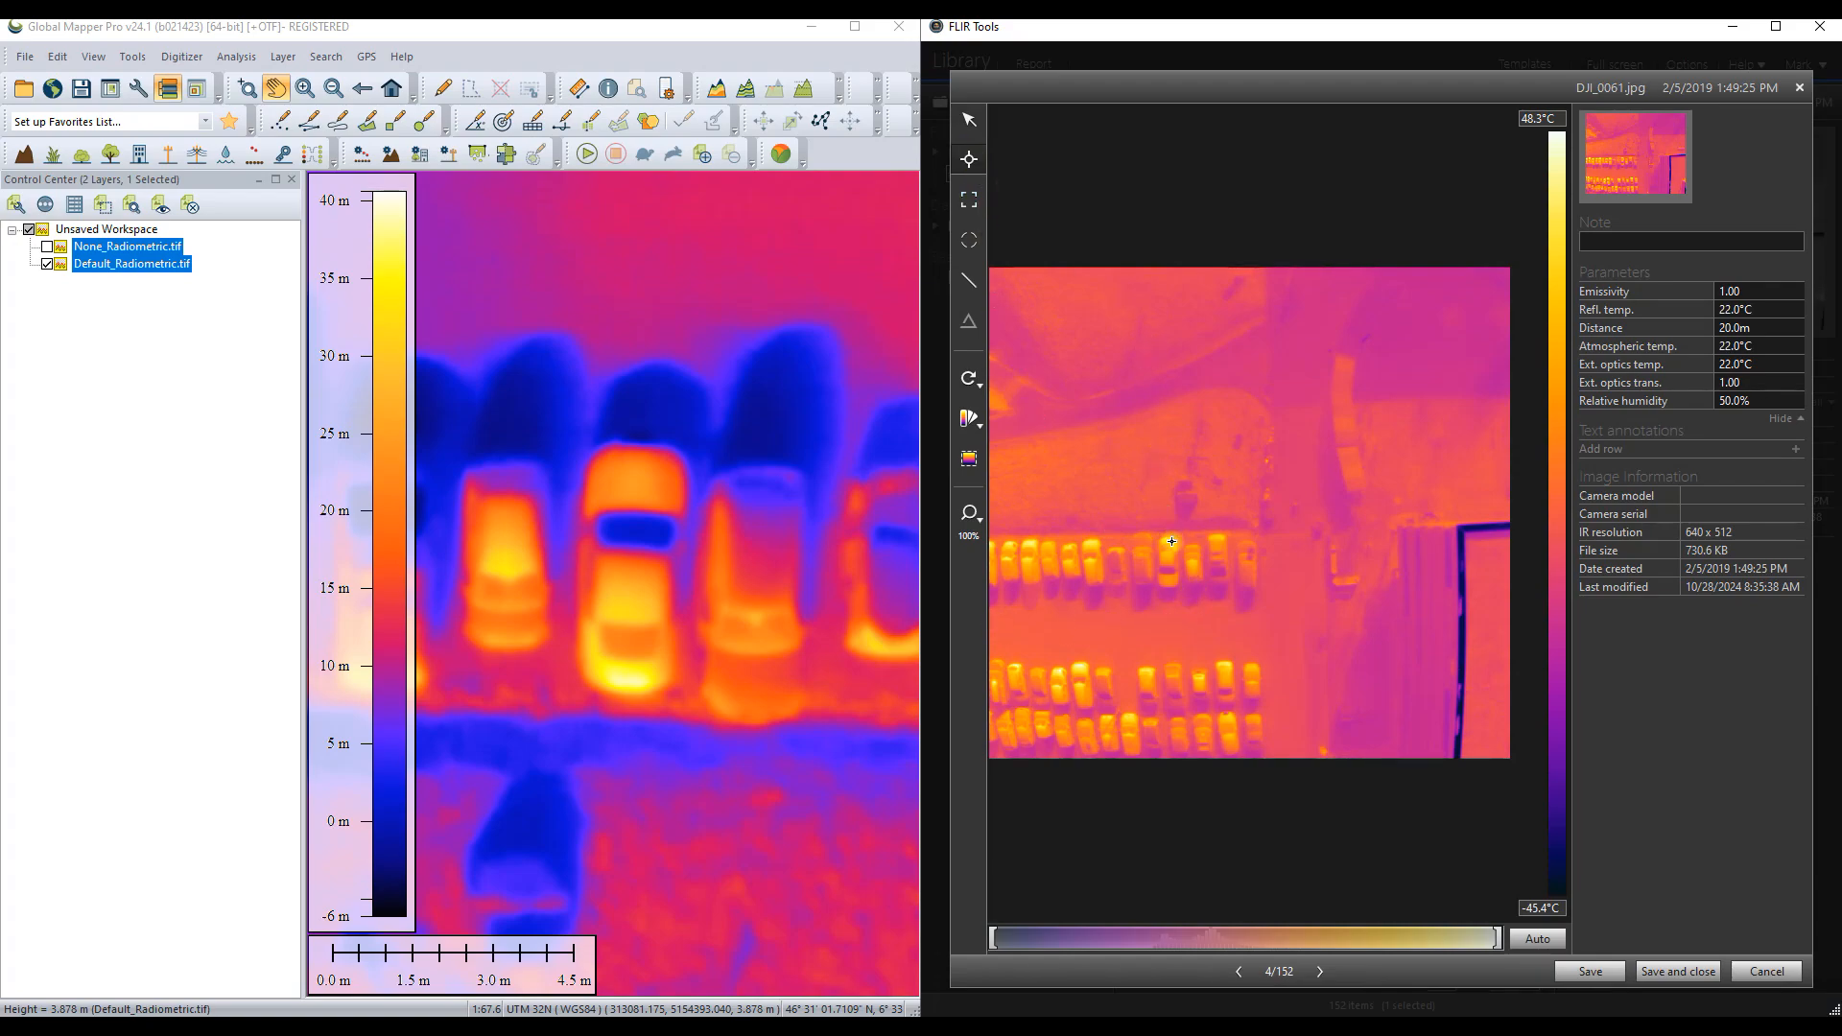
left_click(1171, 540)
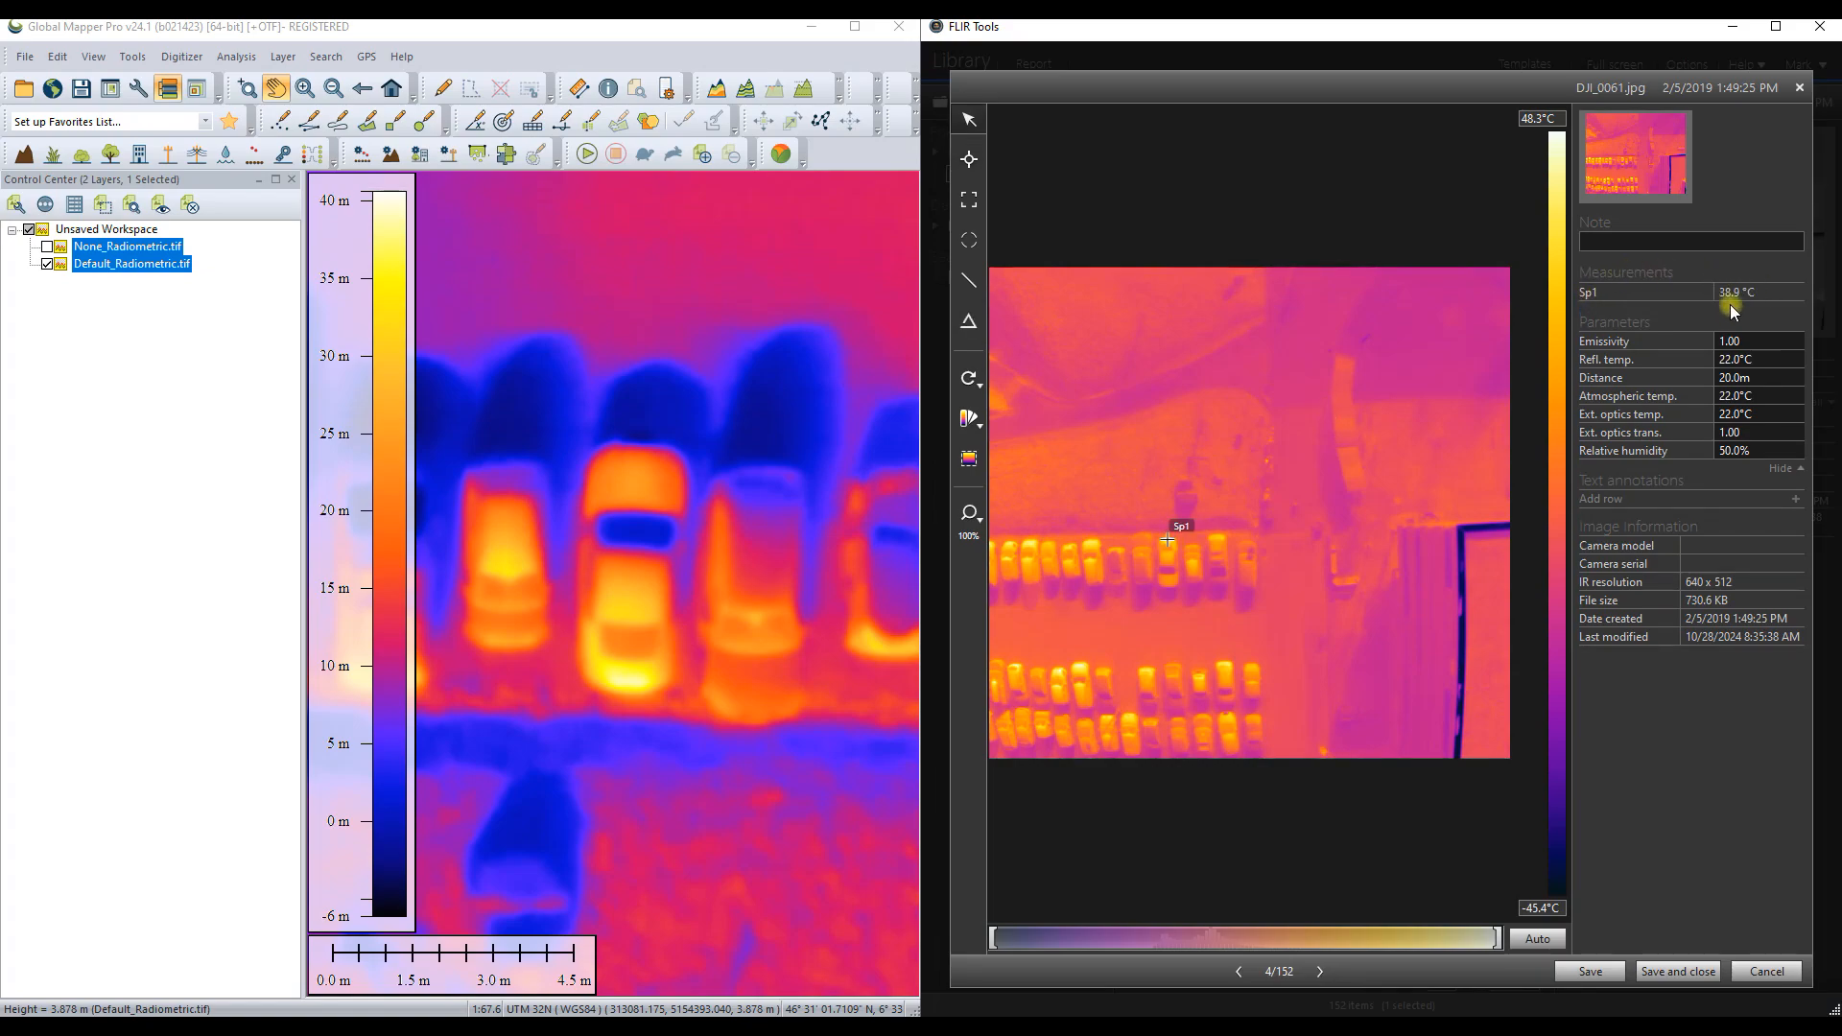
mouse_move(626, 679)
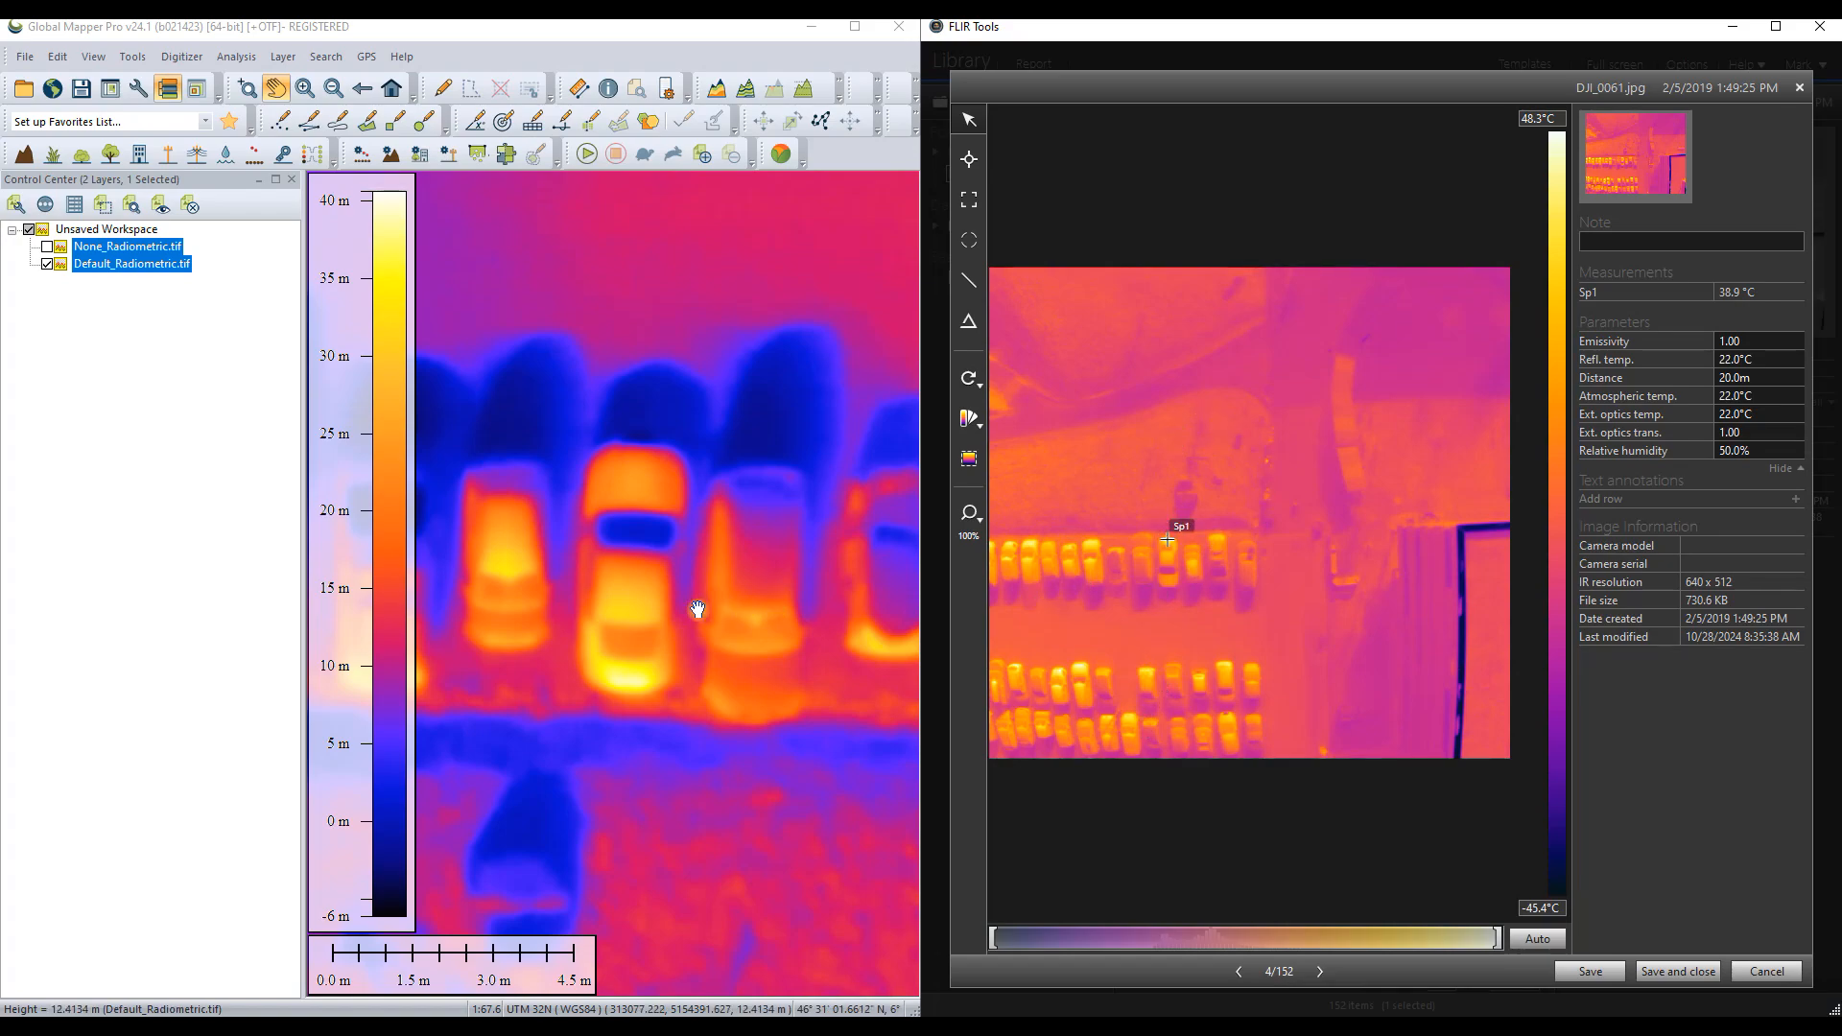
Step: Reset DJI_0061's emissivity to 1.00 and return to the photo library
triple_click(1759, 340)
type("0.5")
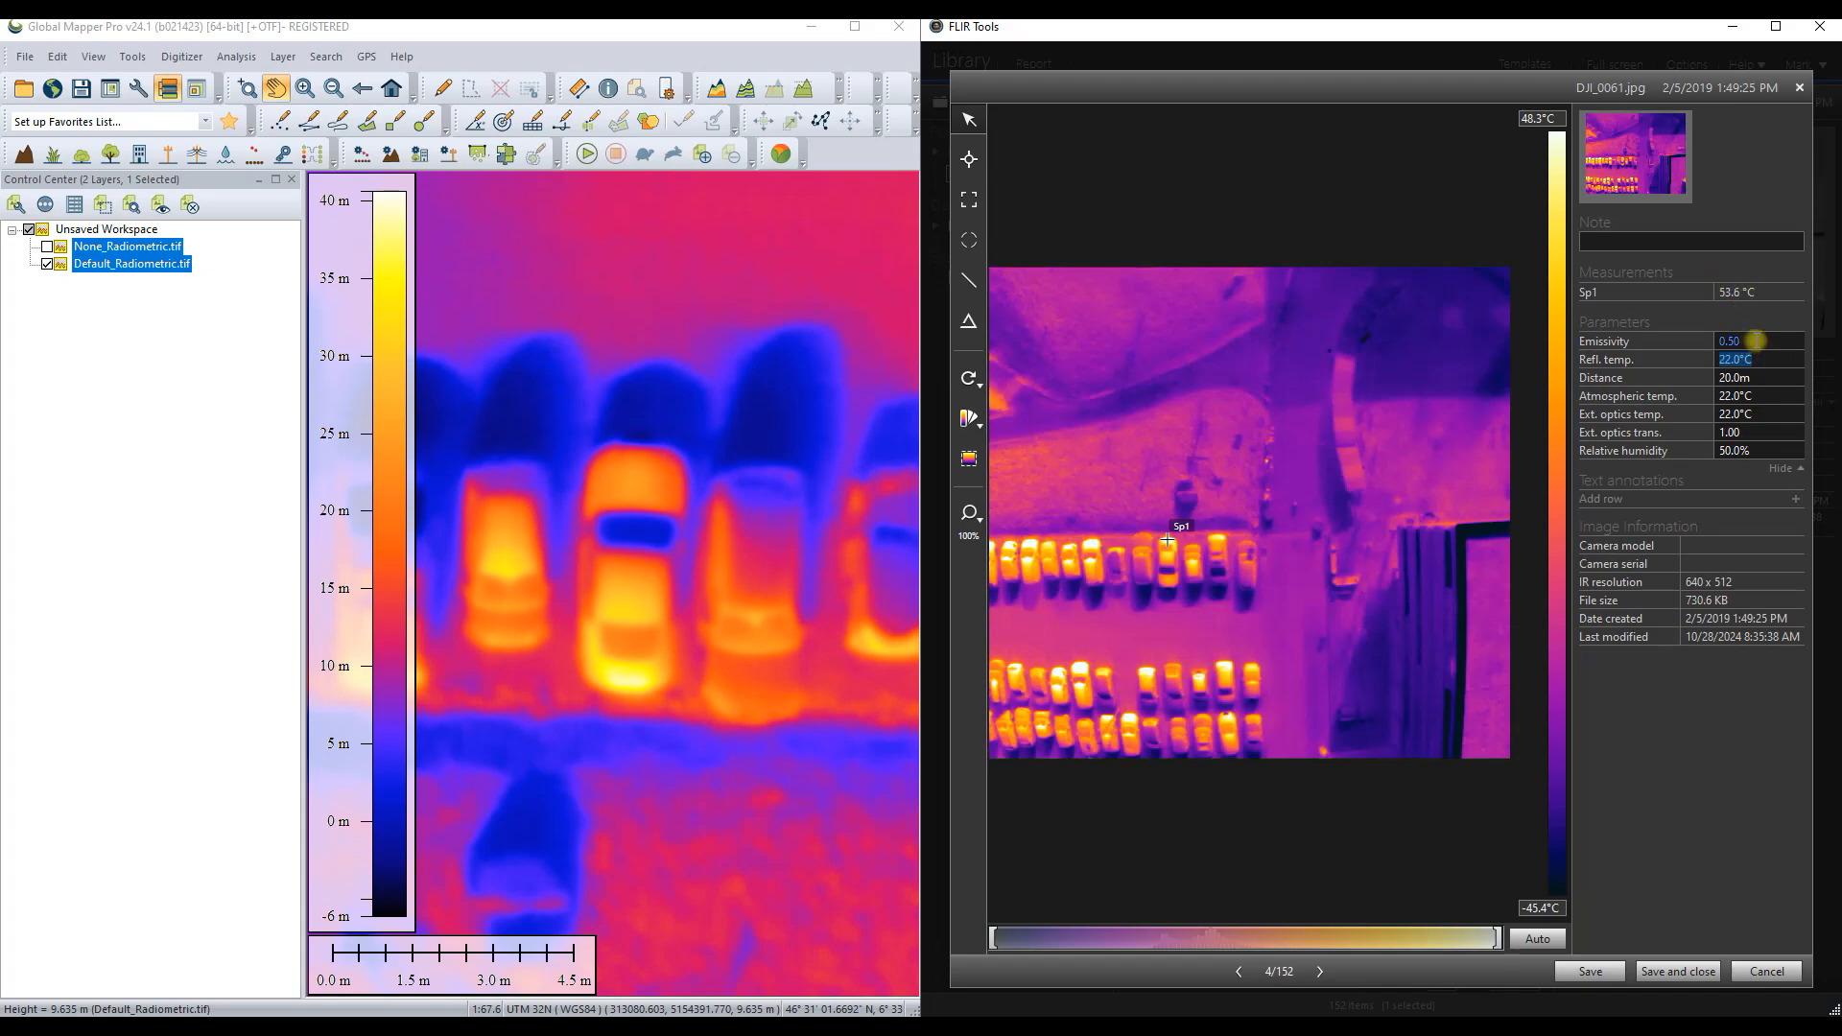
triple_click(1750, 341)
type("1")
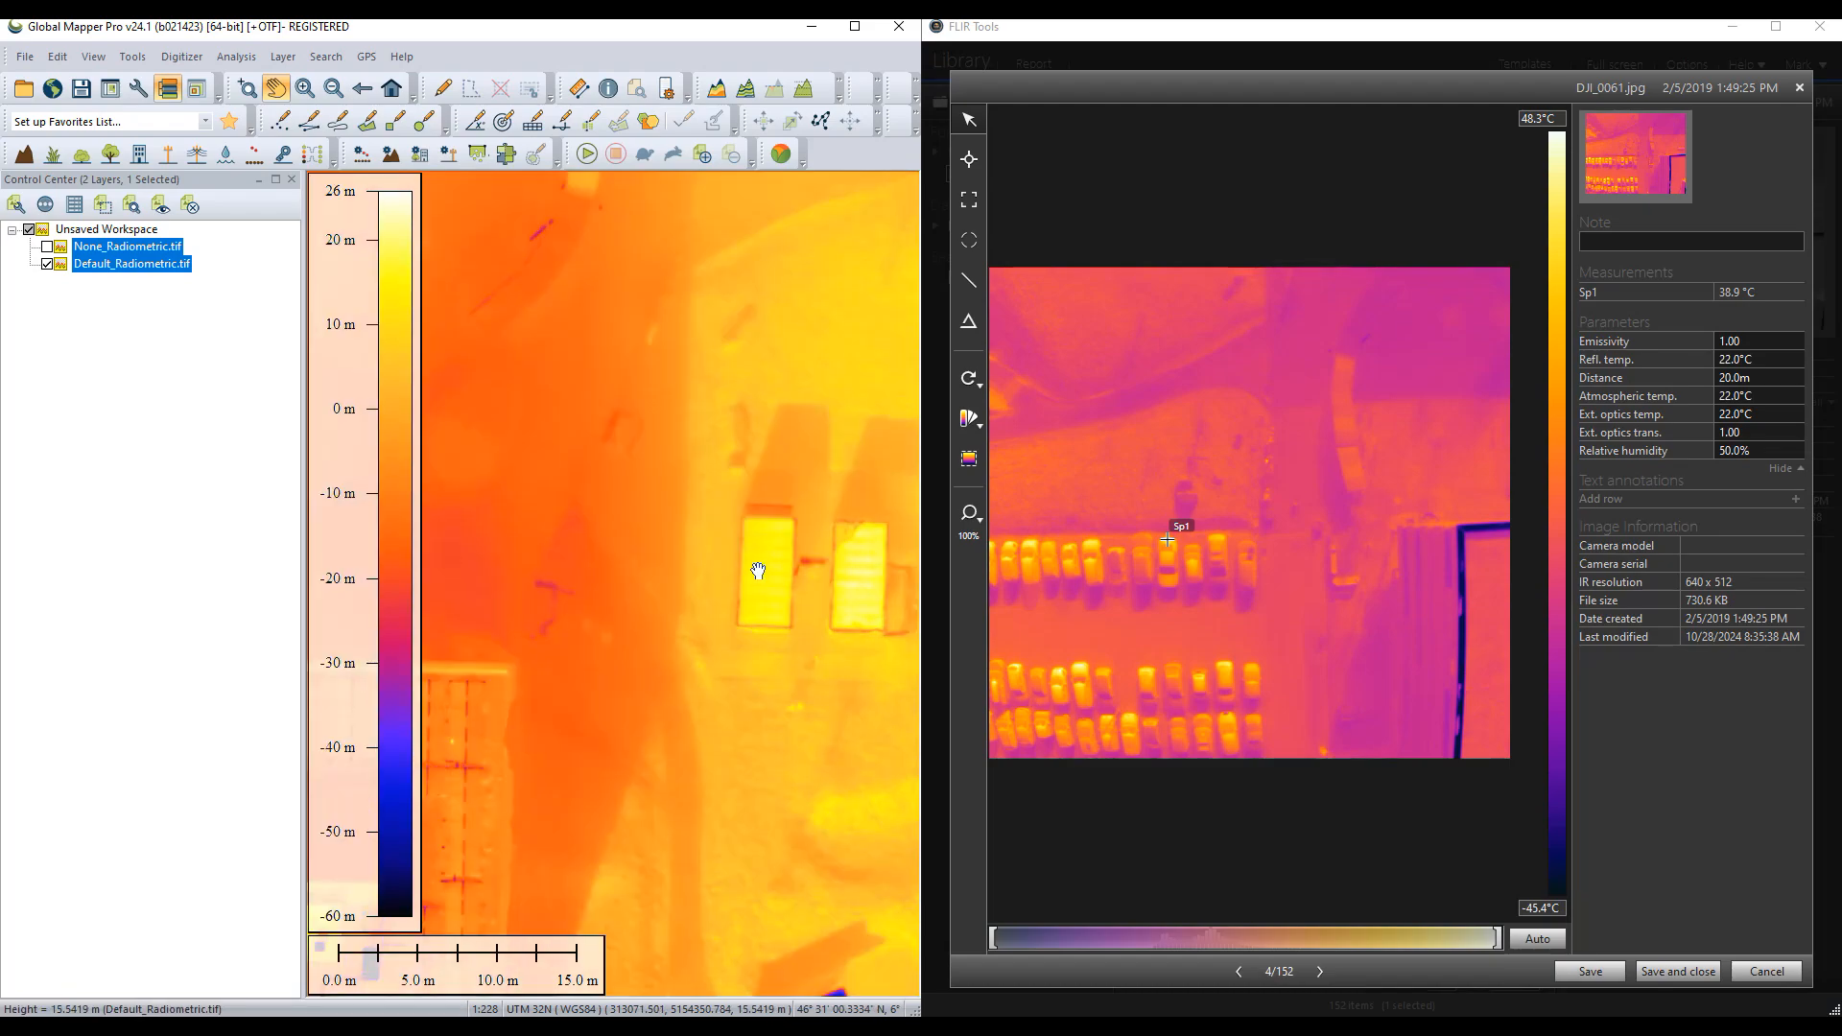
scroll("up", 3)
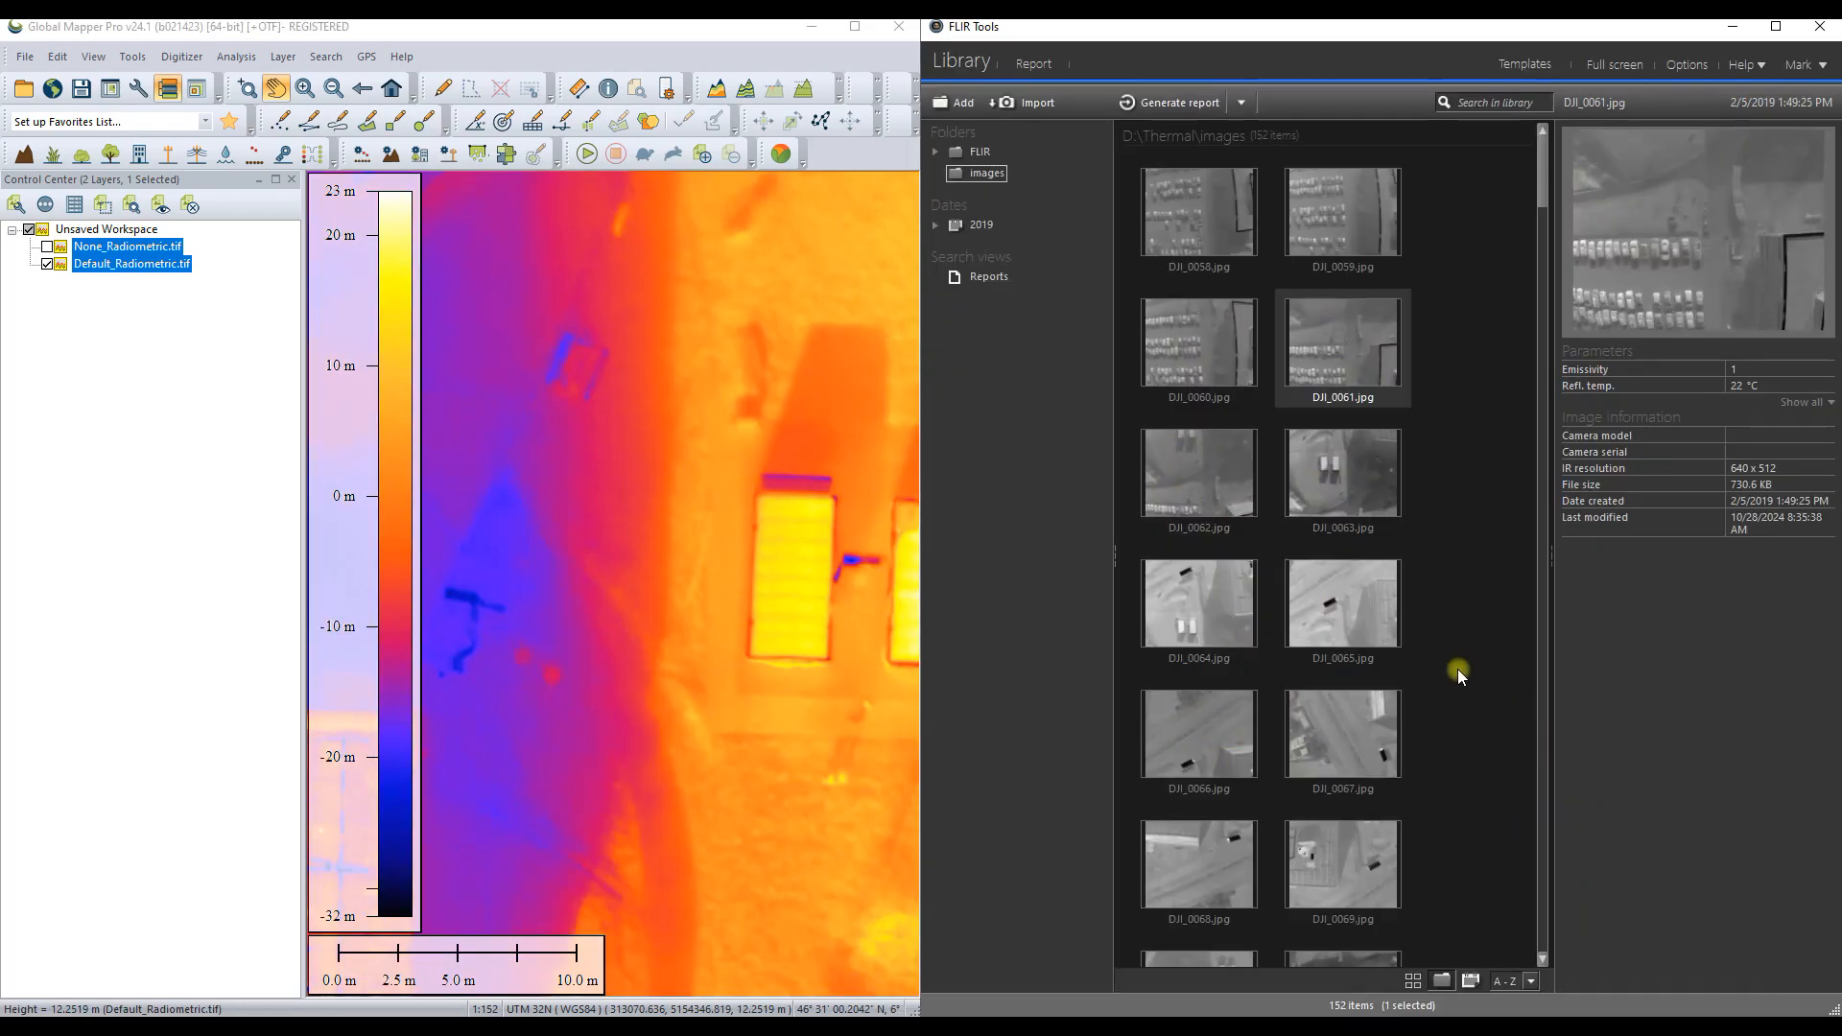
mouse_move(1357, 479)
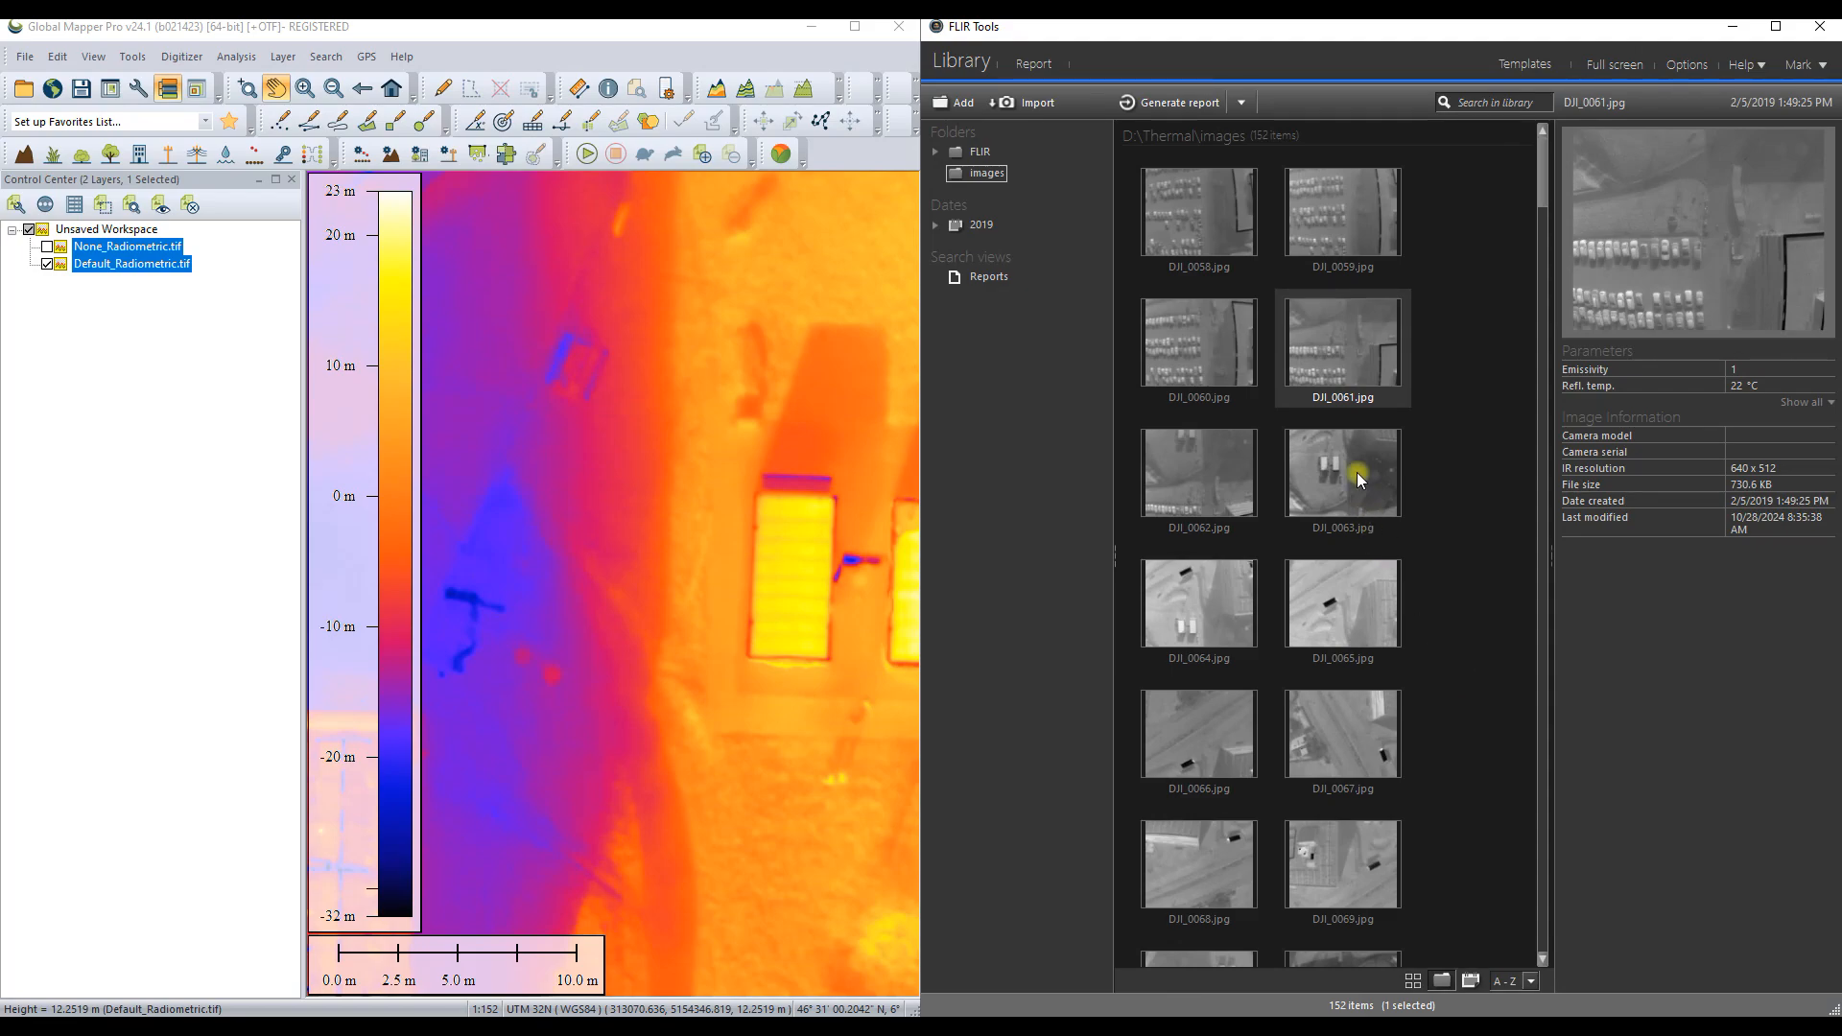
Step: Open DJI_0063 at 100% and add spots Sp1 (9.0 °C) and Sp2 (-4.2 °C)
double_click(1340, 472)
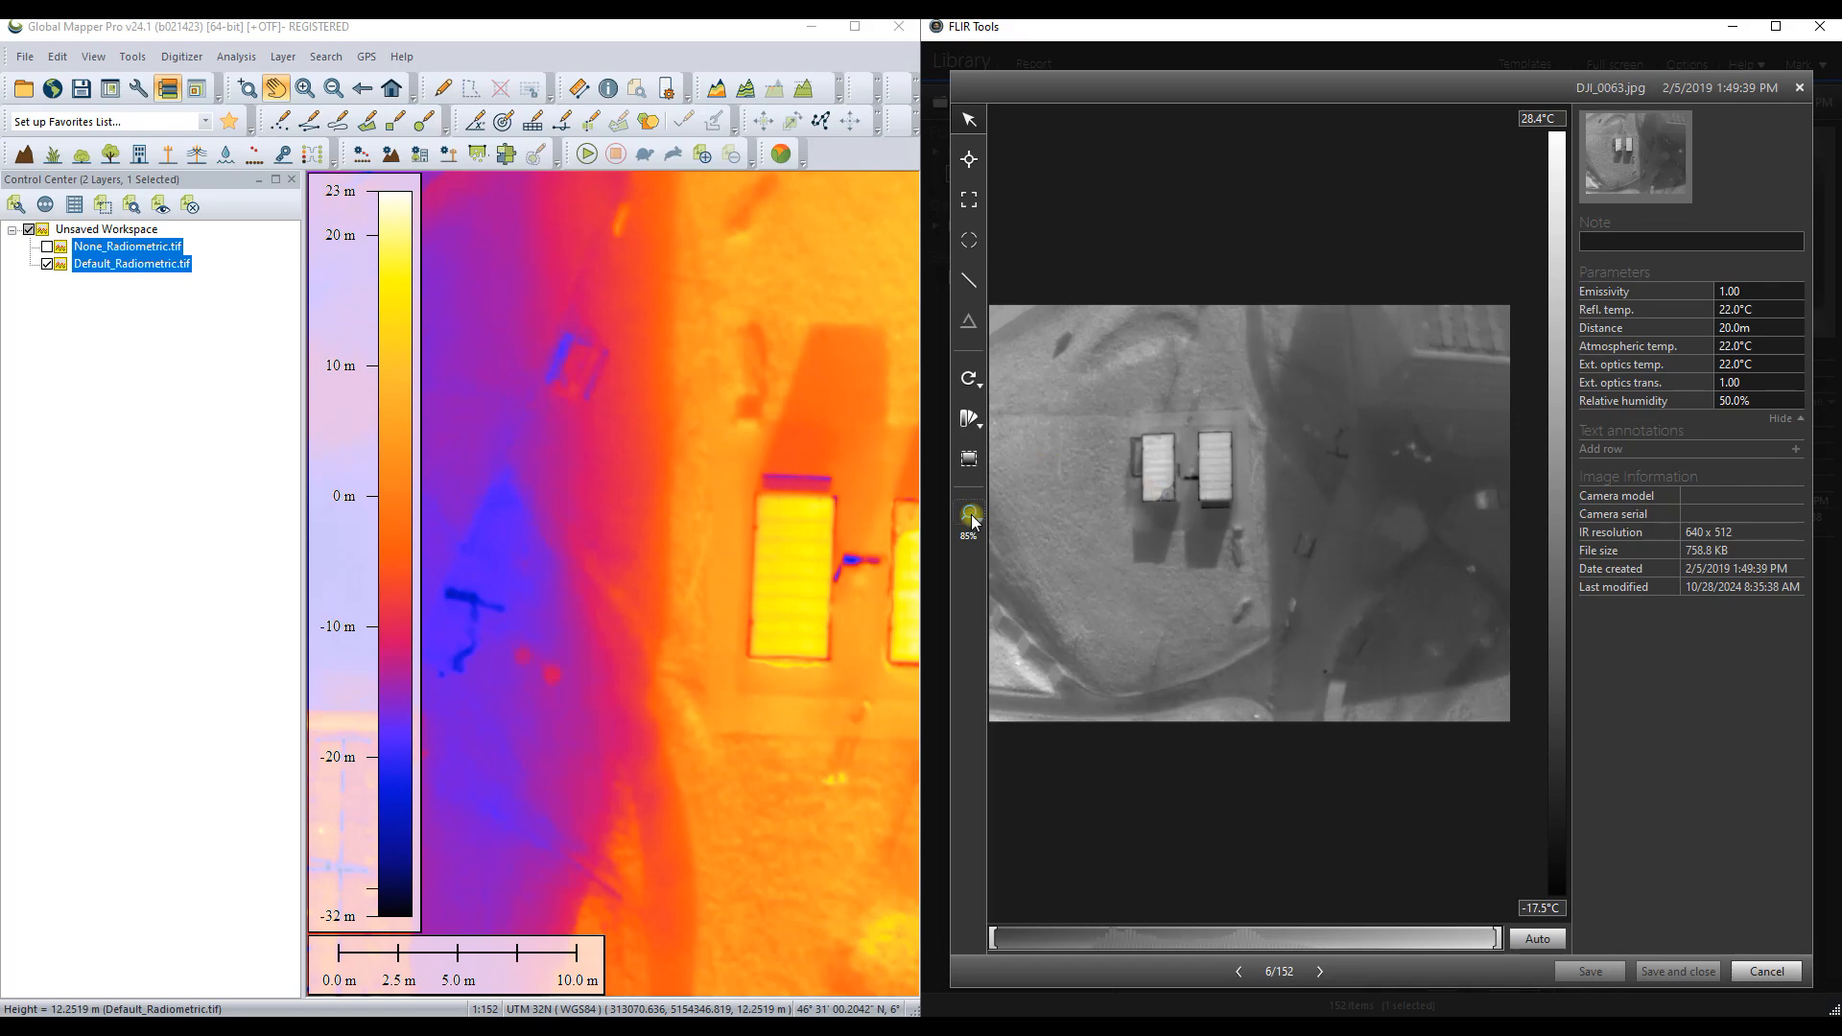
left_click(970, 513)
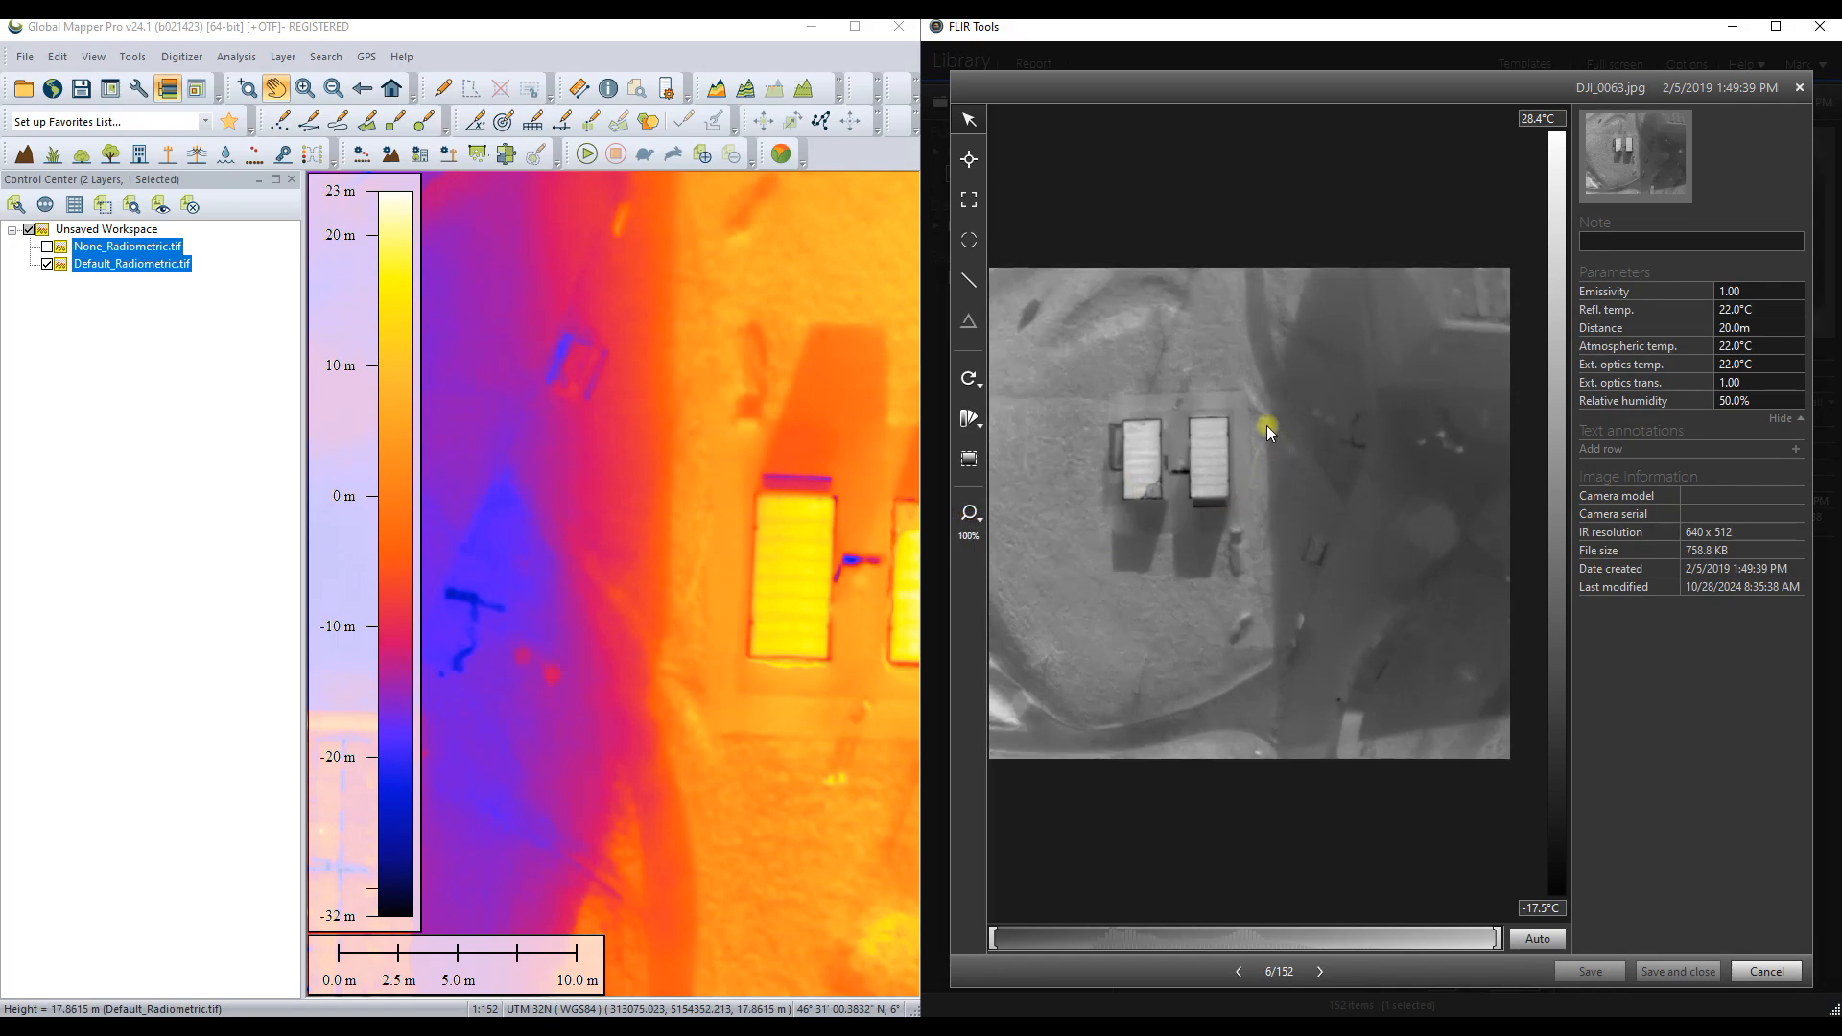
mouse_move(1237, 467)
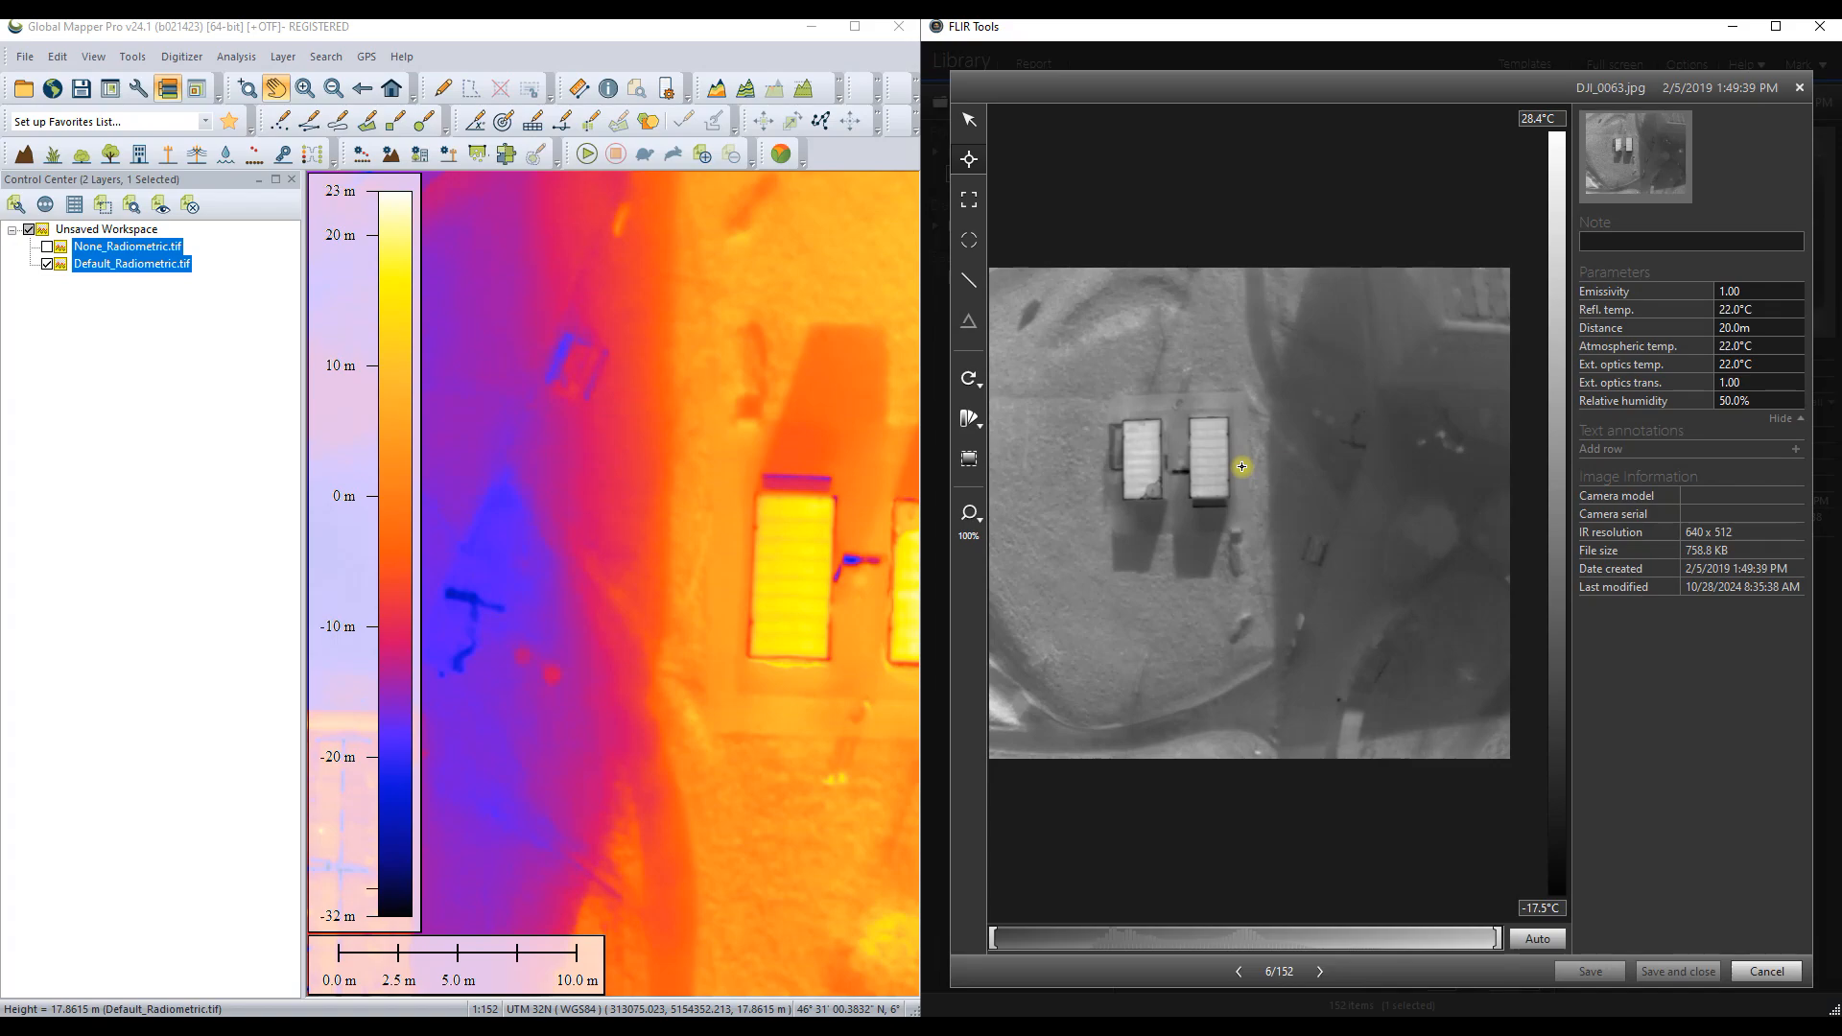
left_click(1244, 467)
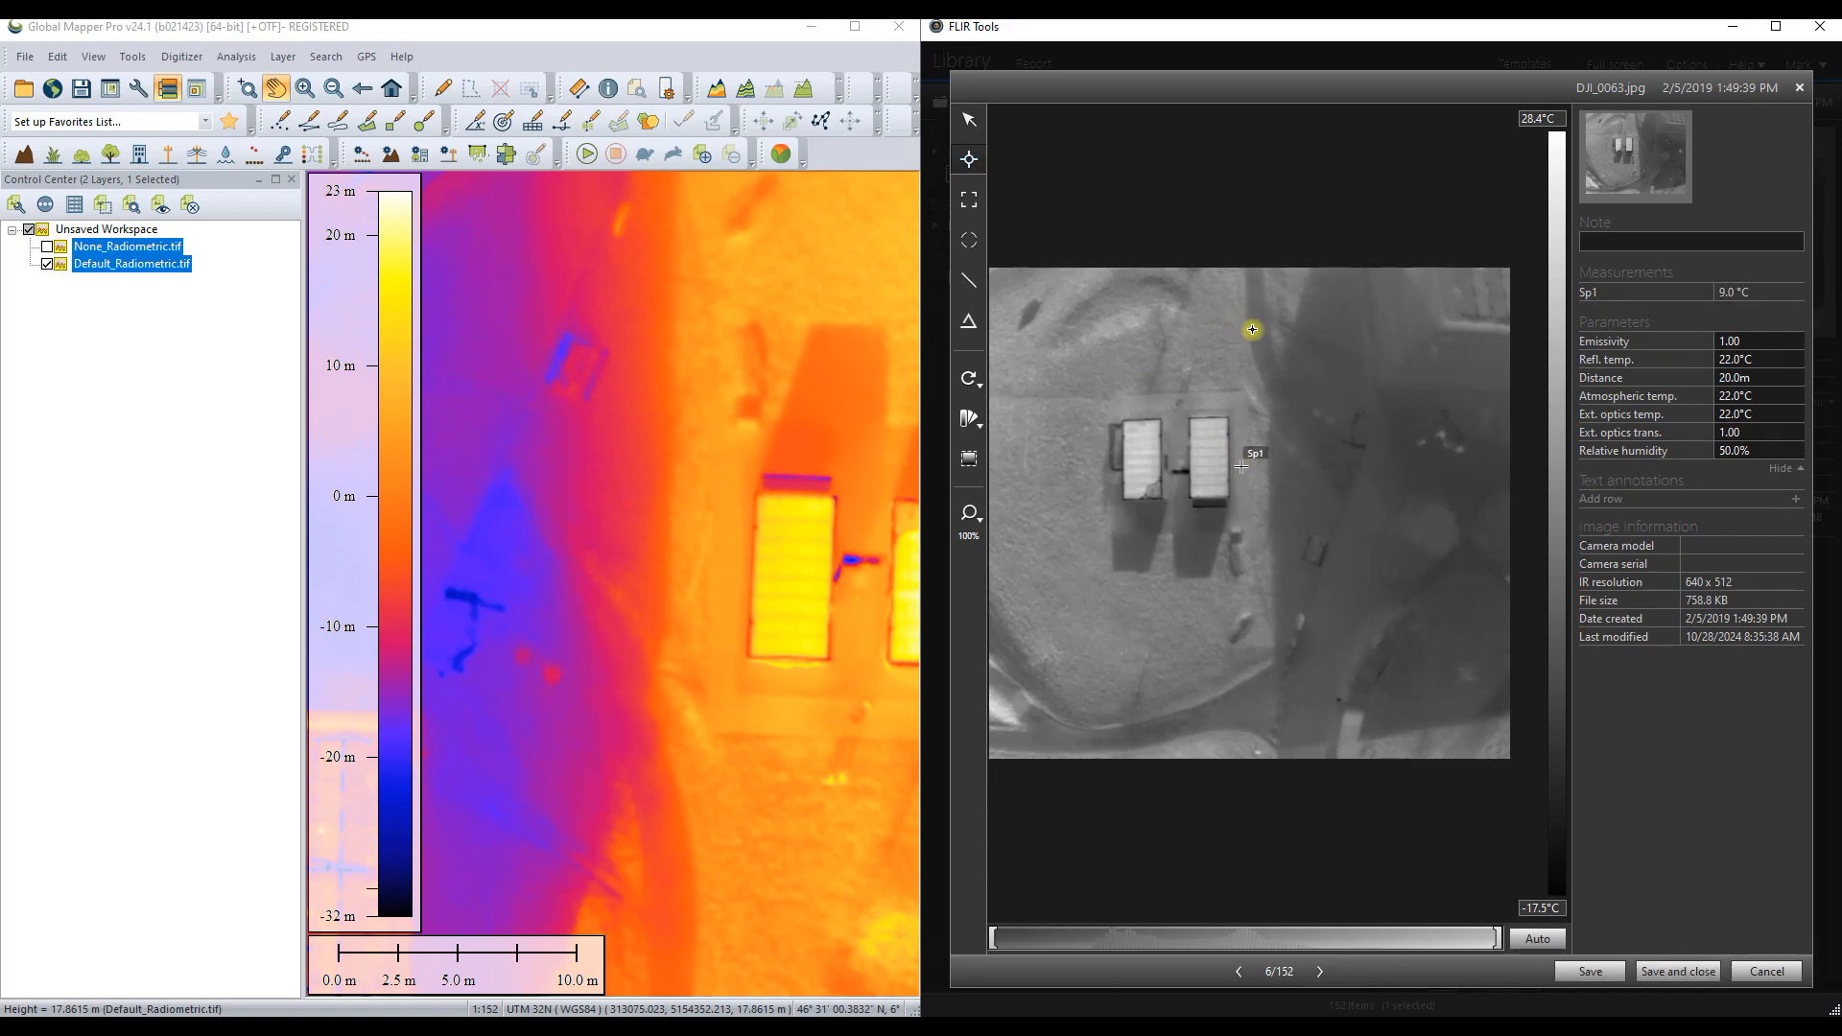
left_click(1343, 488)
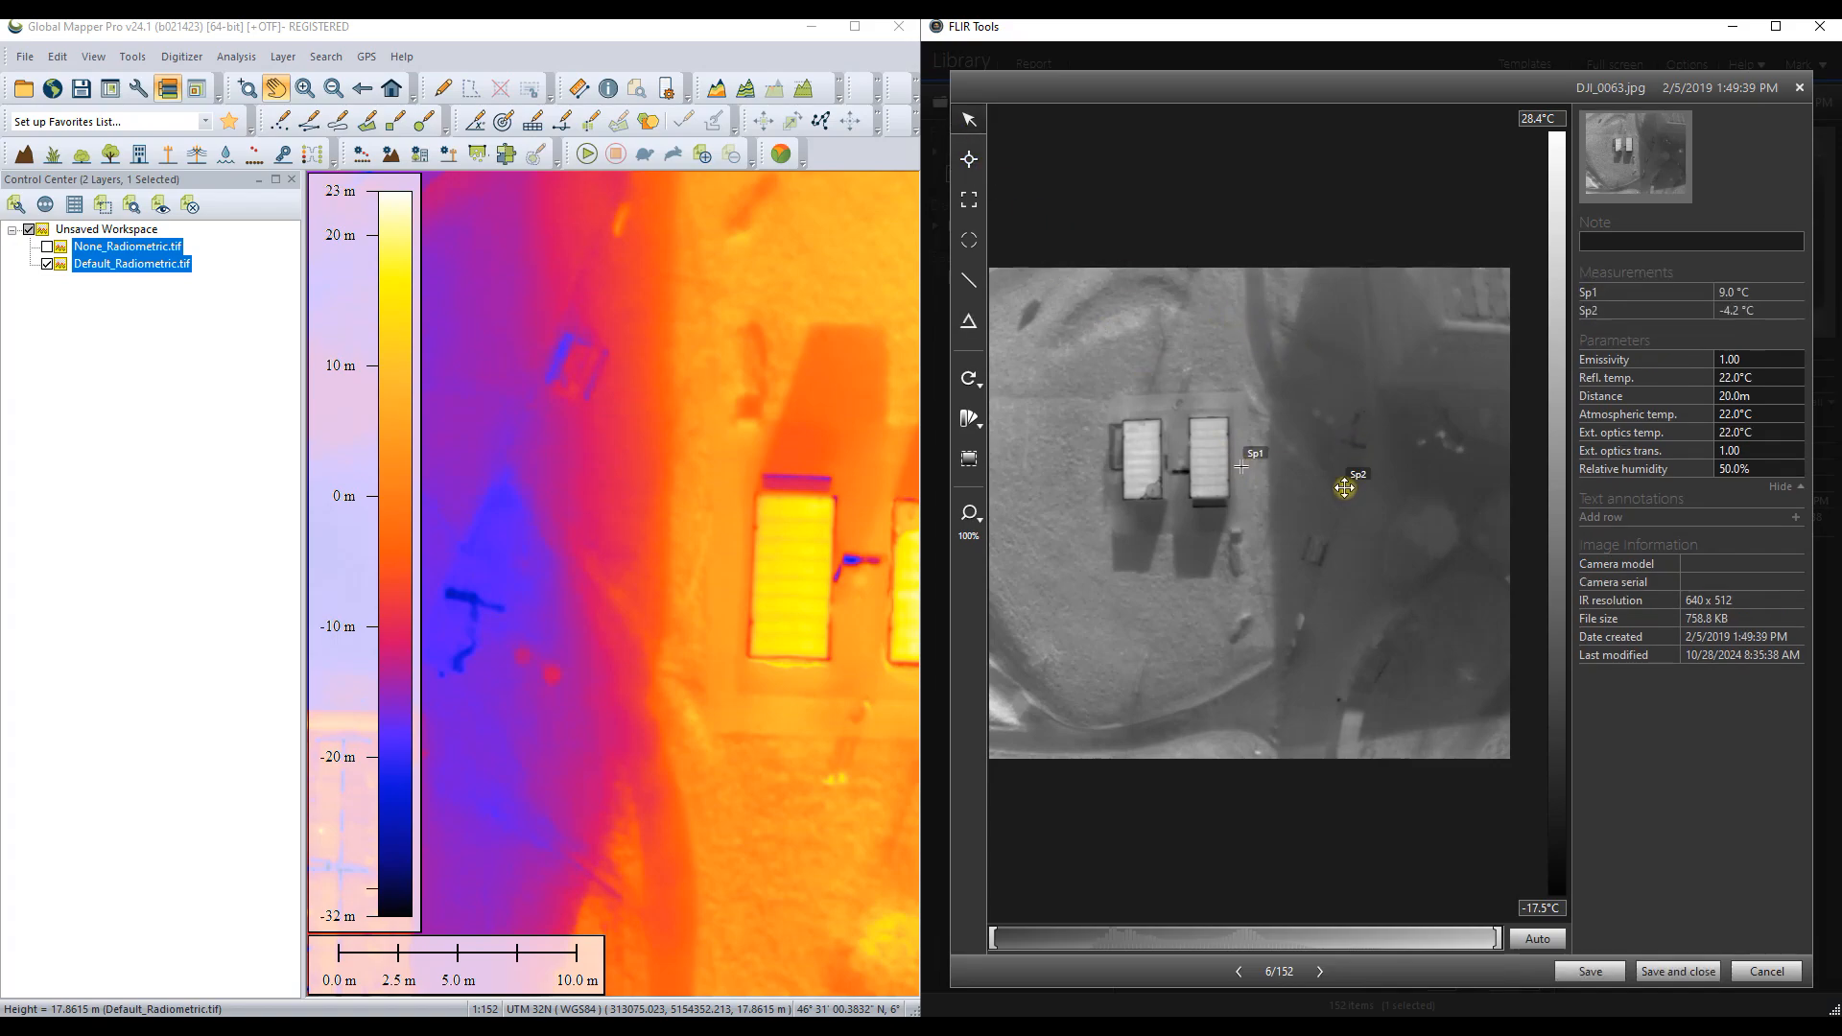
mouse_move(1759, 290)
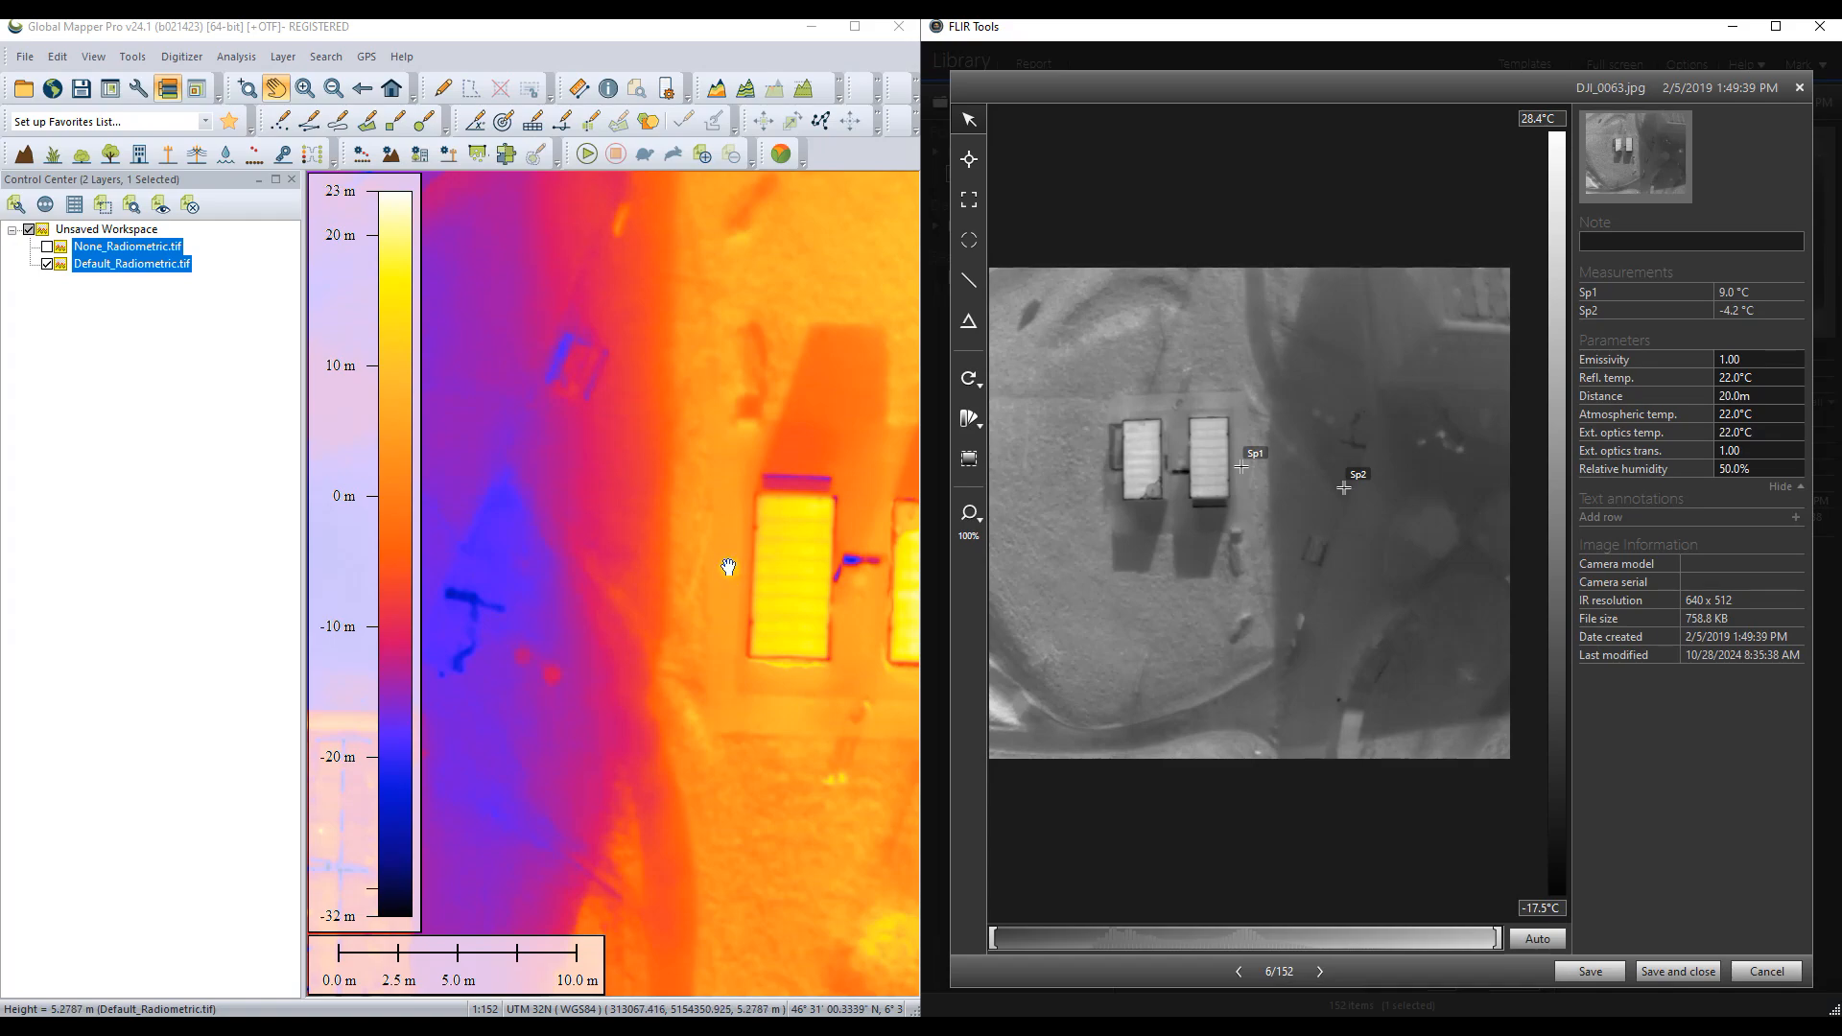
mouse_move(503, 489)
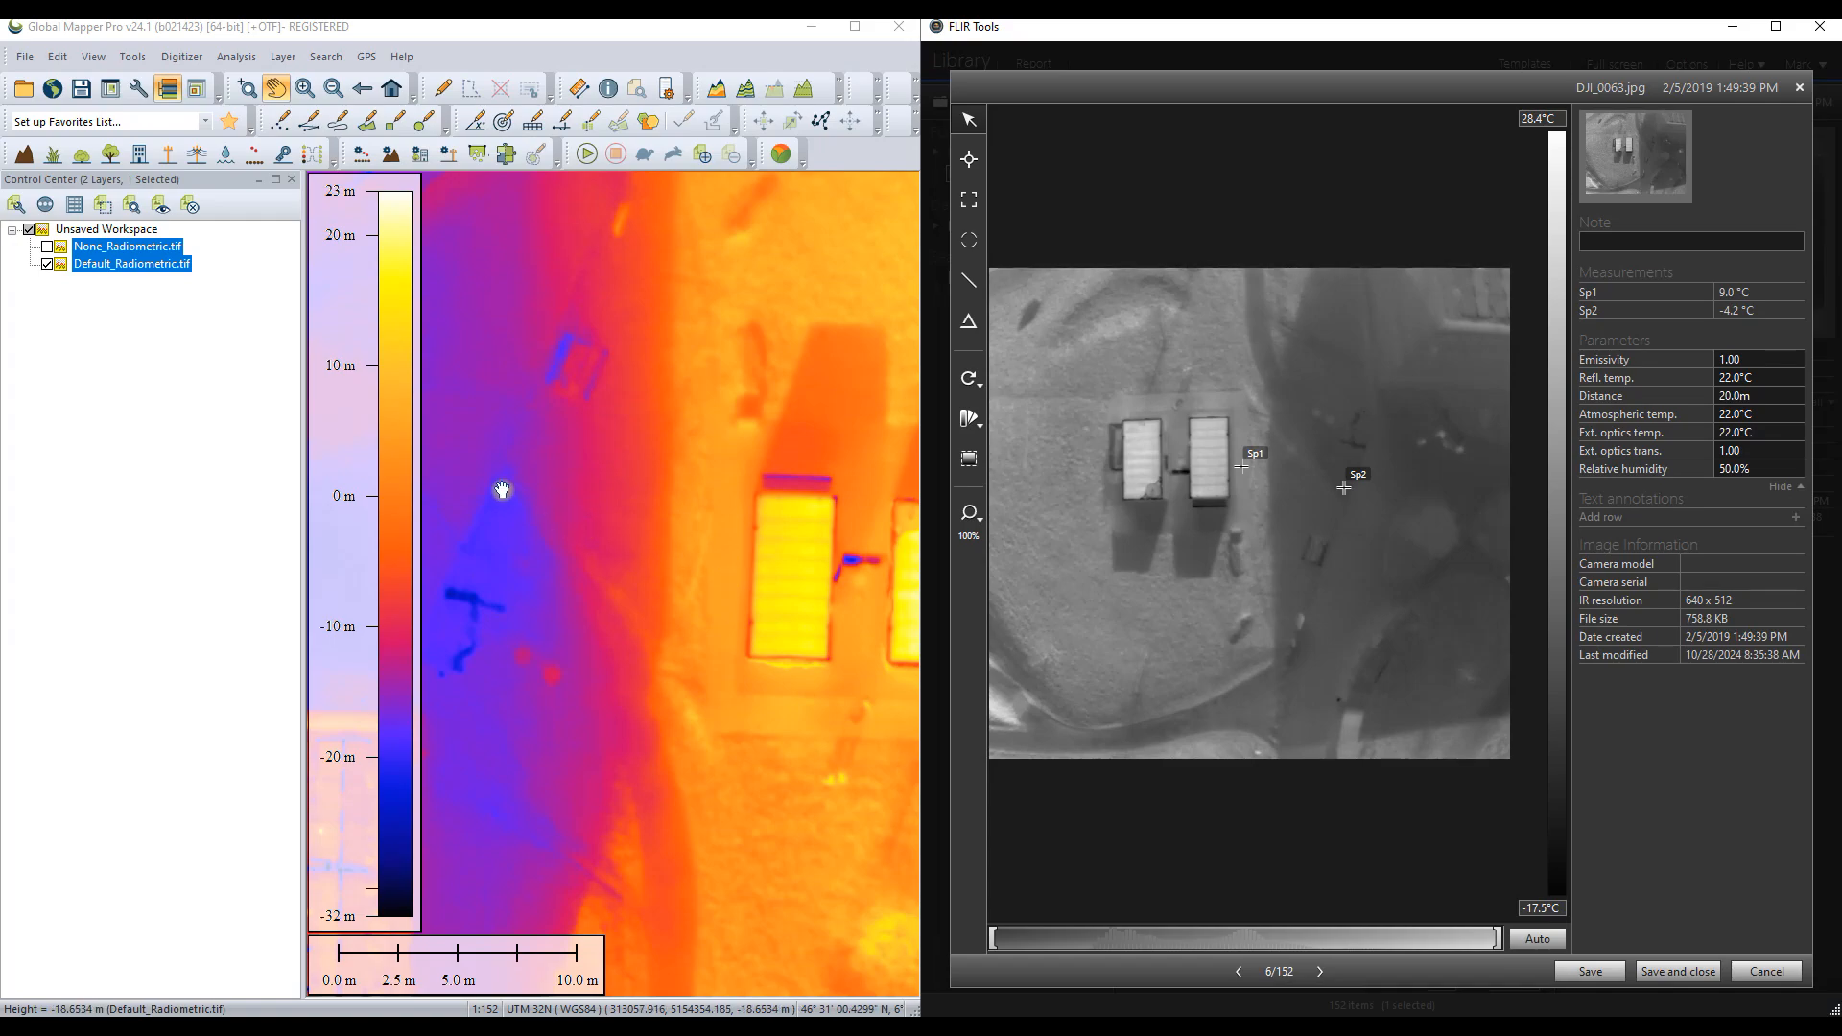
mouse_move(502, 489)
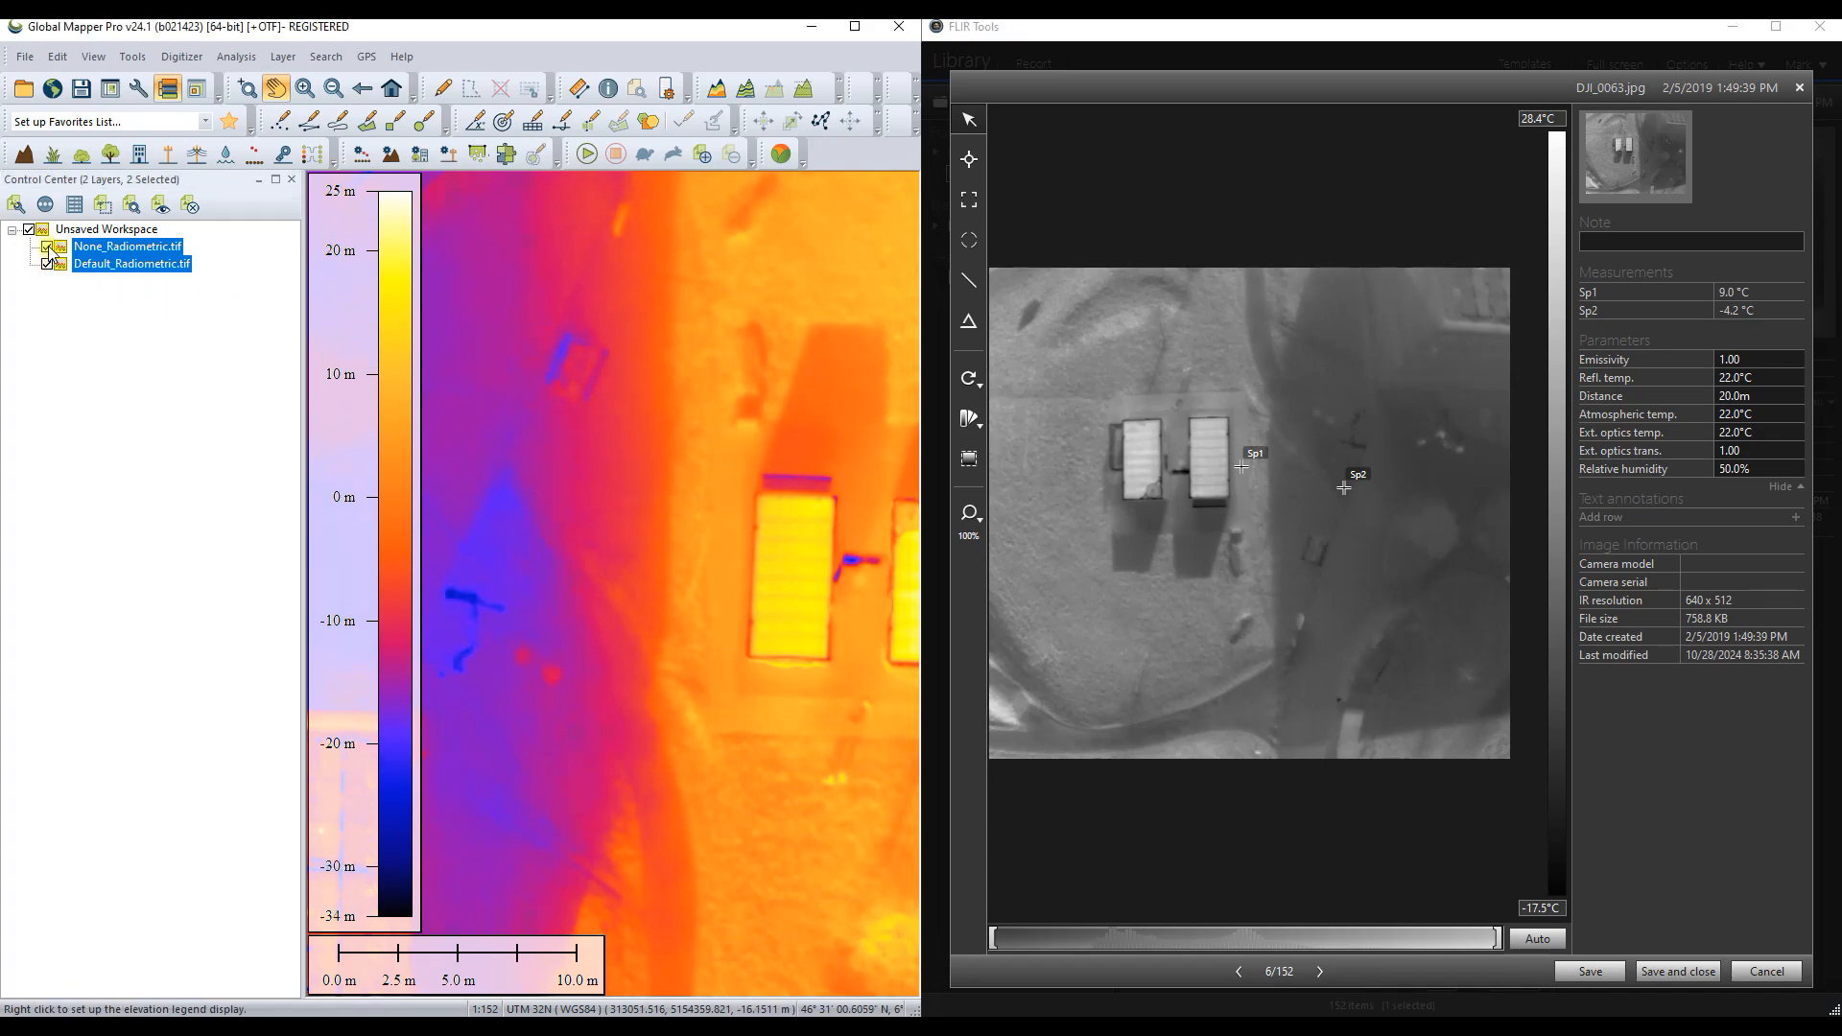
Step: Show only None_Radiometric in Global Mapper and close the FLIR image without saving
left_click(27, 245)
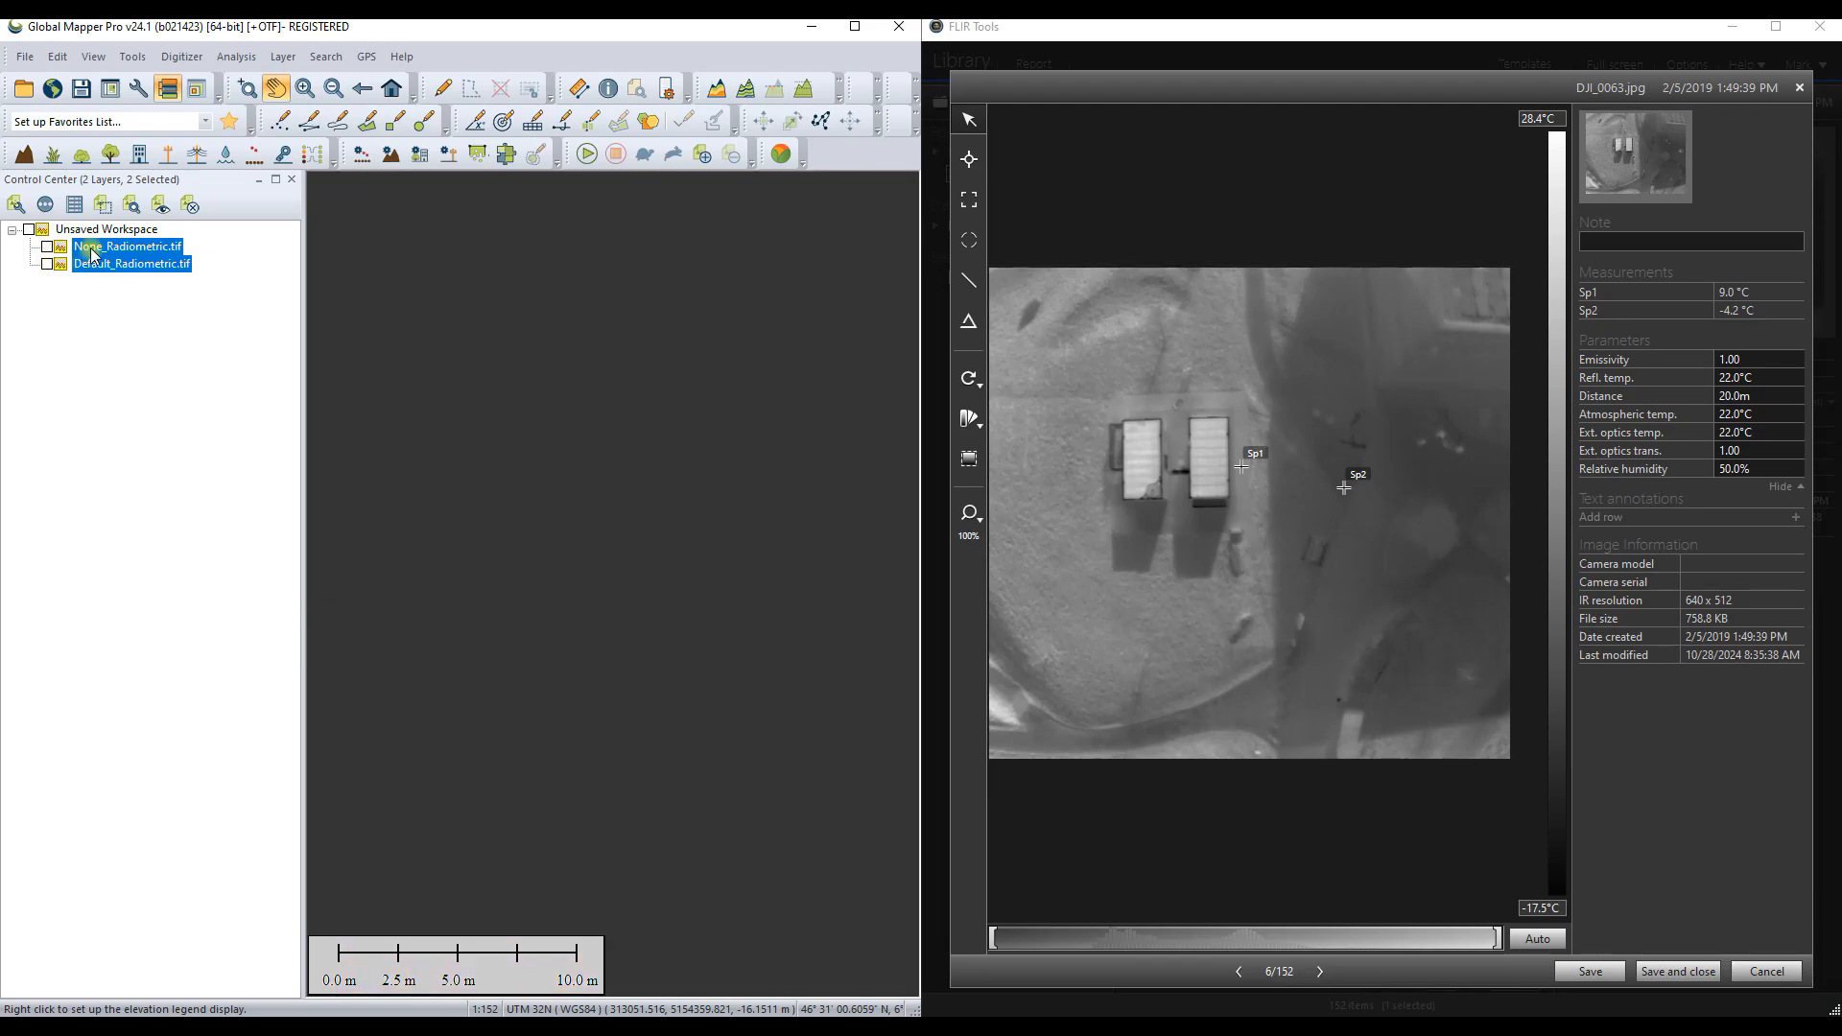
left_click(127, 247)
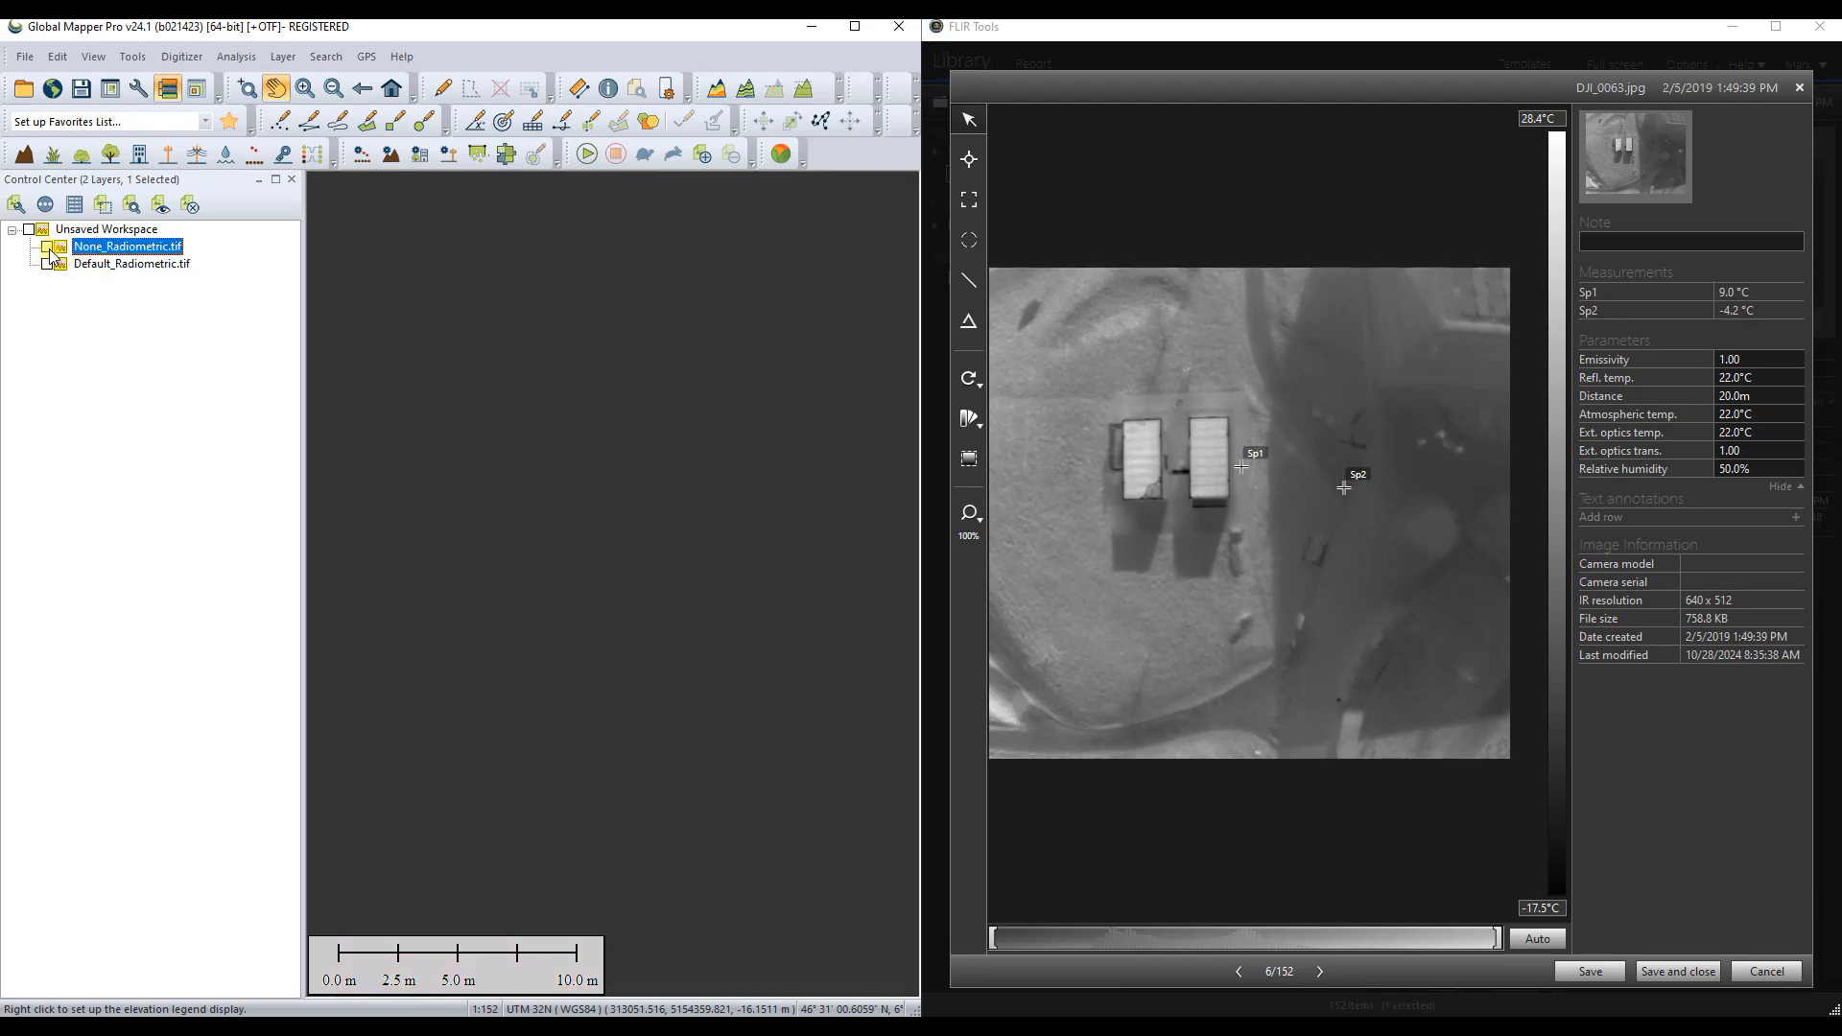
left_click(38, 246)
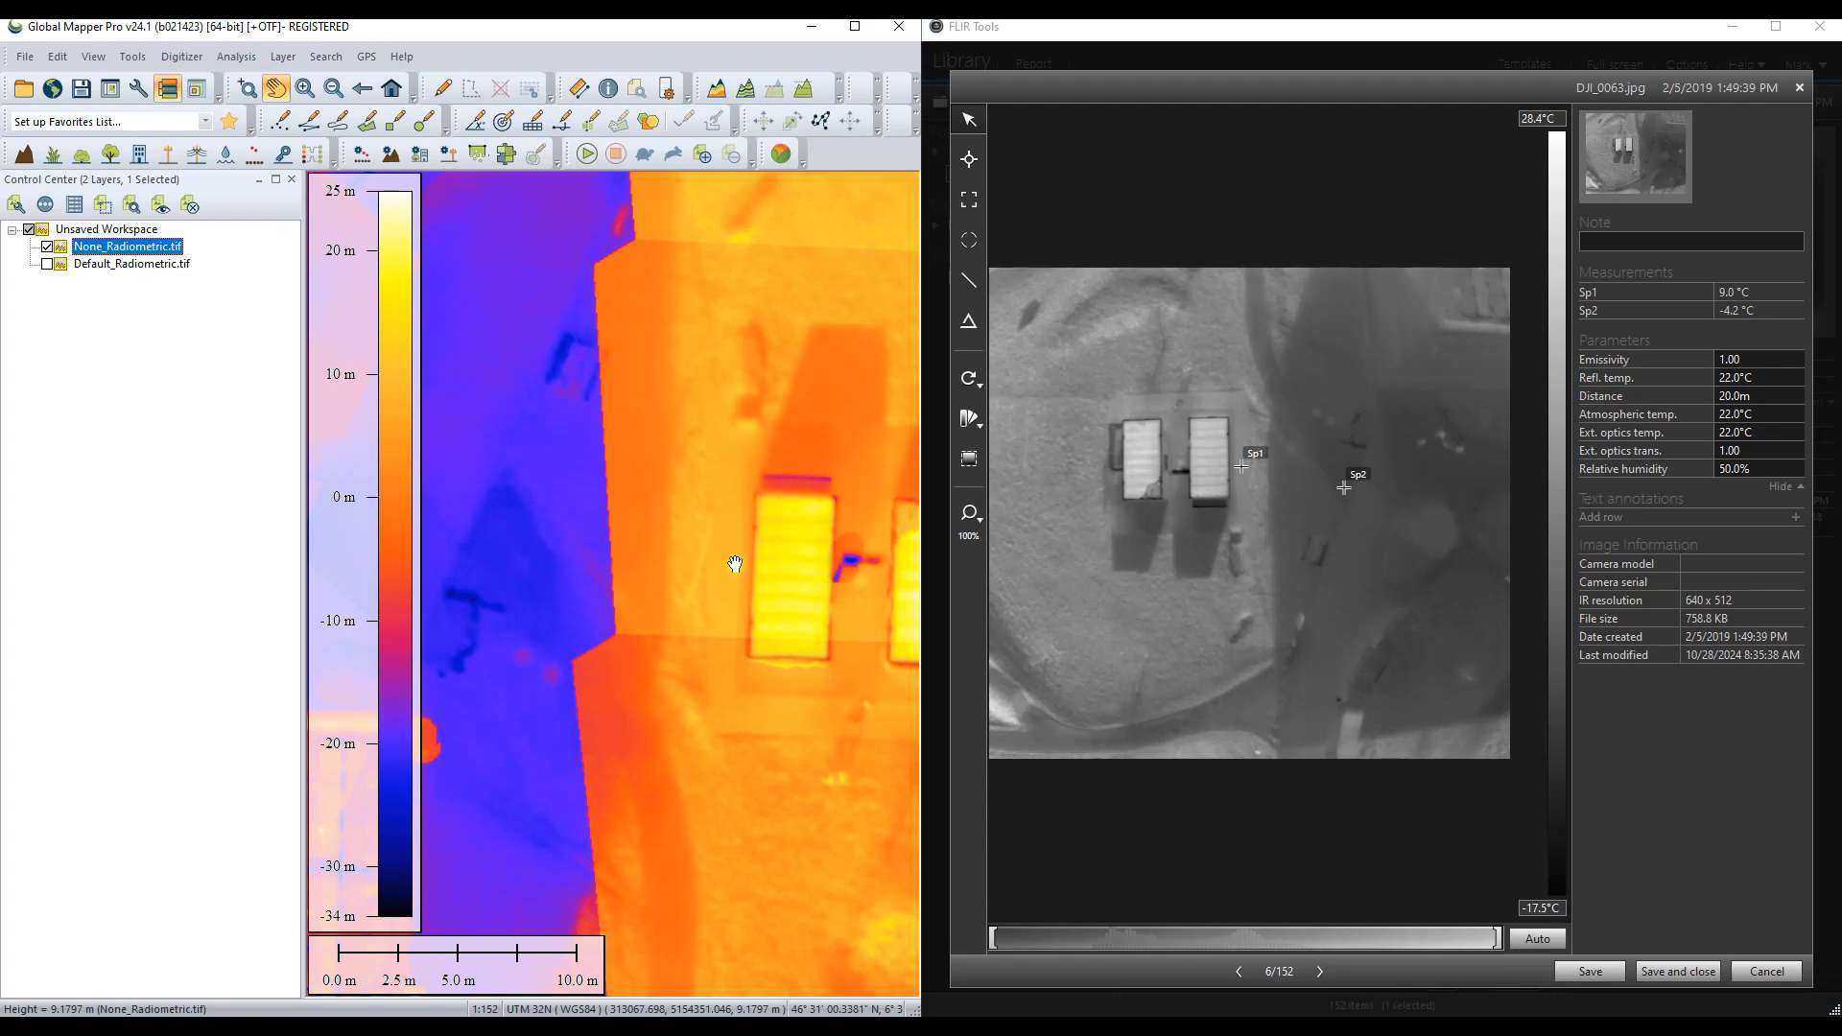
mouse_move(506, 488)
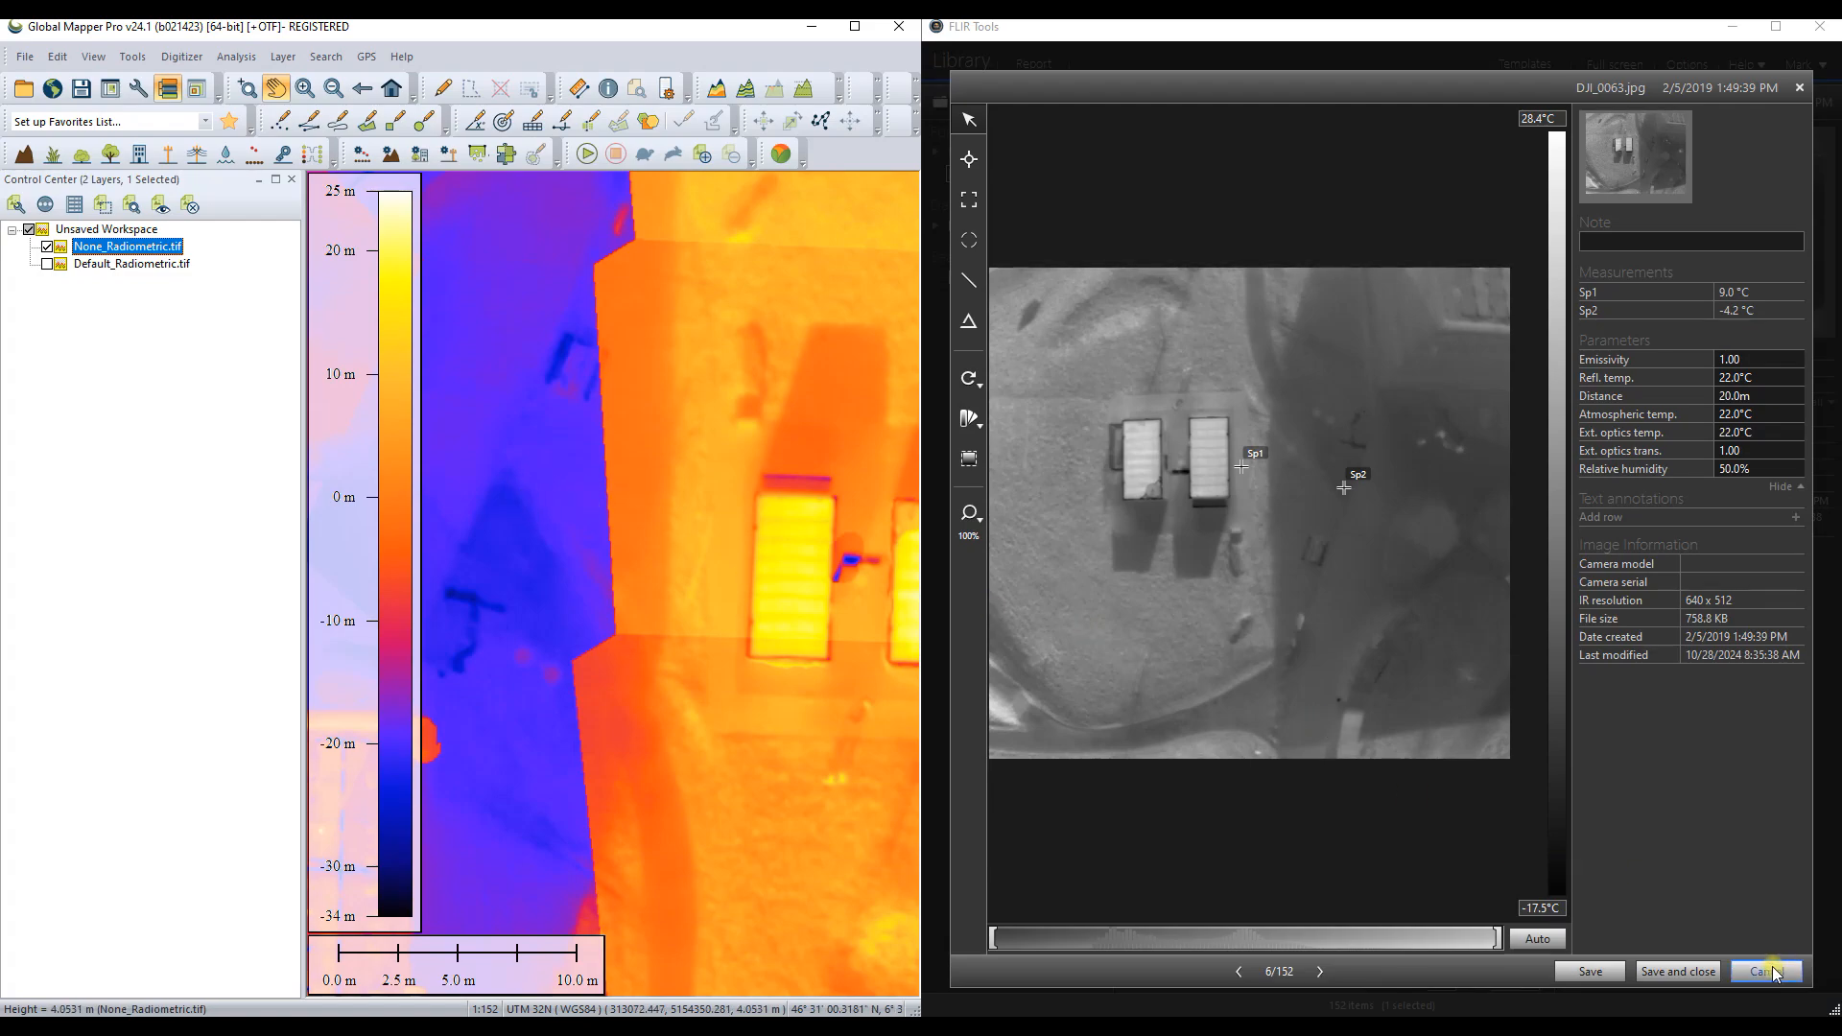
left_click(1762, 970)
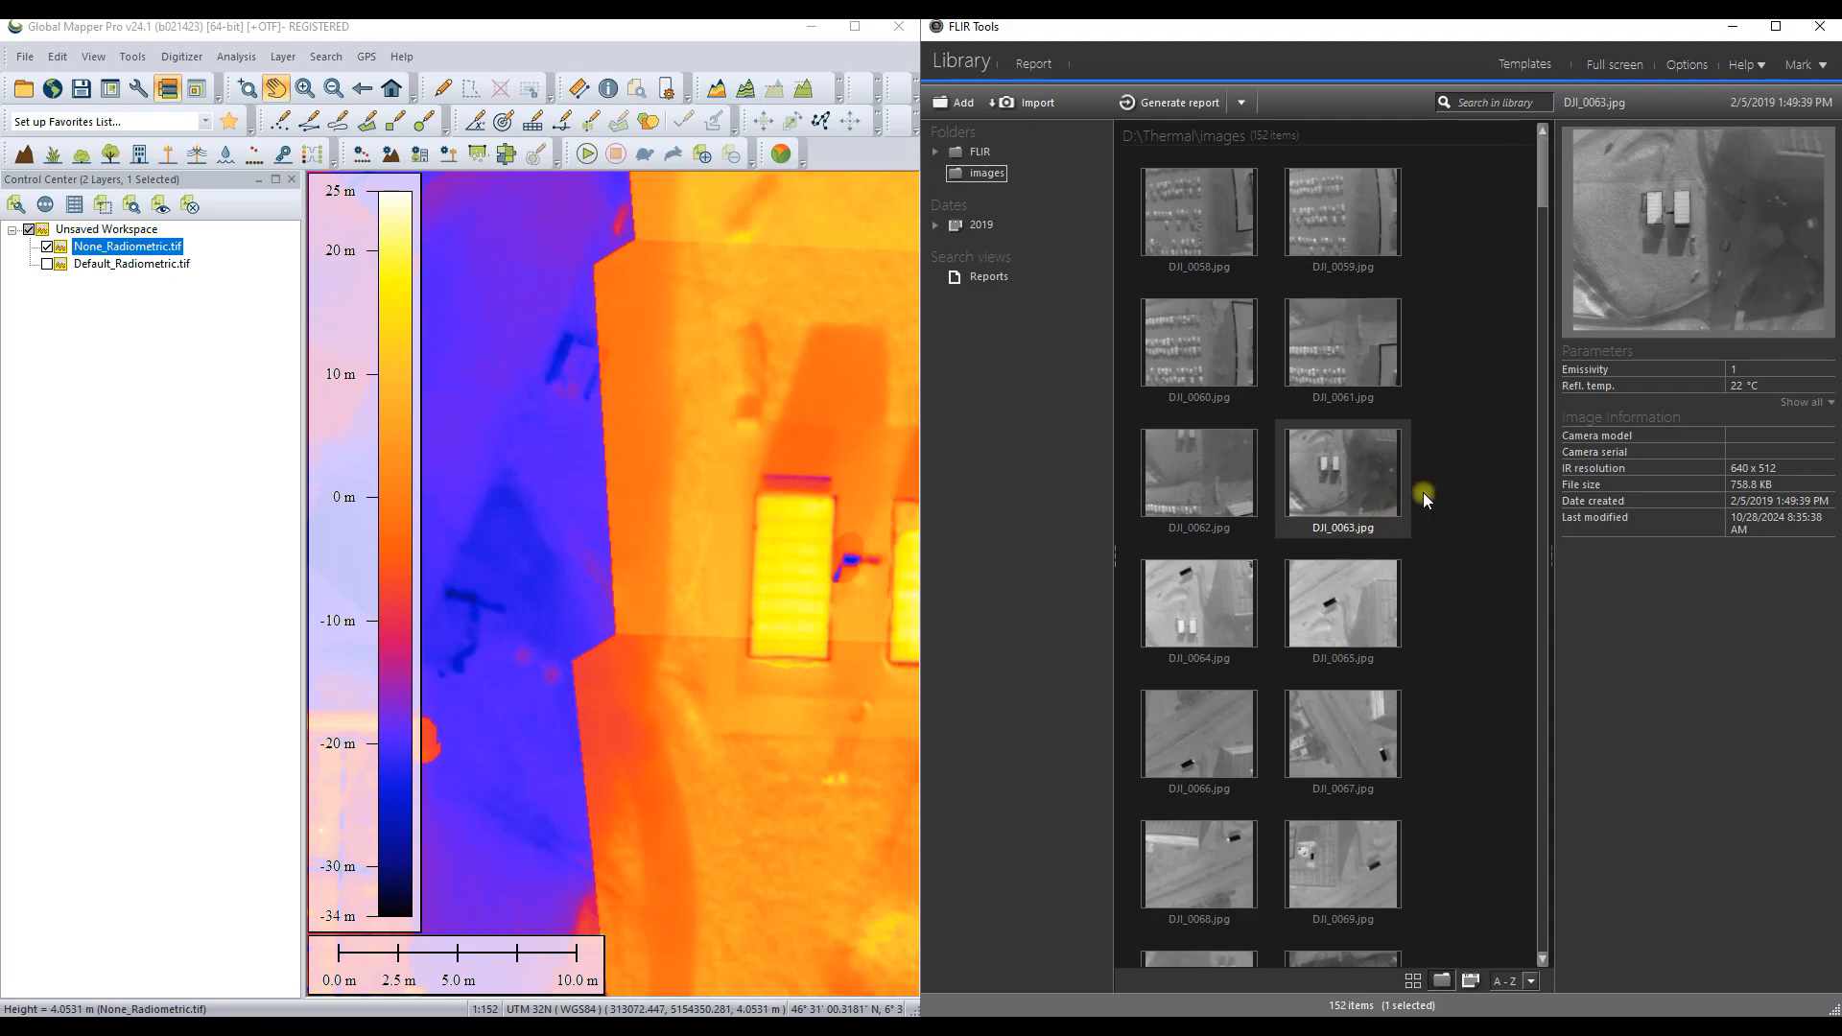
Step: Open DJI_0071 in the Iron palette and add spots Sp1 (-8.7 °C) and Sp2 (-22.3 °C)
scroll("down", 3)
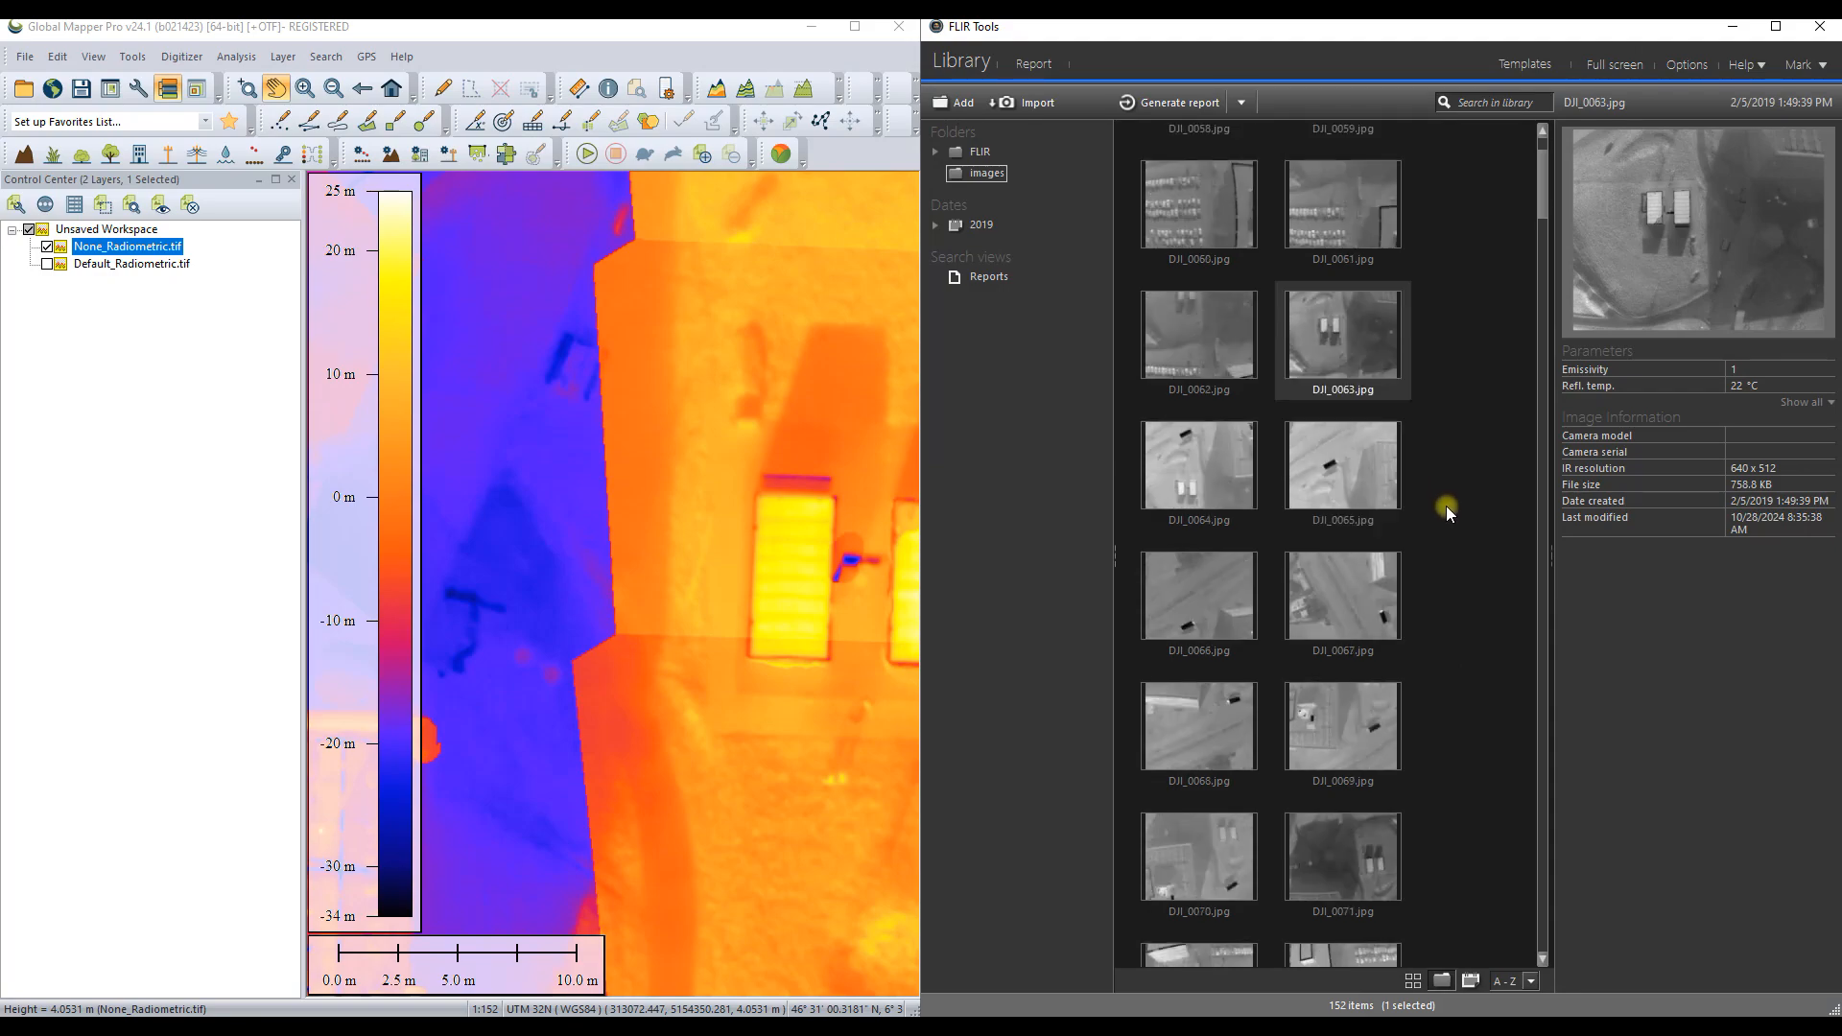
scroll("down", 3)
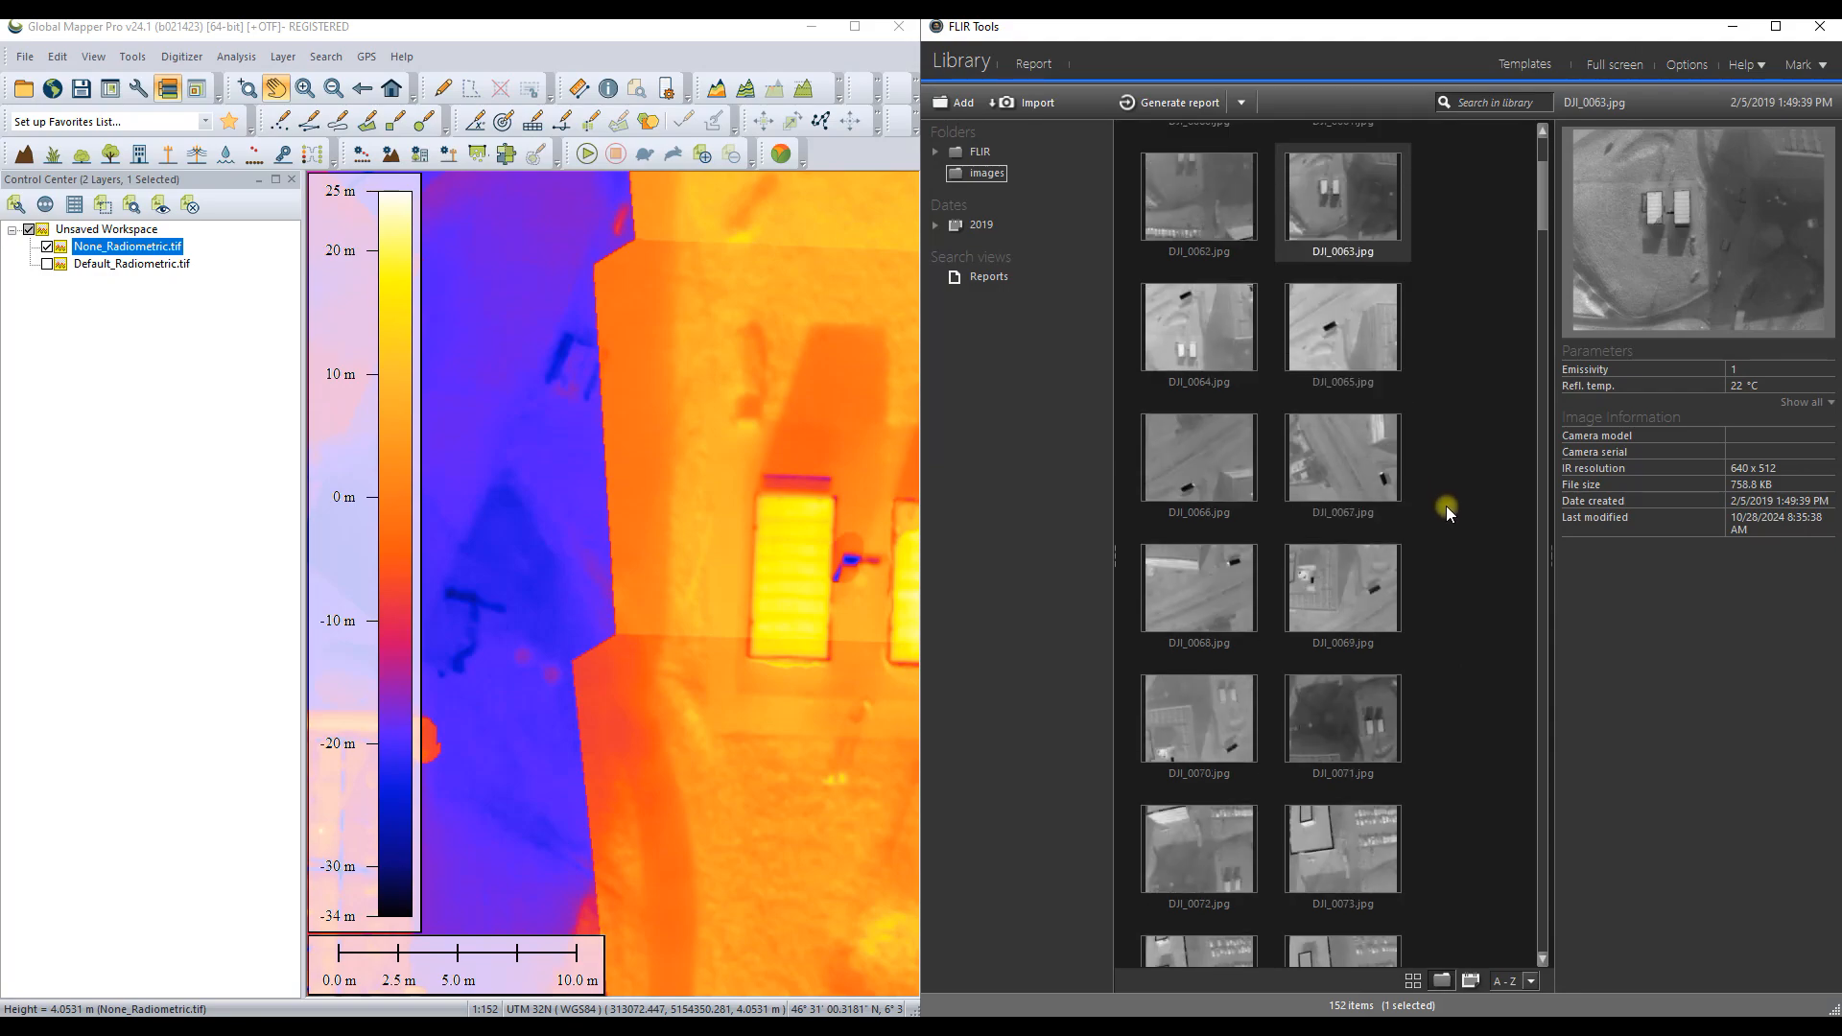
double_click(1341, 719)
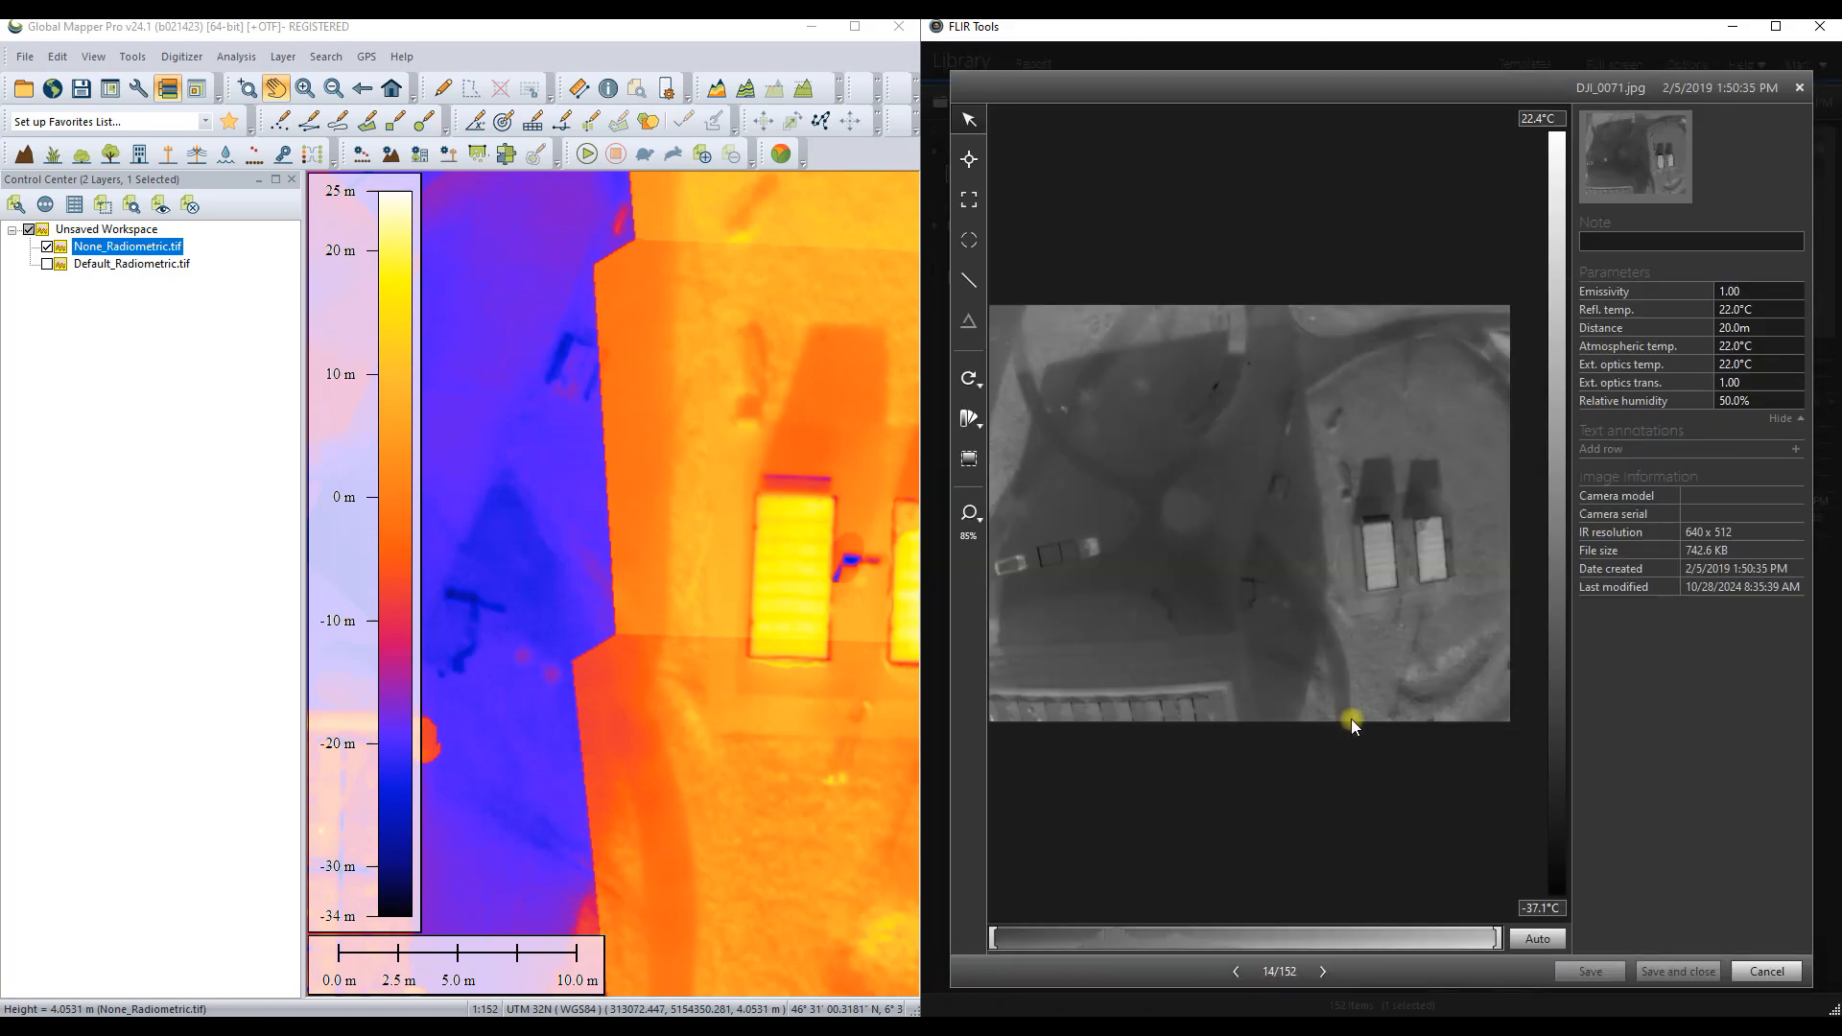
left_click(968, 418)
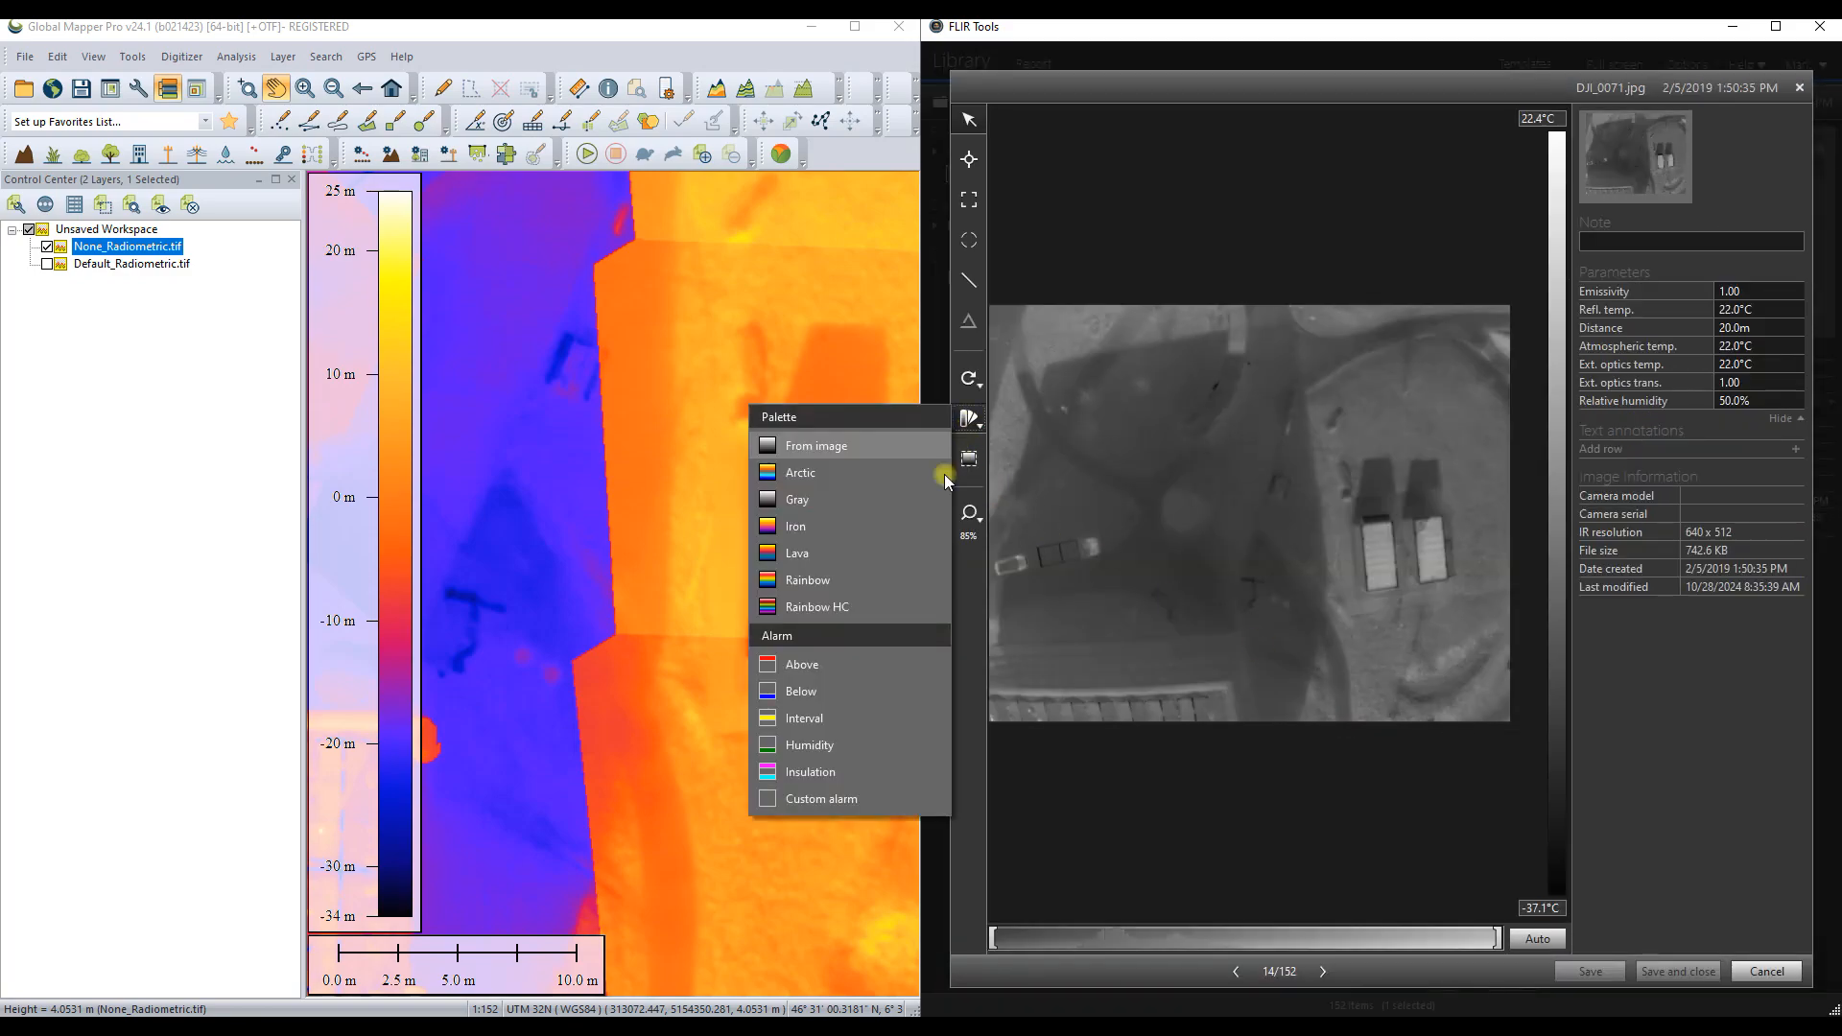
left_click(795, 552)
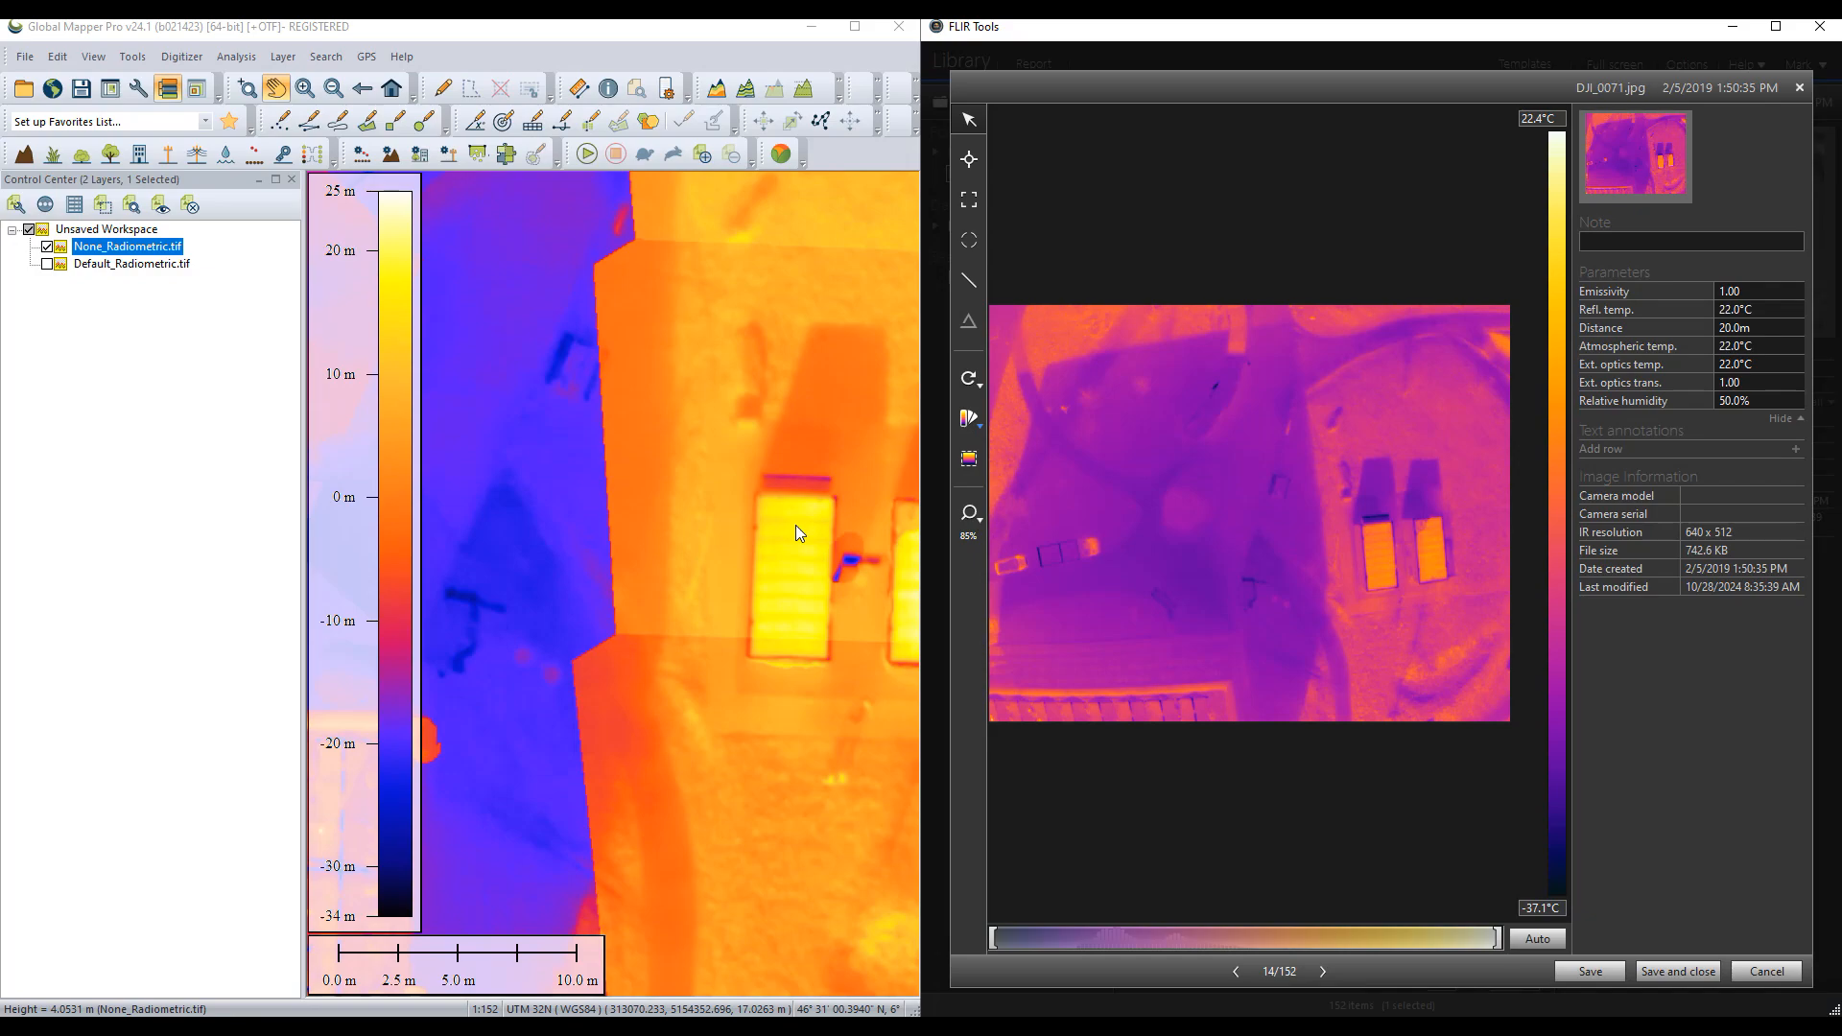
left_click(968, 418)
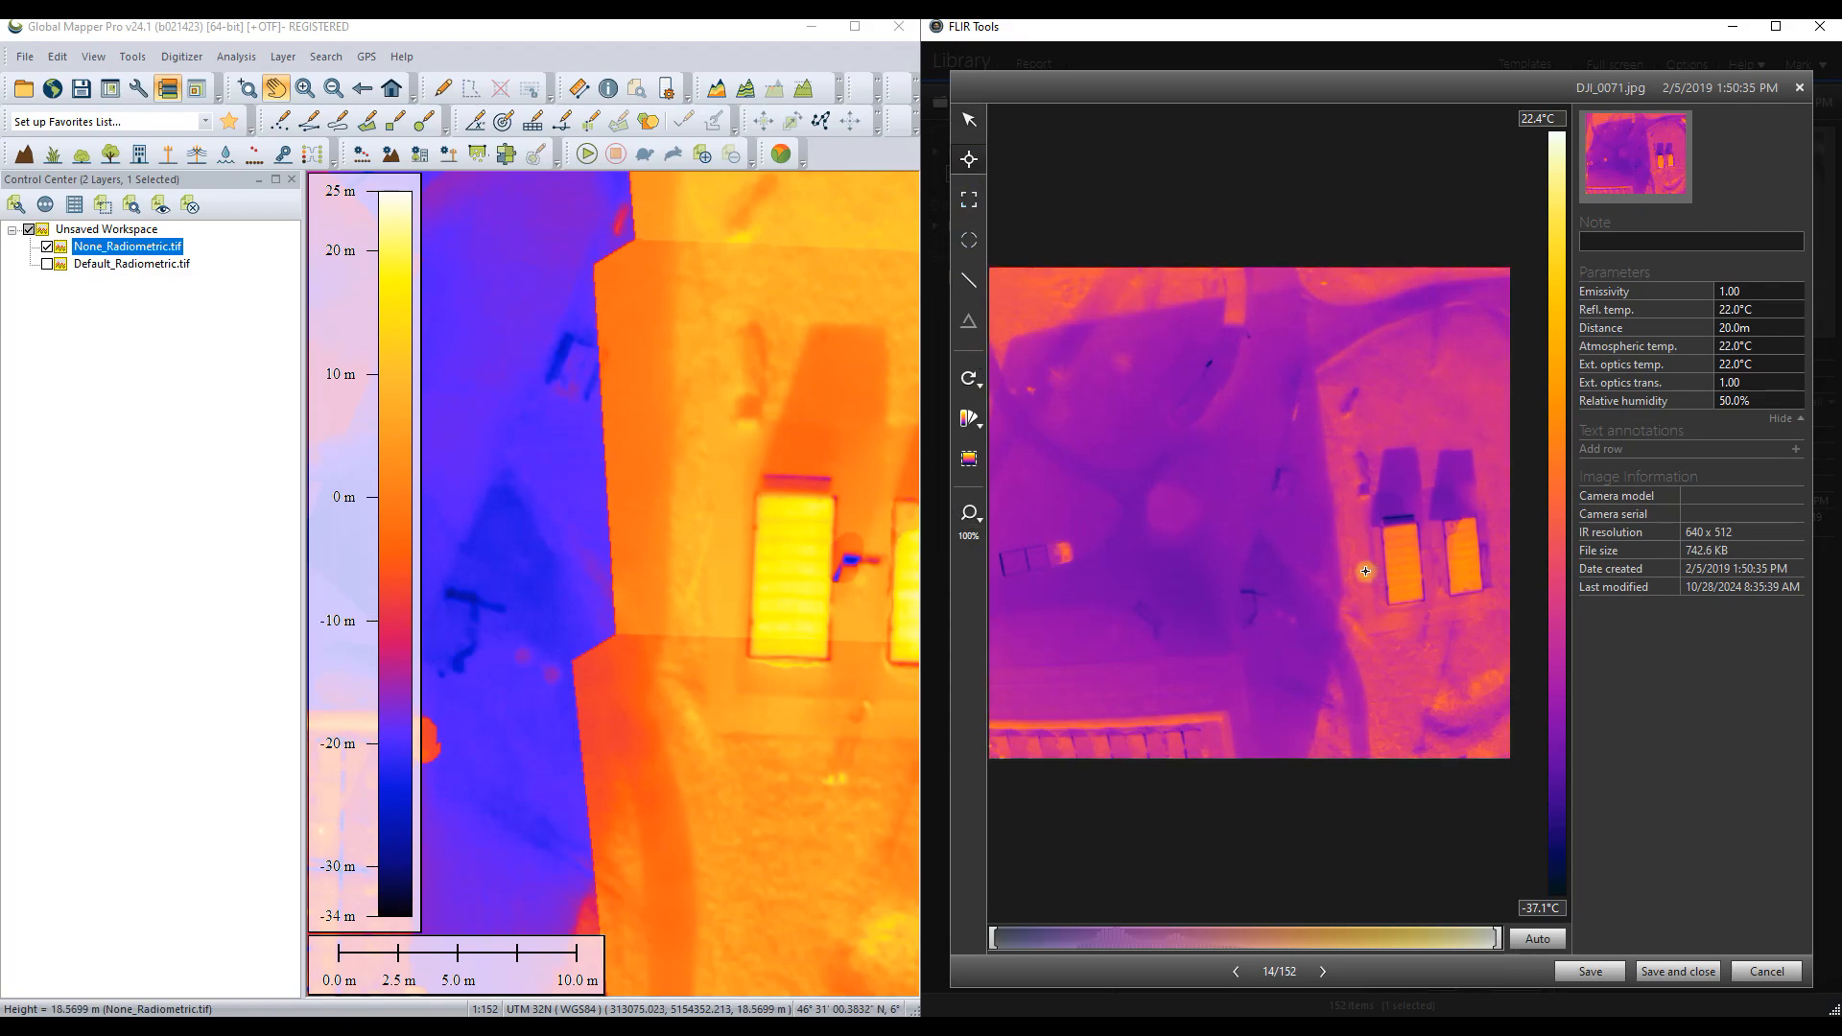
left_click(1377, 571)
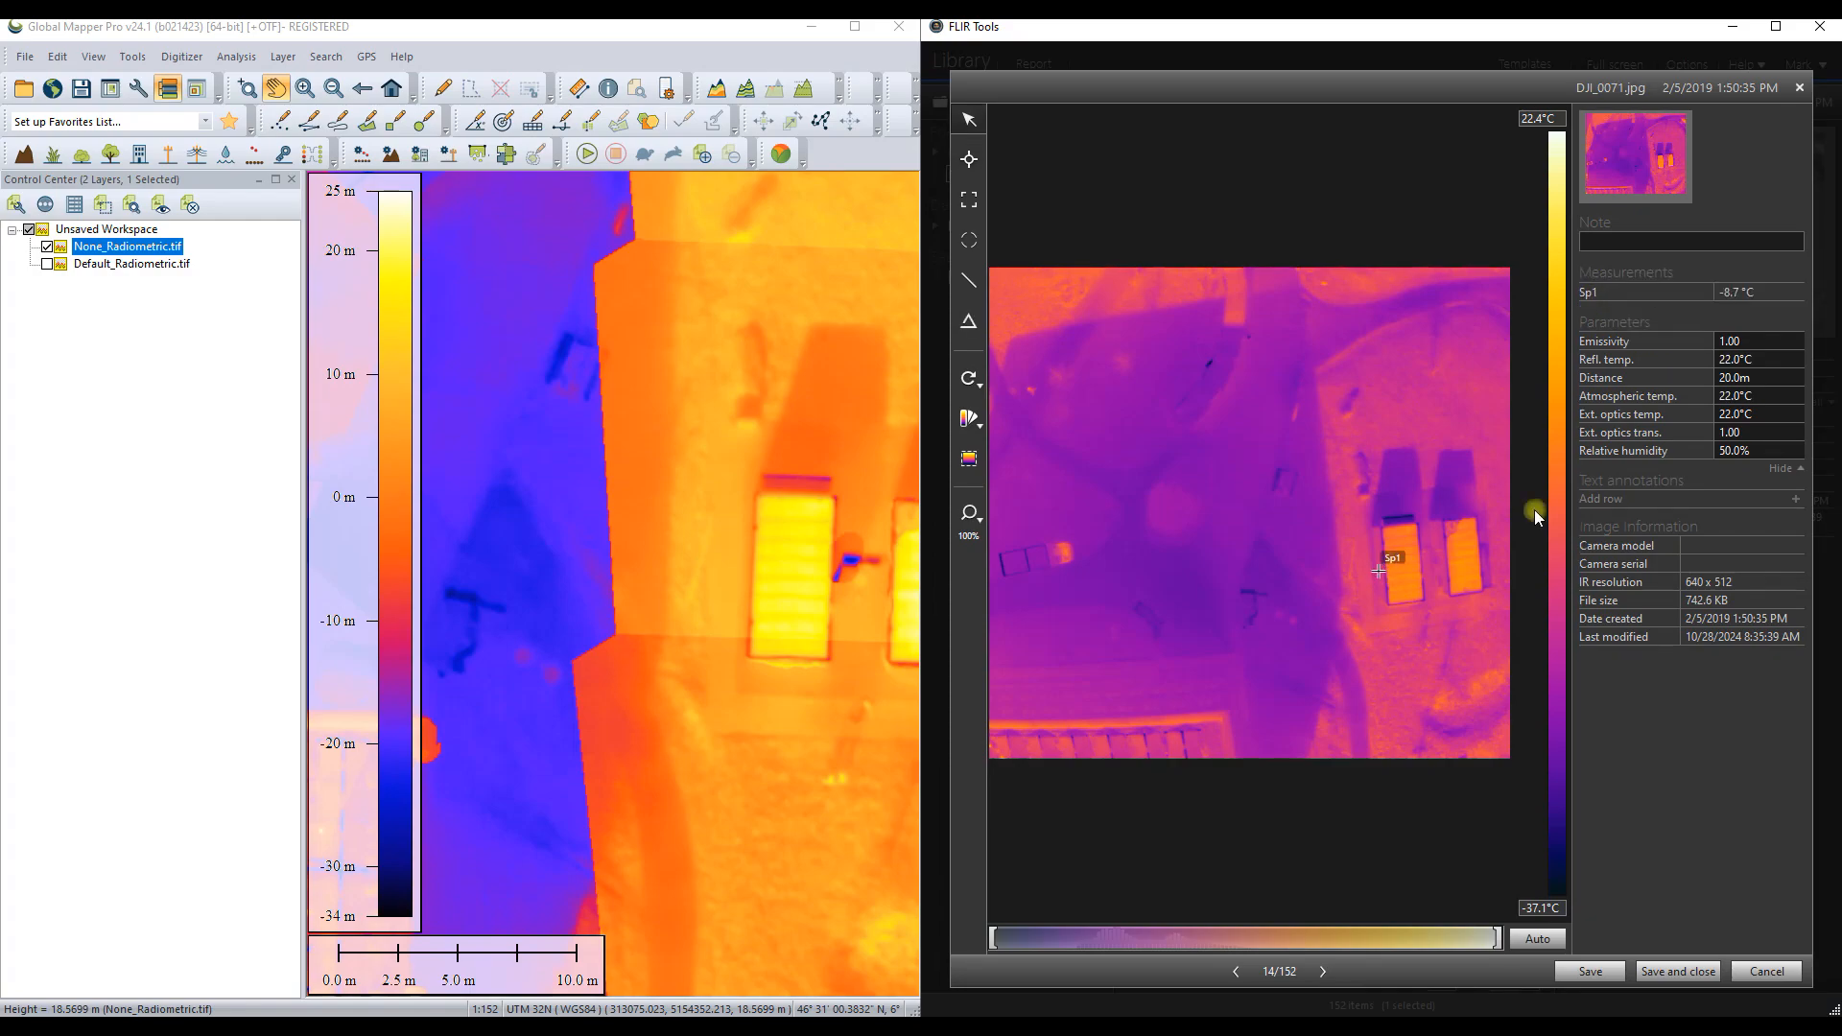
mouse_move(969, 161)
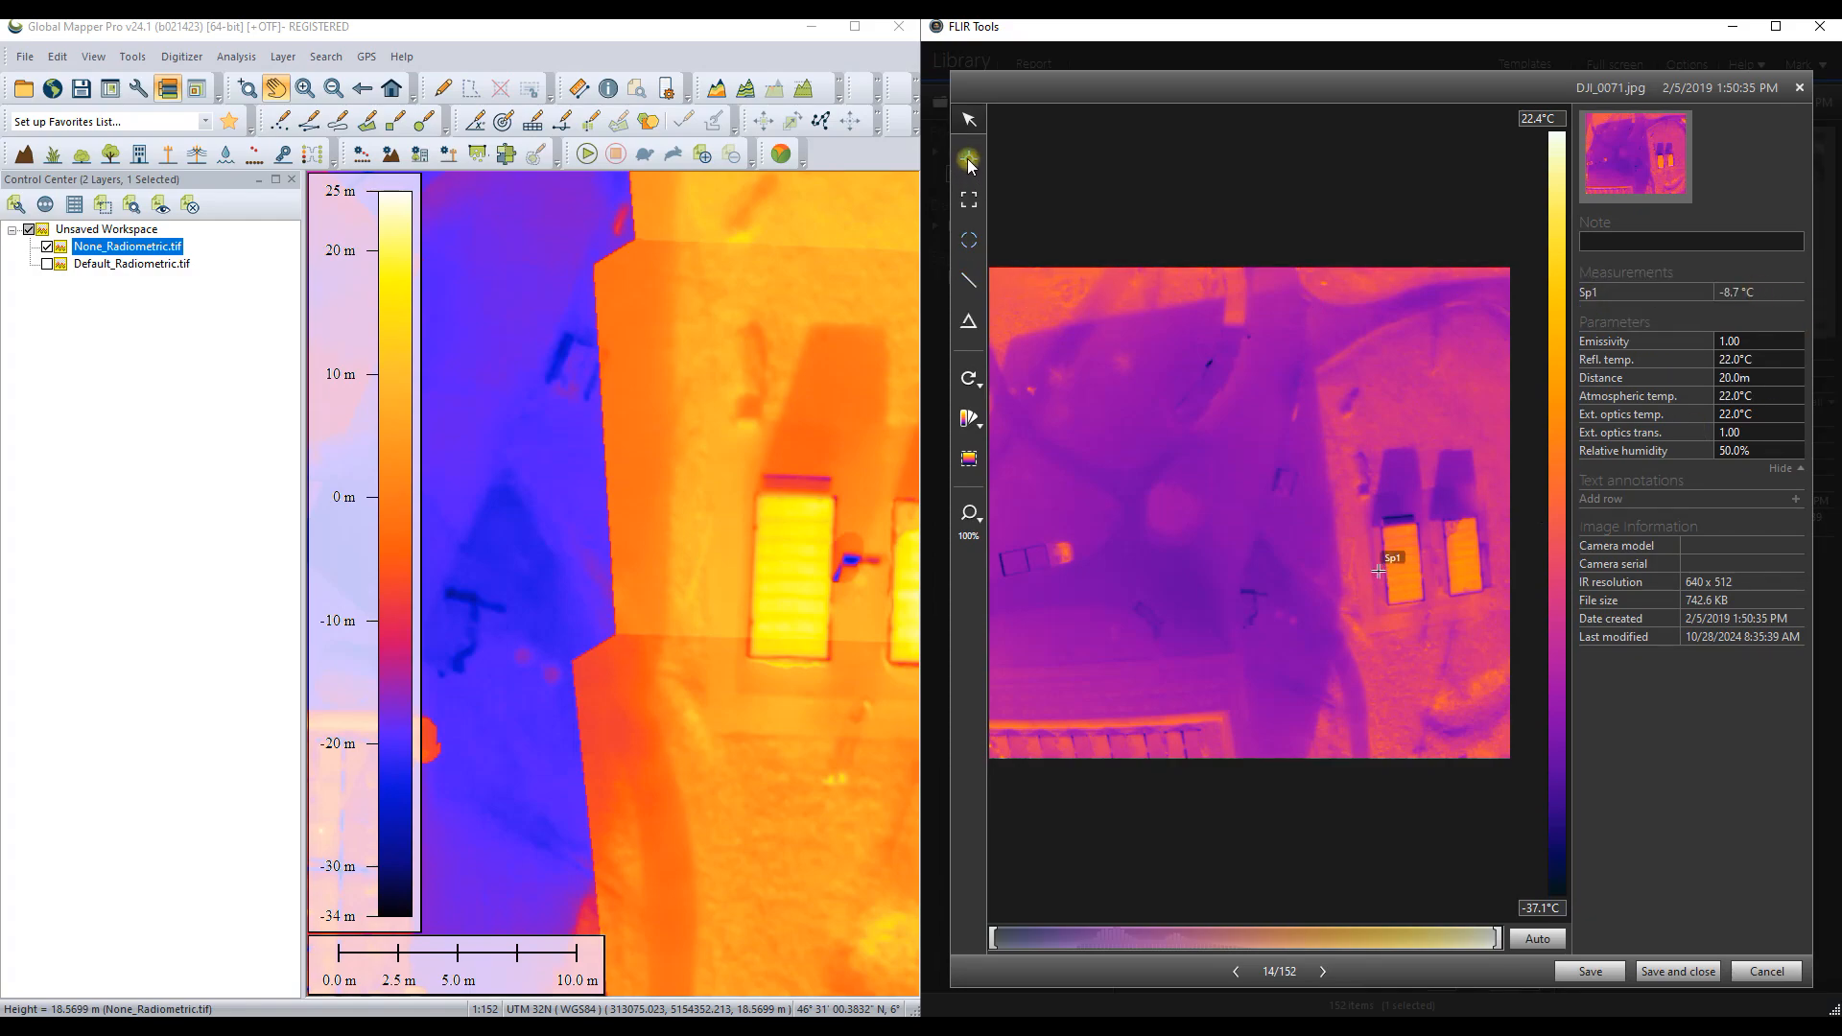
left_click(1263, 544)
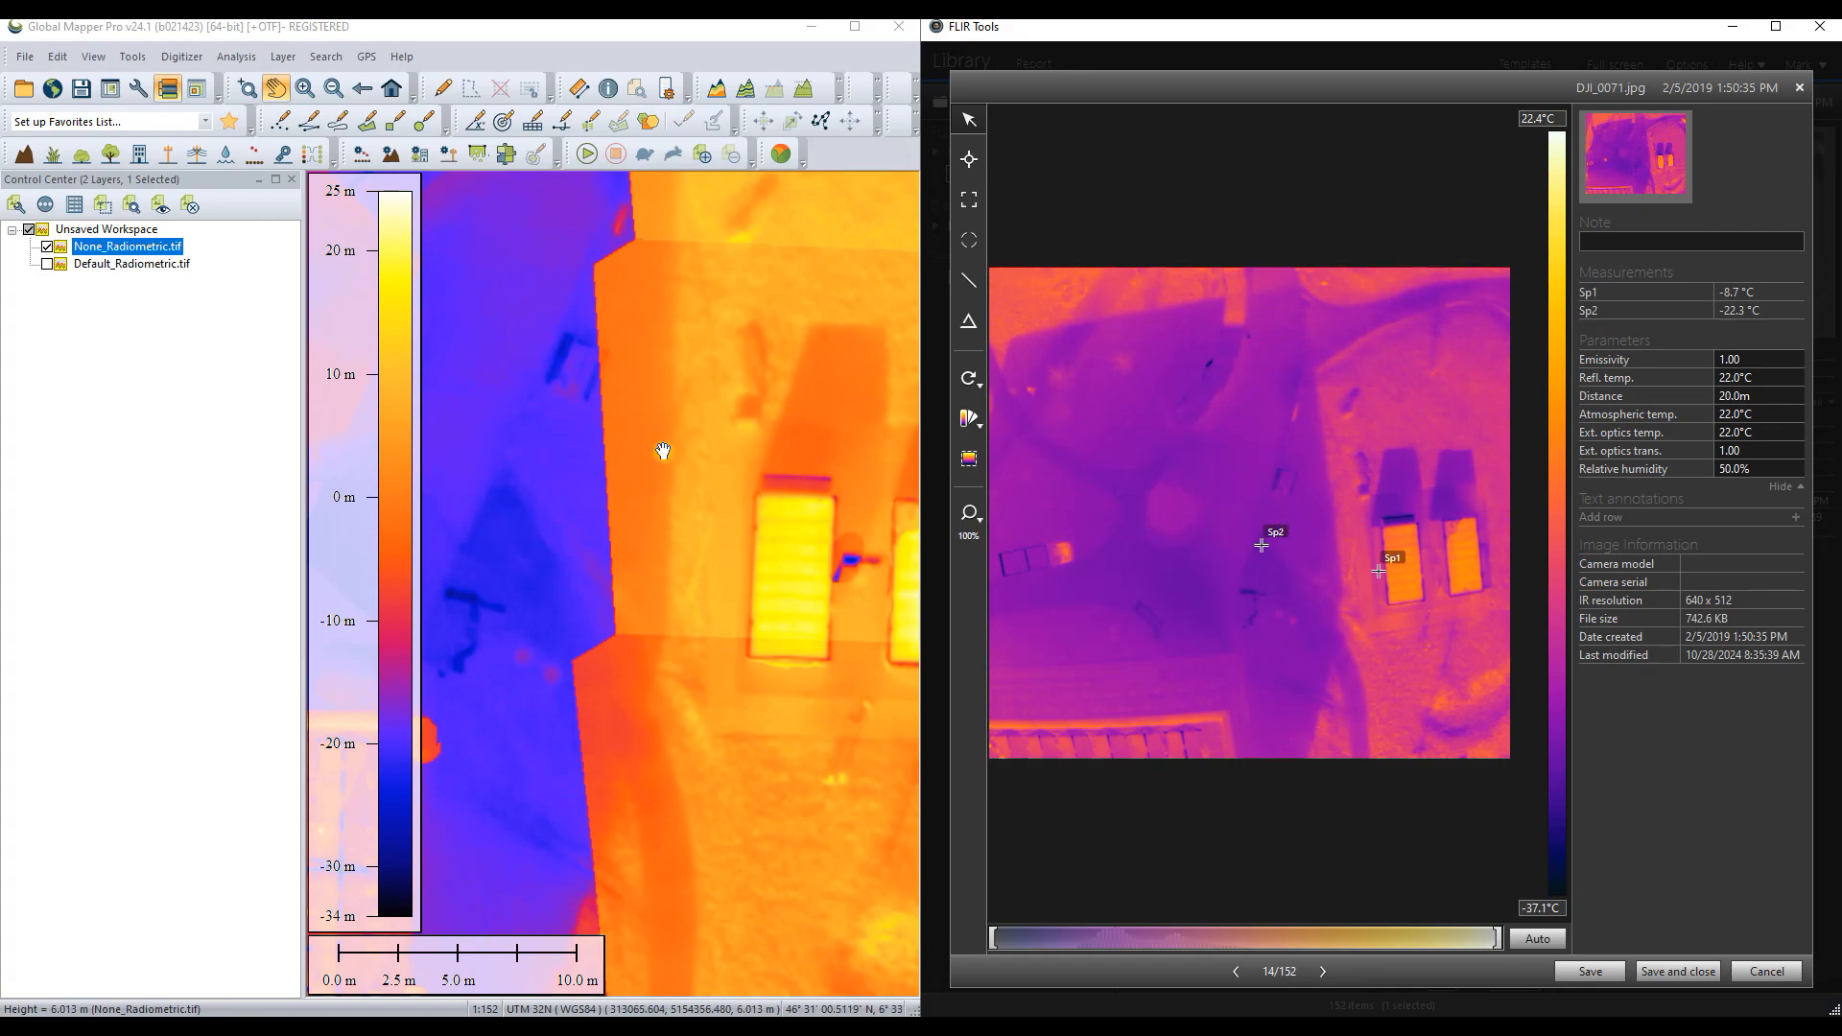
mouse_move(1195, 638)
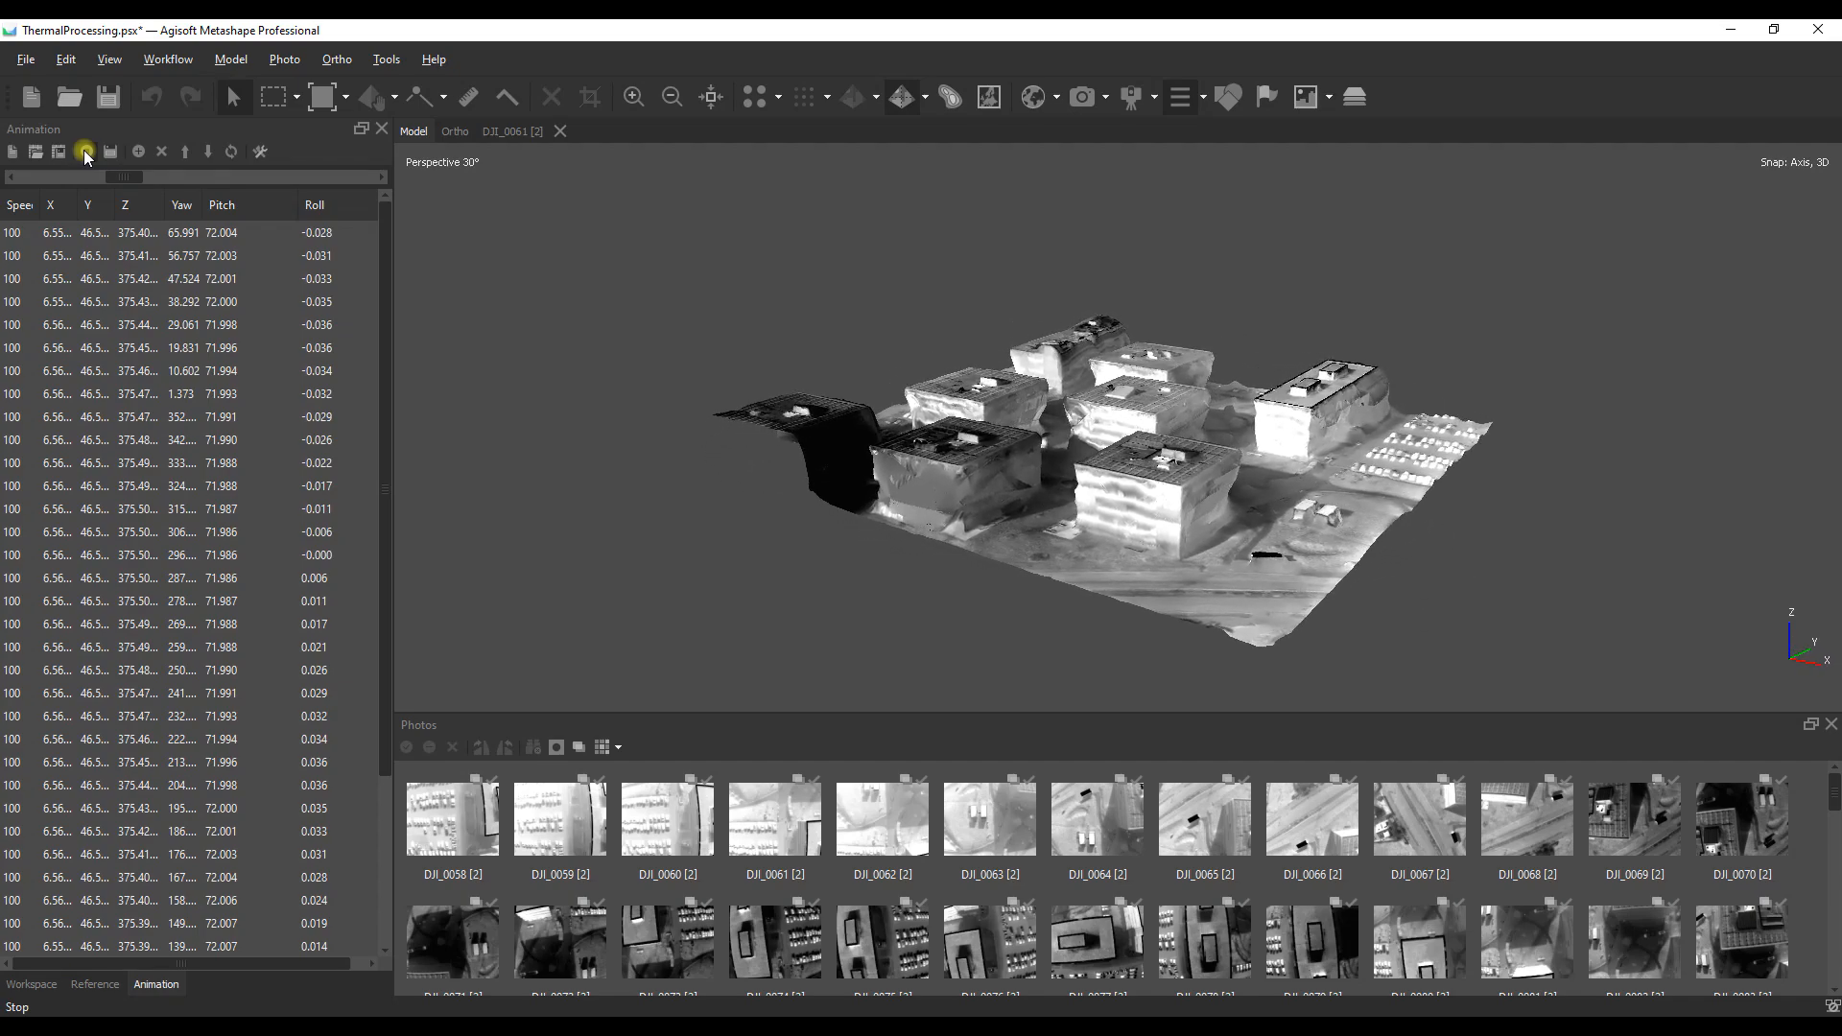
Step: Render the Metashape thermal model and photos in a rainbow colour palette
left_click(85, 151)
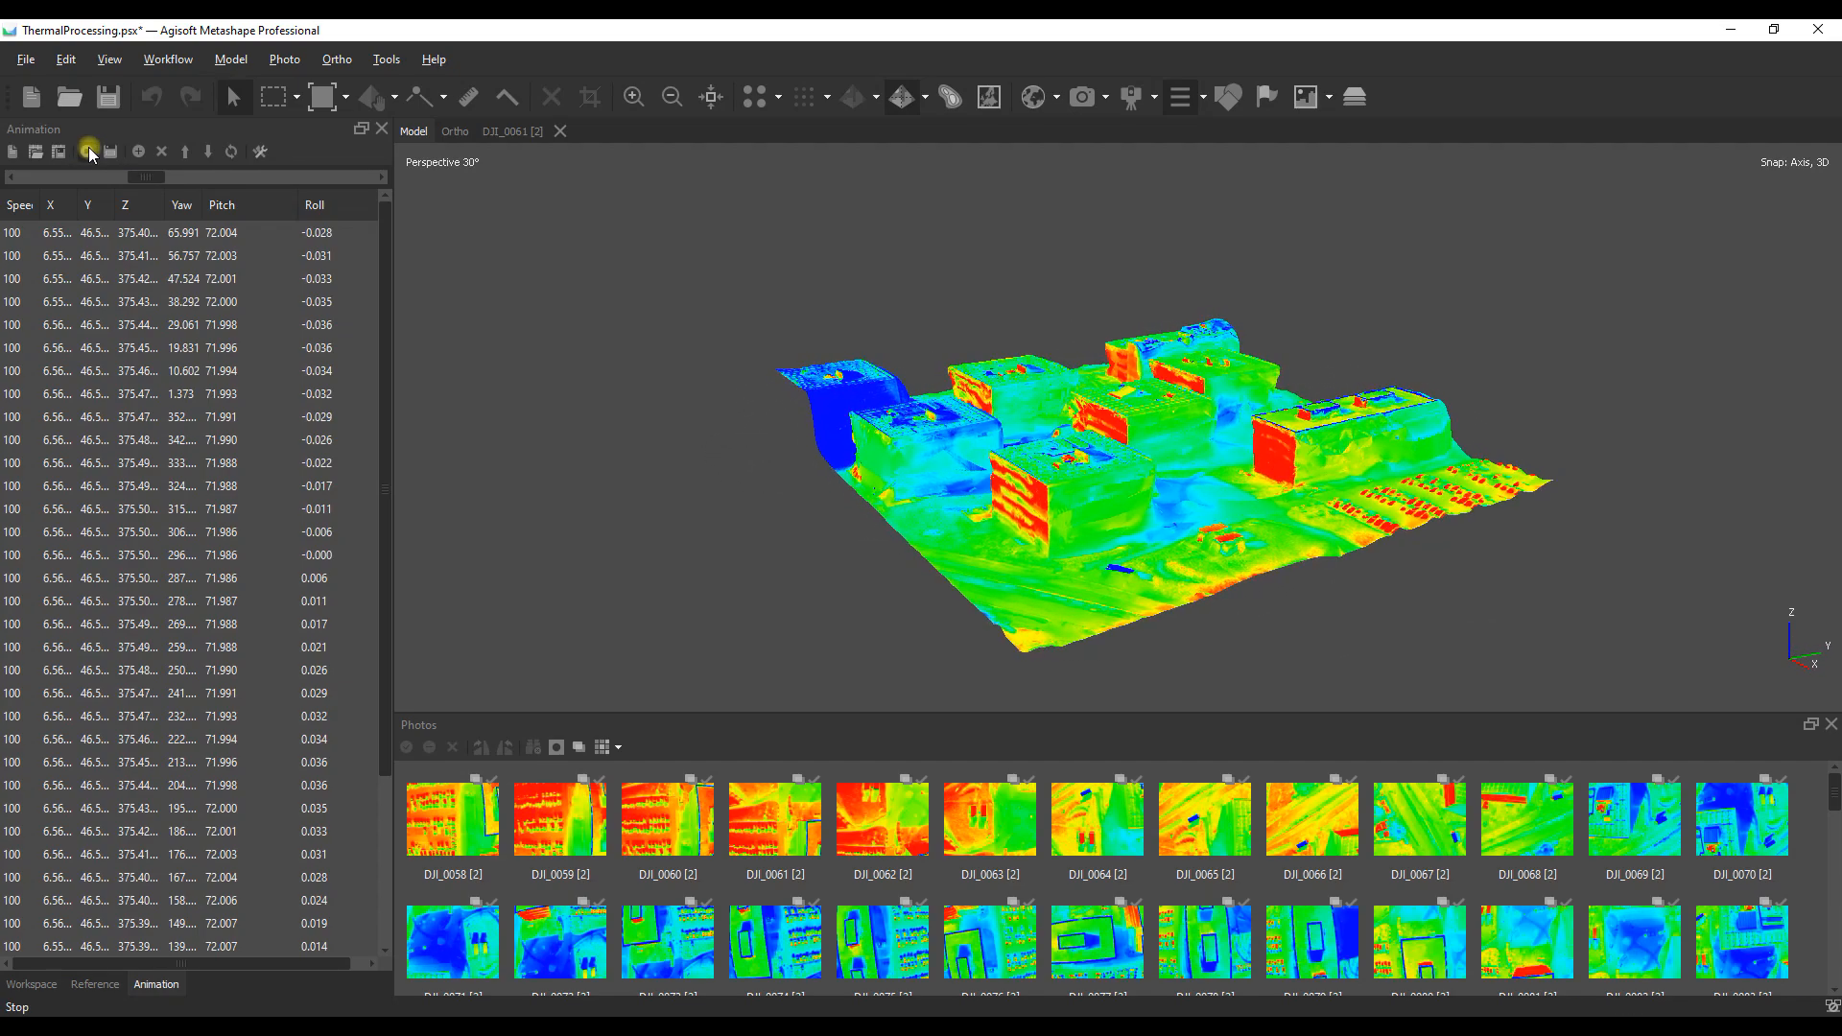